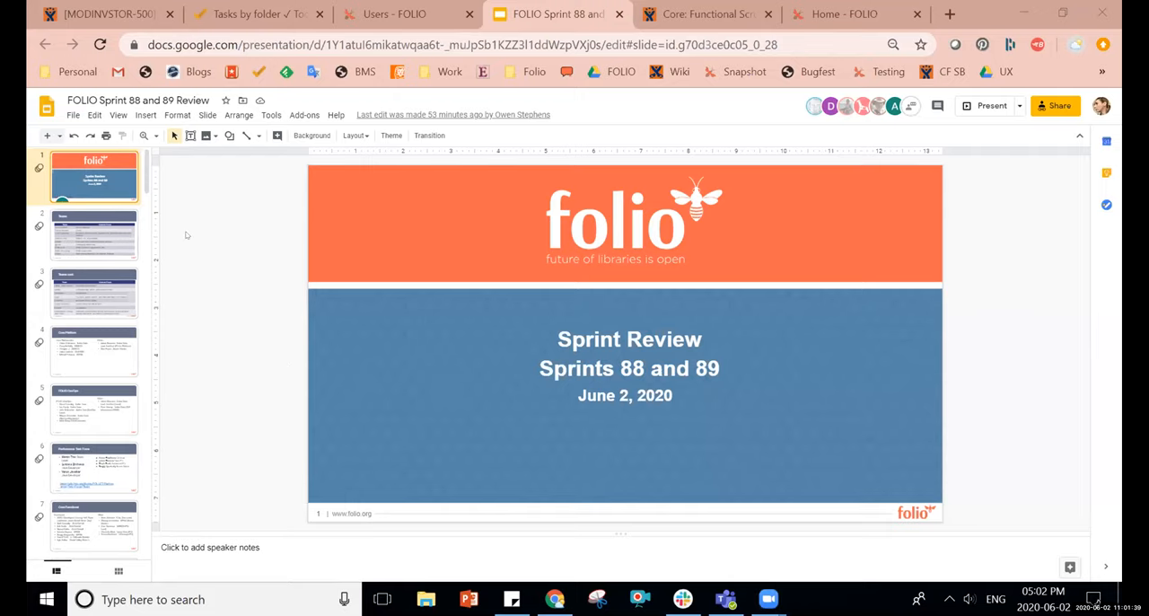
Step through the Teams and Library Data Platform slides to the Goldenrod/Q2 2020 release timeline slide
left_click(94, 291)
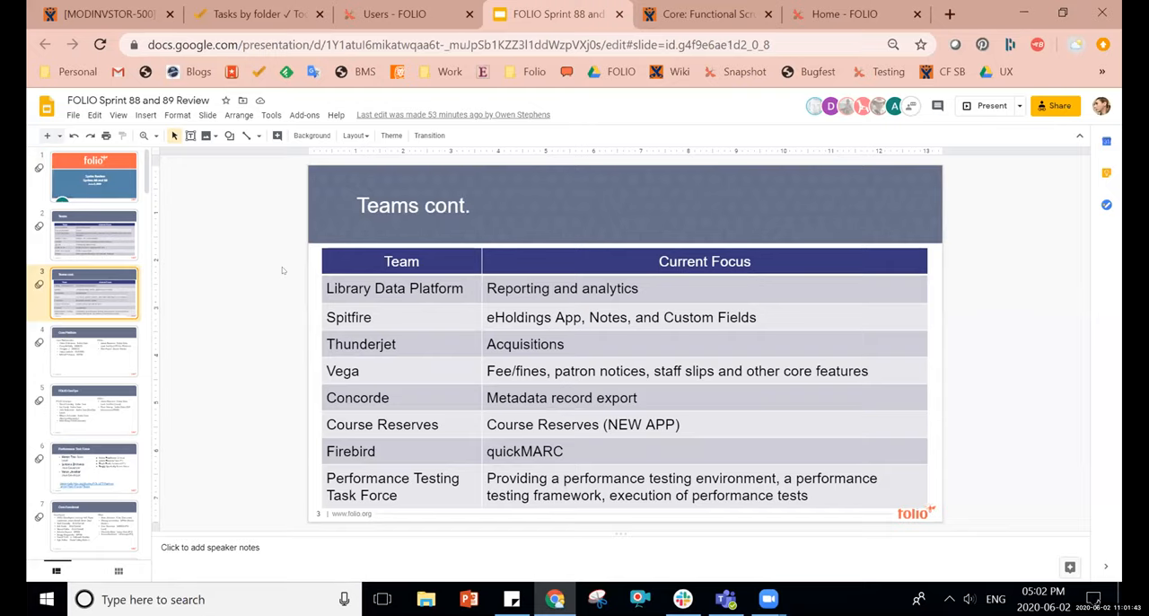
left_click(93, 467)
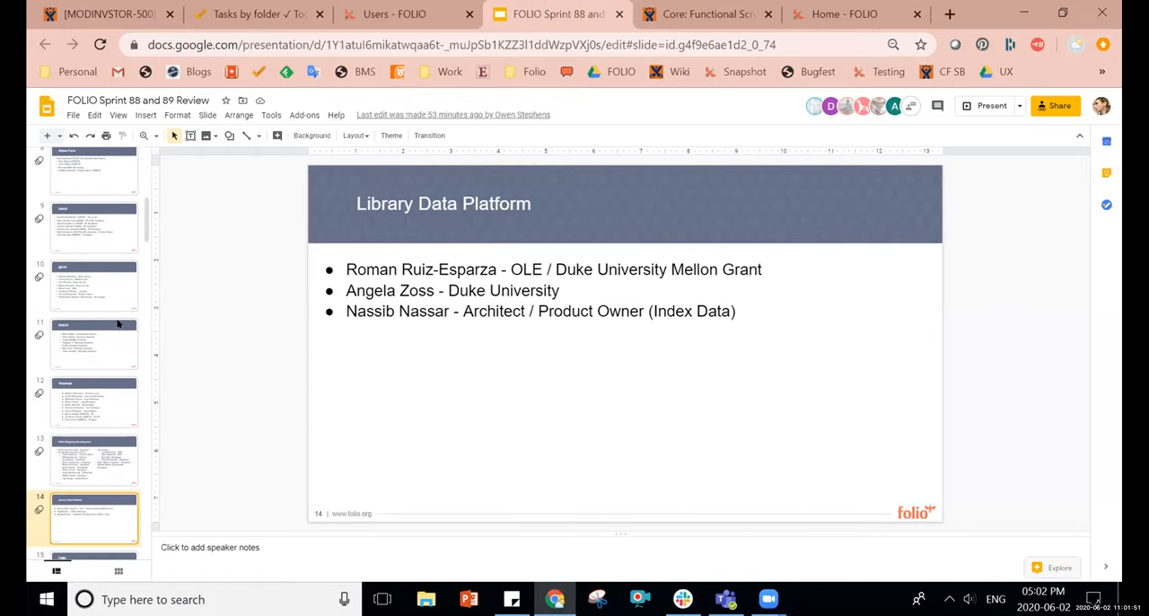
scroll("down", 3)
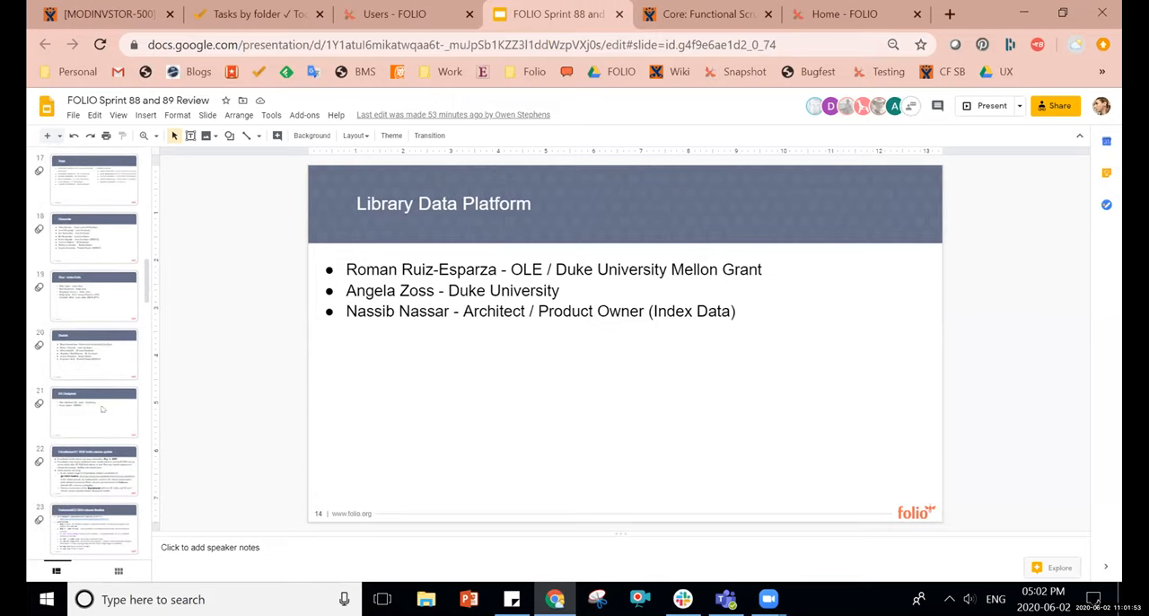
left_click(93, 517)
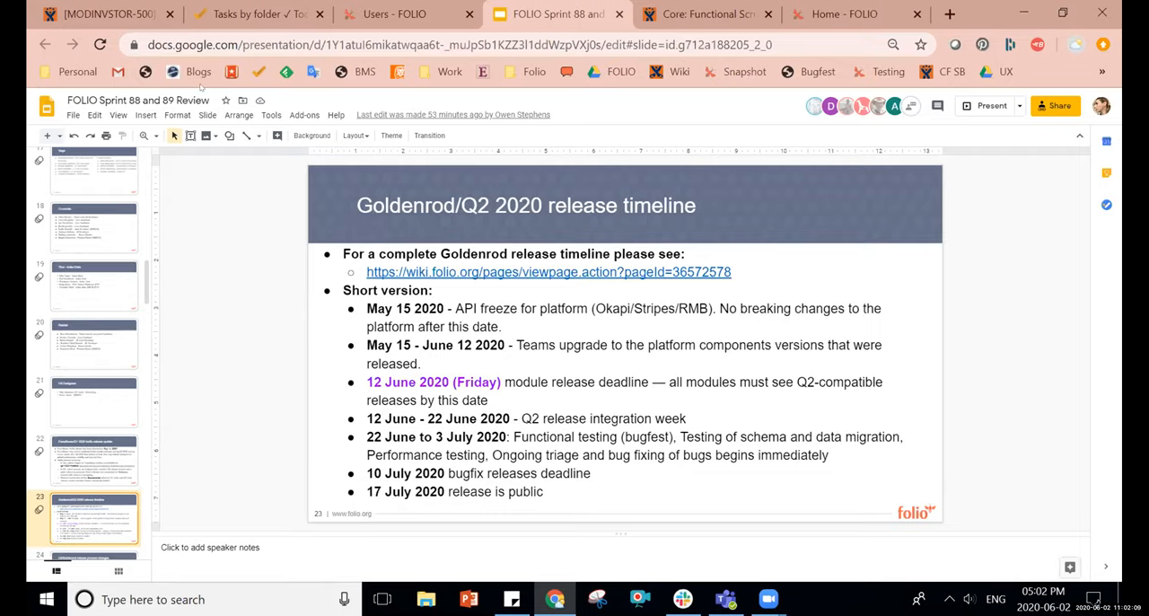
Start presenting the sprint review deck full screen from the View menu
left_click(119, 115)
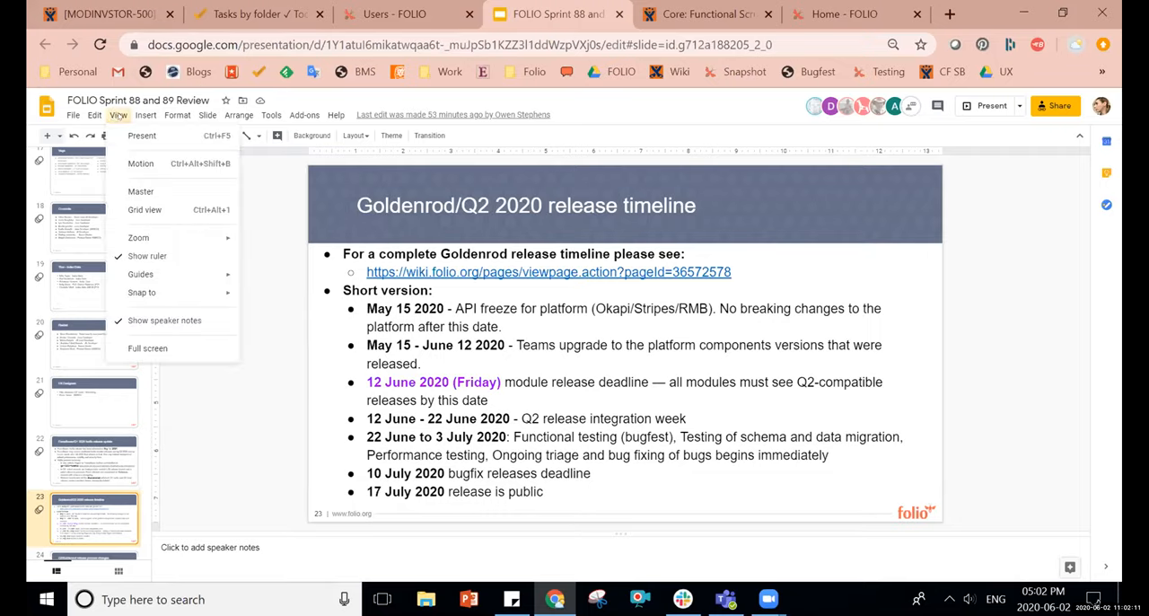
left_click(147, 349)
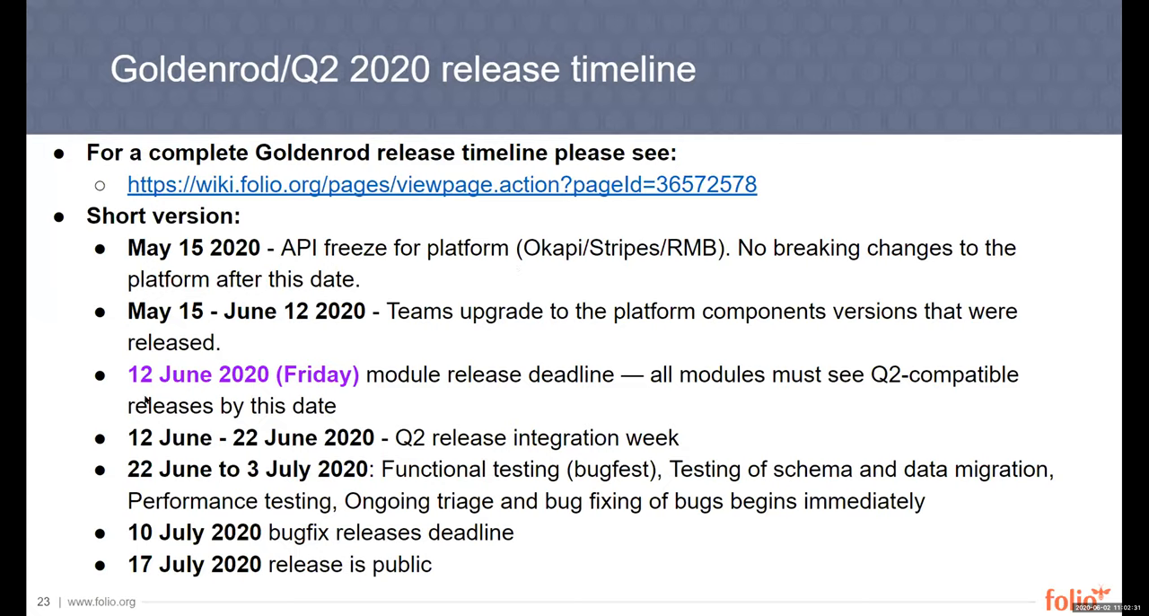
mouse_move(395, 406)
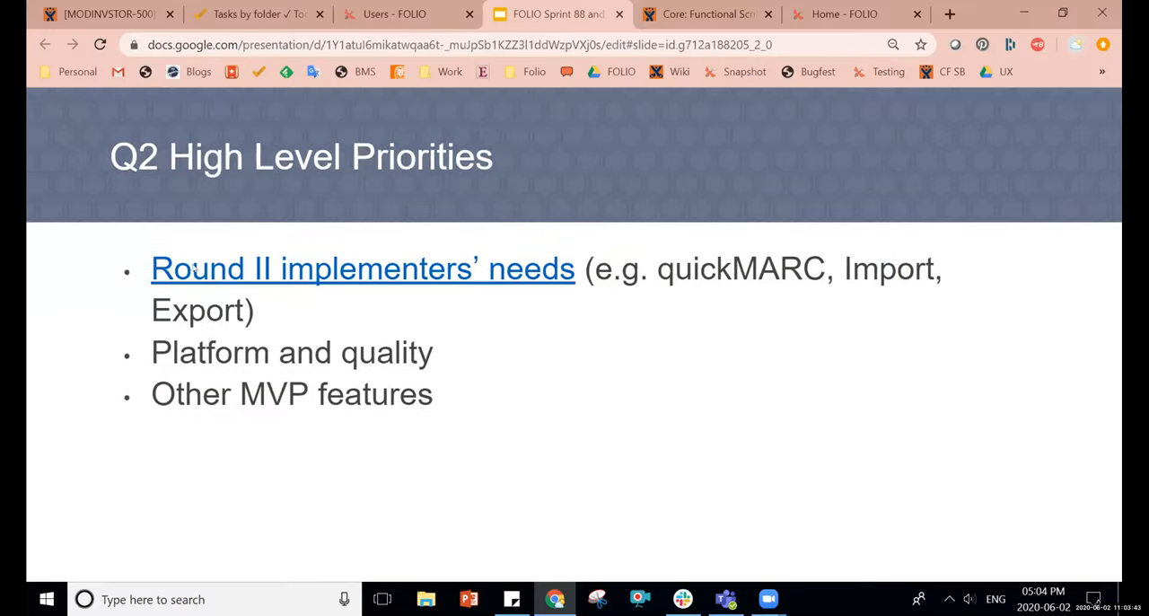
Exit the full-screen presentation and jump down the filmstrip to a later slide
key("Escape")
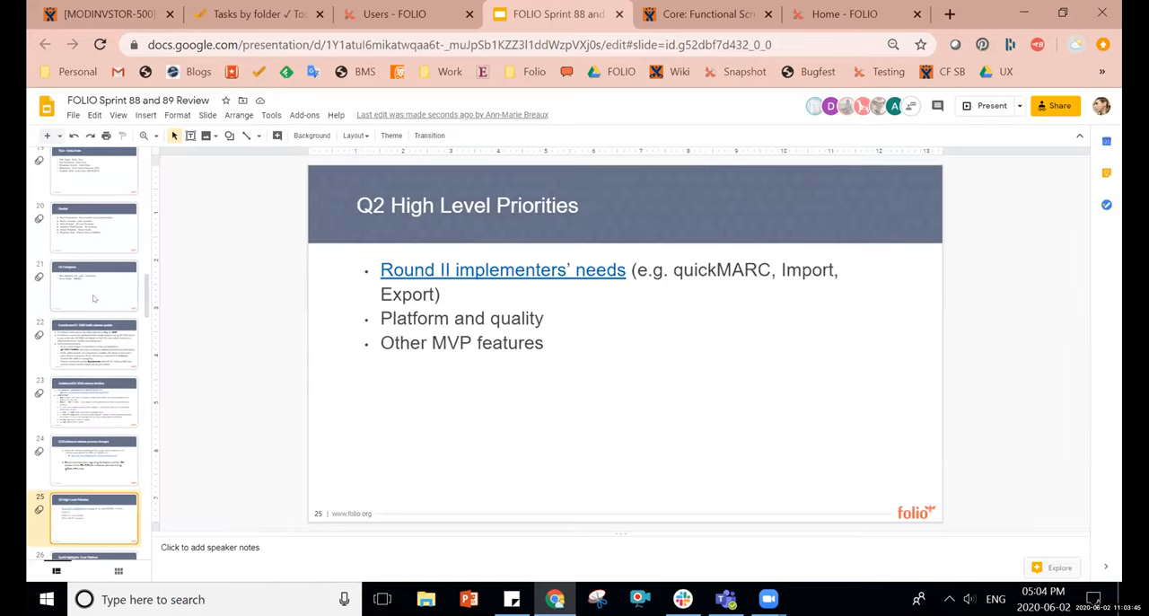
scroll("down", 3)
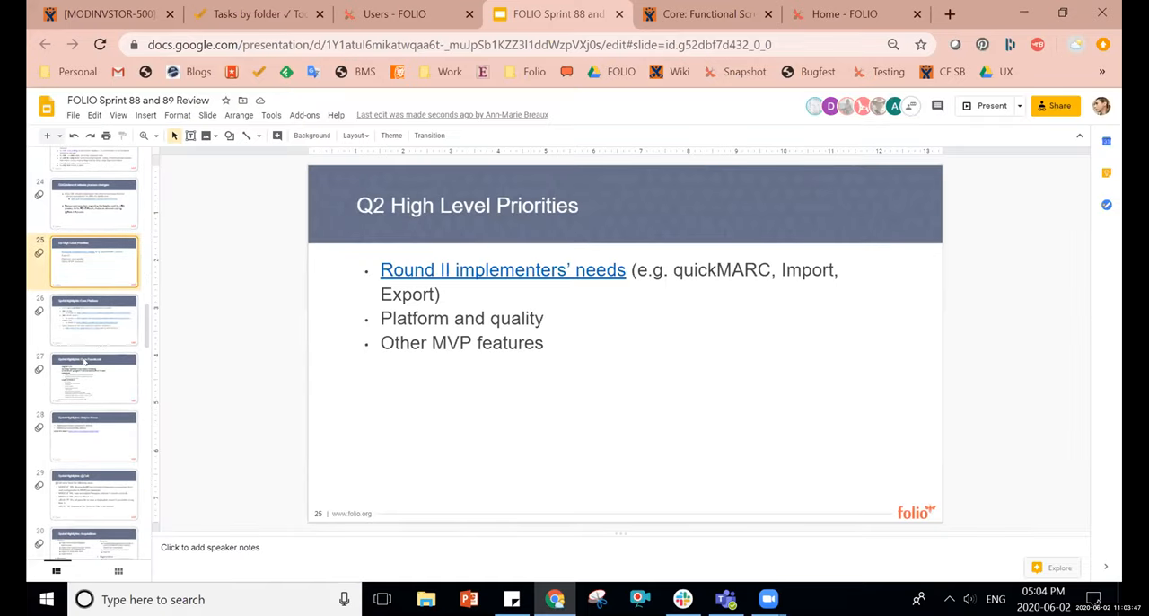
scroll("down", 3)
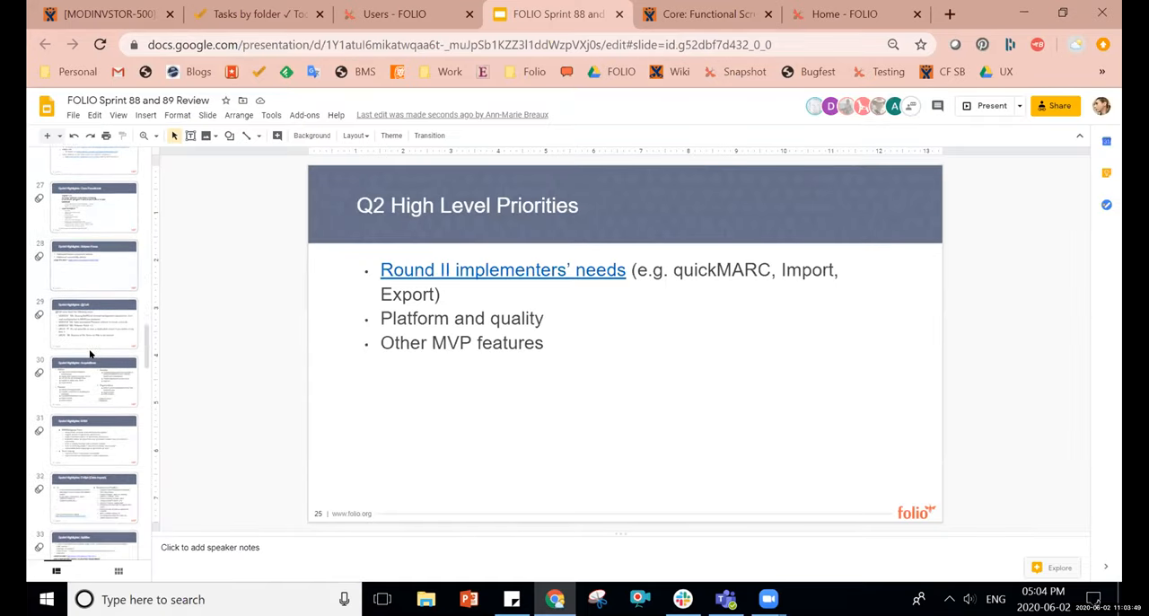
scroll("down", 3)
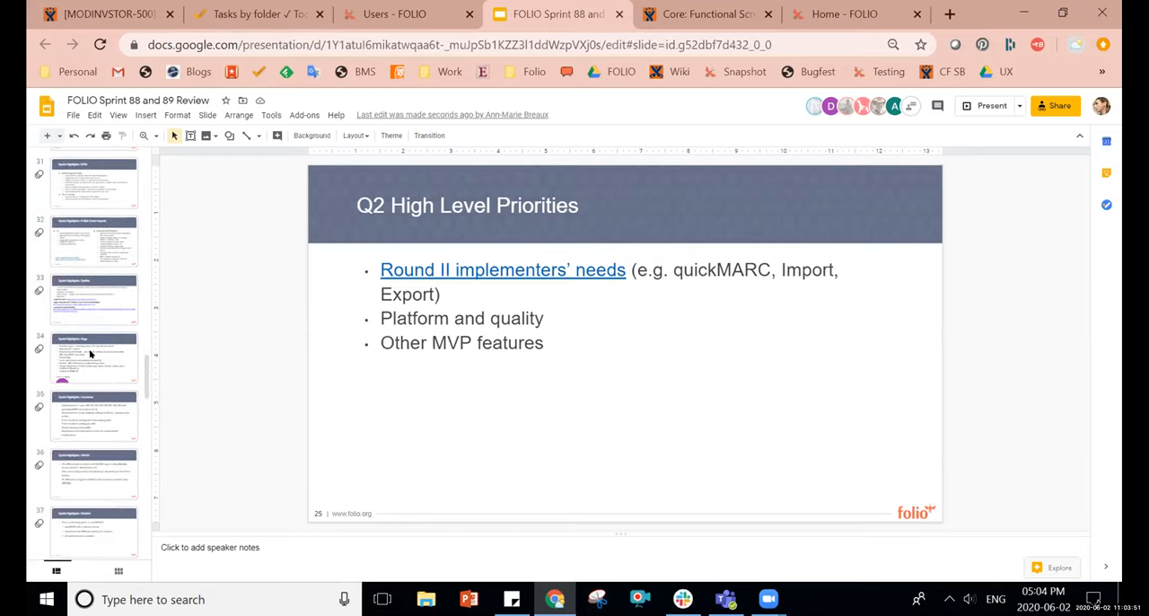
scroll("down", 3)
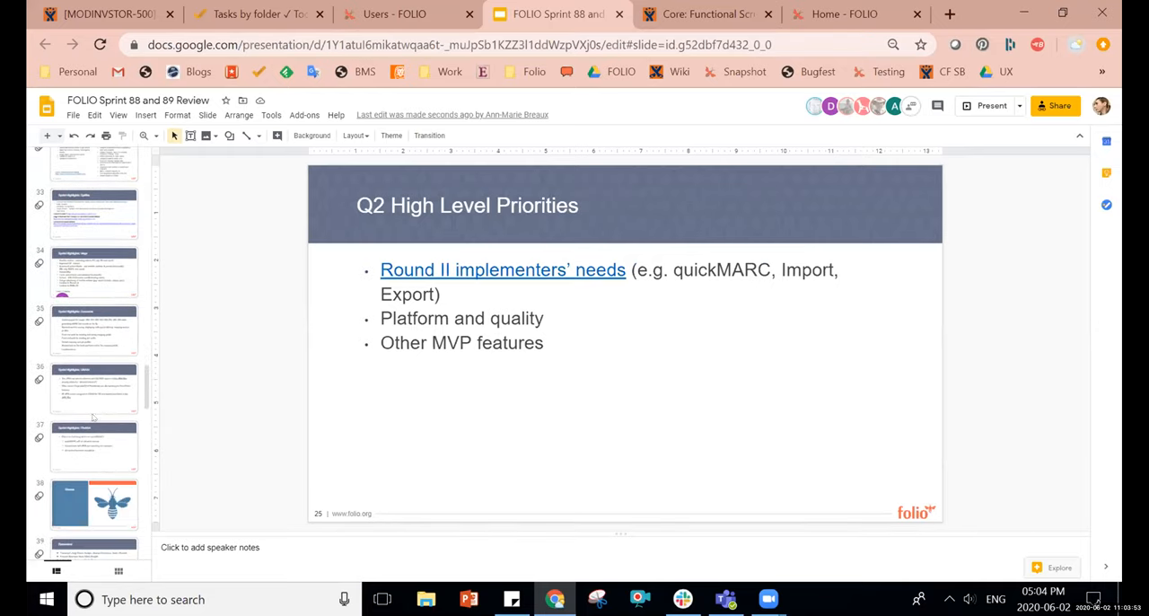
scroll("down", 3)
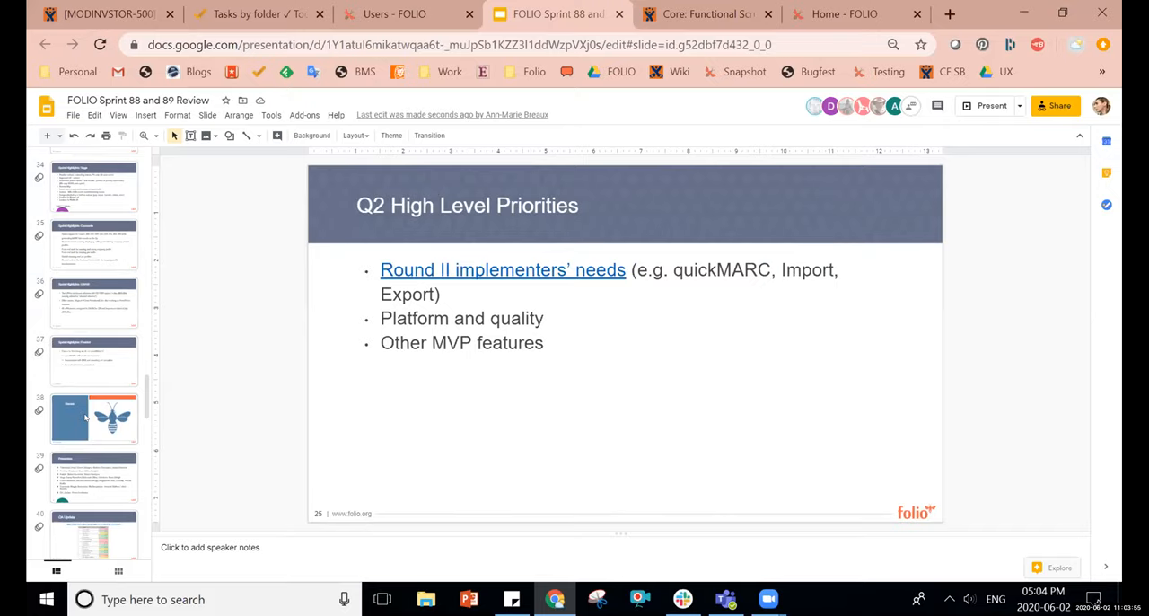
left_click(93, 416)
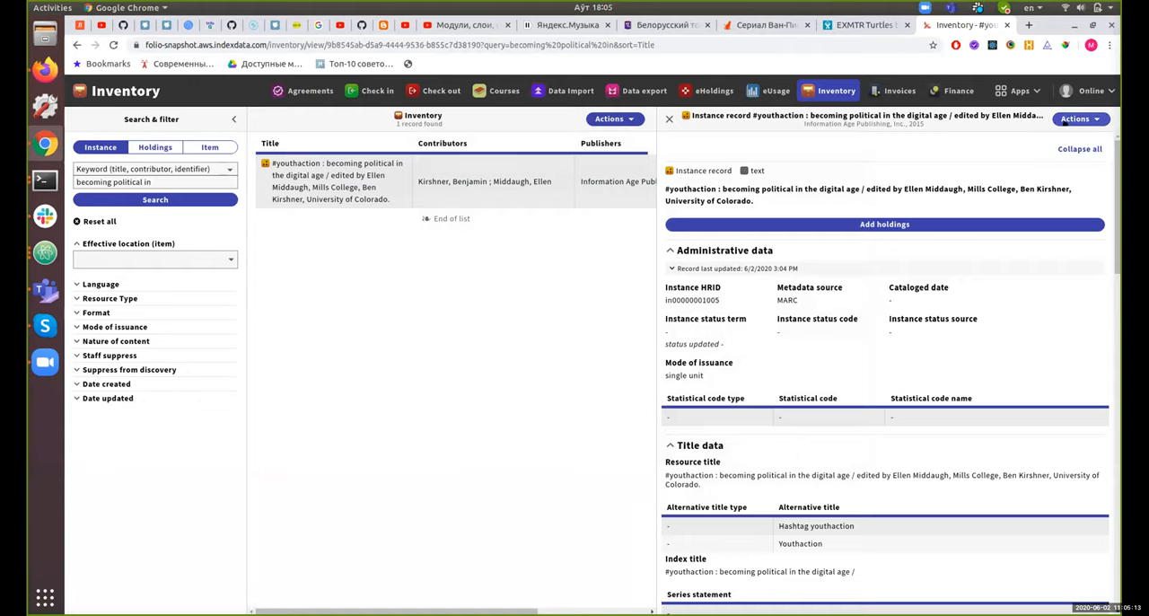
mouse_move(813, 307)
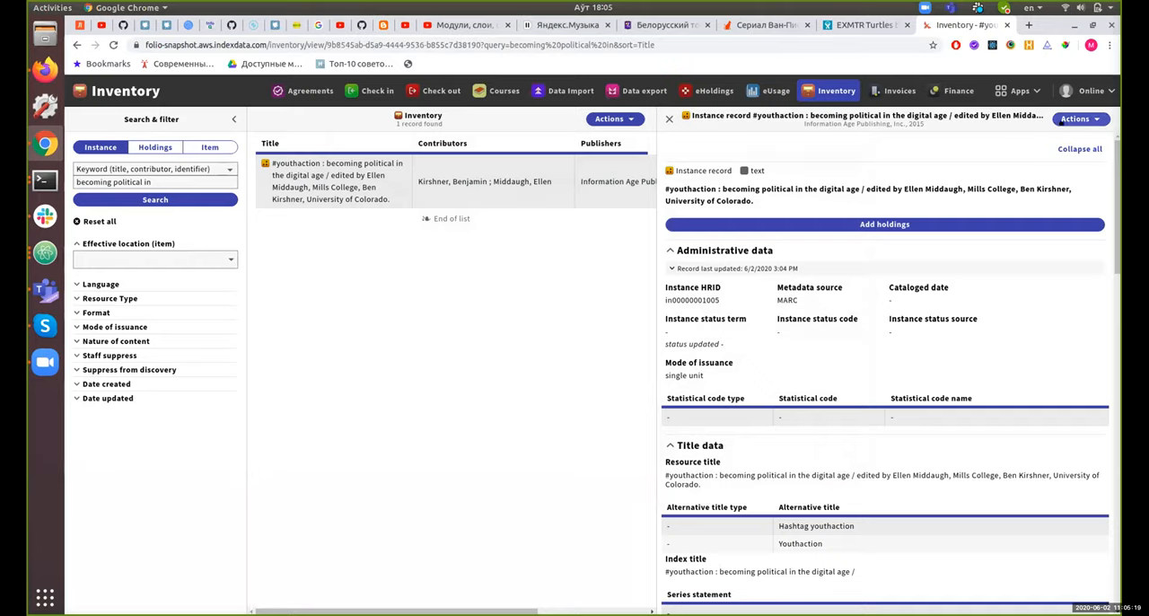
Open the #youthaction instance record in quickMARC via Actions > Edit in quickMARC
left_click(1081, 119)
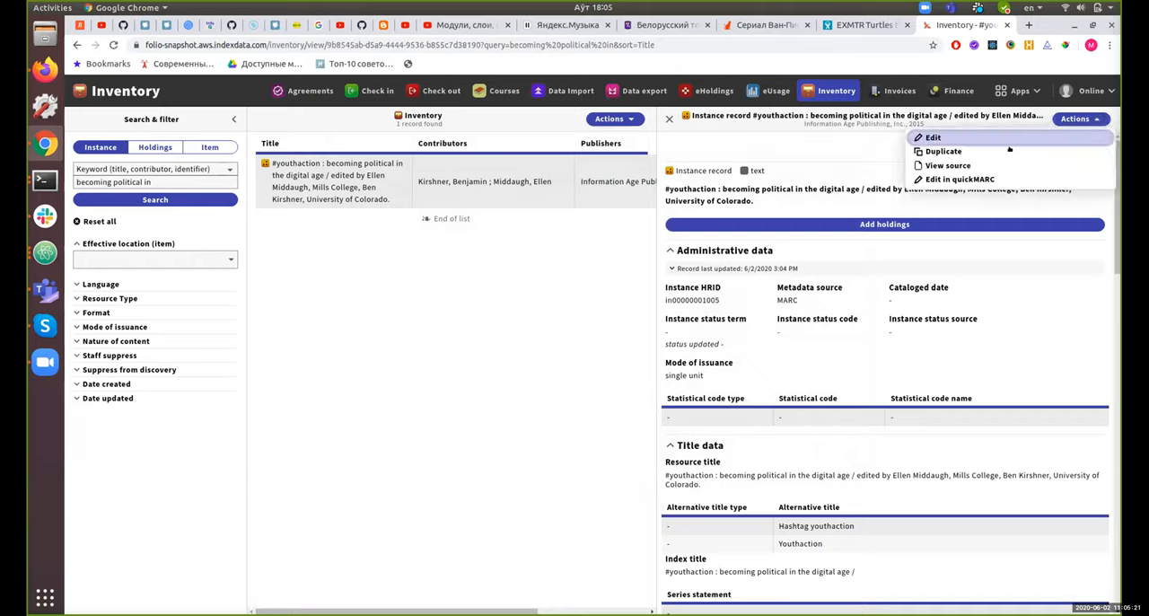
mouse_move(959, 180)
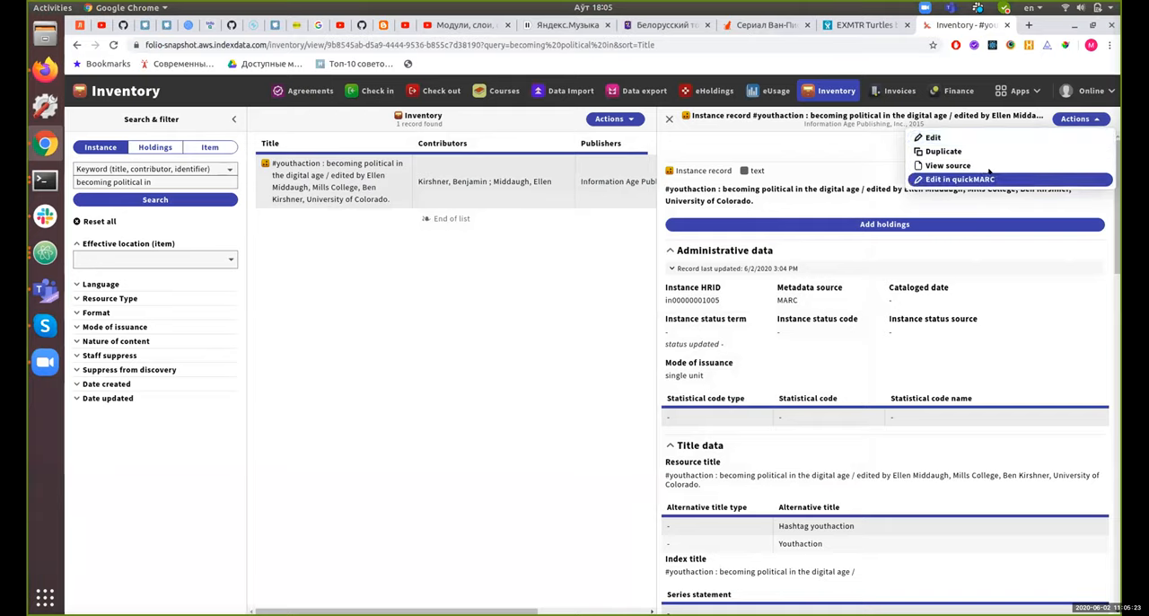
left_click(959, 180)
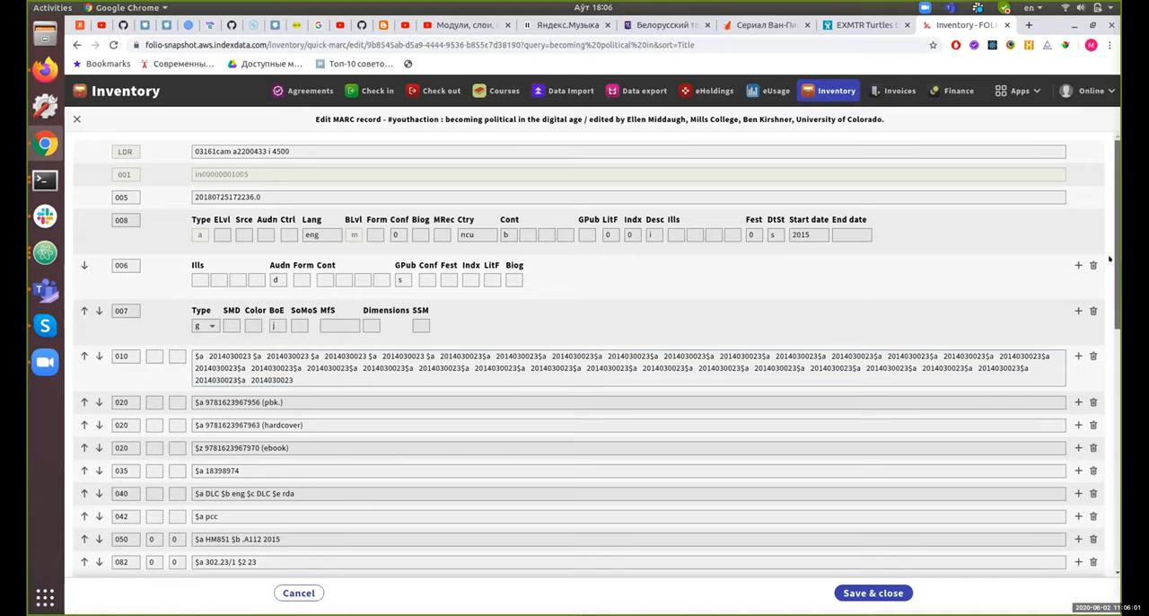
scroll("down", 3)
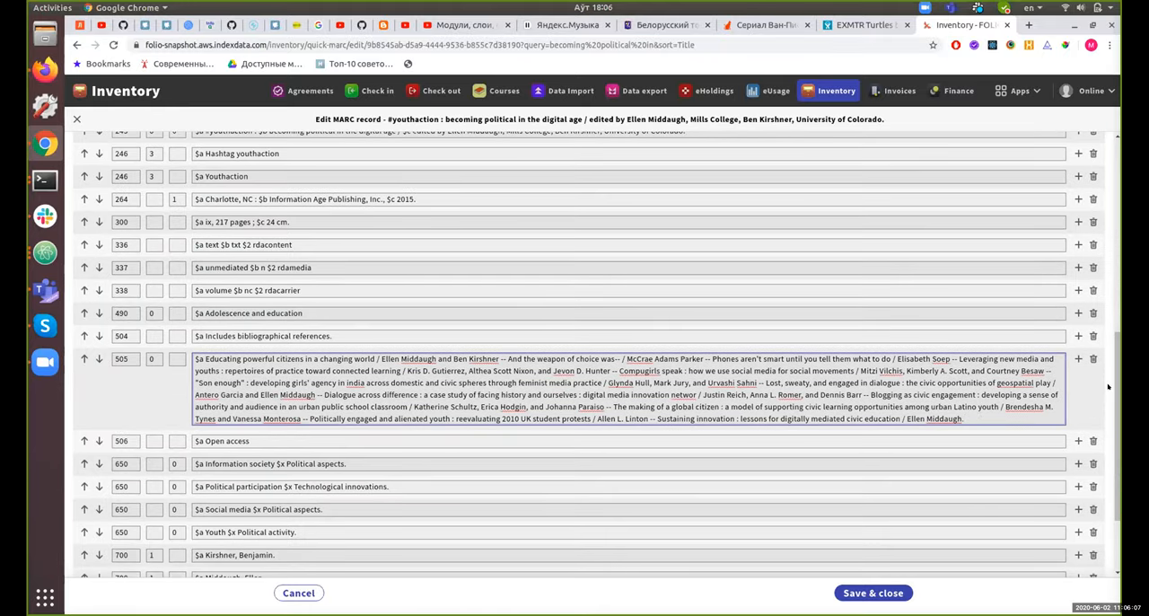
scroll("up", 3)
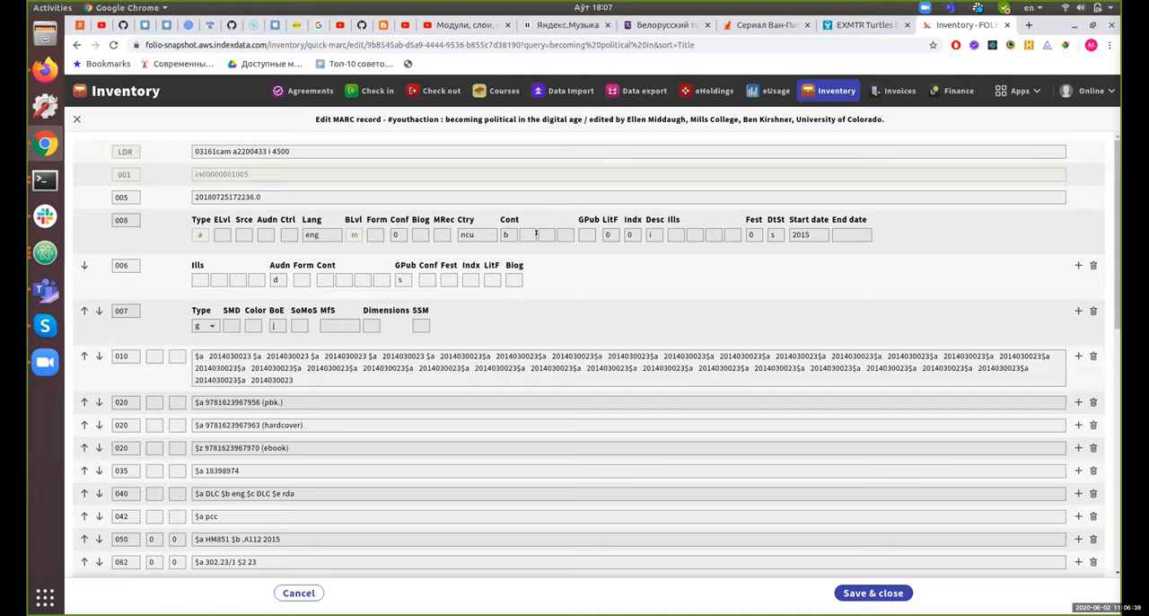
mouse_move(1005, 263)
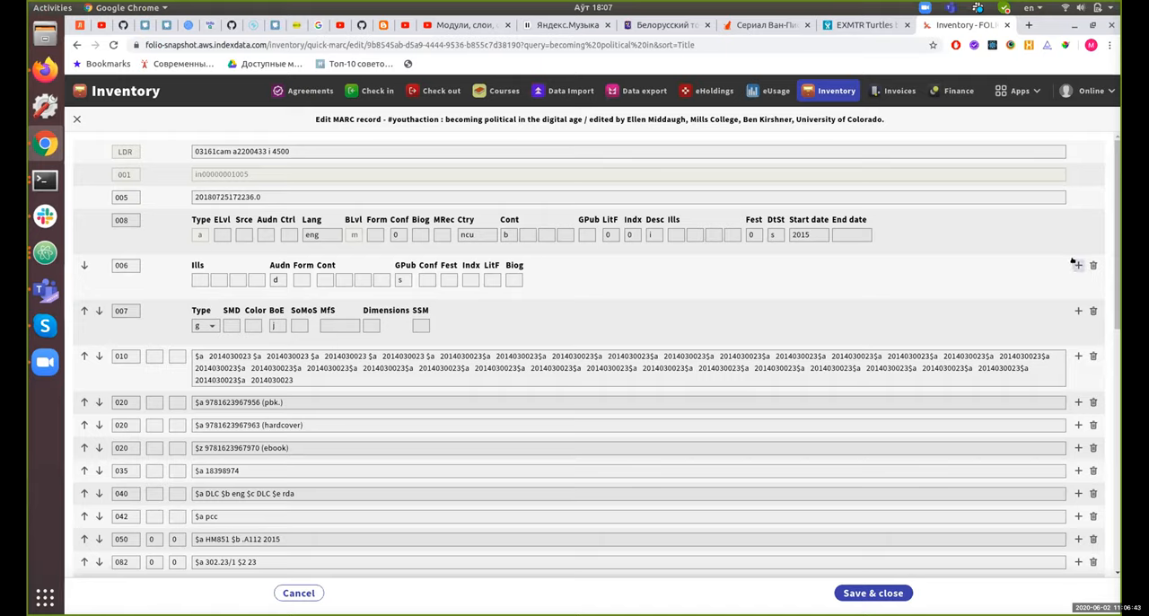
Add a duplicate 006 field, delete it with confirmation, then add an empty field below 007
left_click(1078, 266)
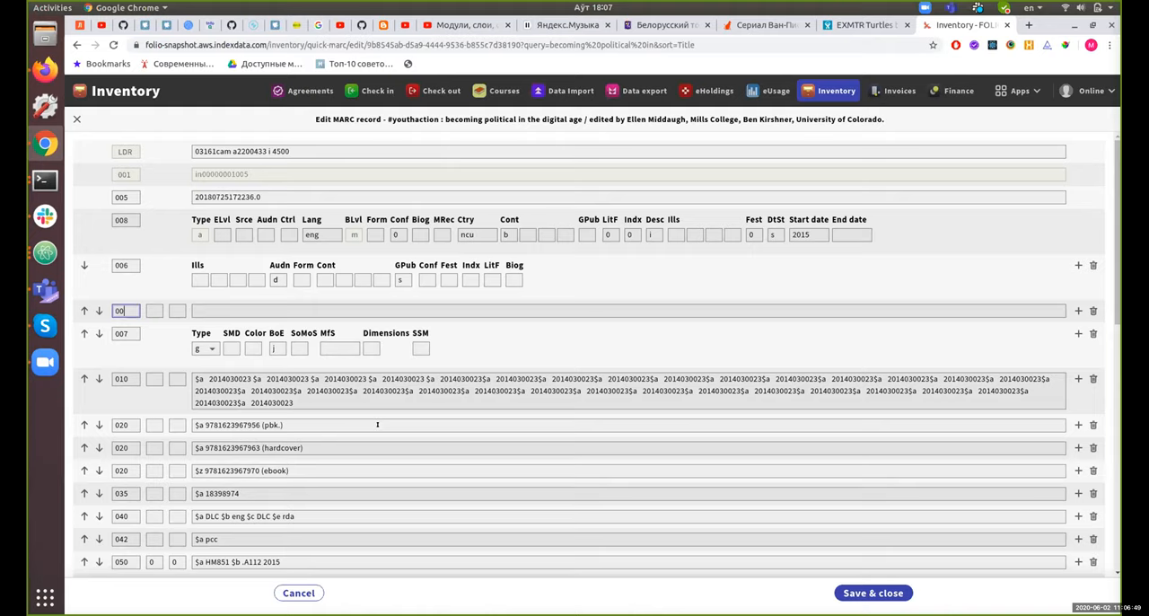
left_click(1077, 266)
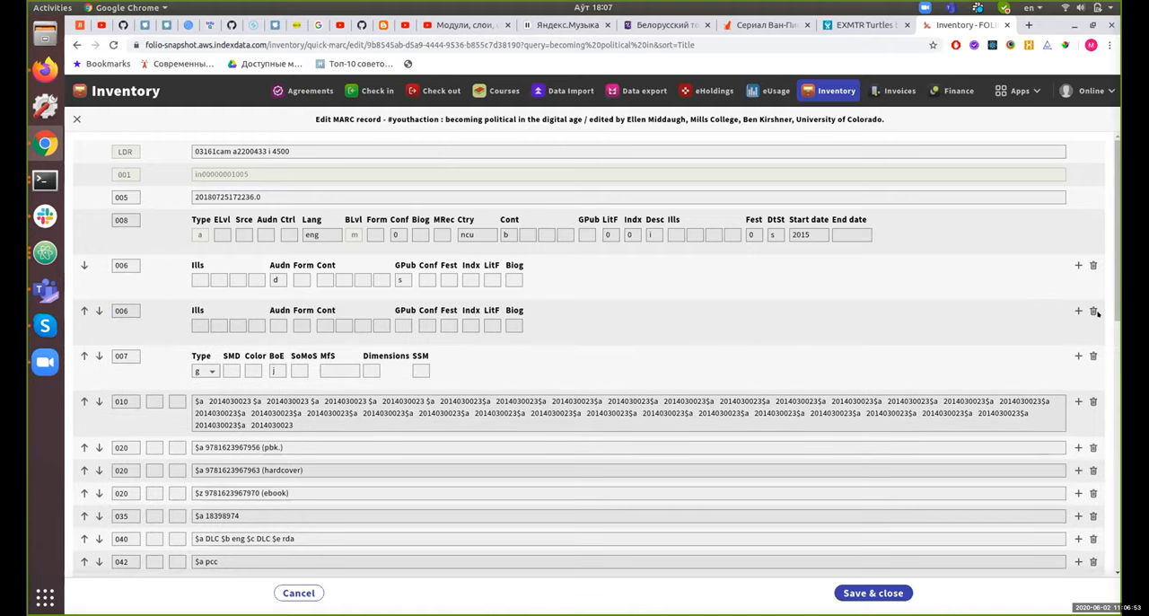
left_click(1094, 311)
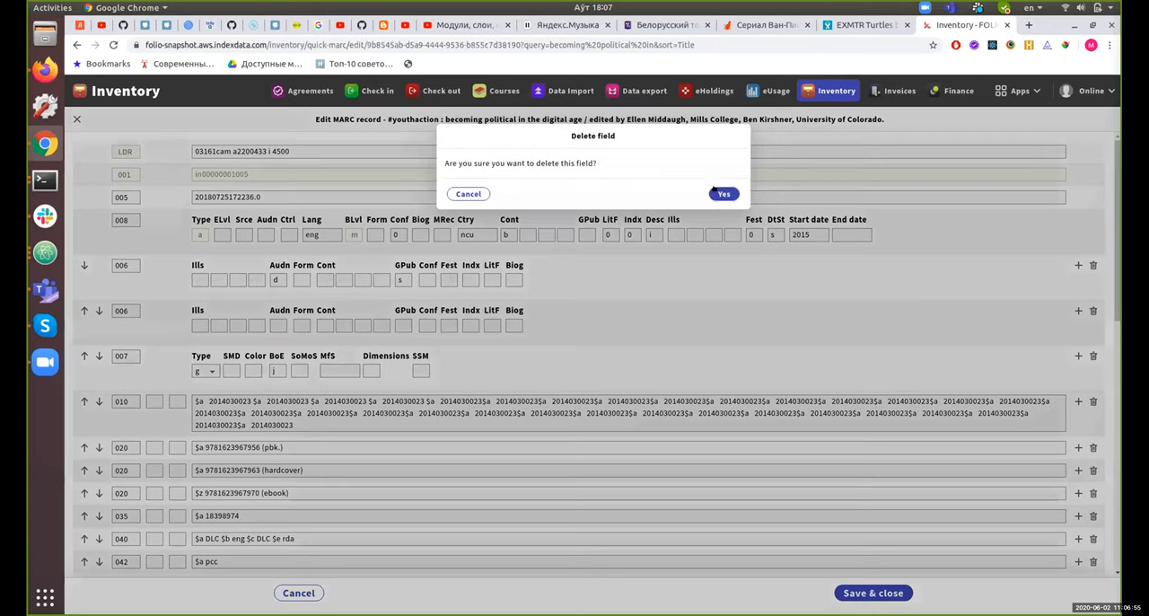
left_click(723, 194)
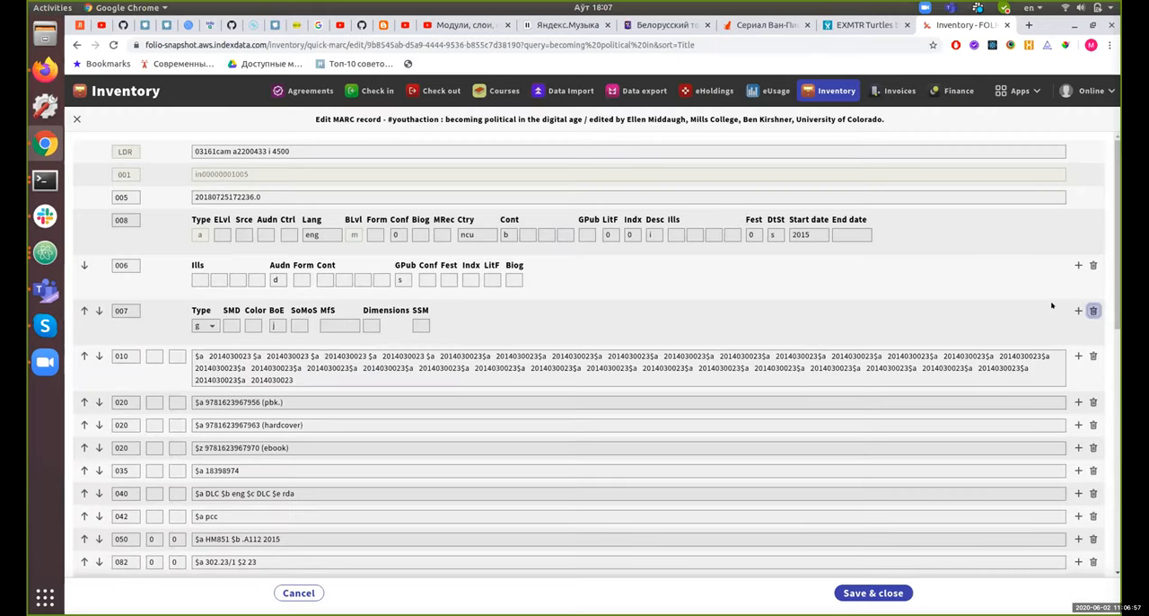
left_click(1077, 311)
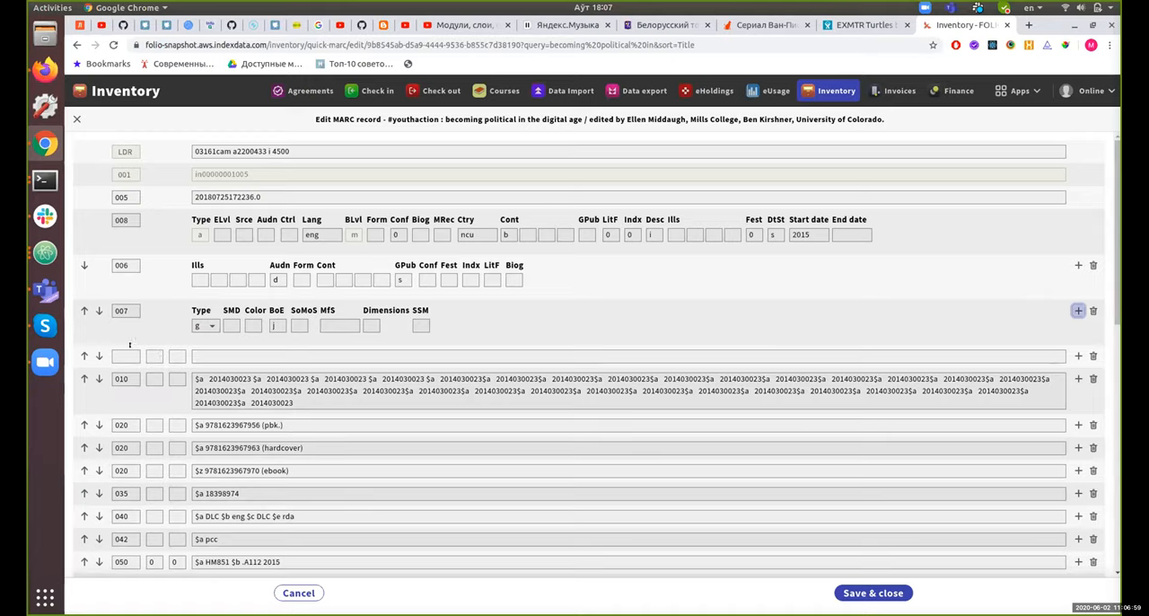
Tag the new field 007, choose its Type, and enter SMD value d
left_click(1078, 311)
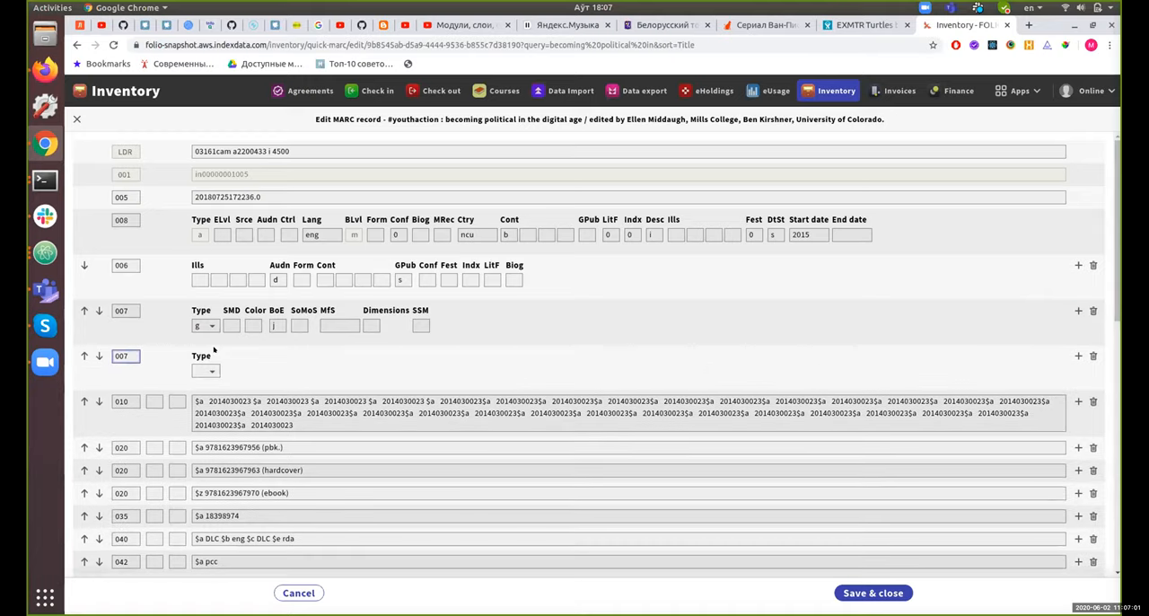
left_click(205, 369)
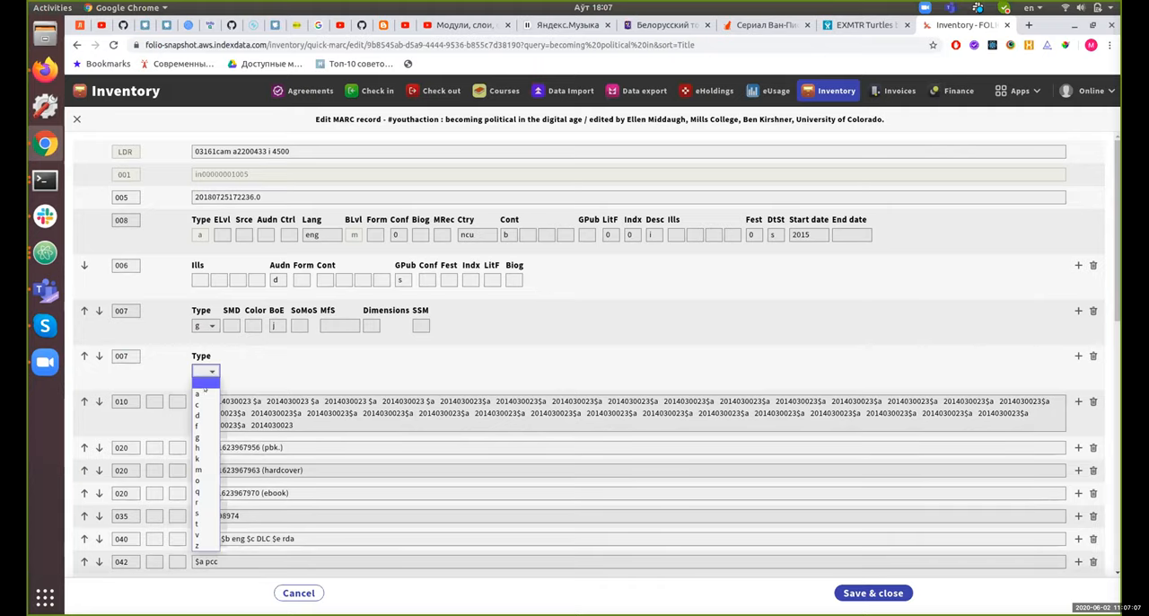
left_click(197, 546)
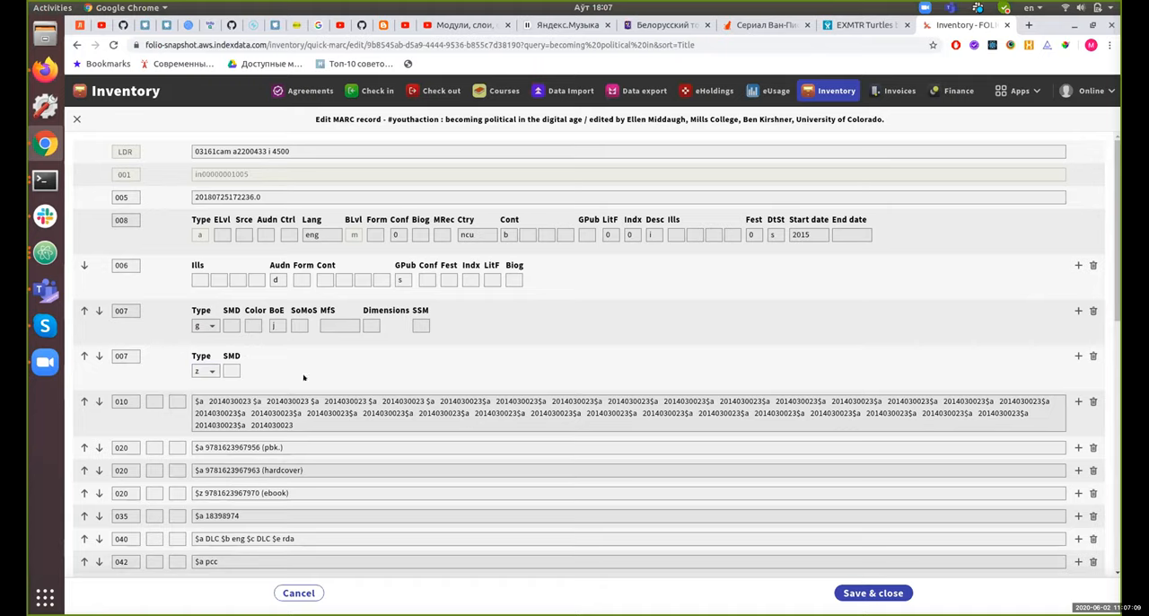
left_click(204, 370)
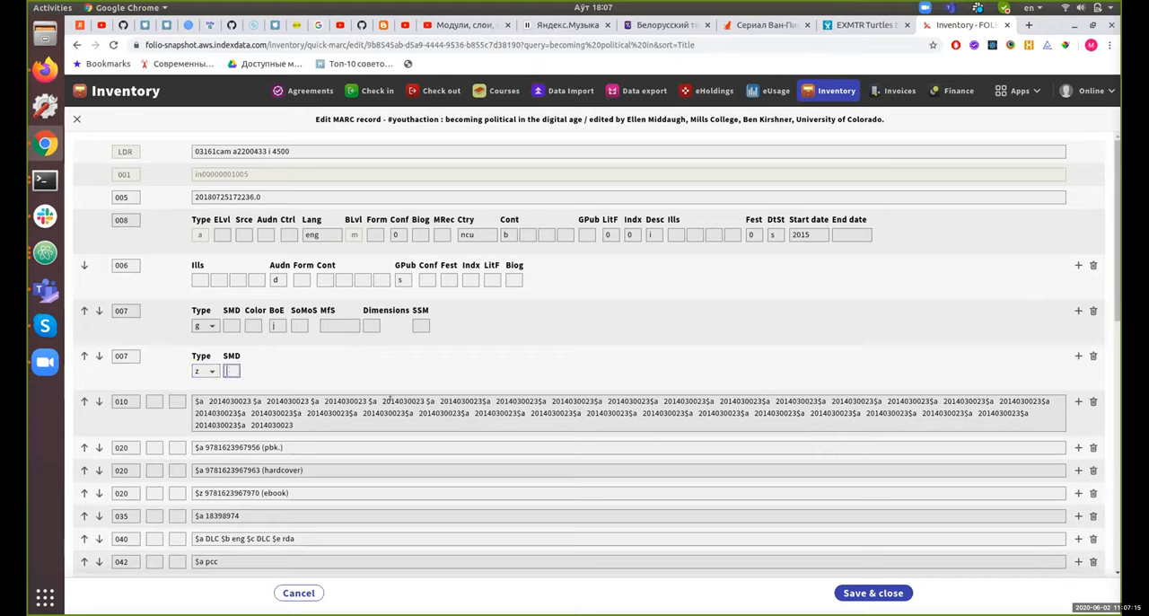
type("d")
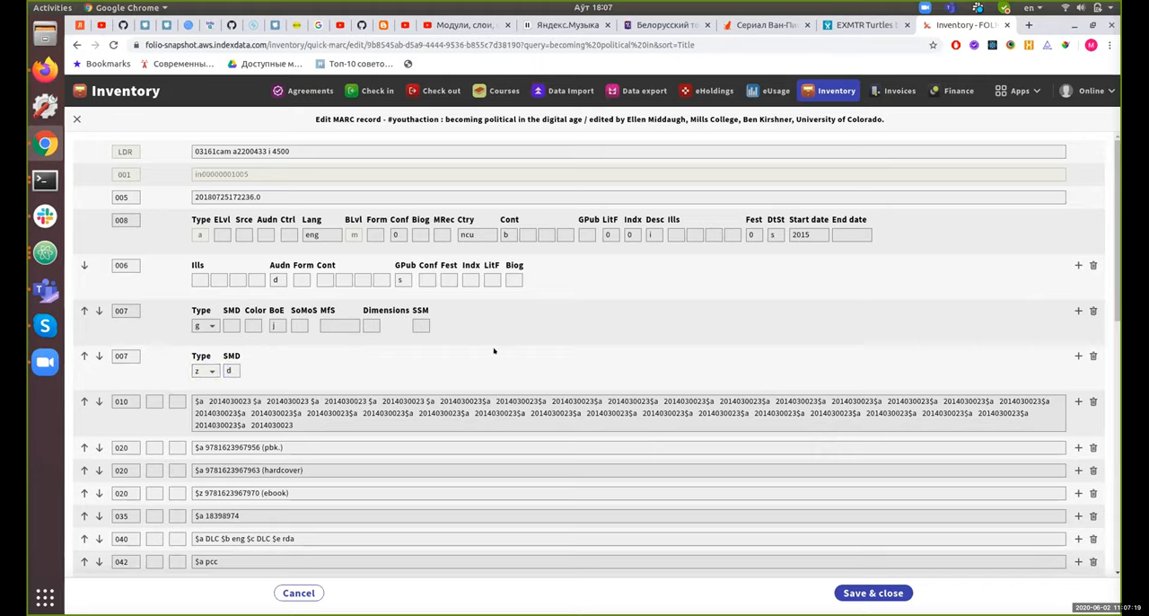
mouse_move(569, 326)
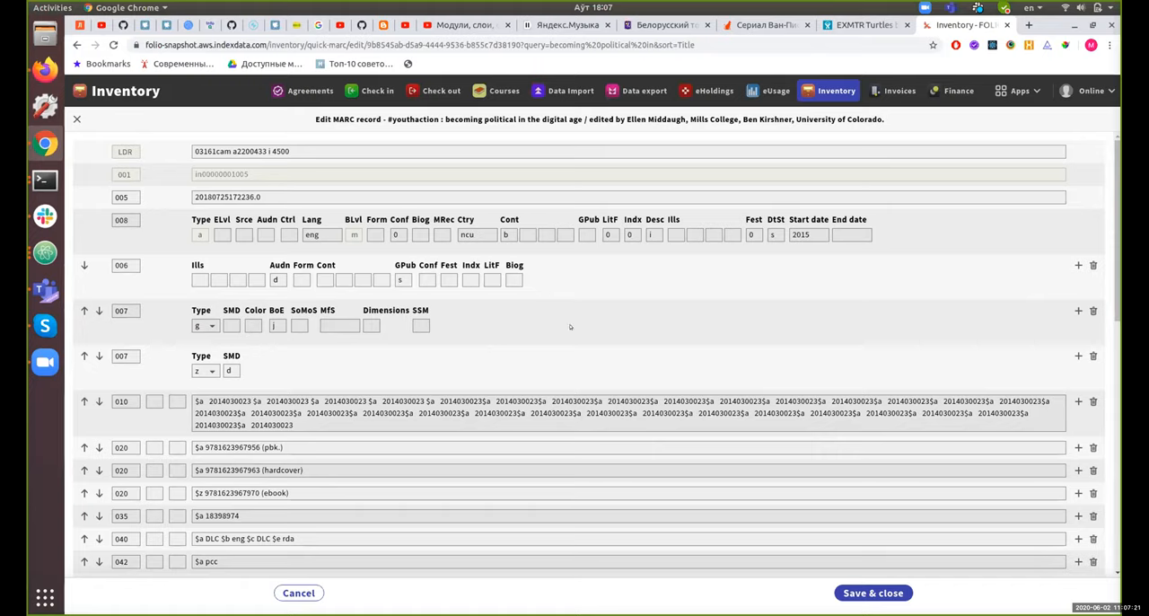
mouse_move(650, 316)
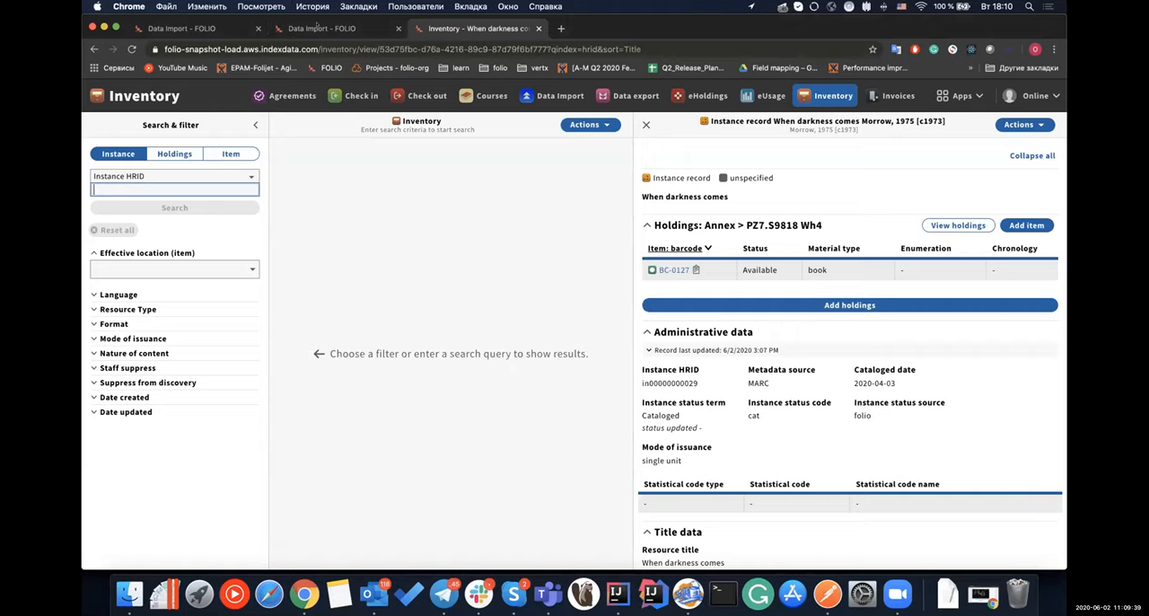
Switch to the Data Import job logs page and bring up the MARC record in MarcEdit
left_click(557, 97)
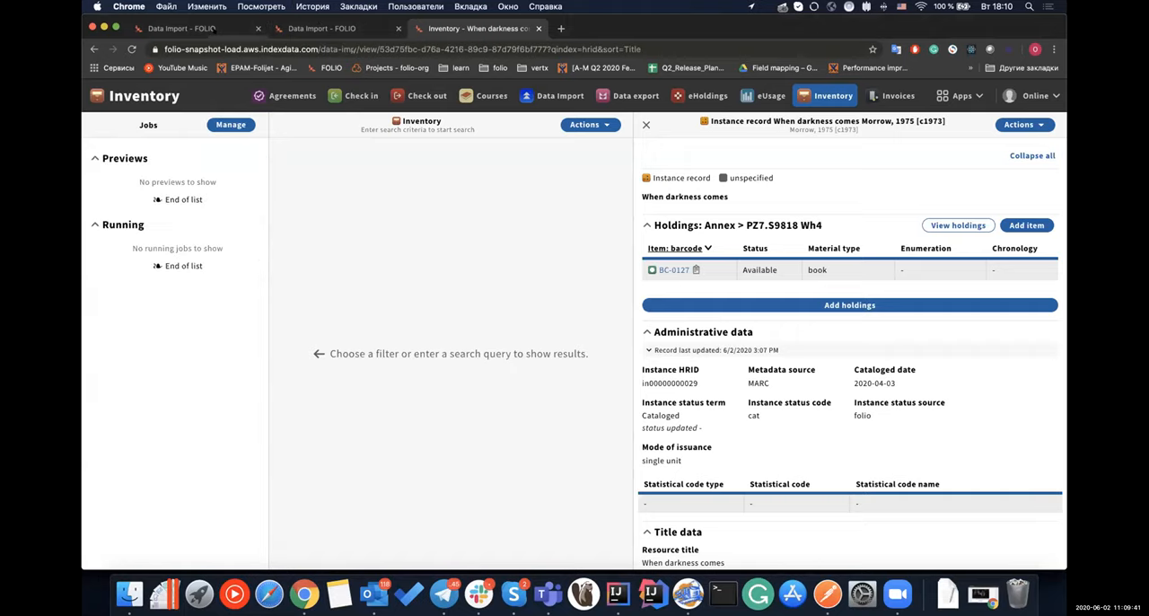
left_click(180, 29)
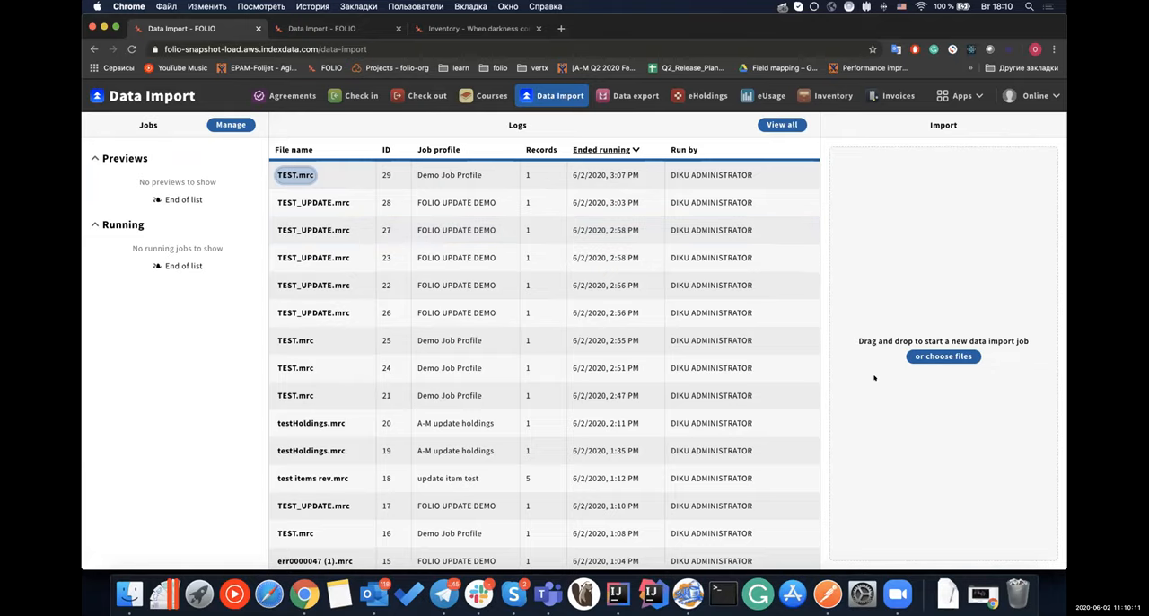
mouse_move(891, 371)
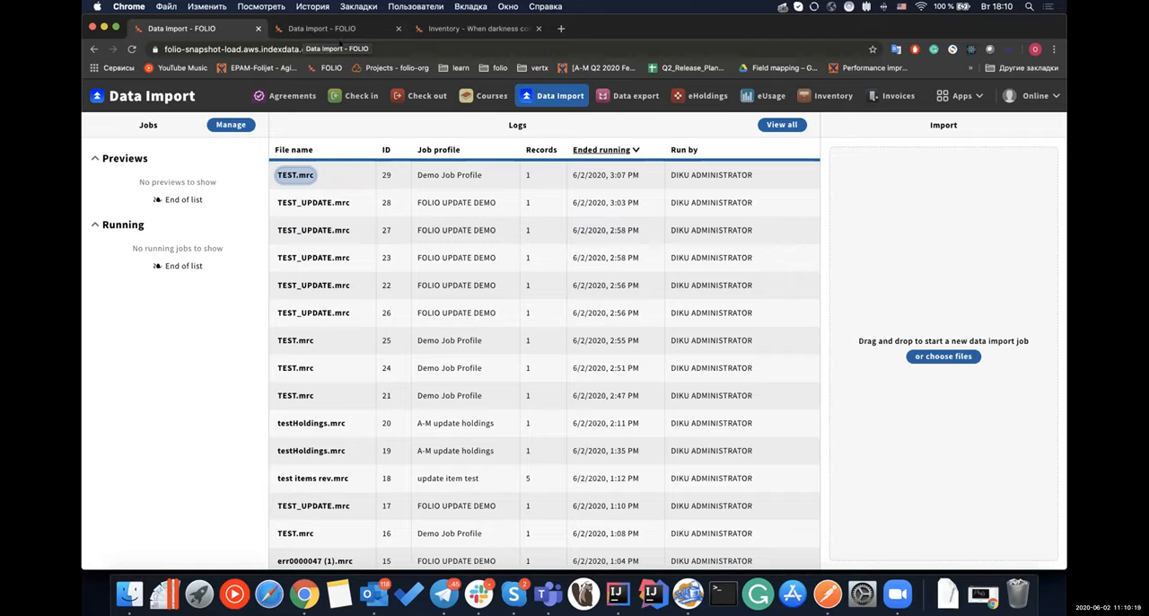
mouse_move(844, 388)
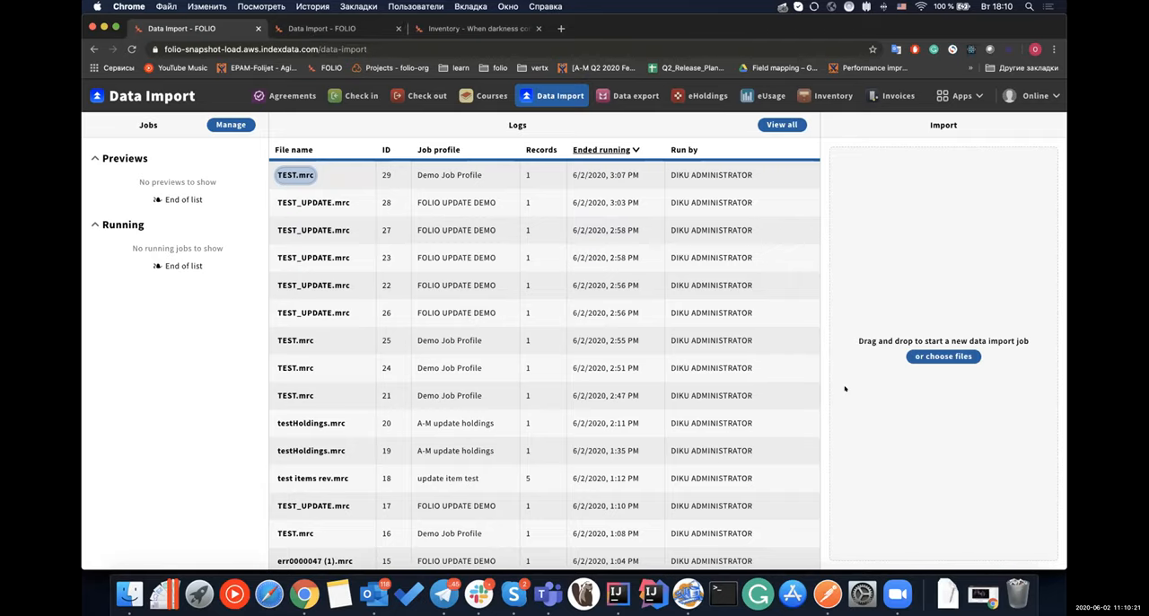
mouse_move(608, 201)
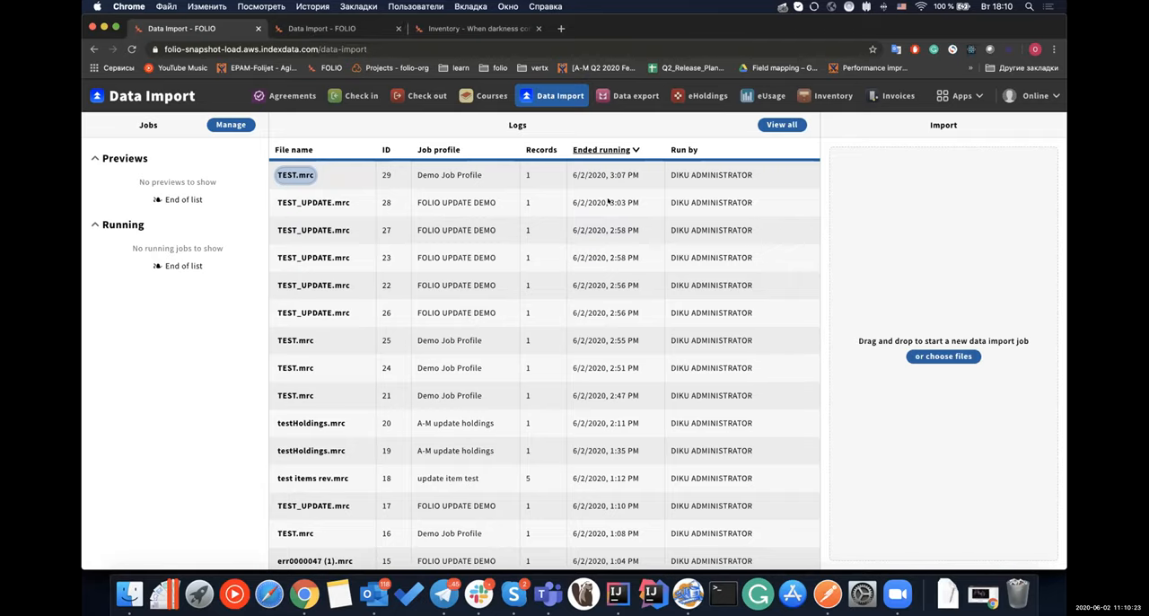
left_click(688, 593)
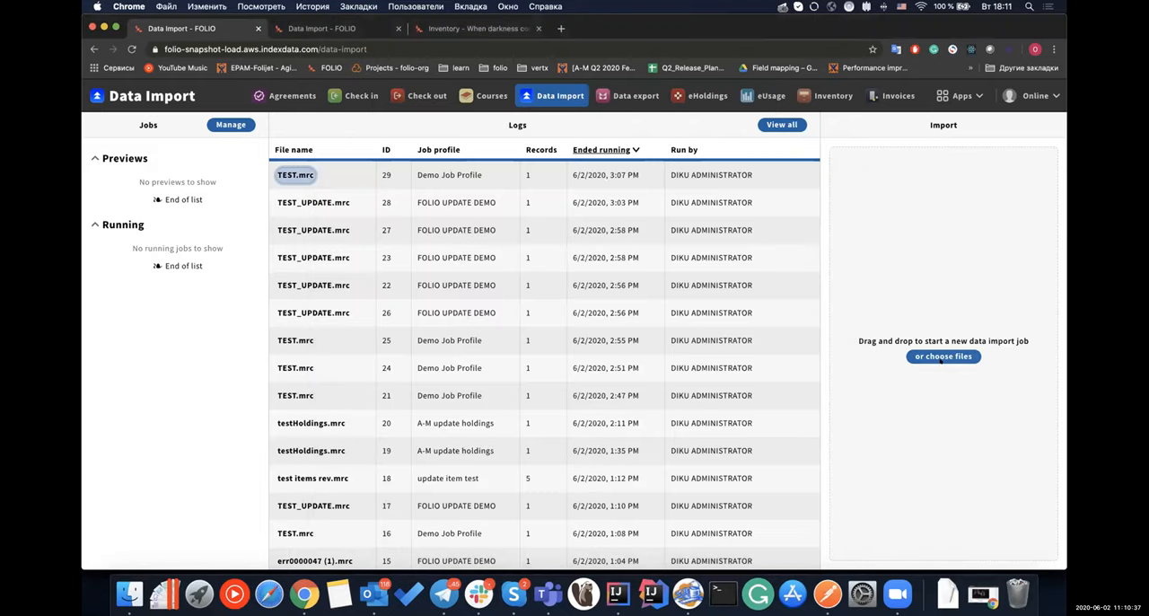
left_click(945, 355)
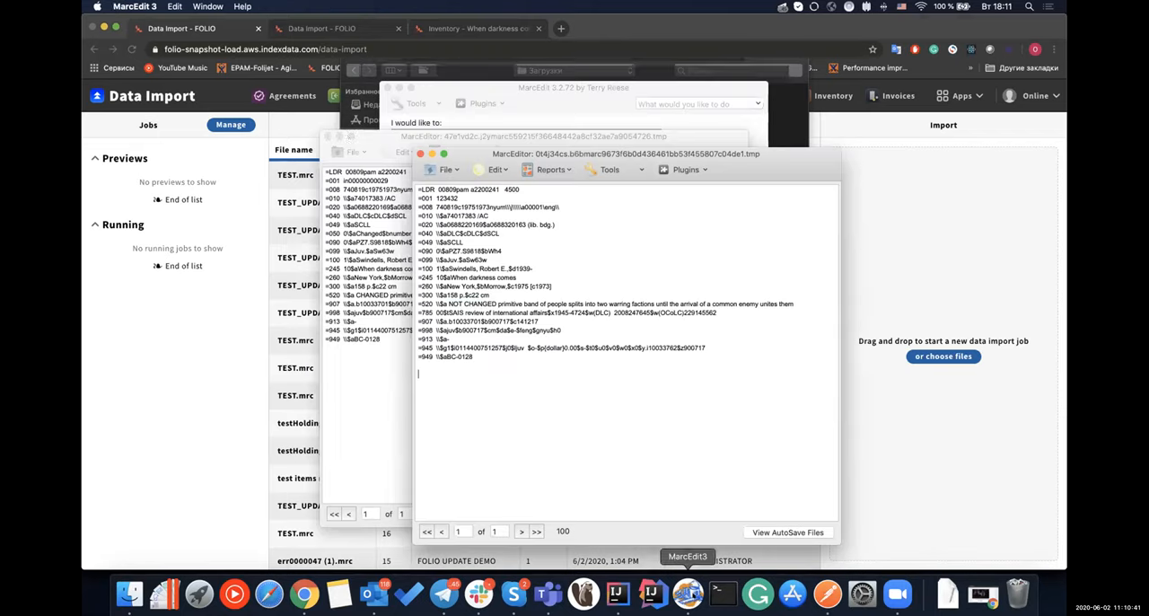
Save the edited MARC record in MarcEdit, overwriting TEST.mrc
left_click(445, 169)
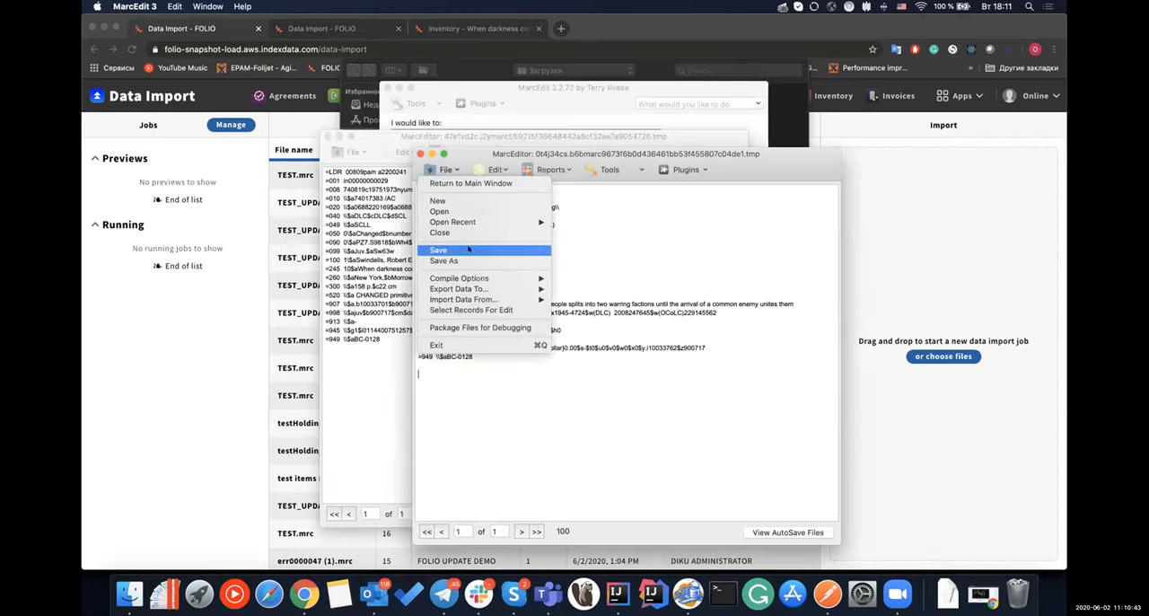
left_click(438, 250)
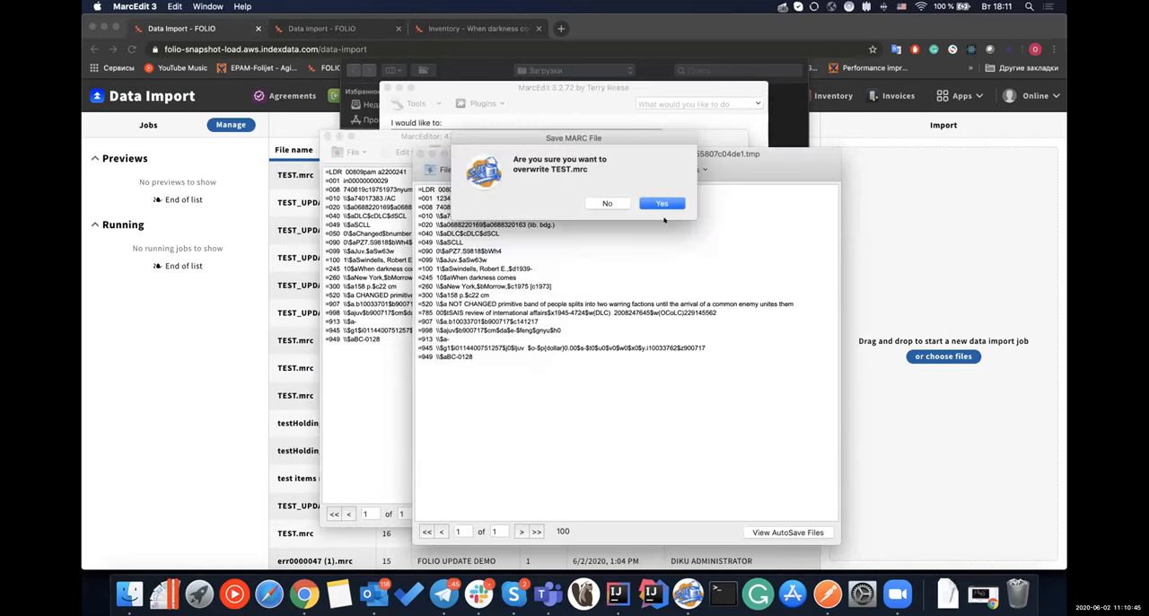
left_click(661, 203)
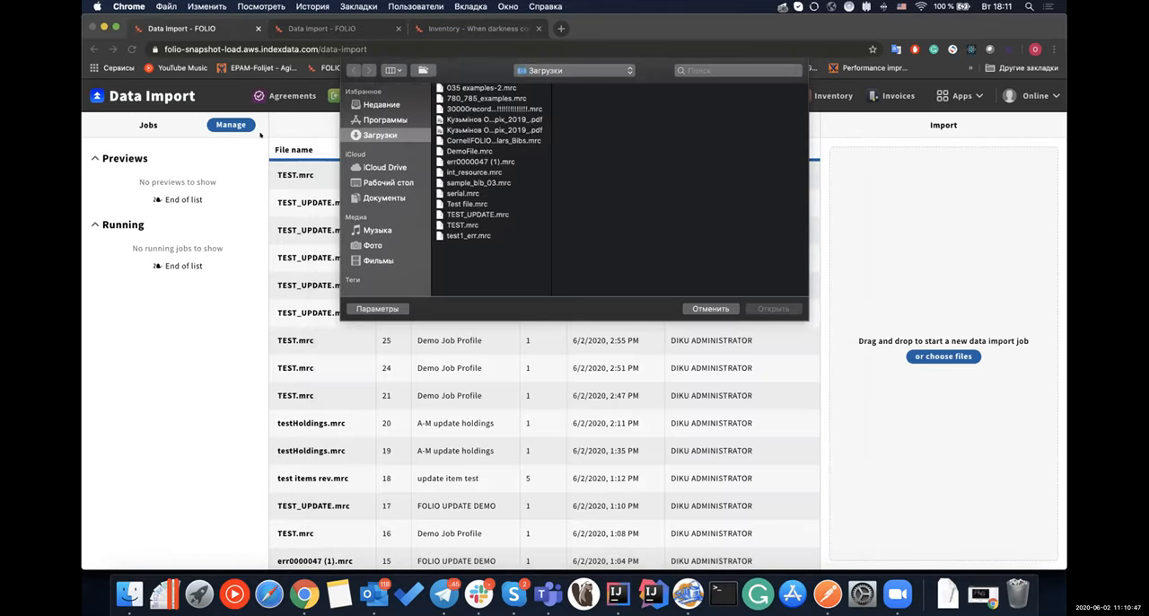
Upload TEST.mrc to Data Import and resume the draft import job with it
left_click(464, 224)
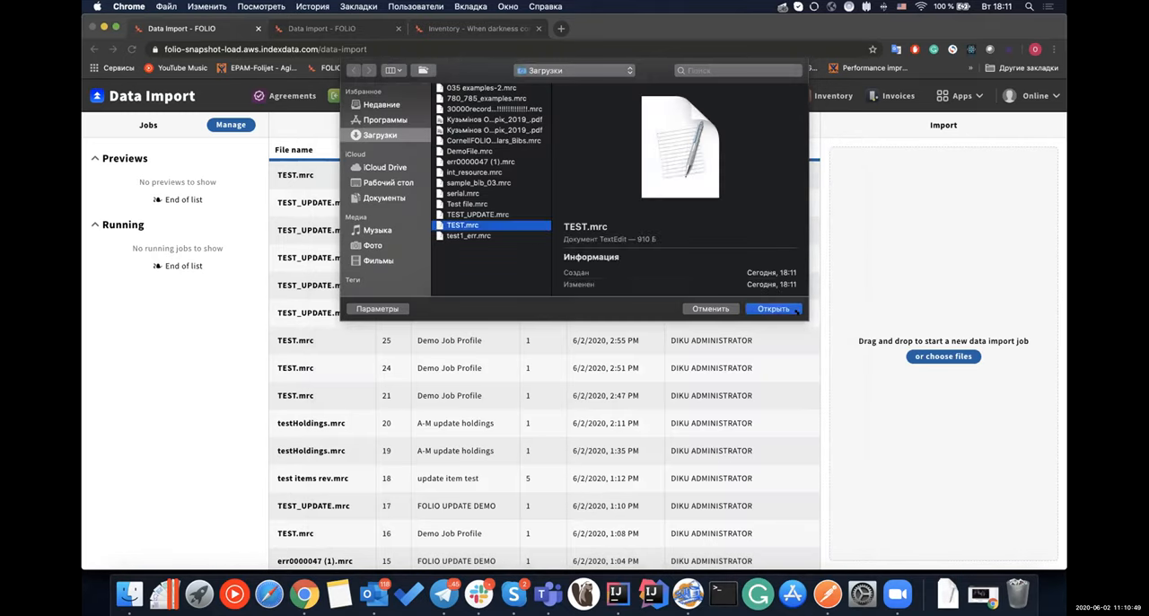
left_click(773, 309)
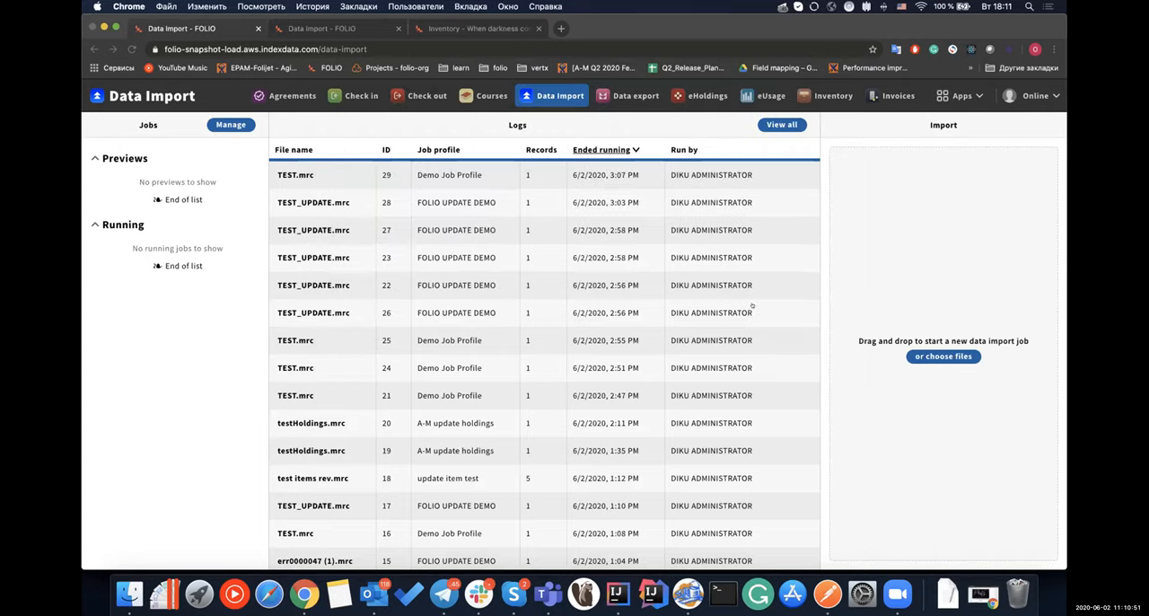
left_click(945, 356)
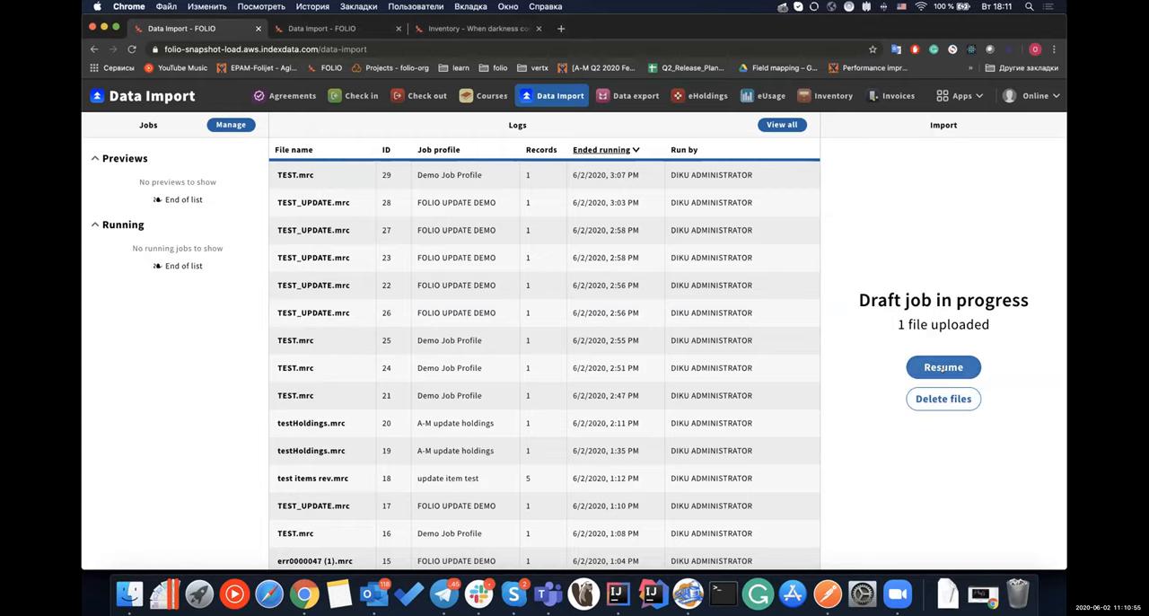
left_click(943, 366)
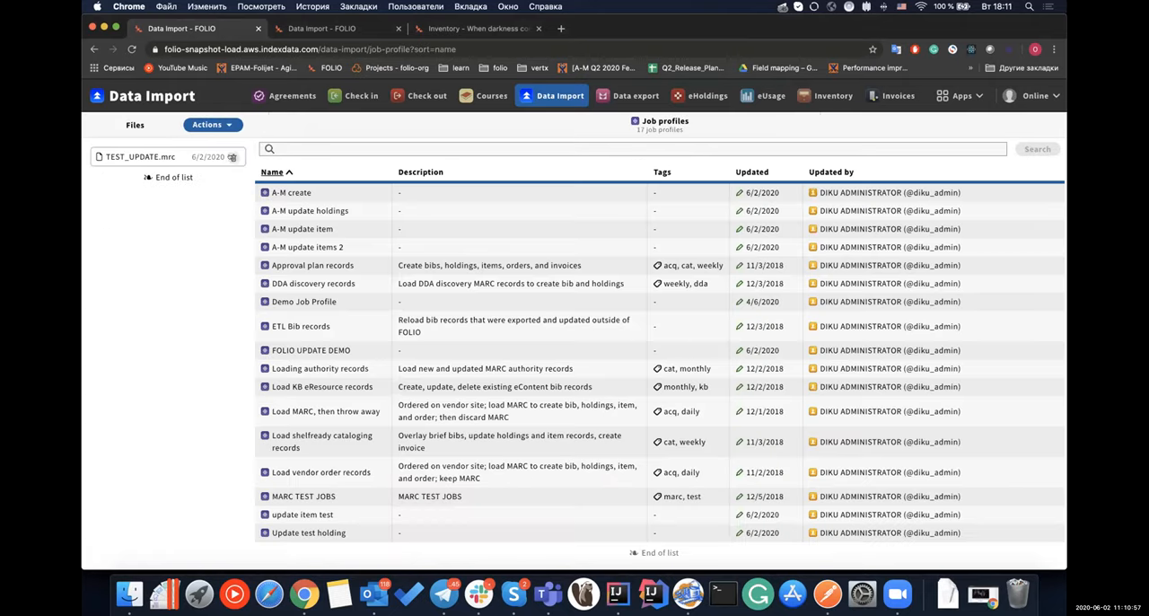
left_click(231, 156)
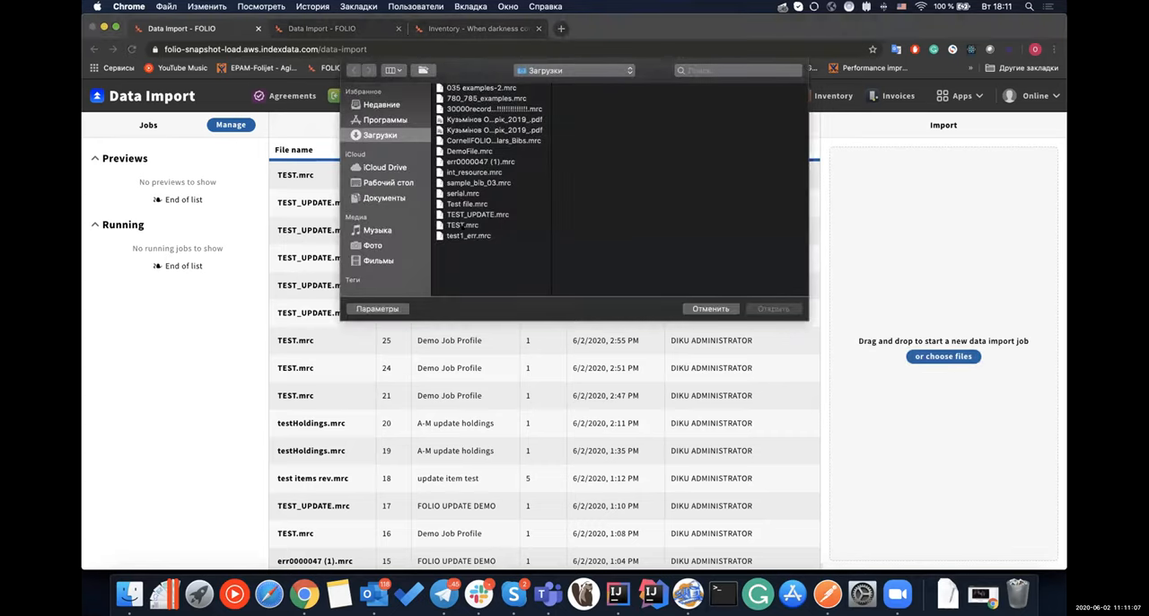
left_click(711, 309)
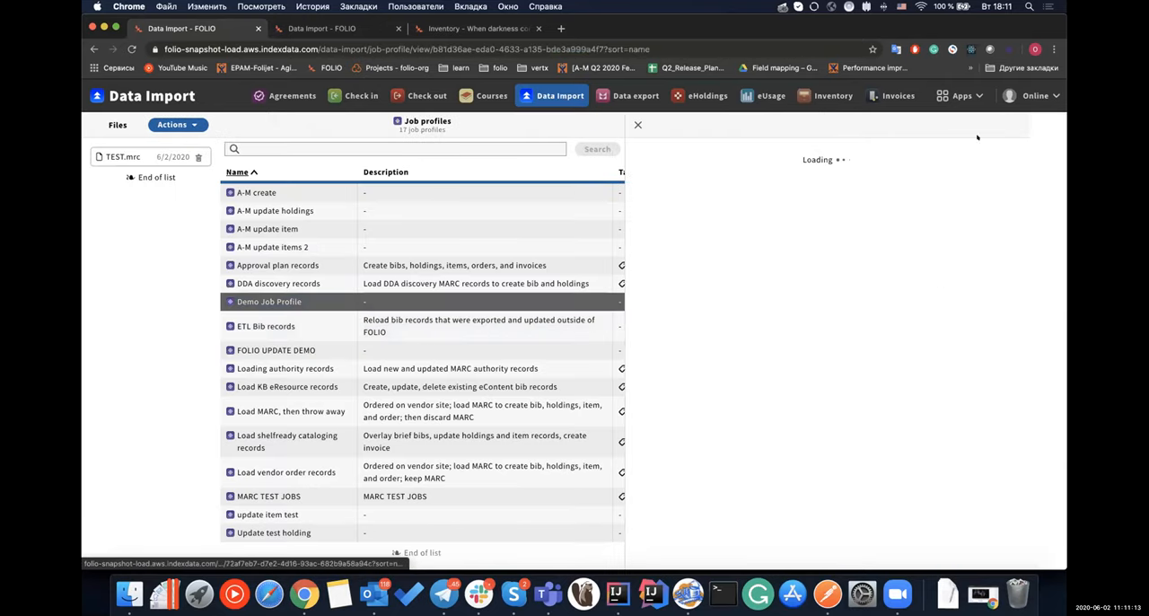
Run the import with the Demo Job Profile so the new TEST.mrc job tops the logs
left_click(270, 302)
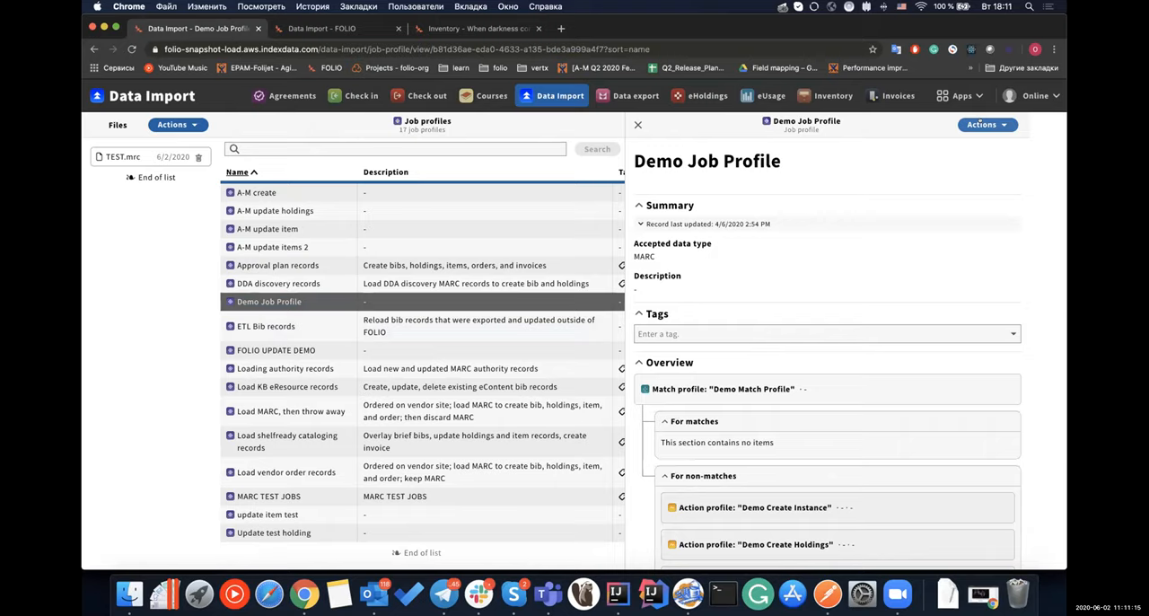
scroll("down", 3)
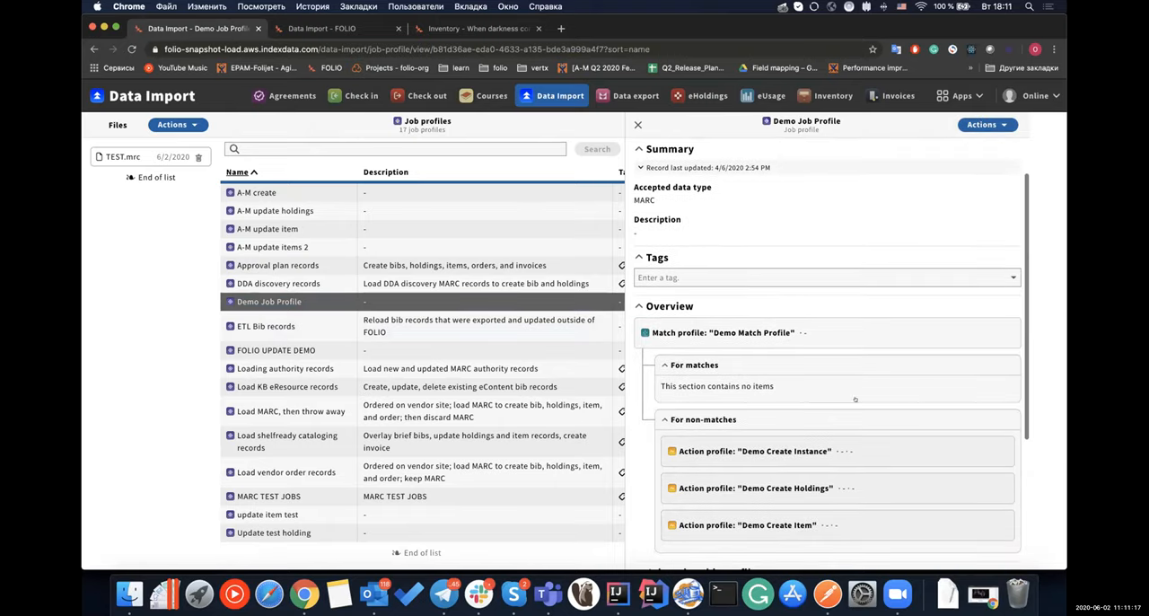
scroll("down", 3)
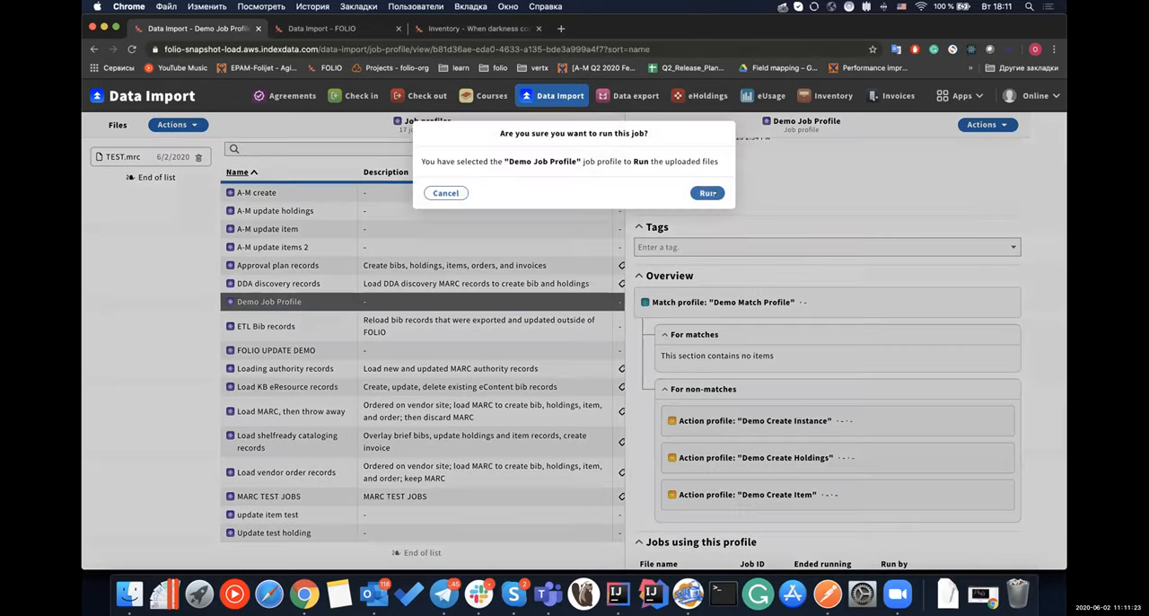
left_click(708, 193)
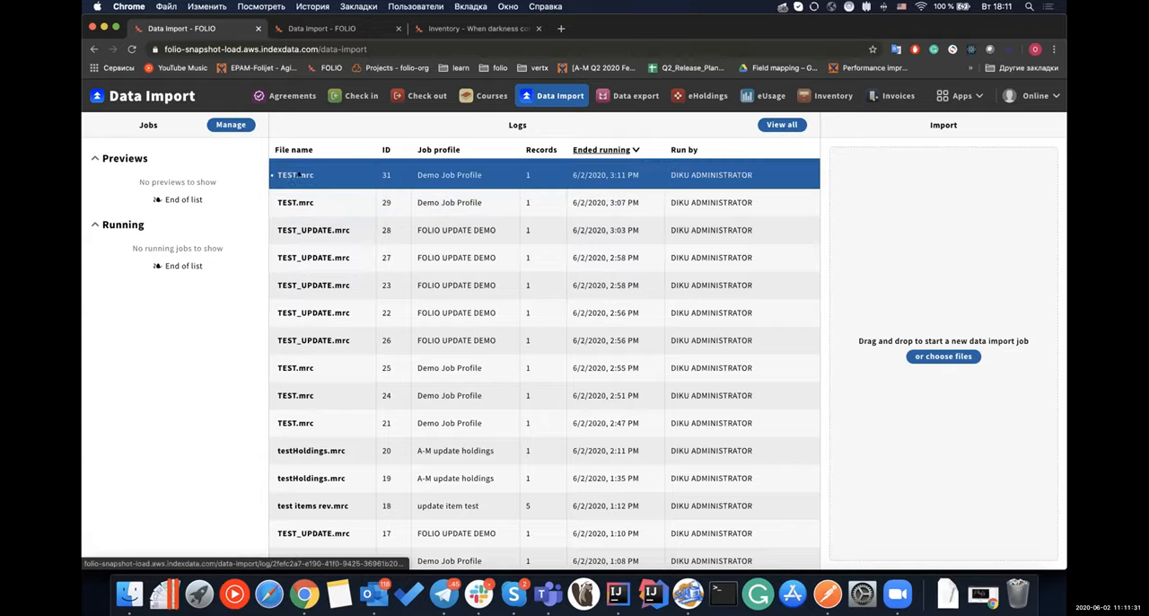
Open the new TEST.mrc job's JSON import log and review the record's 001 and fields
left_click(295, 174)
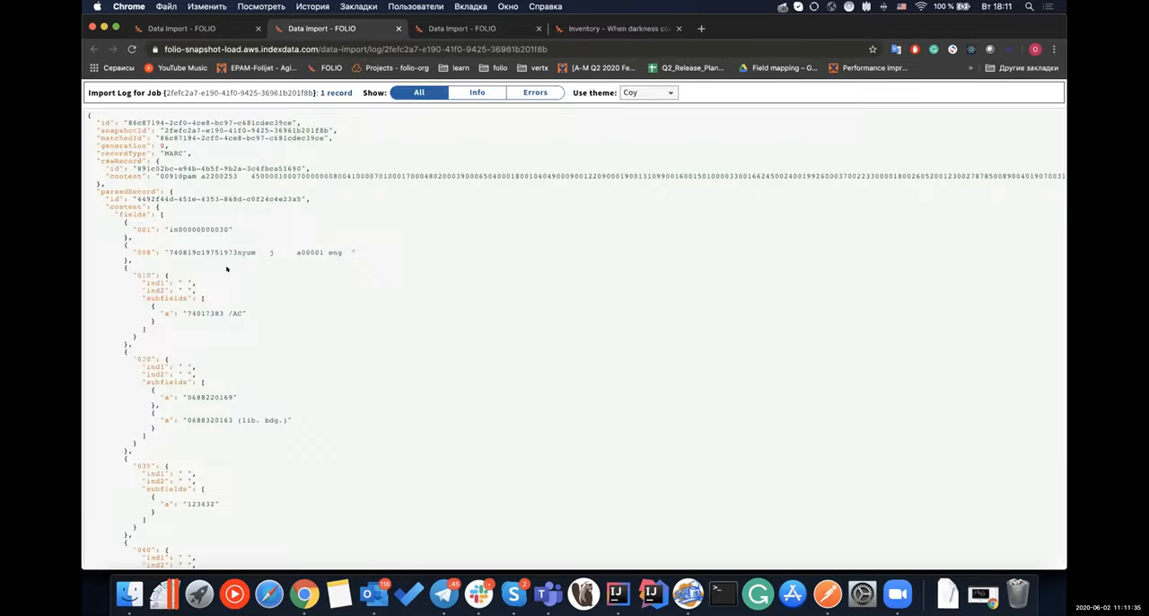
double_click(197, 230)
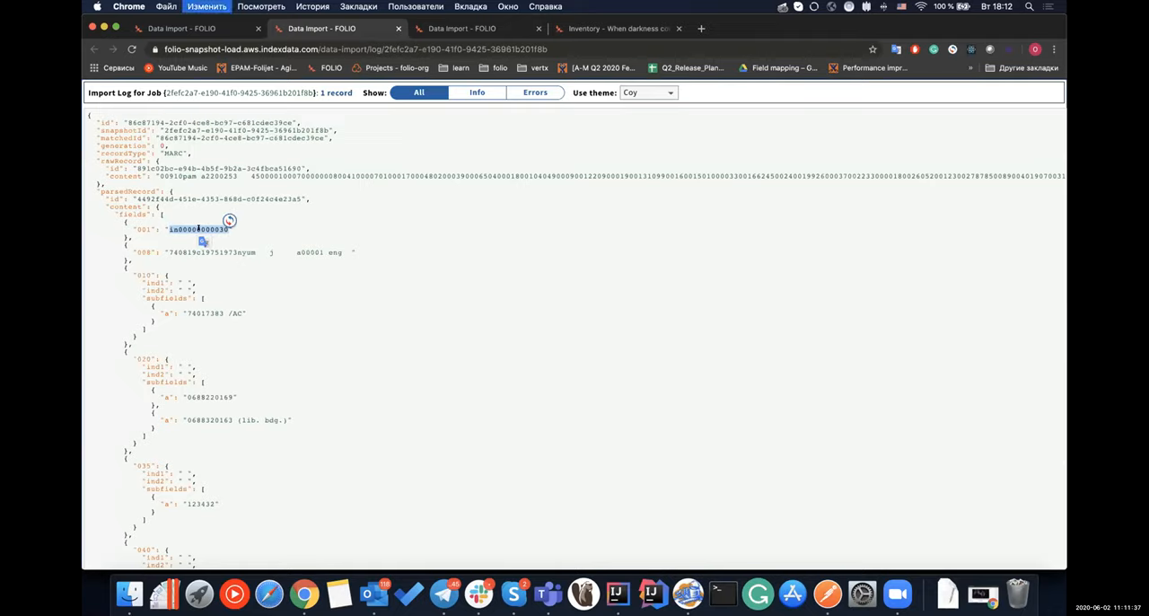
scroll("down", 3)
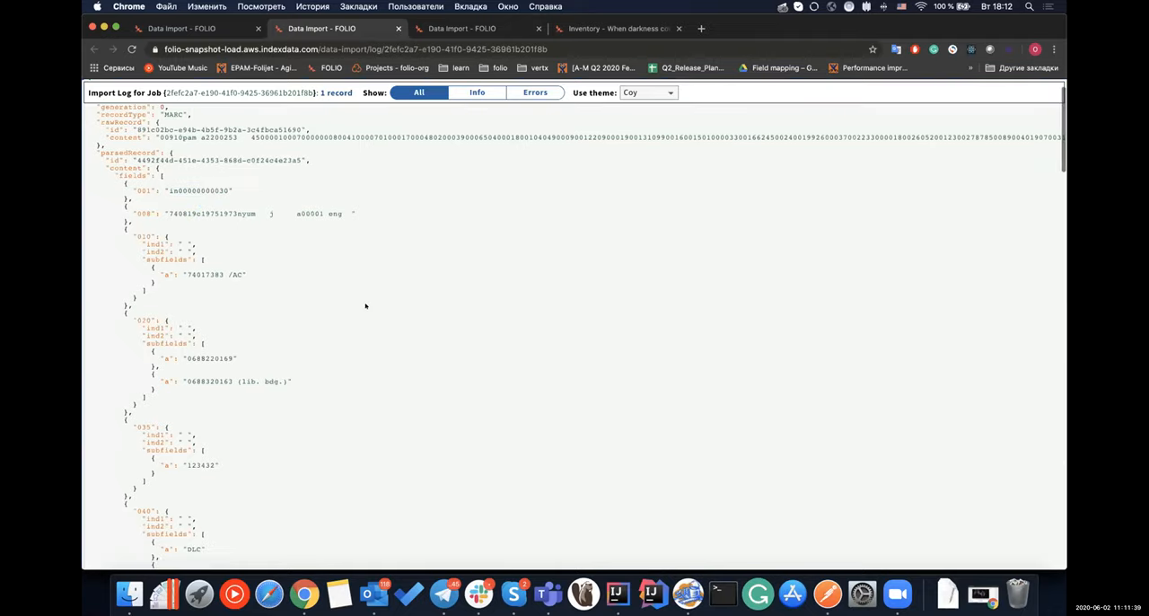
scroll("down", 3)
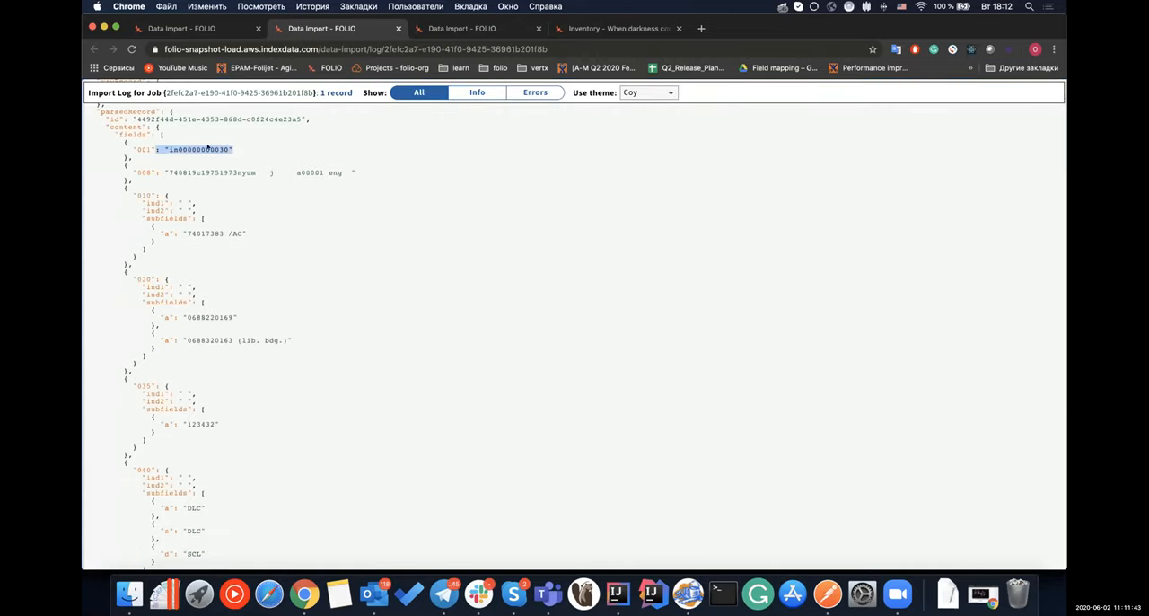
scroll("down", 3)
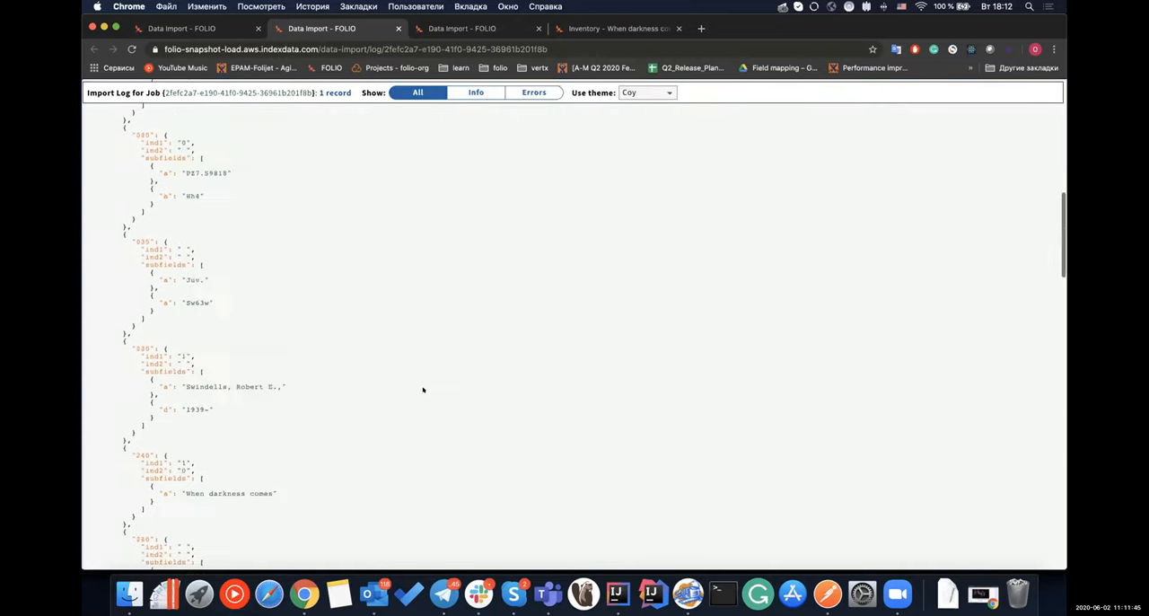
scroll("down", 3)
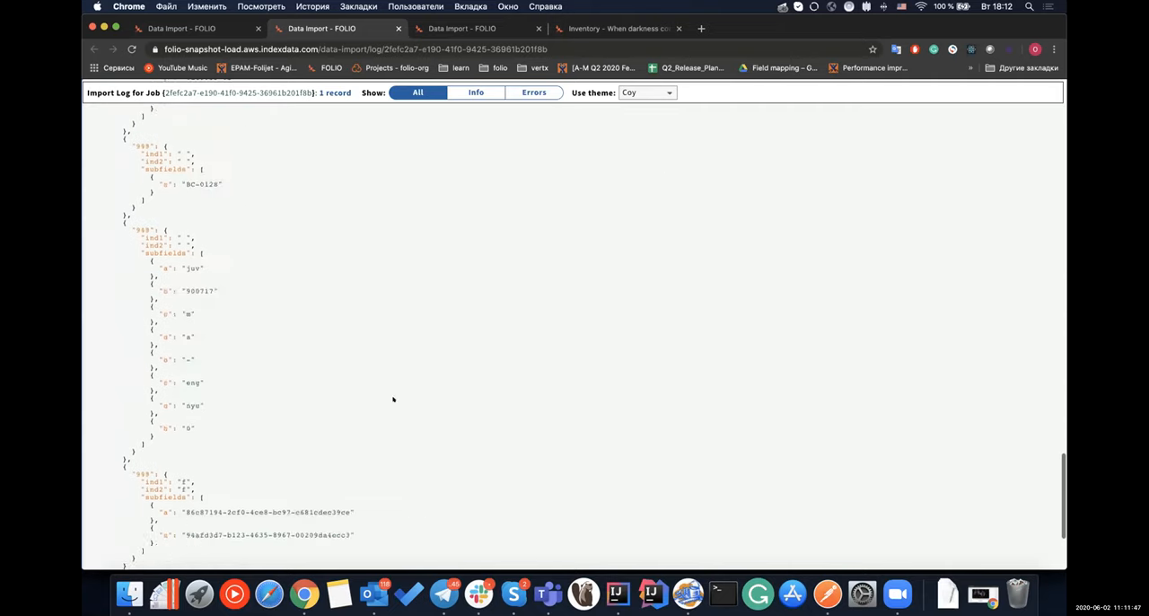
scroll("down", 3)
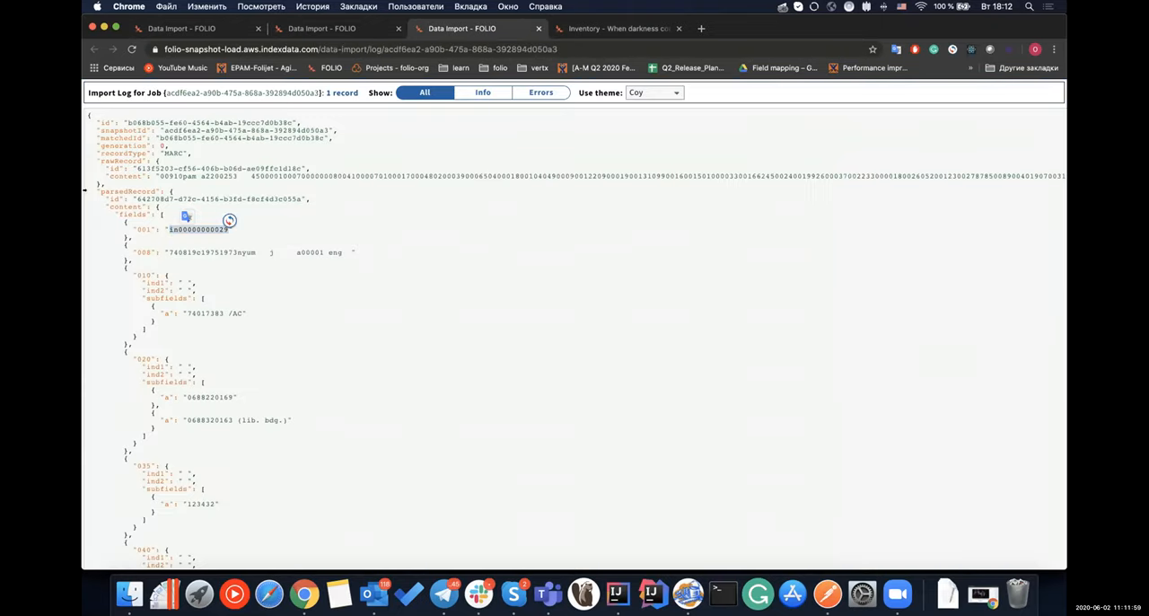
left_click(619, 29)
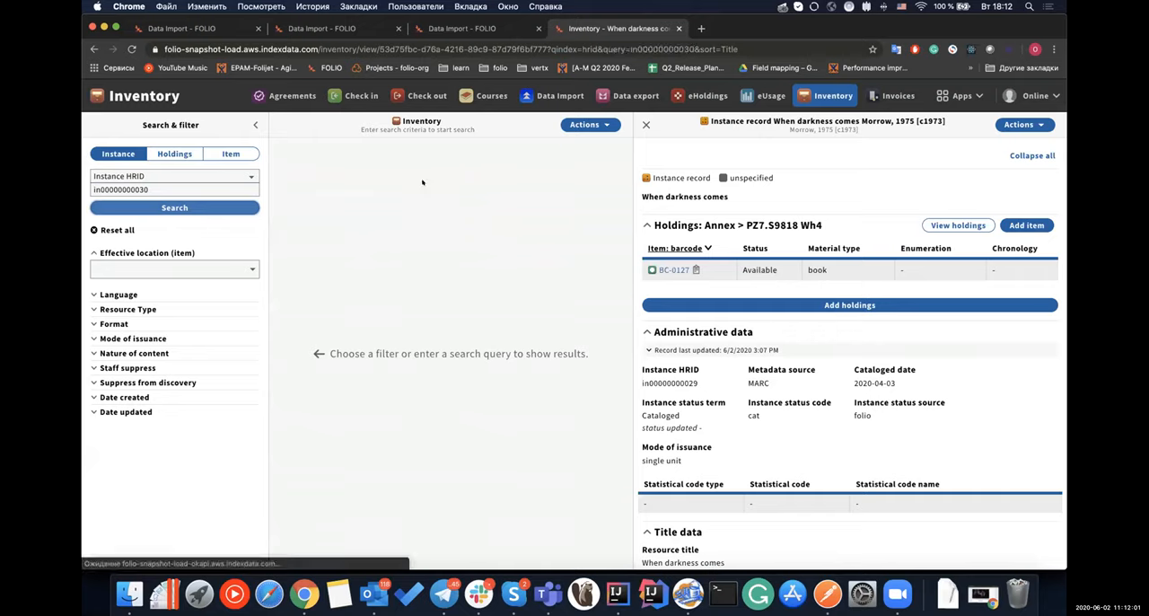
left_click(174, 209)
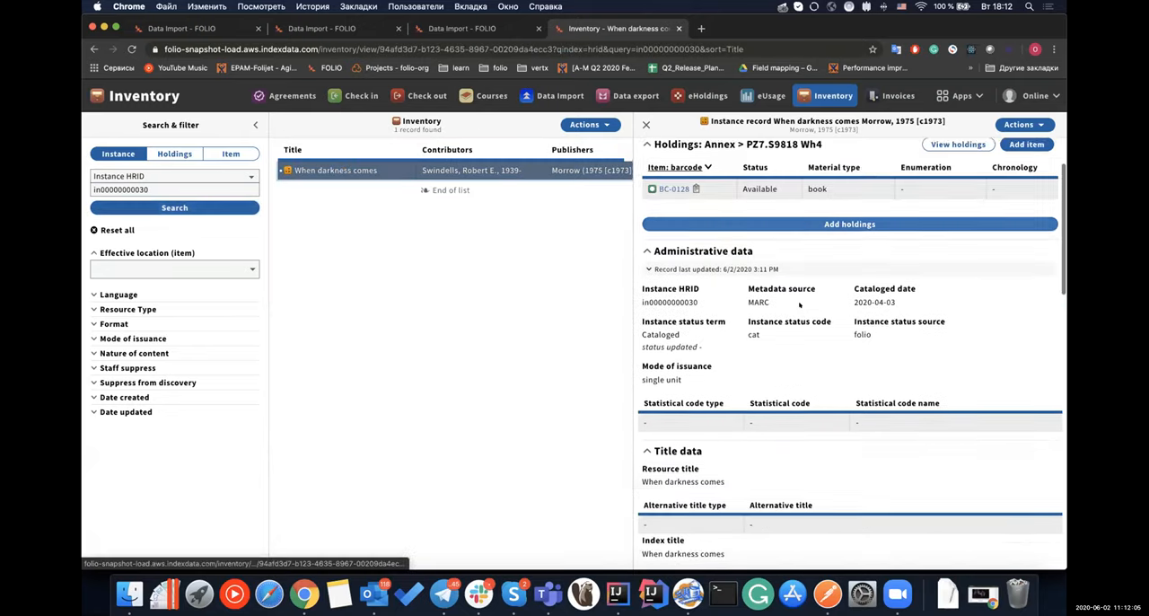
scroll("down", 3)
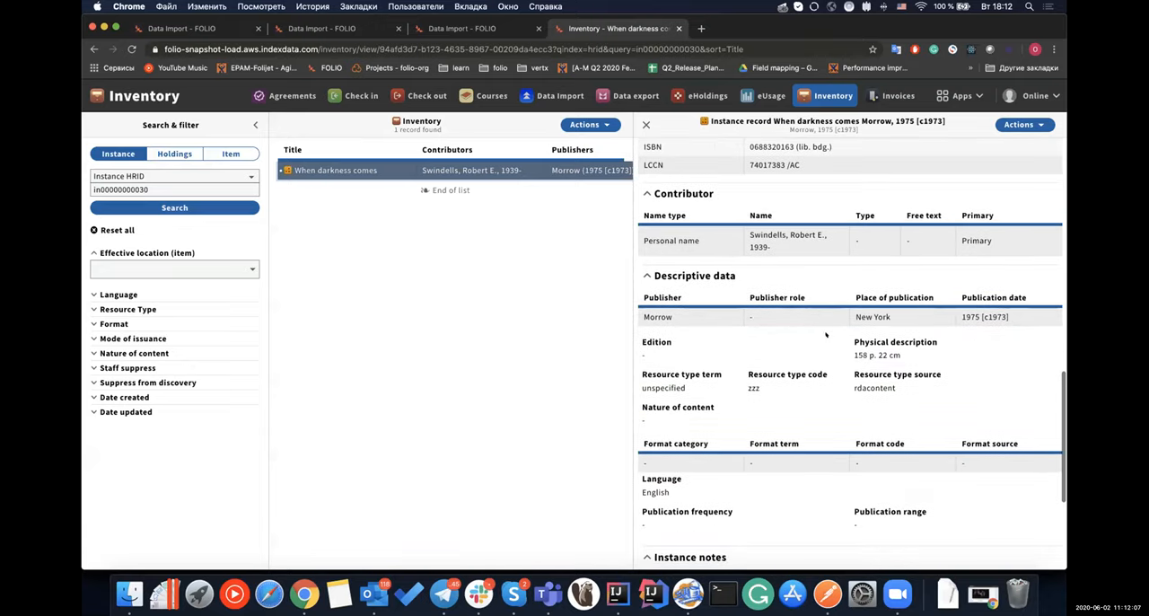
scroll("down", 3)
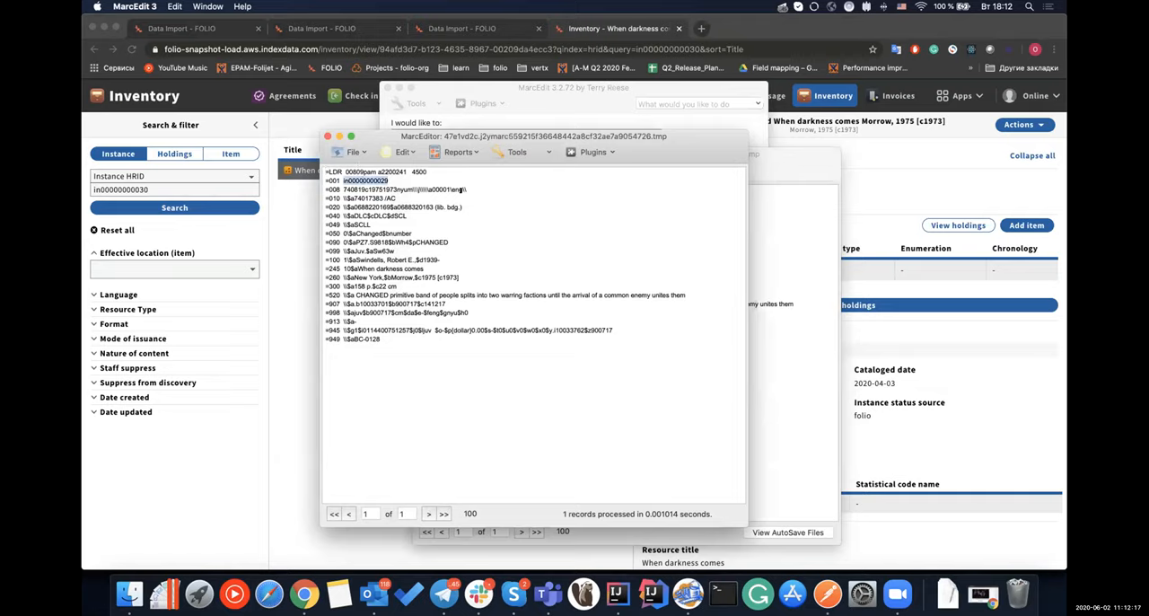
Compile and save the edited record to a .mrc file, then return to FOLIO in Chrome
left_click(352, 150)
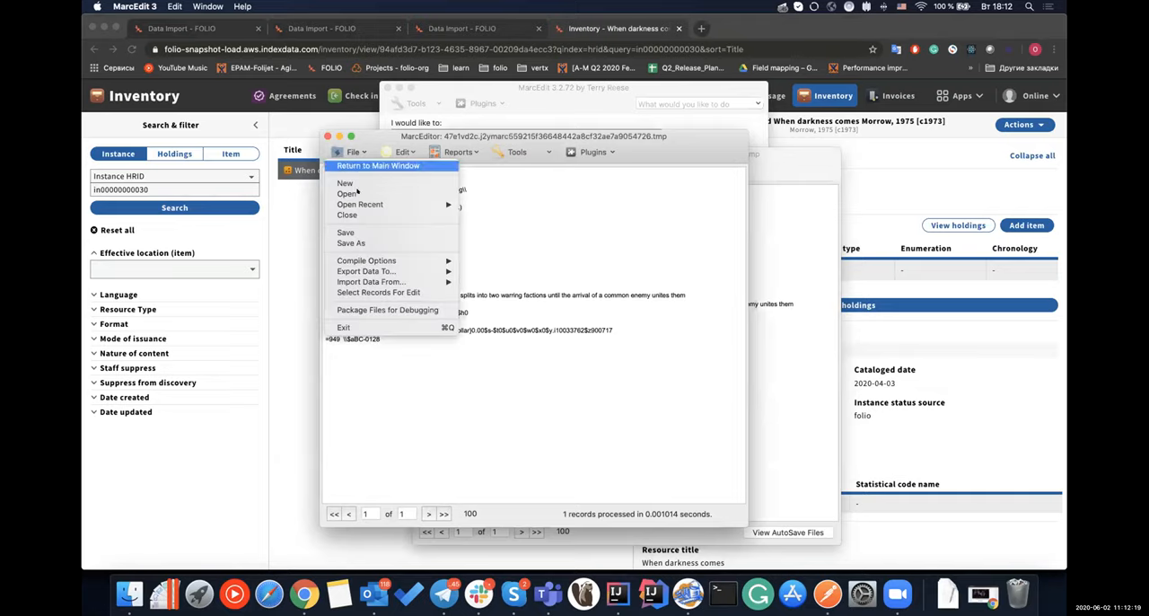
left_click(352, 150)
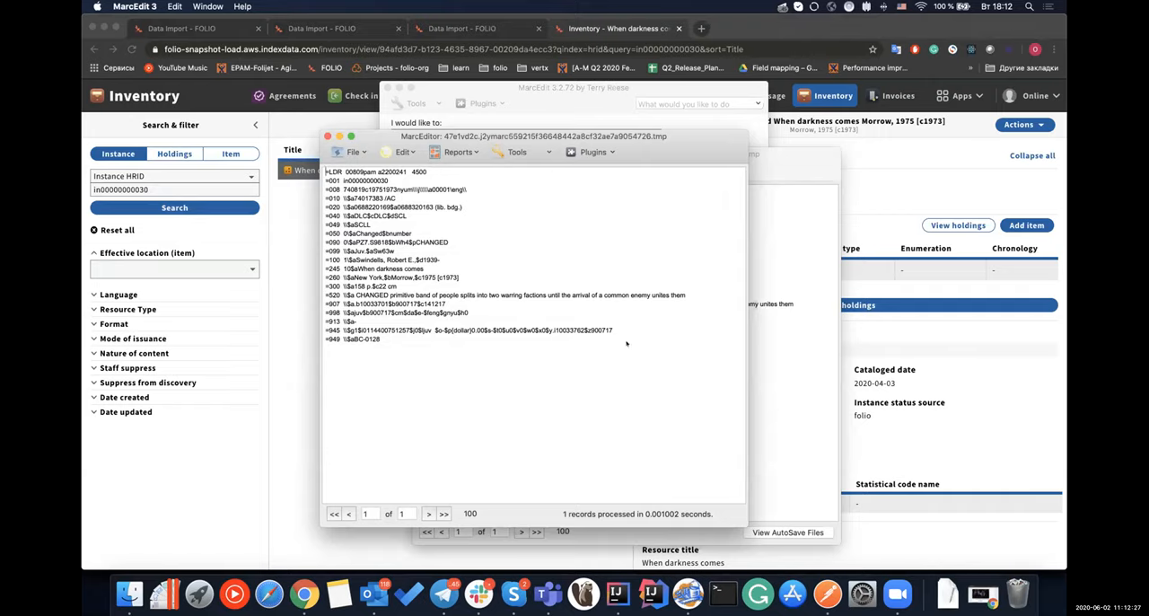
left_click(327, 136)
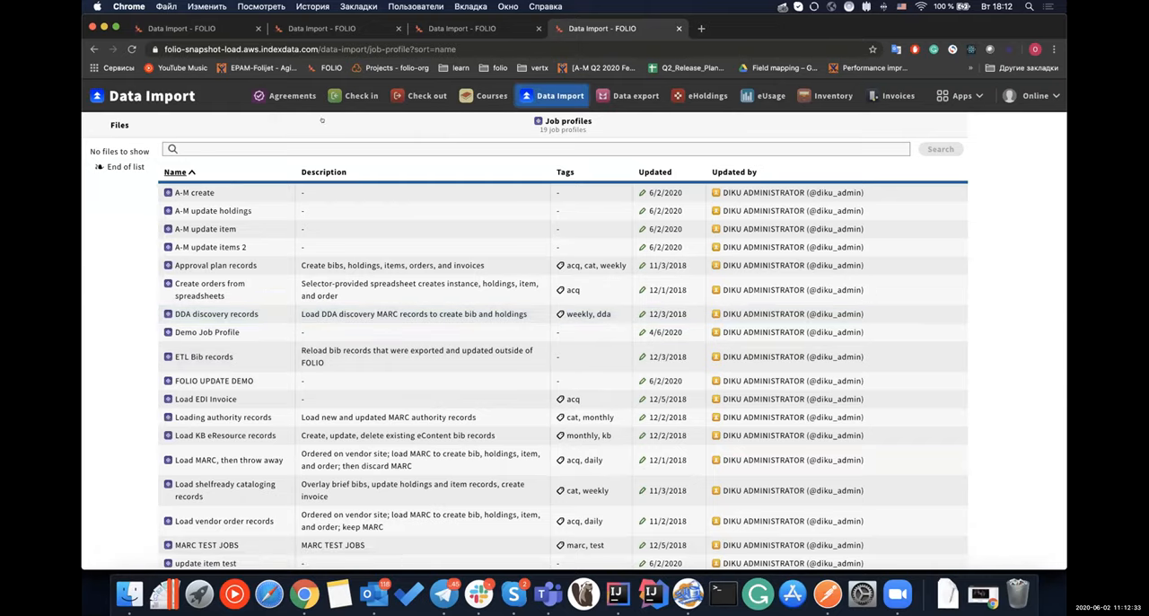
Upload TEST_UPDATE.mrc from the Data Import start page
left_click(560, 96)
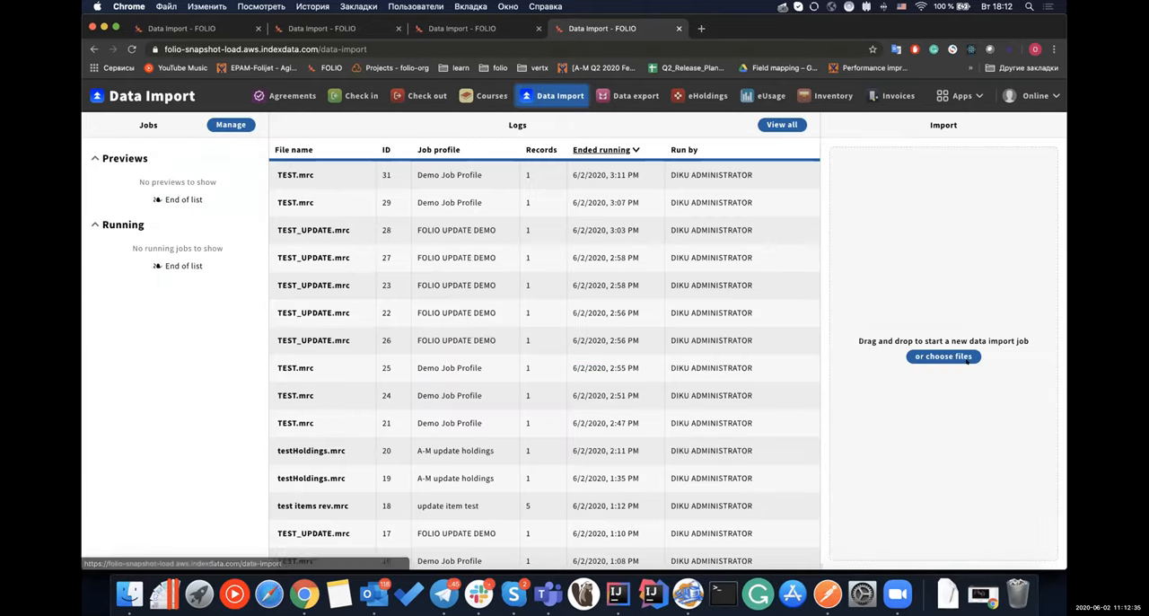
left_click(944, 356)
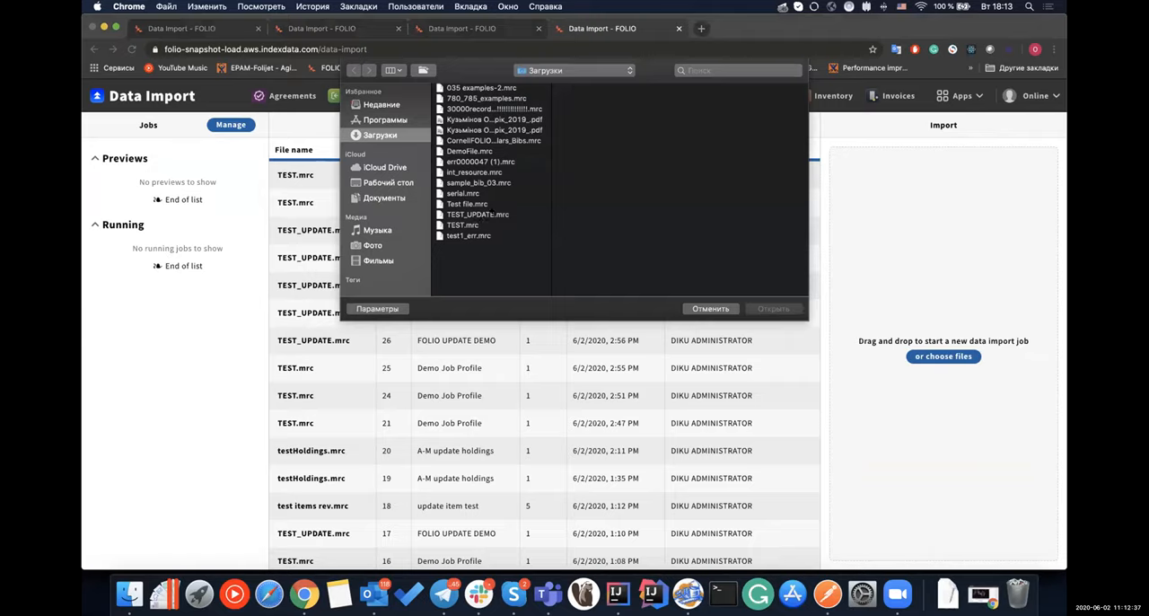
left_click(477, 215)
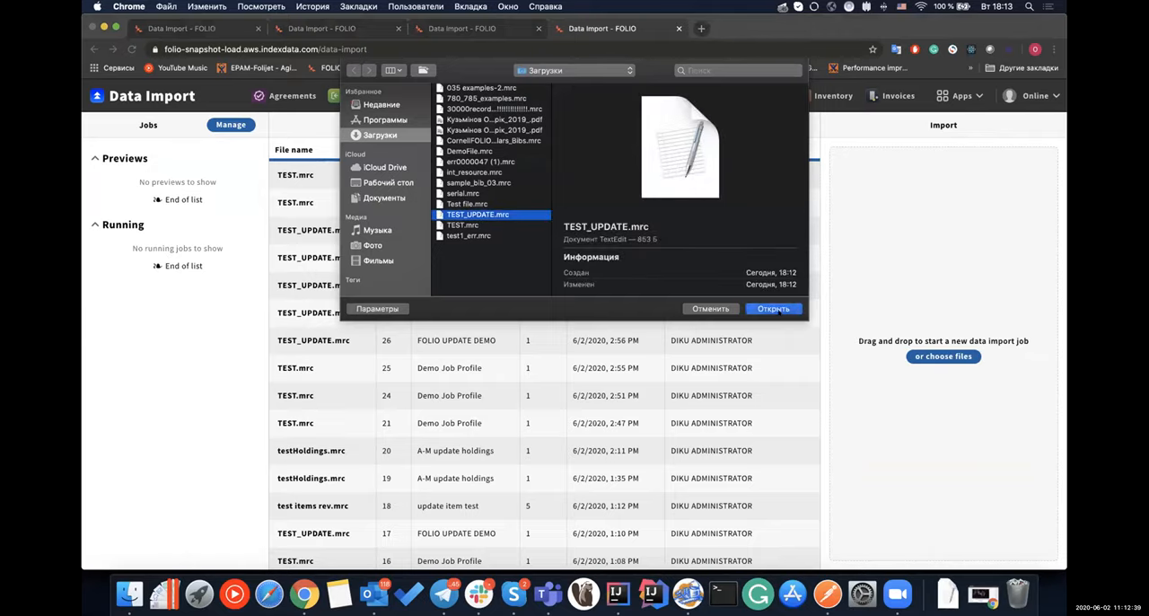
left_click(772, 309)
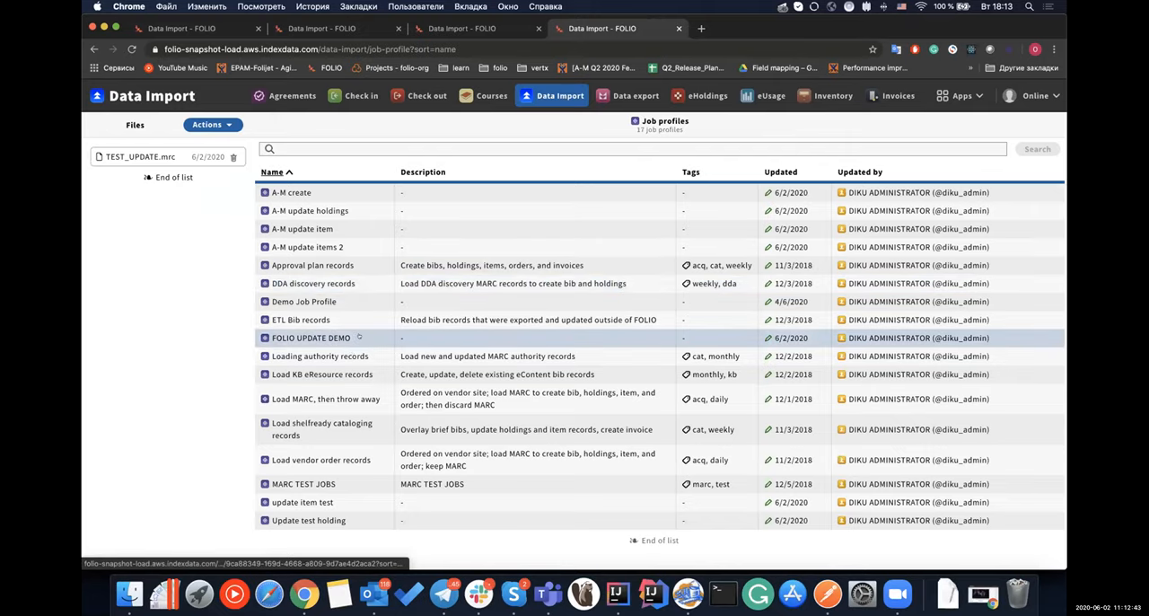
Select the FOLIO UPDATE DEMO job profile and view its UPDATE INSTANCE match profile
left_click(310, 338)
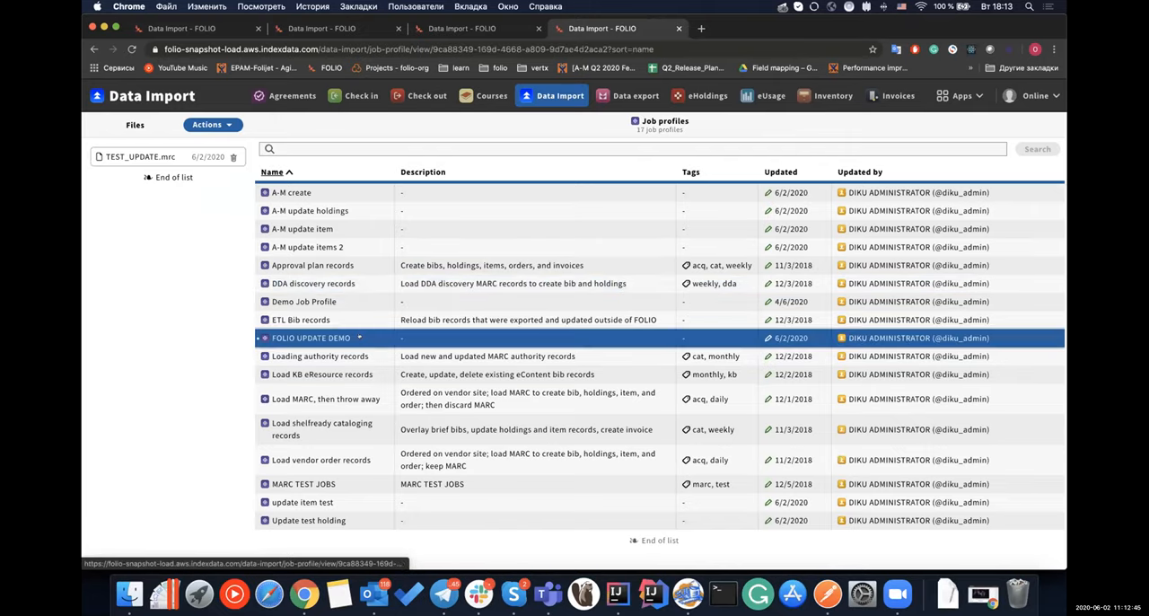
left_click(311, 338)
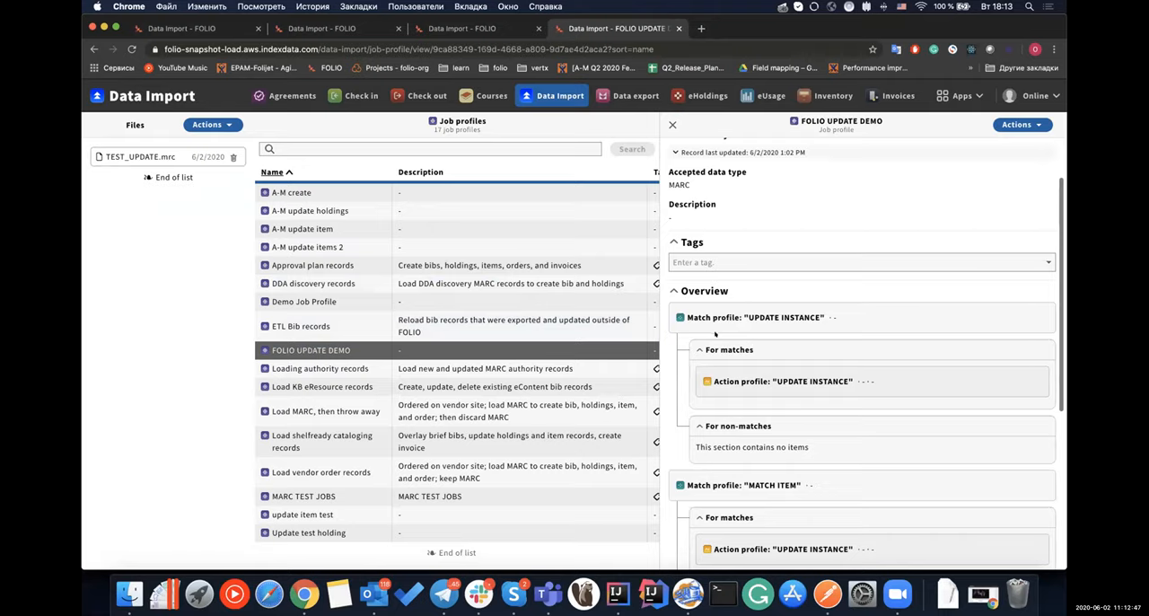
mouse_move(754, 318)
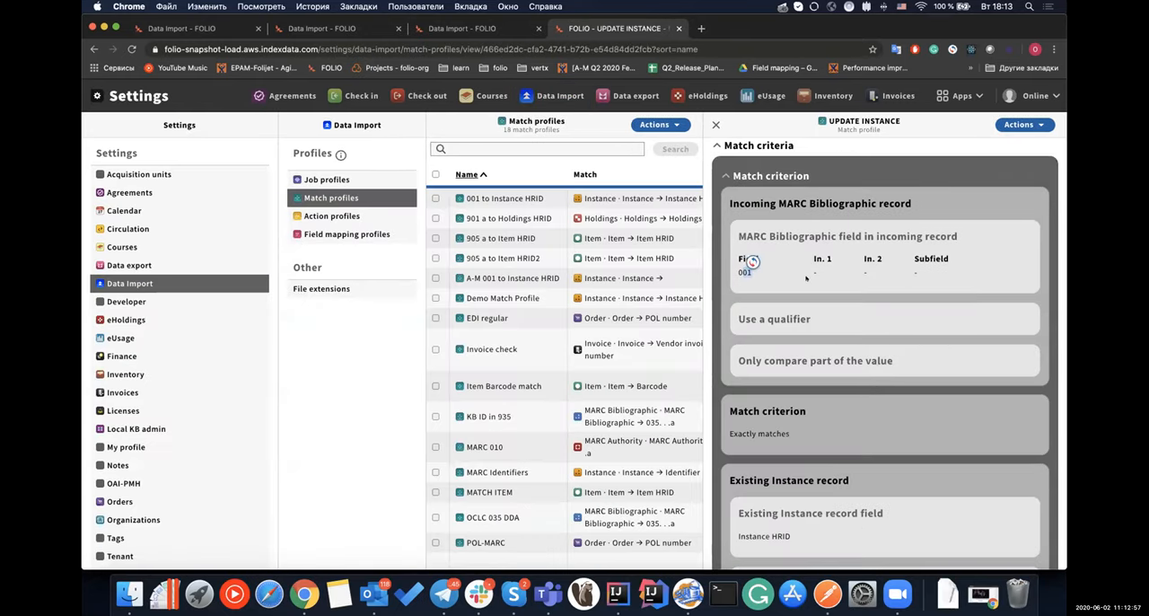
Scroll through the UPDATE INSTANCE match criteria before returning to the job profile
scroll("down", 3)
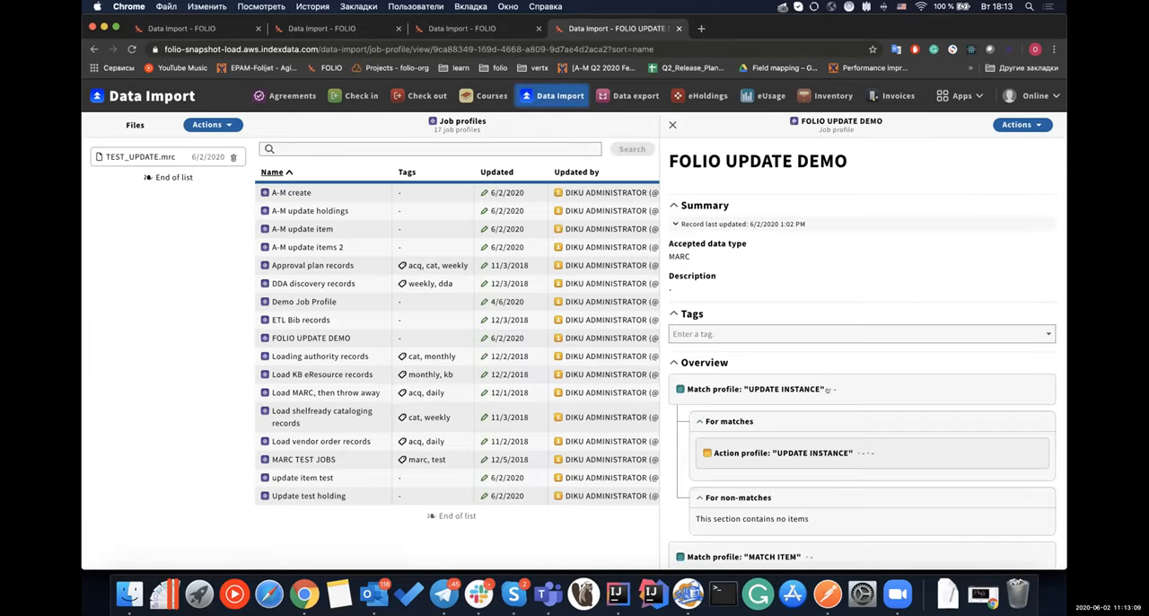
scroll("down", 3)
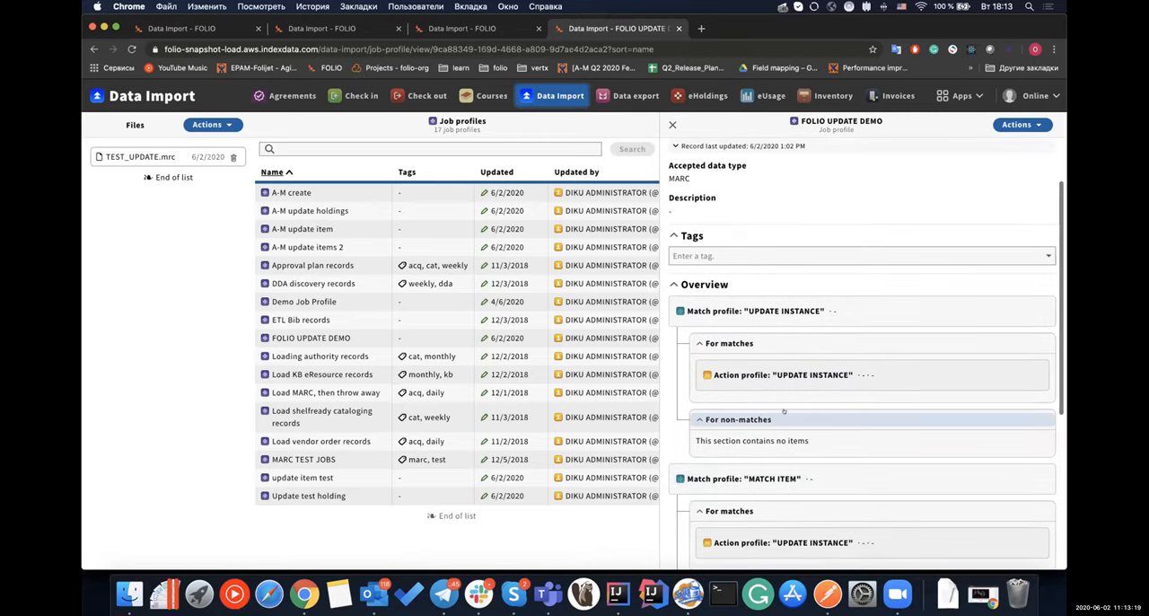
scroll("down", 3)
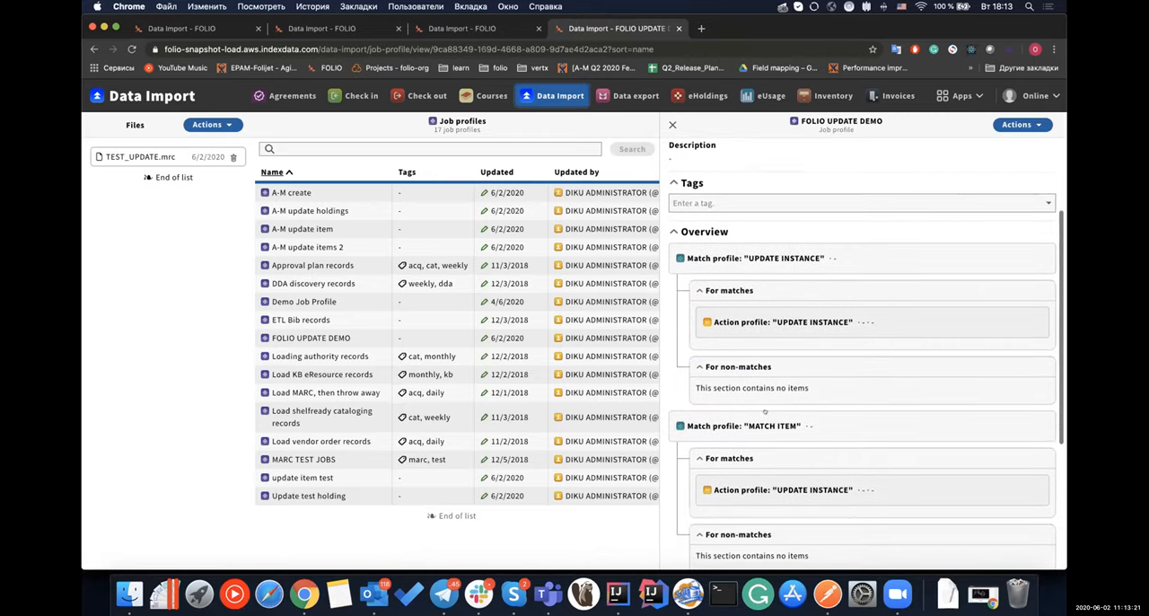
scroll("up", 3)
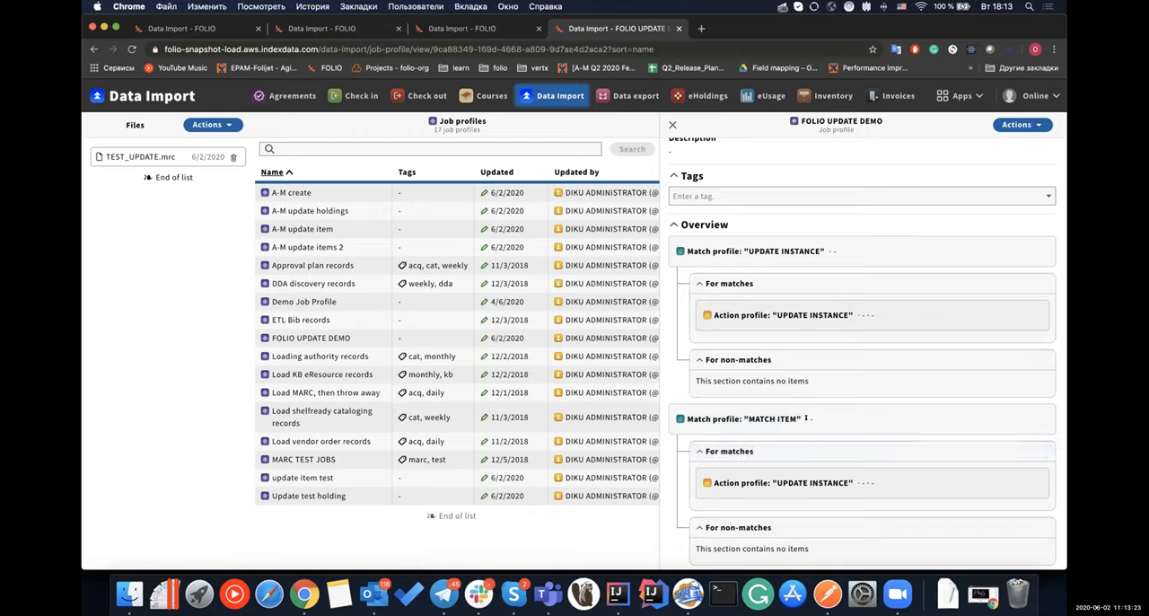
scroll("up", 3)
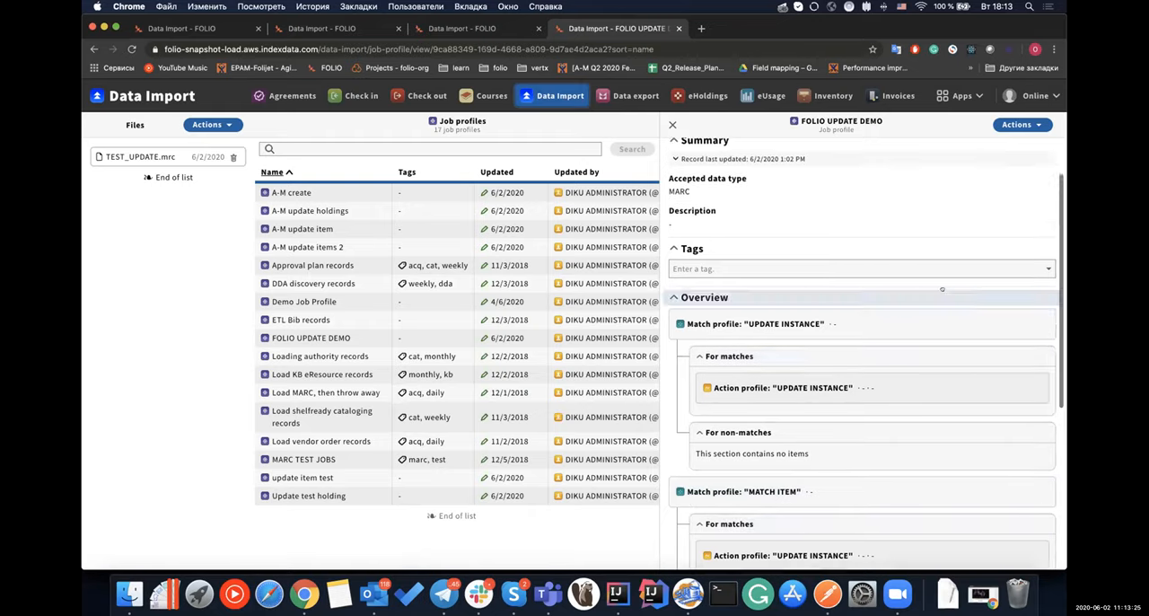
Run the FOLIO UPDATE DEMO job profile on TEST_UPDATE.mrc via Actions > Run and confirm
left_click(1017, 125)
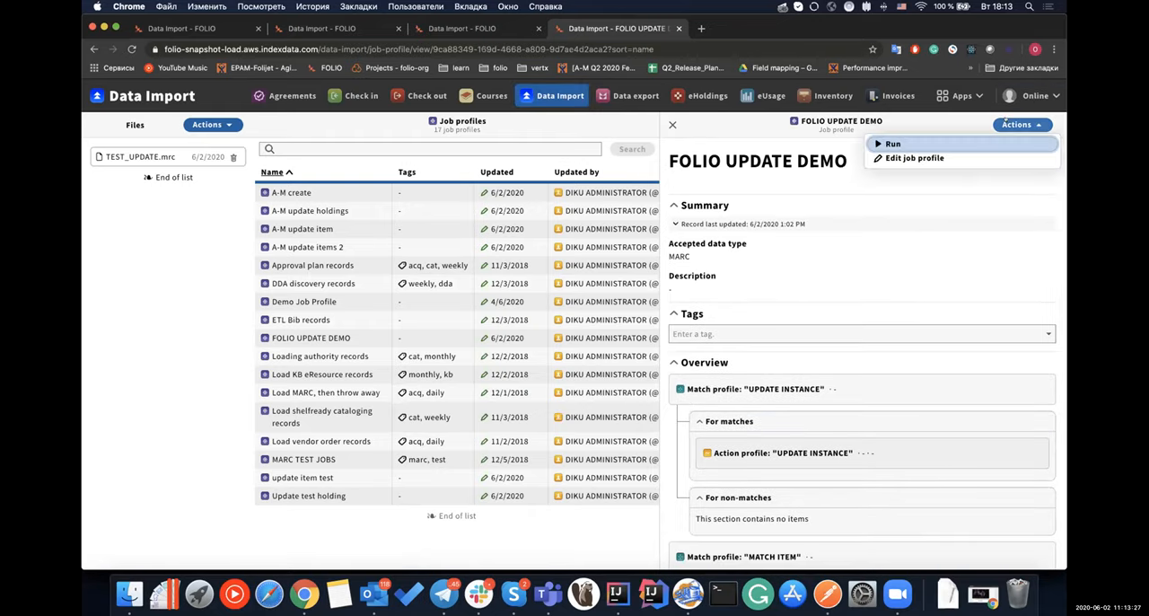
left_click(893, 144)
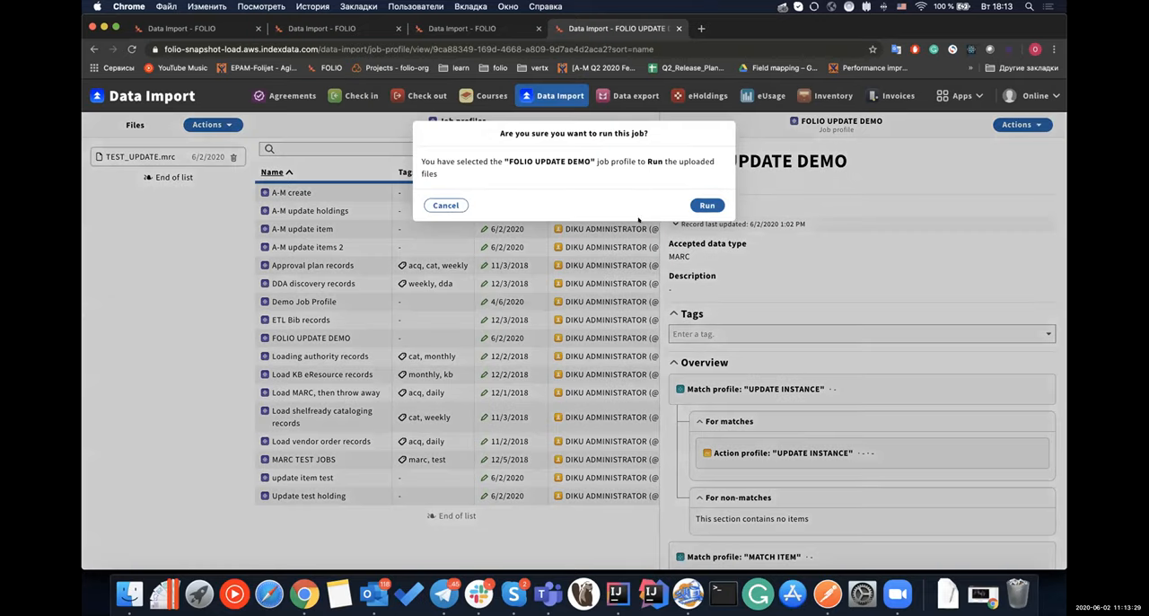
left_click(707, 205)
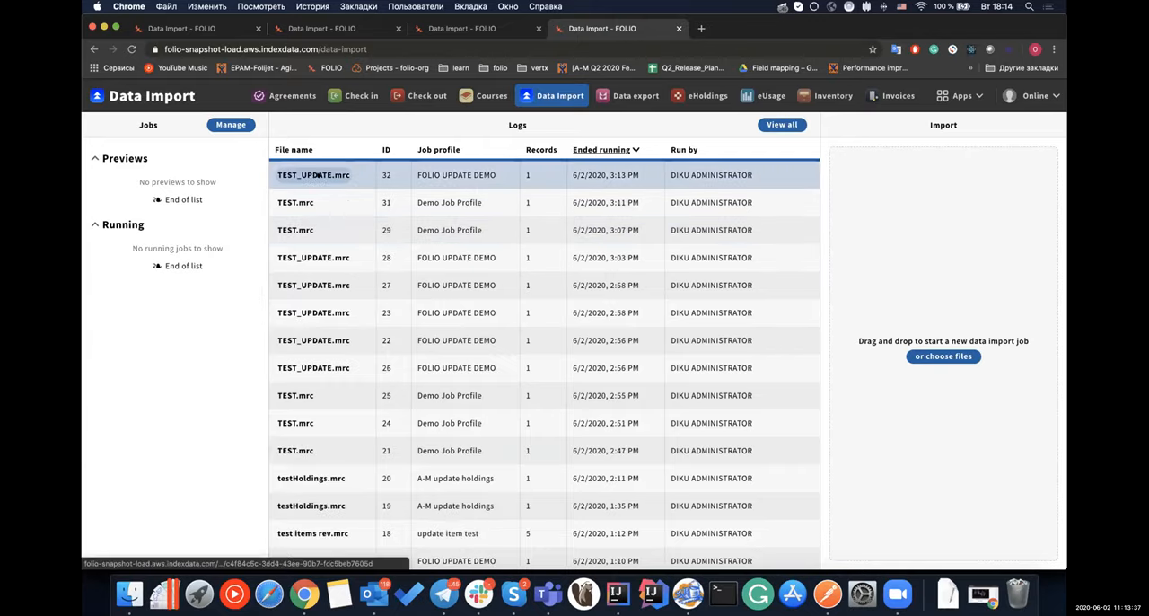
Open the latest TEST_UPDATE.mrc job's import log and review its JSON down to the state fields
left_click(313, 175)
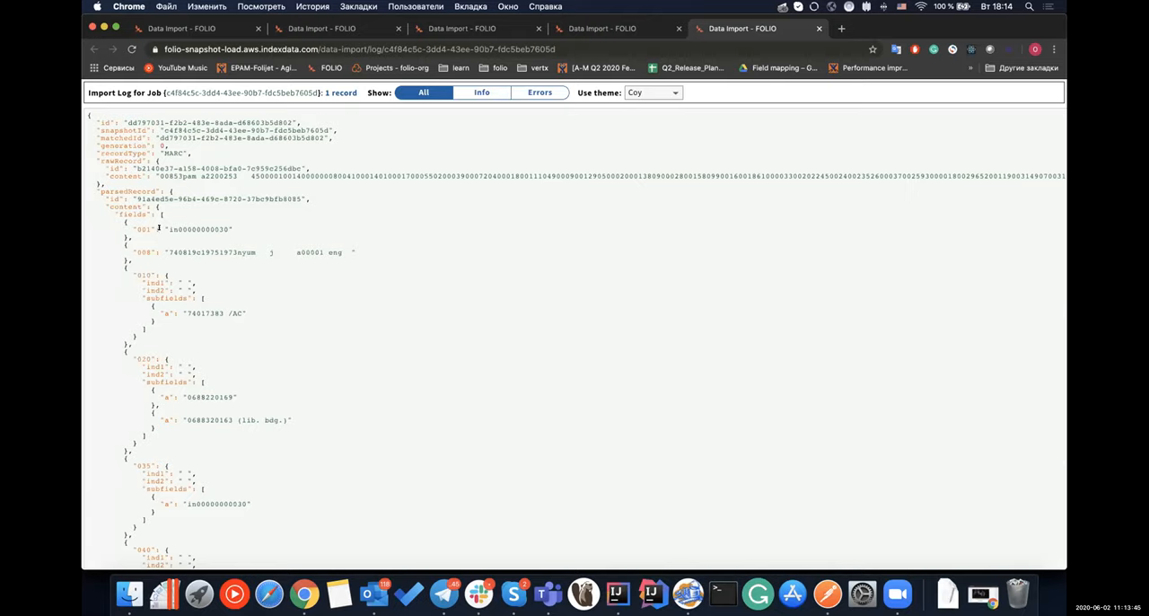
double_click(197, 230)
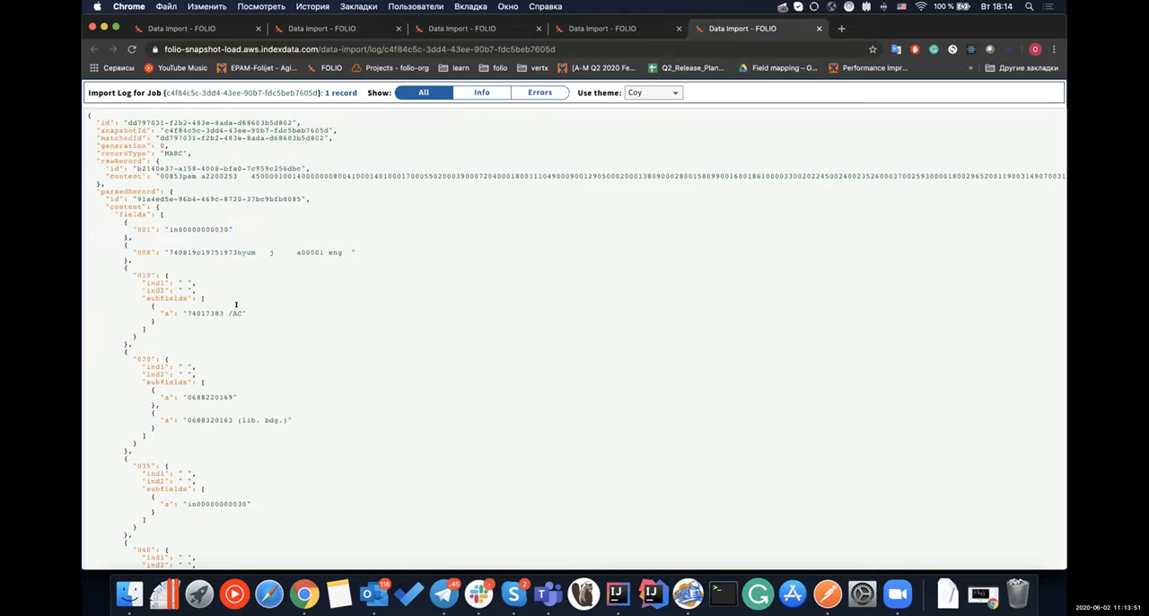
scroll("down", 3)
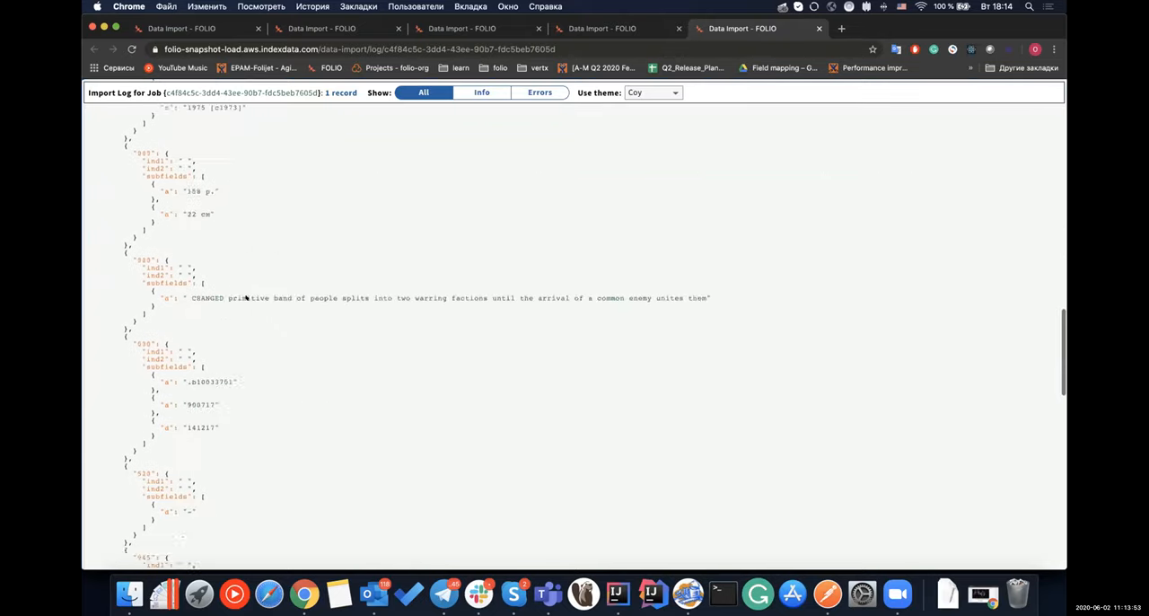
scroll("down", 3)
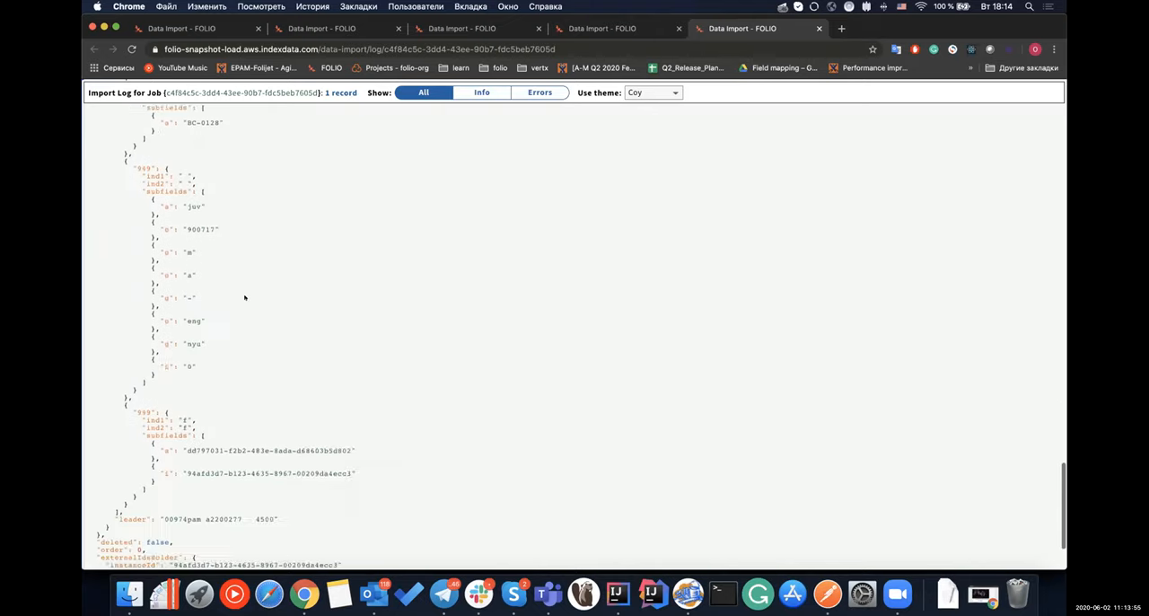
scroll("down", 3)
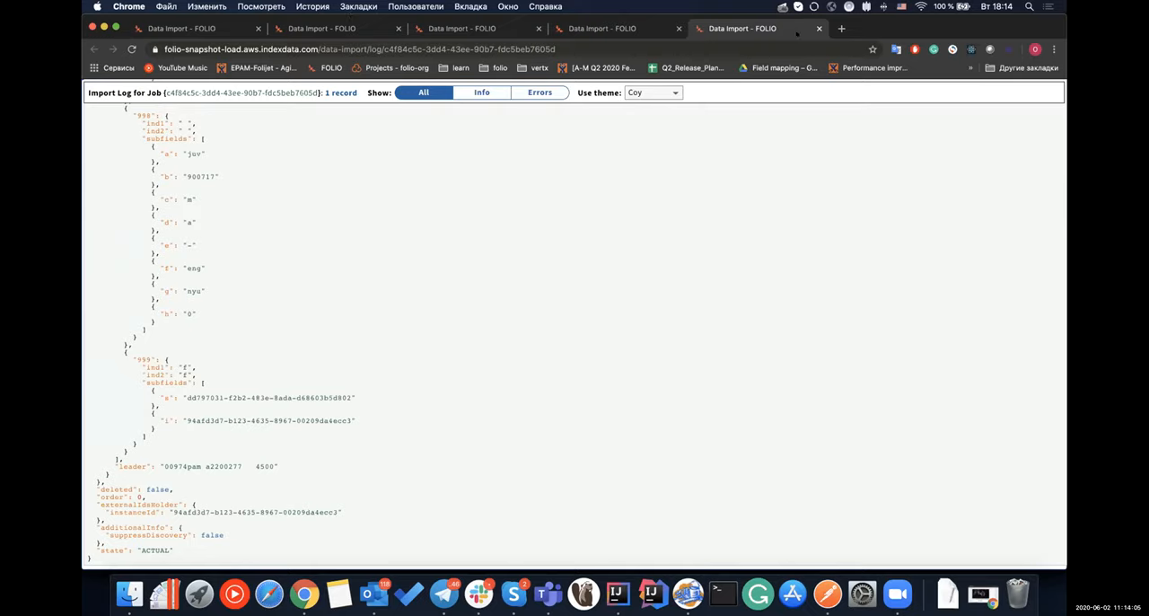
mouse_move(977, 172)
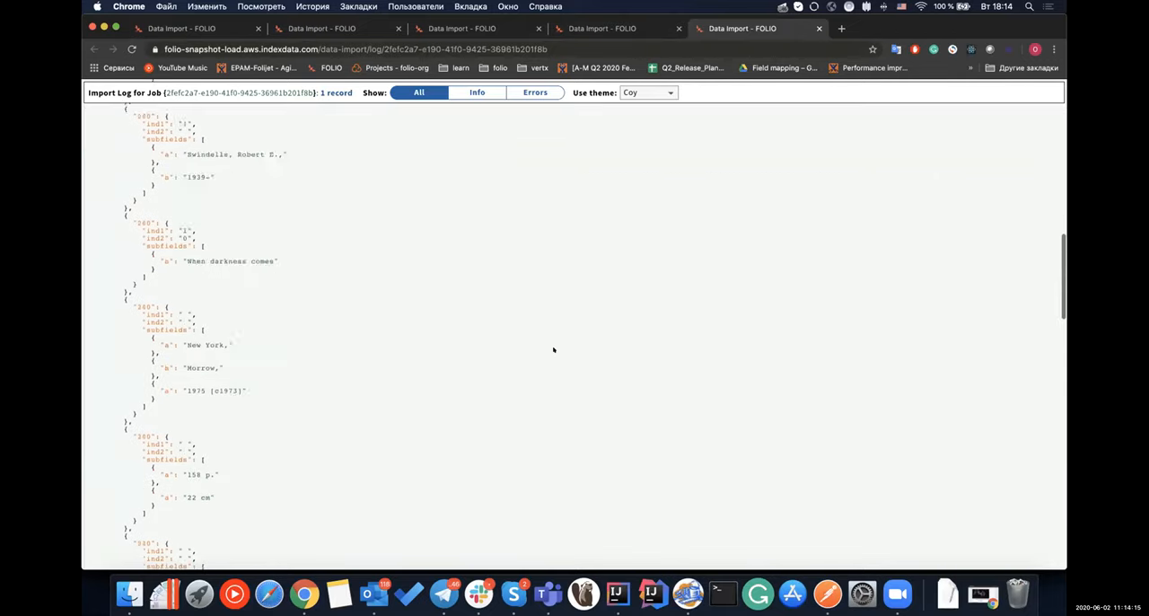
Scroll the JSON import log for the When darkness comes record to its end, showing state OLD
scroll("down", 3)
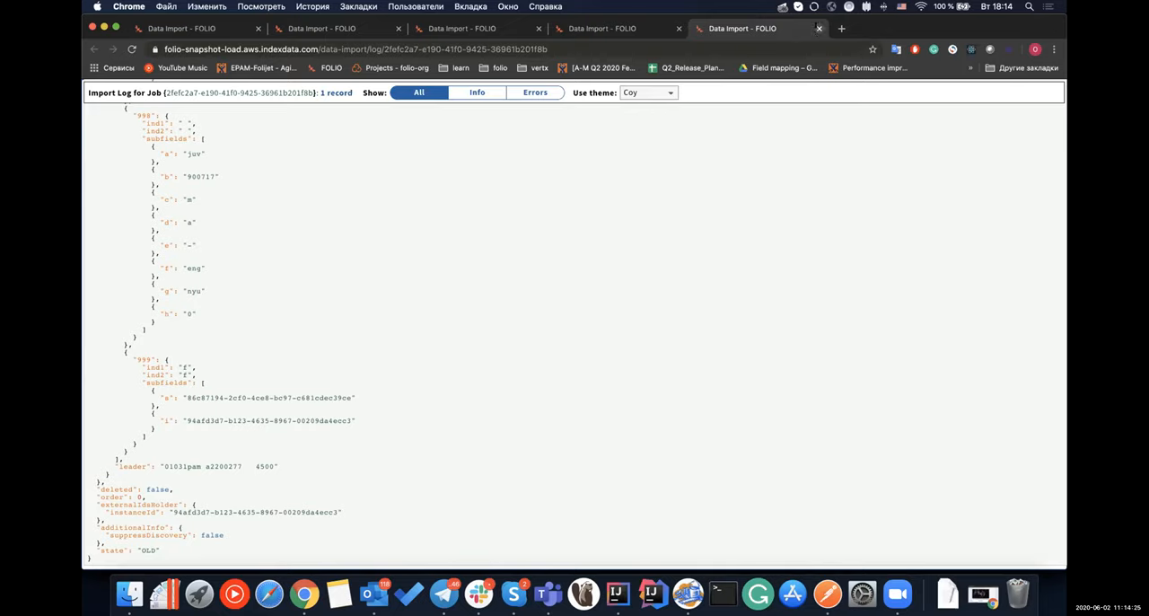
mouse_move(729, 127)
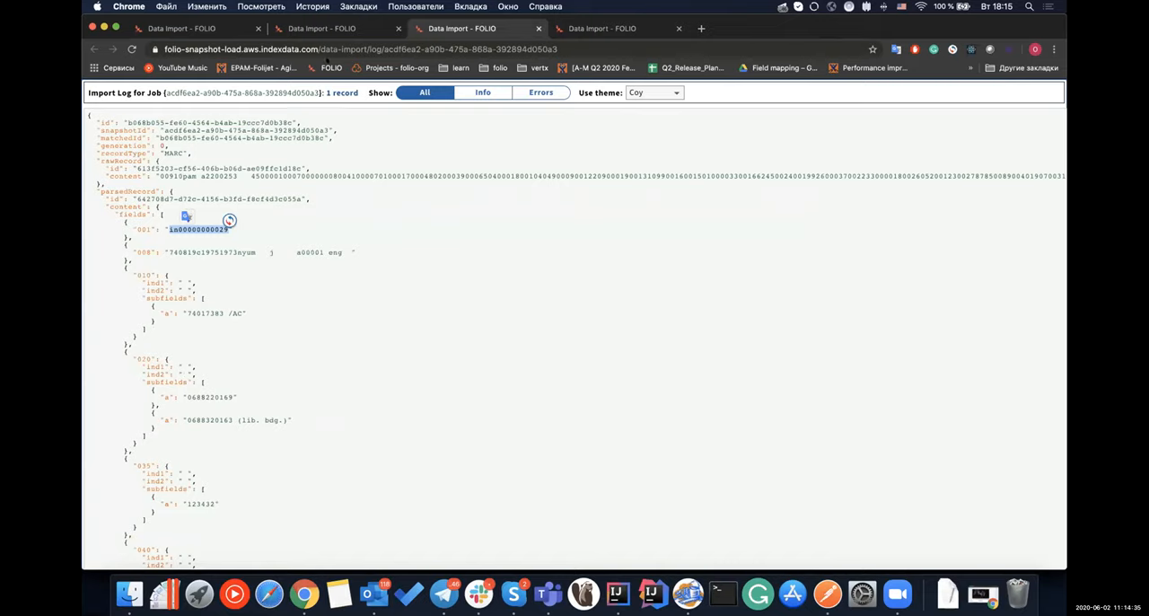
Return to Data Import, switch to the Inventory instance and select CHANGED in its Instance notes
left_click(320, 29)
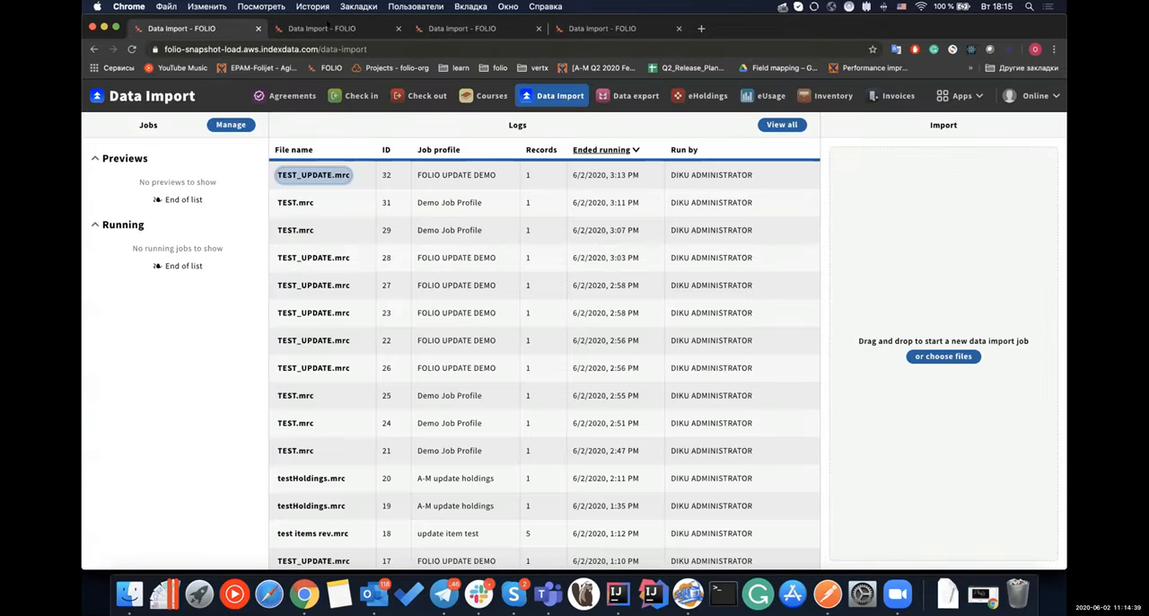
left_click(295, 203)
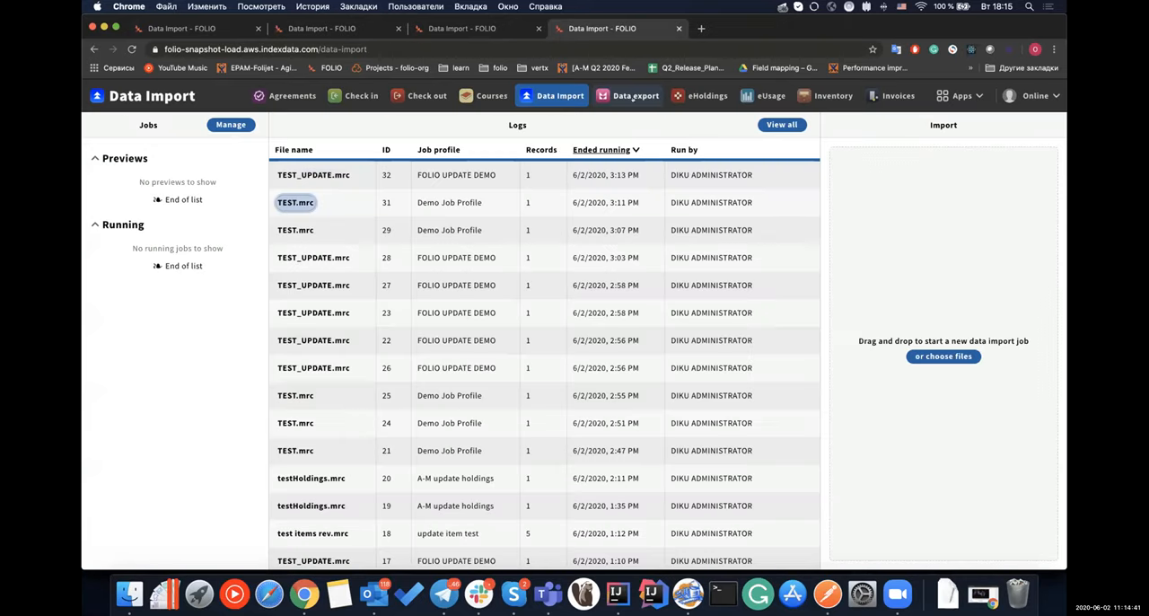
left_click(834, 97)
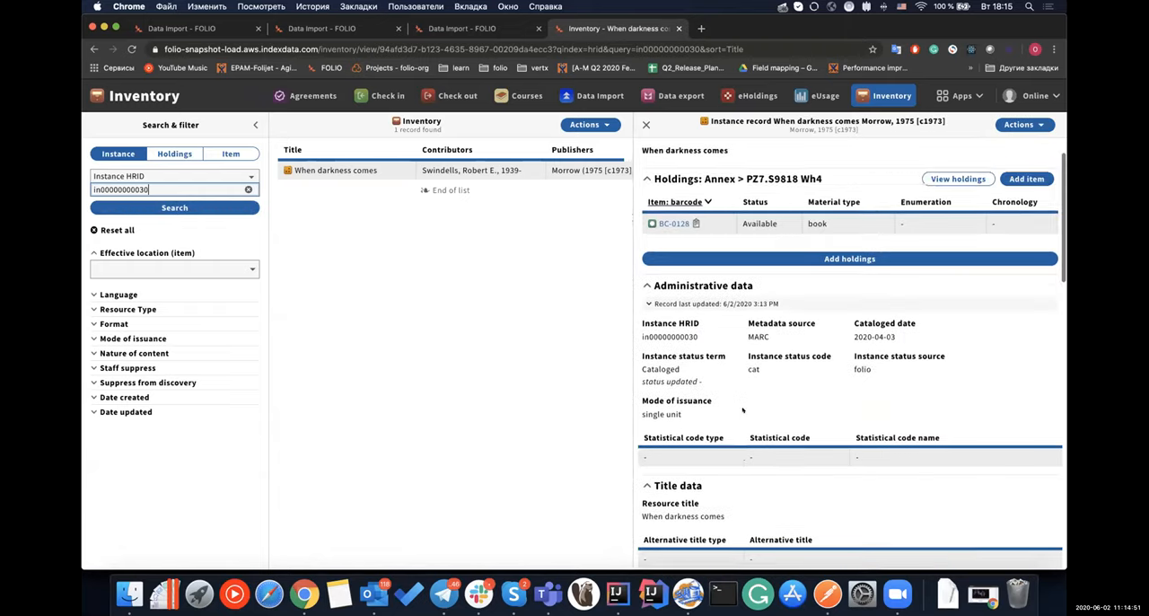
scroll("down", 3)
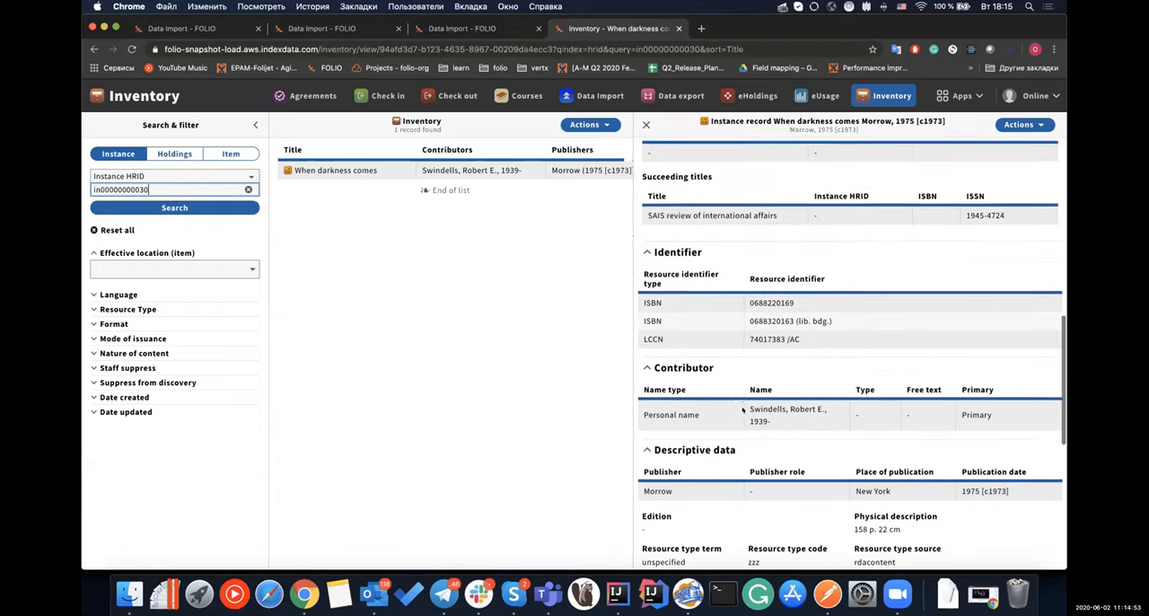
scroll("down", 3)
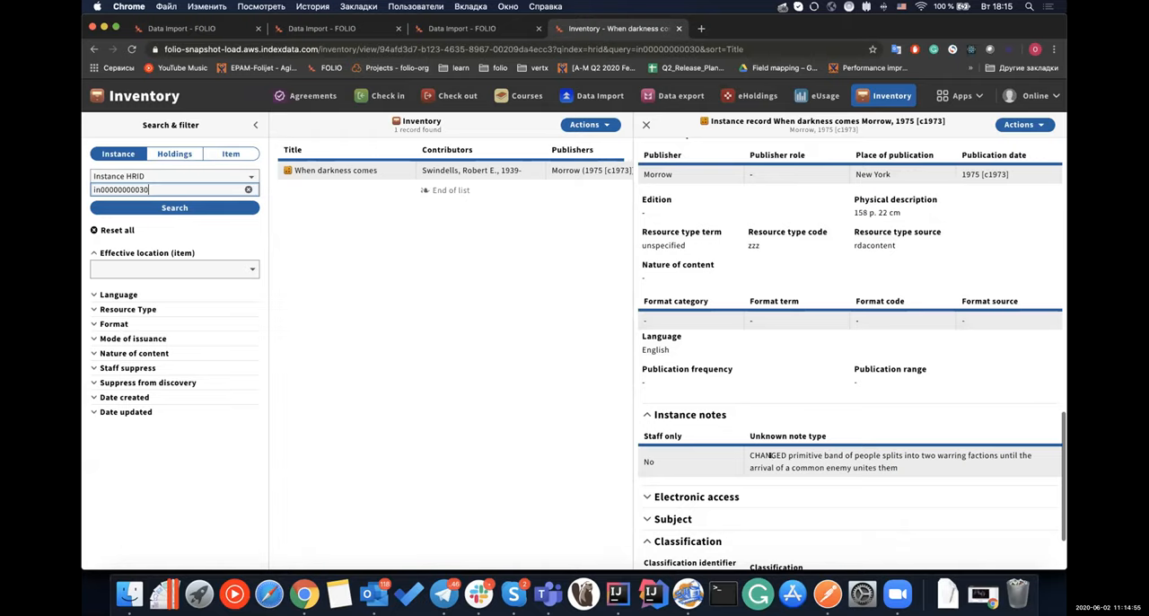
double_click(768, 456)
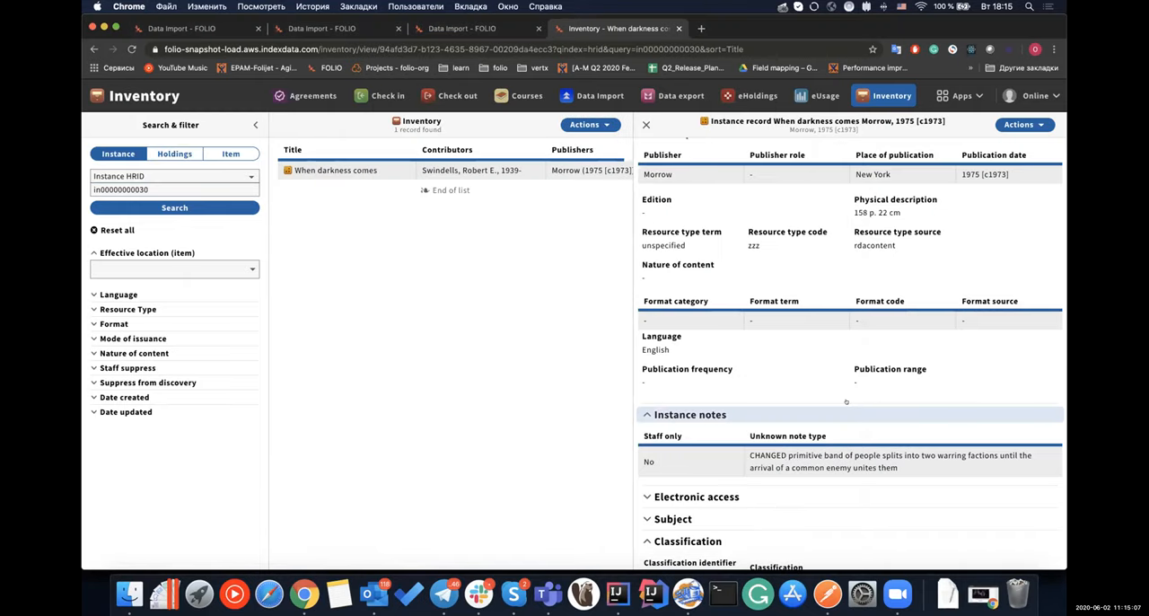
Open the item record BC-0126 from the When darkness comes instance
left_click(1032, 154)
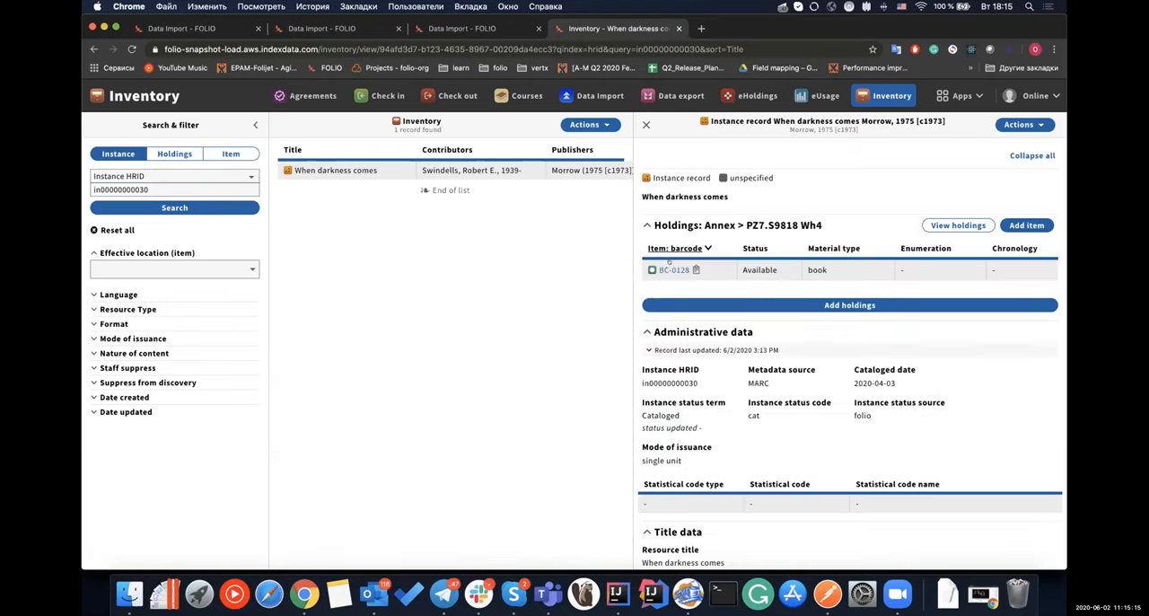
left_click(675, 269)
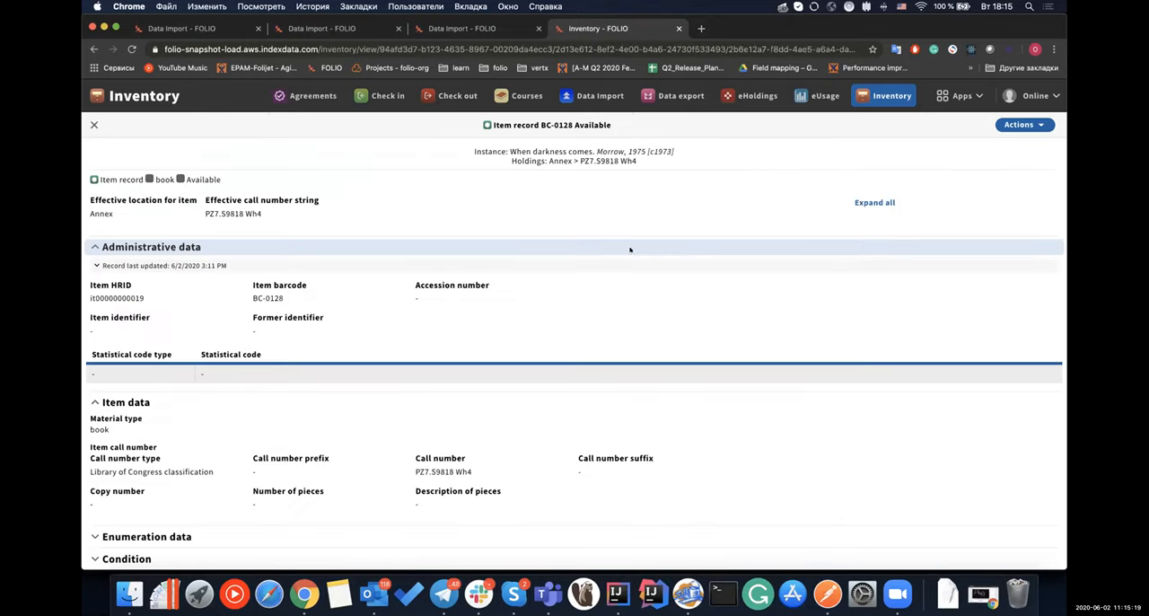
Review item BC-0126, show the Annex holdings items, then close the instance record
scroll("down", 3)
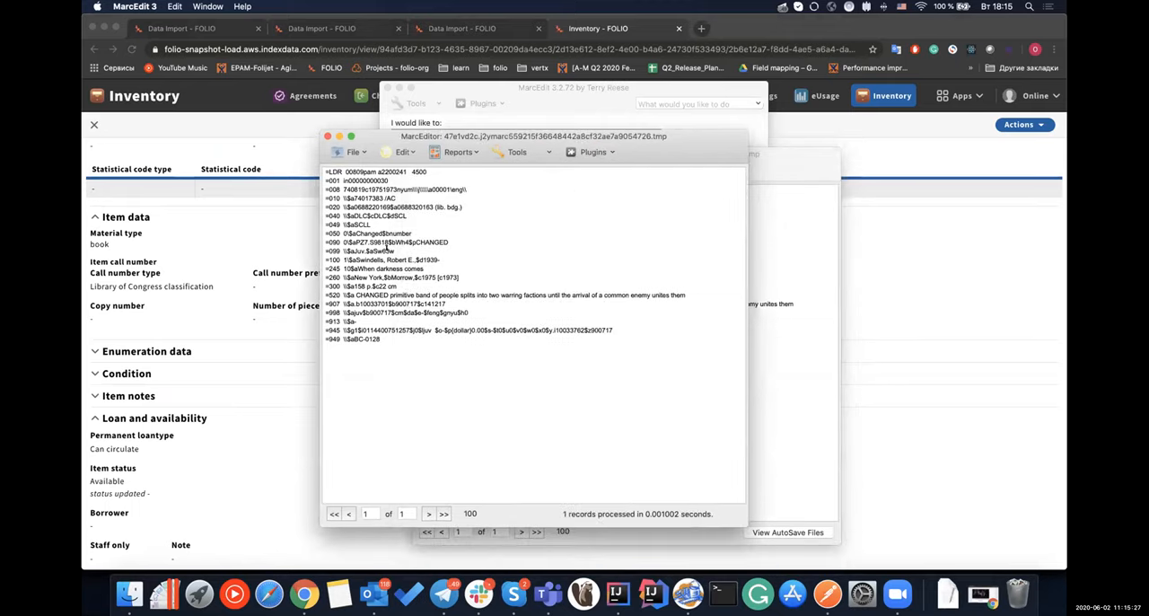
left_click(386, 243)
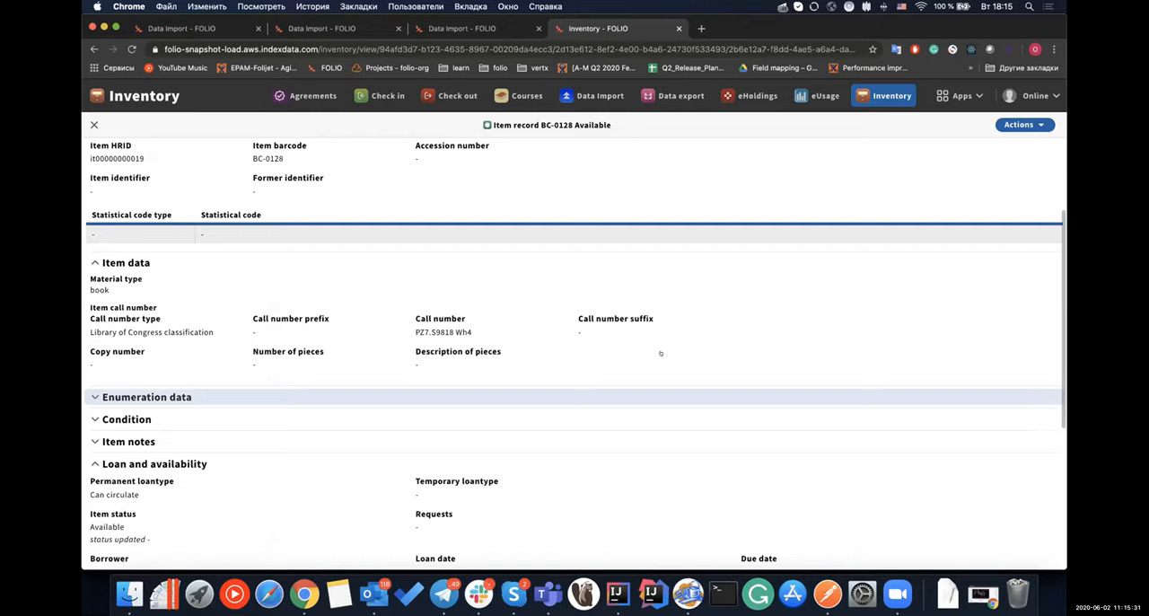
scroll("up", 3)
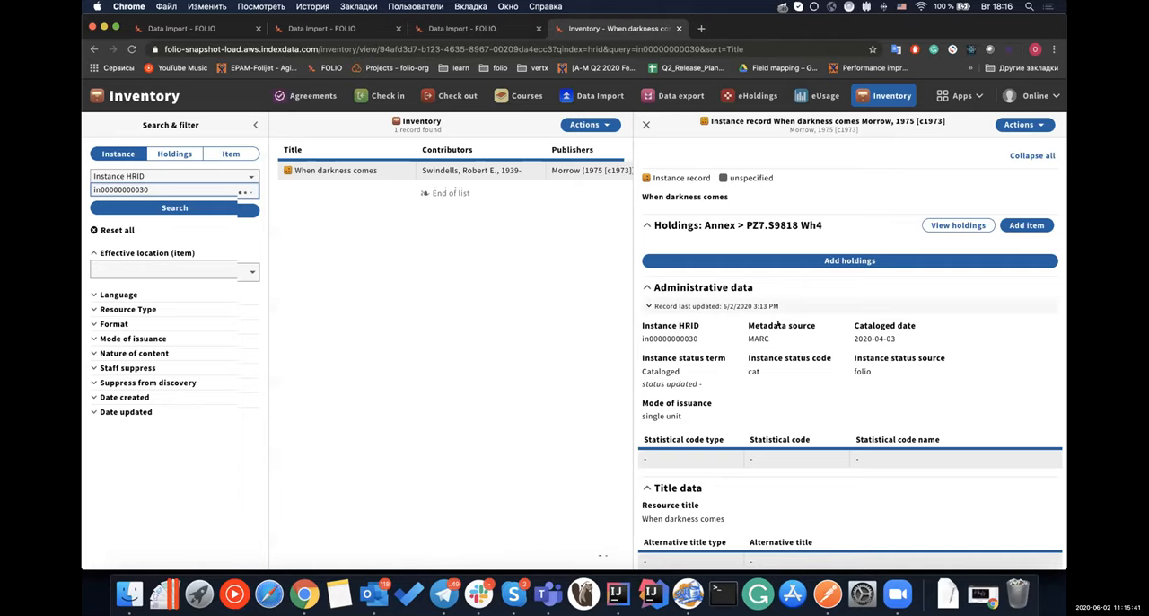
left_click(959, 226)
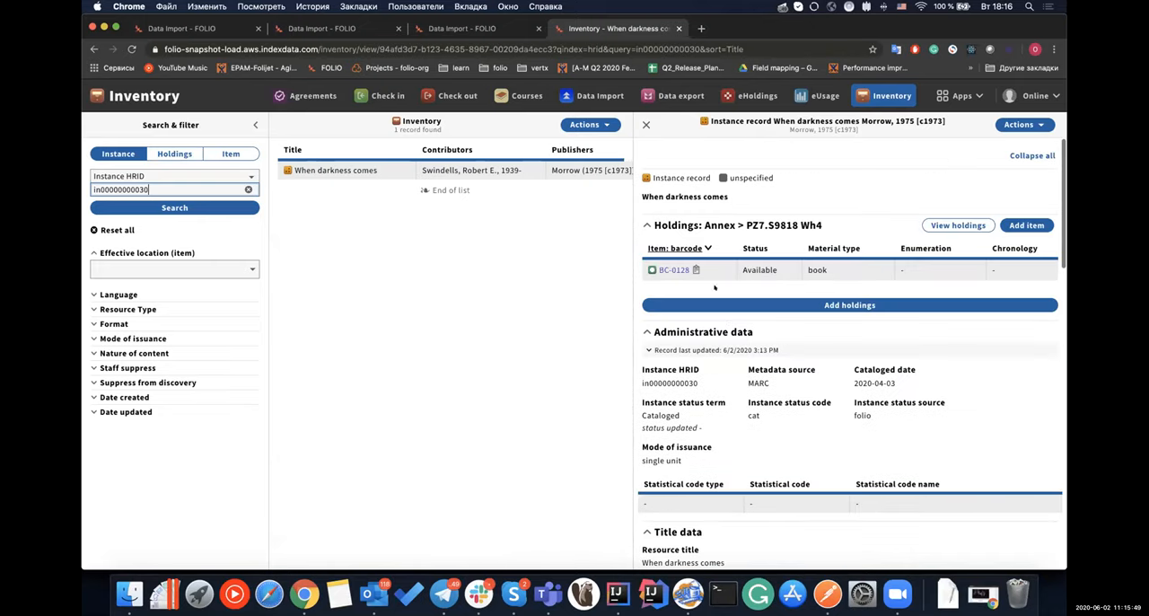
left_click(647, 123)
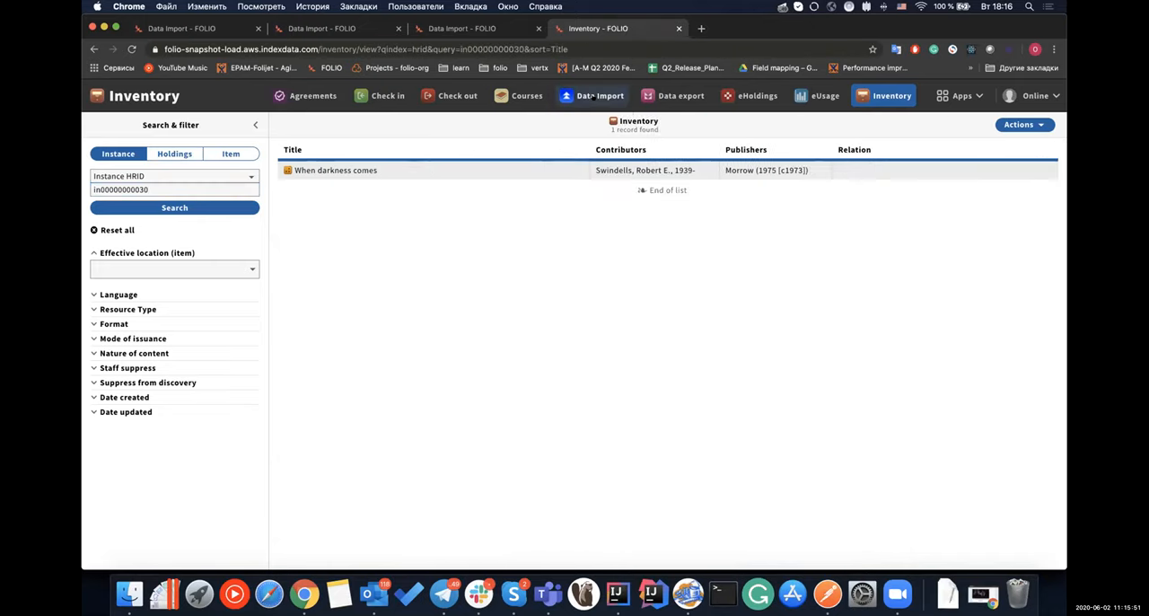
Upload 780_785_examples.mrc in Data Import
left_click(600, 97)
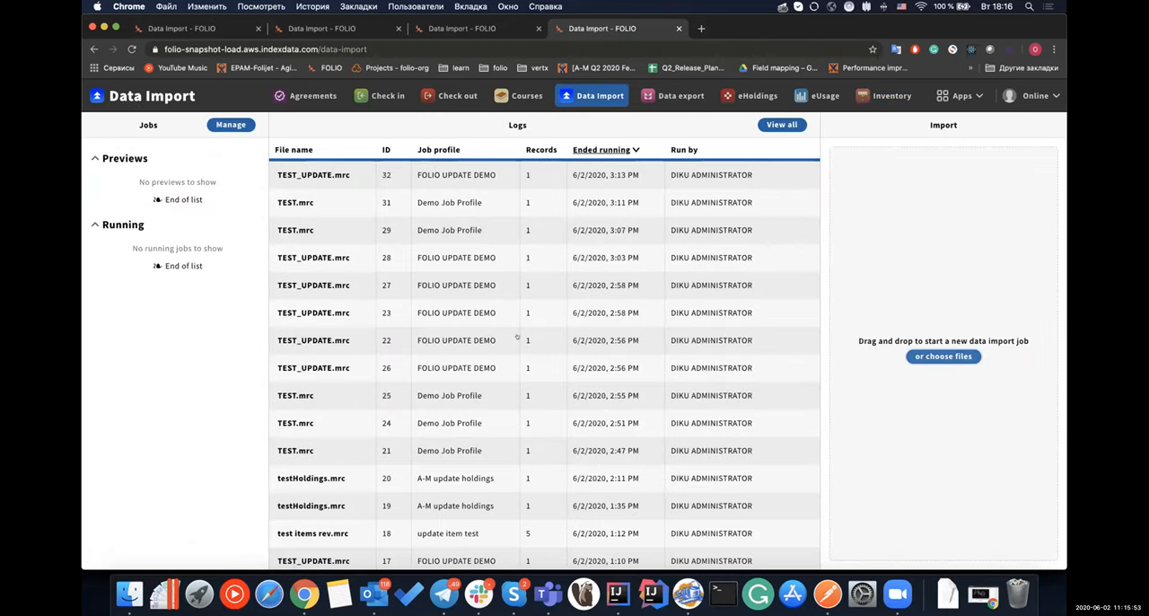
left_click(944, 356)
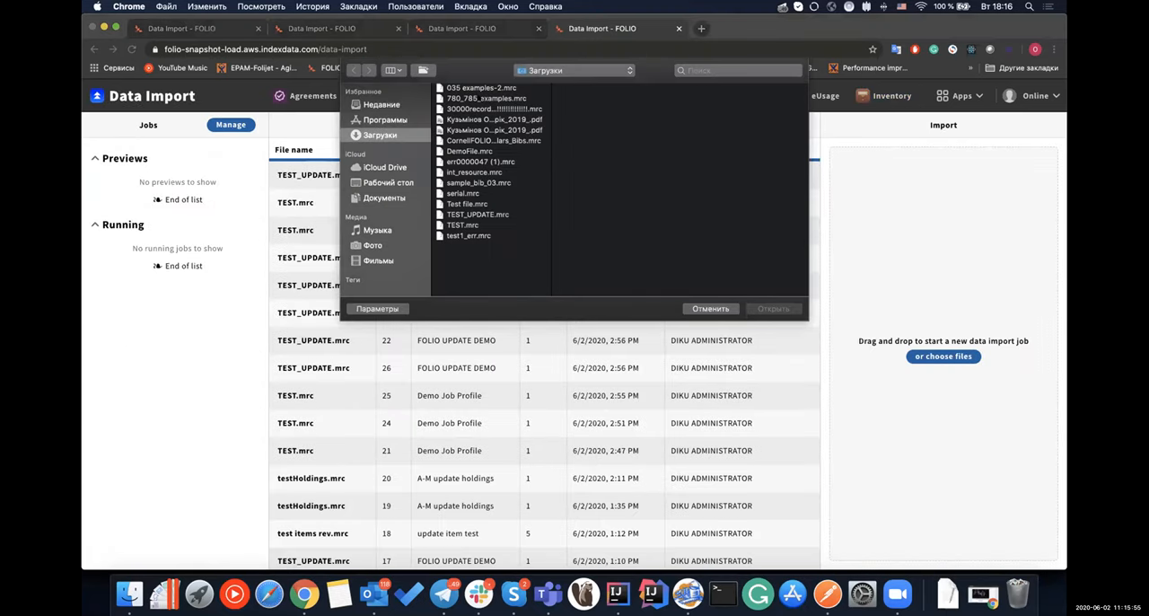
left_click(711, 309)
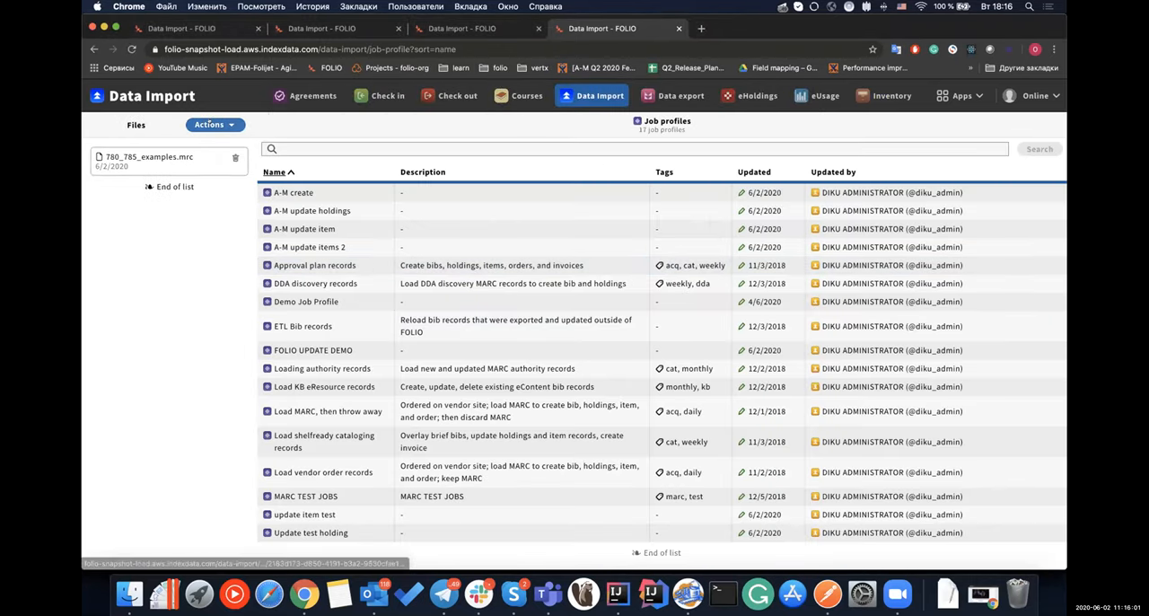
left_click(208, 124)
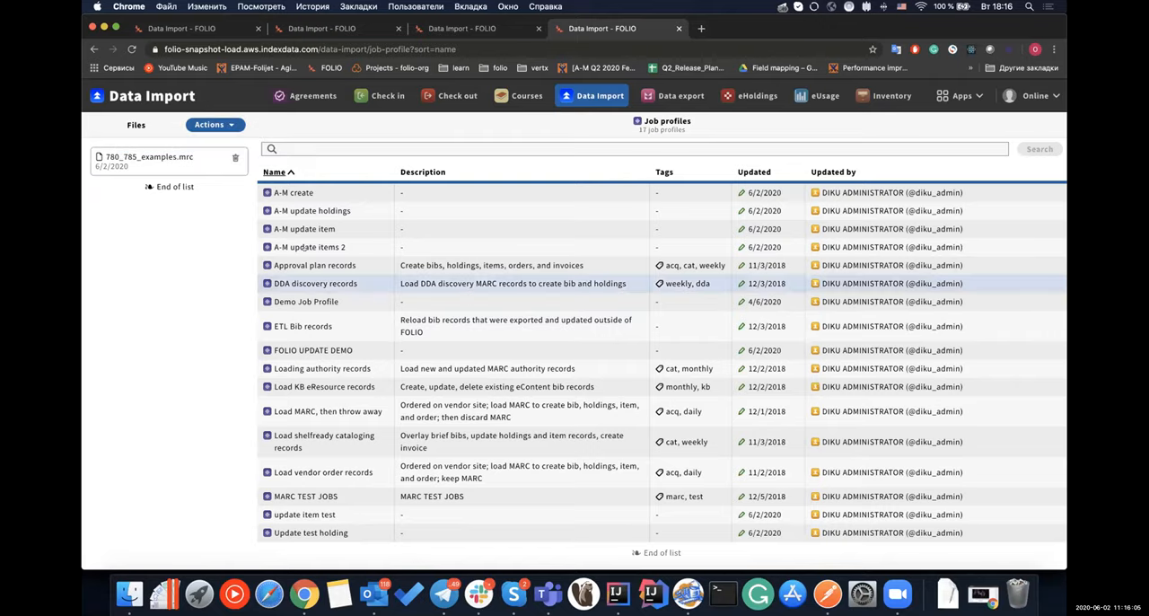
Run the import with the Demo Job Profile via Actions > Run
left_click(306, 302)
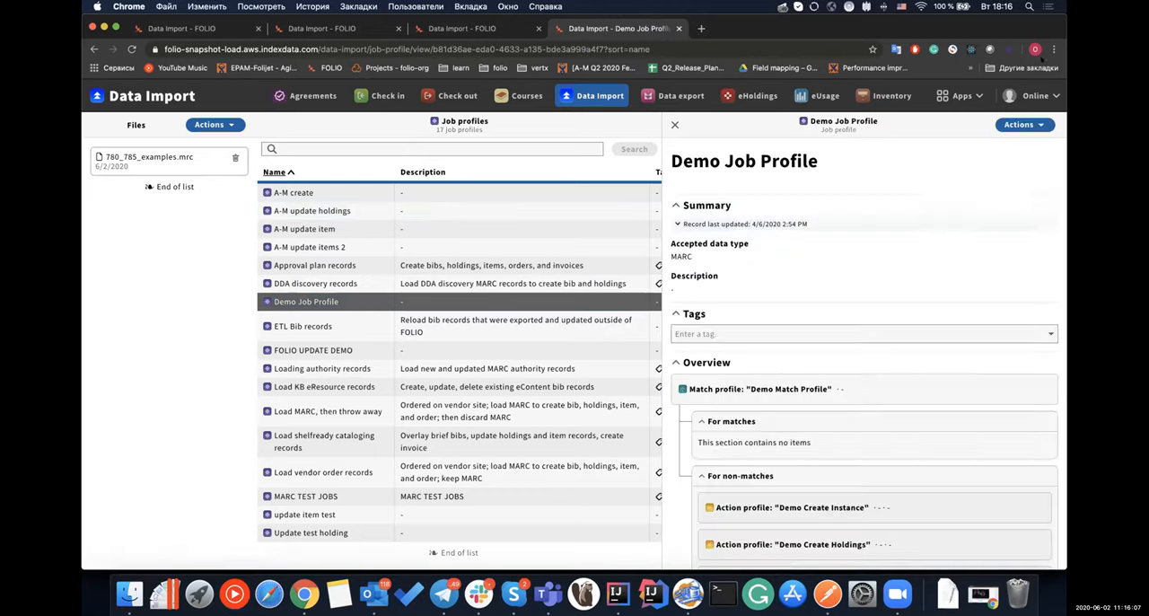
left_click(1022, 124)
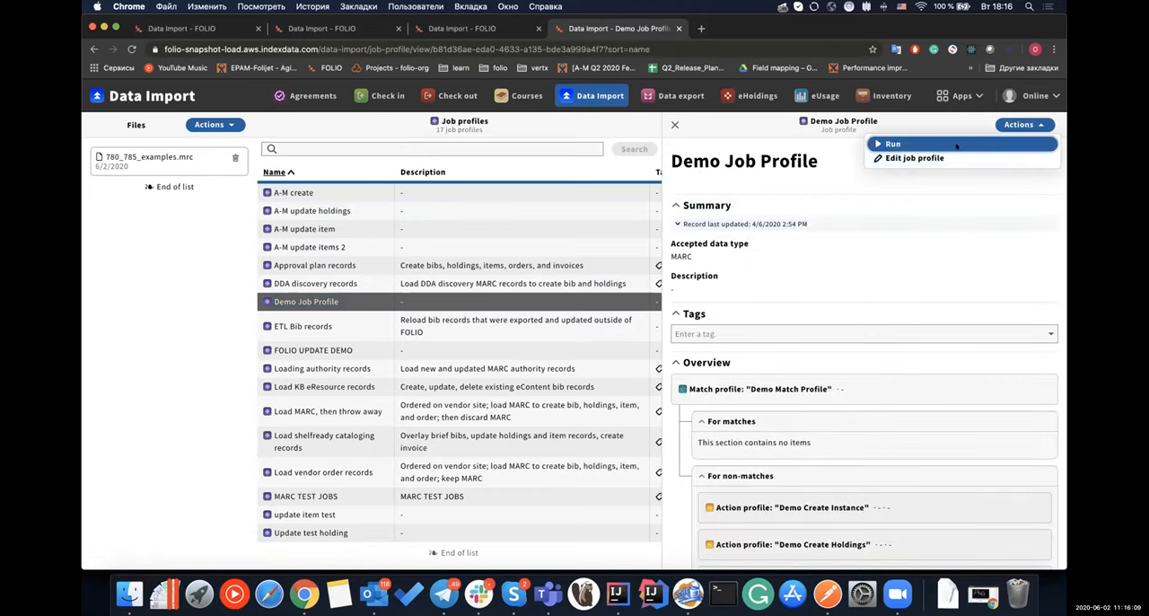
left_click(894, 143)
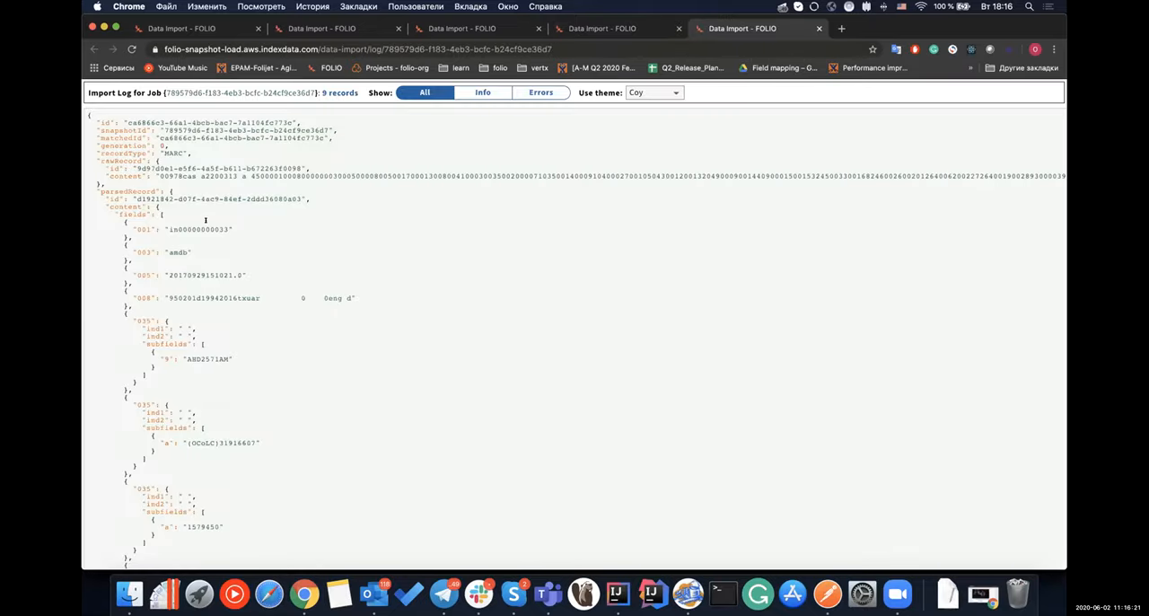
Check the Houston/Texas oil directory instance record against the import log
double_click(197, 230)
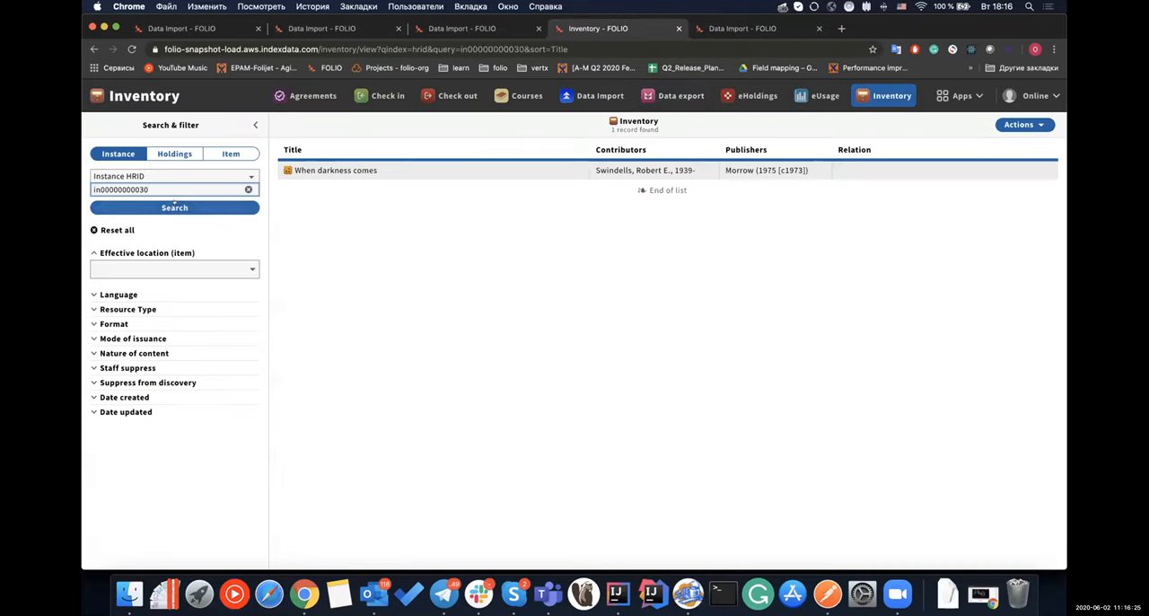
left_click(175, 209)
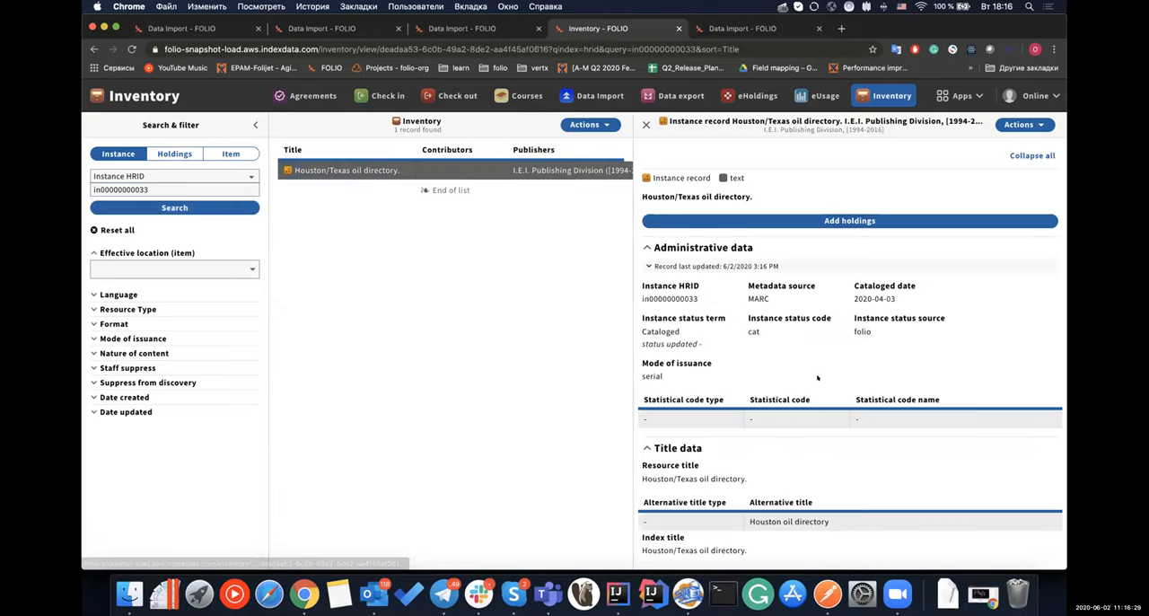
scroll("down", 3)
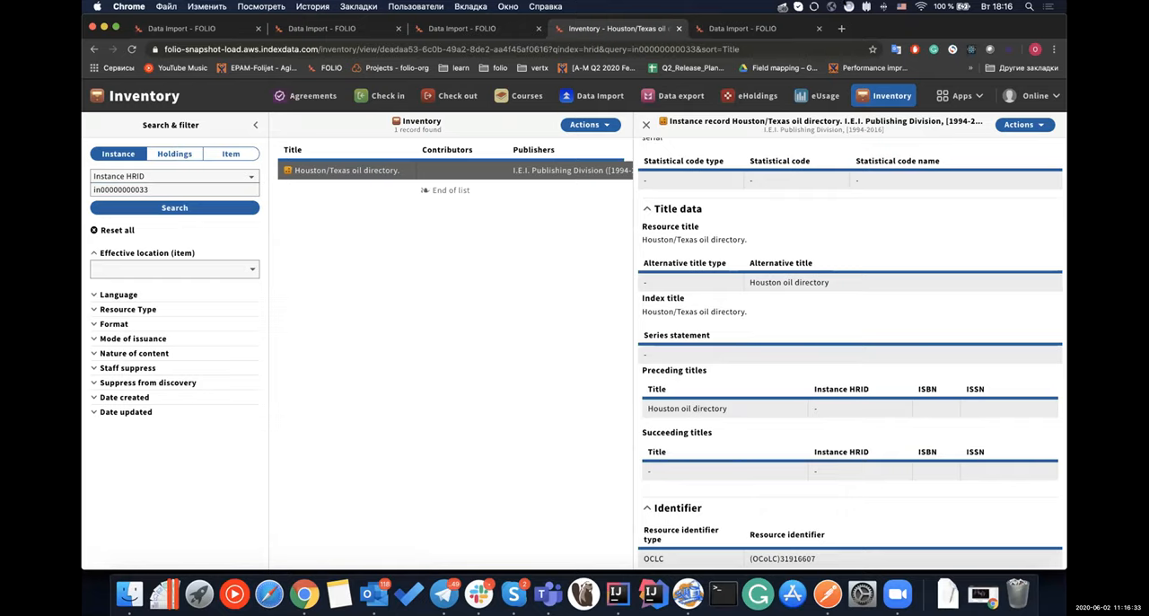
left_click(757, 29)
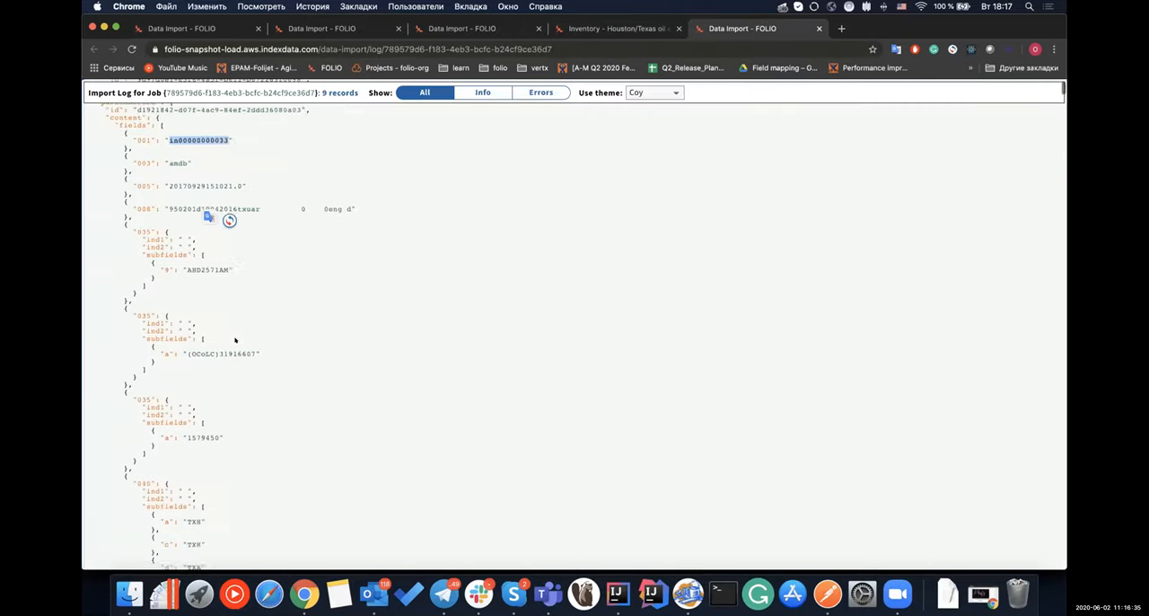
scroll("up", 3)
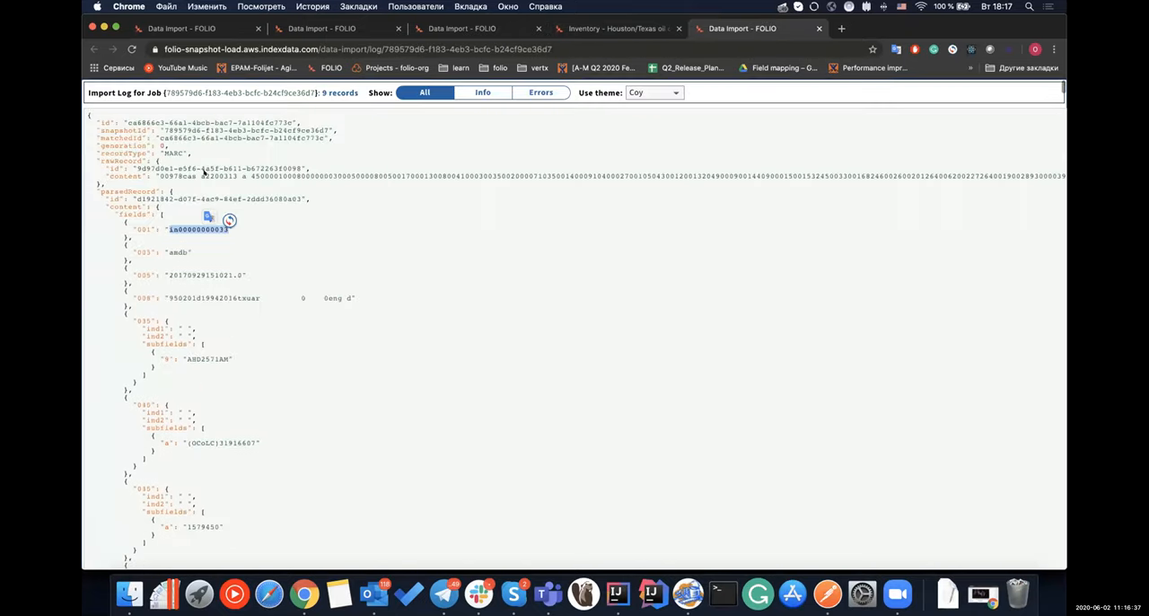
left_click(618, 29)
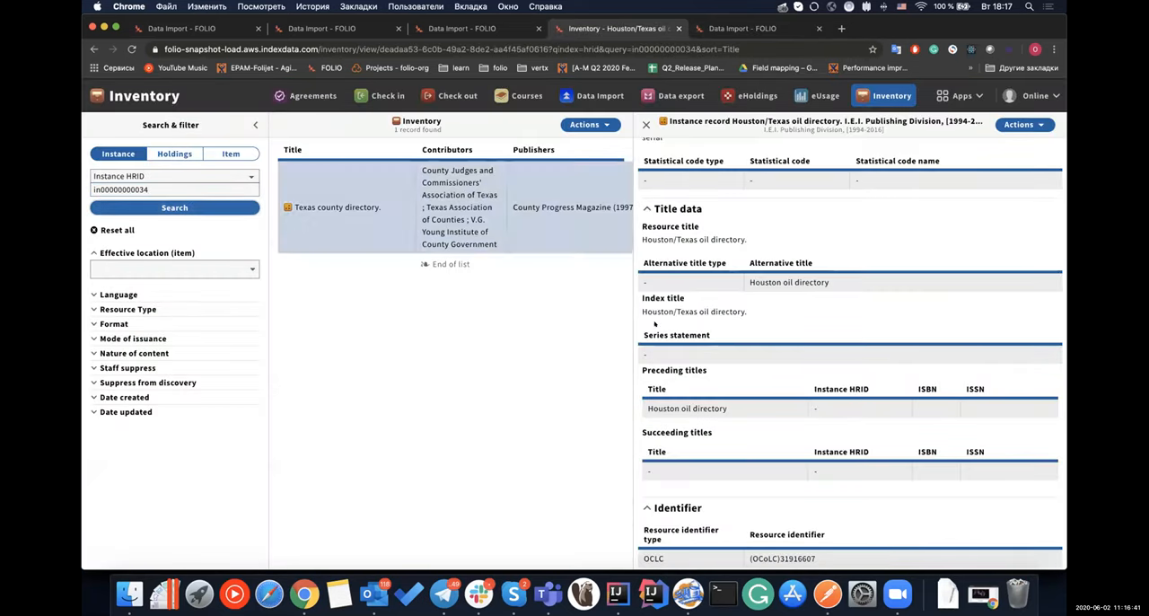
Review the Texas county directory instance, then open the Annual report / World Trade Organization record's title data
left_click(337, 208)
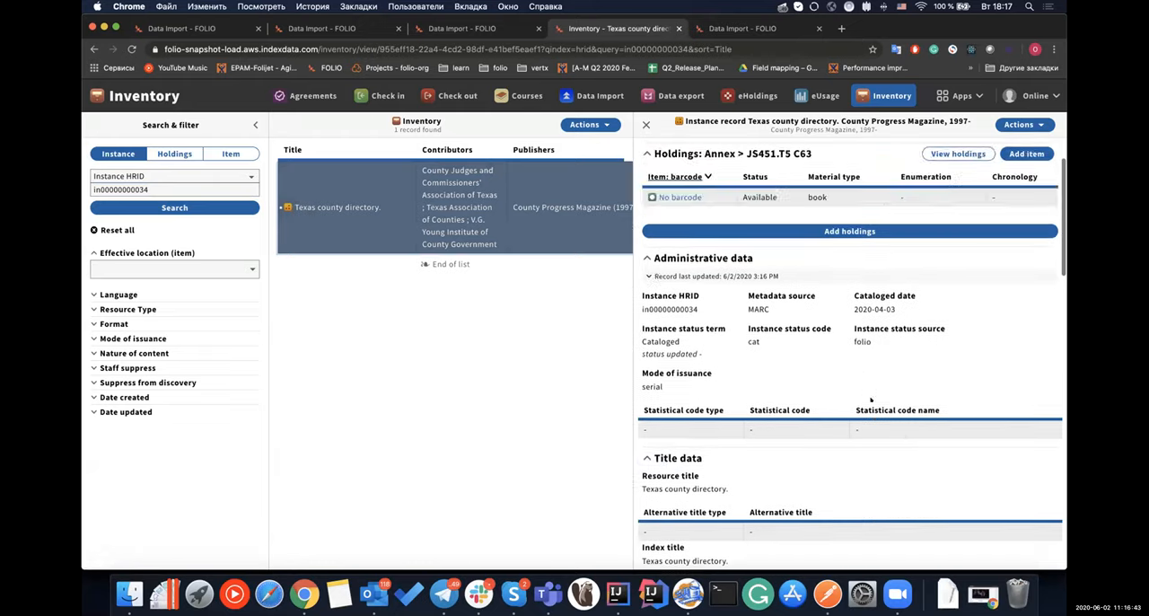
scroll("down", 3)
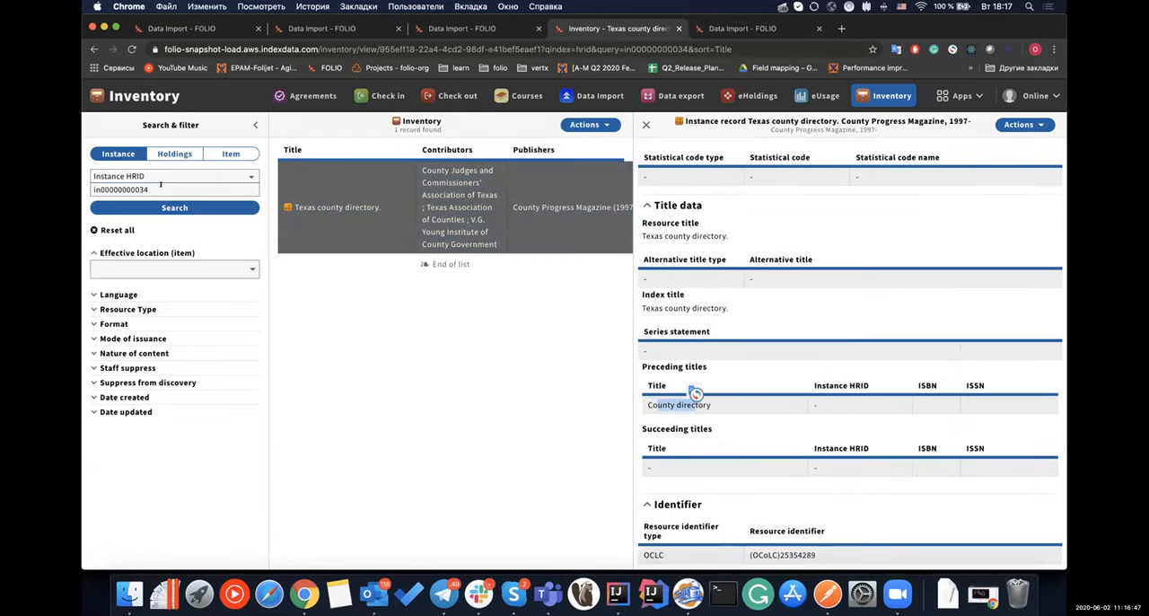
left_click(166, 189)
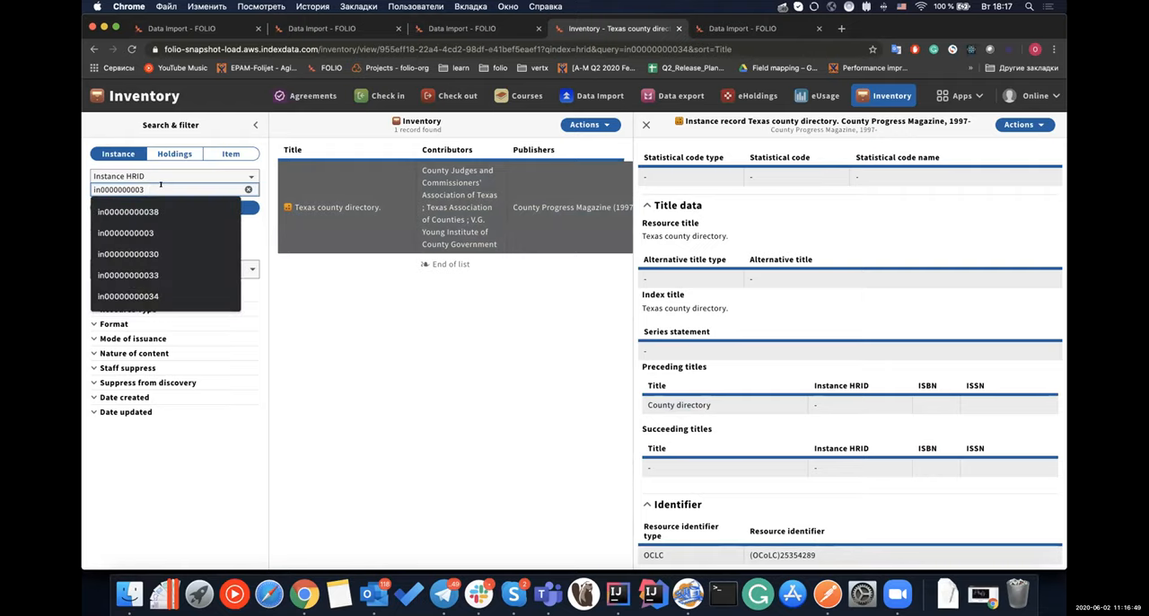
left_click(174, 208)
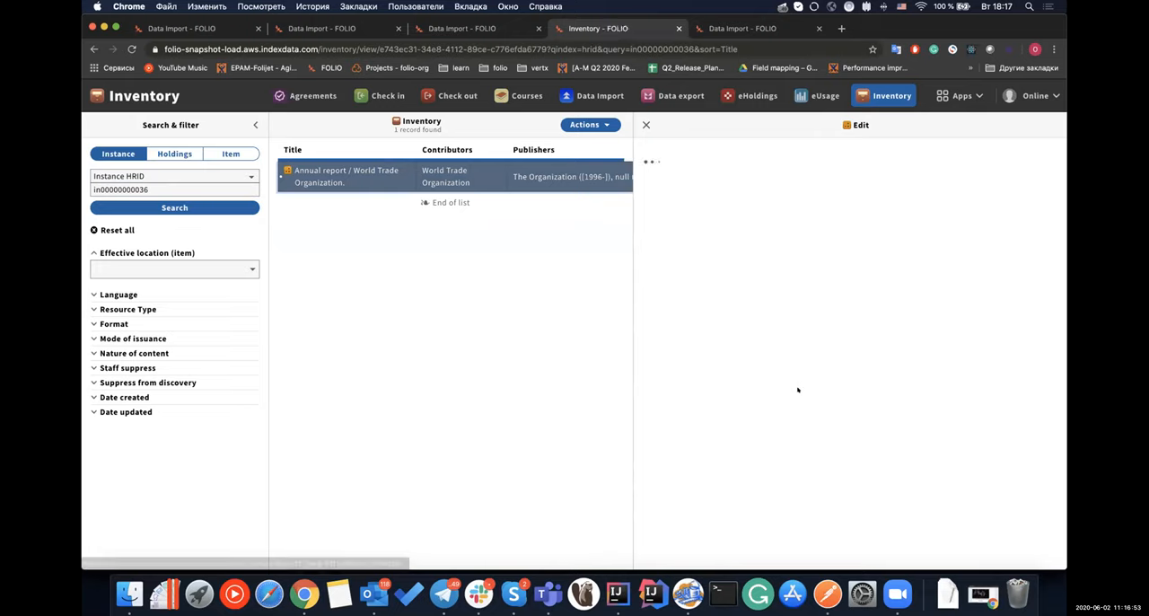
left_click(347, 176)
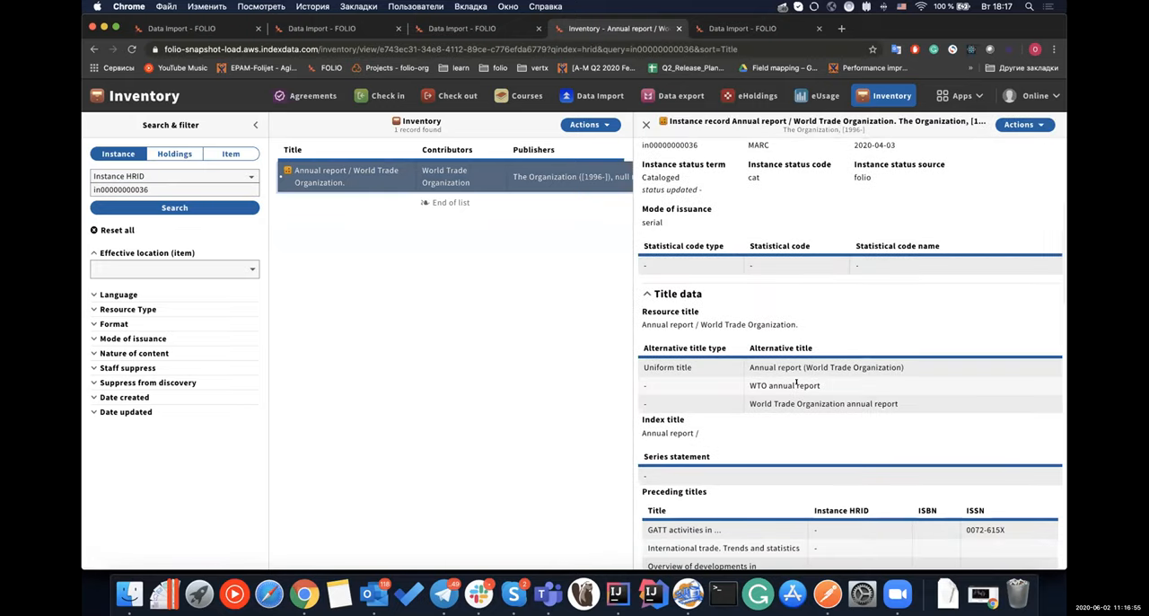
scroll("down", 3)
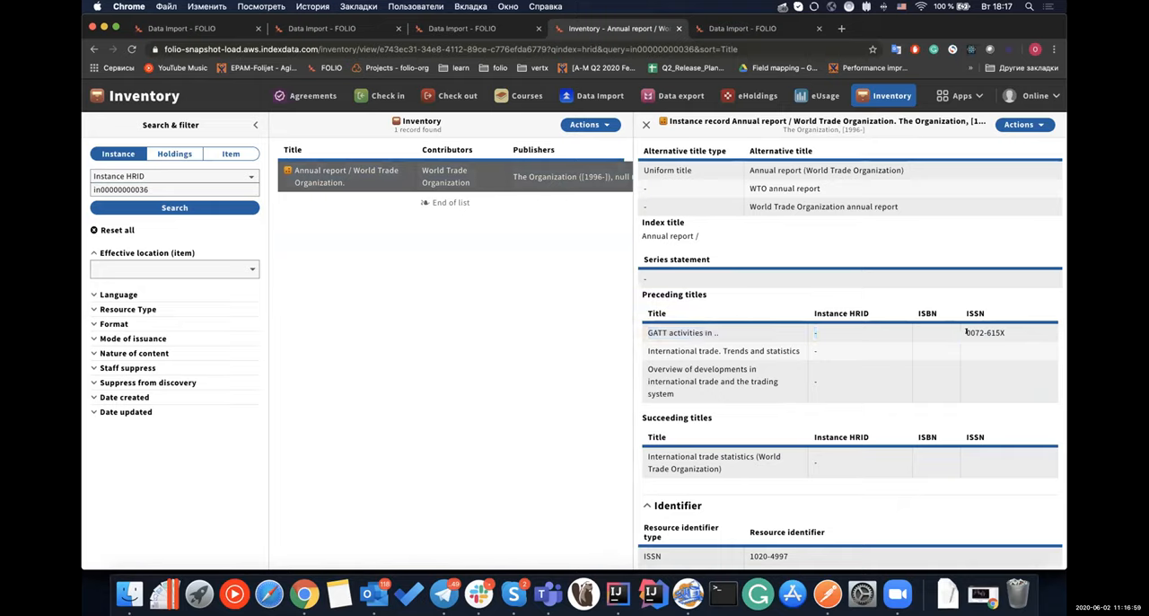
mouse_move(749, 474)
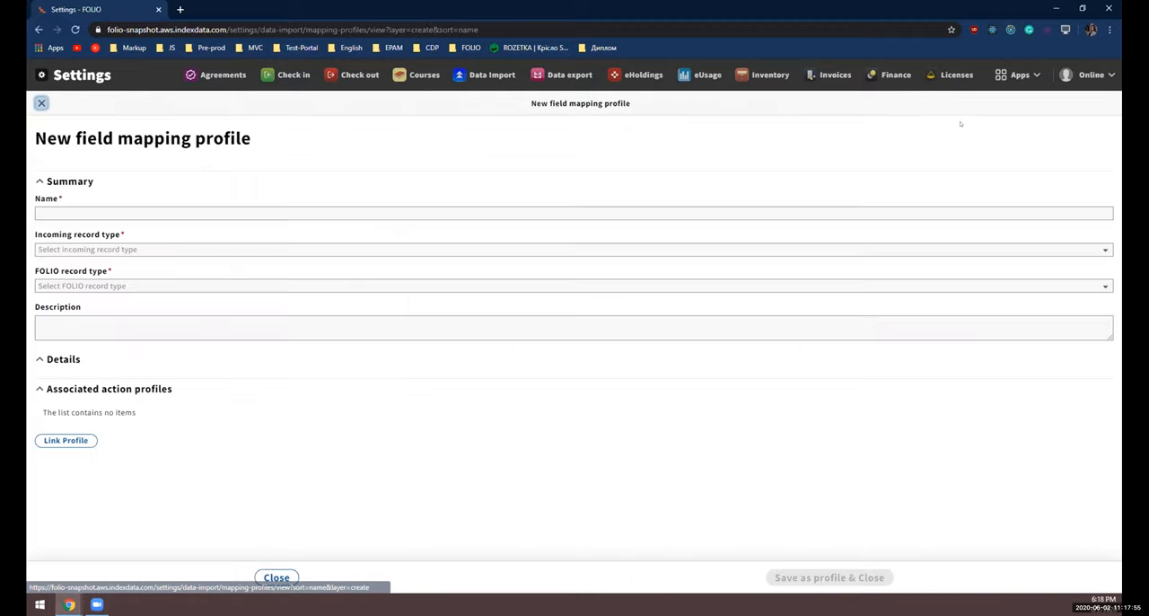
mouse_move(137, 285)
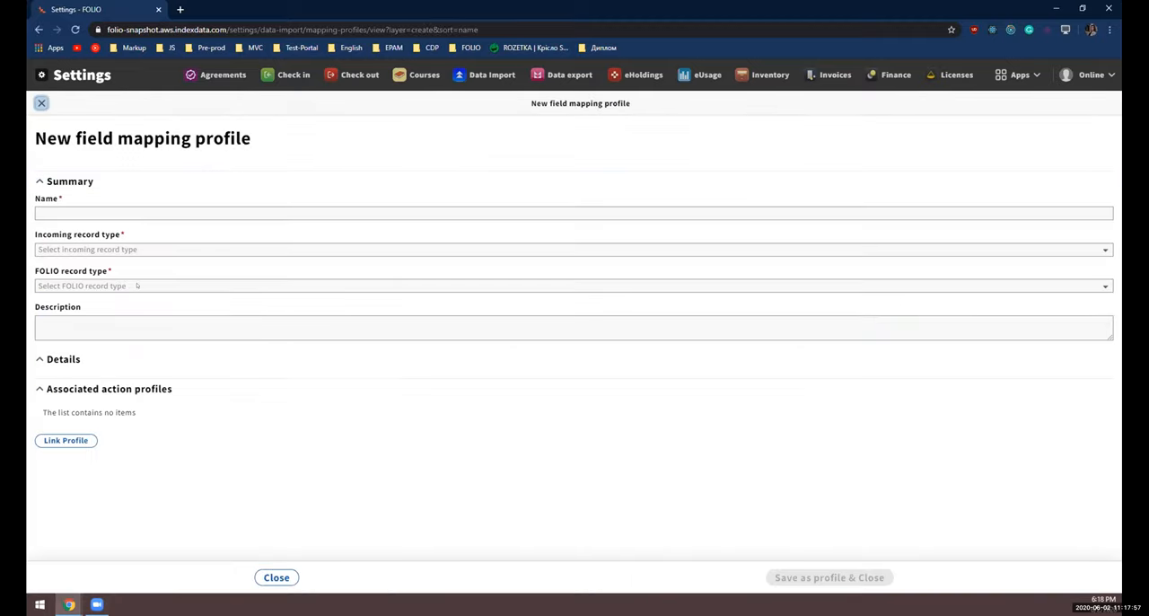
Set the profile's FOLIO record type to MARC Bibliographic
left_click(575, 286)
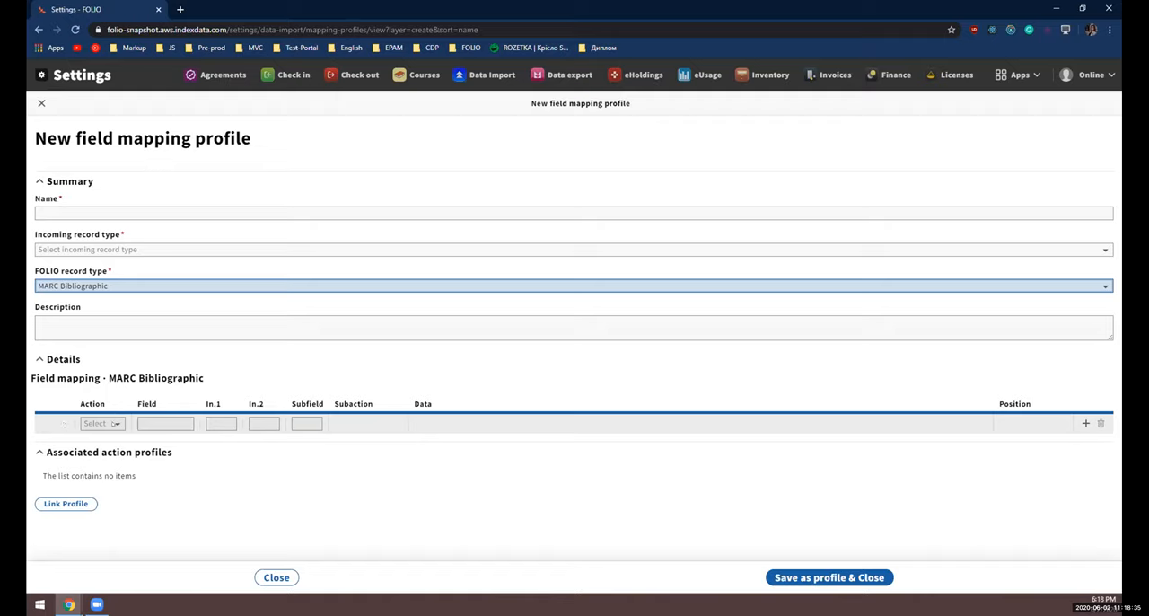
Make the first row an Add action with subaction Add subfield and add a second row
left_click(101, 424)
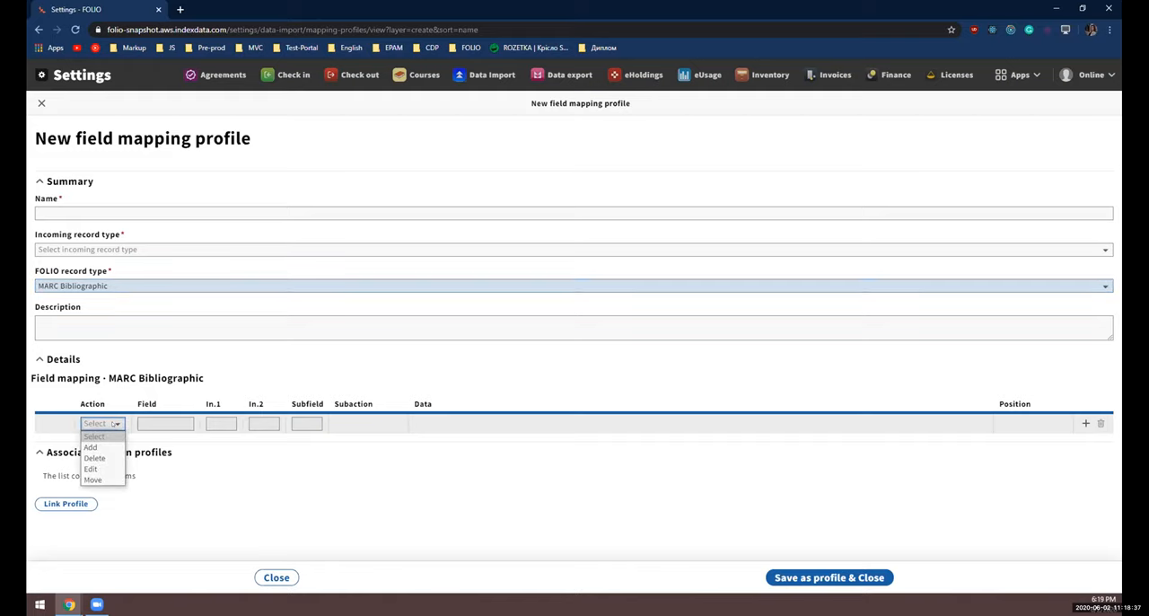
mouse_move(89, 448)
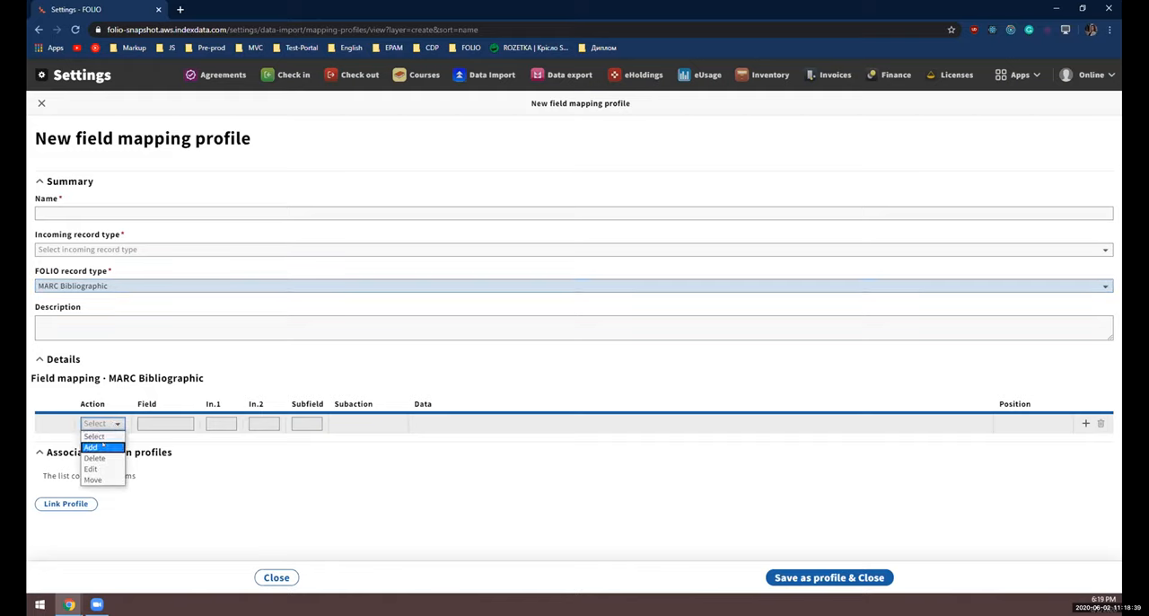
left_click(90, 447)
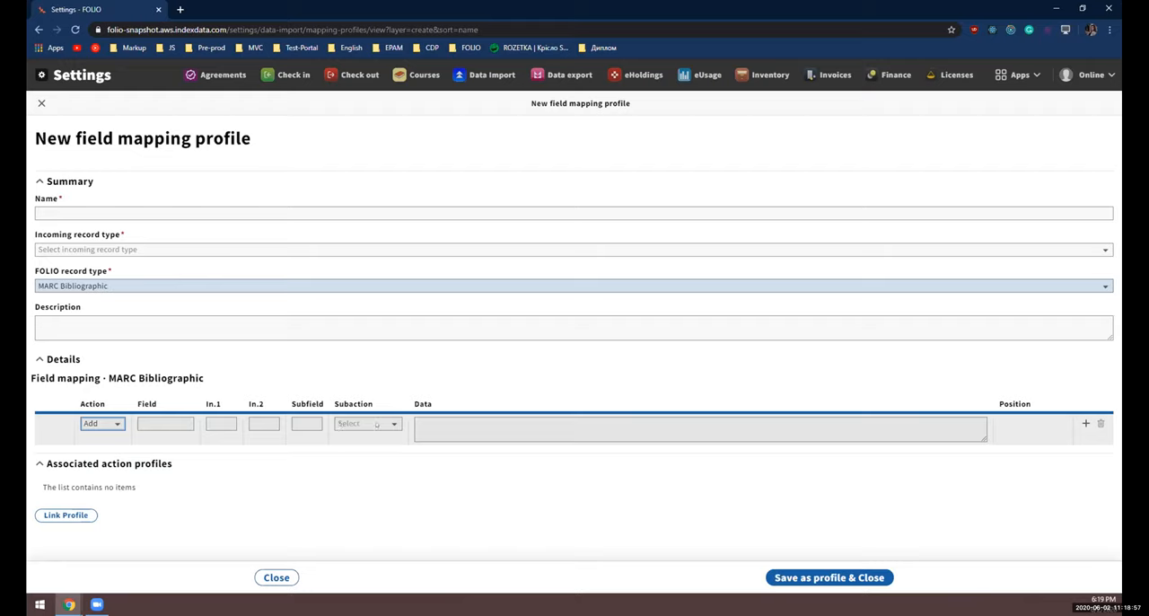
left_click(366, 424)
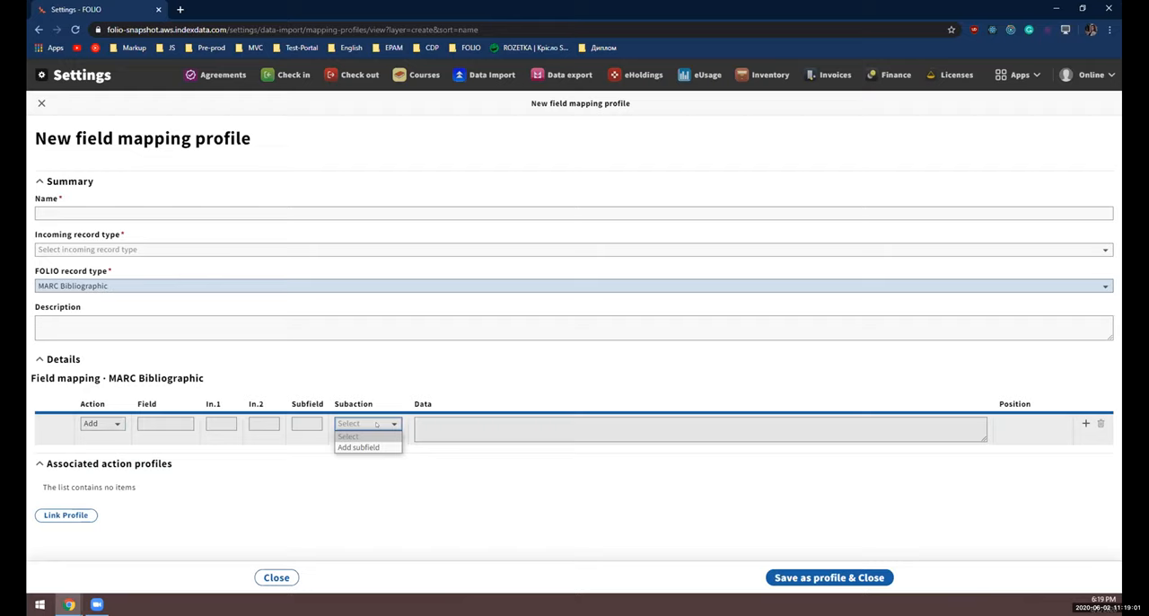
mouse_move(359, 447)
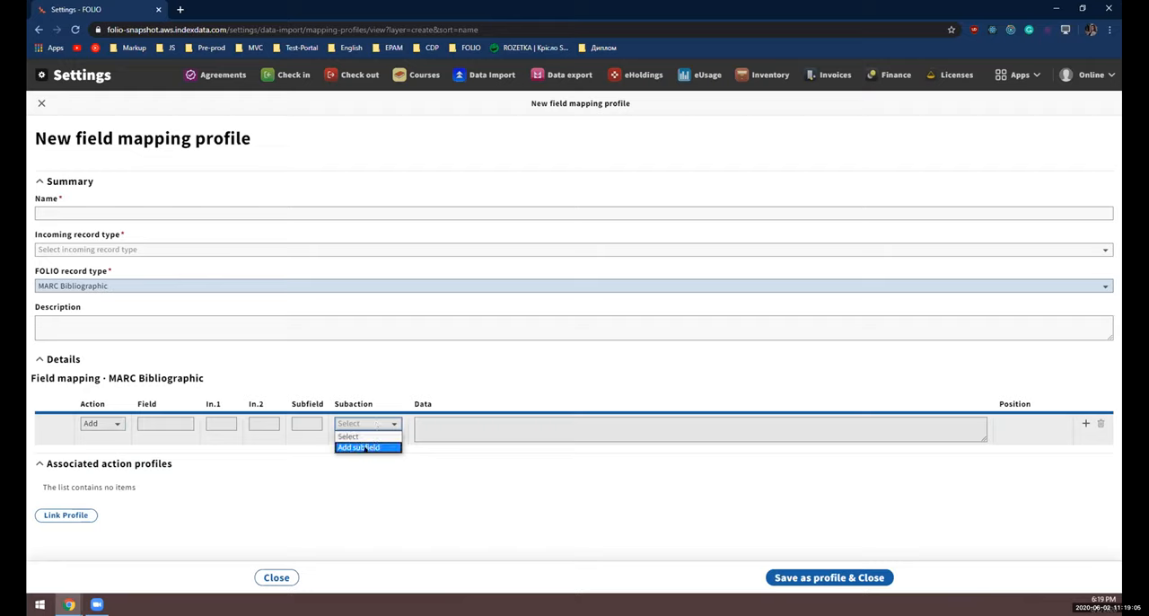
left_click(359, 447)
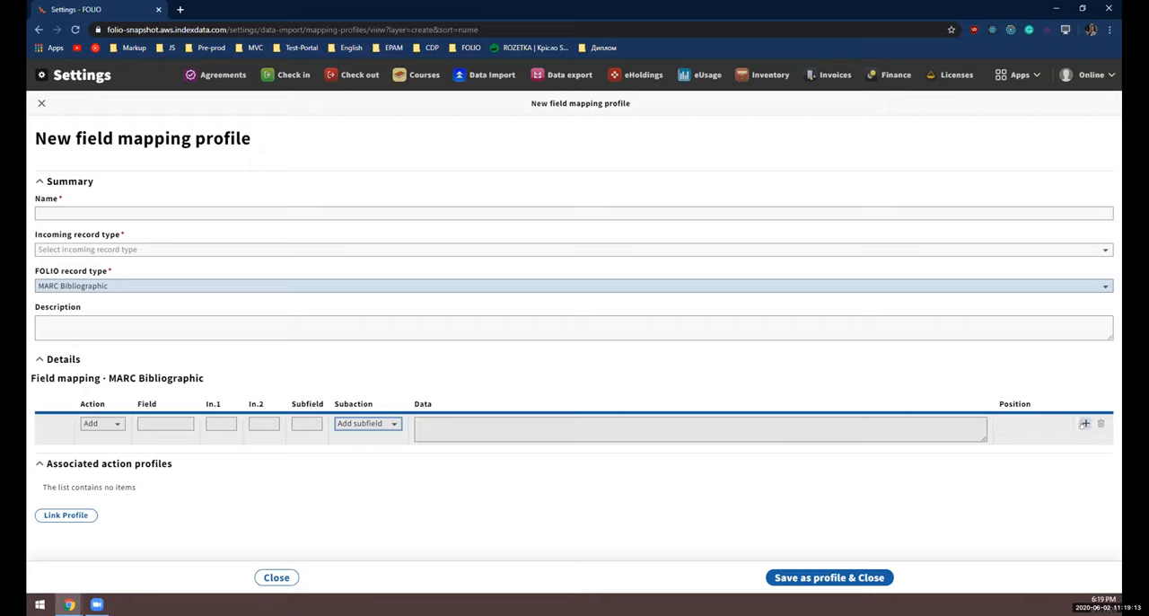
left_click(1085, 423)
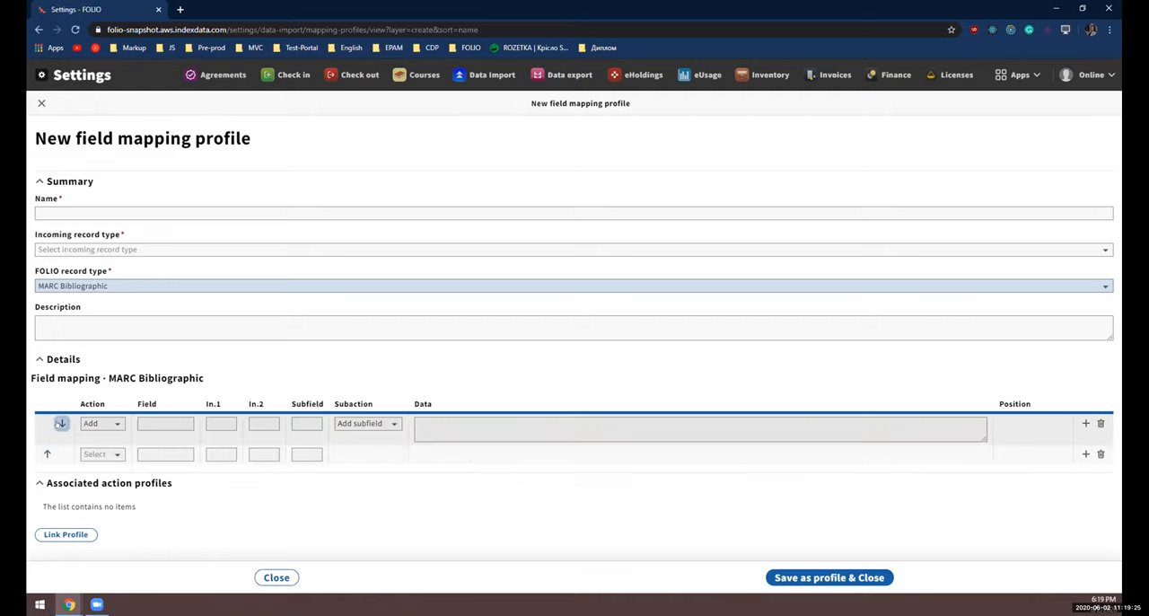
Make the second row a Delete action and add a third row
left_click(101, 453)
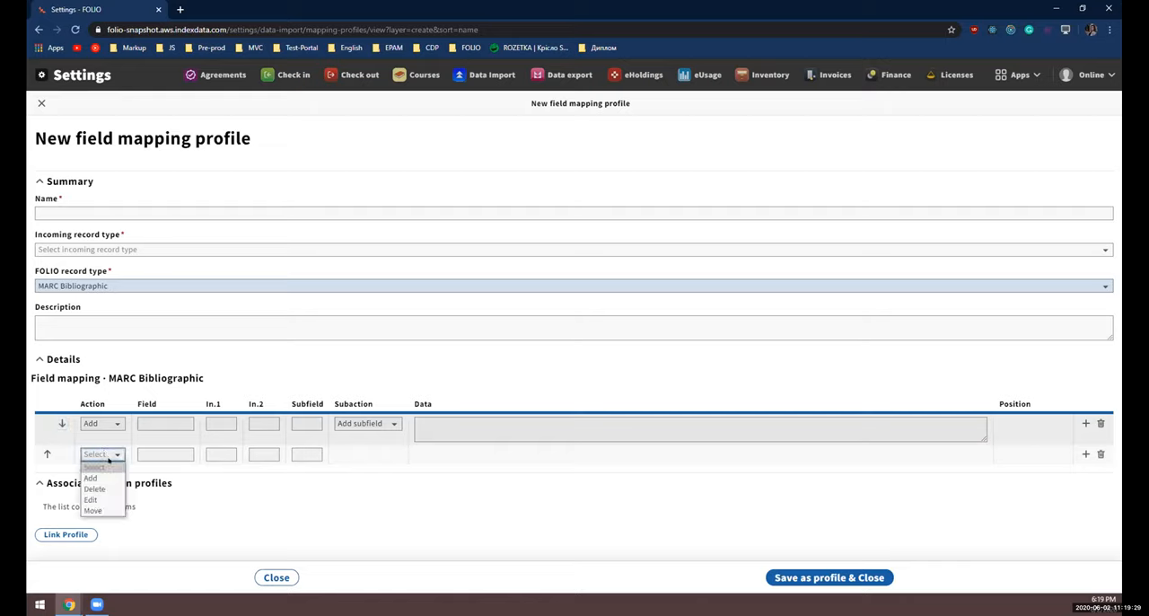
left_click(93, 488)
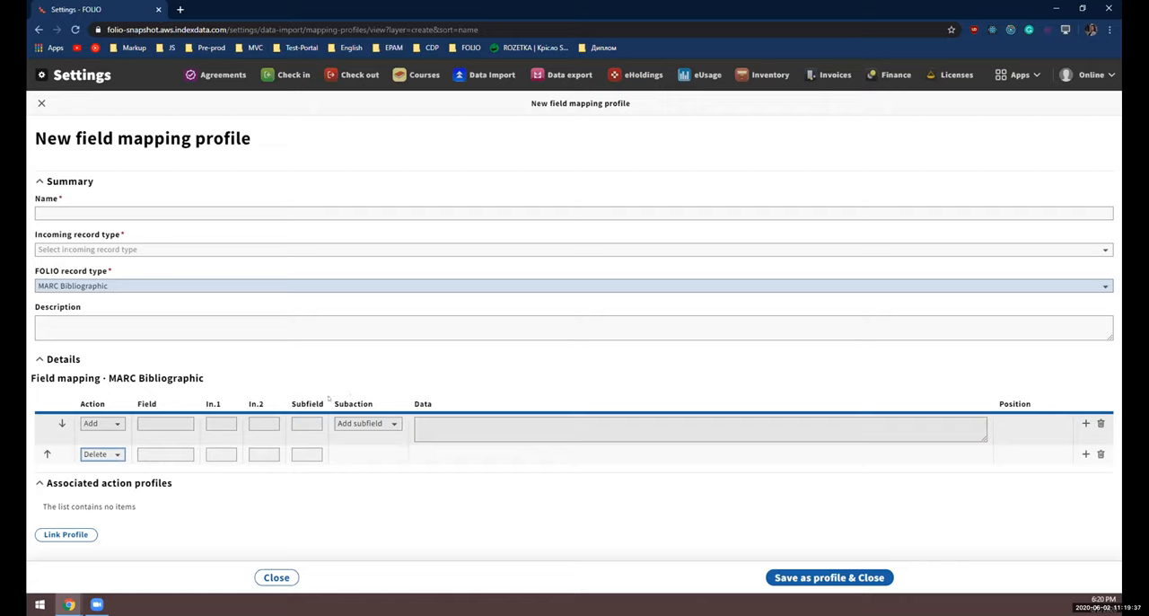
mouse_move(776, 395)
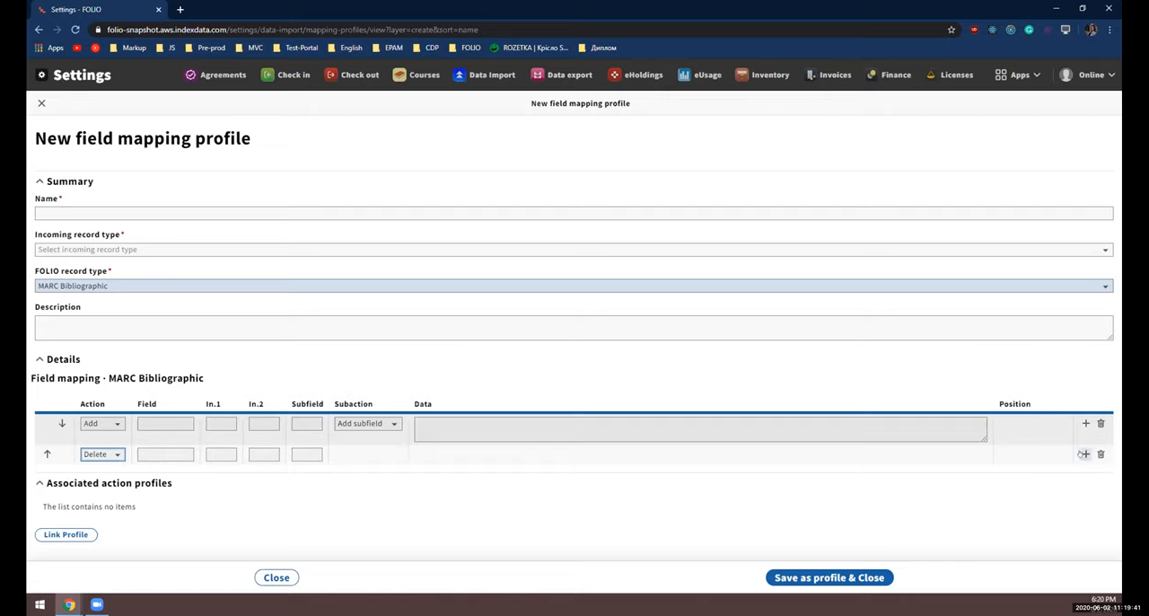
left_click(1084, 453)
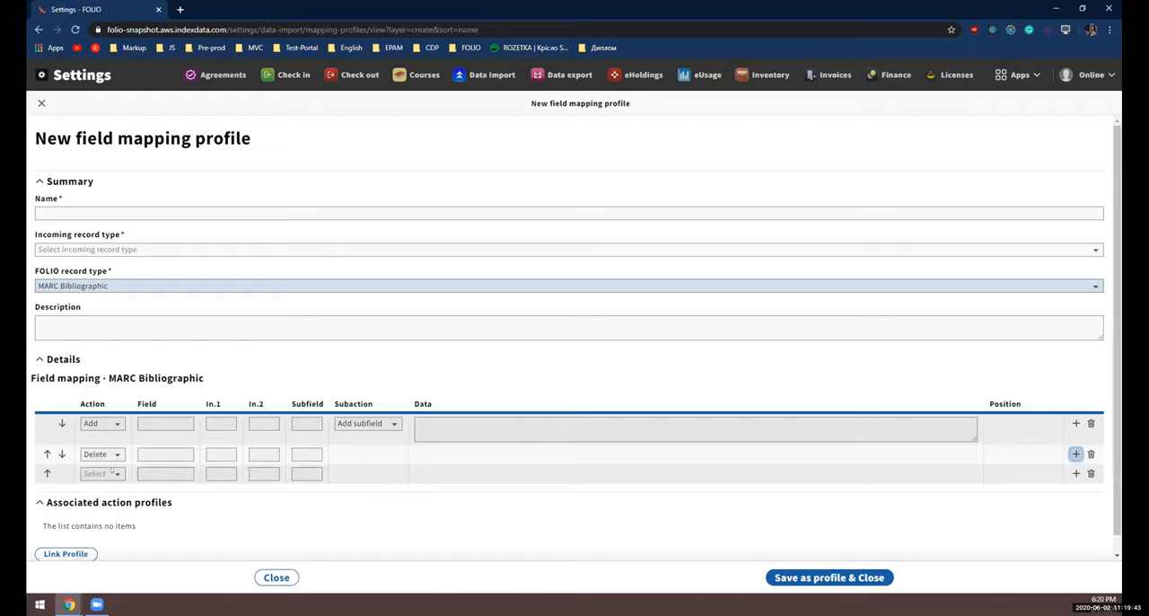
Make the third row an Edit action, trying Insert and Remove before settling on the Replace subaction
left_click(101, 475)
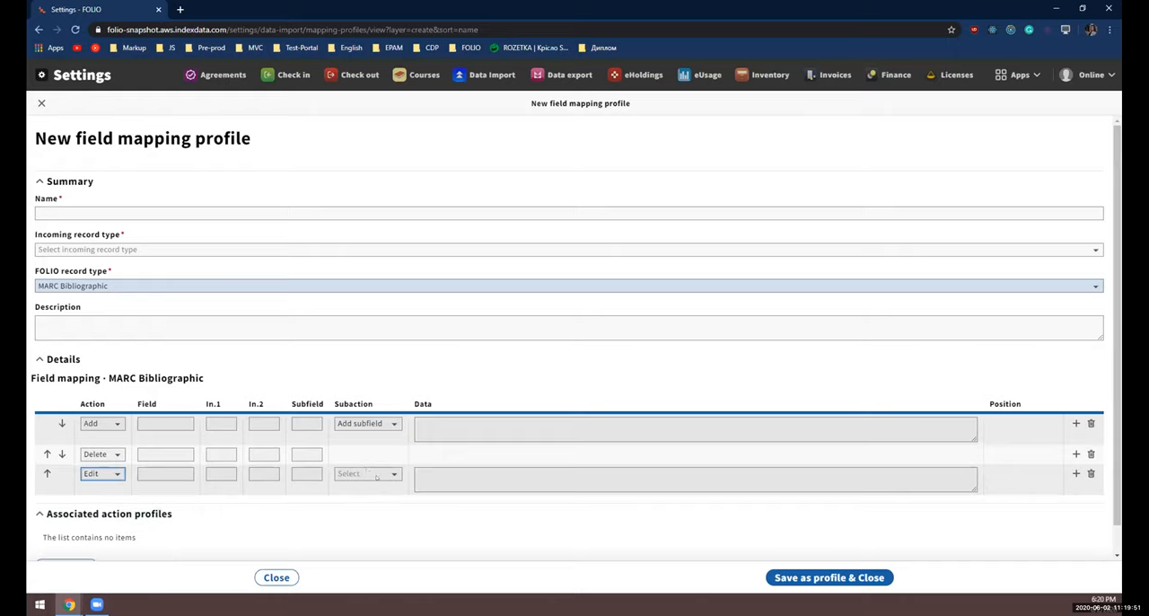
left_click(366, 474)
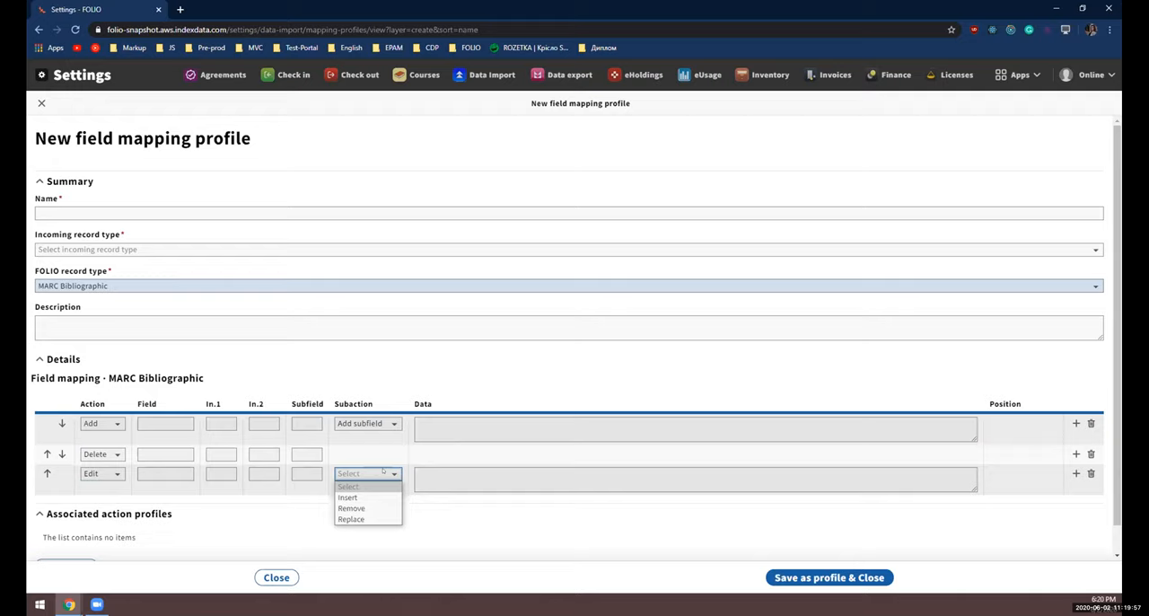
mouse_move(348, 497)
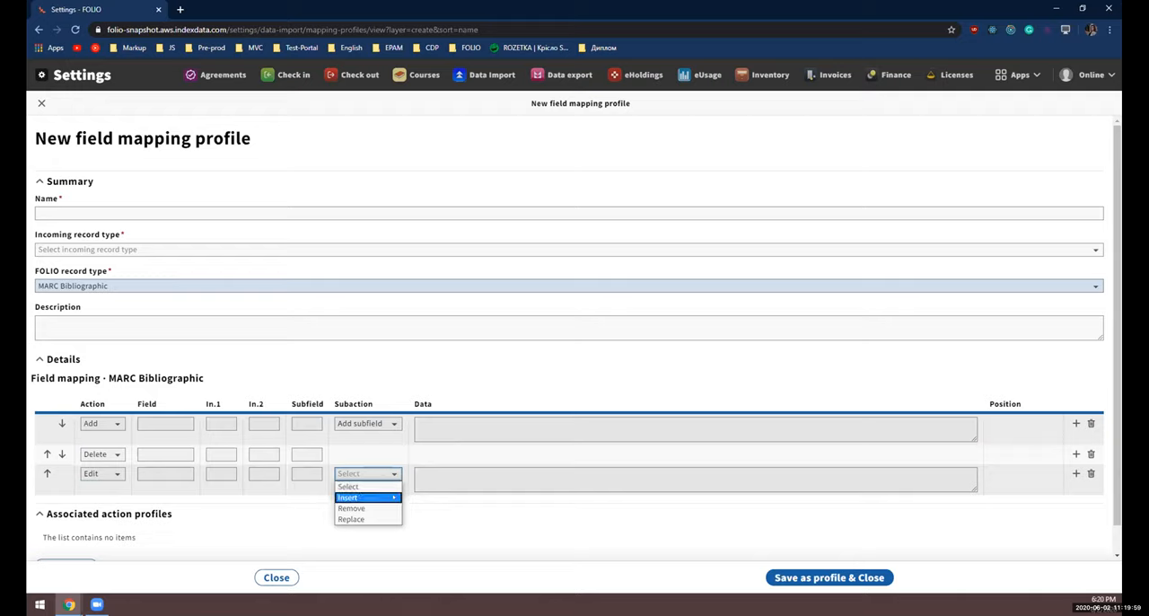
left_click(348, 497)
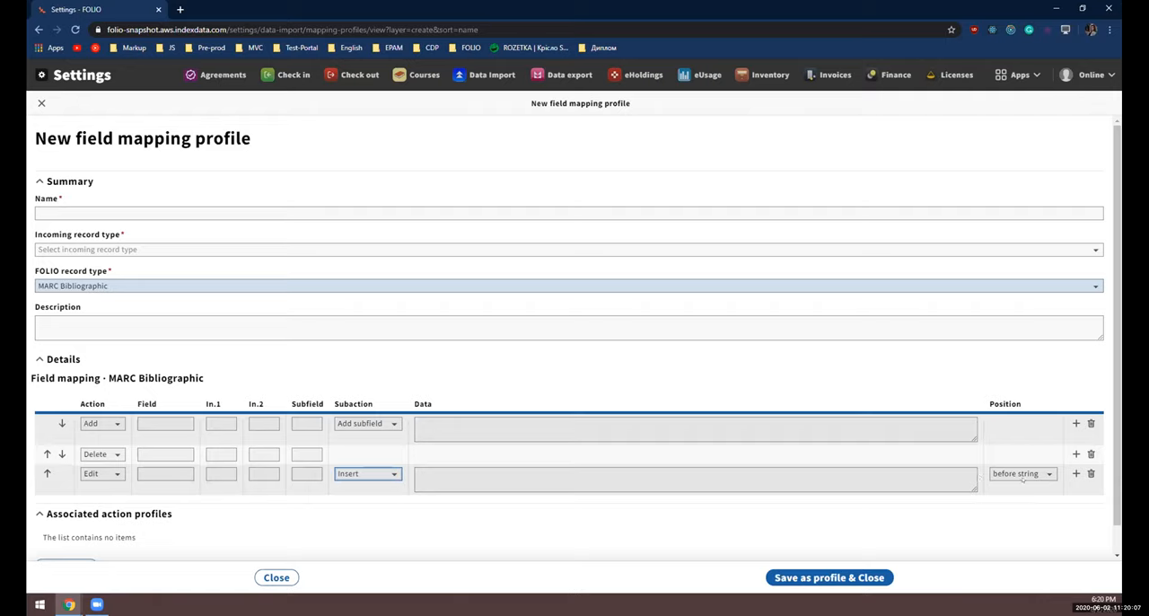
left_click(1020, 474)
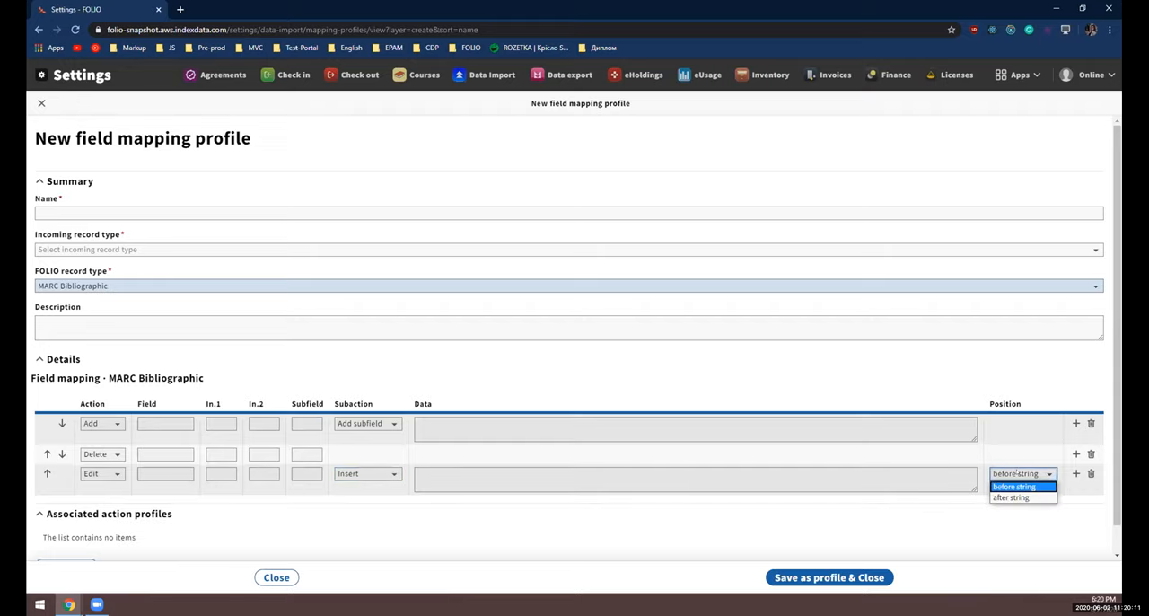
mouse_move(1011, 498)
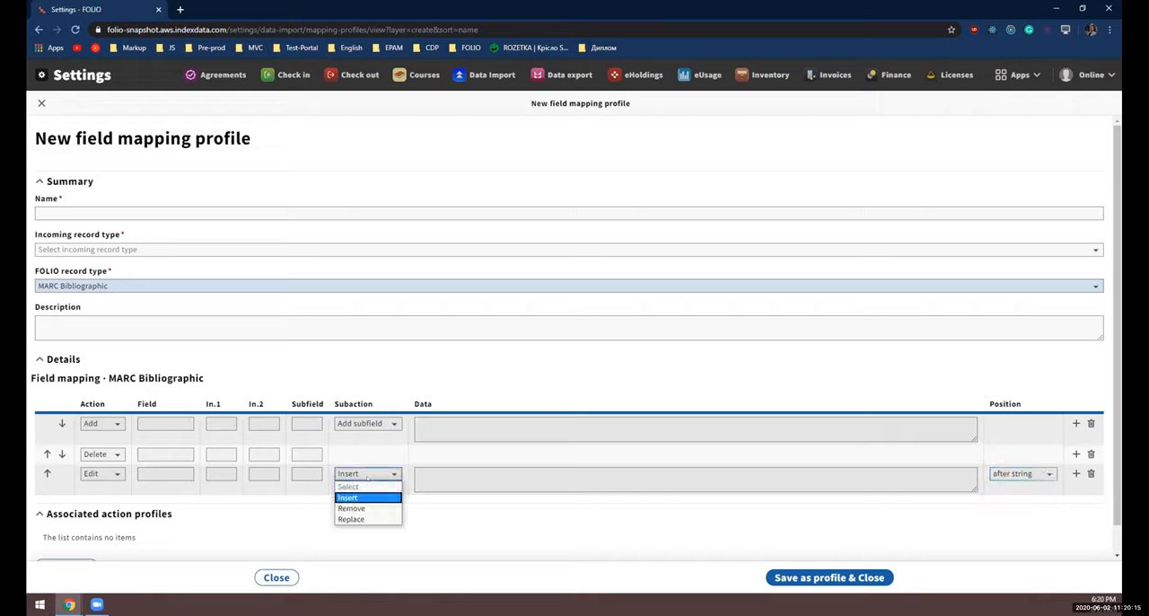
left_click(352, 508)
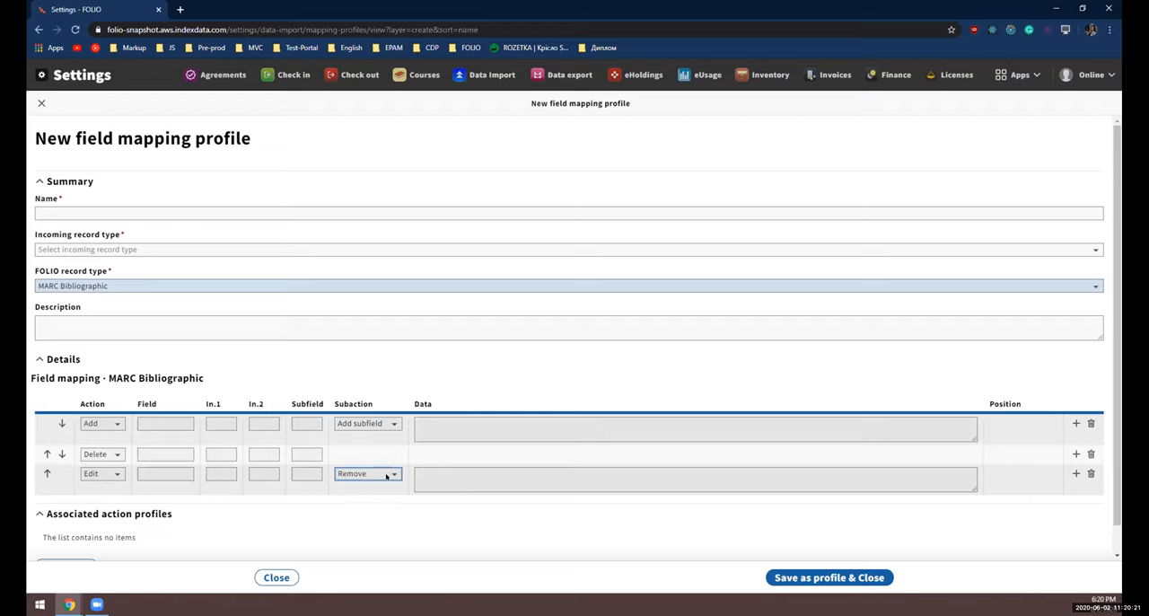
left_click(366, 474)
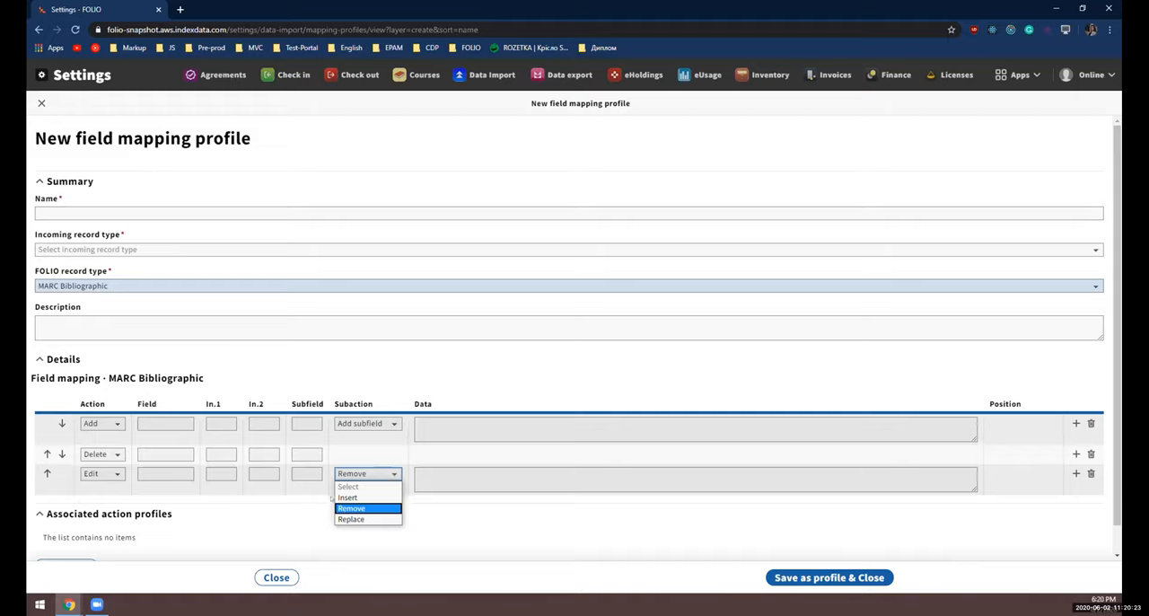
left_click(352, 519)
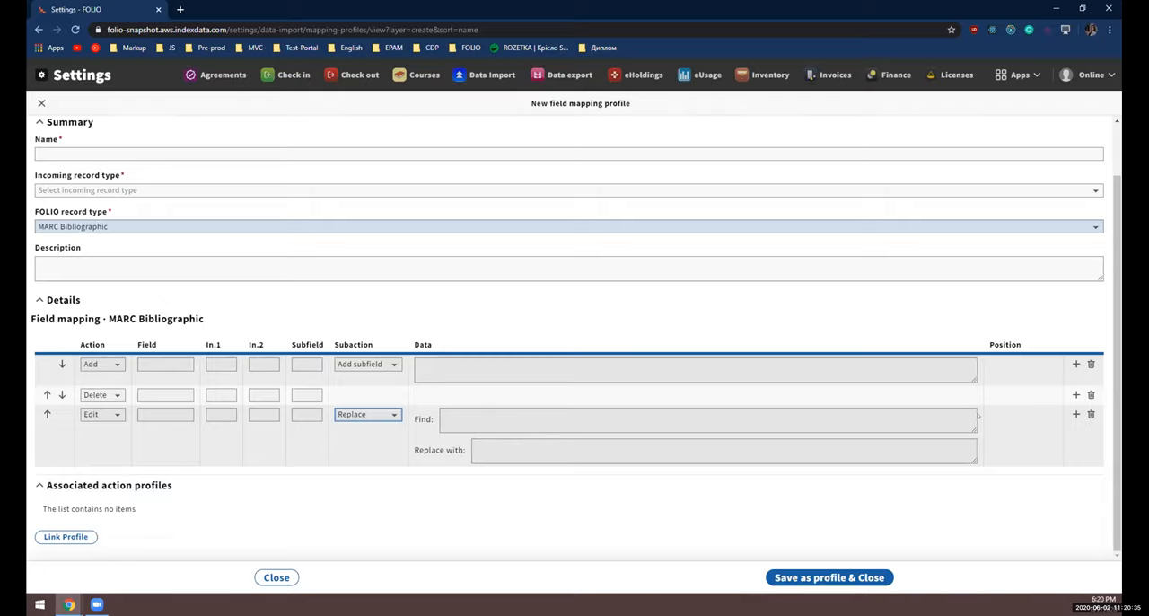
Add a fourth row as a Move action with the New field subaction and drop the Delete and Edit rows
left_click(1076, 413)
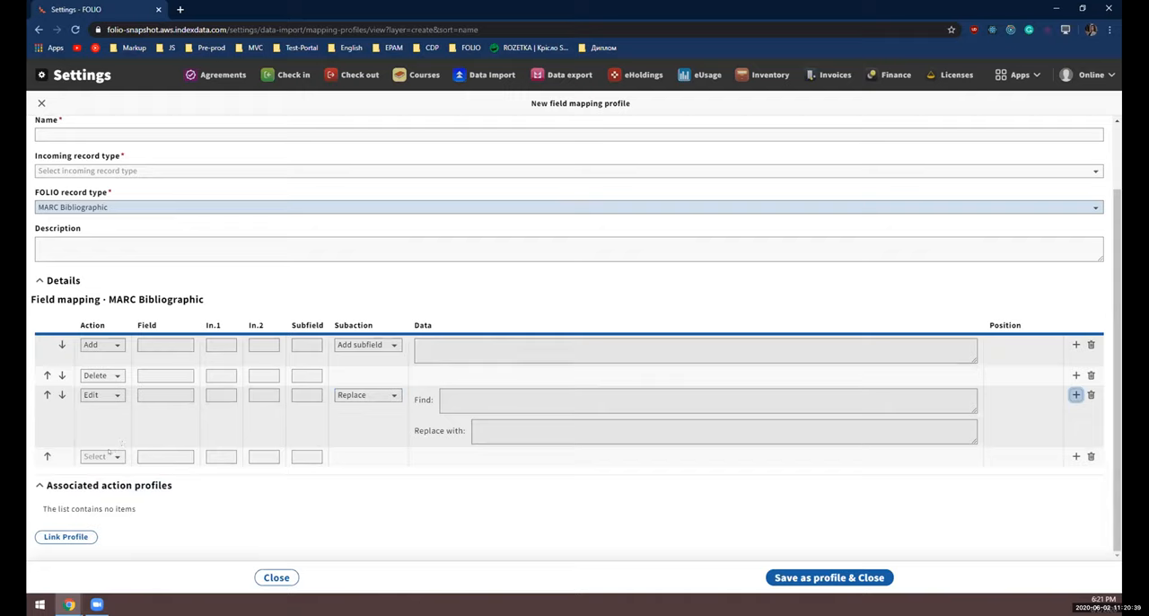
left_click(101, 456)
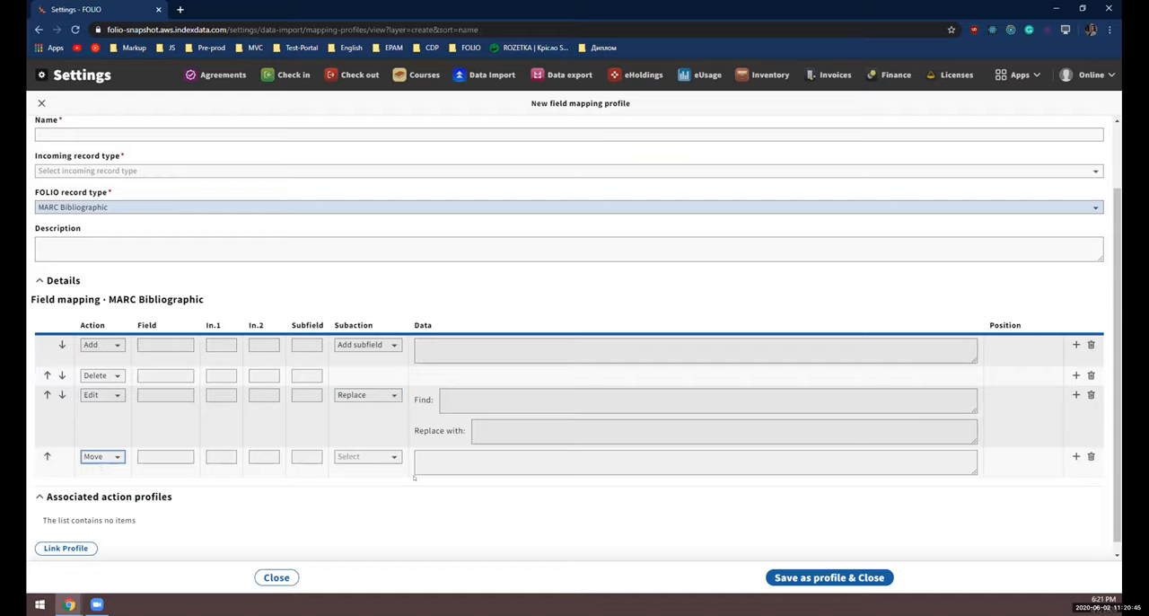
left_click(366, 456)
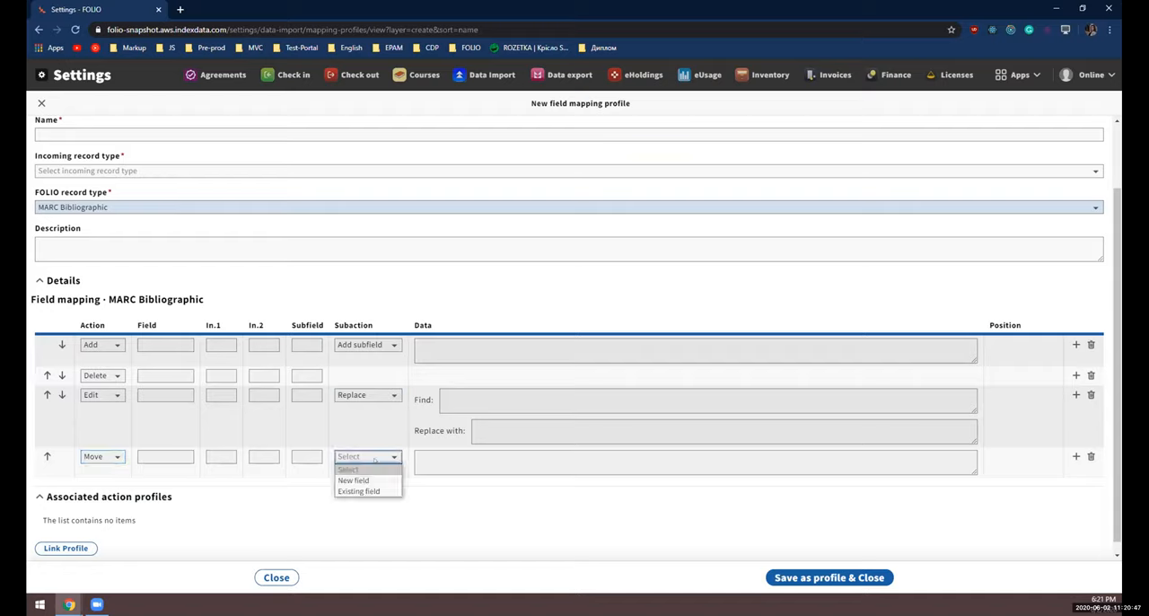
mouse_move(360, 492)
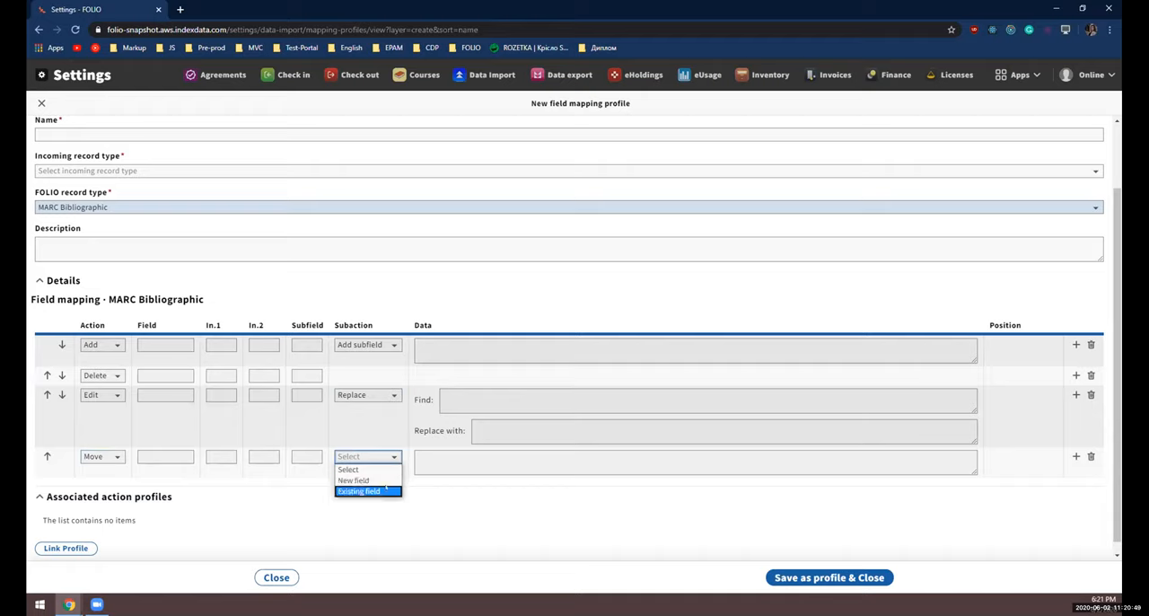
mouse_move(352, 482)
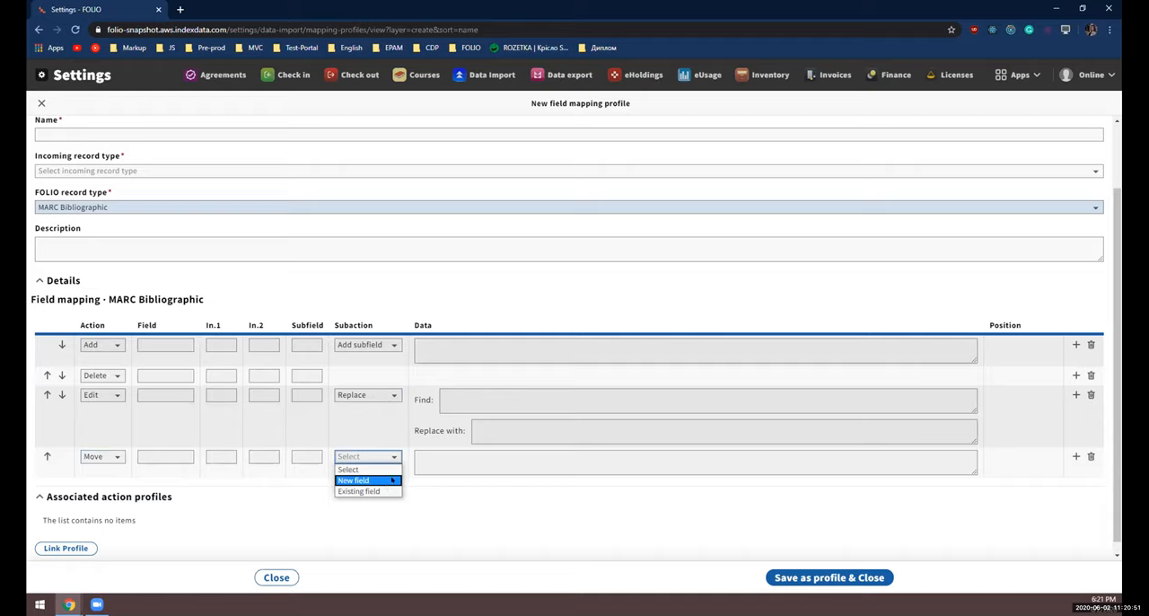
left_click(351, 481)
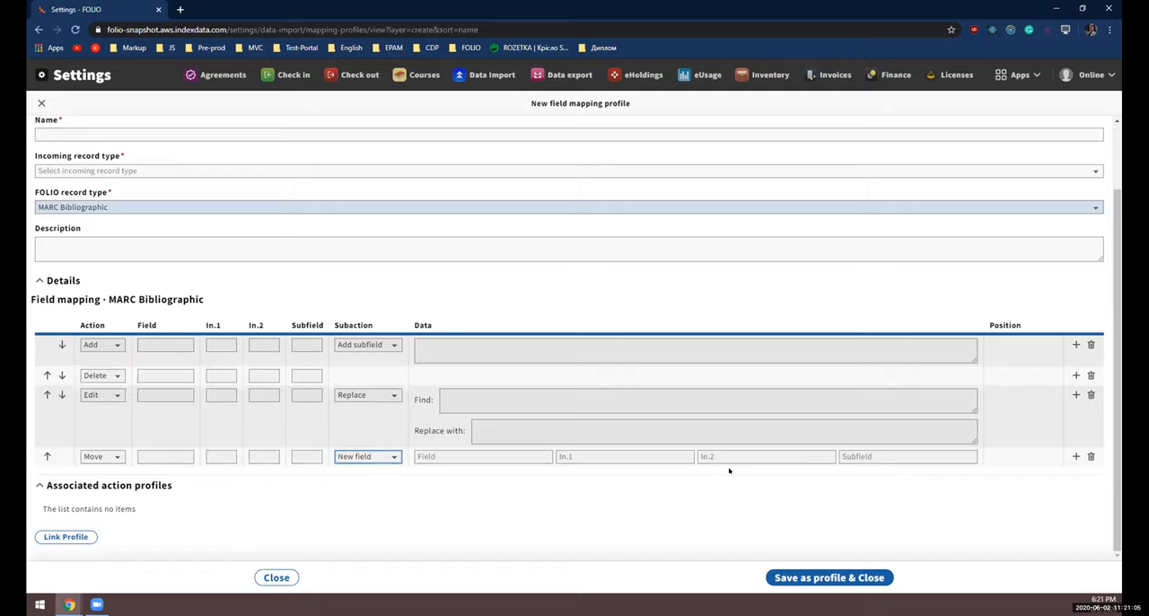
mouse_move(137, 397)
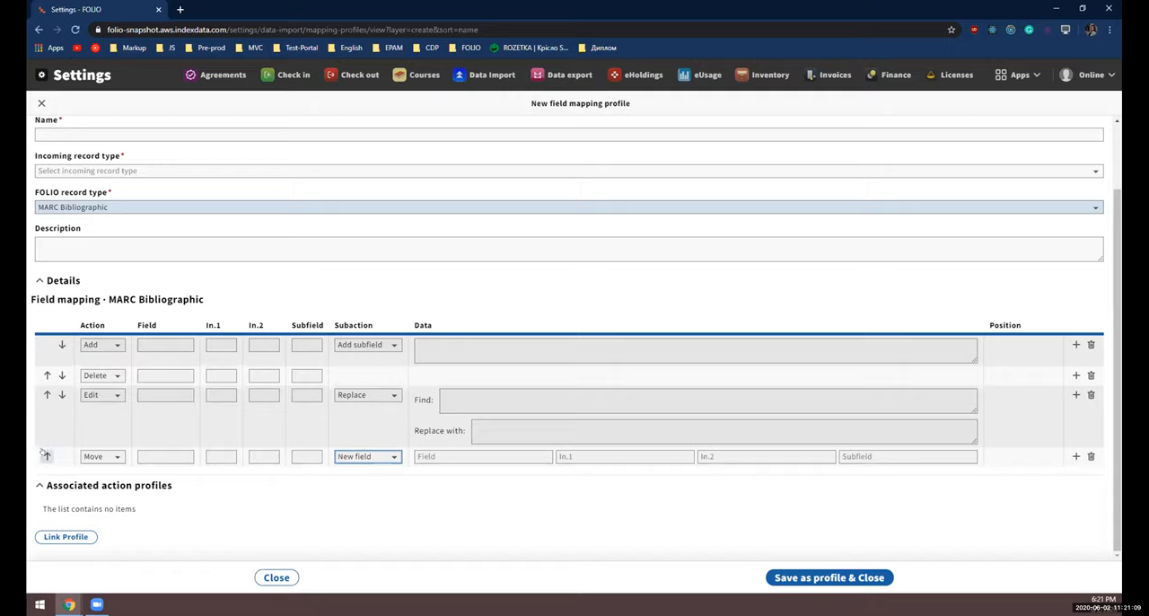
left_click(47, 456)
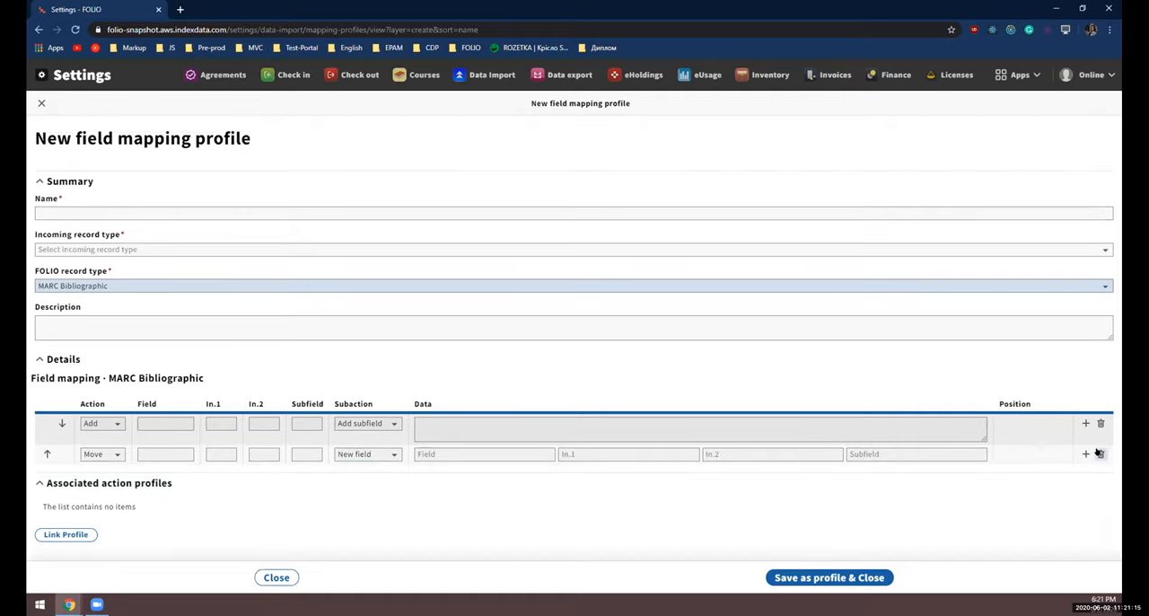
Remove the Move row, leaving only the Add row in the profile
left_click(1099, 453)
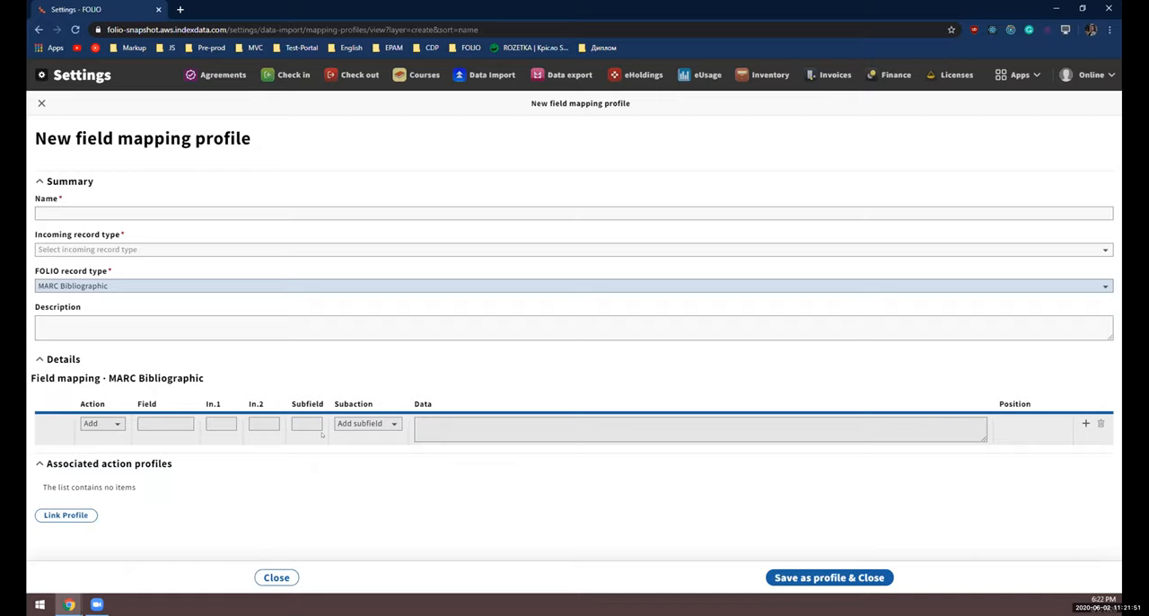
mouse_move(632, 404)
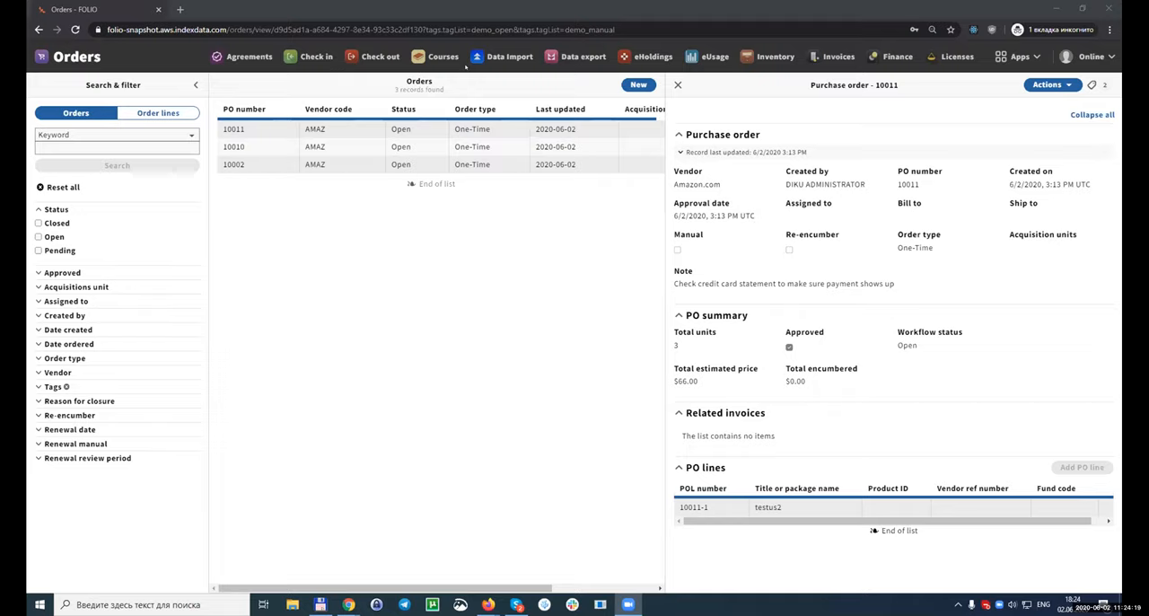
mouse_move(503, 252)
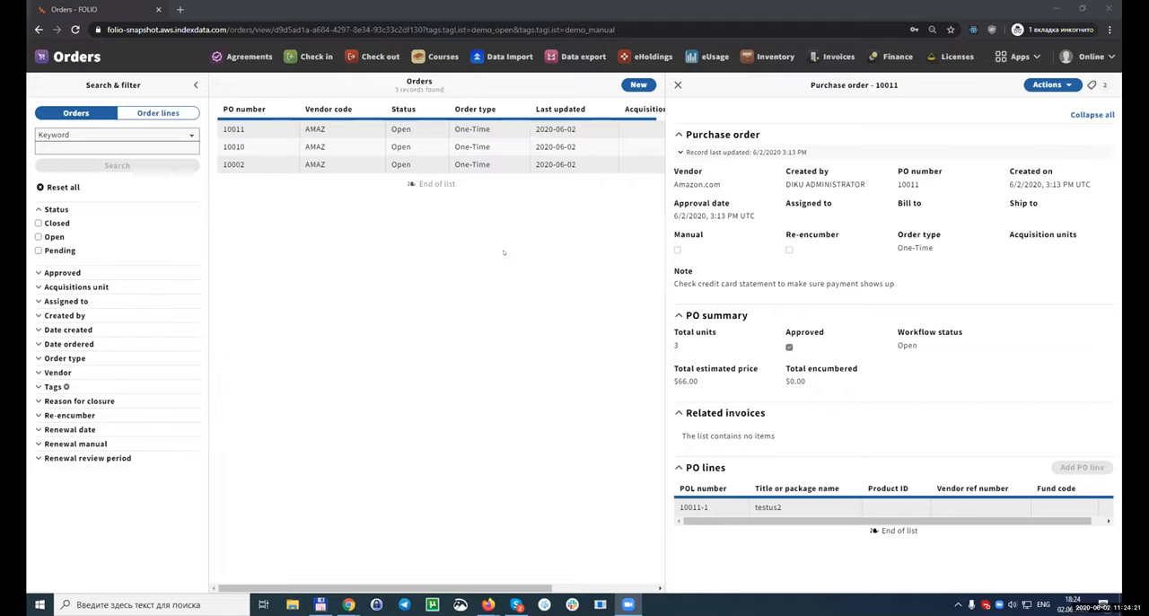
mouse_move(357, 251)
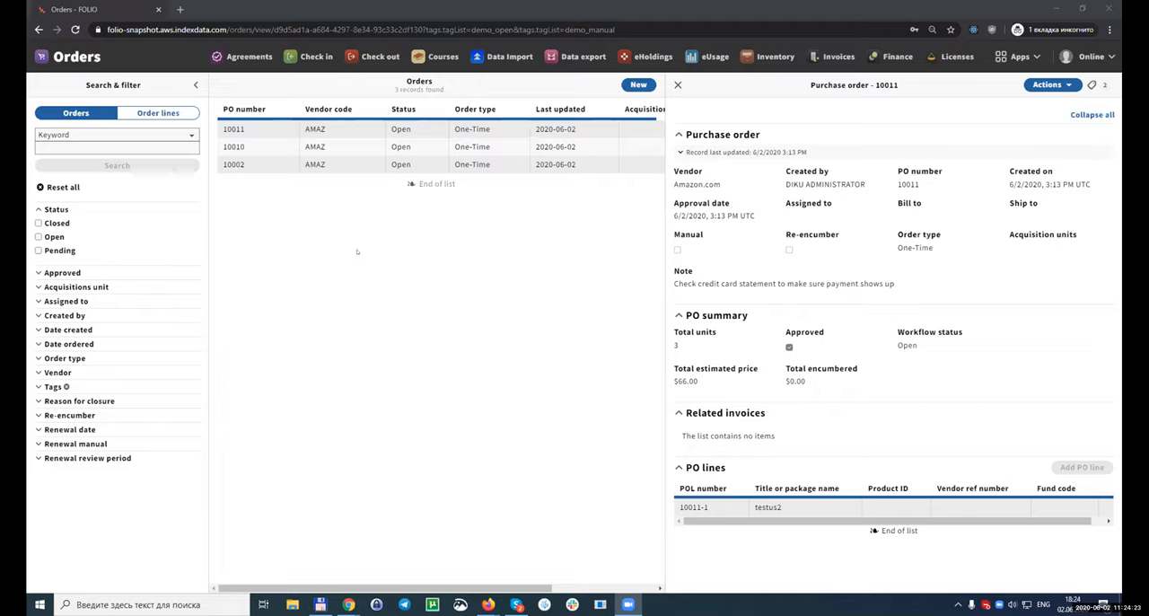
mouse_move(610, 276)
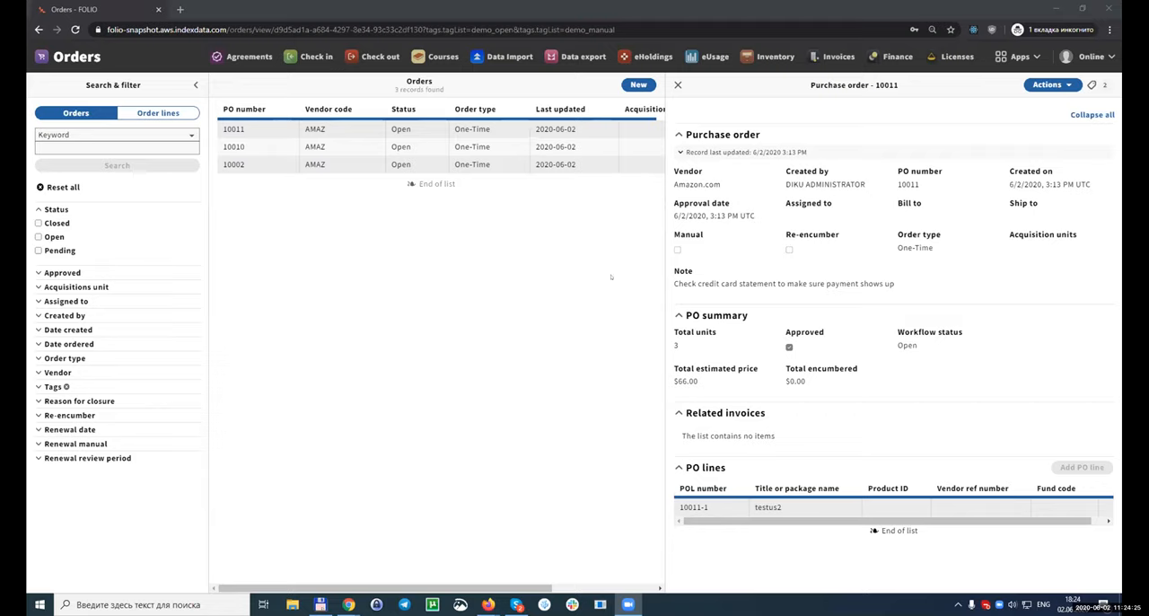
mouse_move(431, 240)
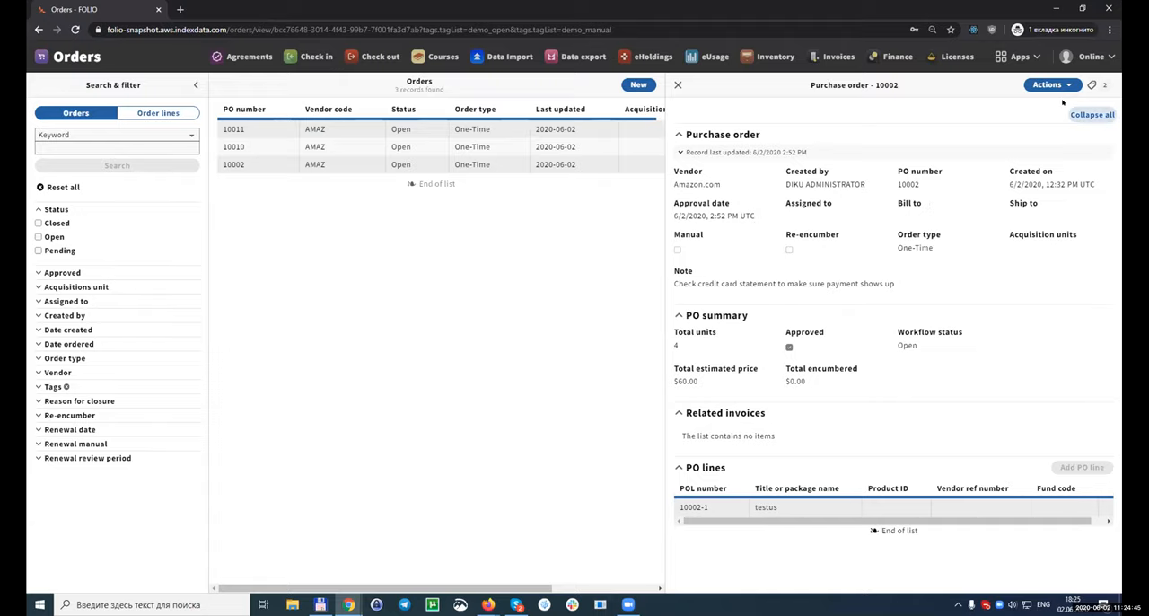
Edit purchase order 10002 to ship to Another addr 1 and save it
left_click(1047, 84)
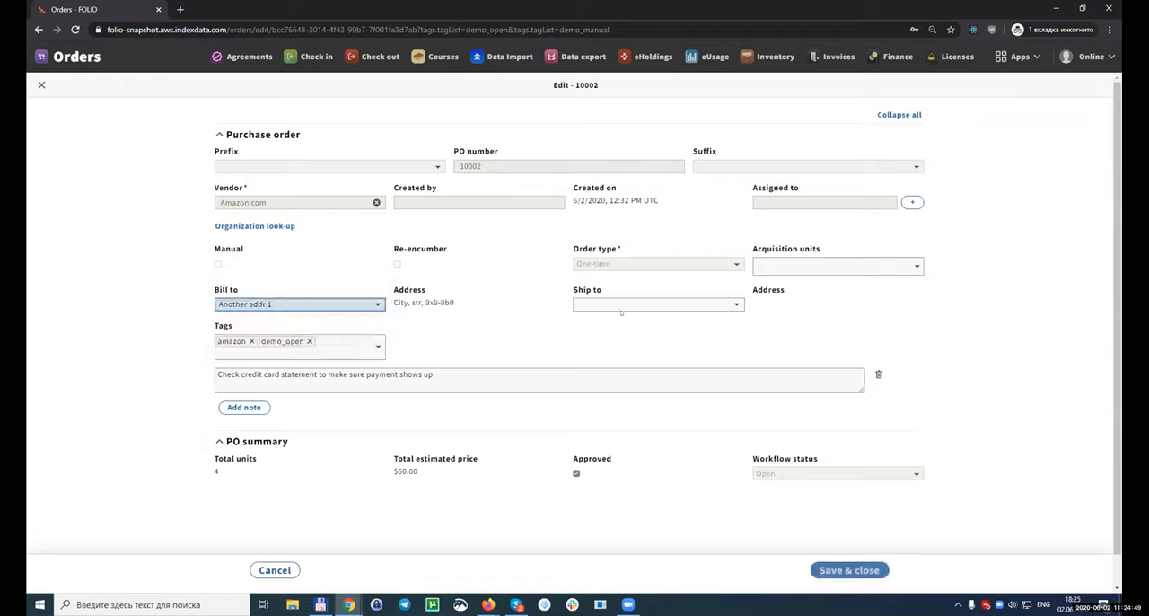
left_click(658, 304)
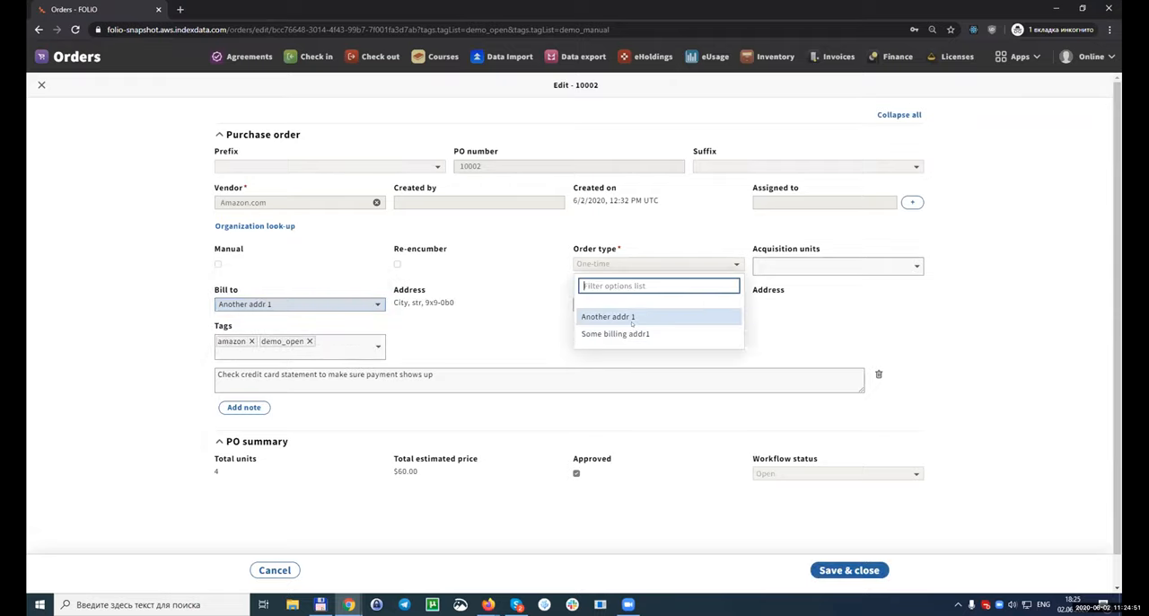
left_click(607, 316)
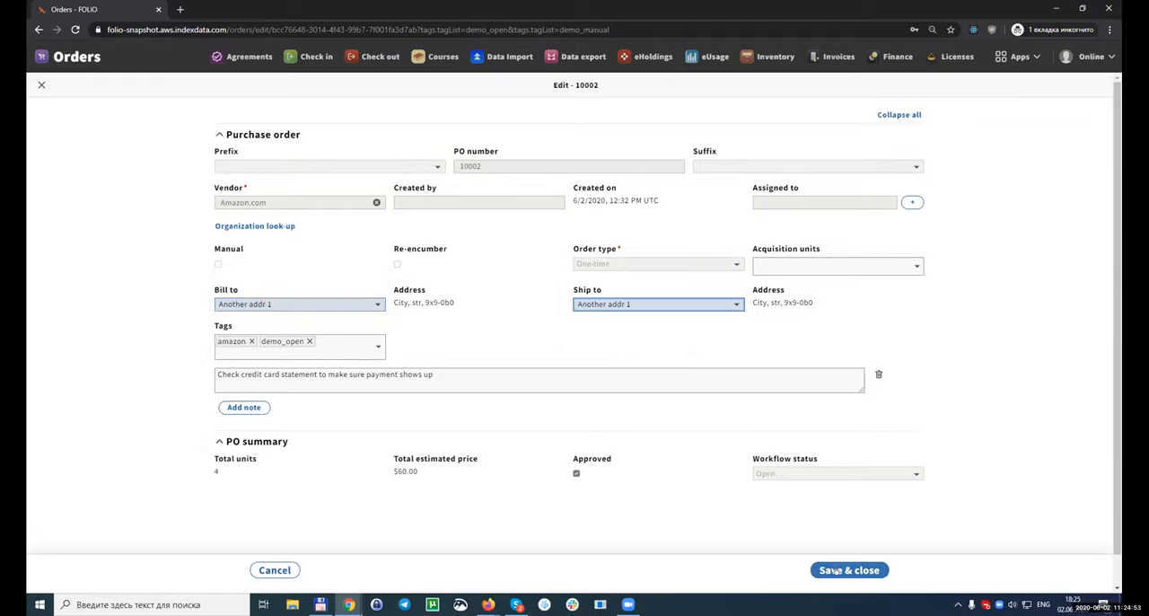
left_click(848, 572)
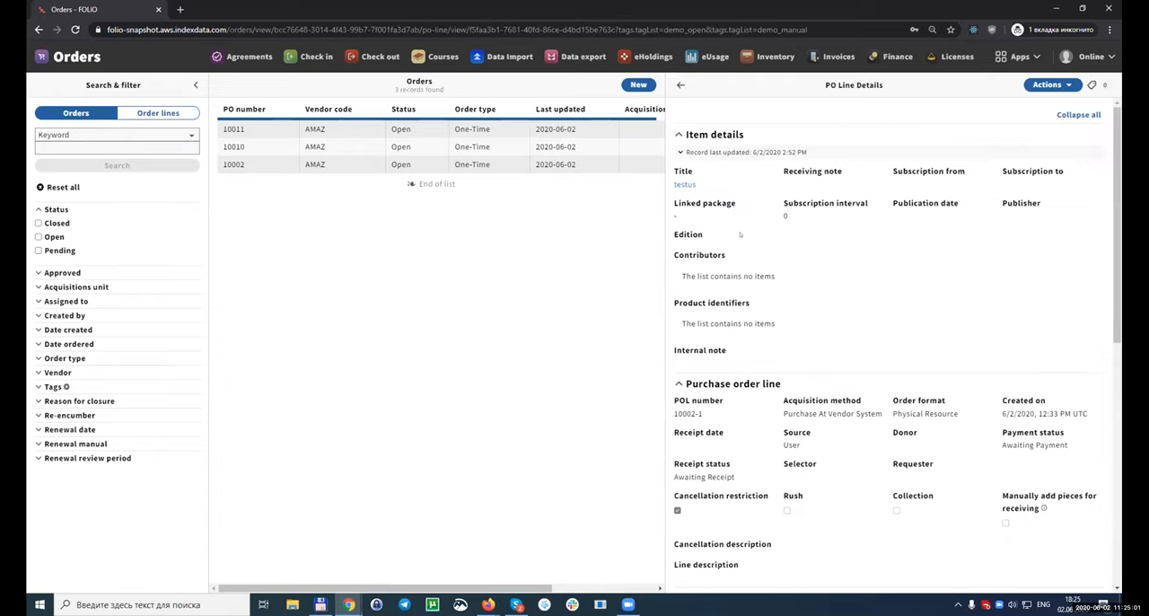
mouse_move(794, 280)
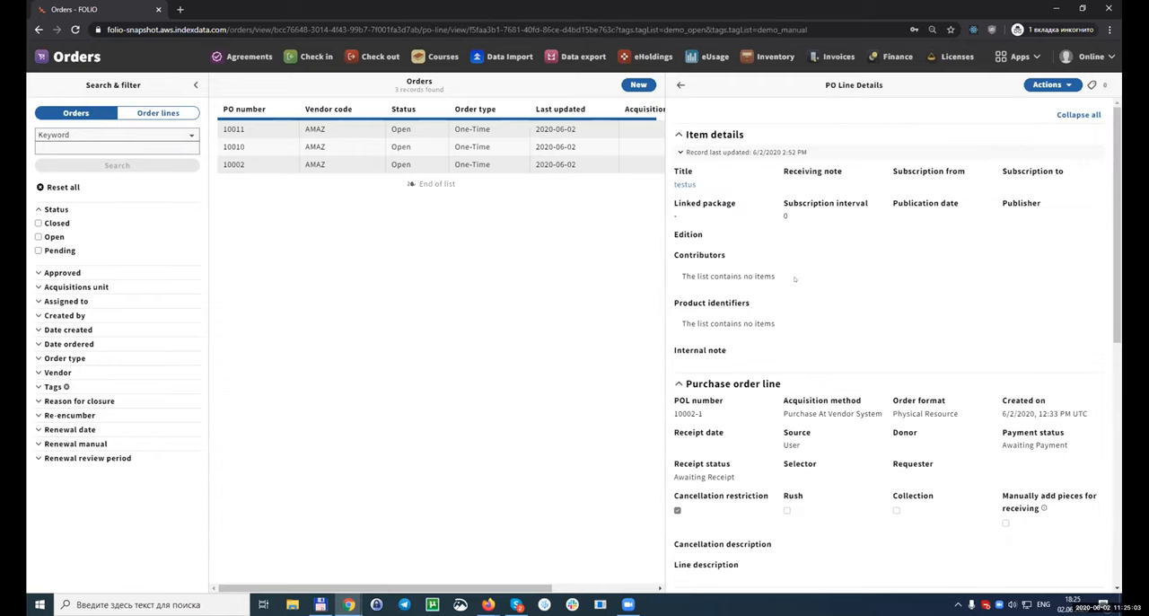
scroll("down", 3)
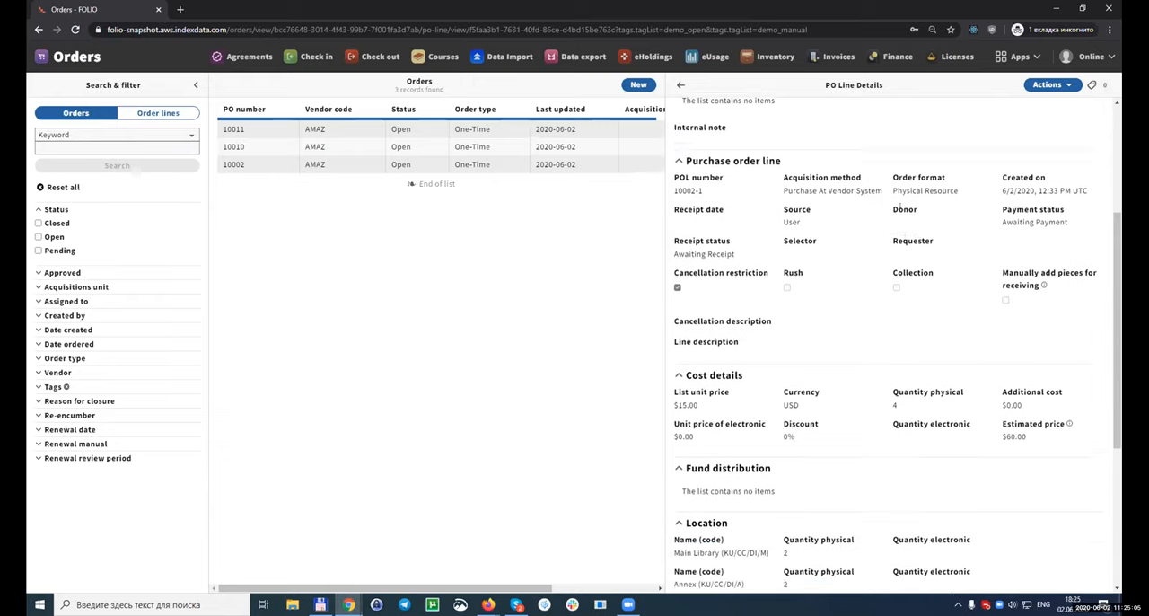
scroll("down", 3)
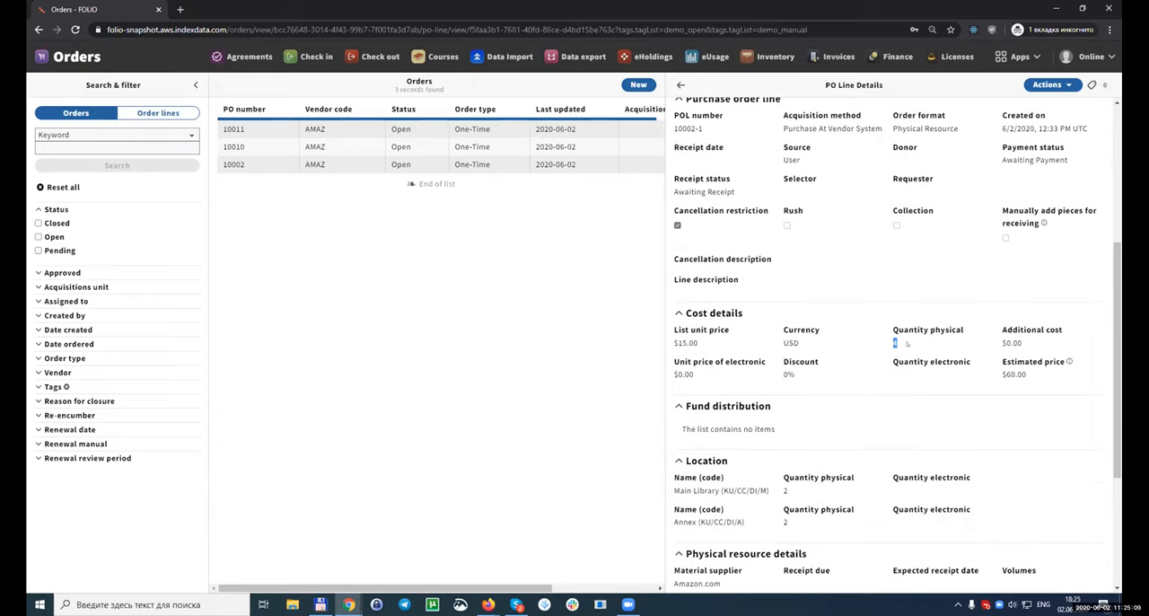
scroll("down", 3)
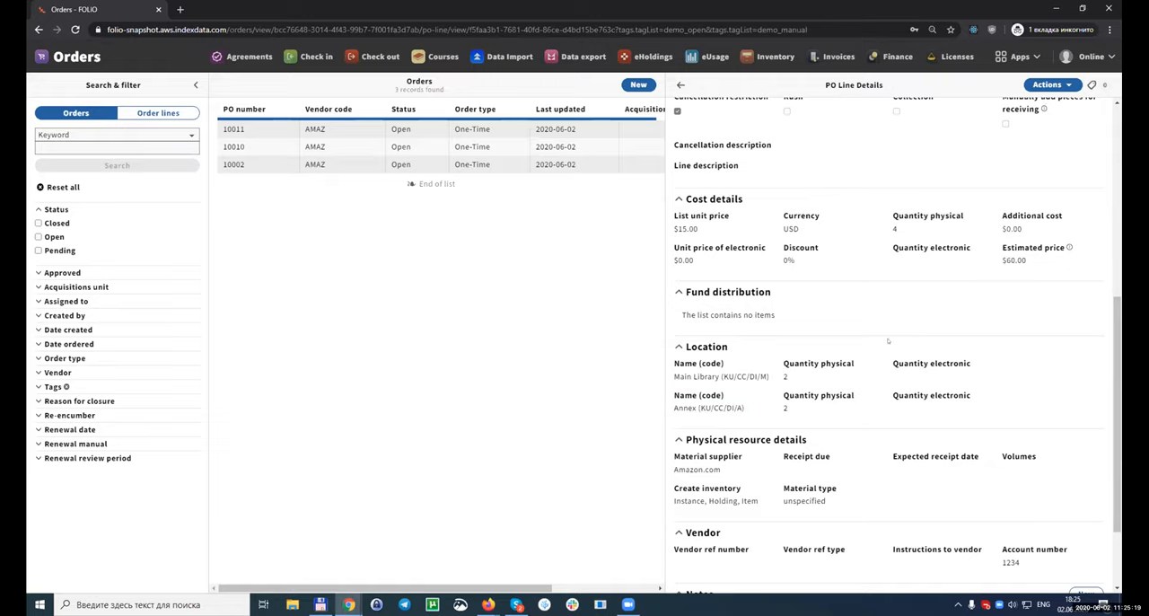
scroll("up", 3)
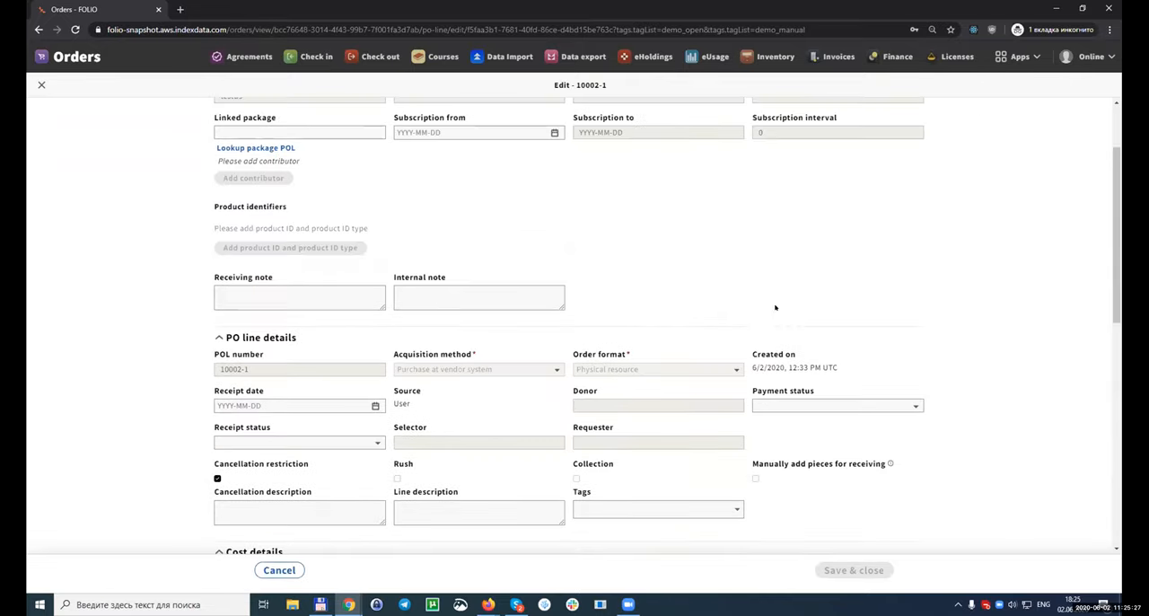
Lower PO line 10002-1's physical quantity to 2 in Cost details
scroll("down", 3)
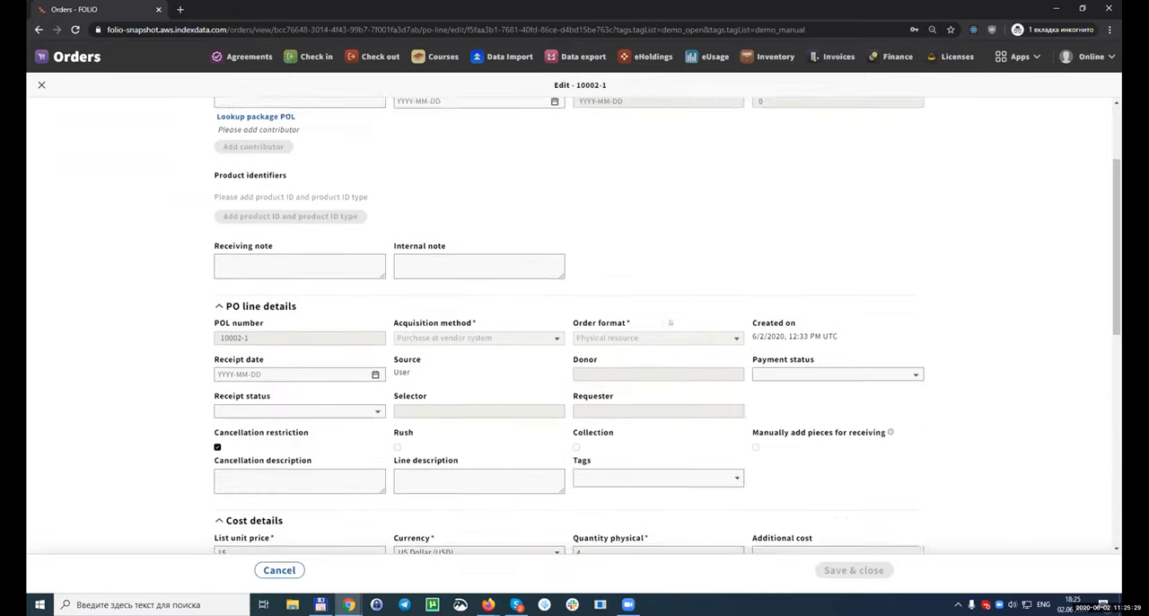
scroll("down", 3)
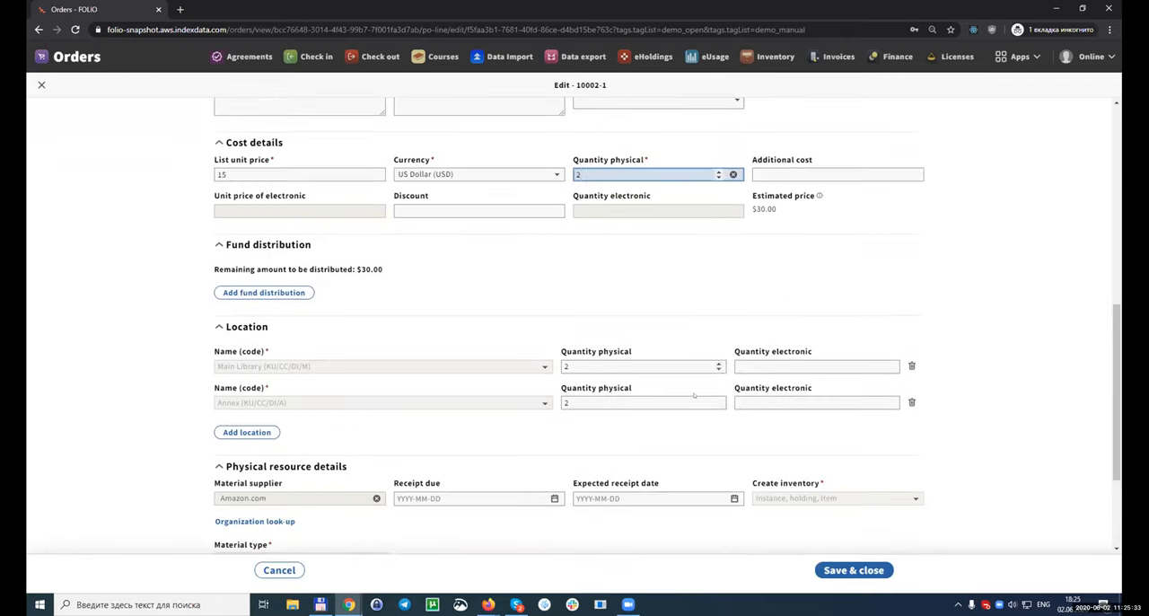
left_click(912, 403)
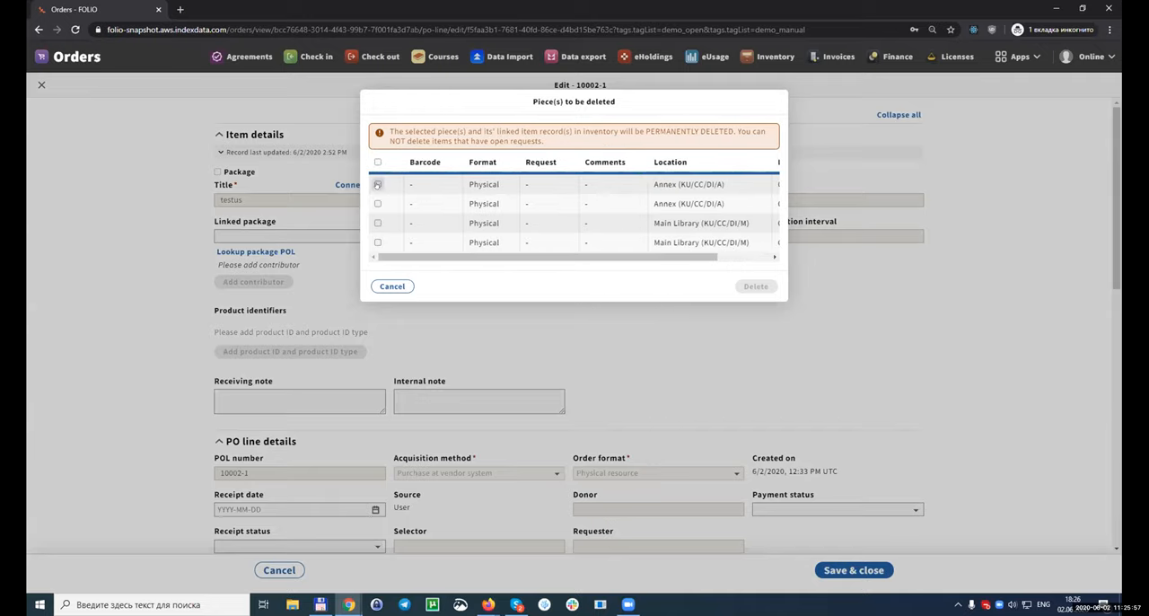
Delete the two Annex pieces and return to purchase order 10002 with the line updated
left_click(377, 203)
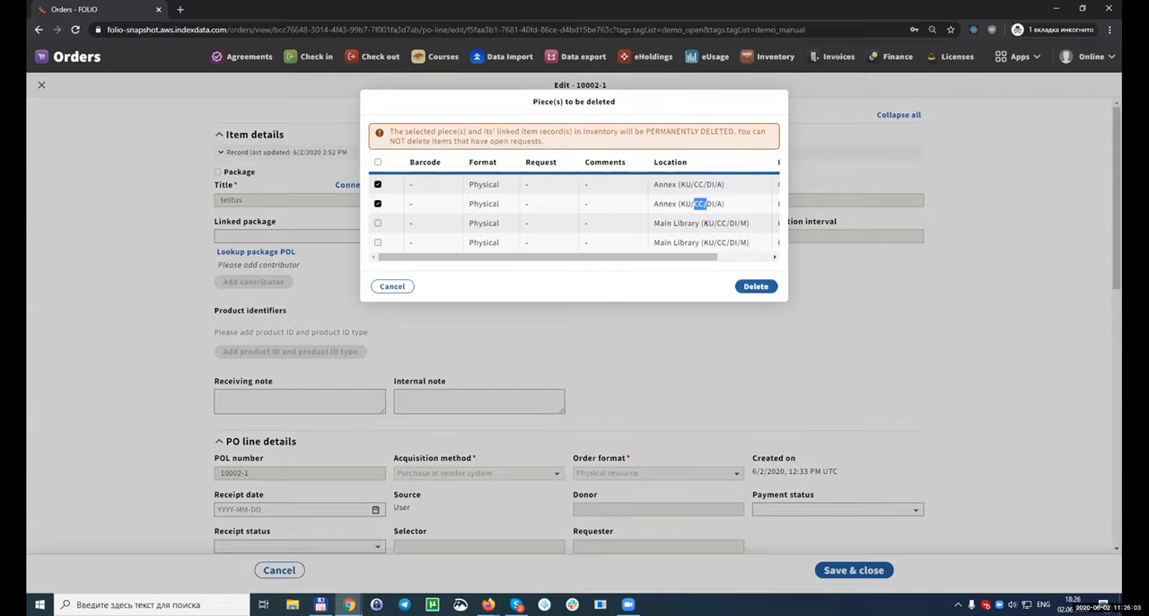
left_click(391, 286)
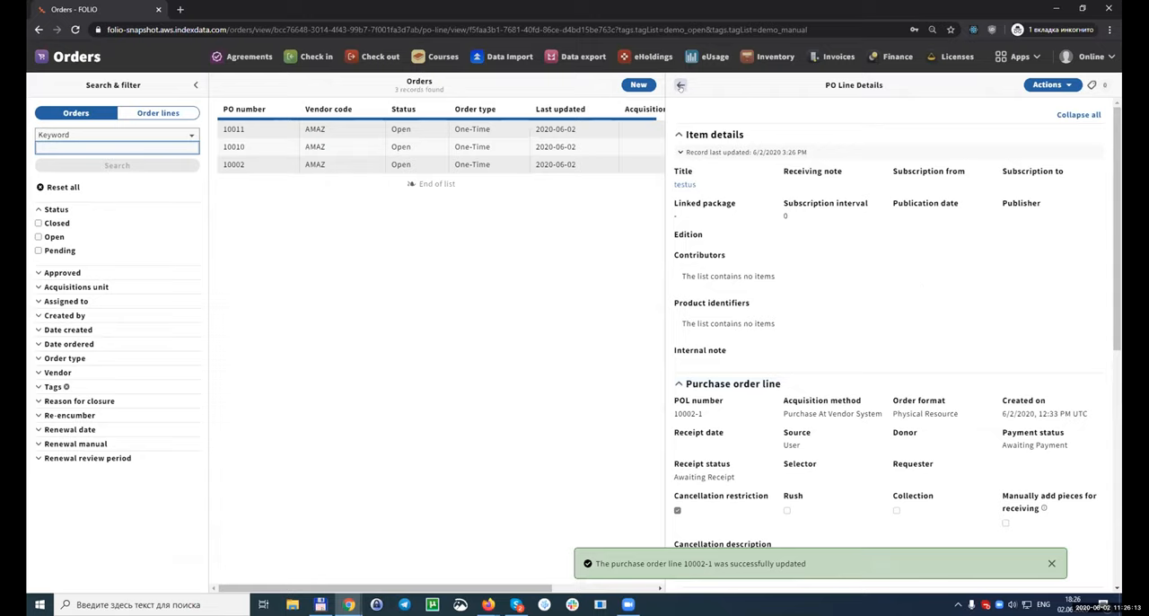
left_click(679, 85)
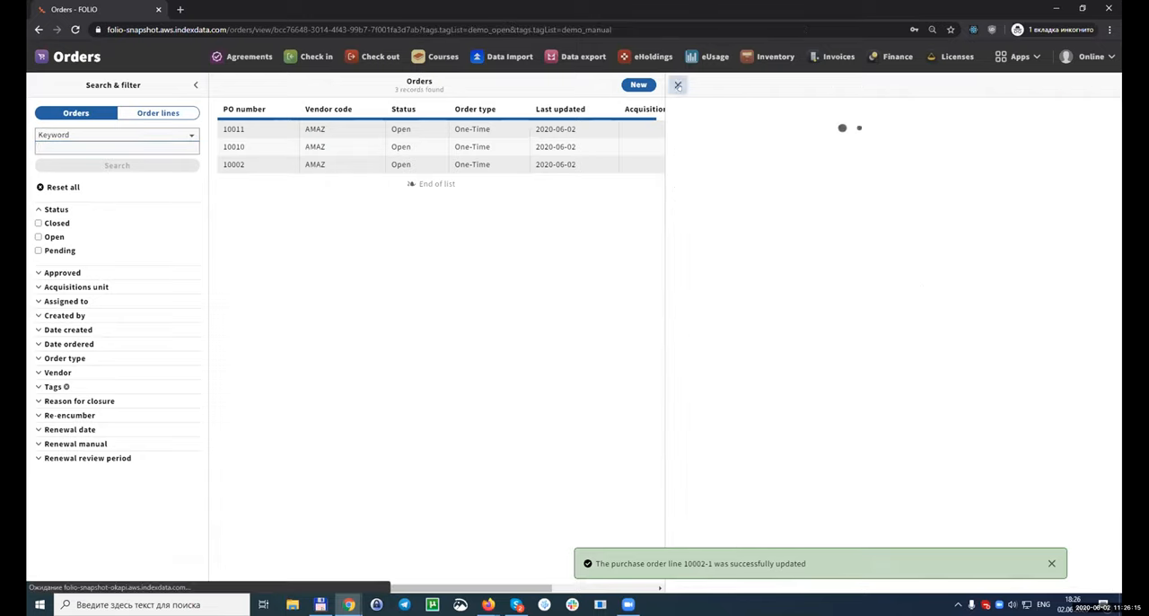
Unopen purchase order 10002 from its Actions menu and confirm, returning it to Pending
left_click(234, 165)
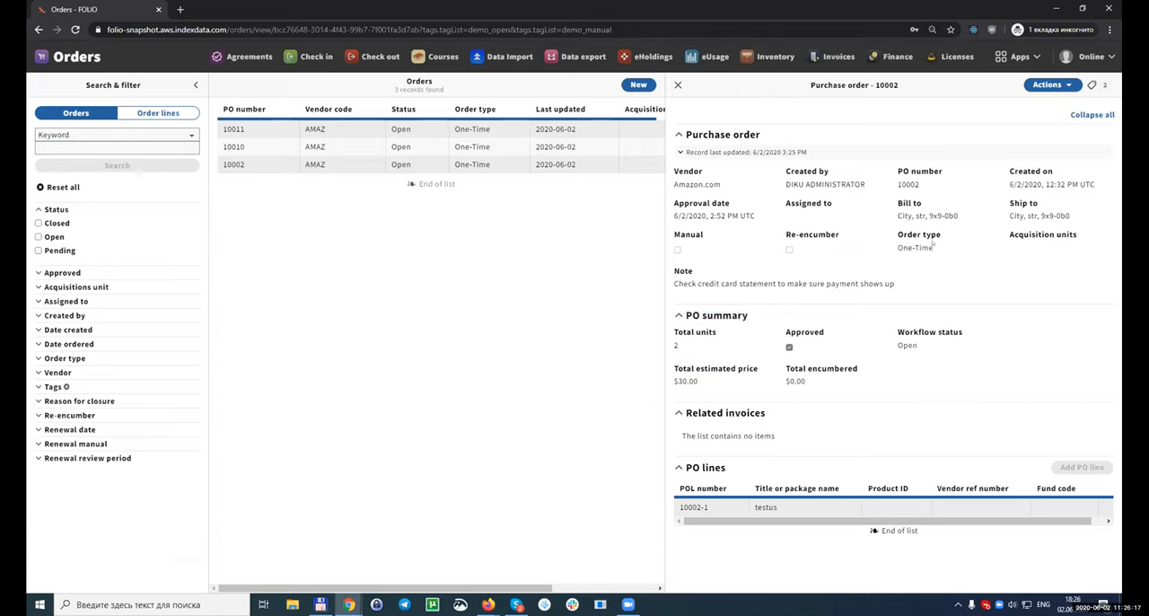
double_click(907, 345)
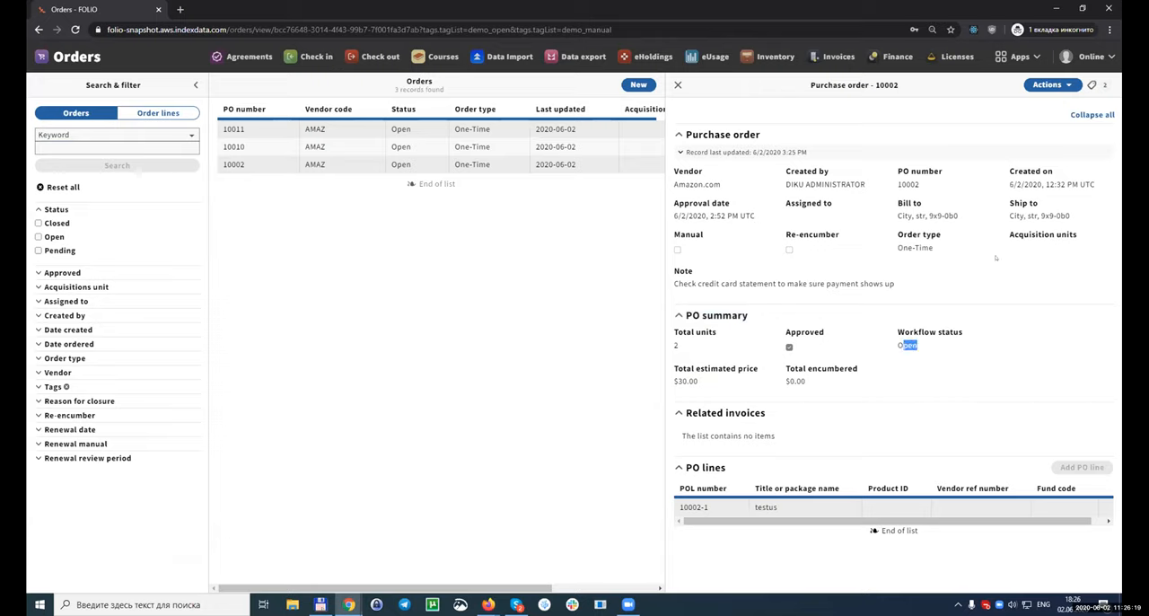
left_click(1048, 85)
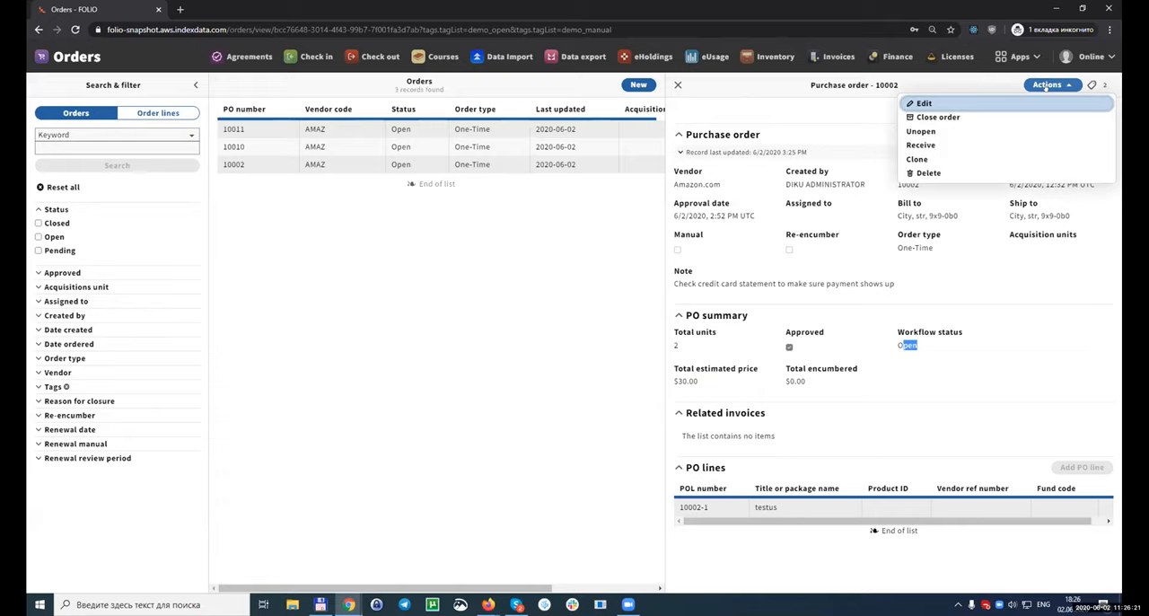
mouse_move(968, 124)
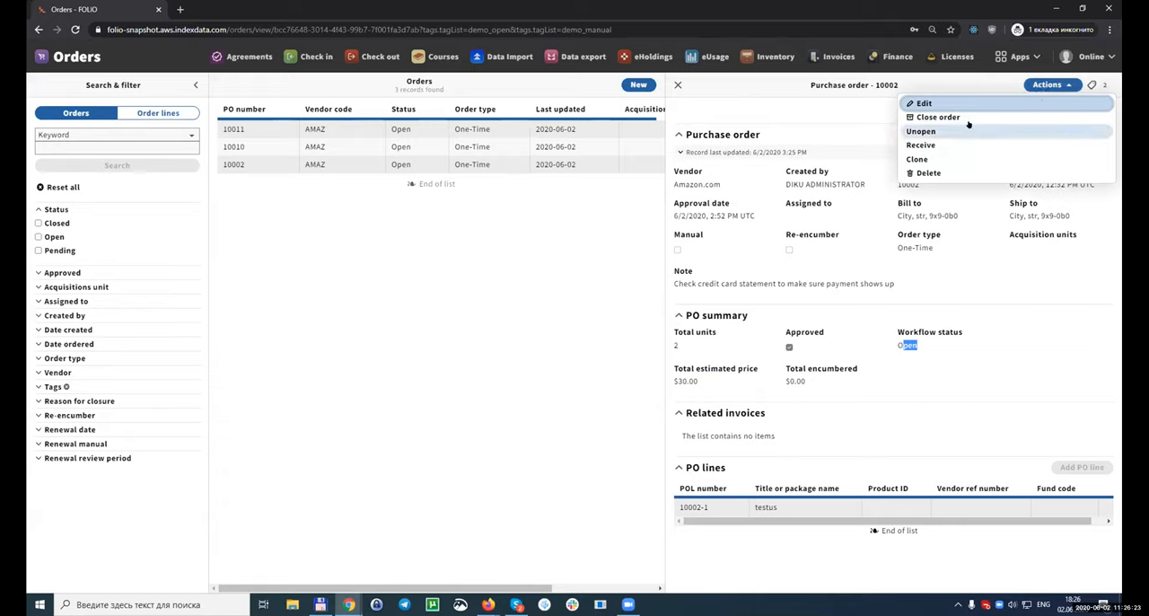
mouse_move(965, 131)
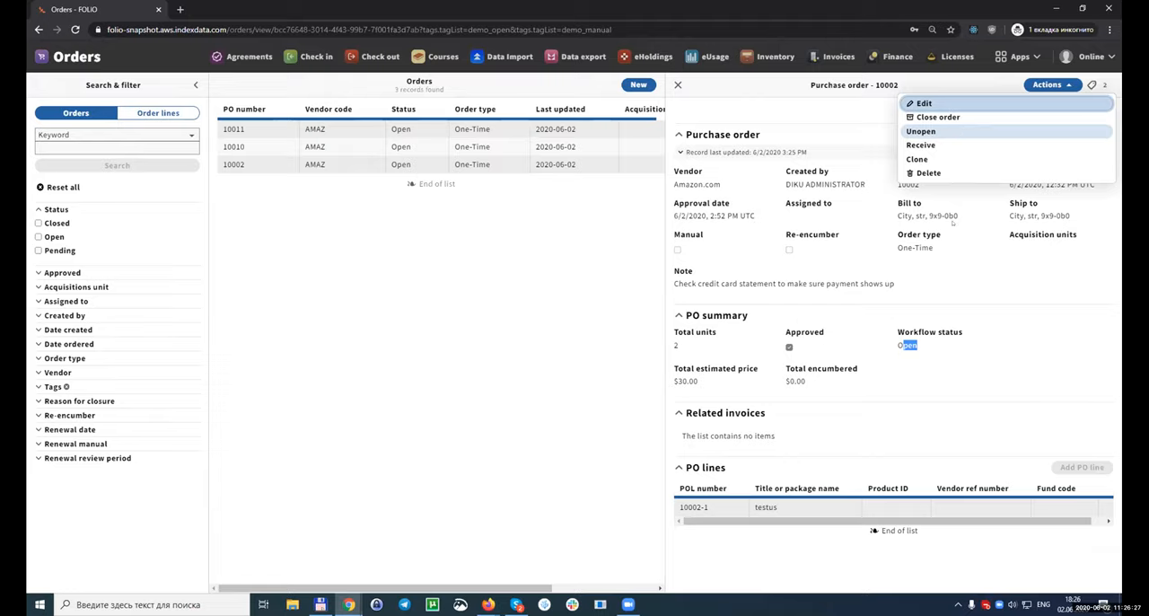
left_click(1045, 84)
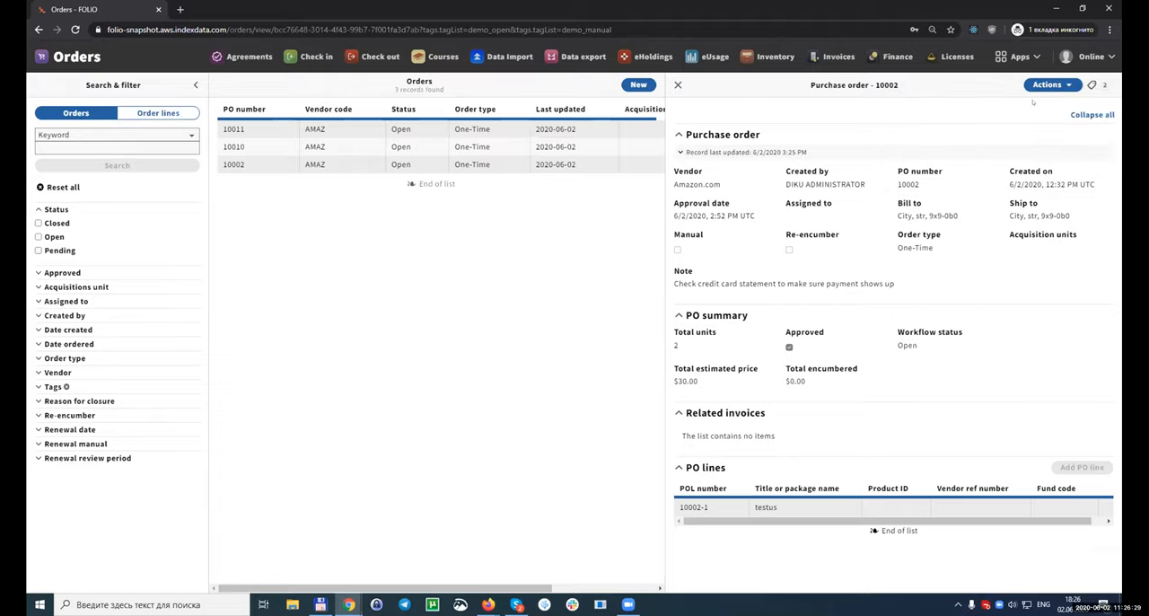
left_click(1046, 84)
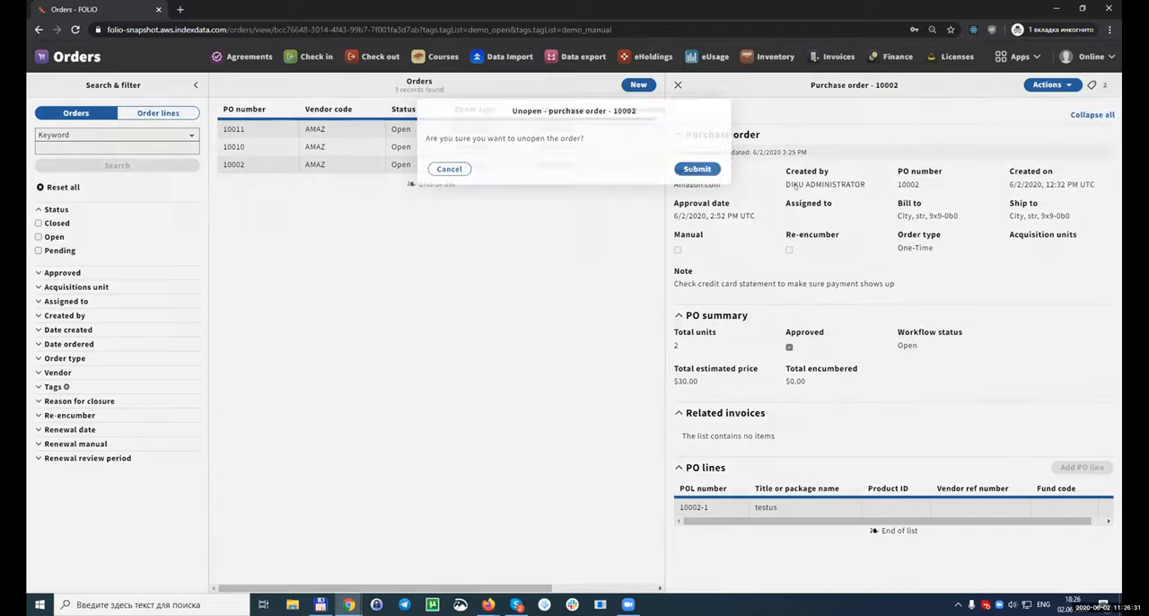
left_click(696, 169)
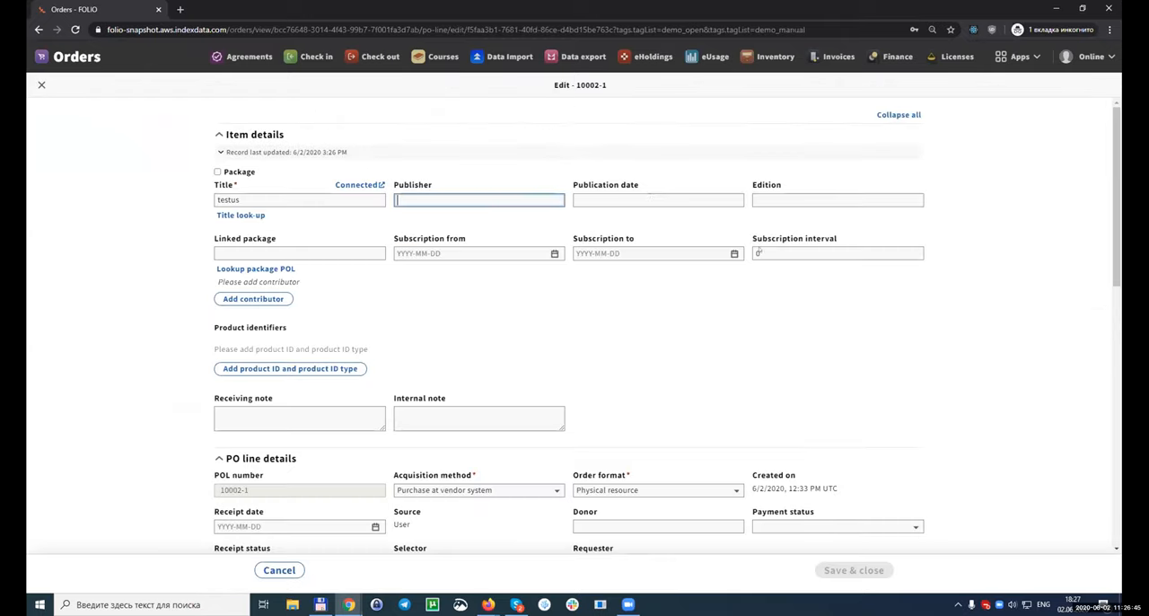
Save line 10002-1 with physical quantity 1, leaving order 10002 Pending at $15.00
scroll("down", 3)
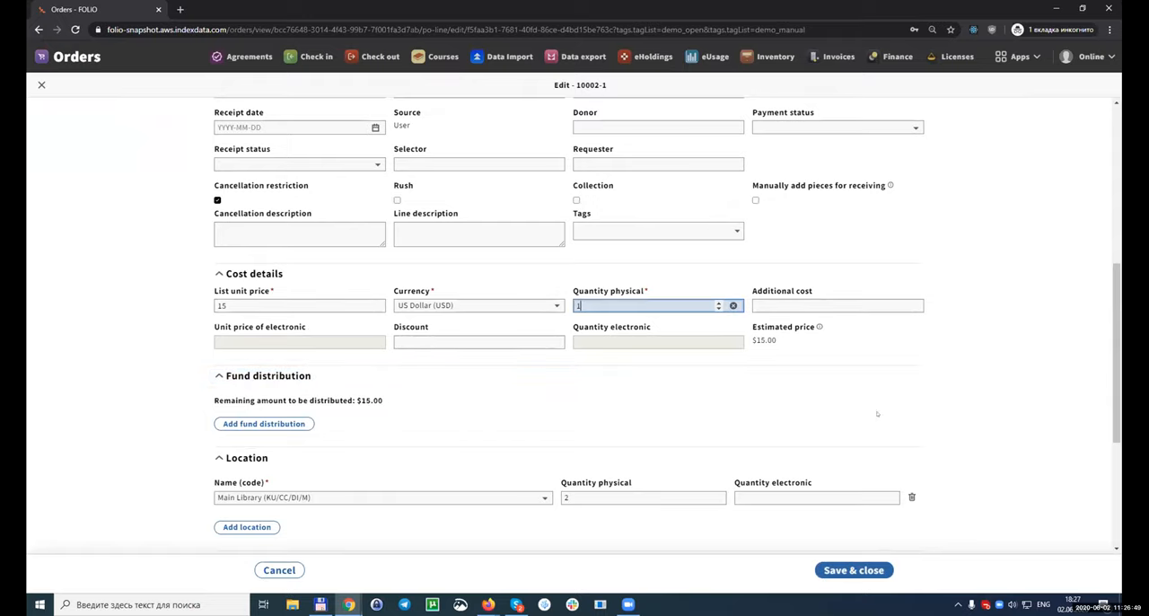
scroll("down", 3)
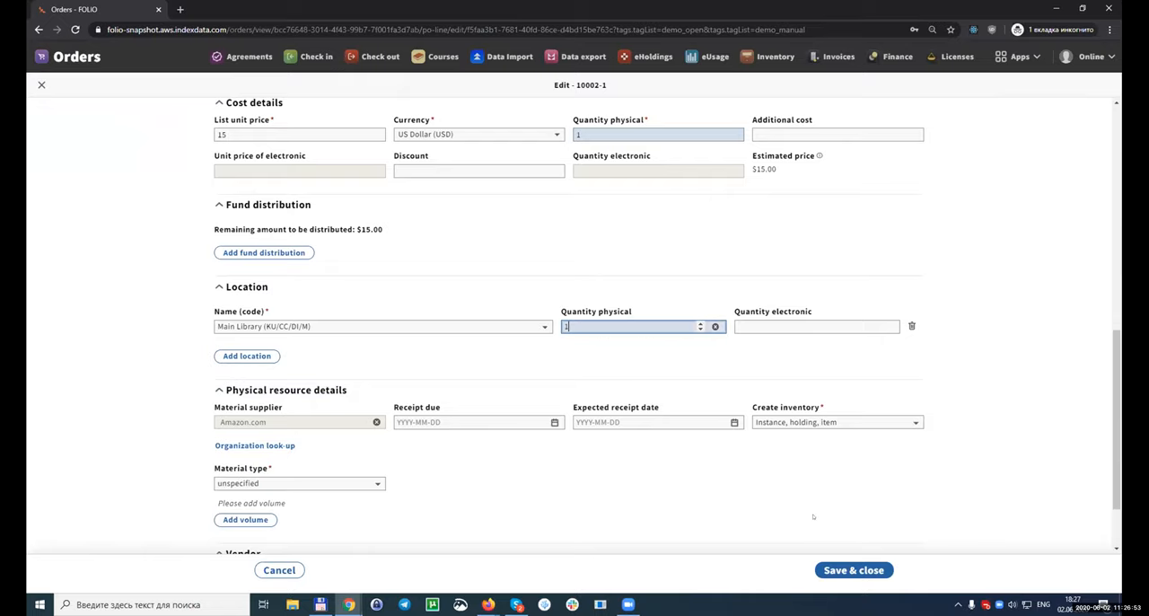
left_click(853, 571)
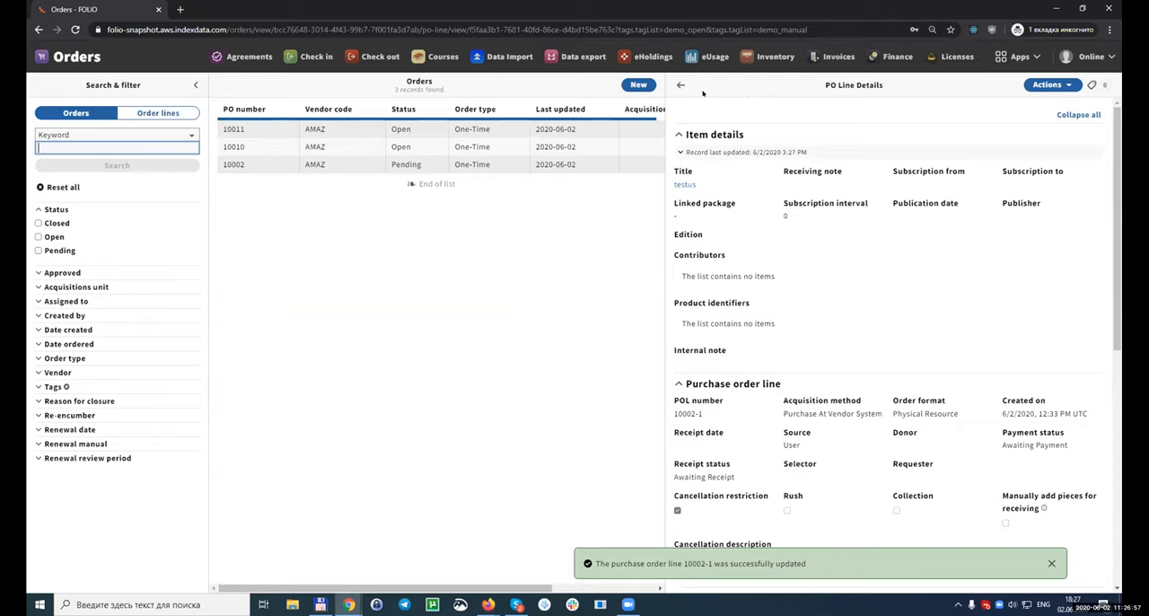
left_click(1048, 85)
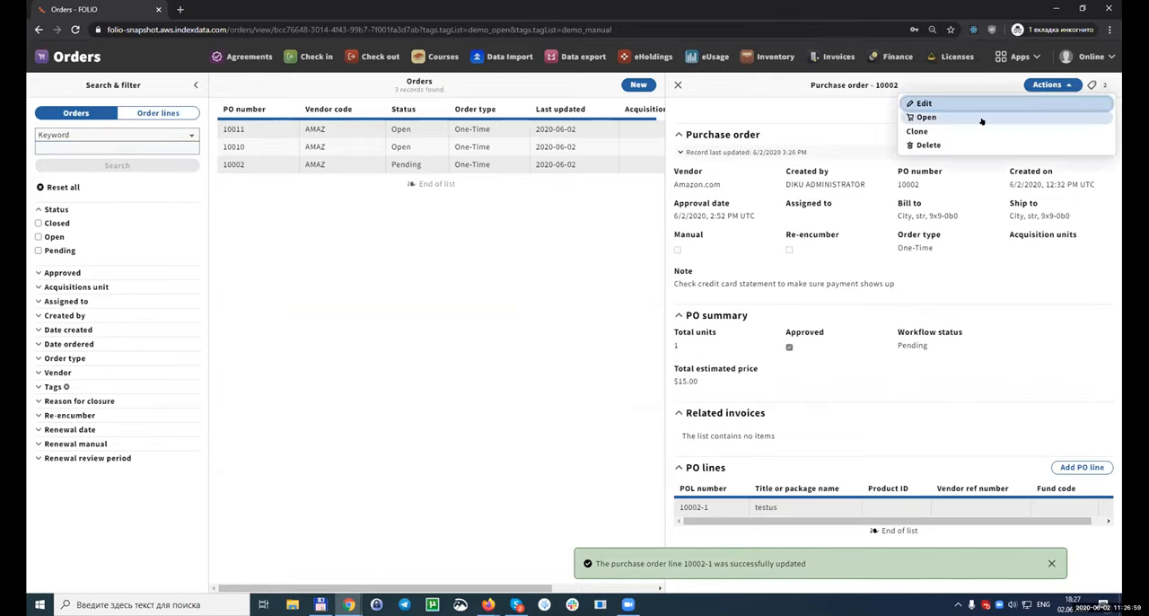
Attempt to open order 10002 and delete one ticked extra piece in the deletion dialog
left_click(927, 116)
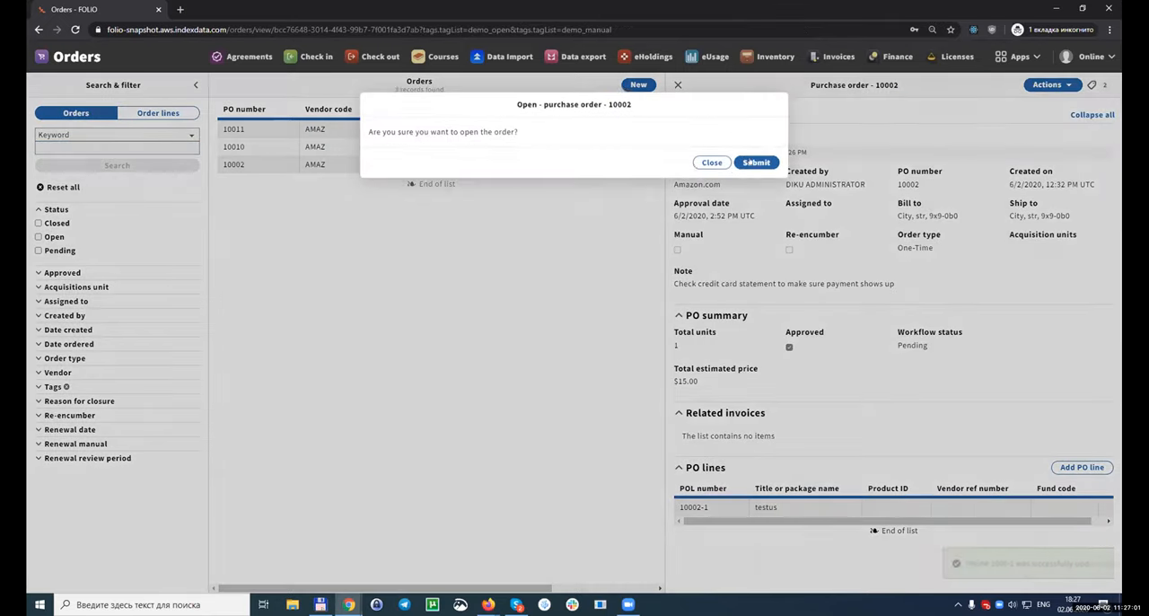
left_click(756, 163)
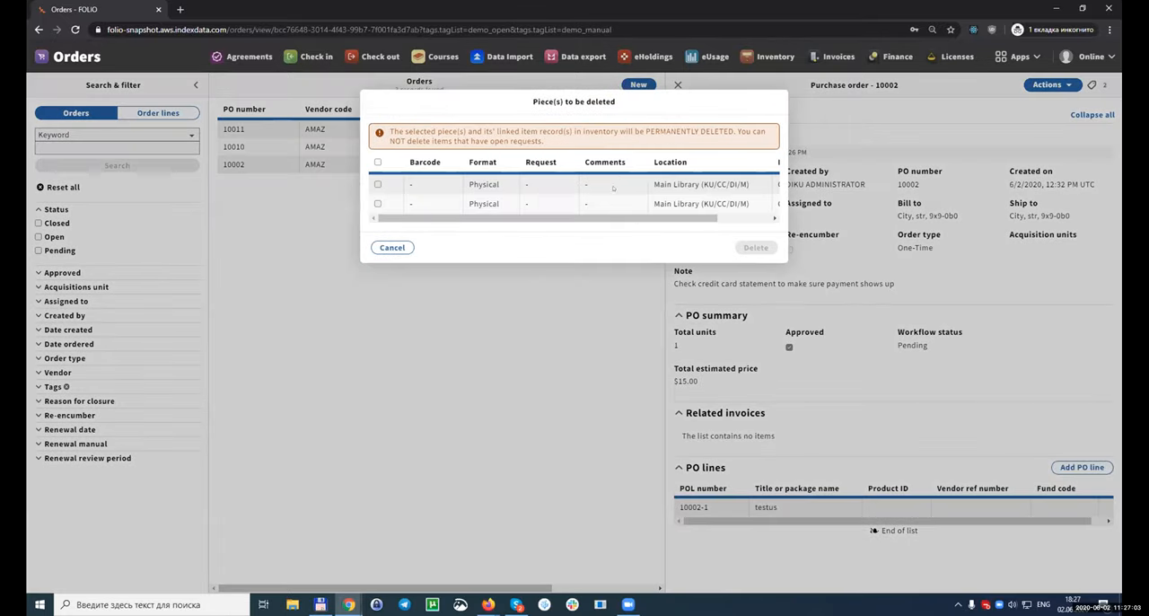
scroll("right", 3)
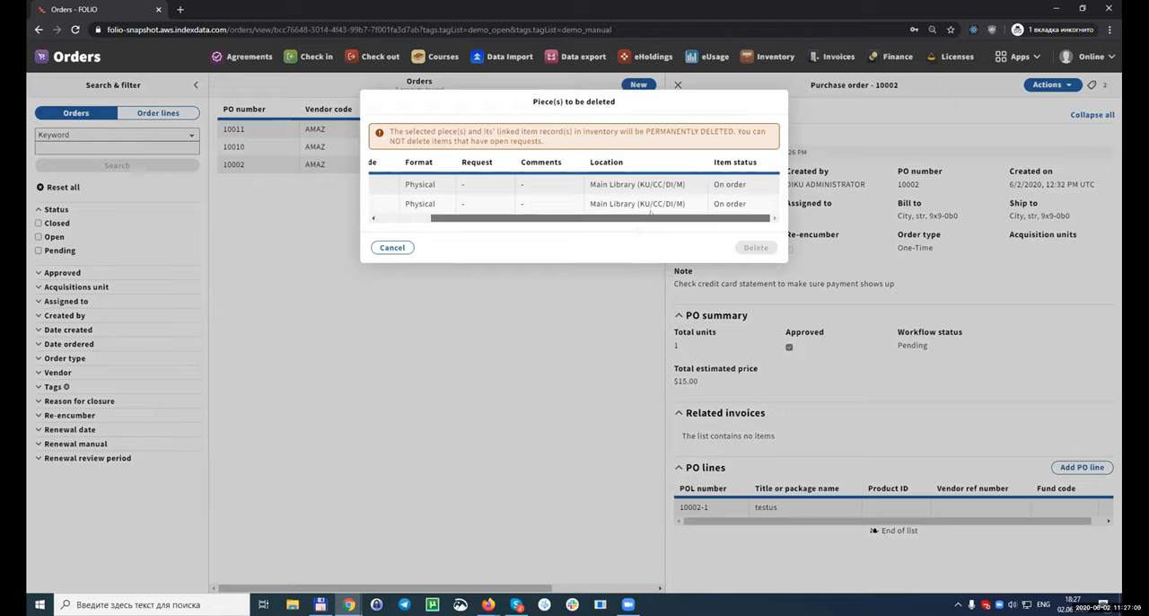
scroll("left", 3)
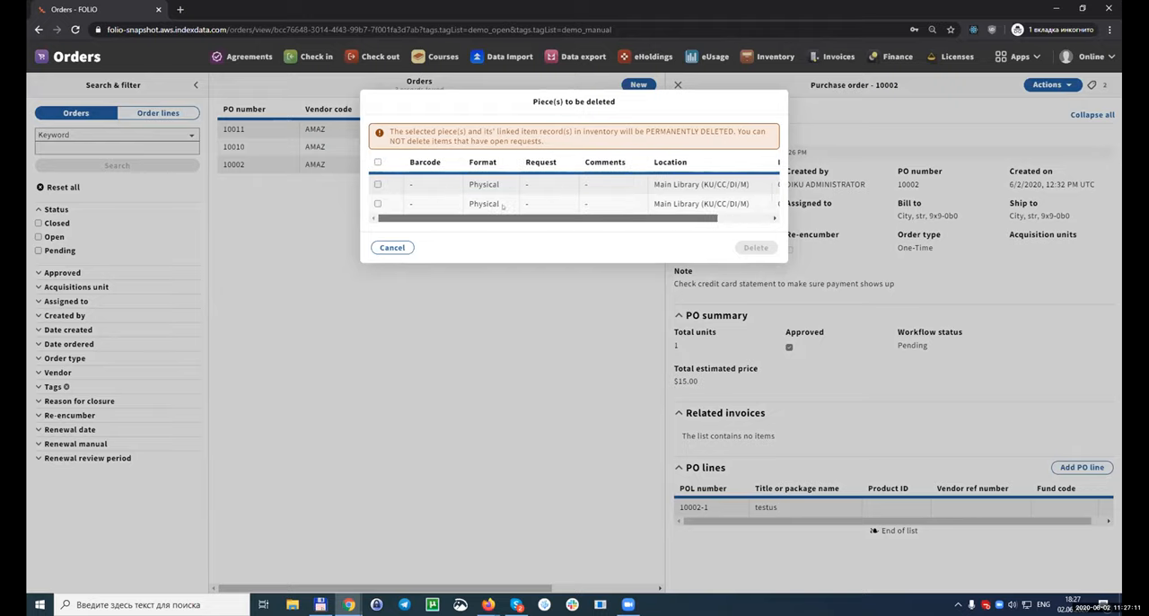
scroll("right", 3)
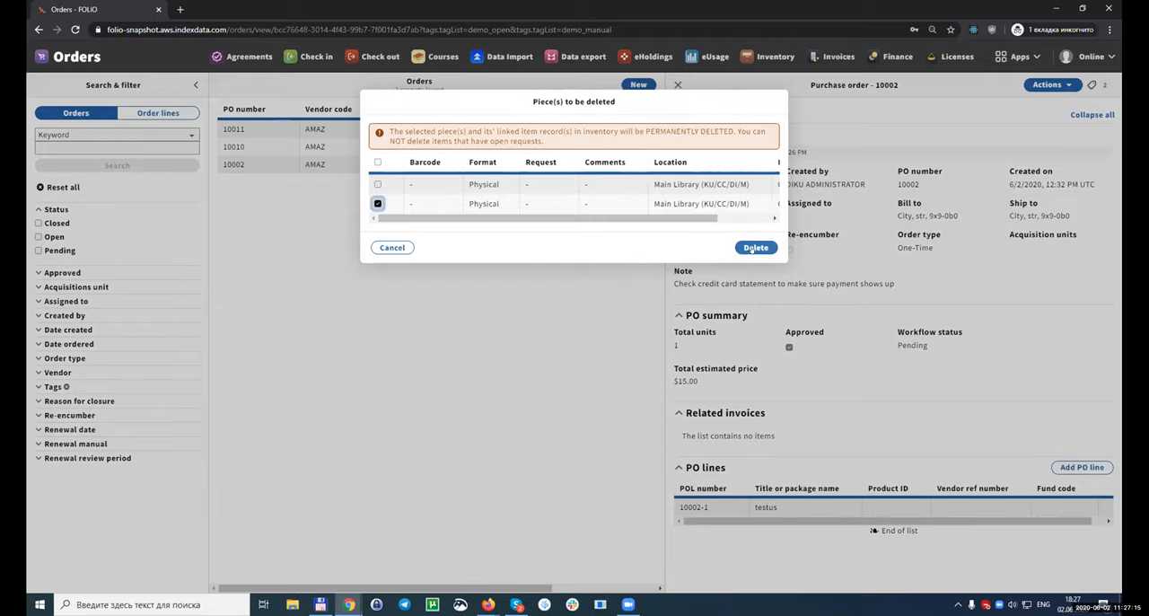
left_click(755, 248)
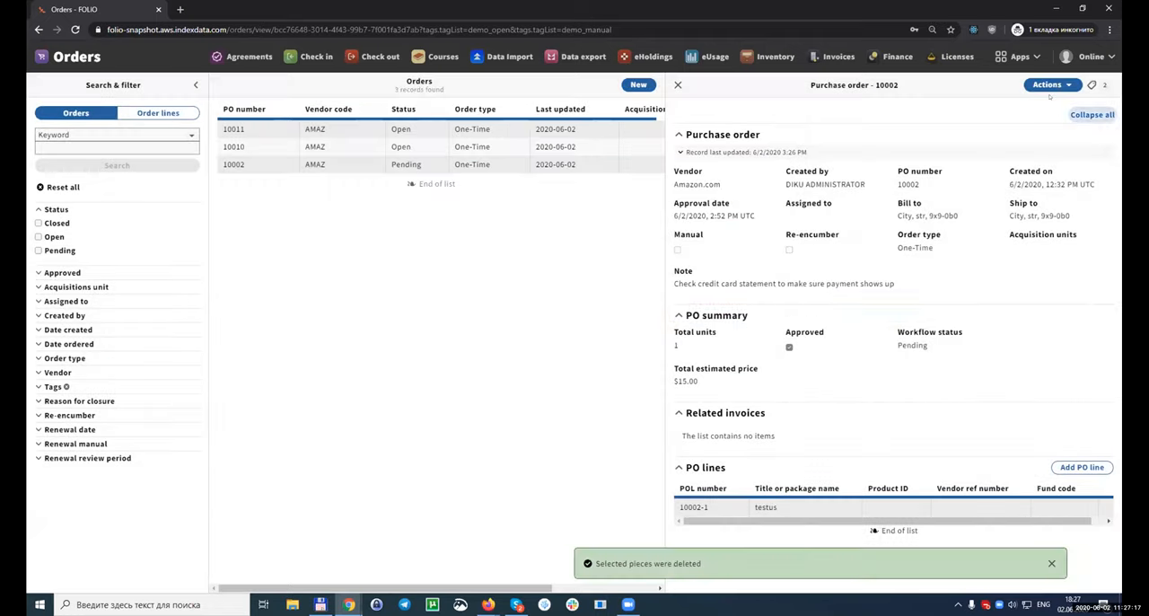
Open purchase order 10002 again, then bring up order line 10010-1 for testus2
left_click(1047, 84)
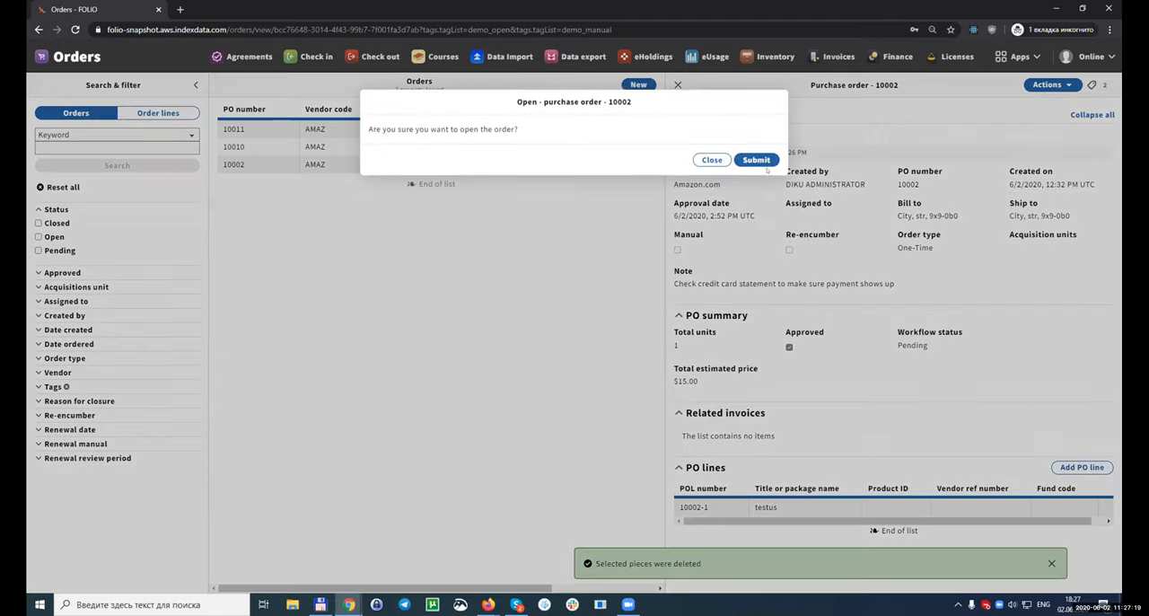
left_click(754, 158)
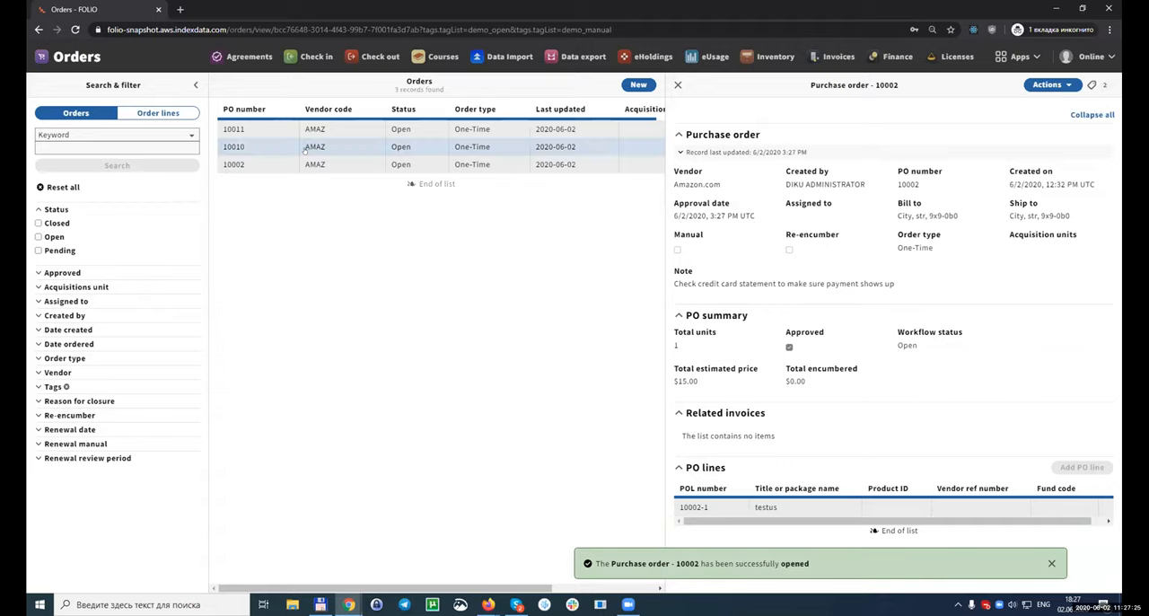
left_click(234, 147)
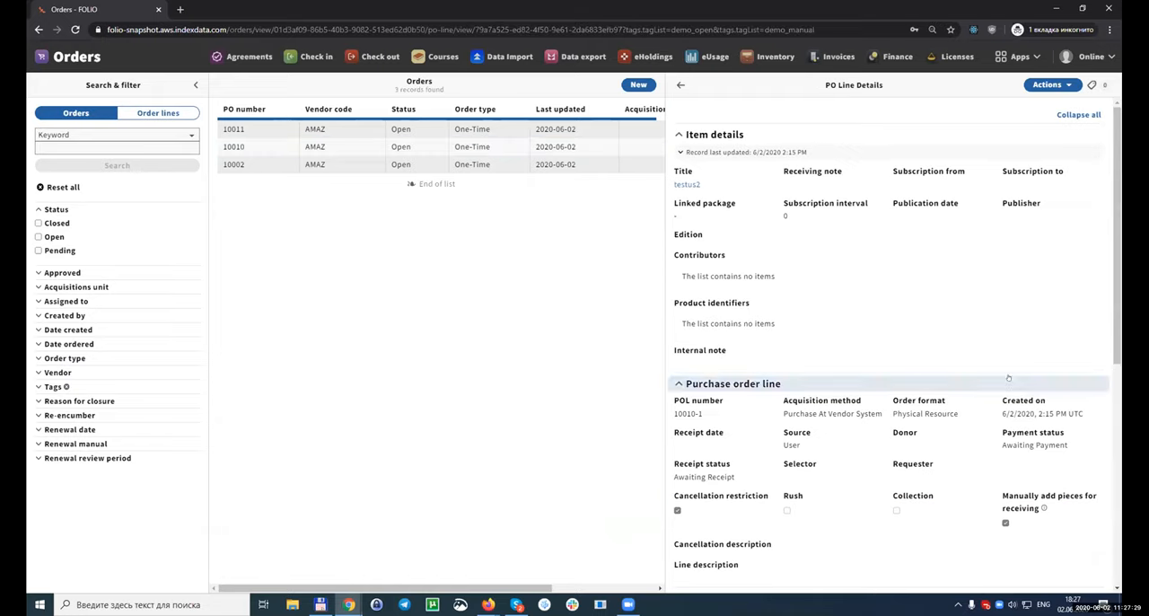
mouse_move(916, 285)
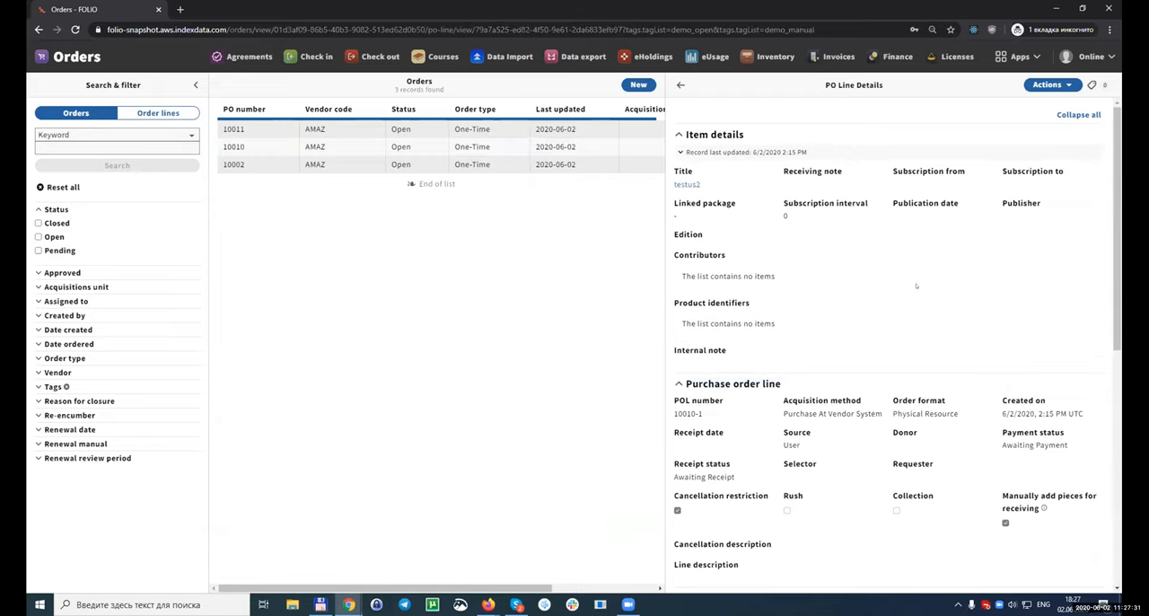
Go to Receiving for order line 10010-1 via its Actions menu
left_click(1048, 84)
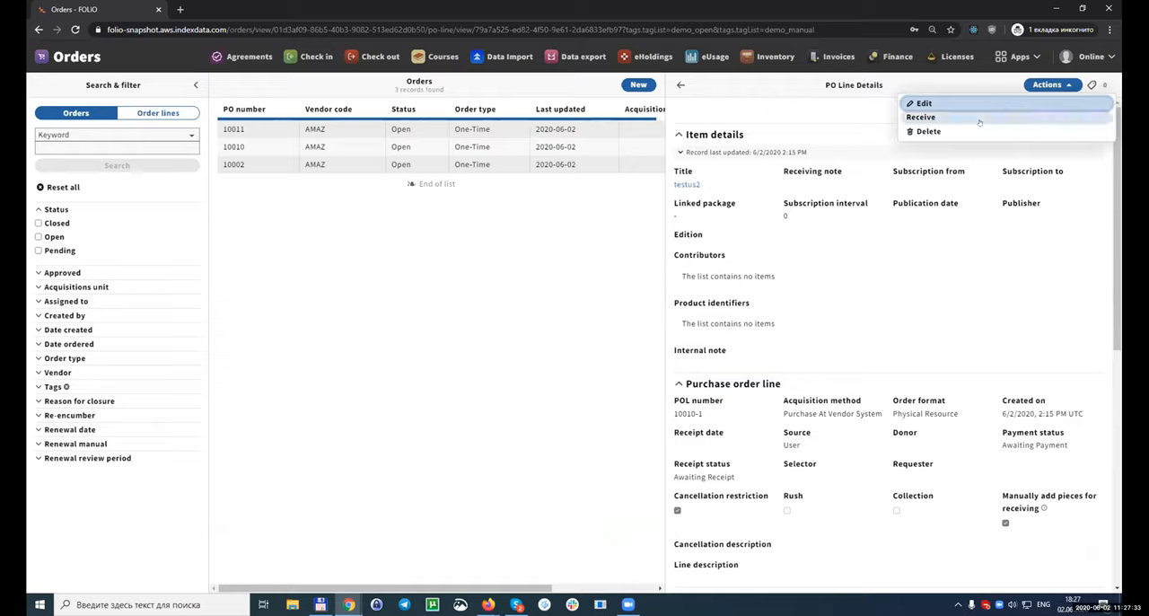
left_click(919, 117)
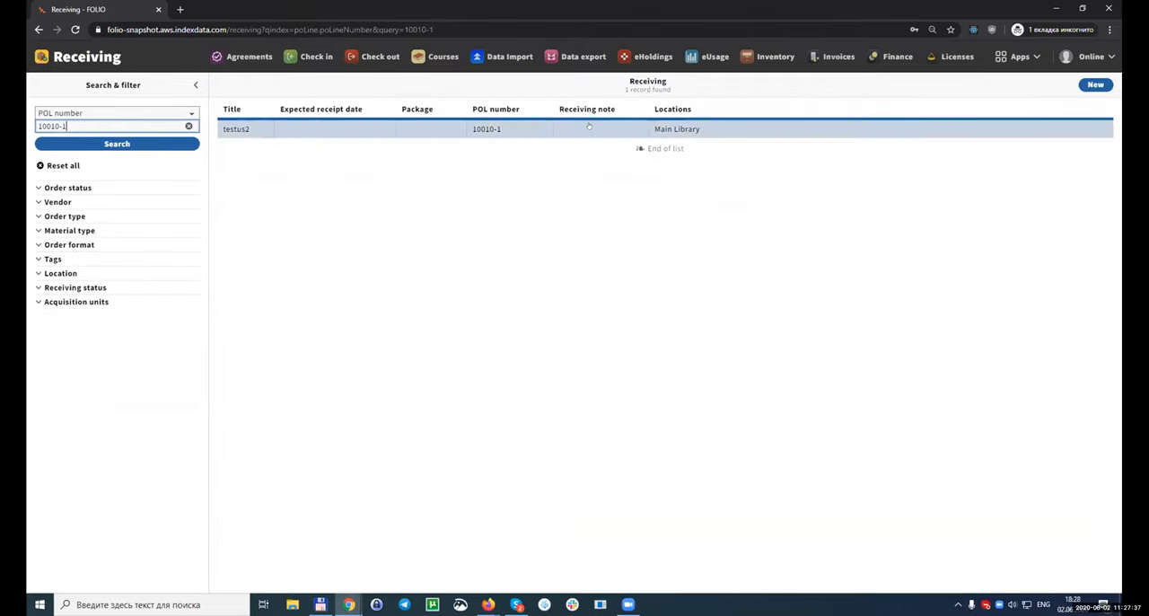
Start a new piece for testus2 with the caption 'piece with item'
left_click(237, 129)
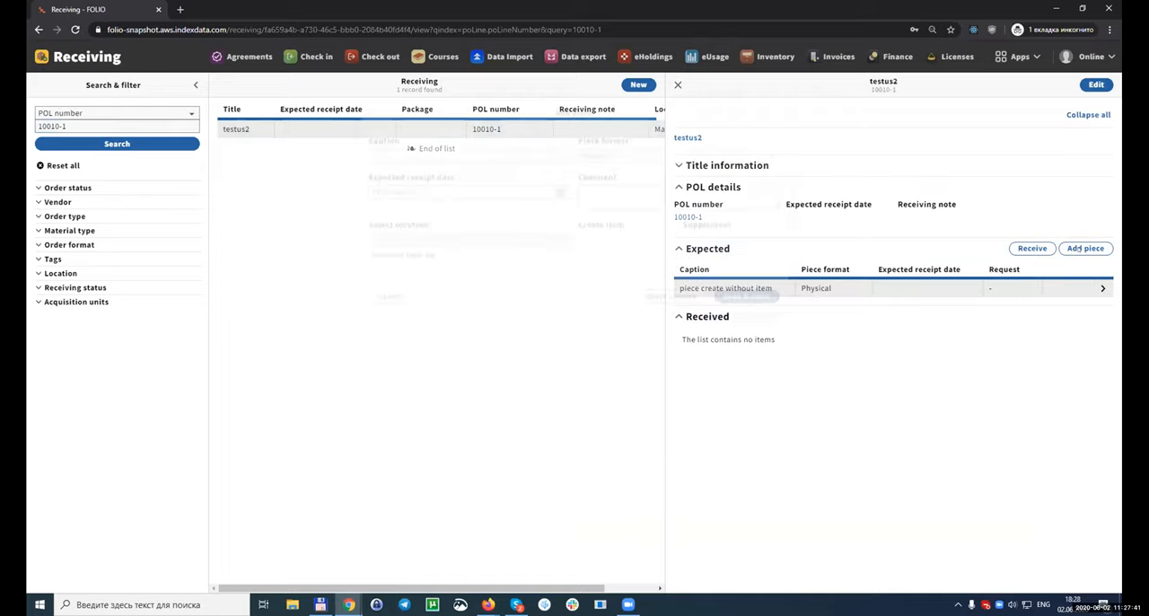
left_click(1085, 248)
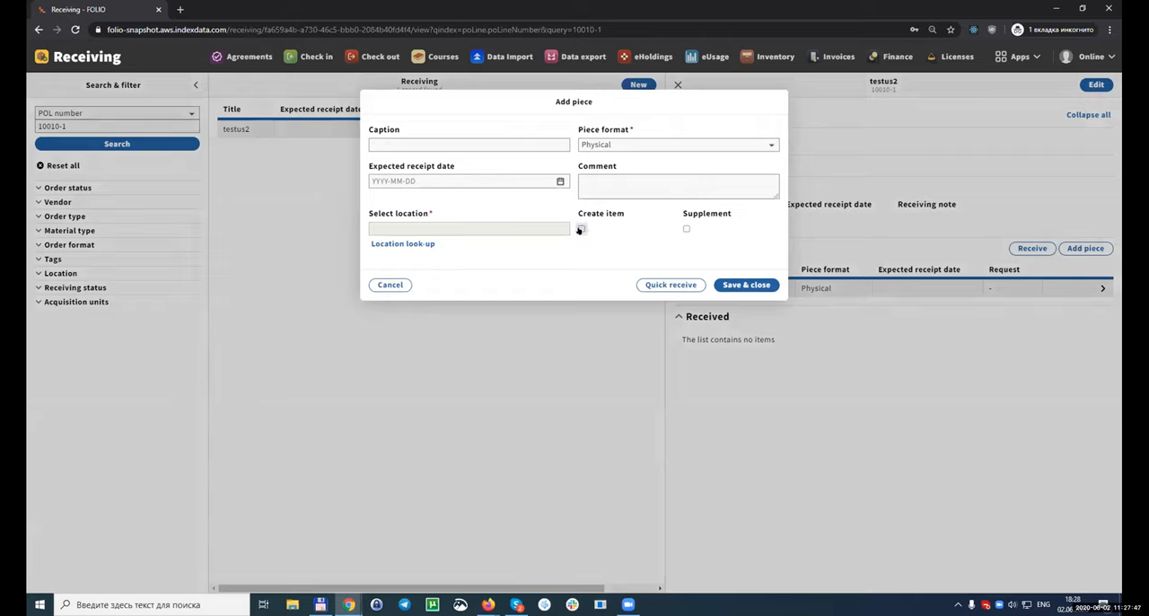
left_click(467, 143)
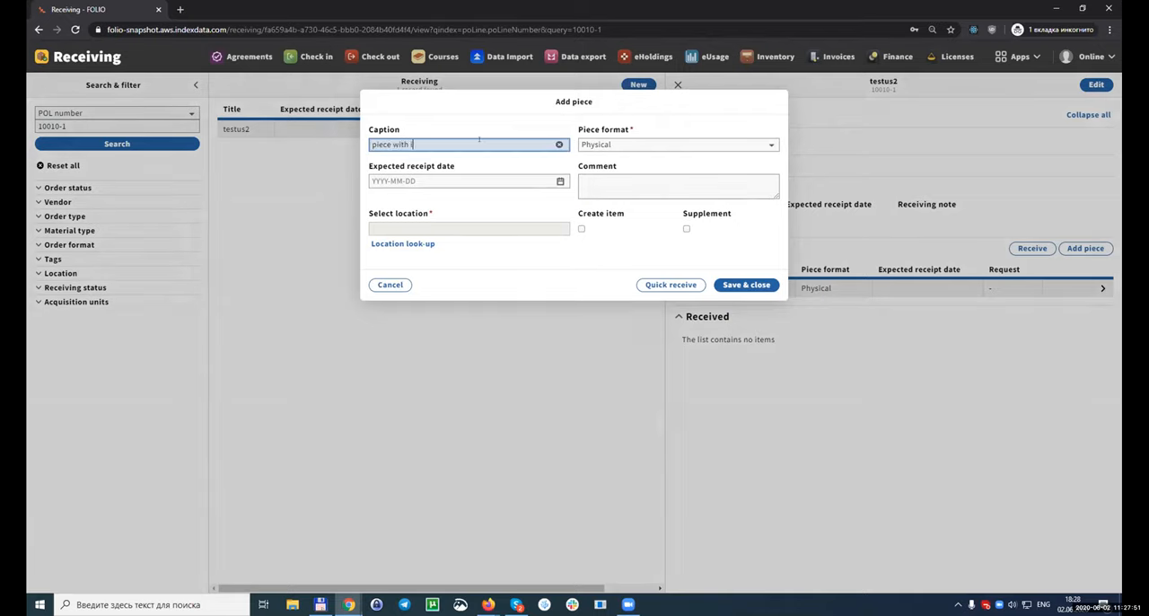
type("item")
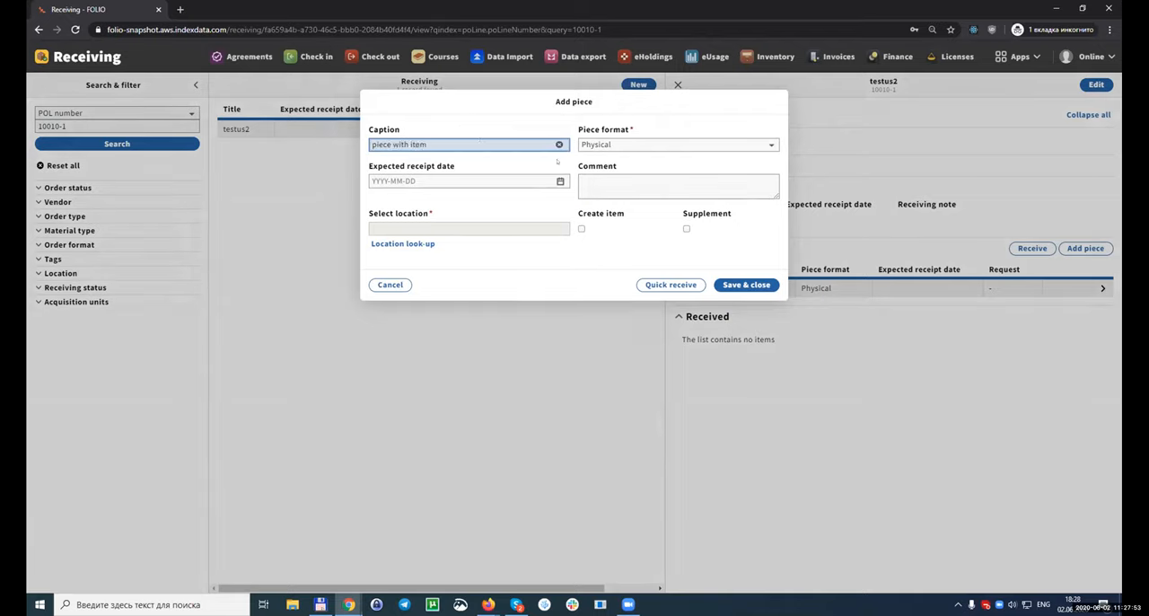
Set the piece's location to Annex, tick Create item, save it and reopen it for review
left_click(582, 230)
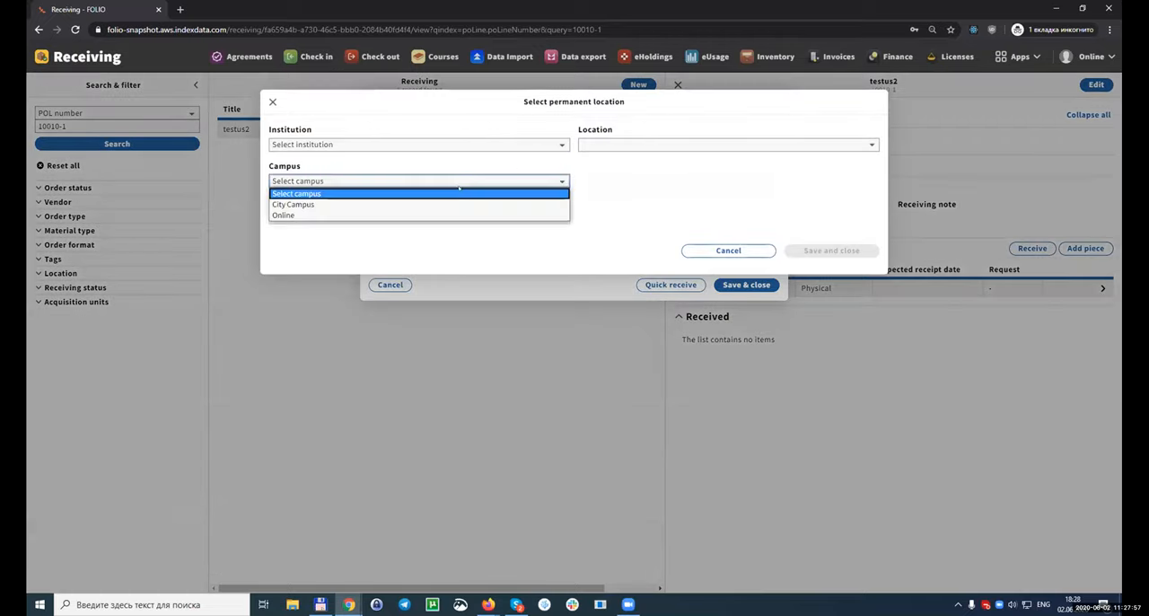
left_click(293, 205)
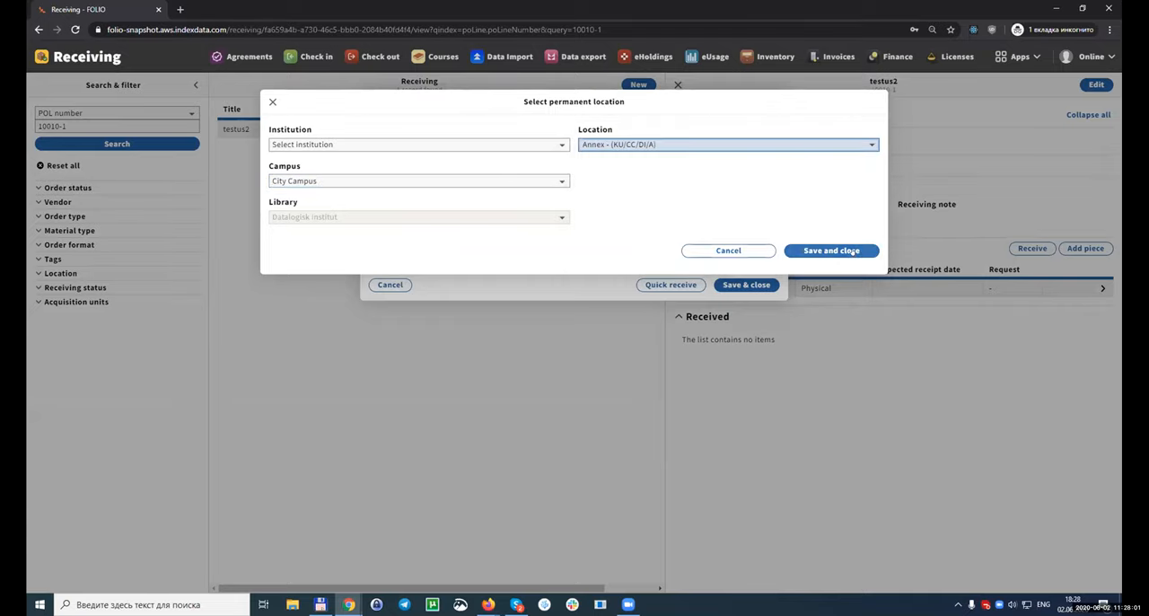
left_click(830, 251)
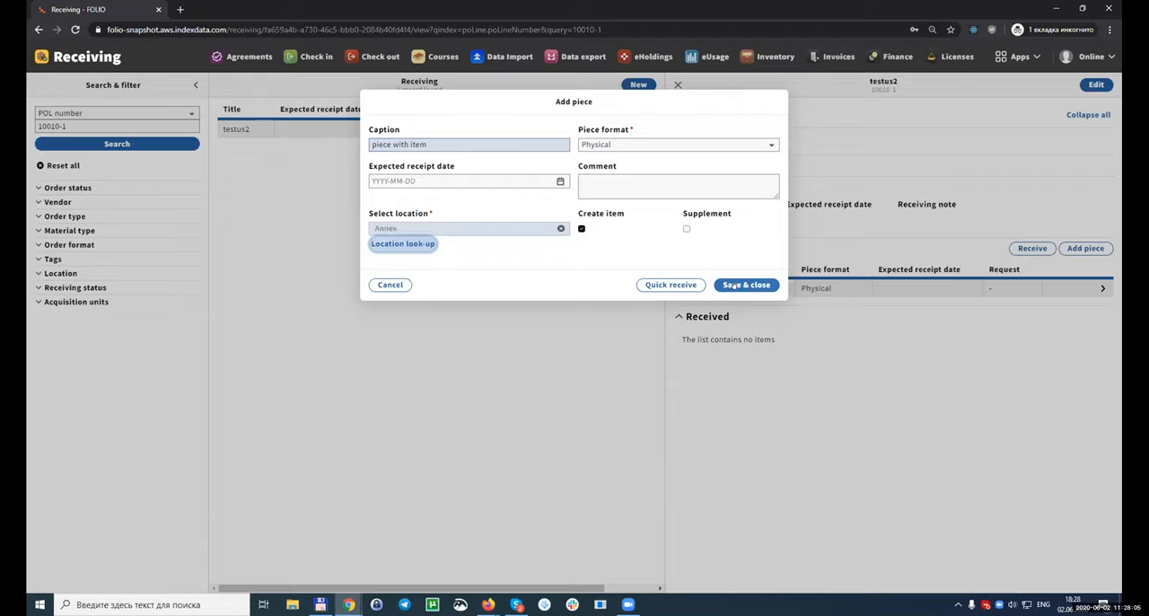
left_click(747, 284)
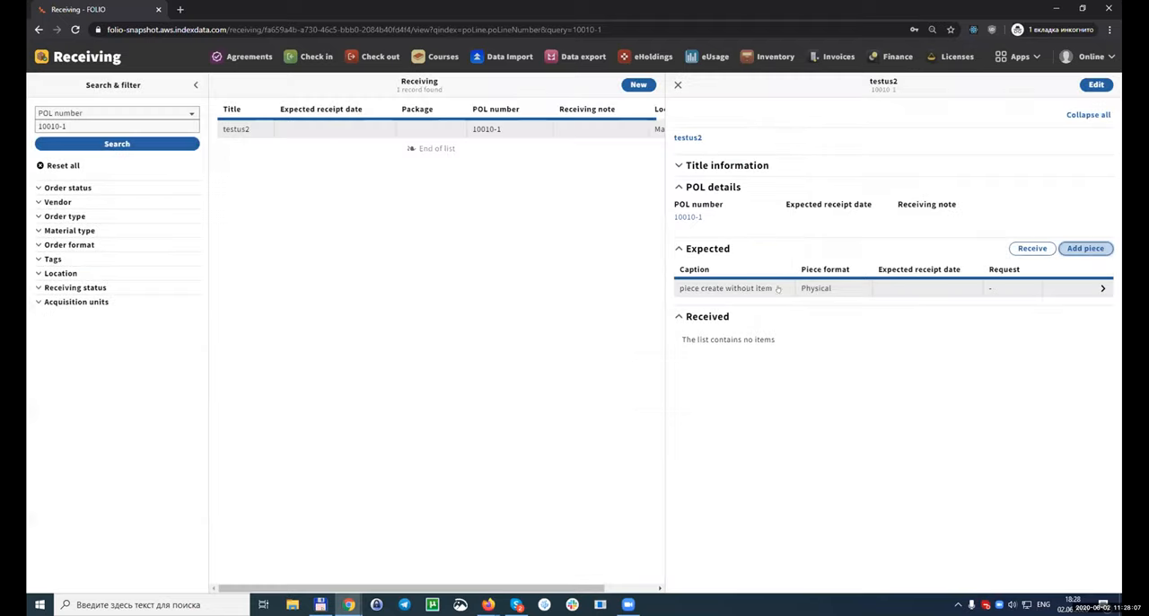
left_click(1085, 247)
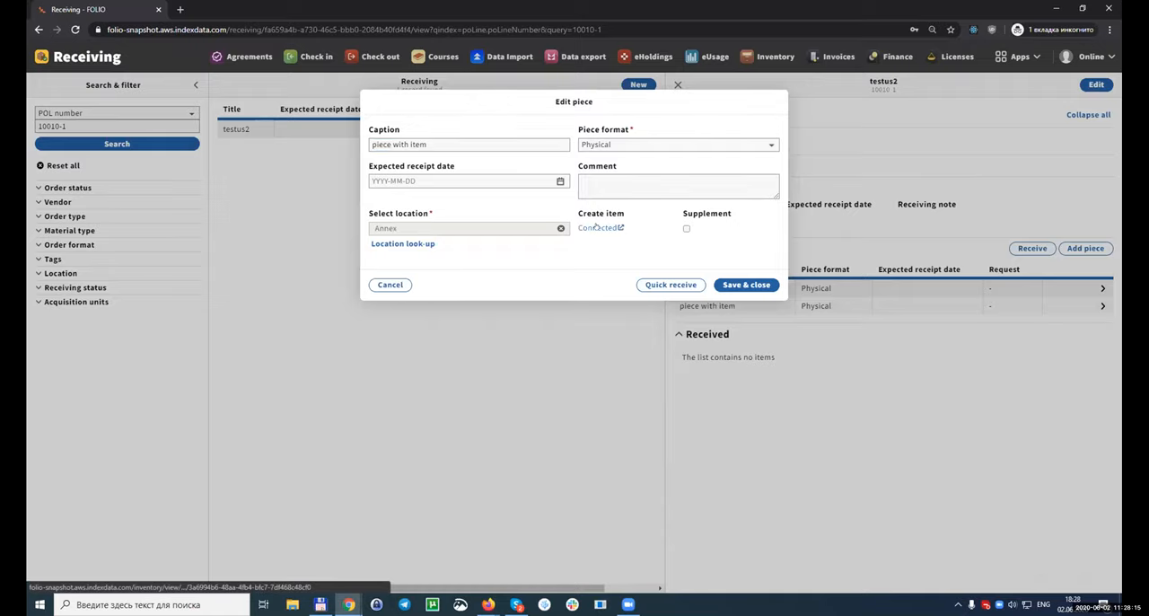
Check the piece's linked Inventory item at Annex, then return to testus2's expected pieces
left_click(598, 227)
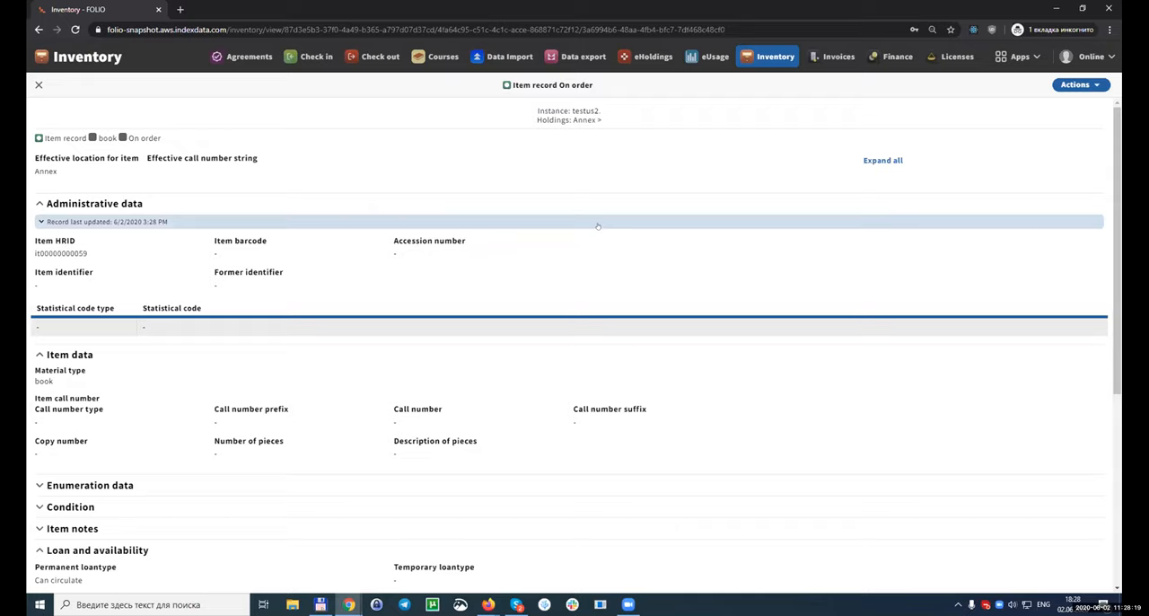
mouse_move(549, 134)
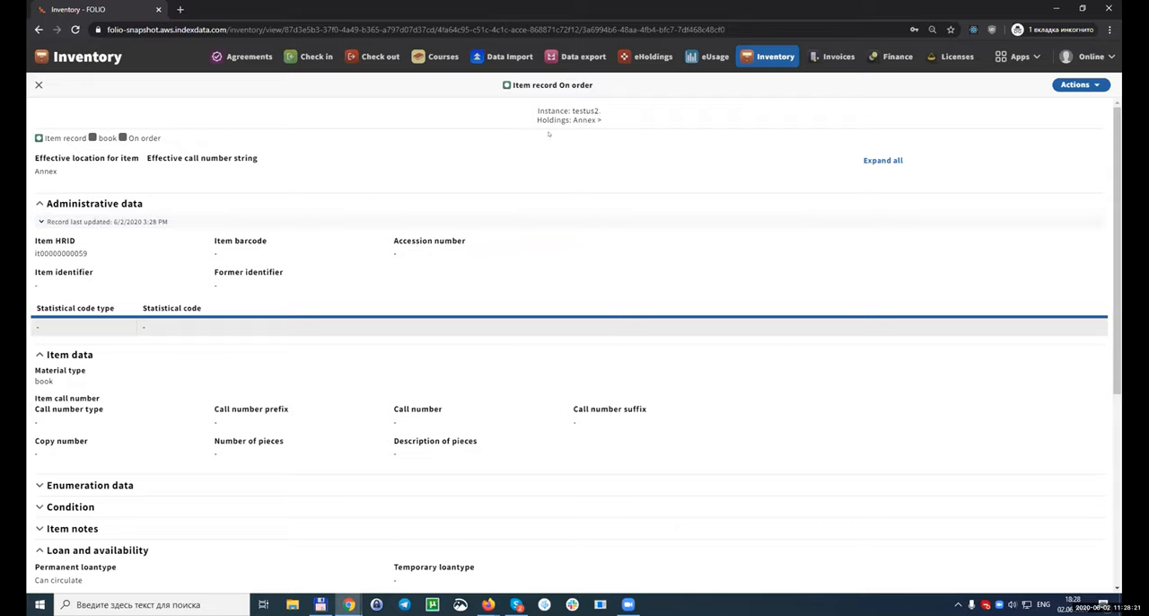
double_click(575, 84)
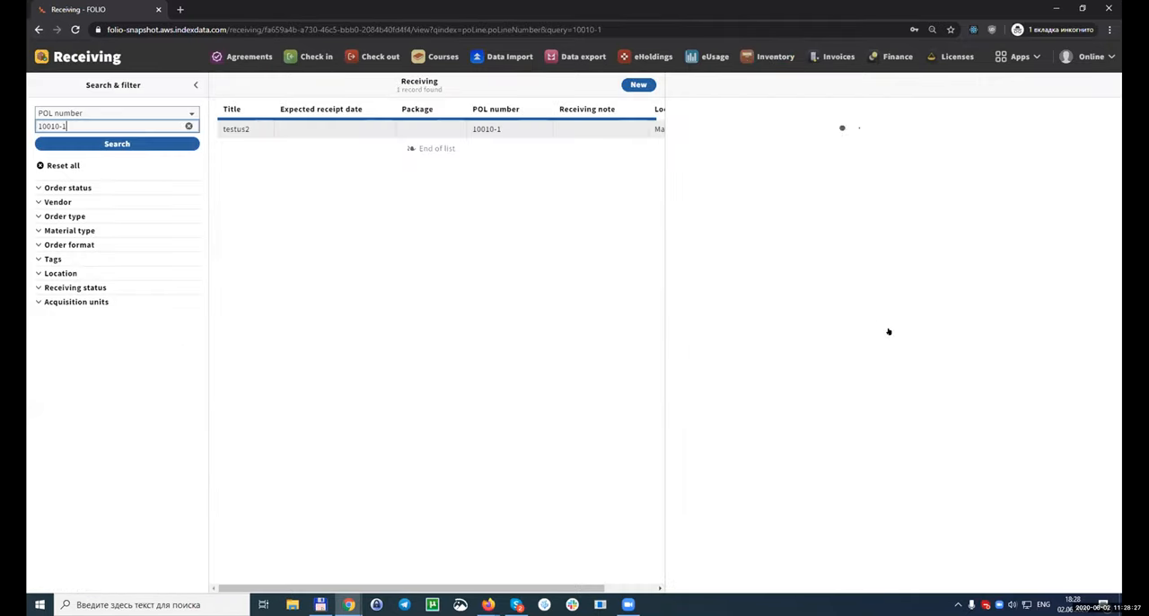
left_click(237, 130)
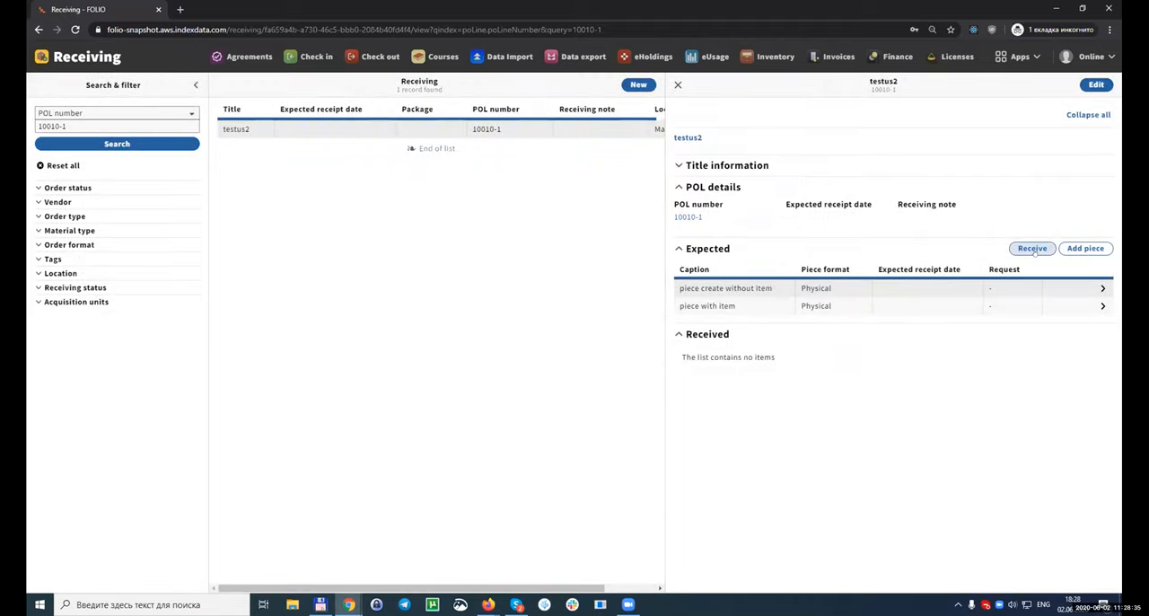
Select both expected testus2 pieces for receiving, with Create item and barcode 3453453 for the second
left_click(1031, 248)
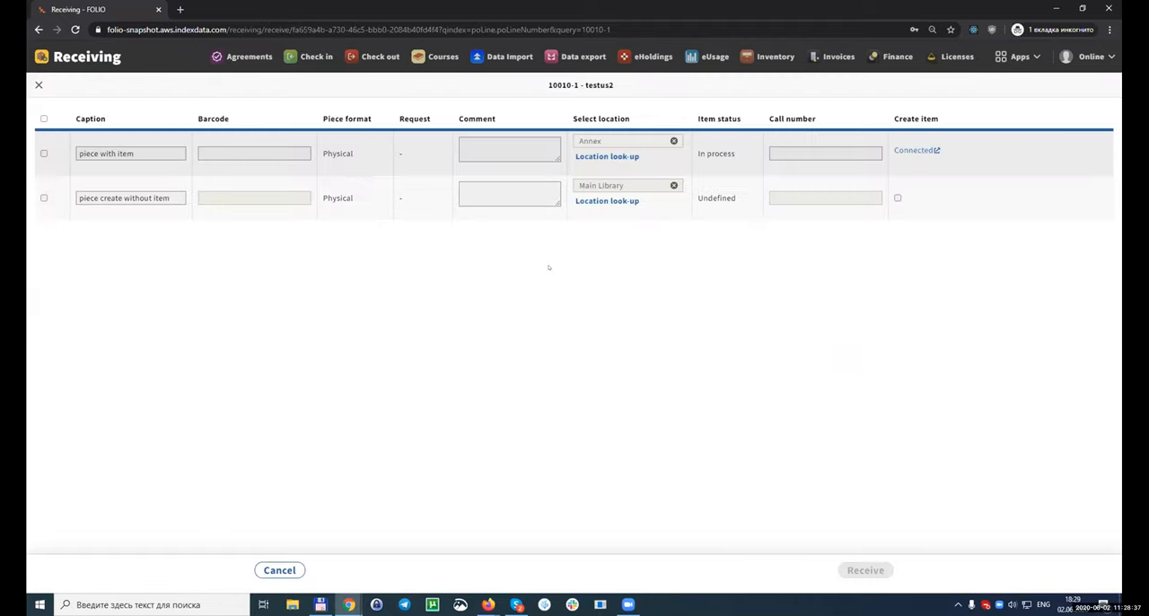
left_click(129, 153)
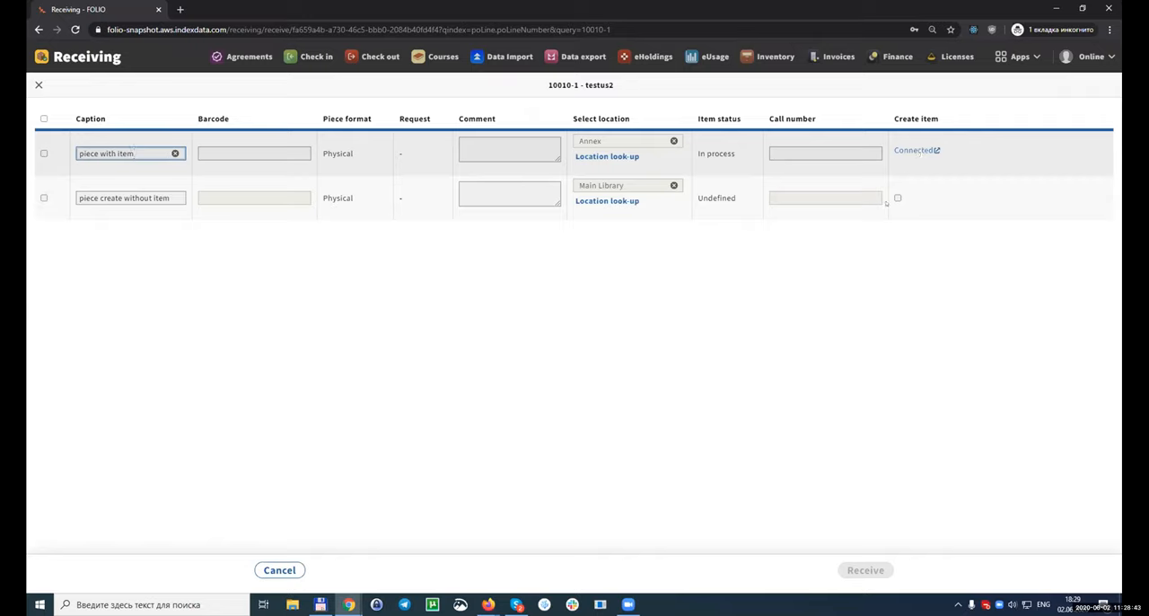
left_click(898, 198)
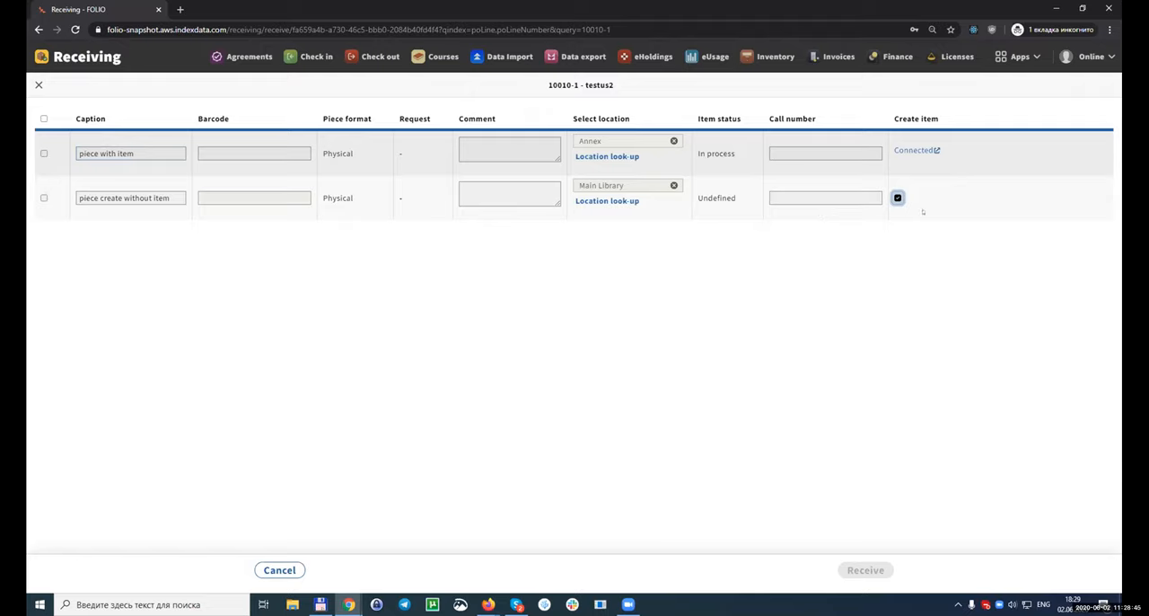
left_click(43, 198)
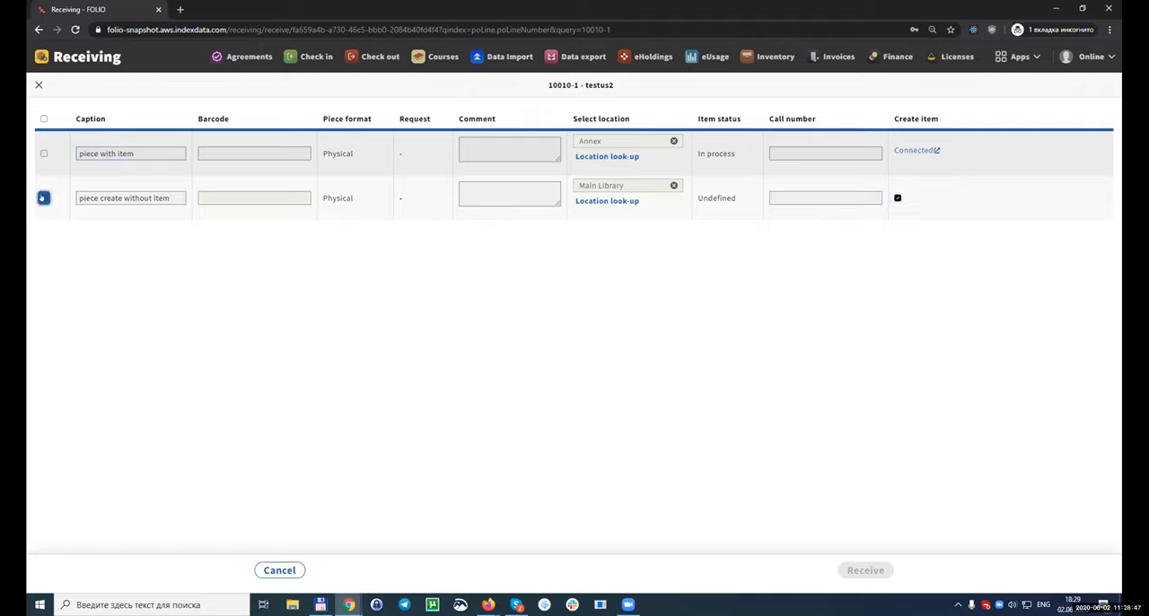
left_click(43, 119)
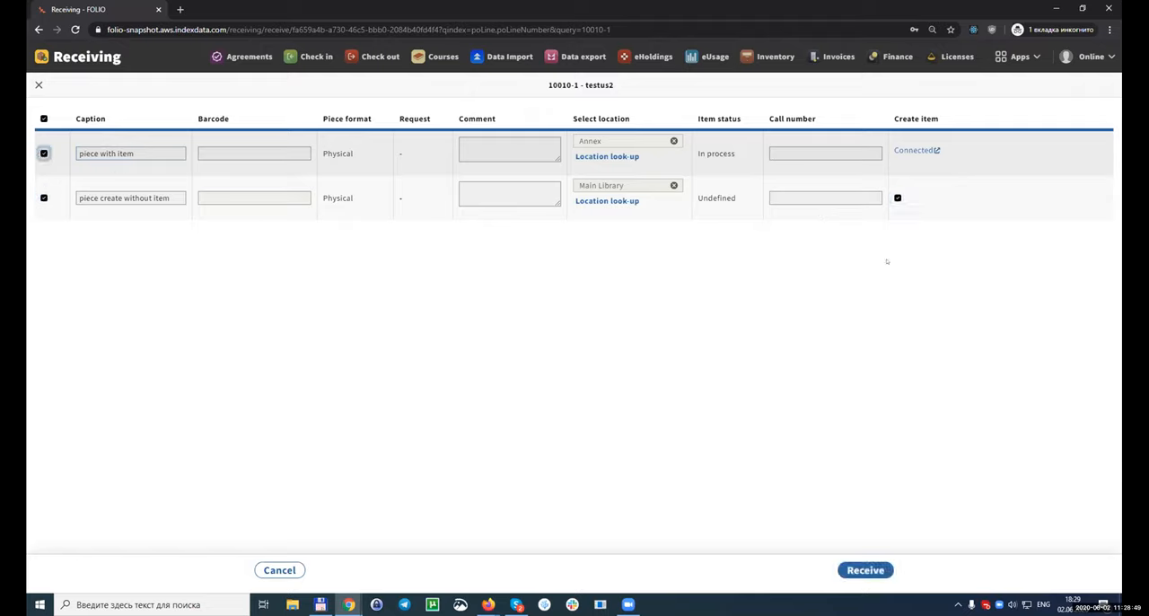
left_click(825, 197)
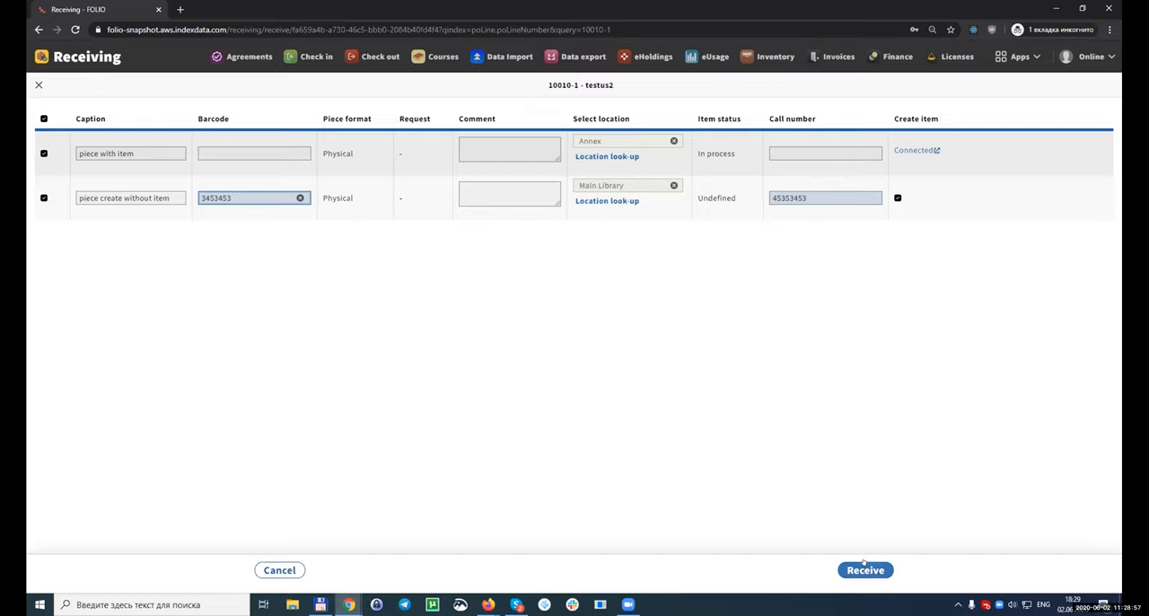
Receive the selected pieces so none remain expected
left_click(865, 569)
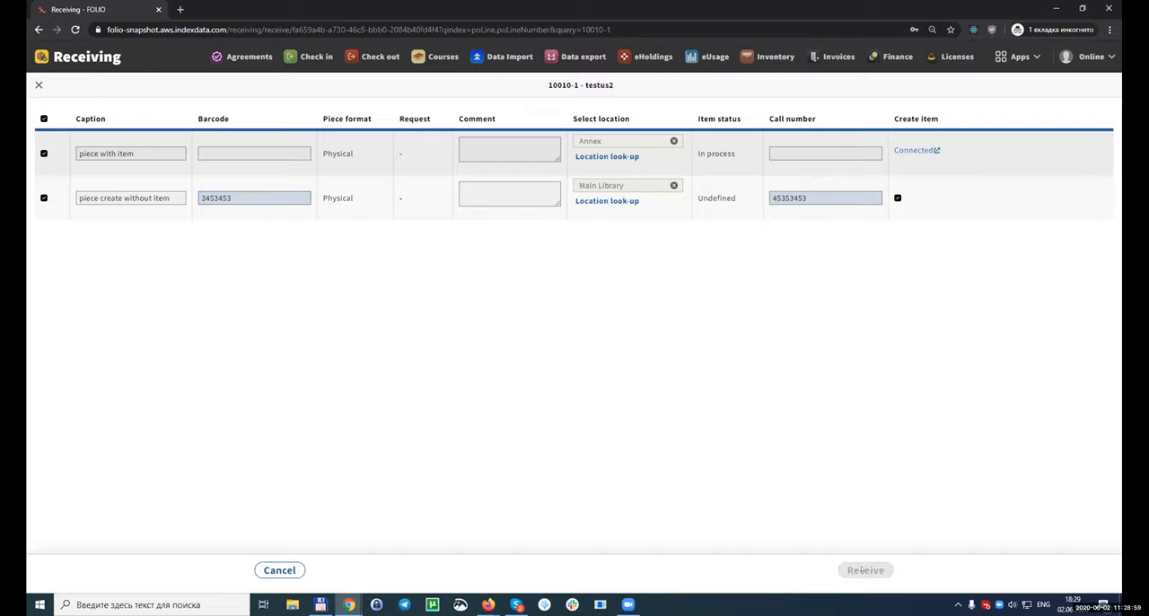
left_click(866, 571)
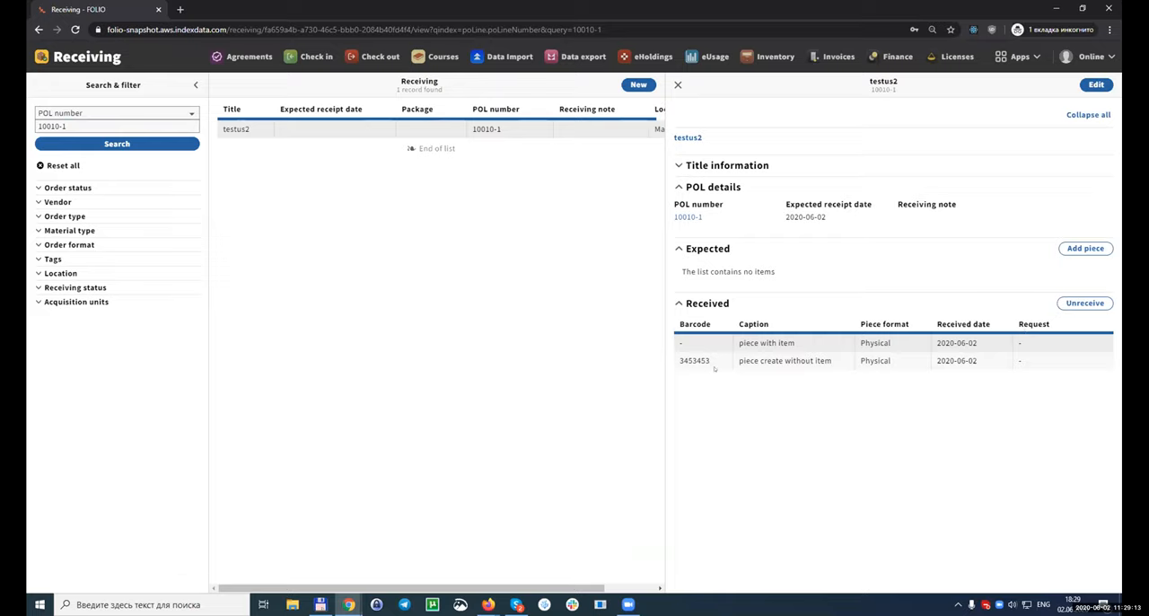
mouse_move(650, 435)
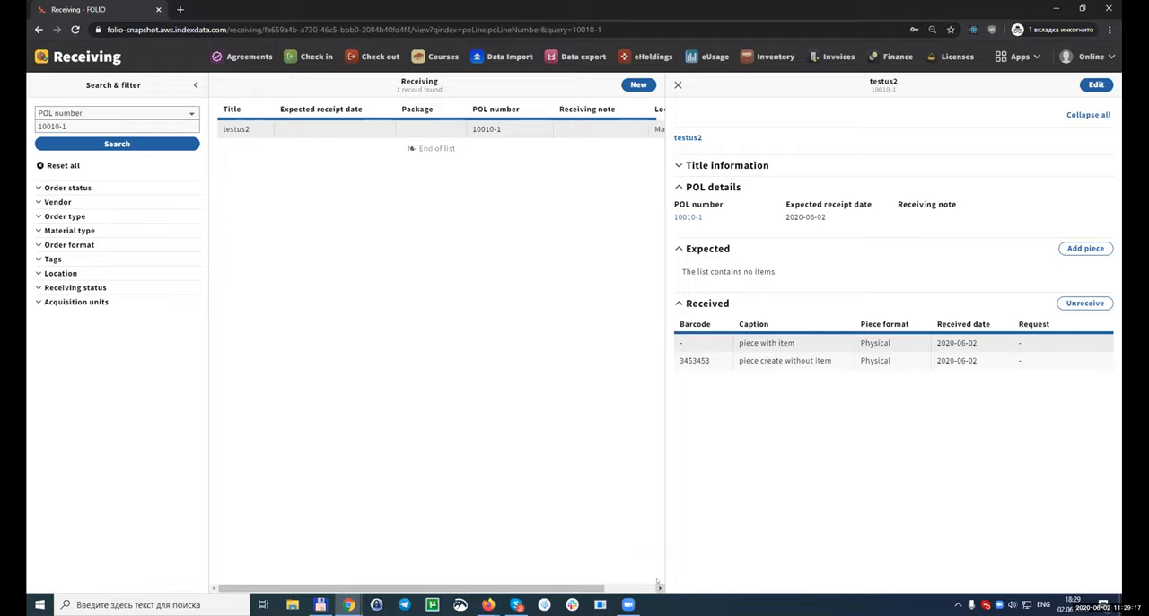
mouse_move(668, 21)
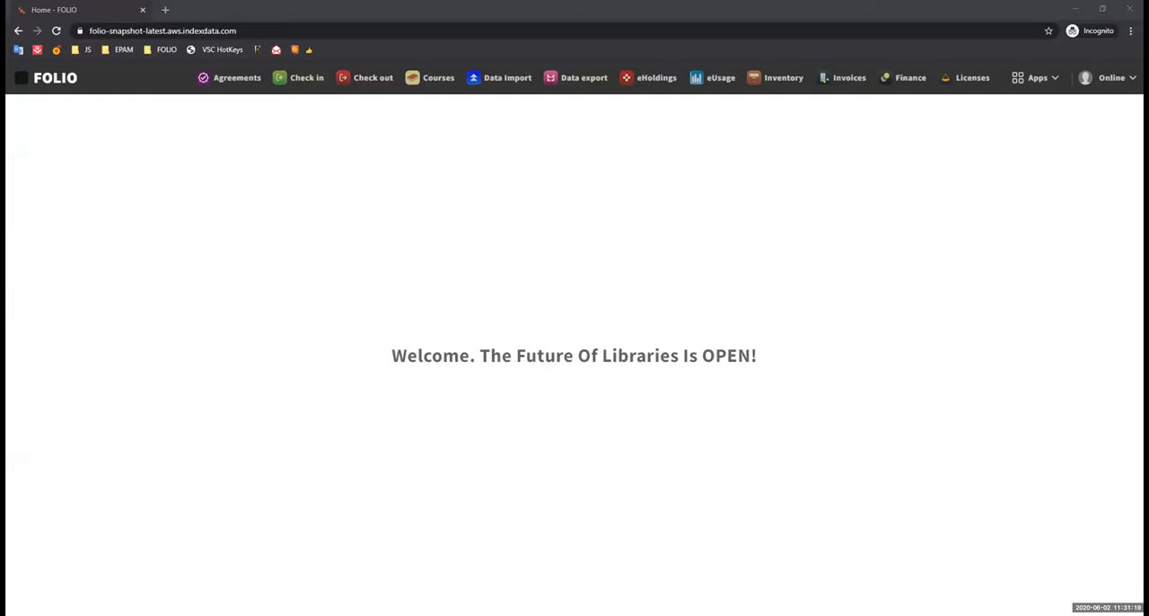
mouse_move(300, 327)
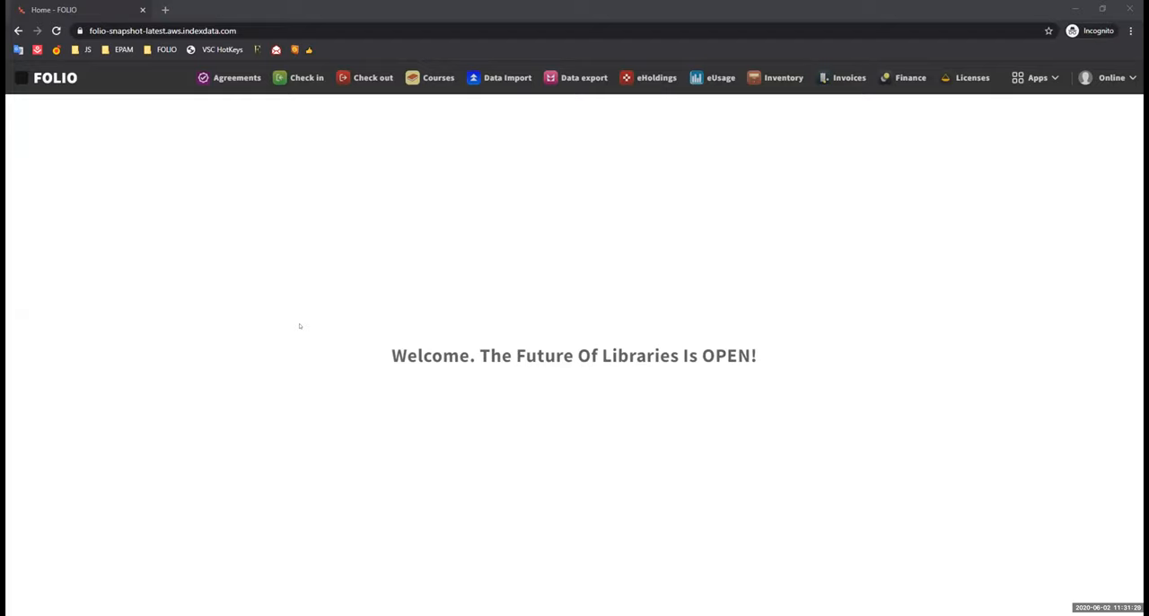
mouse_move(357, 325)
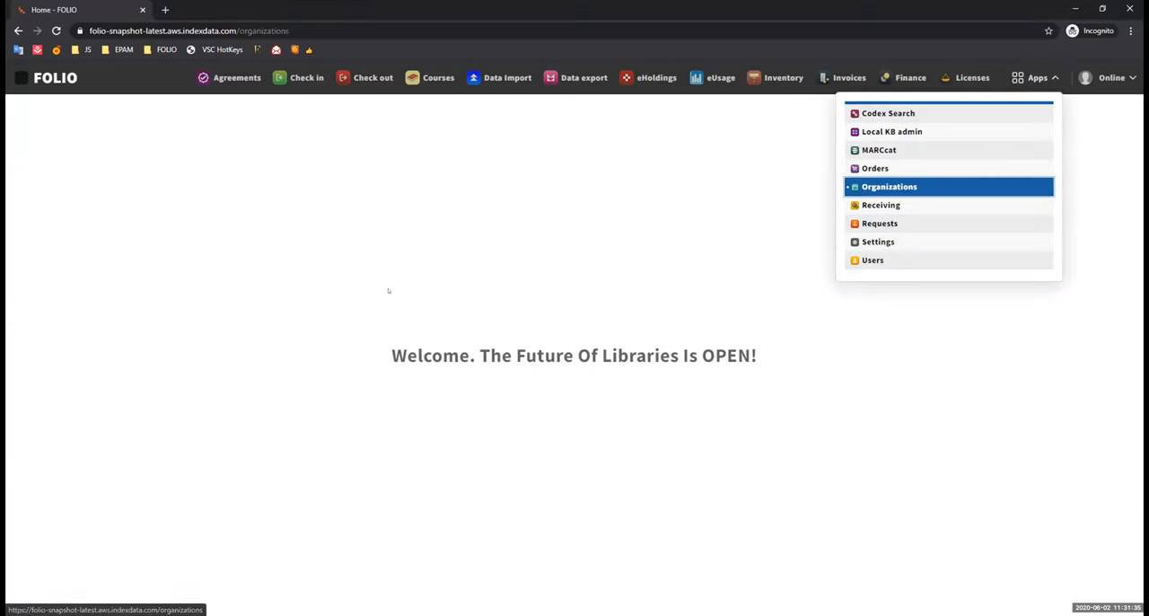
Filter Organizations by tag demo-acq and open Demo organizations for editing
left_click(889, 187)
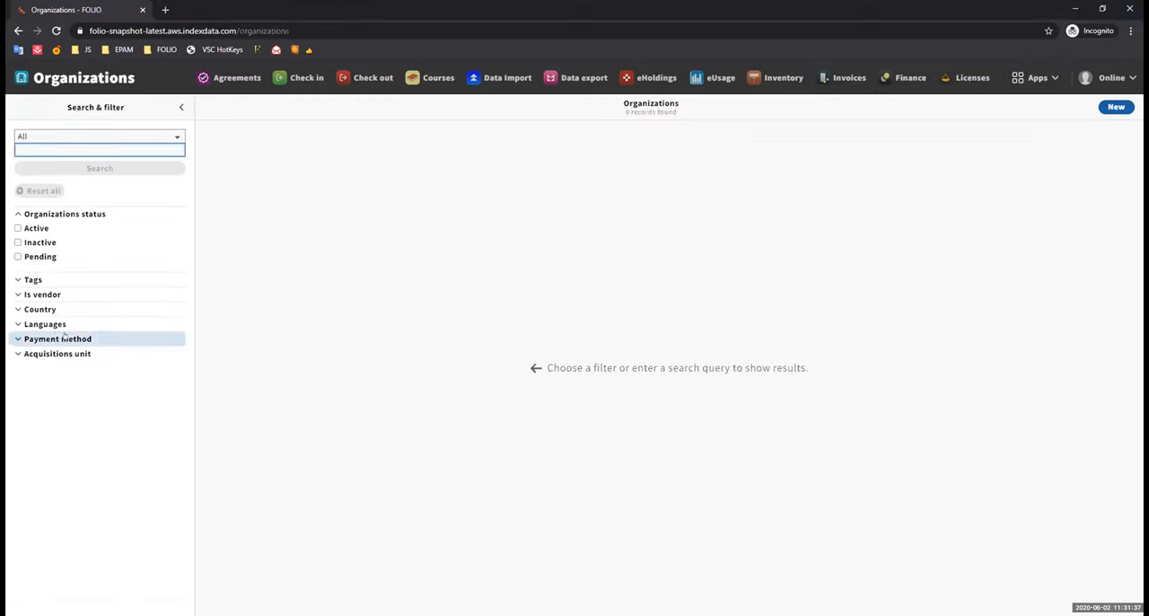
left_click(33, 281)
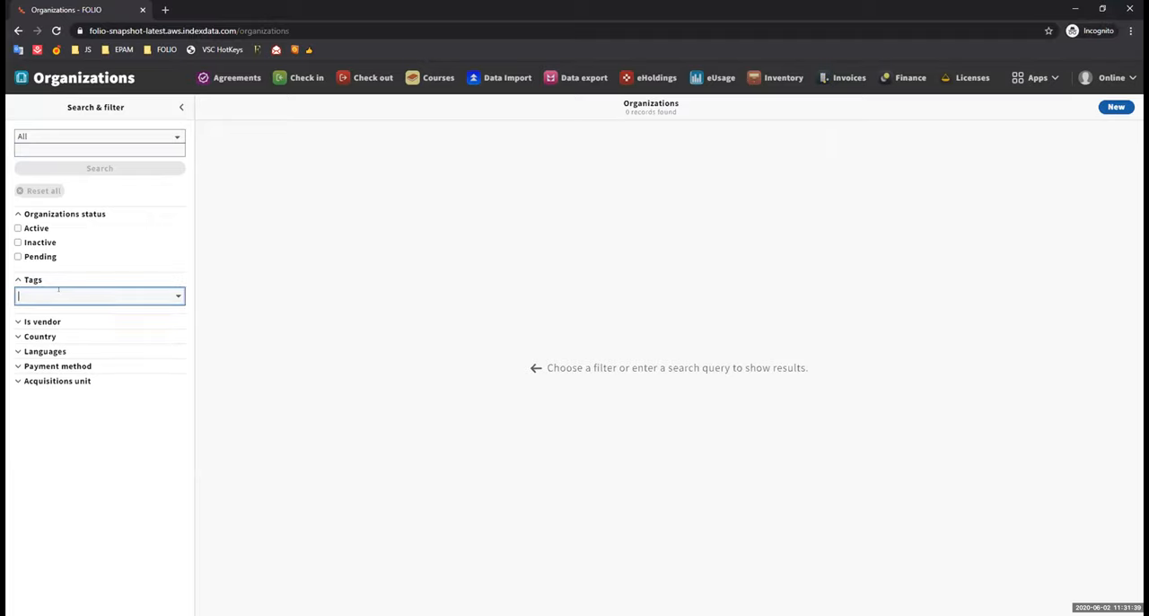
left_click(90, 297)
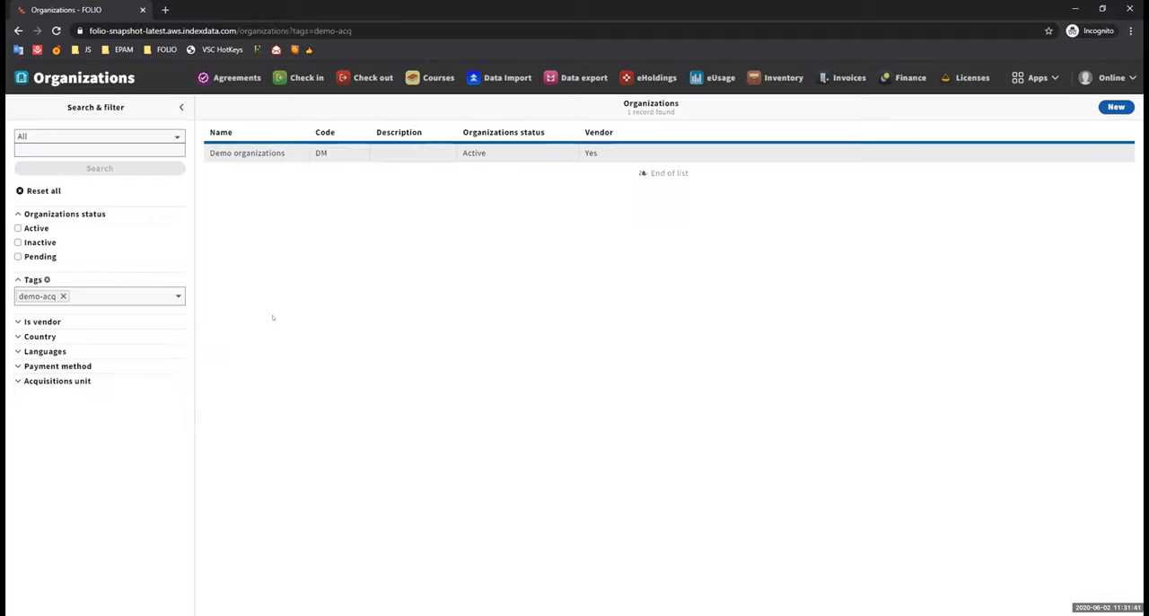
left_click(248, 153)
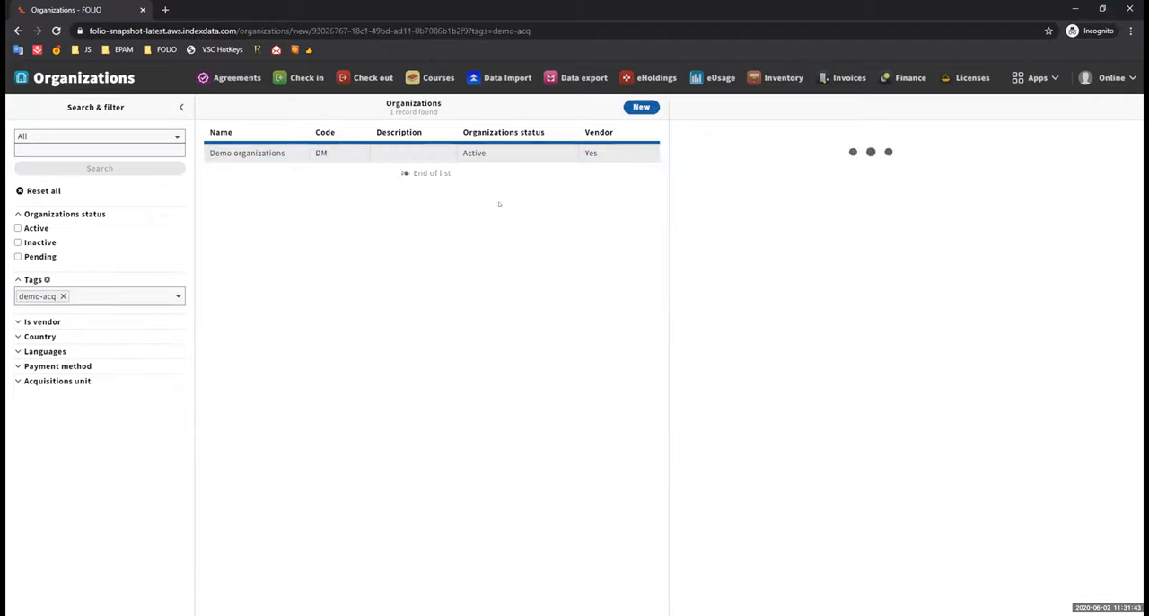
left_click(248, 152)
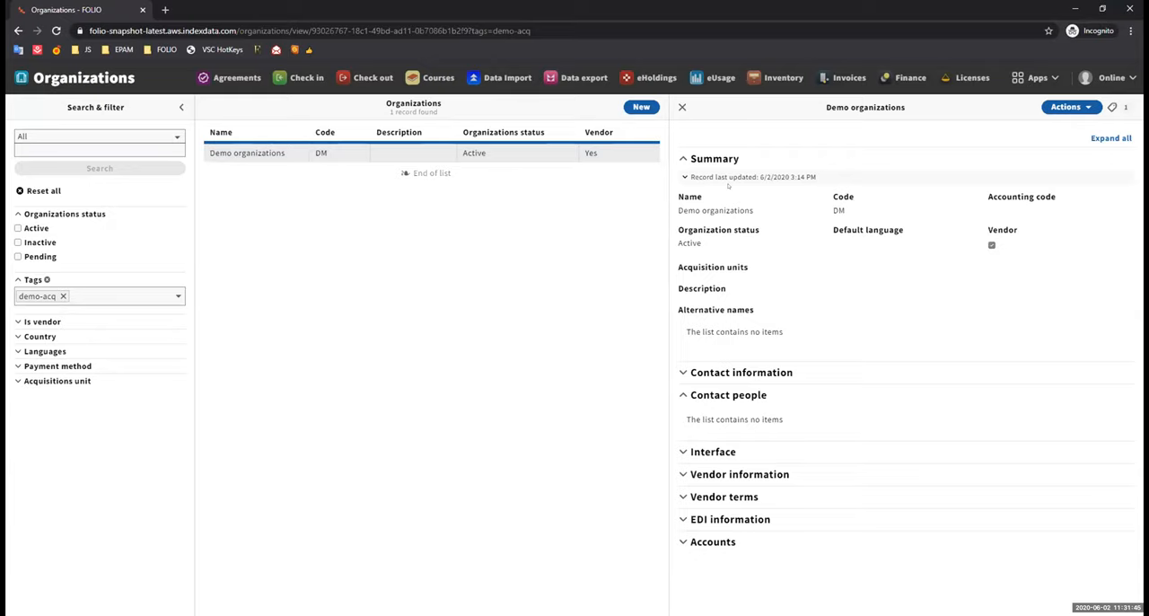
left_click(1067, 108)
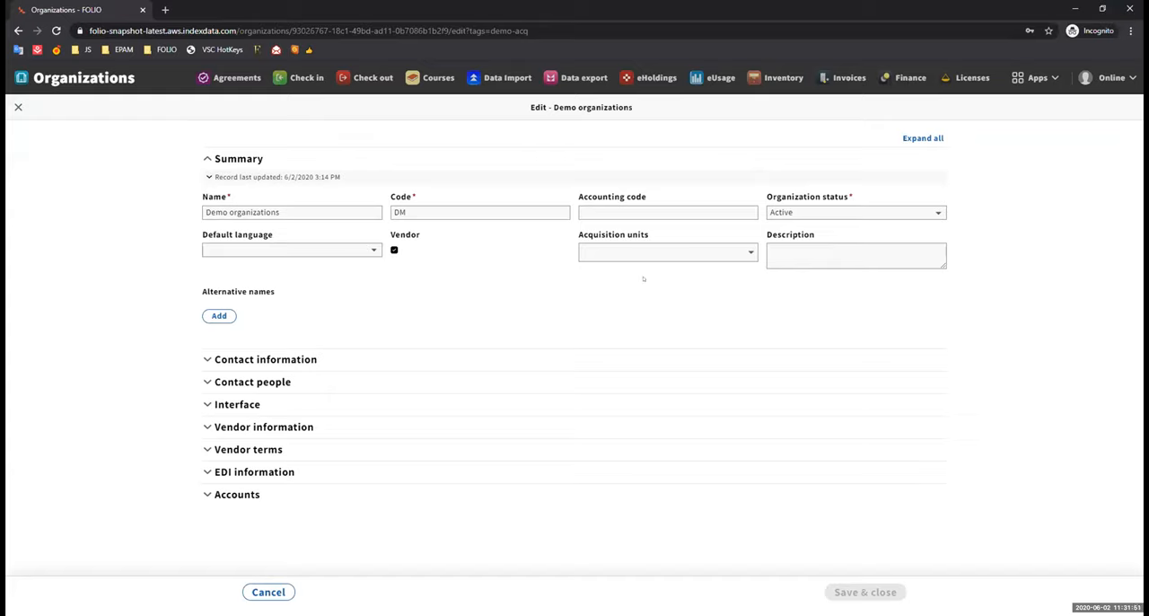
Assign acquisition unit demo unit to Demo organizations and its account, then save and close
left_click(669, 252)
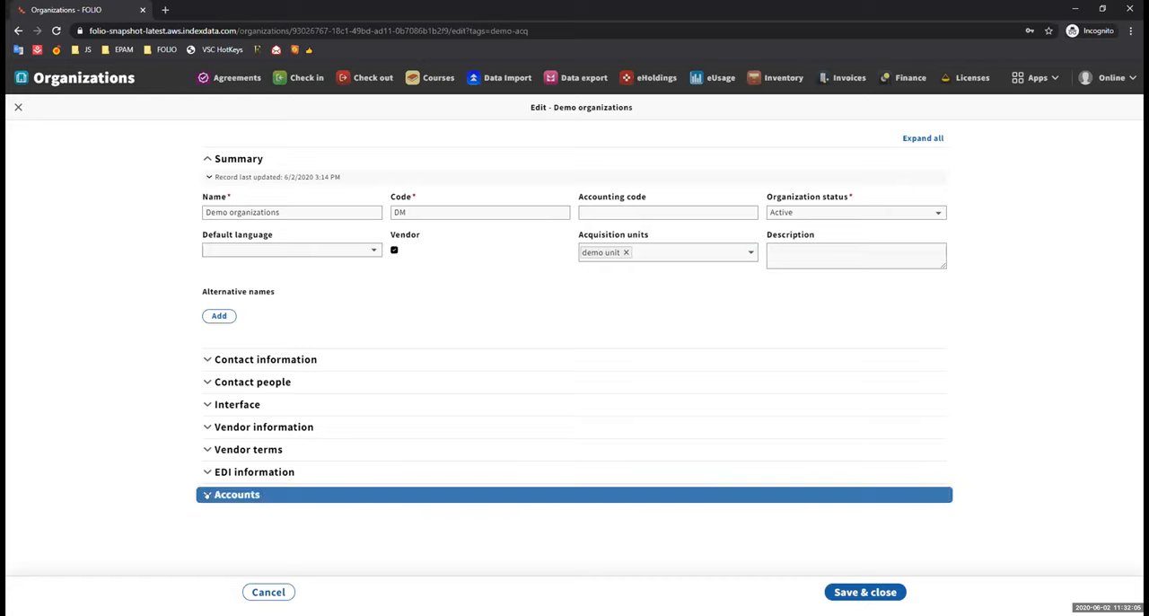
left_click(237, 494)
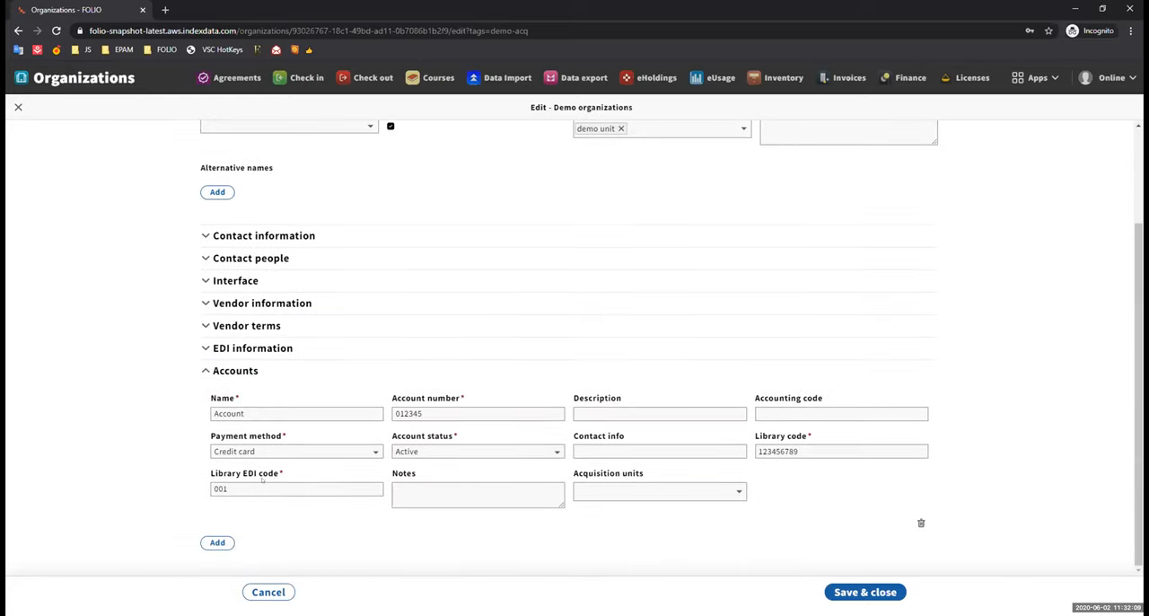
left_click(659, 492)
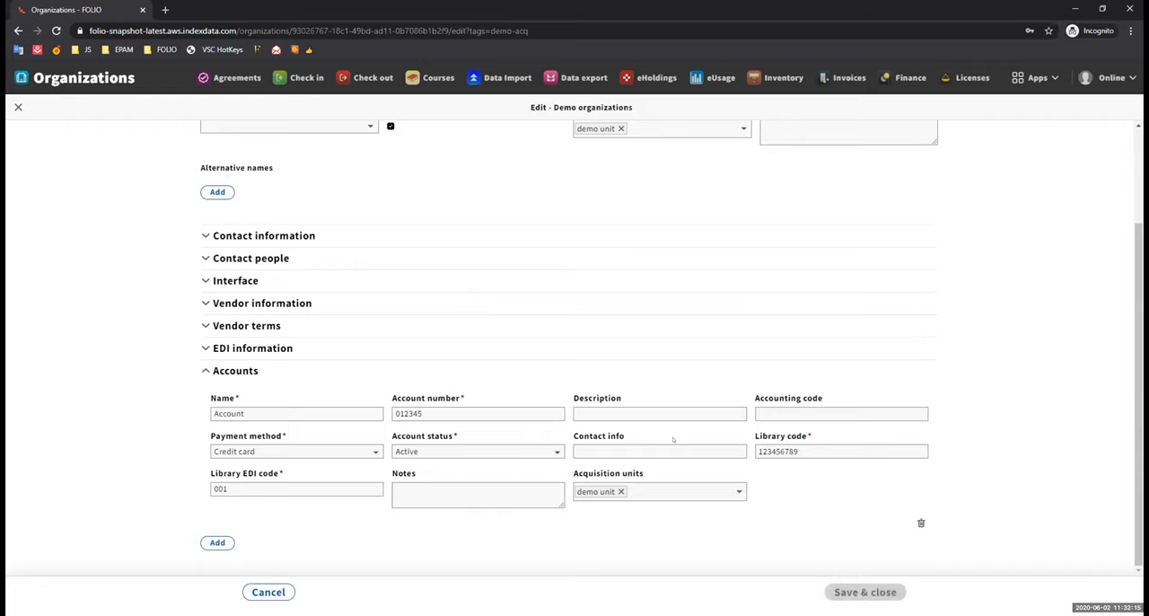
left_click(864, 593)
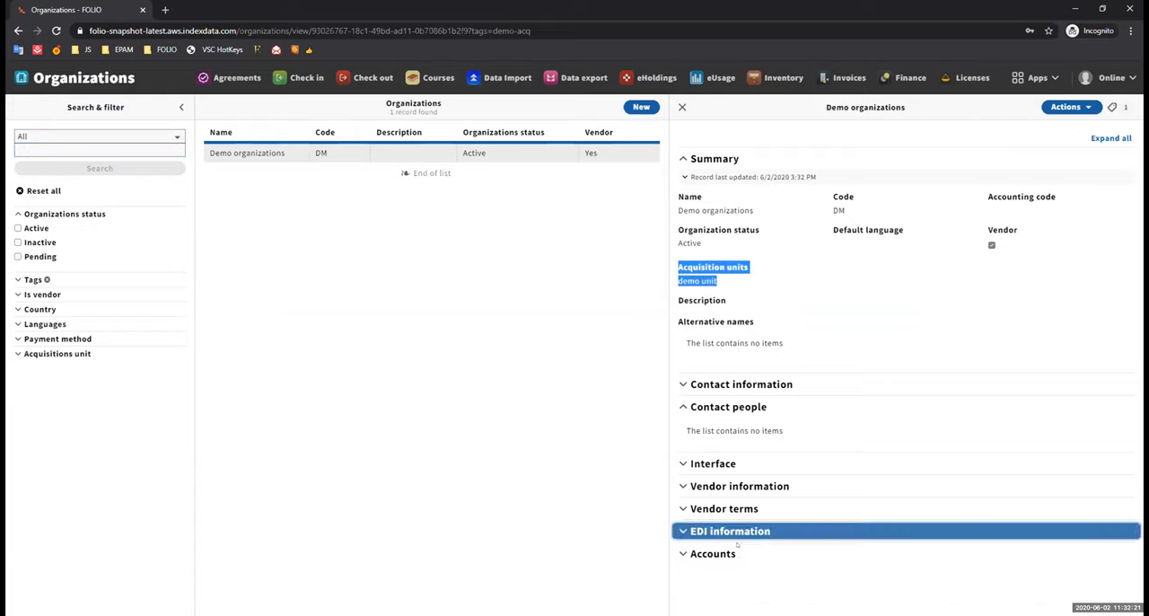
Expand Accounts to confirm demo unit, then close the Demo organizations record
left_click(711, 553)
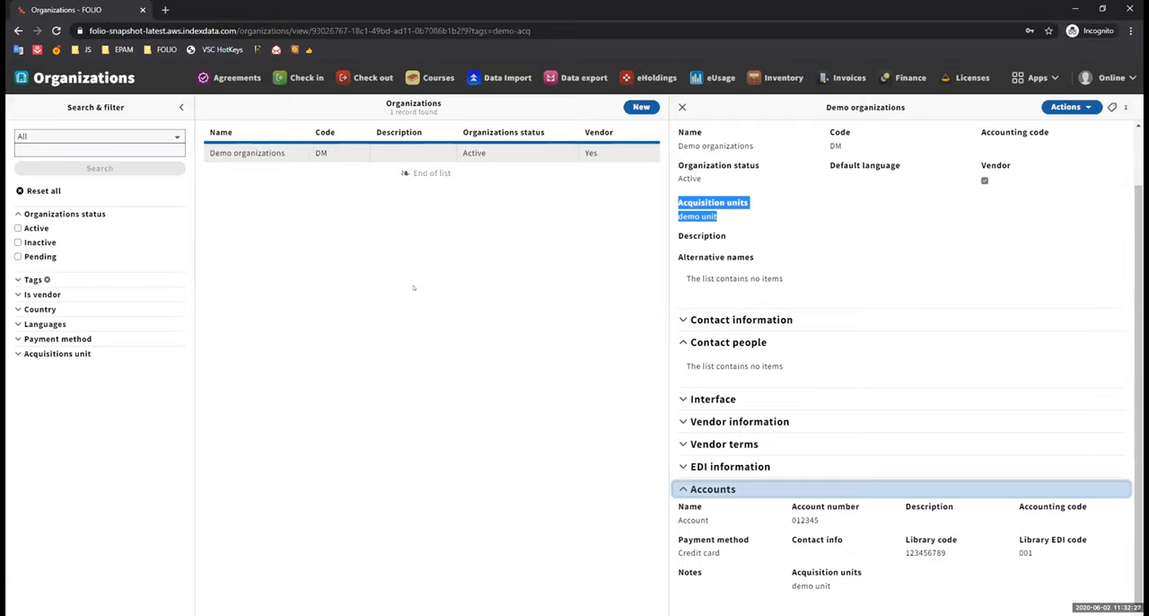
left_click(682, 108)
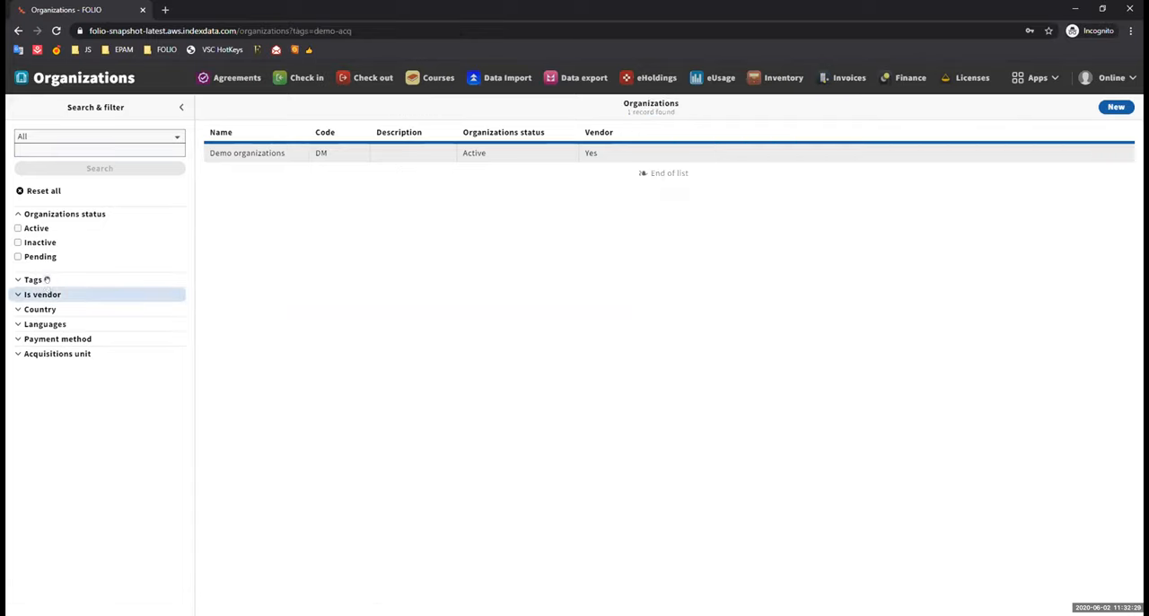
Filter the Organizations list to those in the demo acquisitions unit
left_click(43, 191)
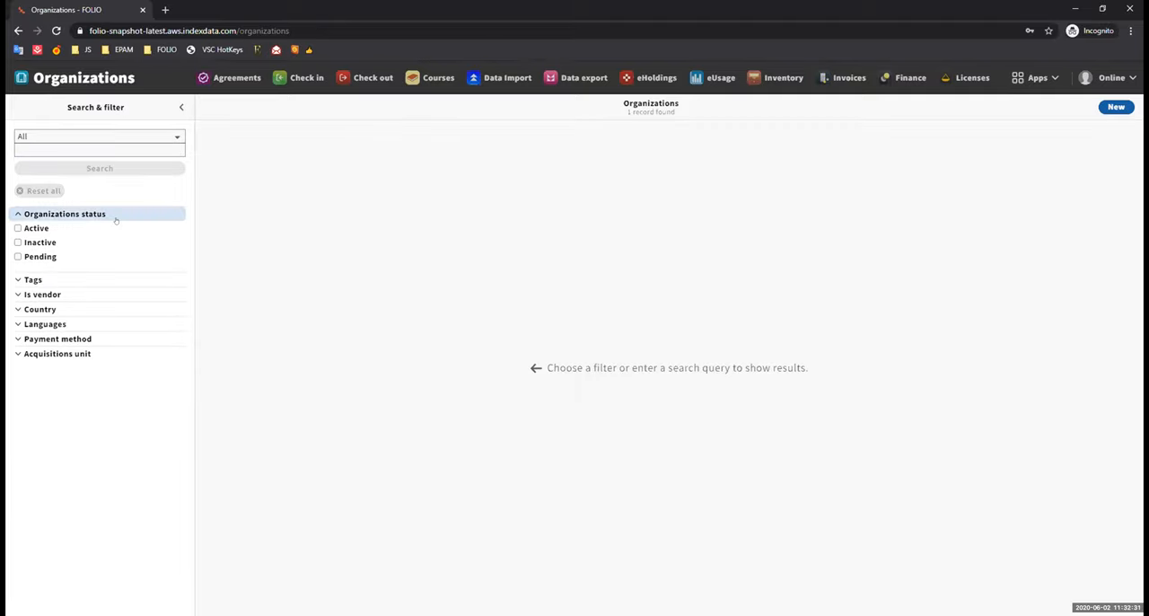
left_click(58, 352)
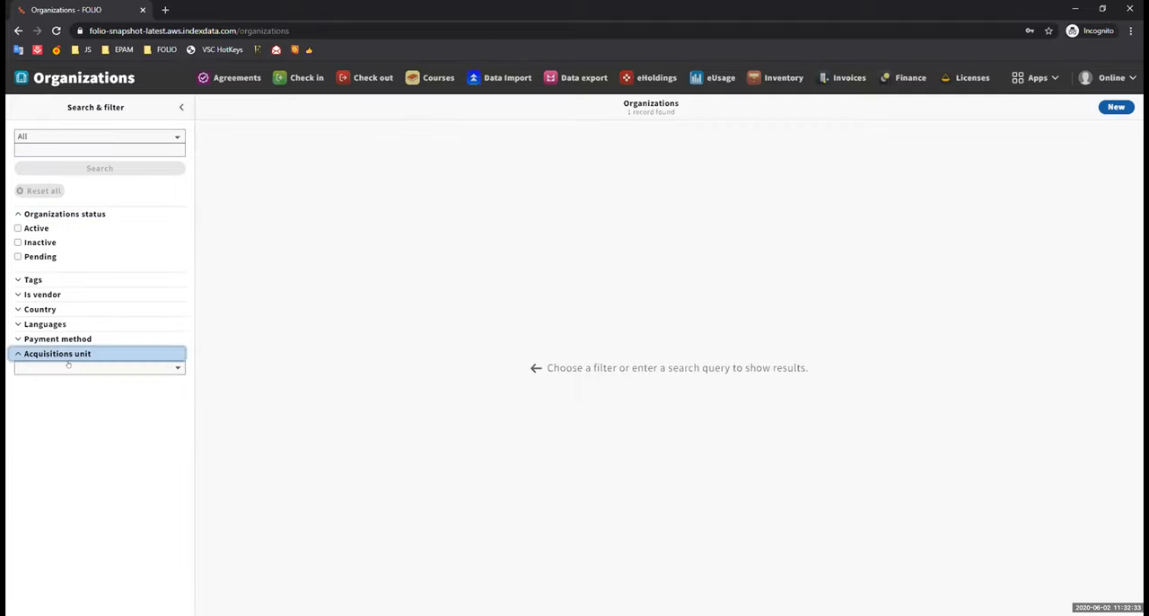
left_click(99, 366)
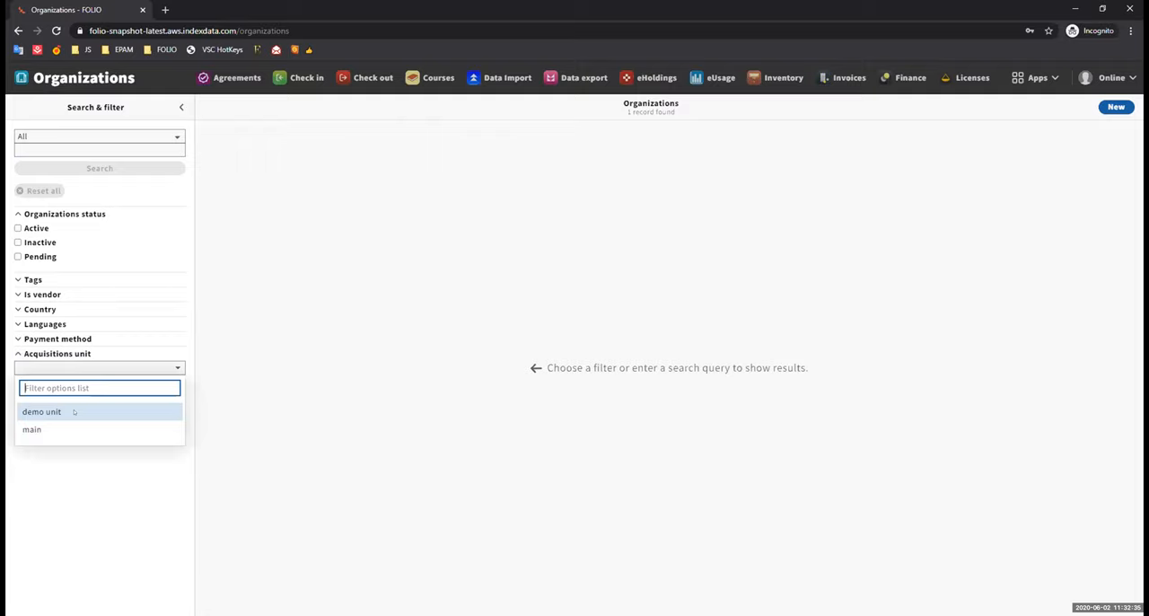
left_click(41, 411)
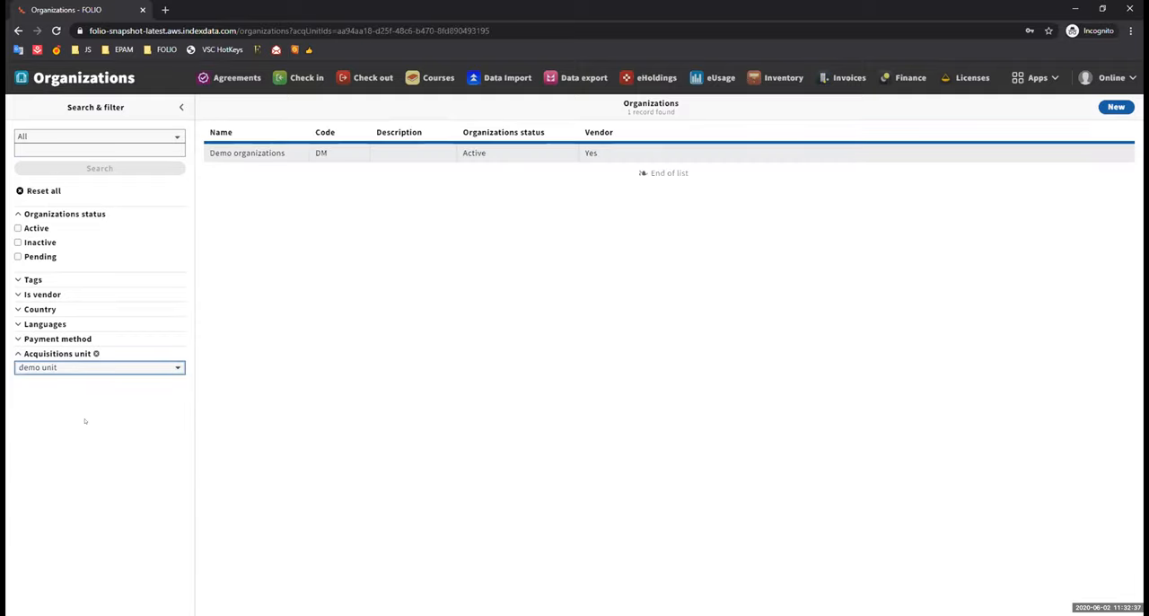
mouse_move(547, 356)
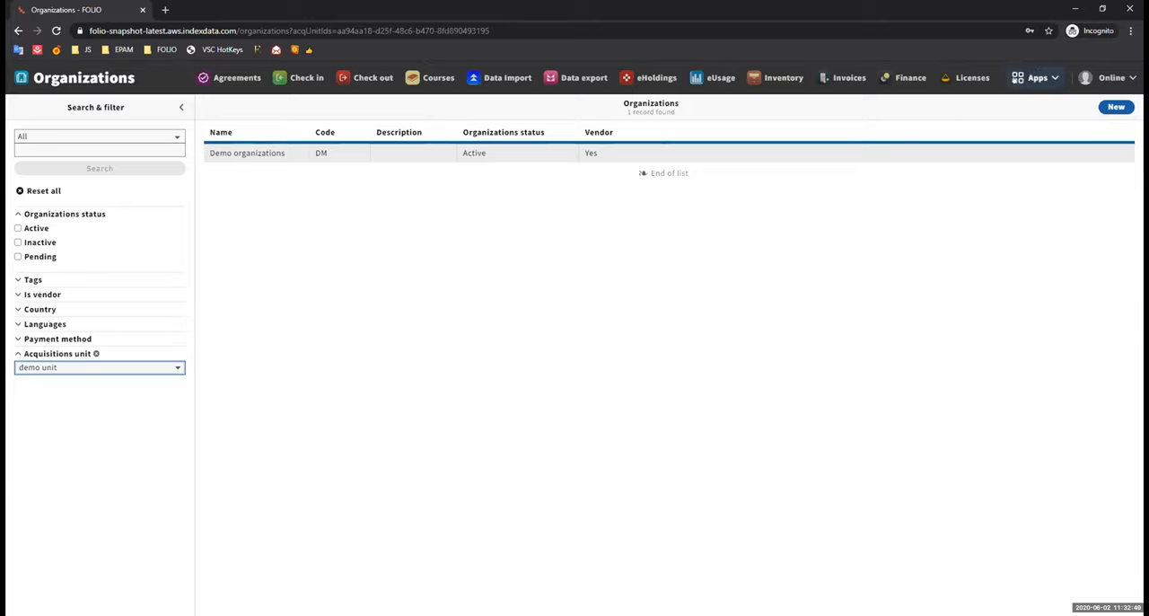
Switch to the Invoices app listing invoice 123456789 from Alexander Street Press
left_click(848, 77)
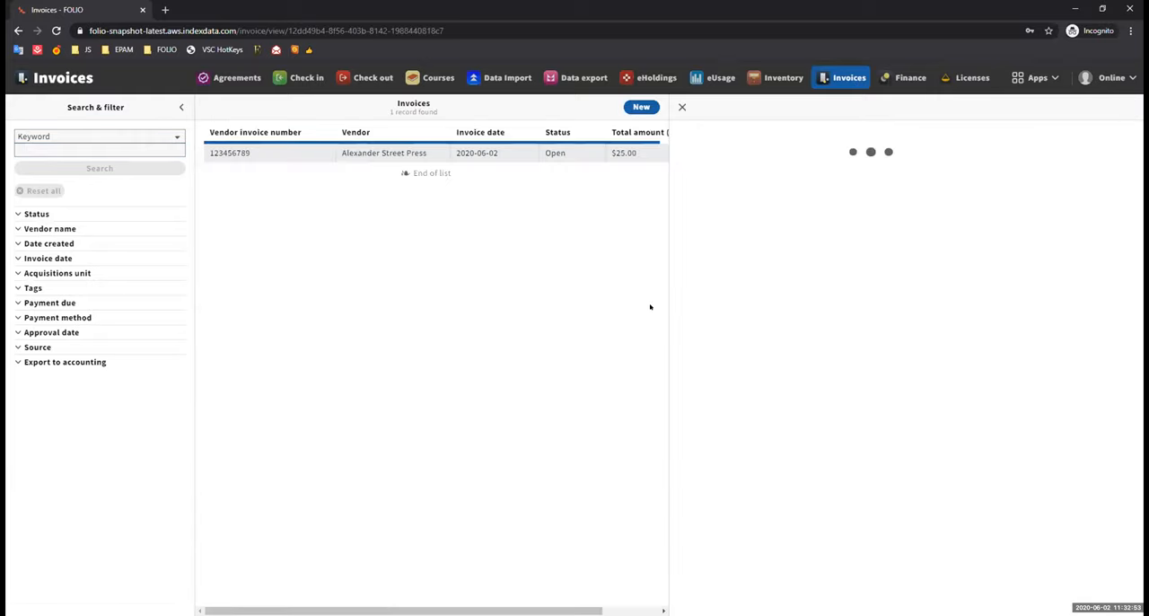
Review invoice 123456789's Demo line and DEMO-Fund distribution, then show the invoice's Actions menu
left_click(229, 153)
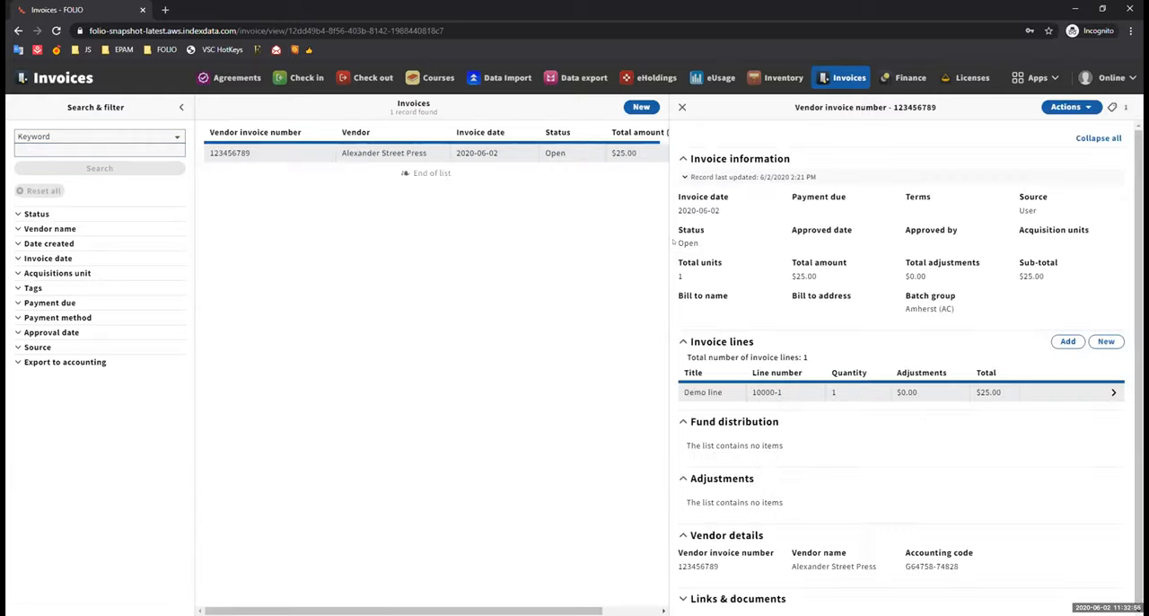
double_click(688, 244)
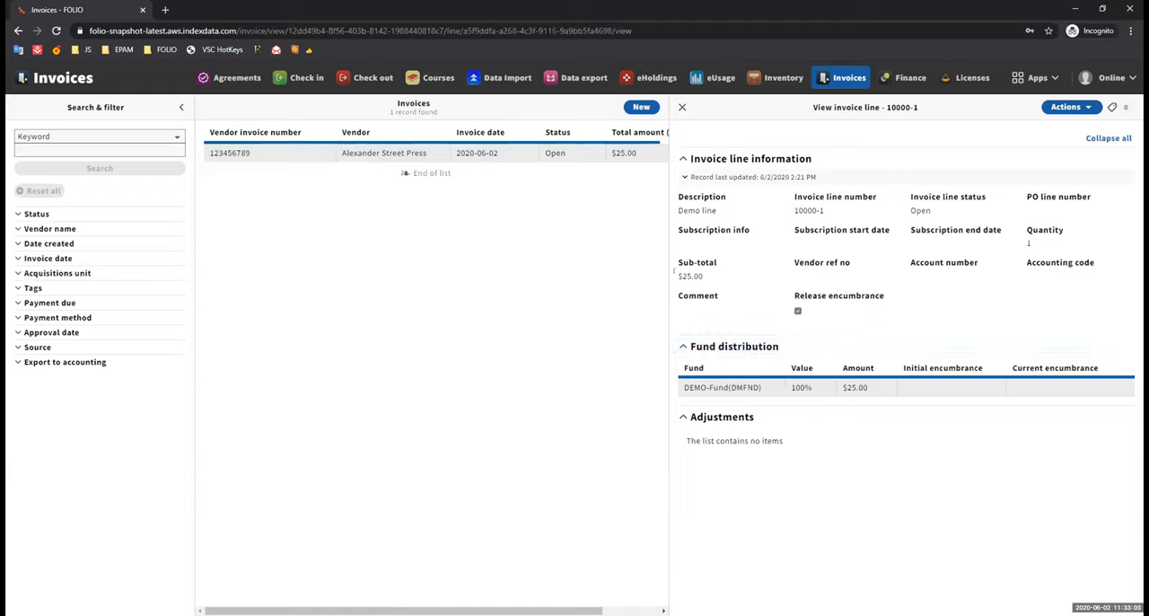
mouse_move(774, 385)
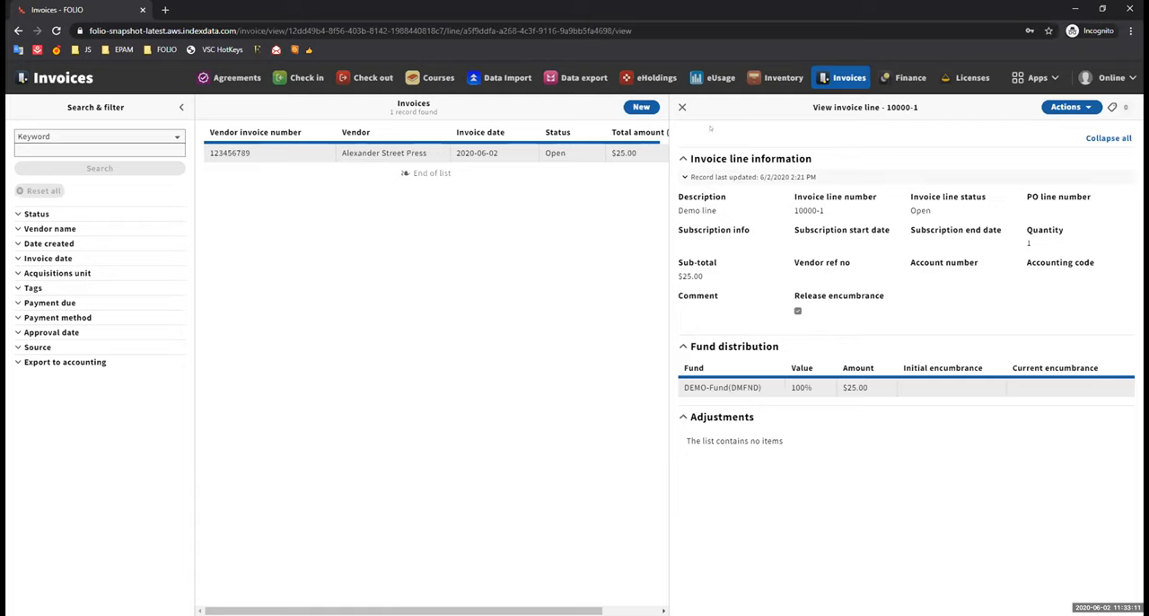
left_click(682, 108)
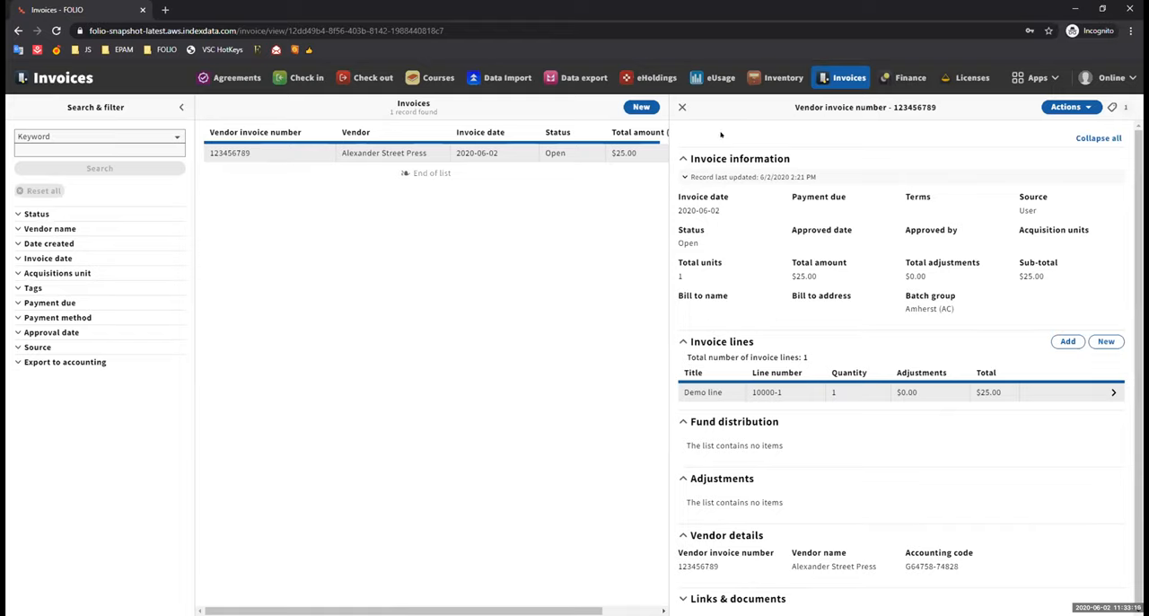
left_click(1067, 107)
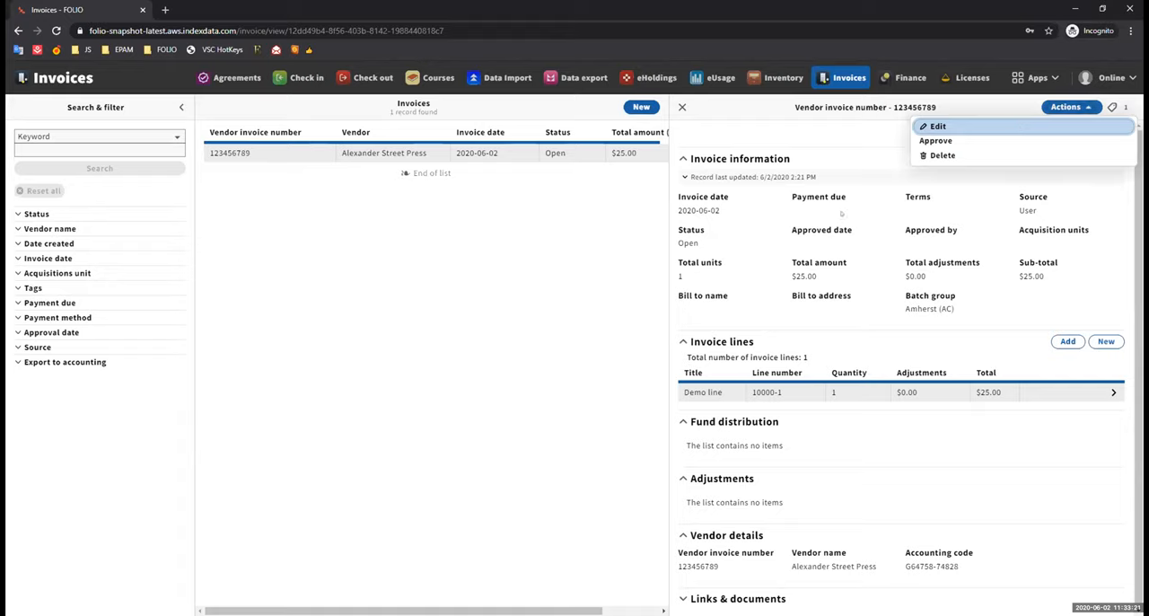
Approve invoice 123456789 so its status becomes Approved
left_click(936, 140)
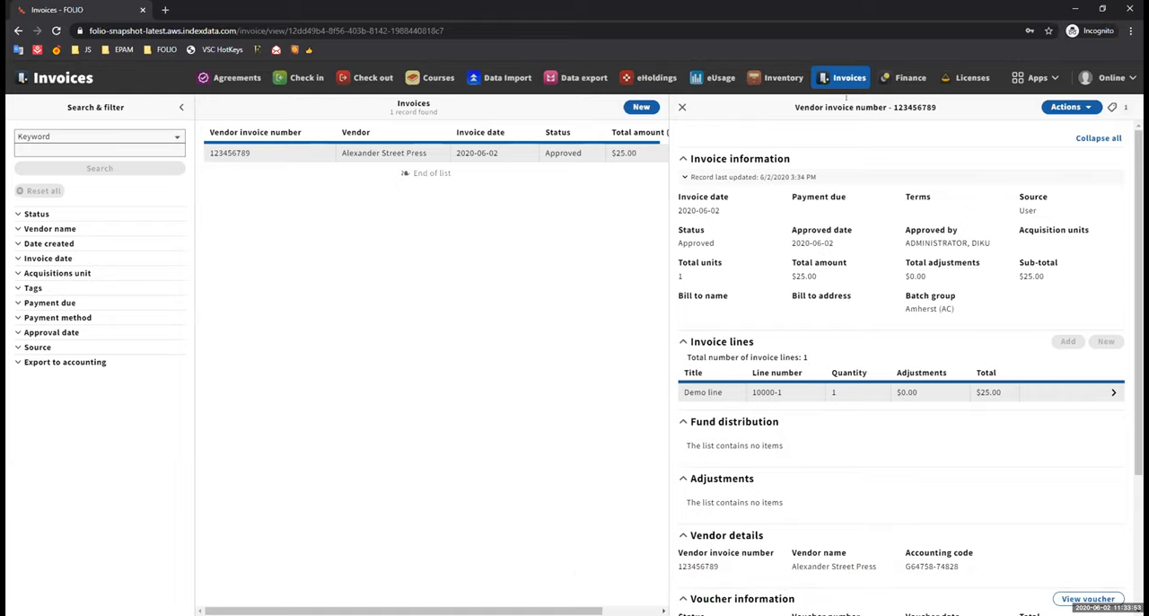
In Finance, view DEMO-Fund's current-budget transactions: $10,000 allocation and $25.00 pending payment
left_click(908, 77)
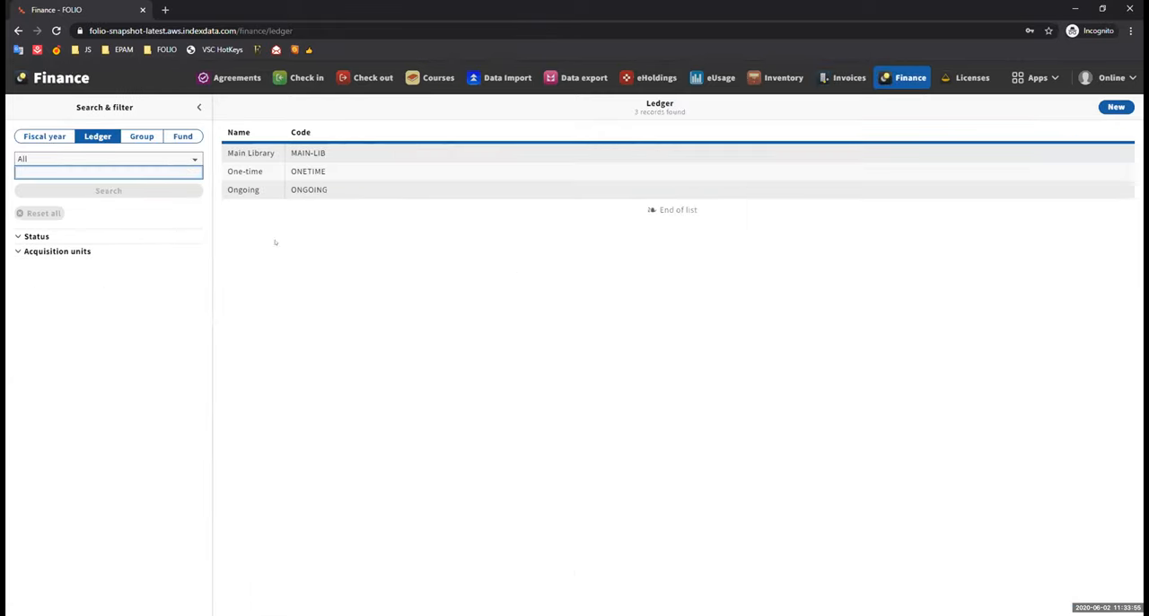
left_click(183, 137)
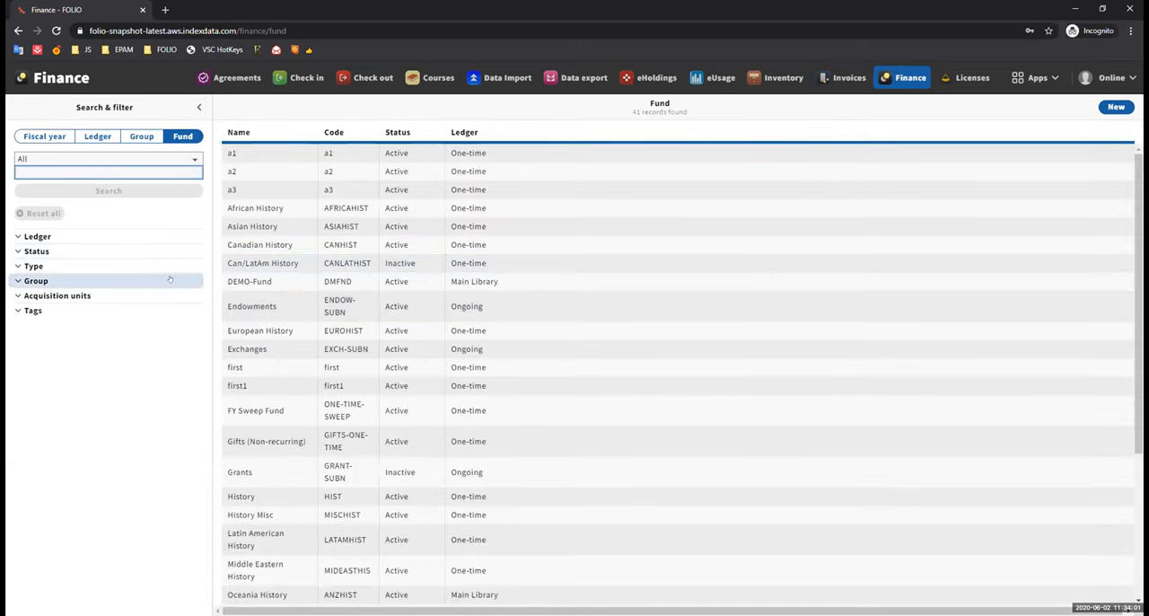
scroll("down", 3)
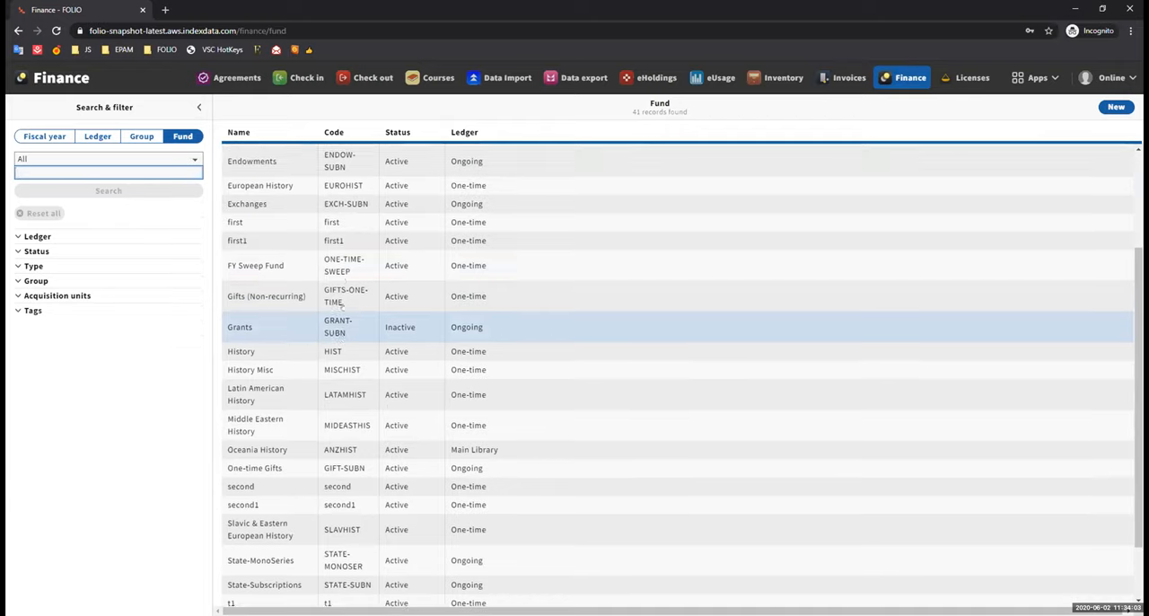
scroll("up", 3)
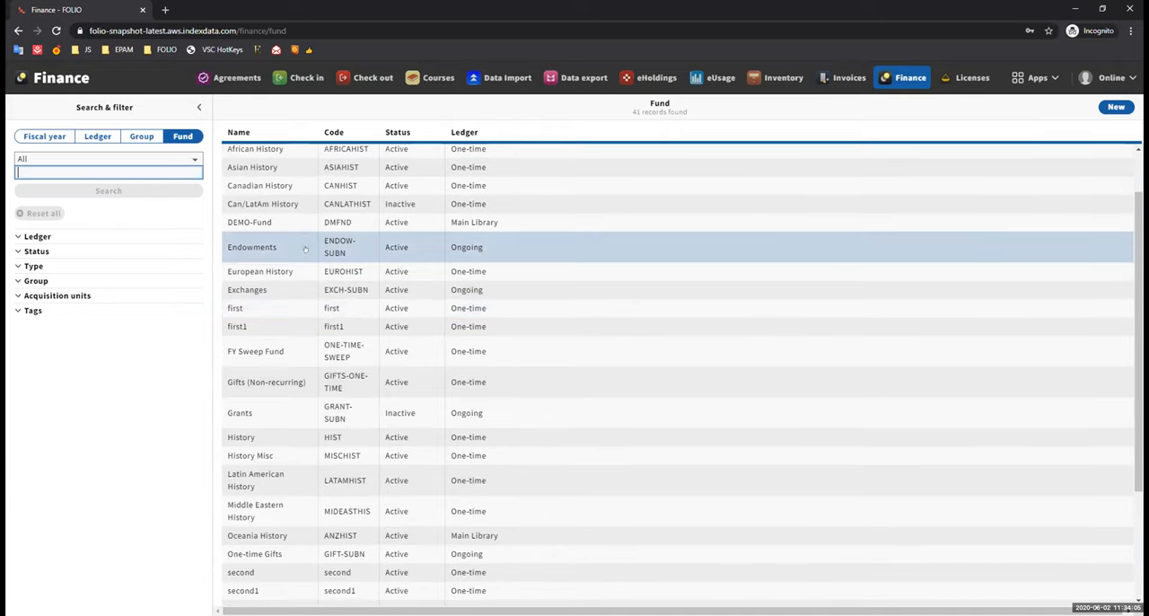
left_click(269, 247)
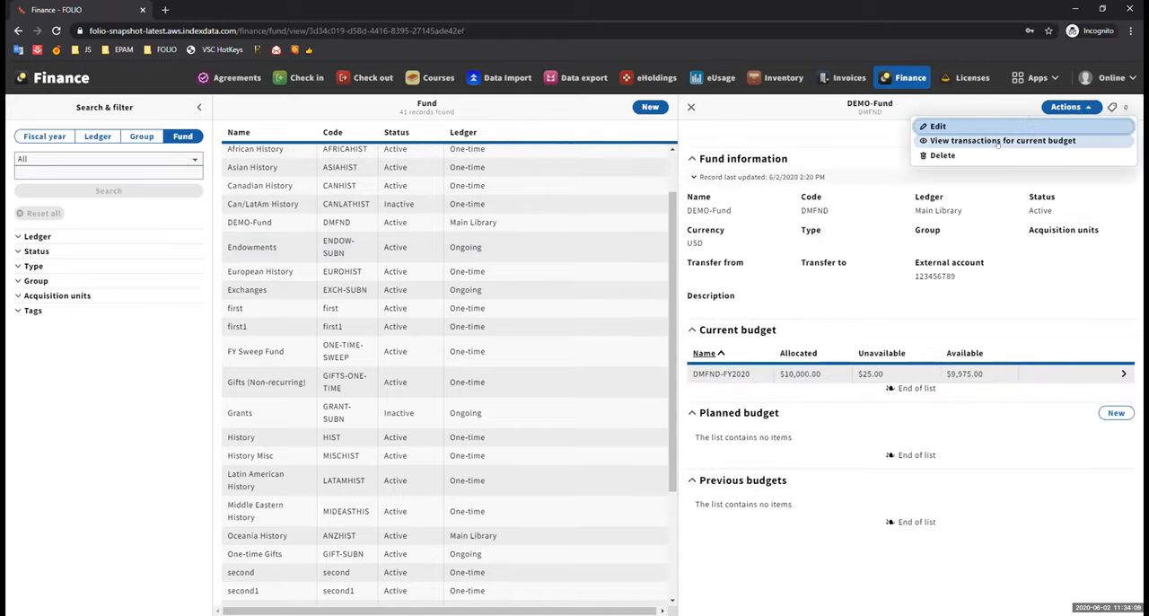
left_click(1002, 140)
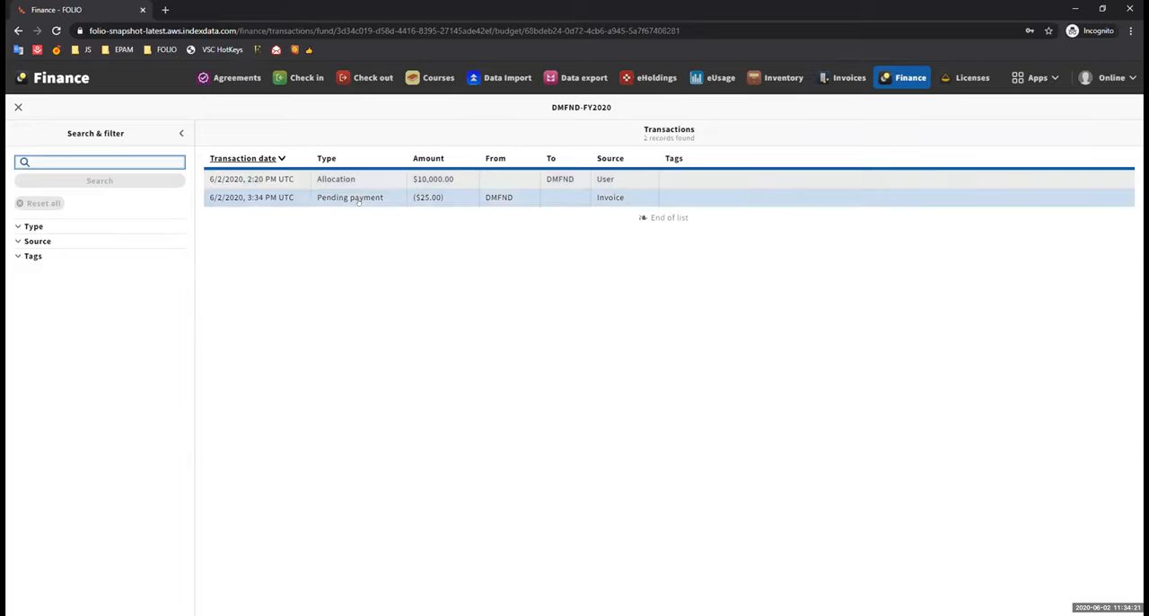
Follow the $25.00 pending payment's source link back to invoice 123456789
left_click(348, 198)
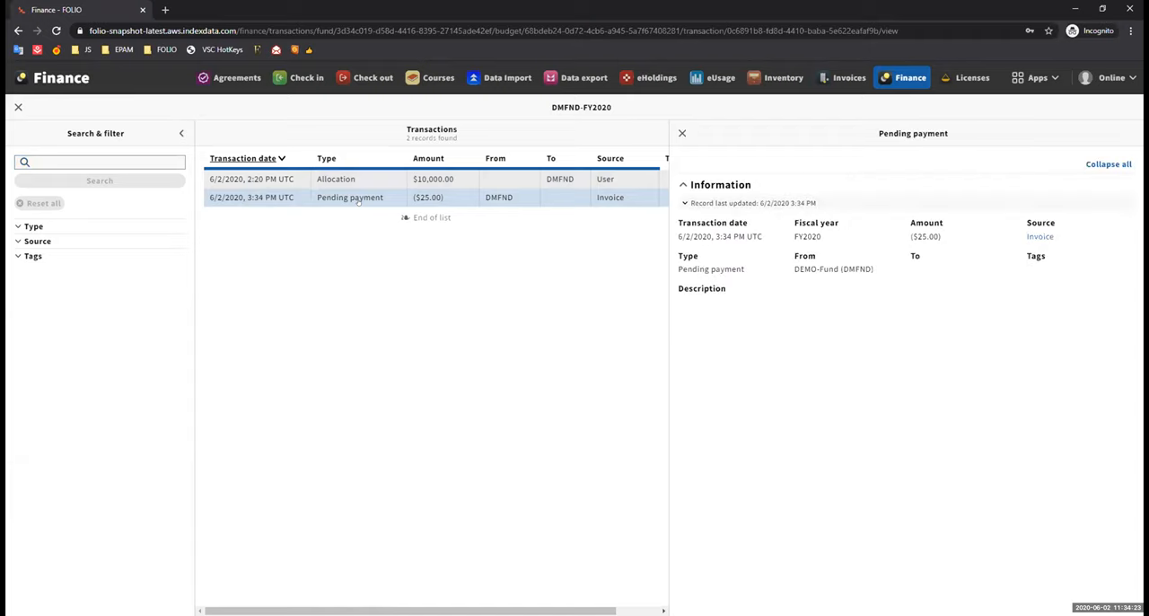
mouse_move(745, 363)
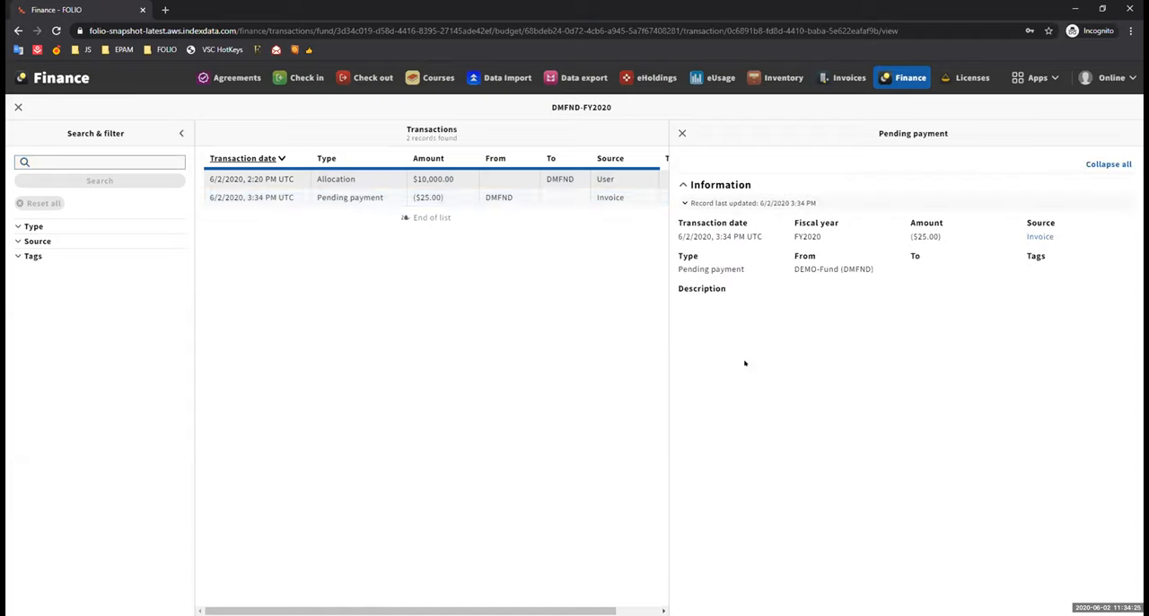
mouse_move(711, 306)
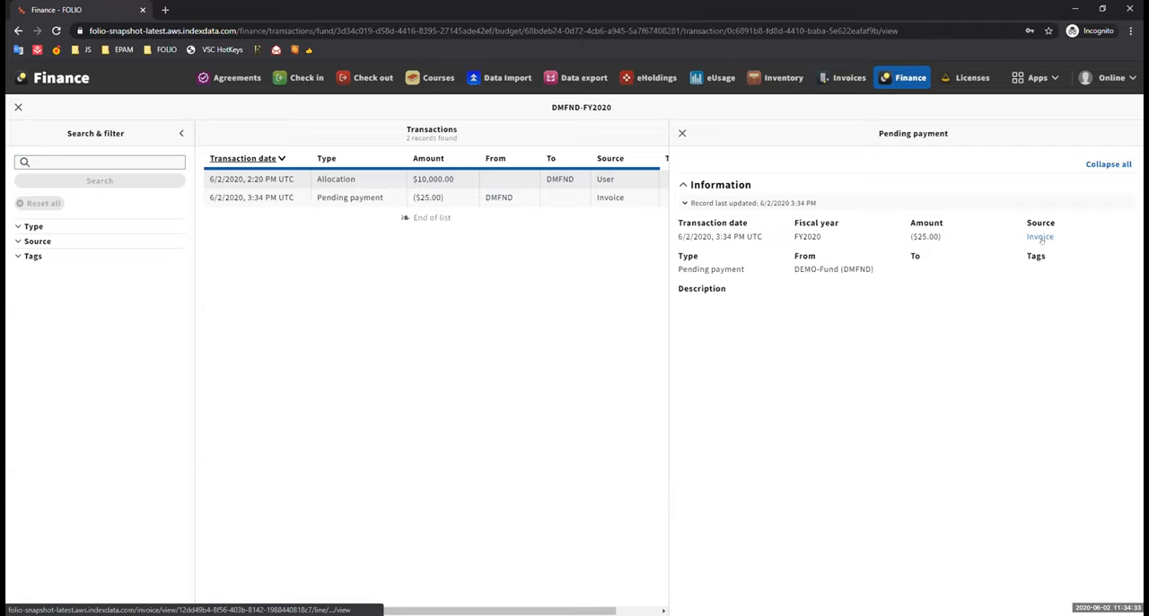
left_click(1041, 237)
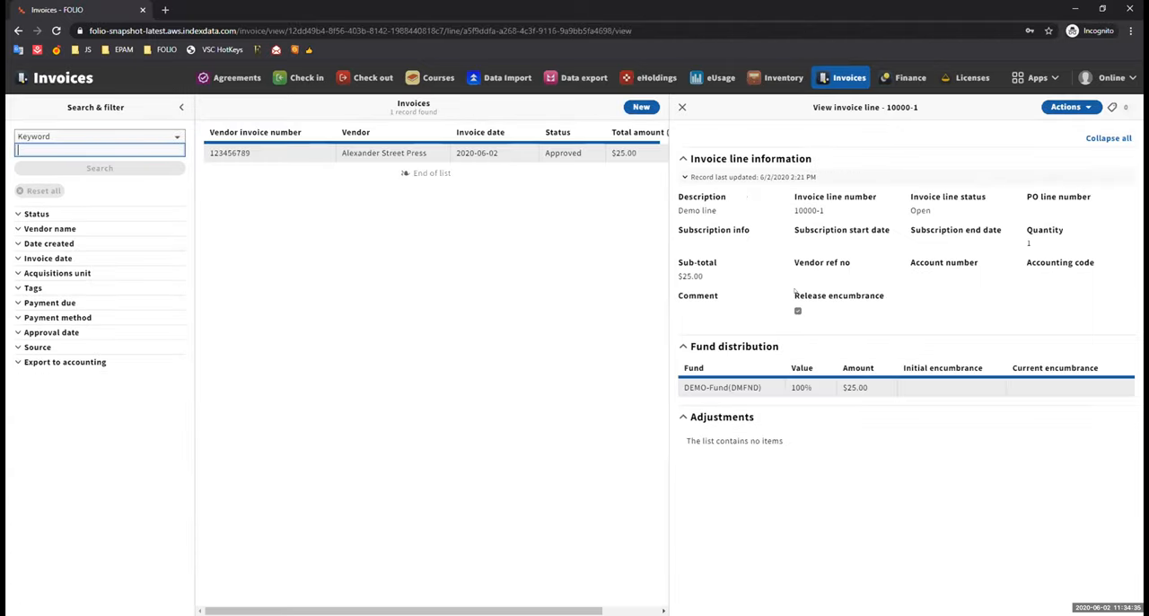
left_click(683, 108)
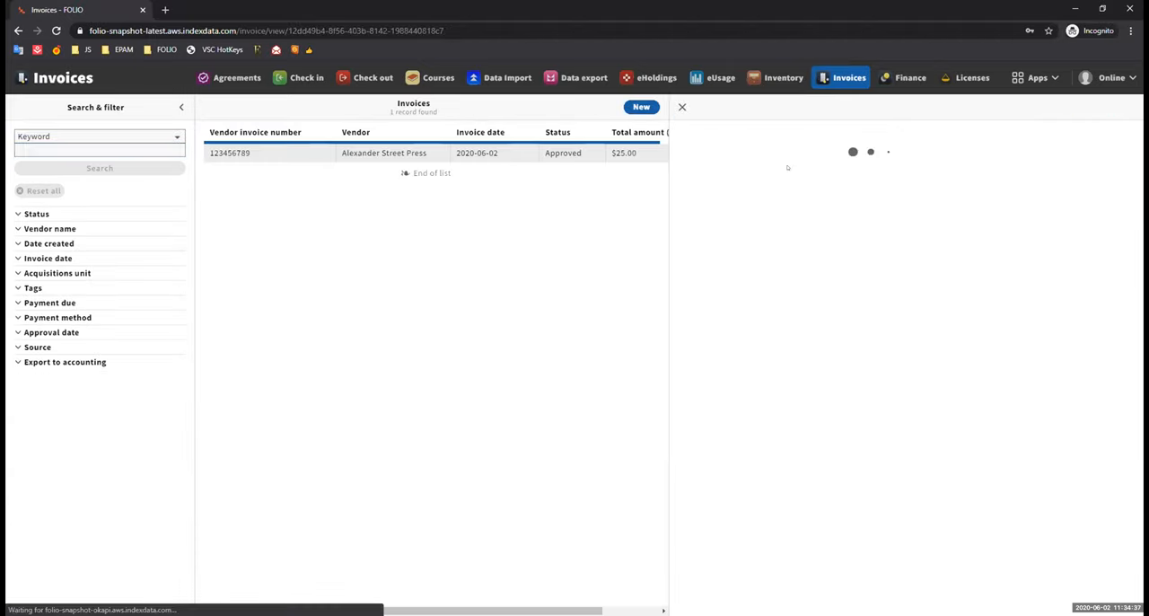
Pay invoice 123456789 so DEMO-Fund's $25.00 transaction becomes a Payment
left_click(1067, 108)
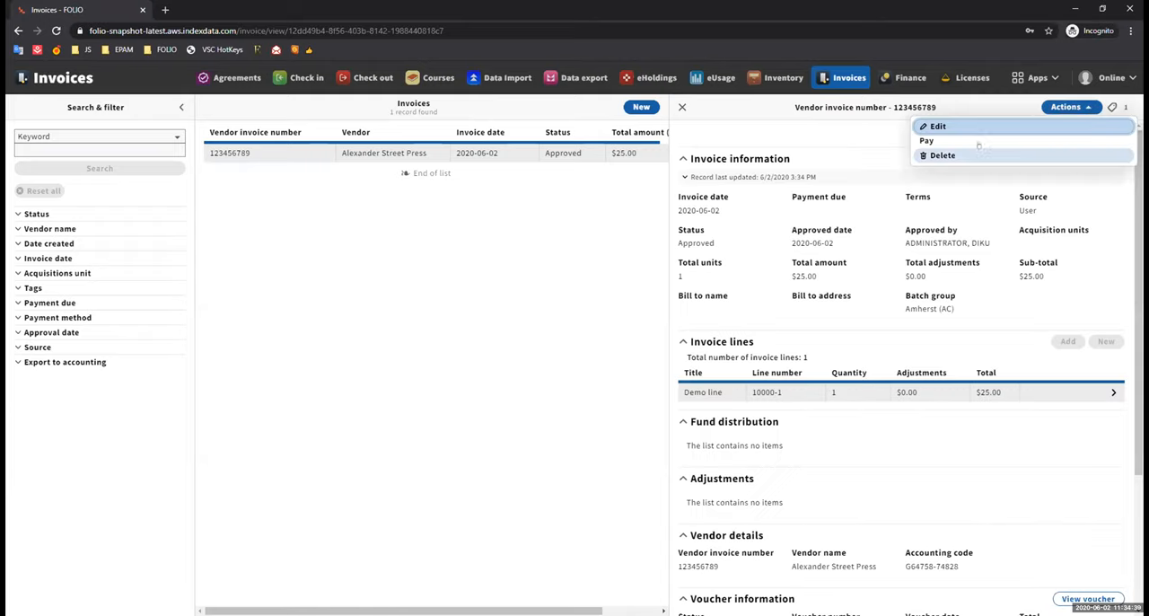
mouse_move(927, 140)
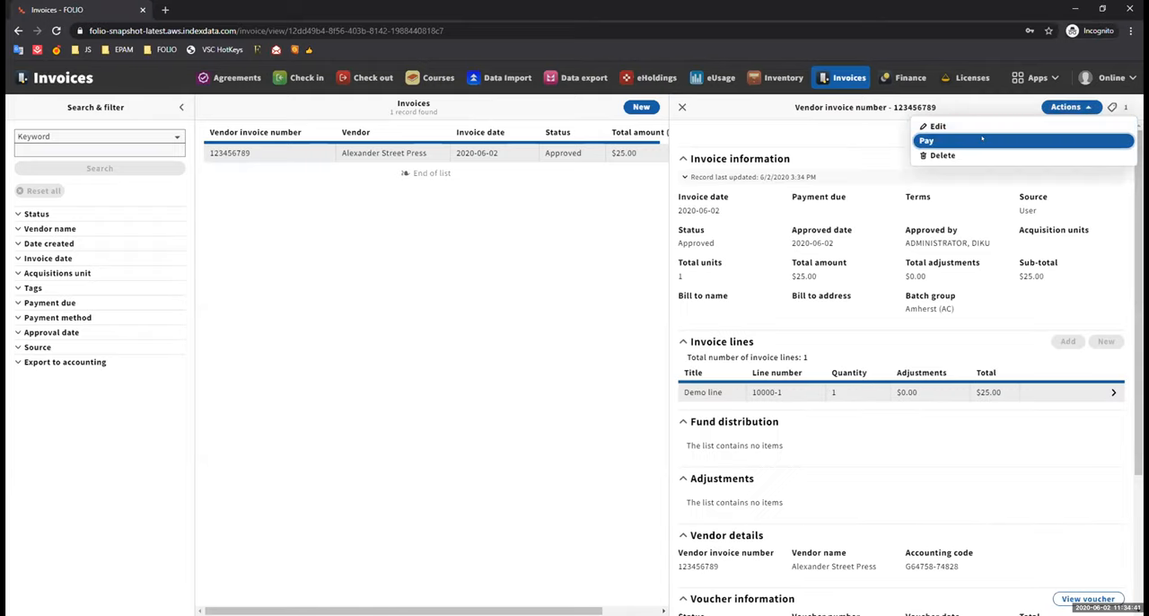
left_click(927, 140)
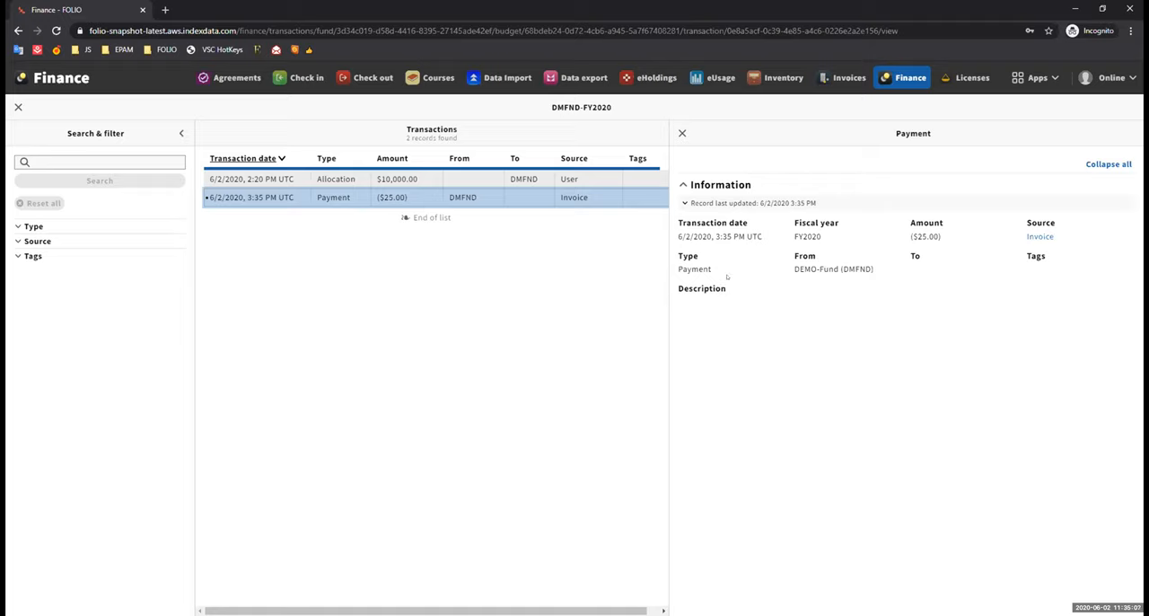
mouse_move(725, 270)
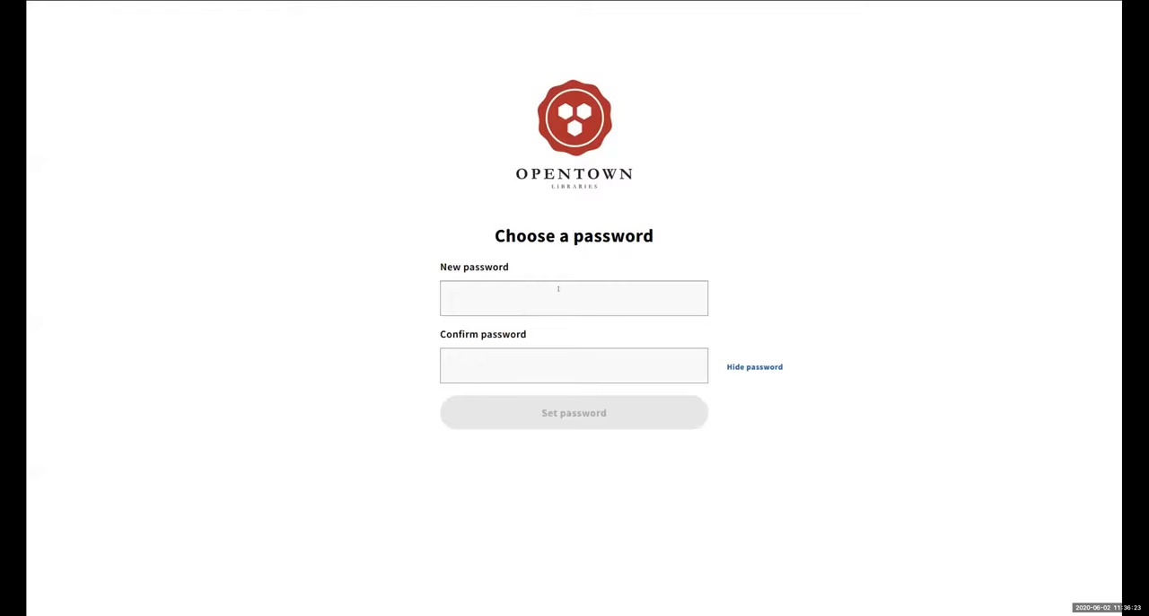
left_click(574, 298)
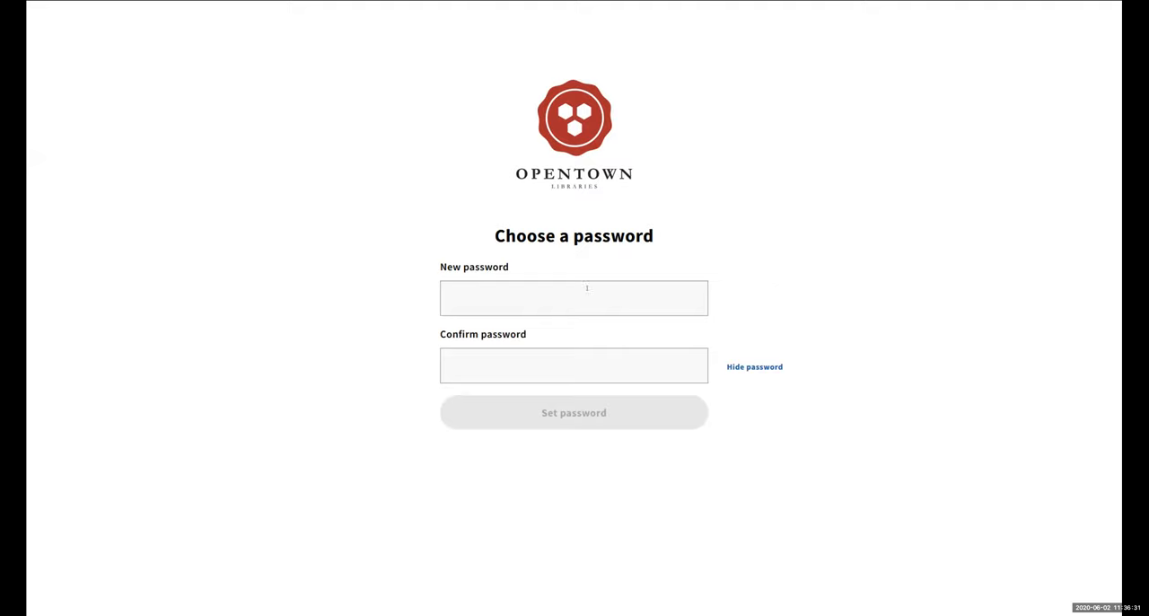
left_click(574, 298)
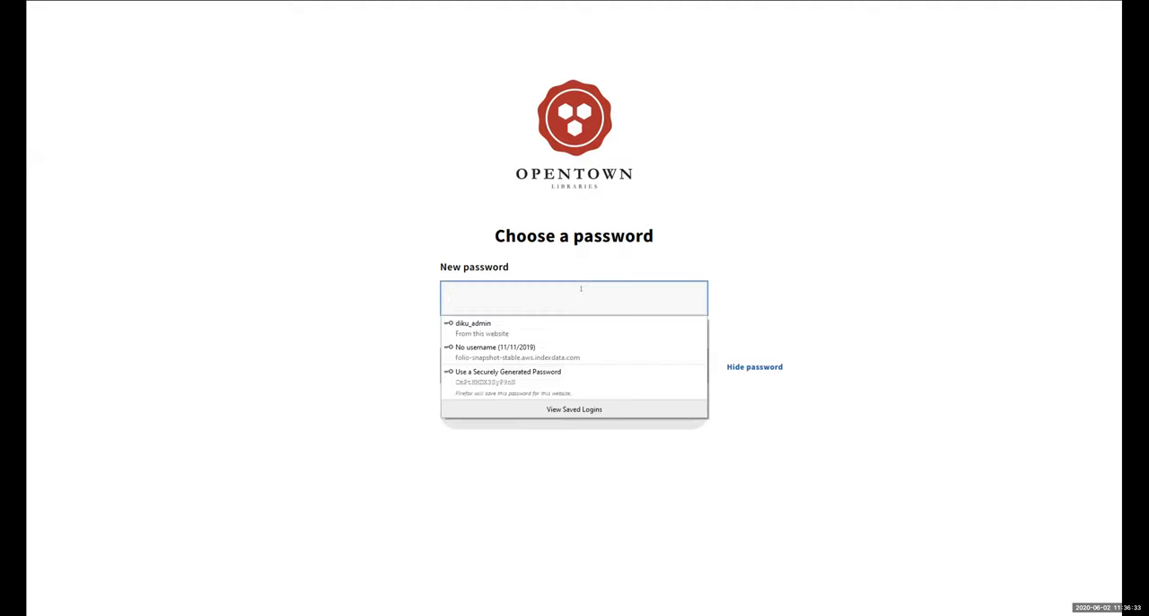
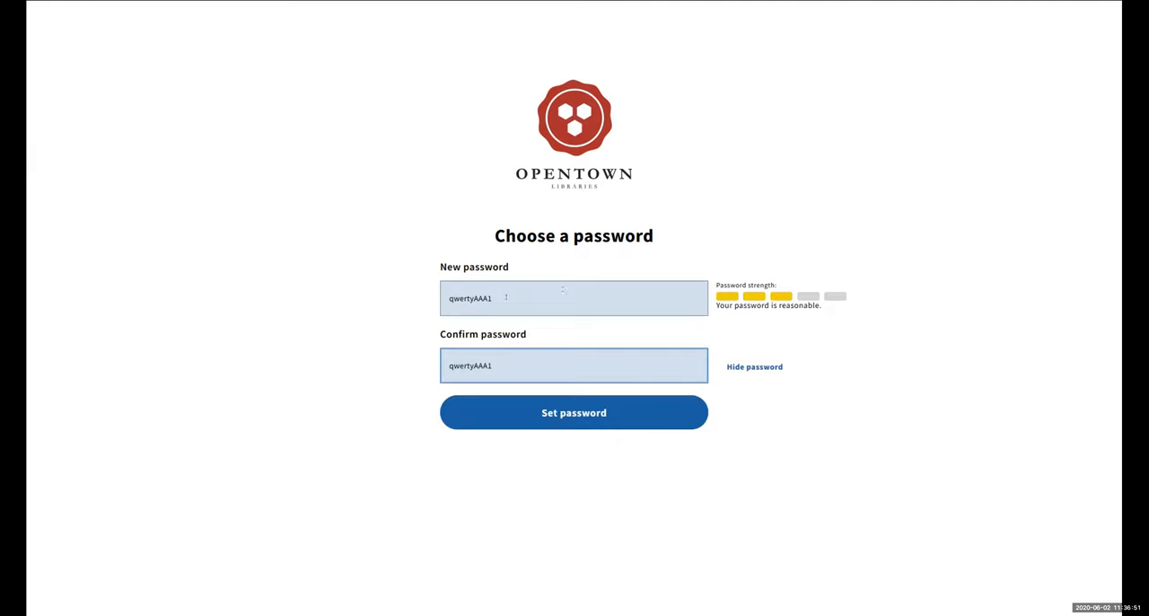
Strengthen the password with '$', make both entries match, and set the password successfully
left_click(575, 413)
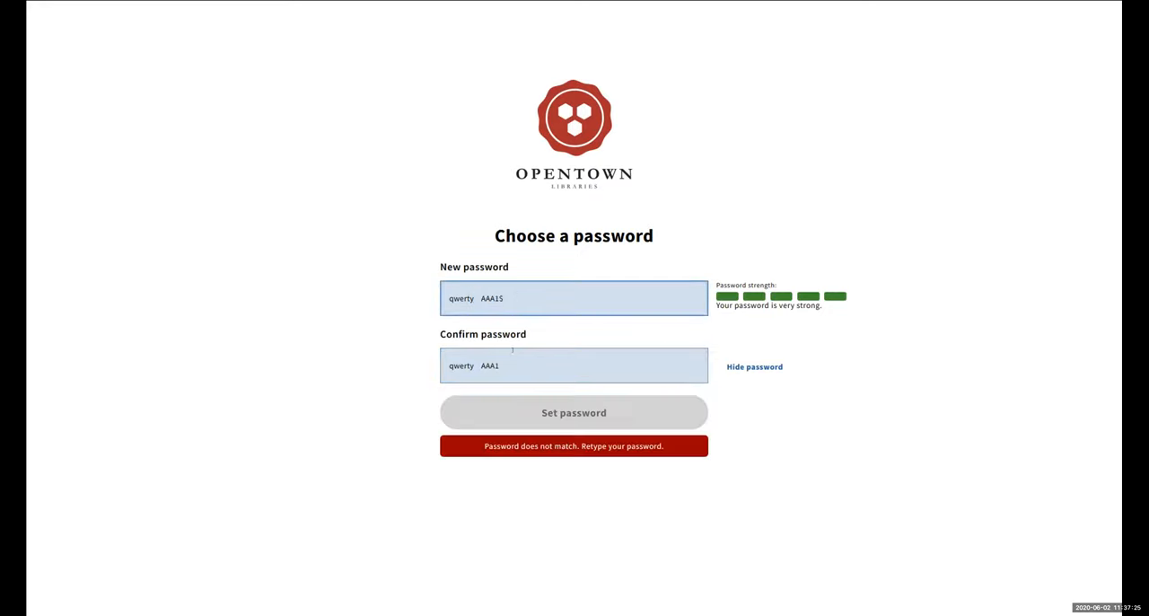
type("$")
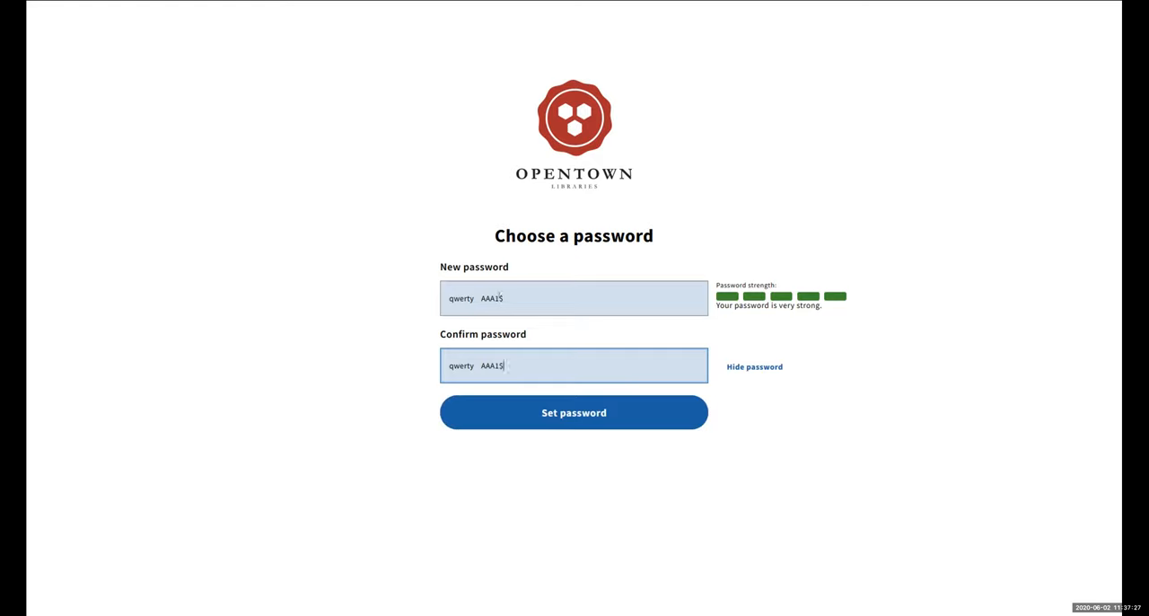
left_click(575, 413)
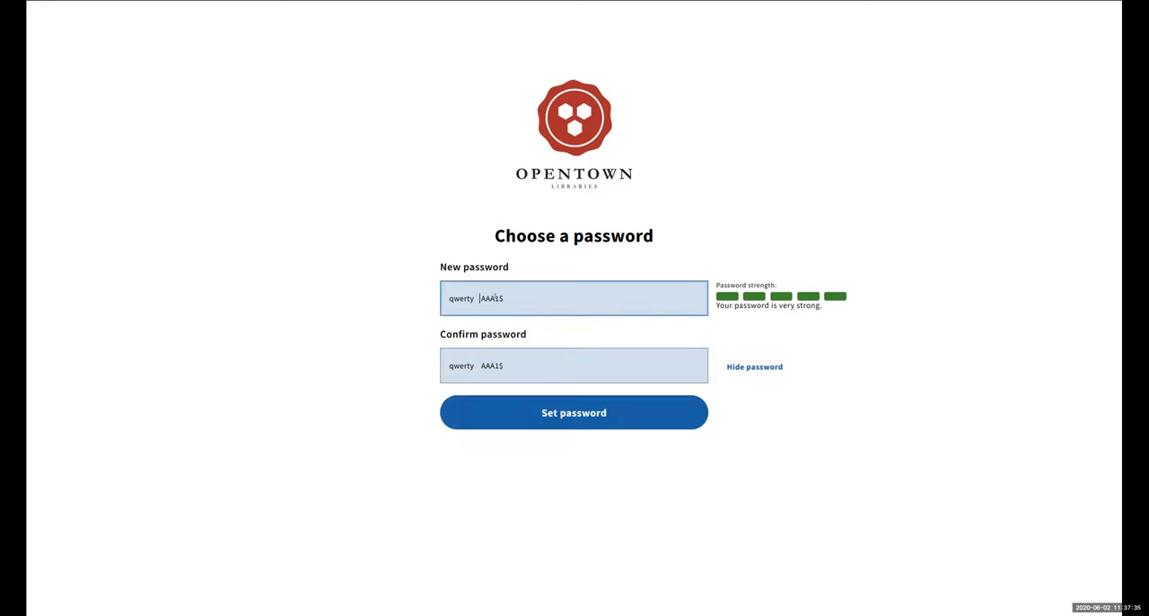
left_click(575, 413)
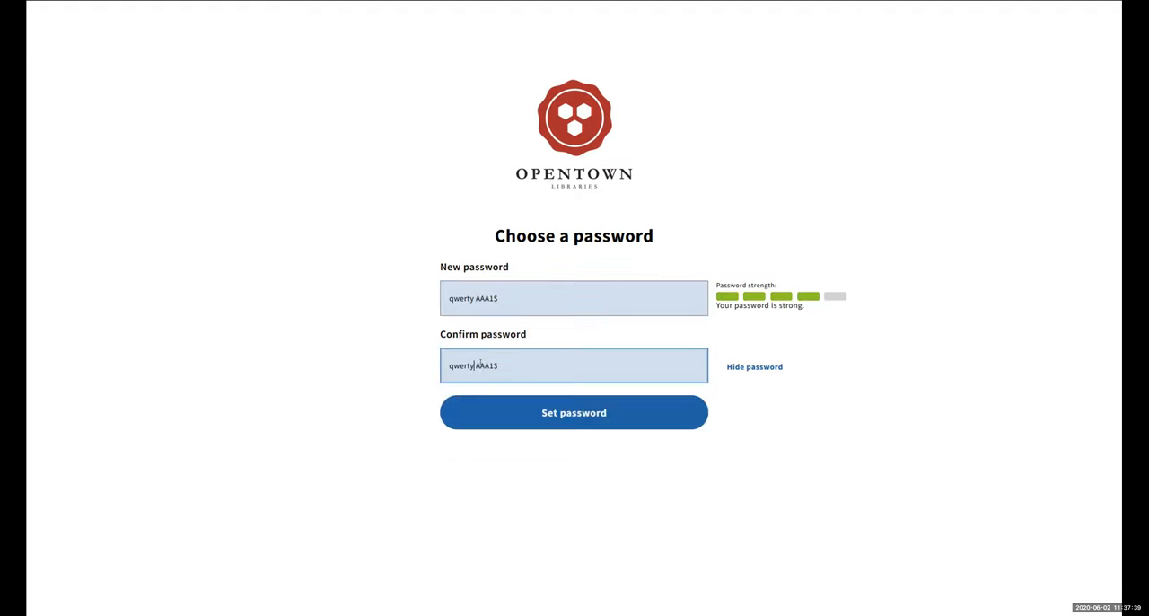
left_click(575, 413)
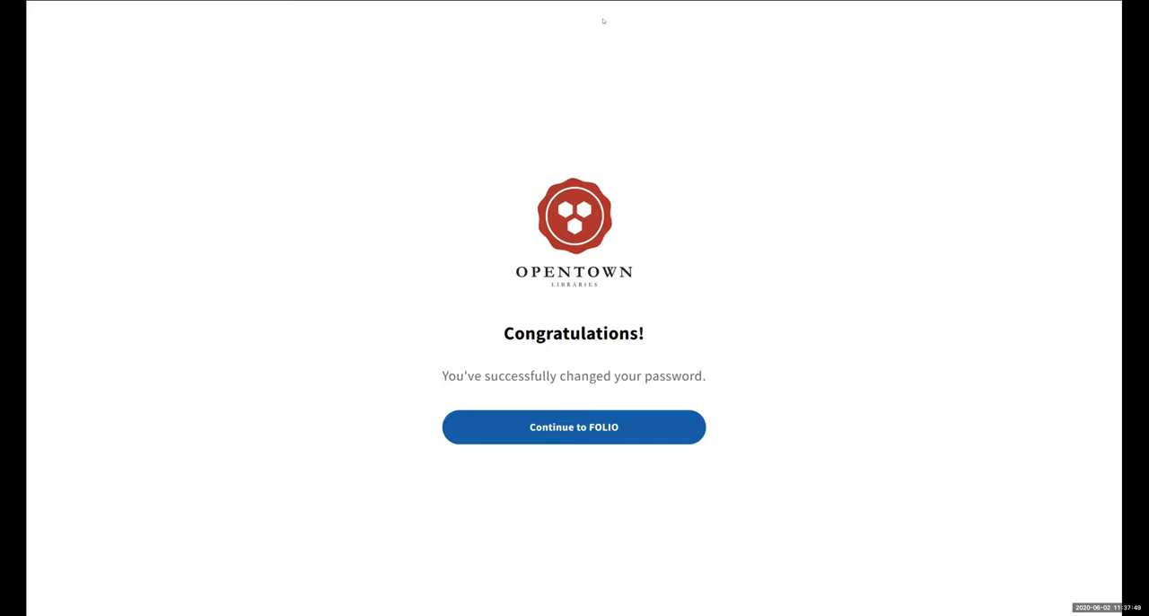
Continue past the confirmation to the FOLIO home page
left_click(574, 427)
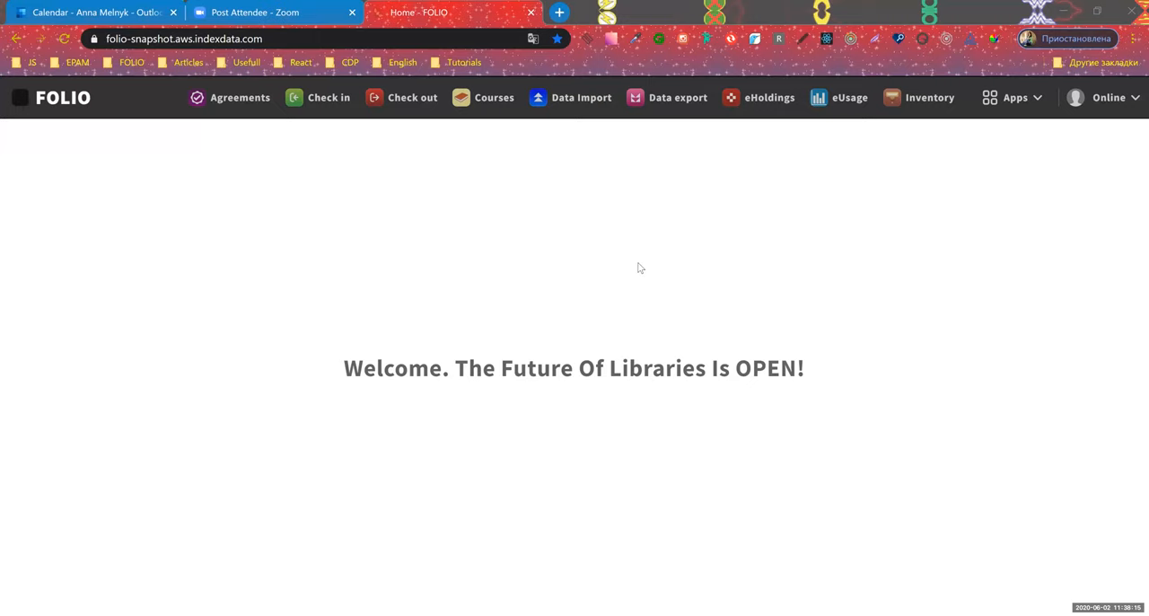
mouse_move(1101, 172)
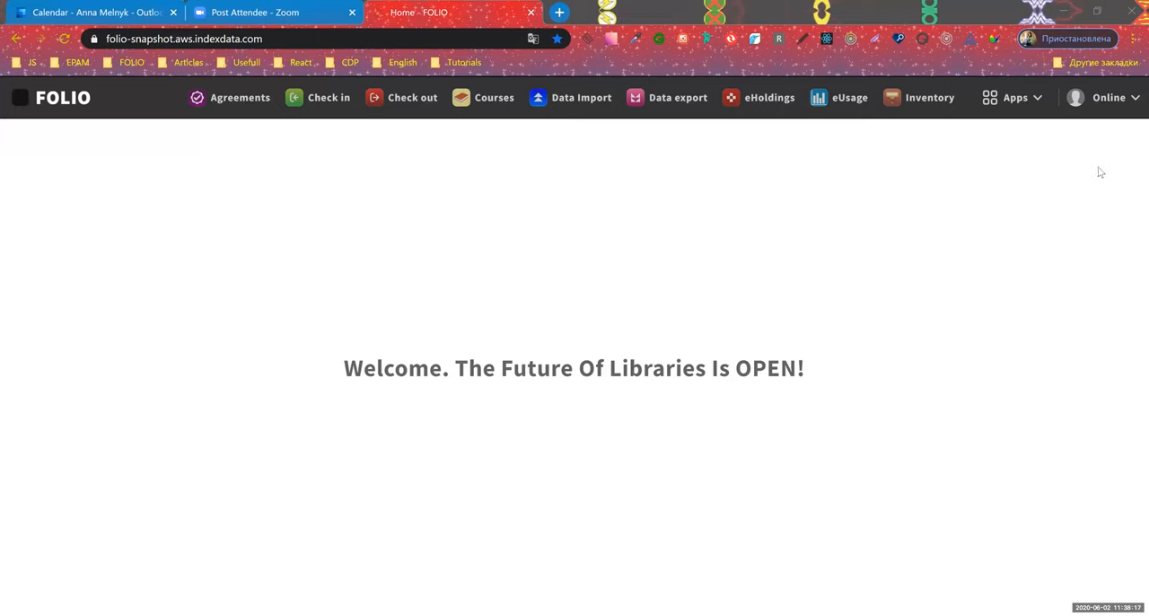
mouse_move(887, 169)
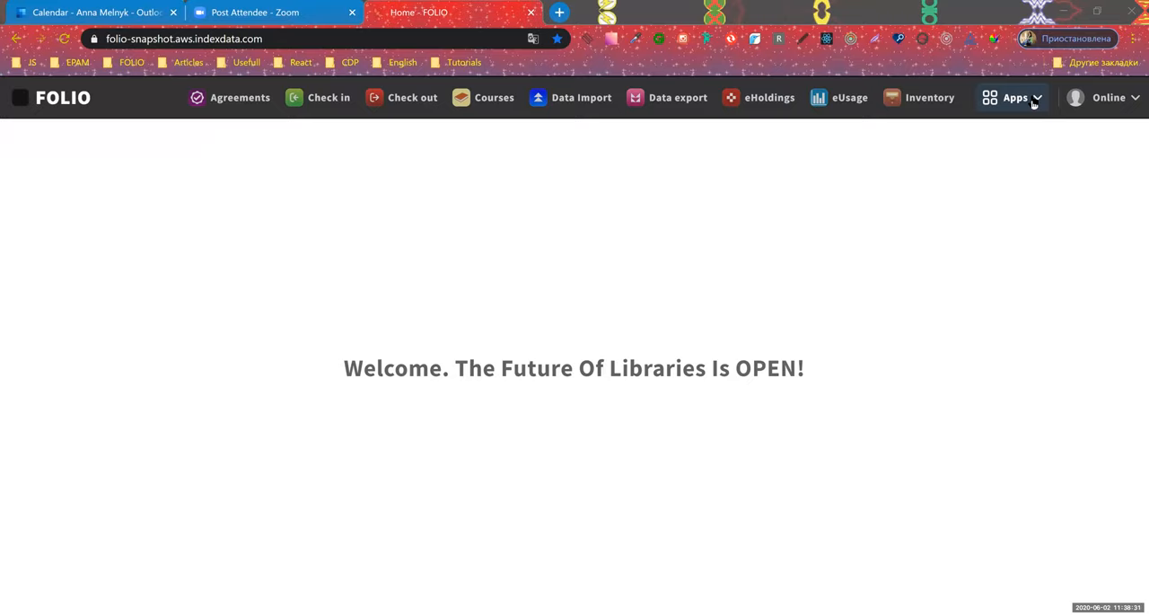
In Requests, filter to Open - In transit, view the ABA Journal request and copy its item barcode
left_click(1012, 97)
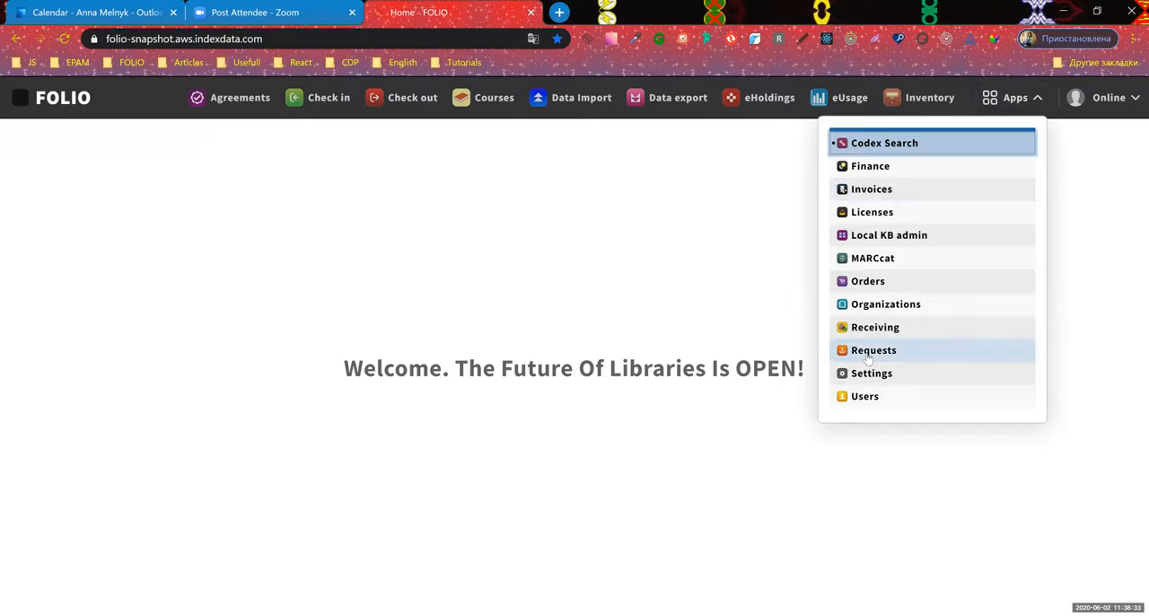
left_click(873, 351)
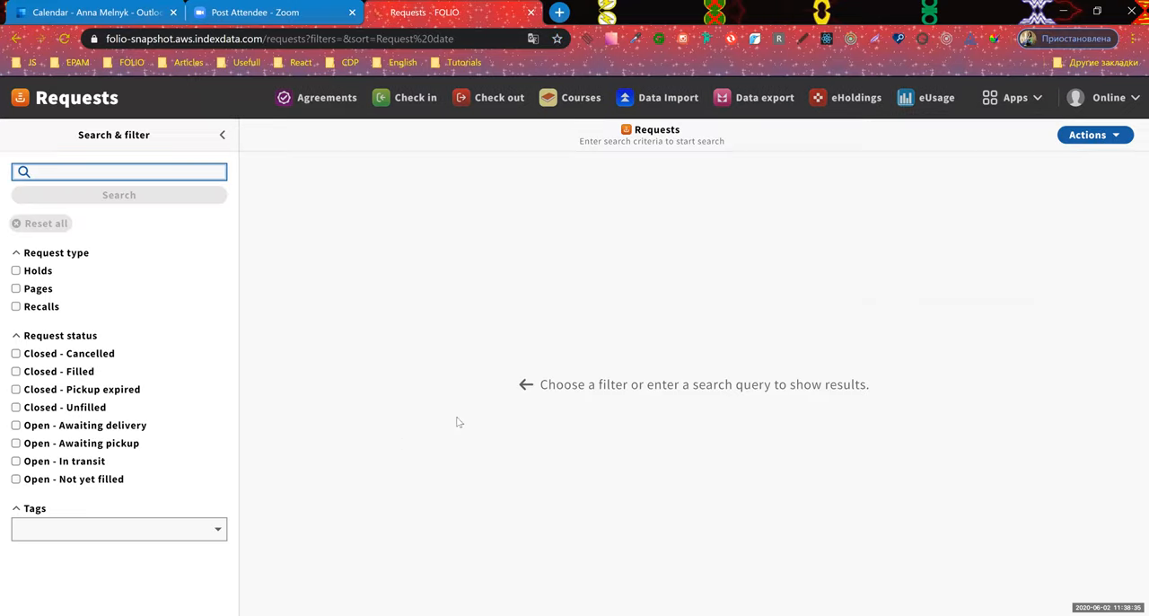
left_click(14, 460)
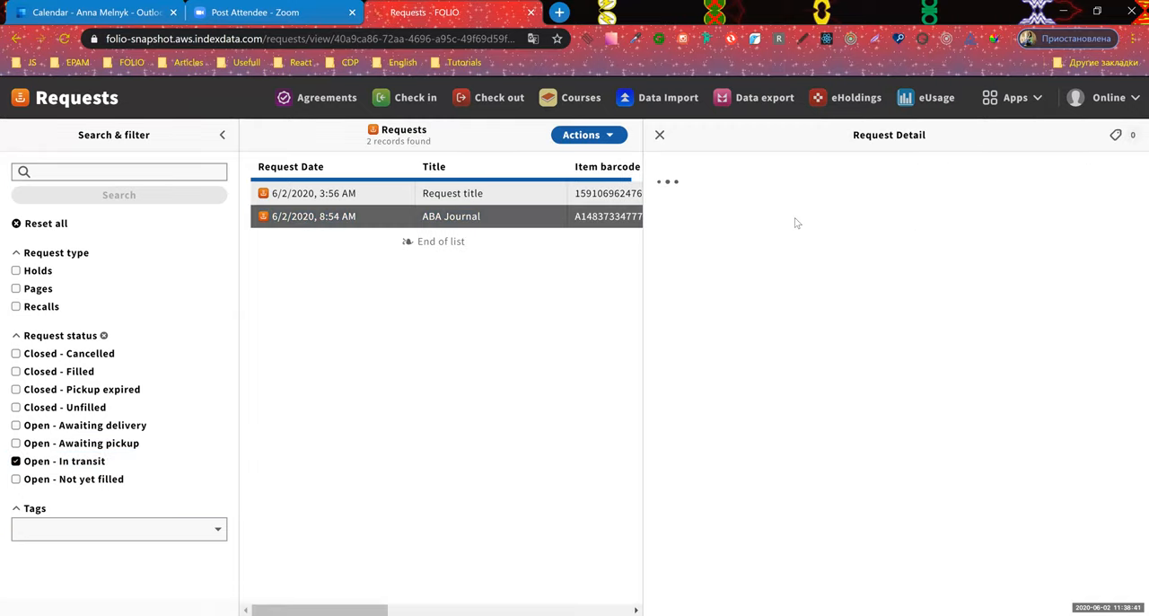
left_click(451, 215)
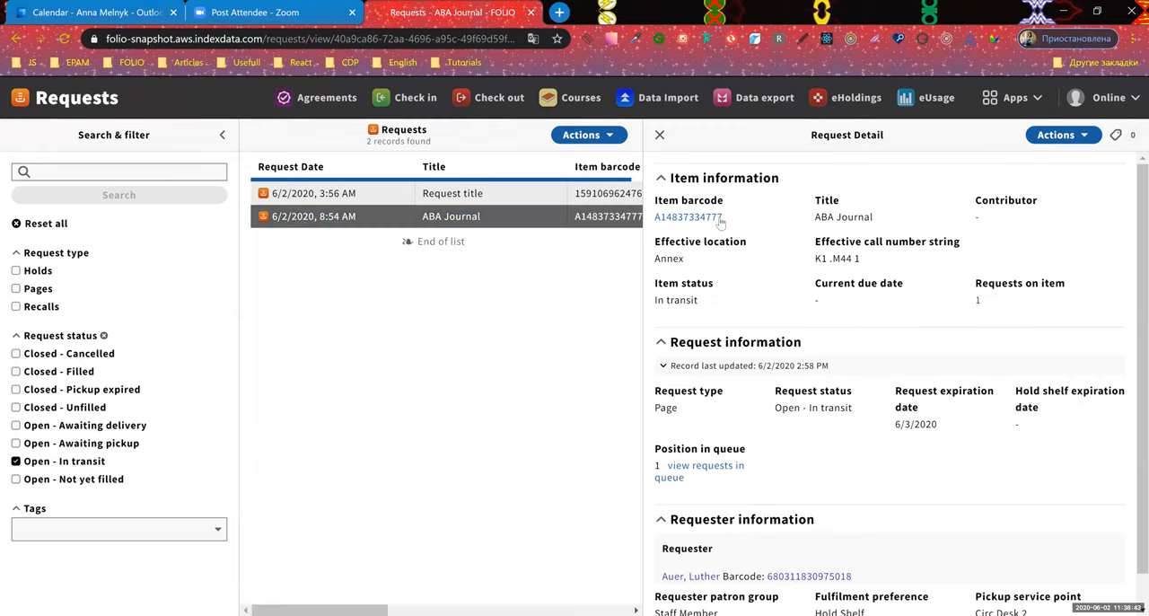
double_click(690, 216)
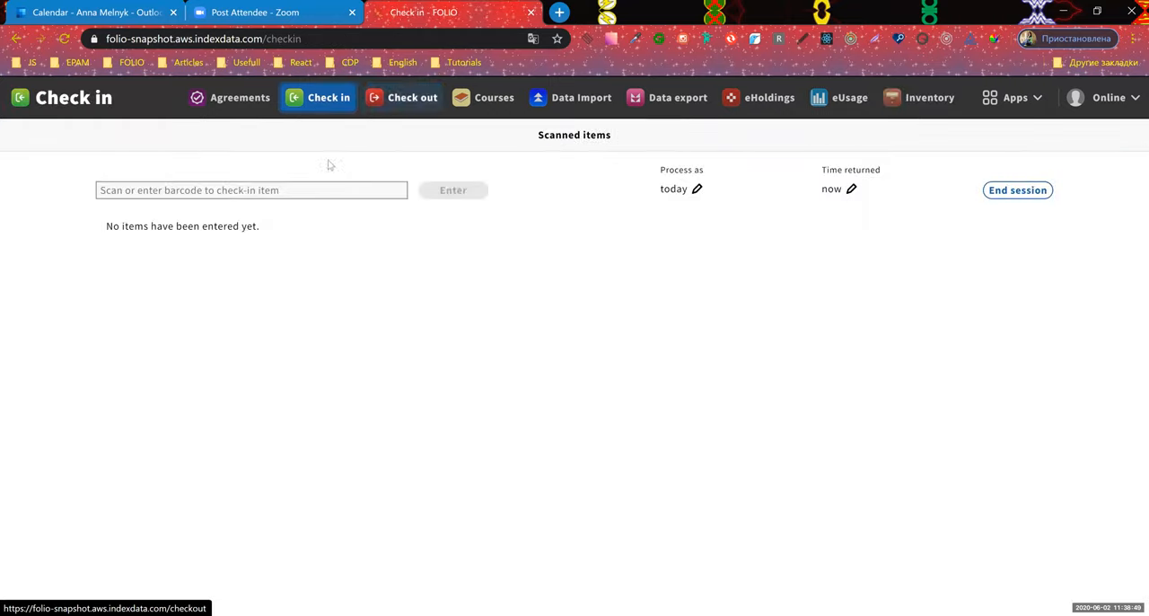
Check in the ABA Journal item by barcode and view its request details from the row actions
left_click(252, 190)
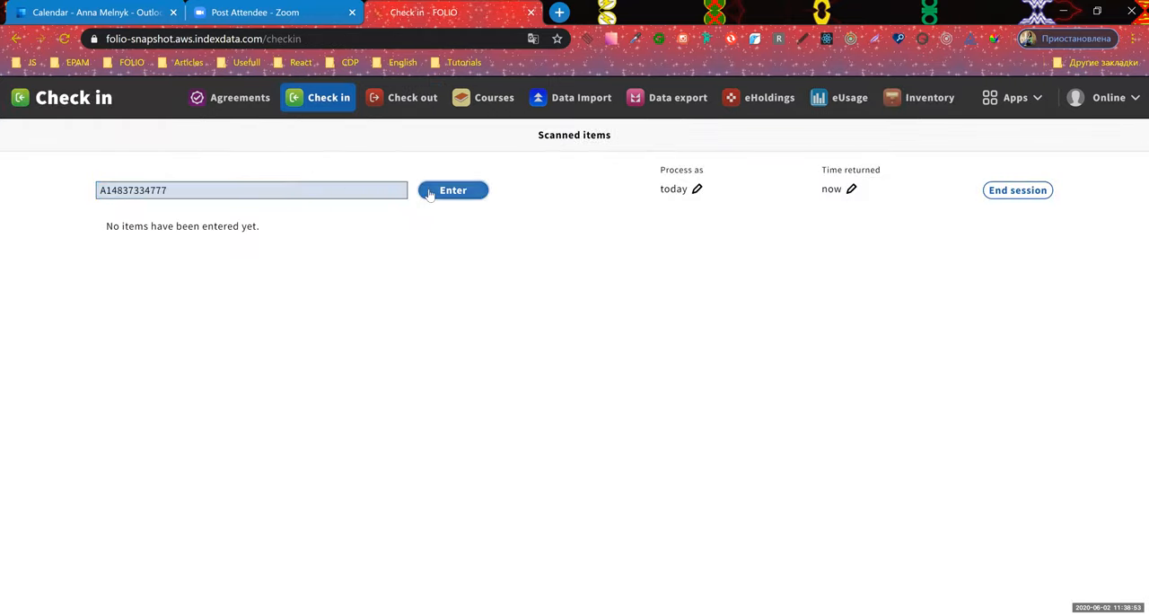
left_click(453, 191)
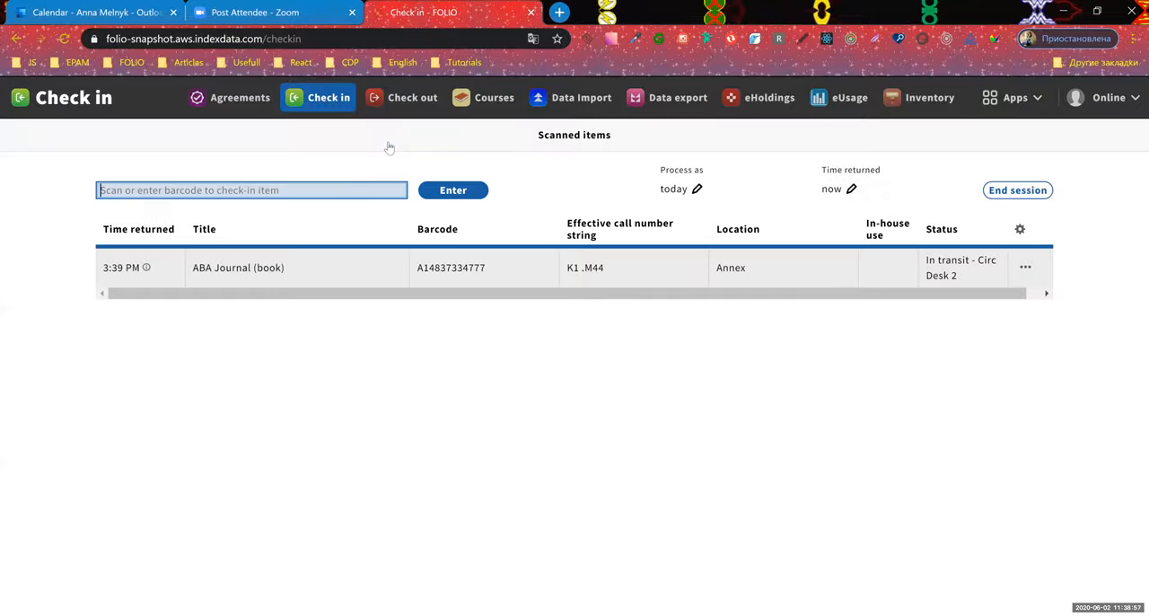
mouse_move(1052, 248)
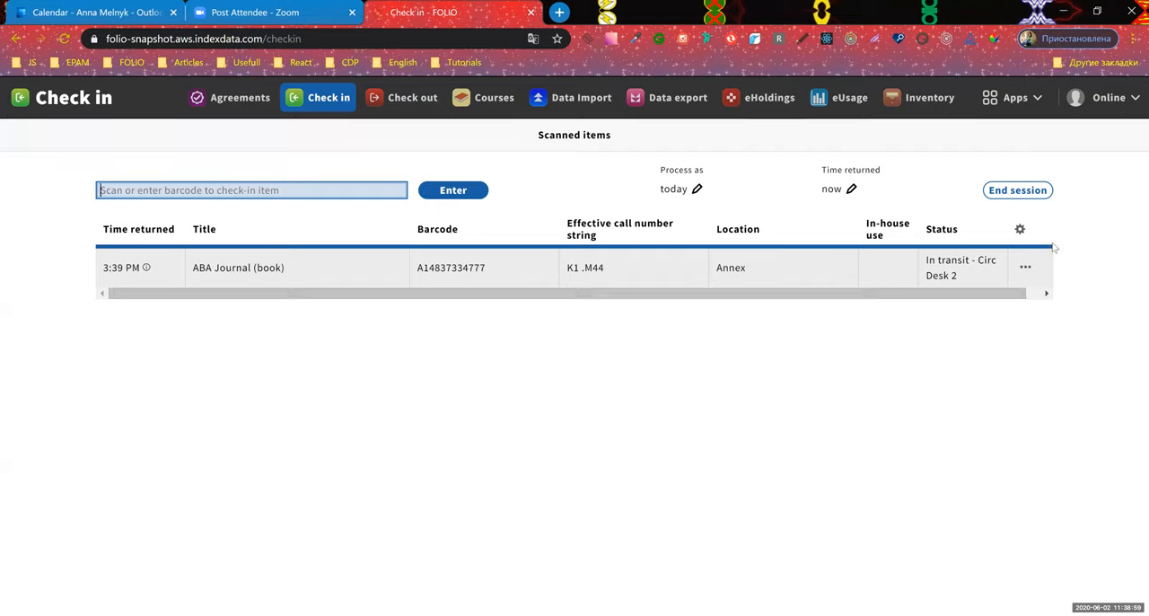
left_click(1025, 266)
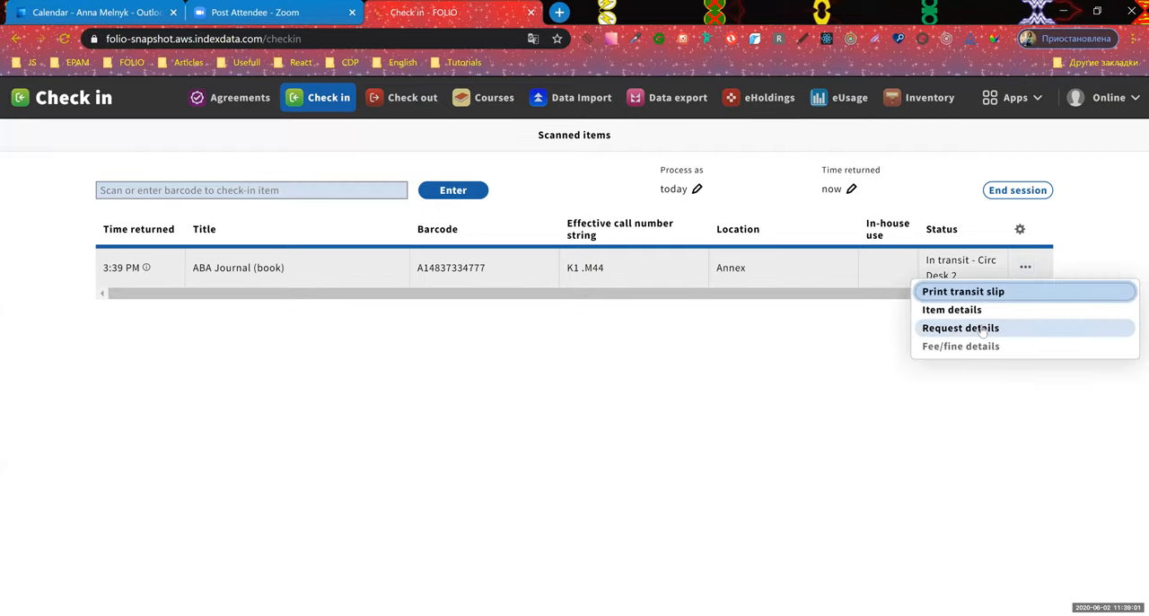
mouse_move(959, 327)
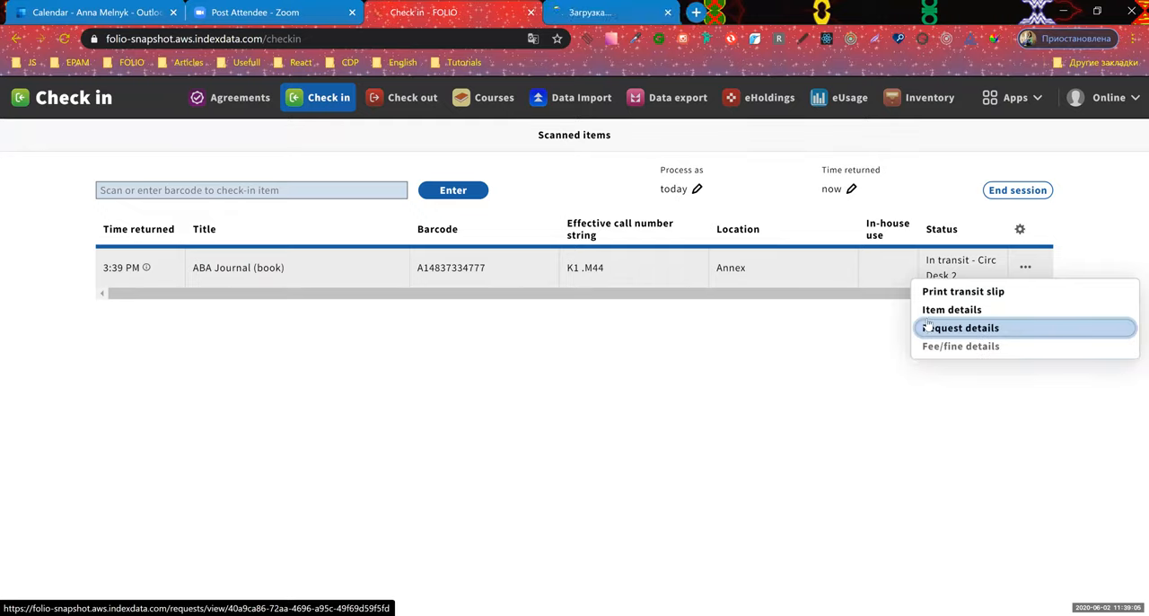
left_click(959, 327)
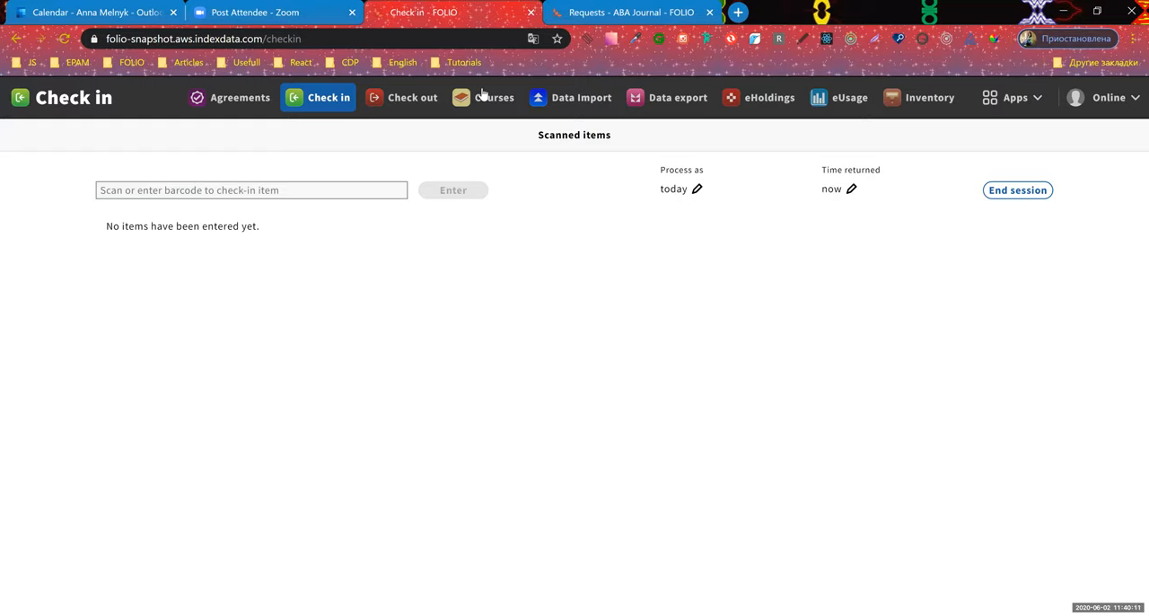
mouse_move(467, 273)
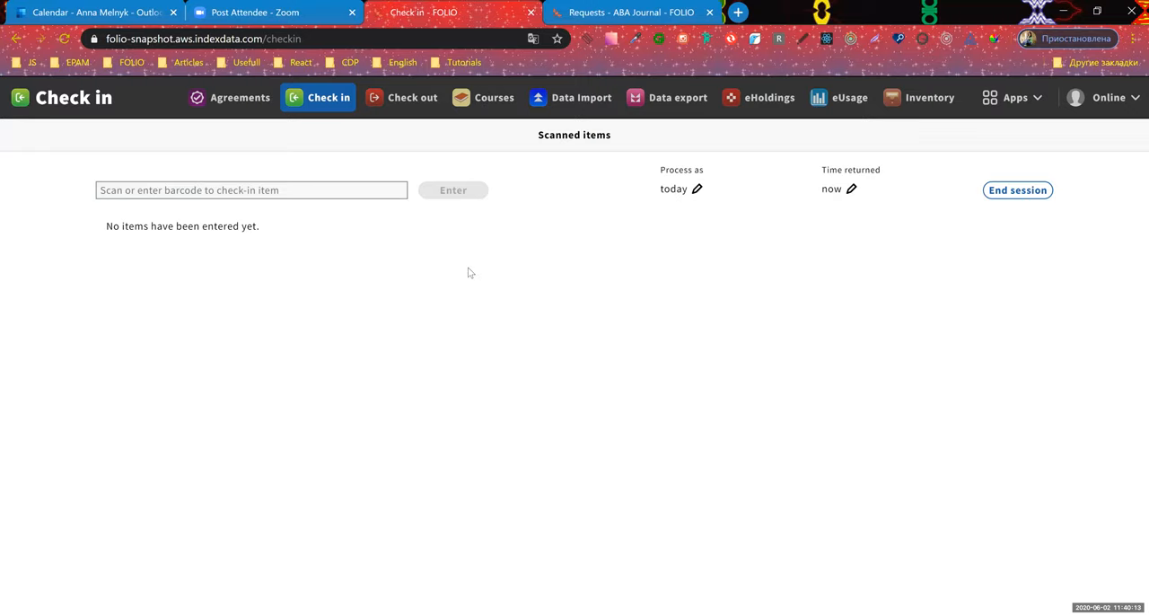
mouse_move(616, 255)
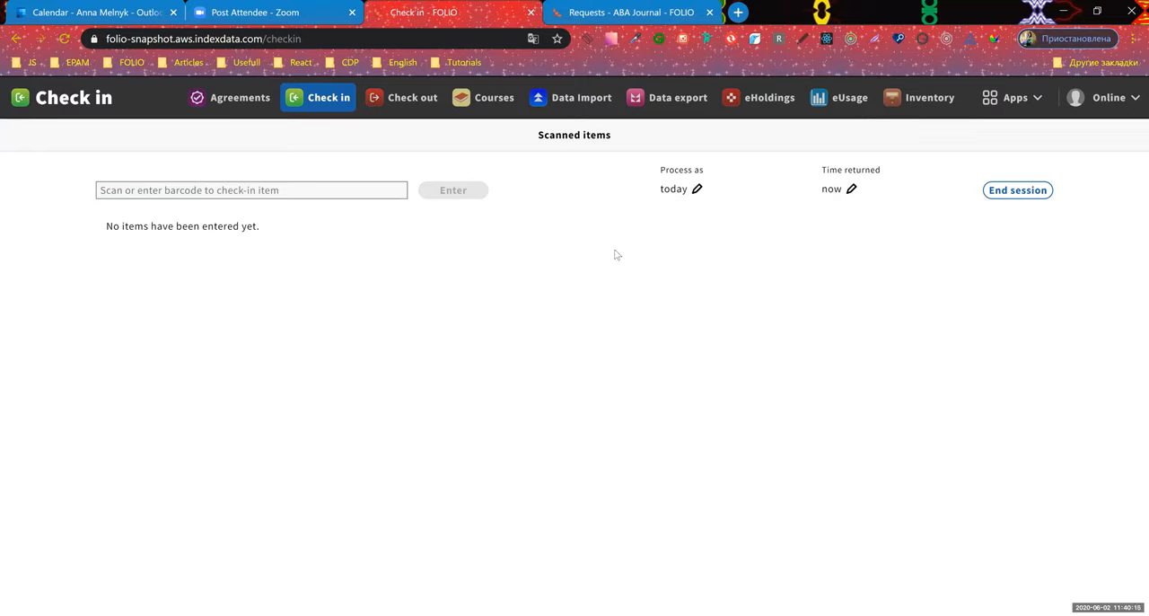
mouse_move(514, 130)
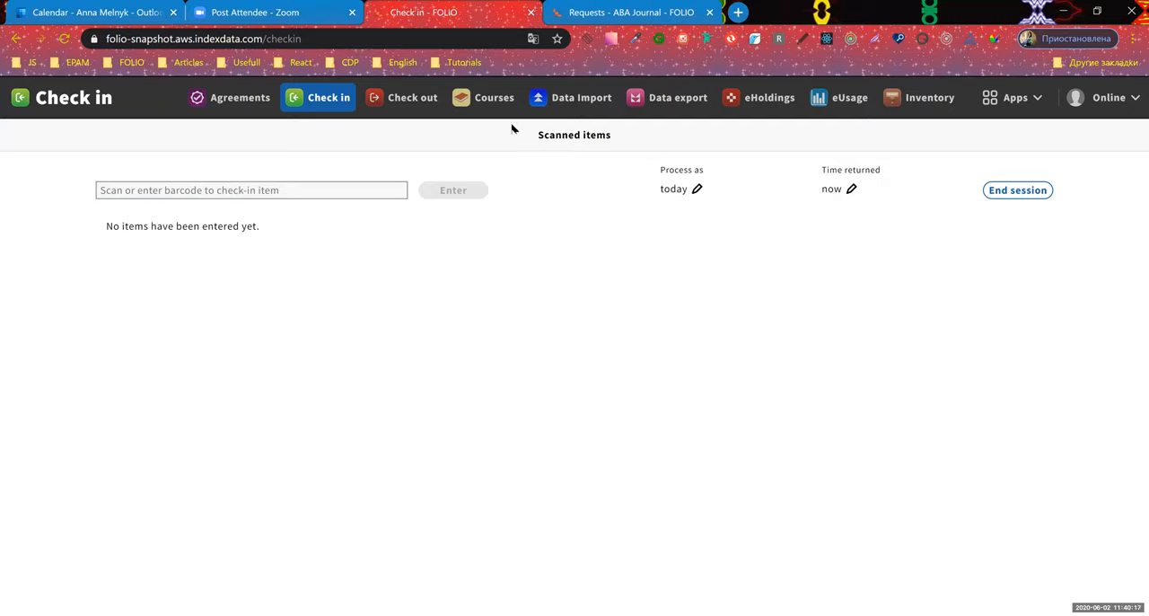
mouse_move(489, 94)
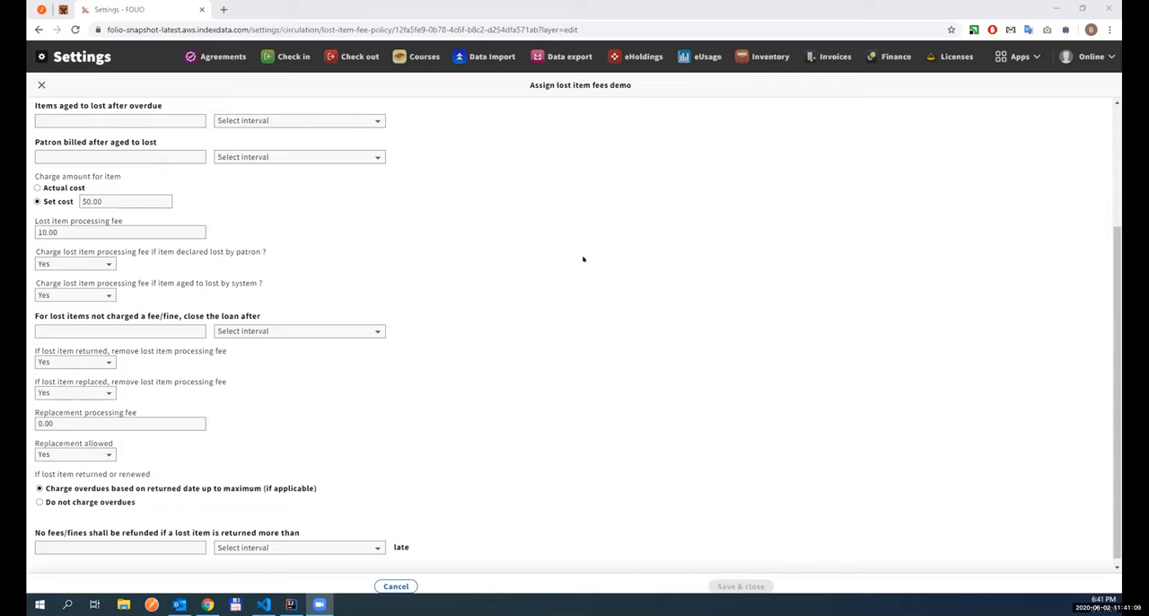
mouse_move(488, 280)
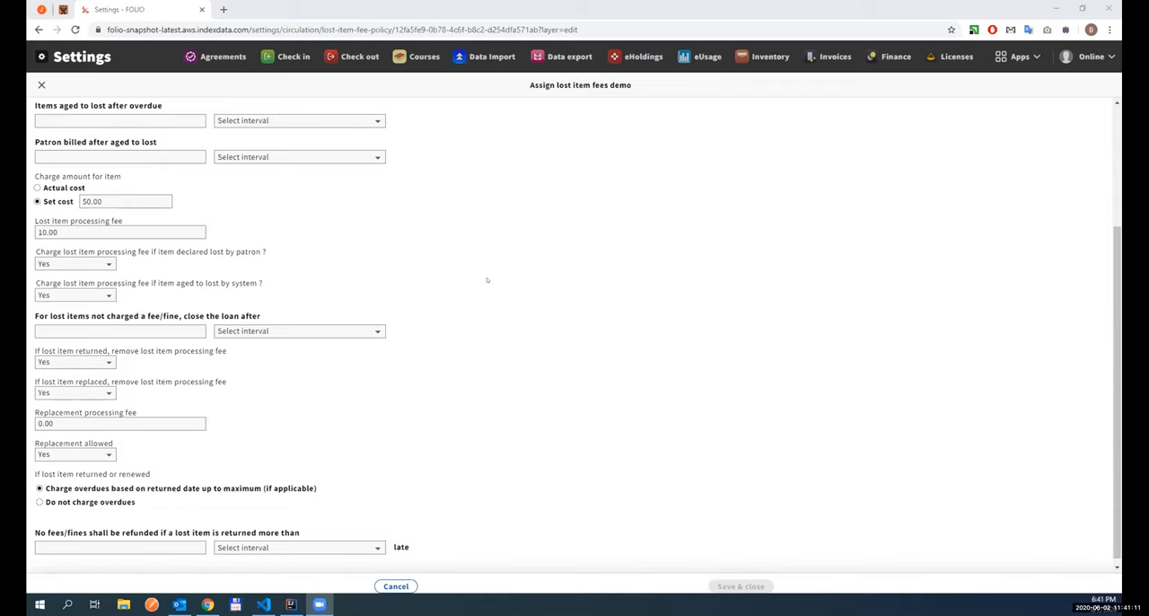
mouse_move(767, 278)
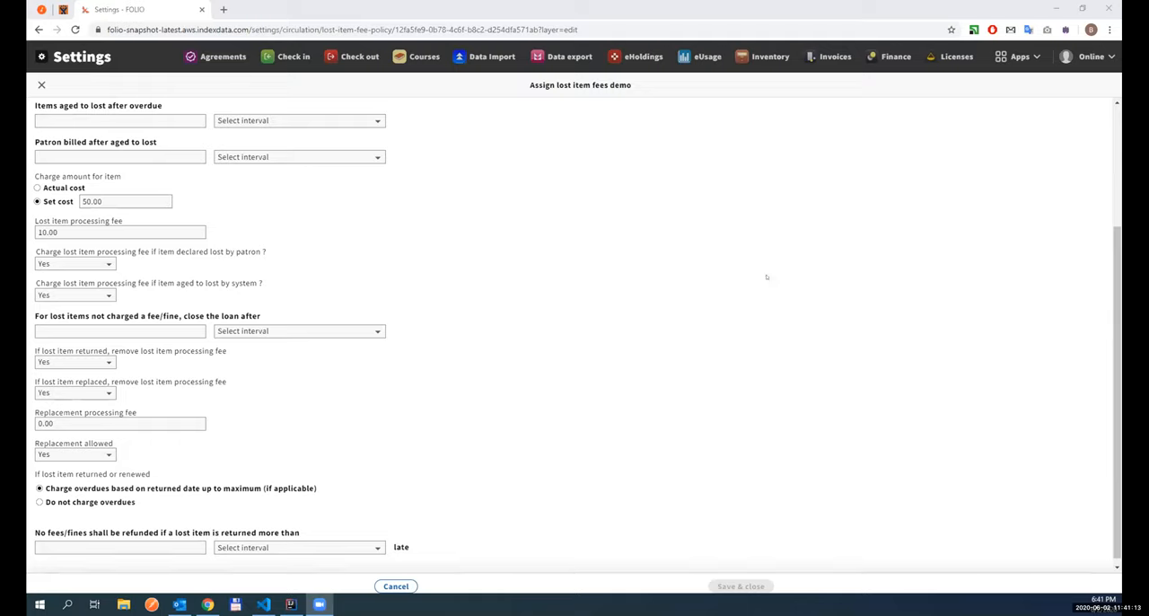
mouse_move(567, 315)
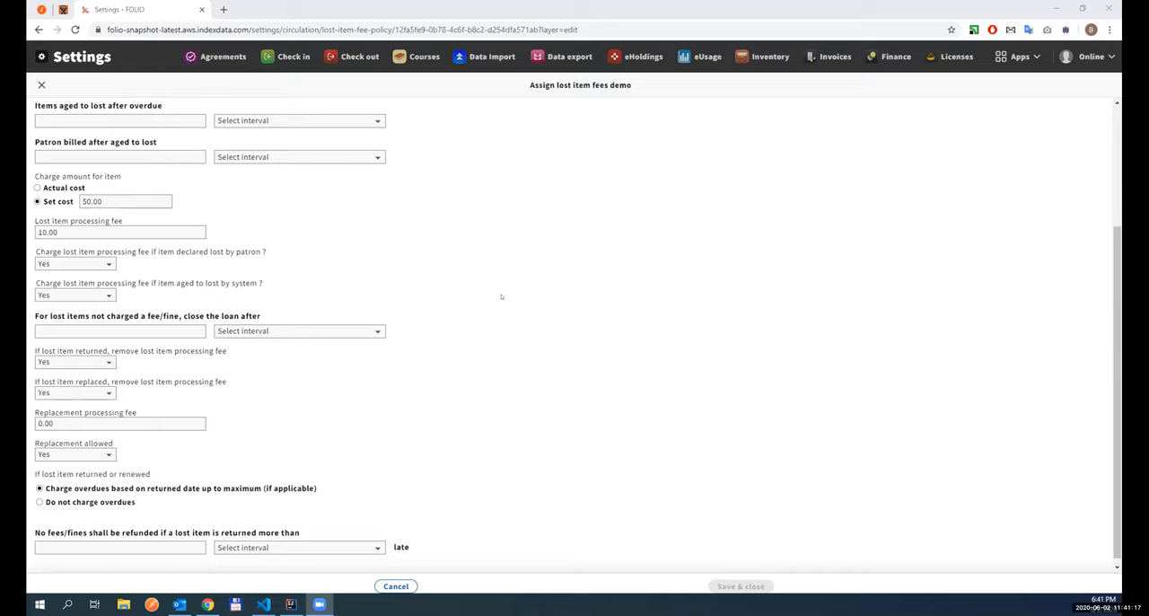
mouse_move(693, 287)
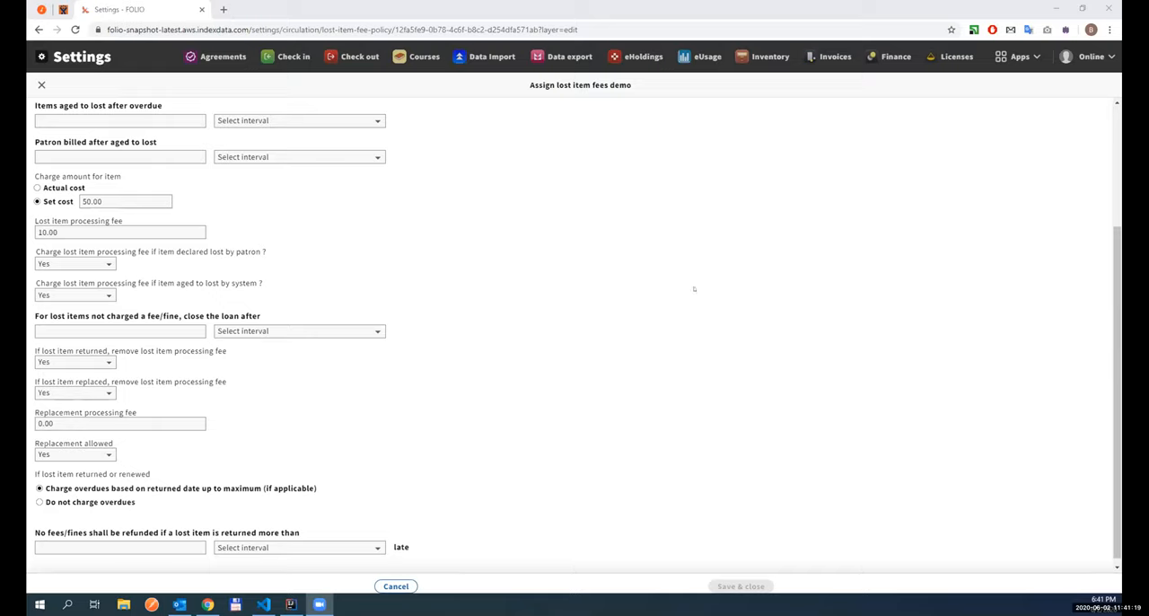
mouse_move(632, 270)
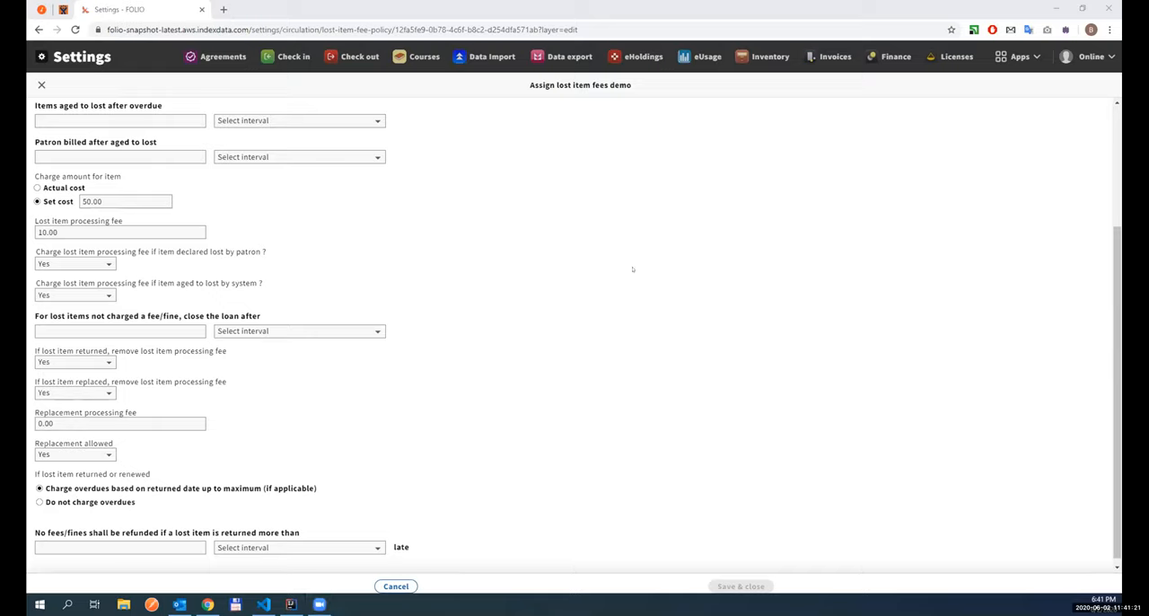
mouse_move(513, 231)
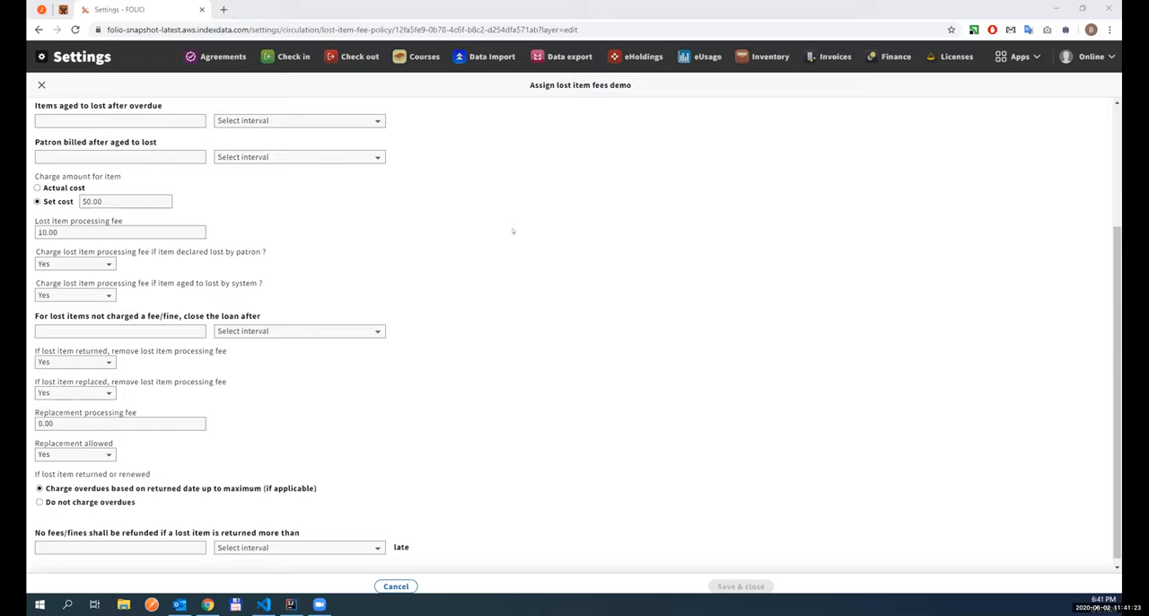
mouse_move(550, 248)
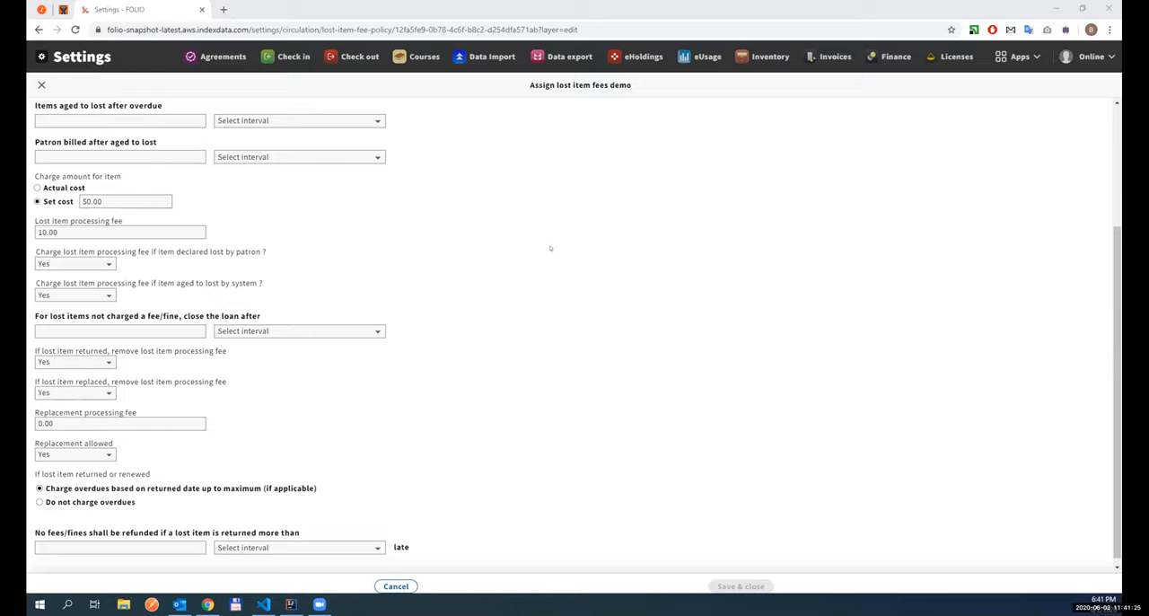
mouse_move(524, 252)
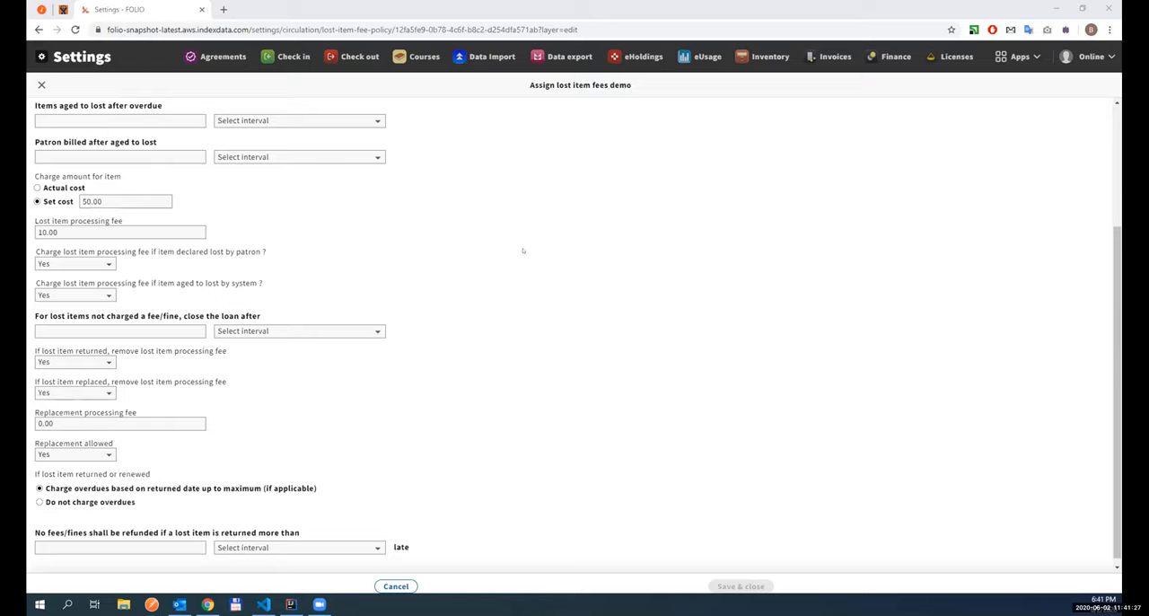
mouse_move(514, 251)
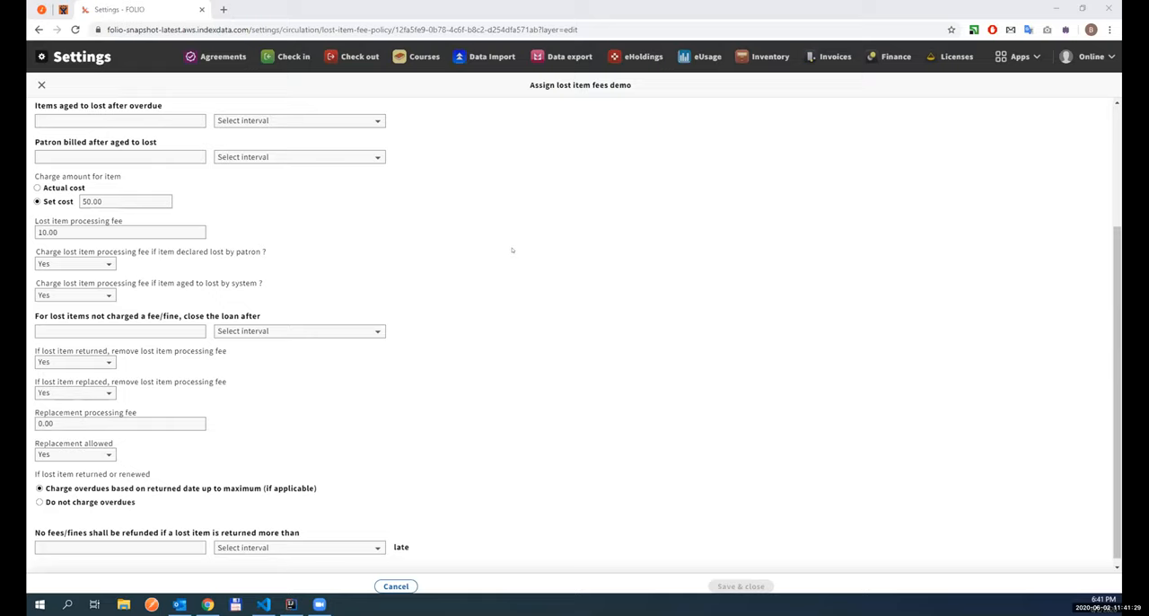
mouse_move(154, 187)
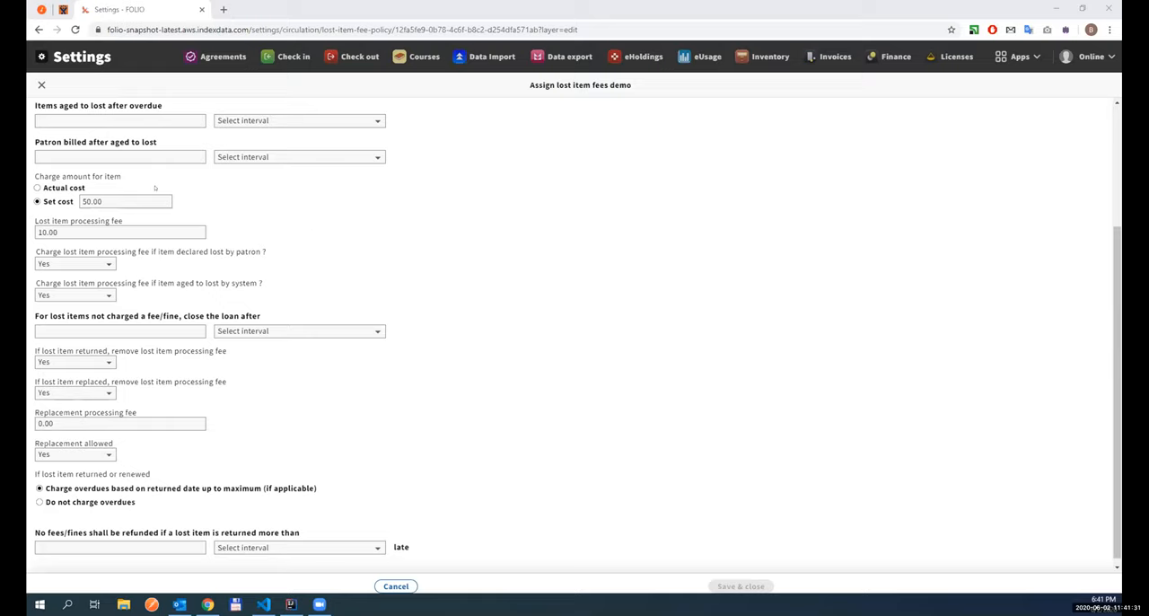
mouse_move(532, 176)
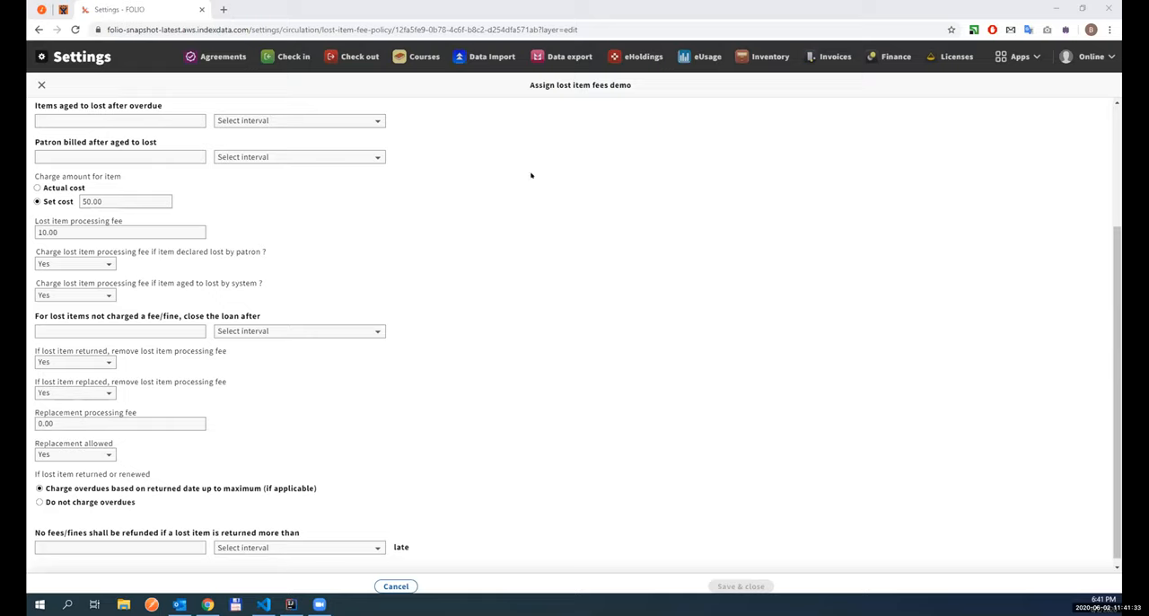
mouse_move(140, 169)
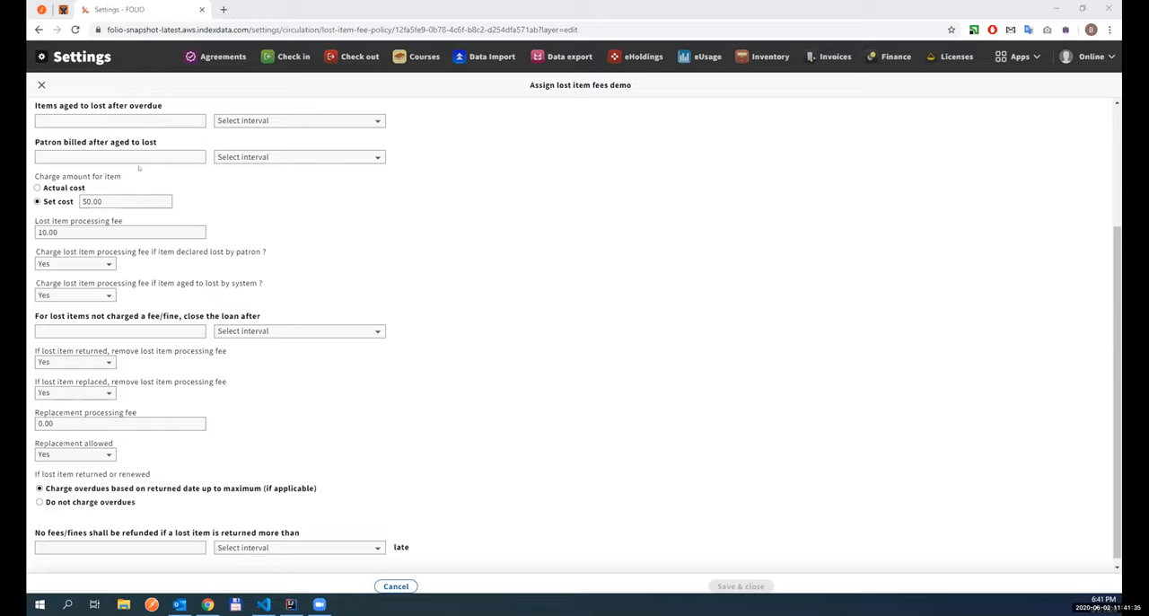
double_click(77, 176)
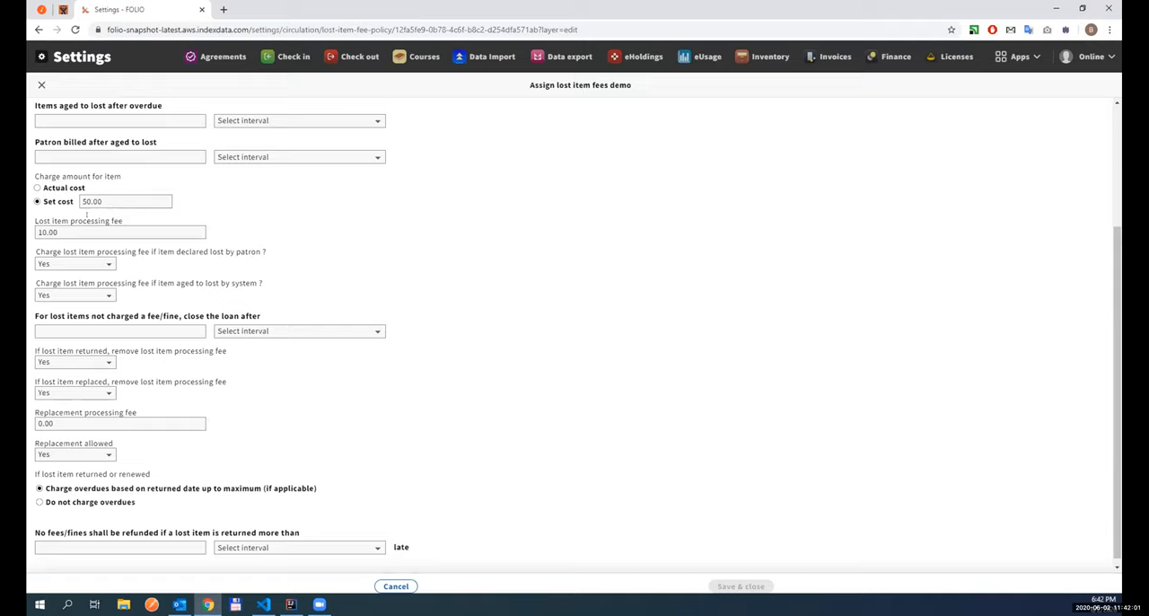
Keep charging the lost item processing fee when the patron declares the item lost
double_click(97, 219)
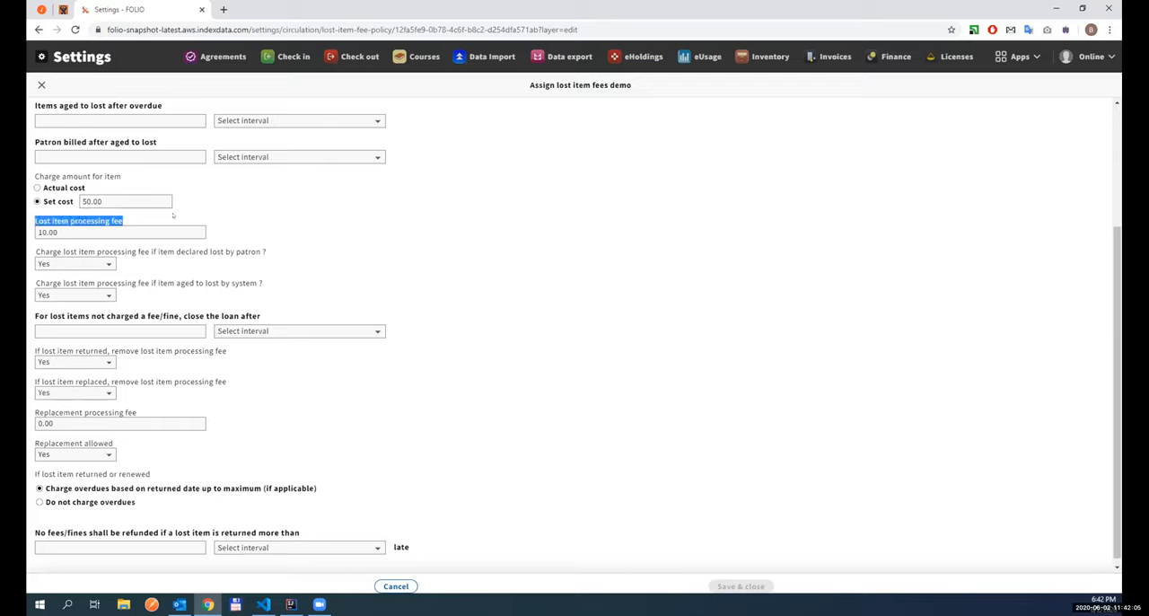
left_click(118, 232)
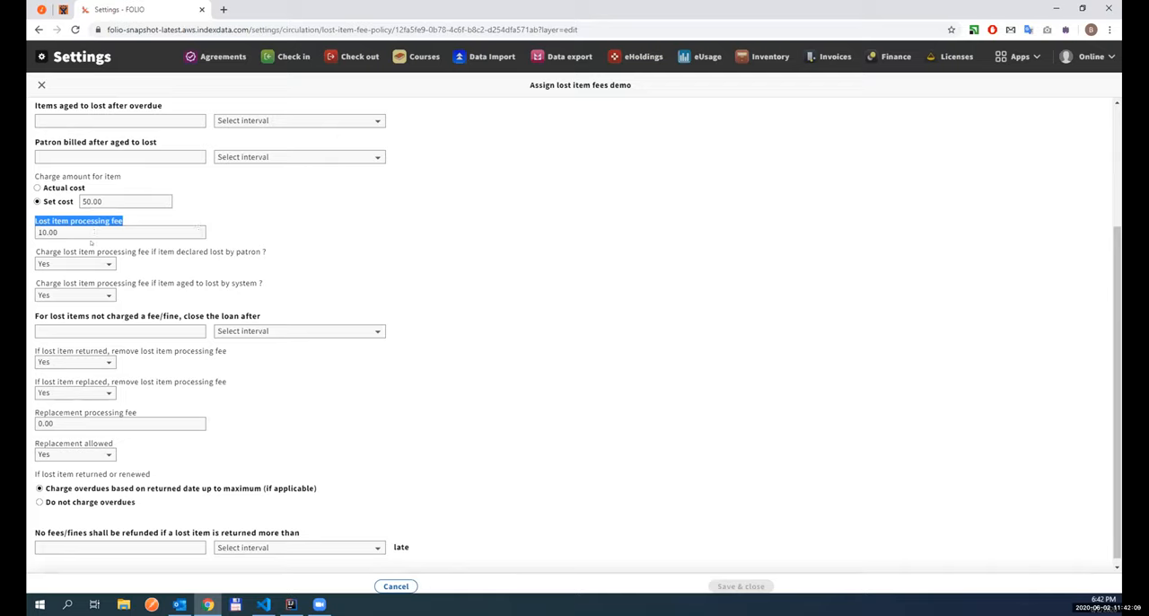
left_click(76, 262)
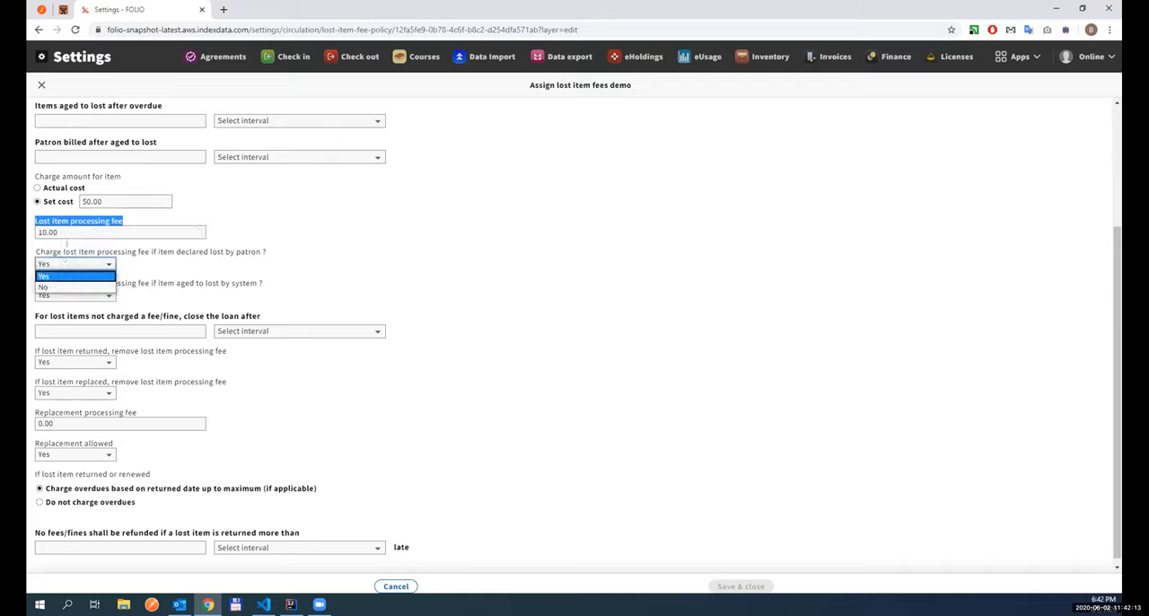
left_click(76, 276)
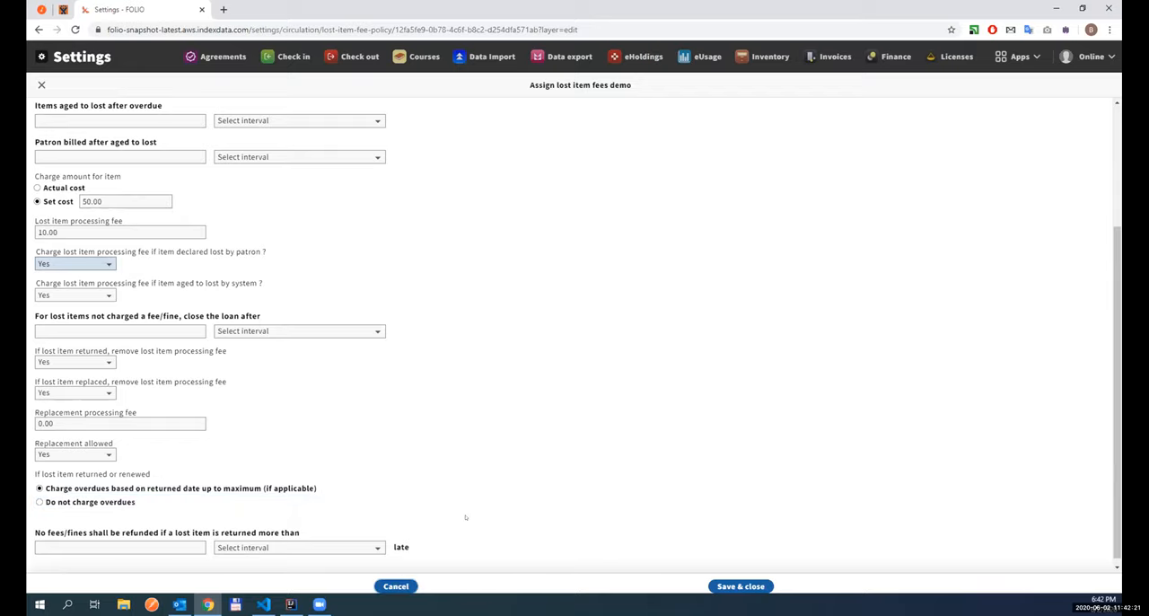
Leave the fee policy for the Check in app, closing without saving the changes
left_click(395, 586)
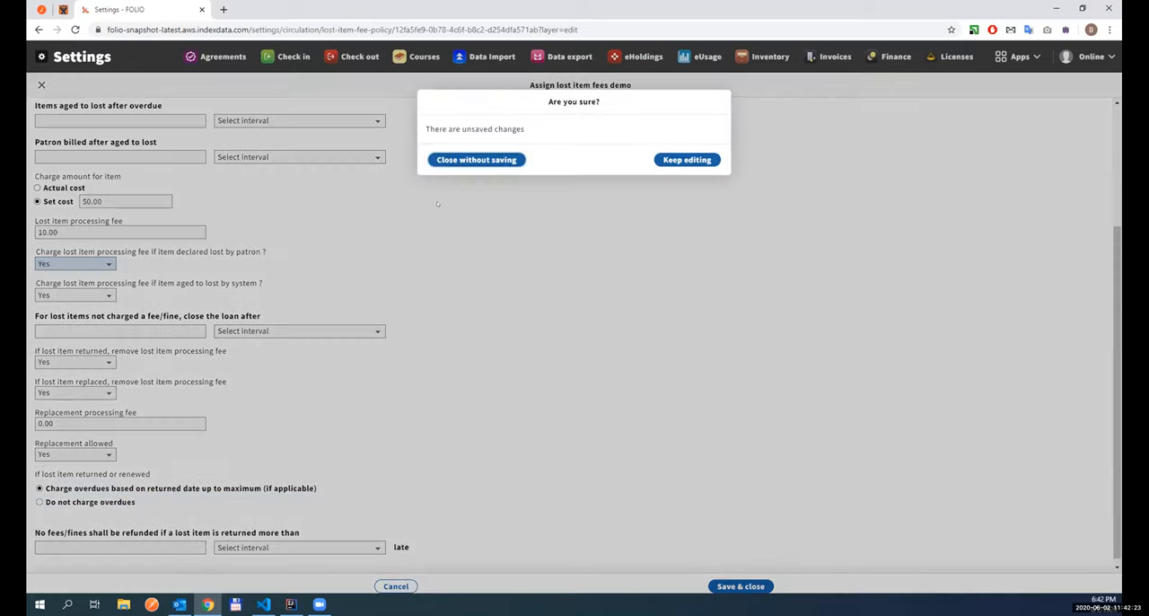
left_click(475, 160)
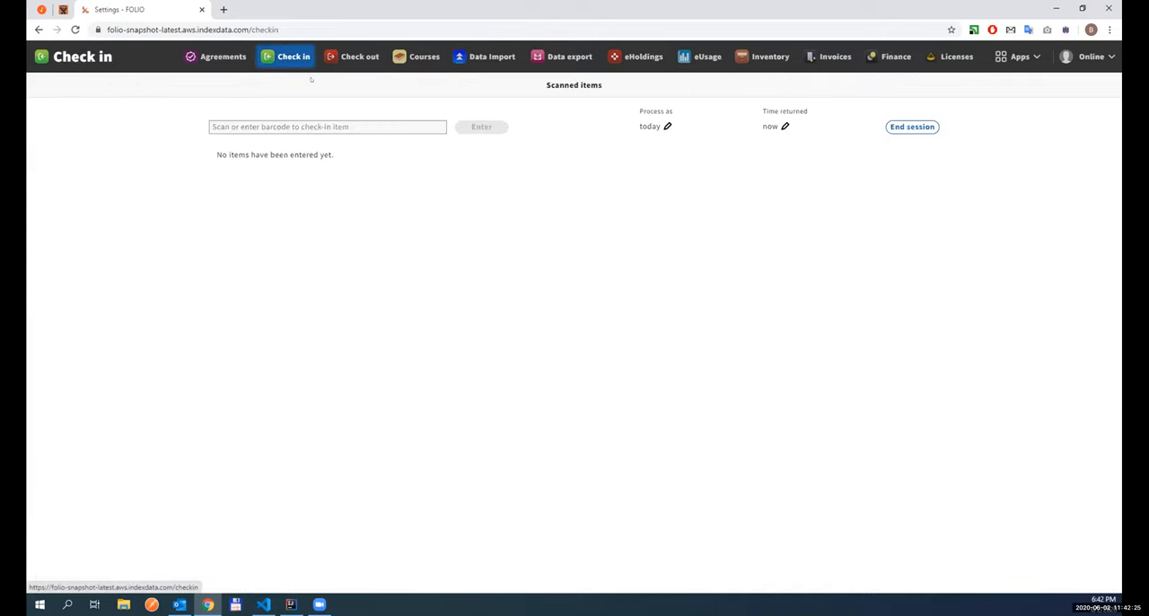
Check out item lf-demo, A semantic web primer, to the first patron found and show the loan options
left_click(359, 56)
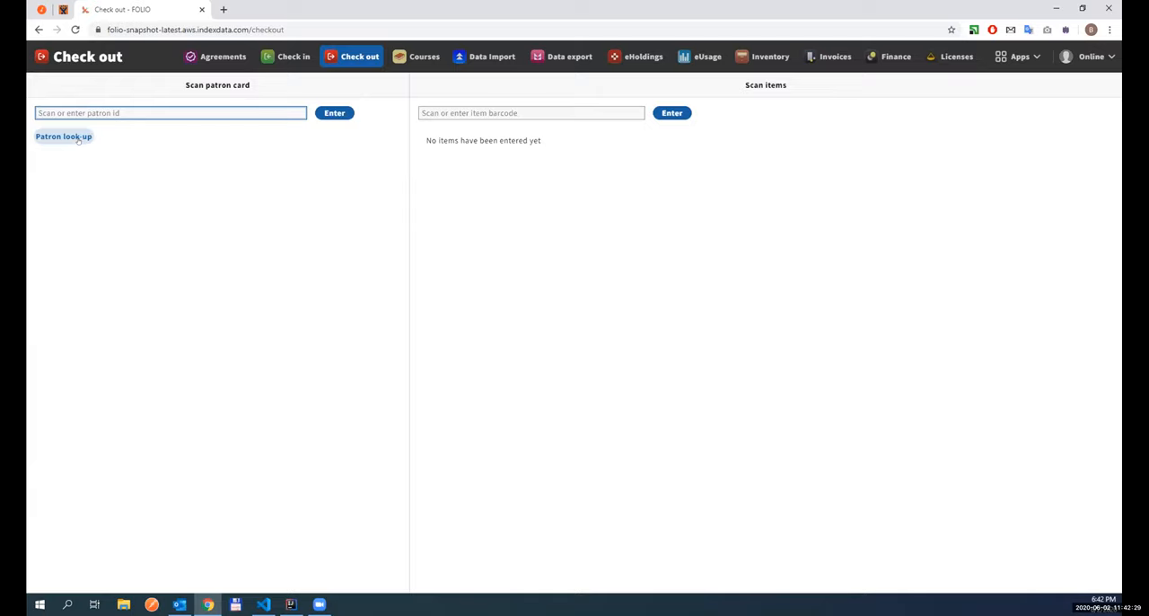
left_click(63, 136)
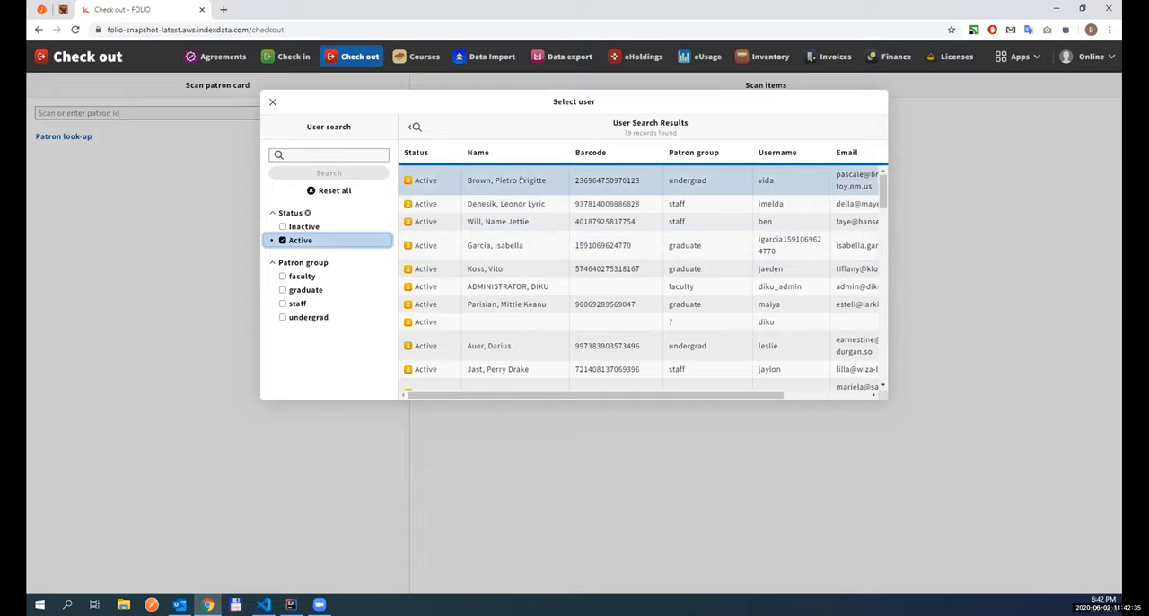
left_click(507, 179)
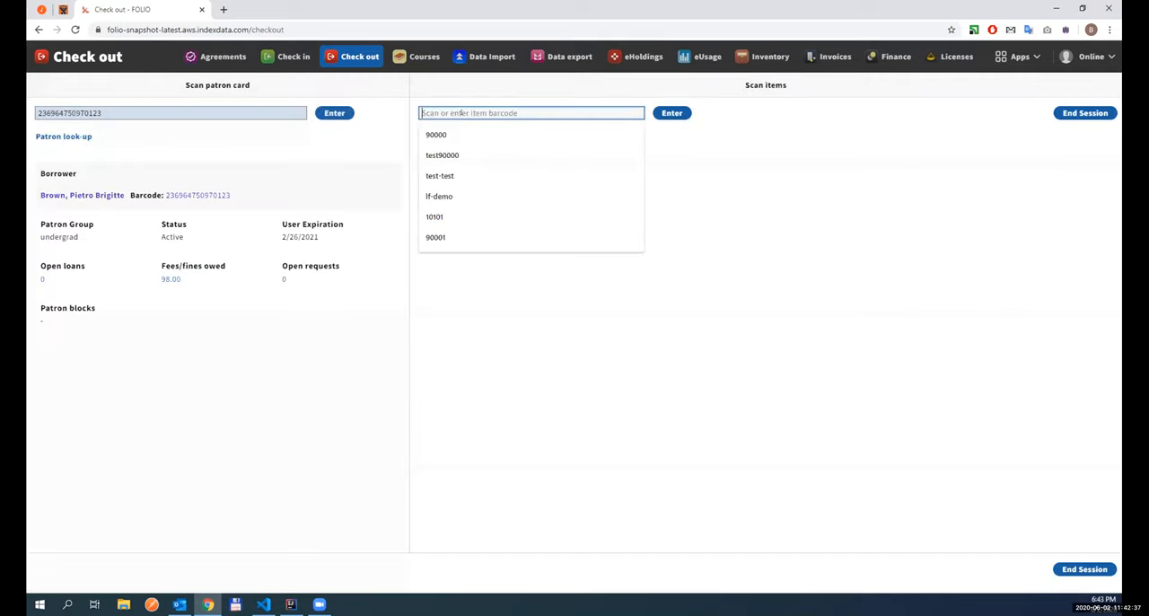
left_click(439, 198)
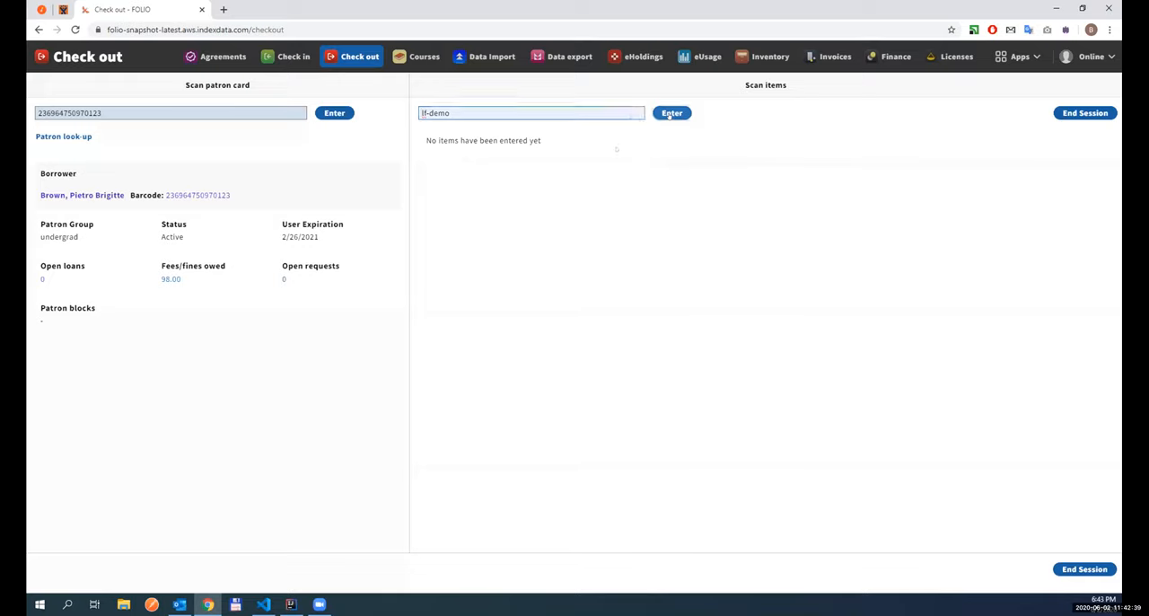
left_click(672, 111)
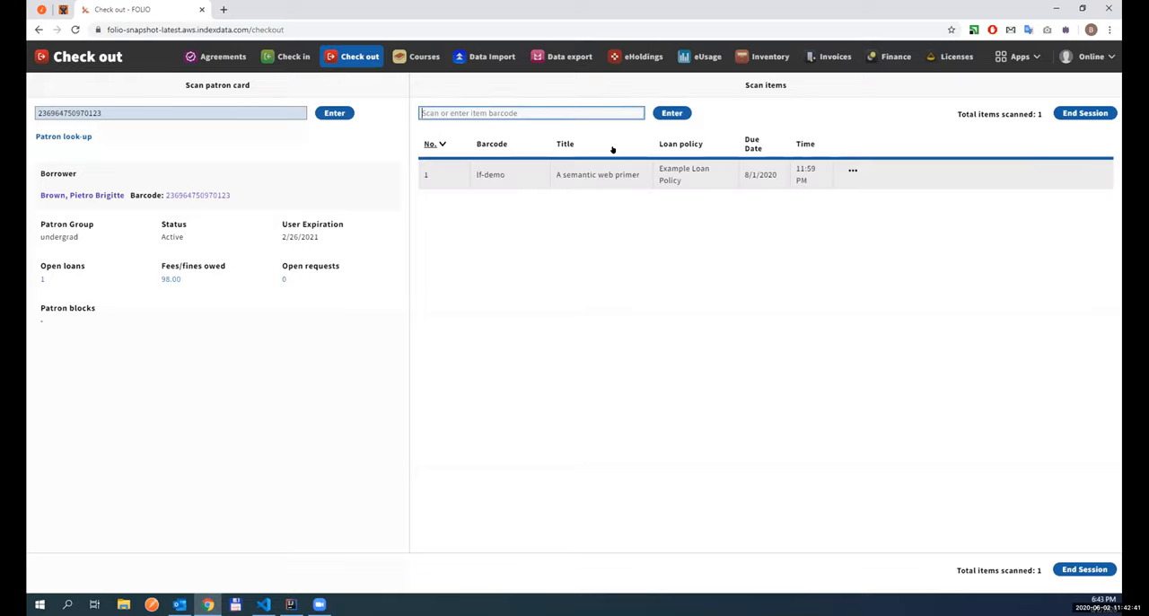
left_click(851, 169)
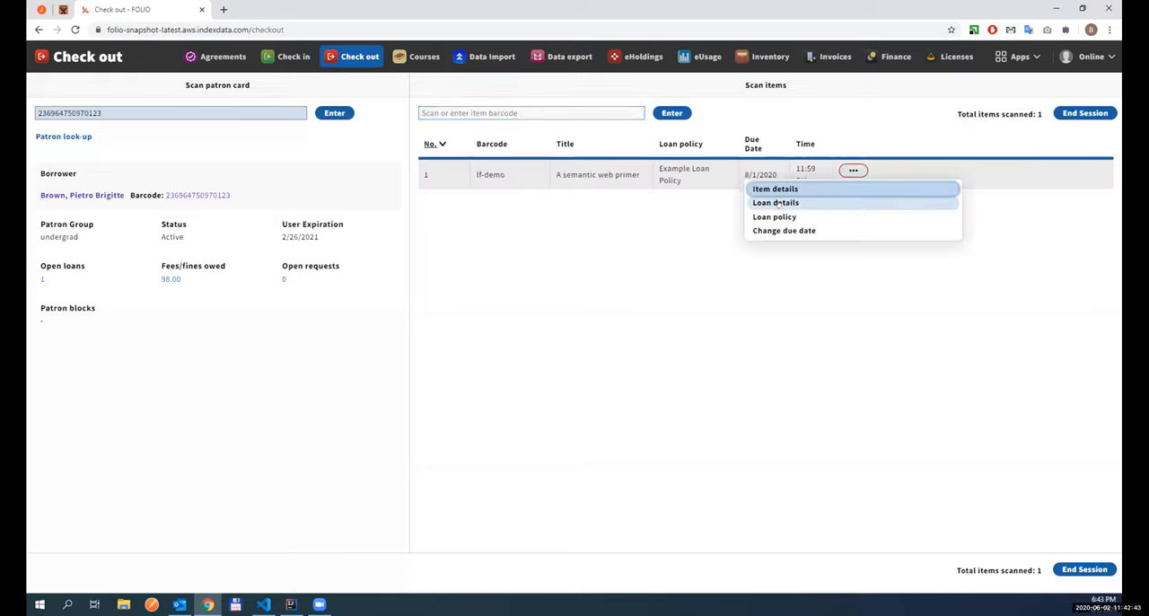
From the loan details, start declaring the item lost with 'lost' as additional information
left_click(776, 203)
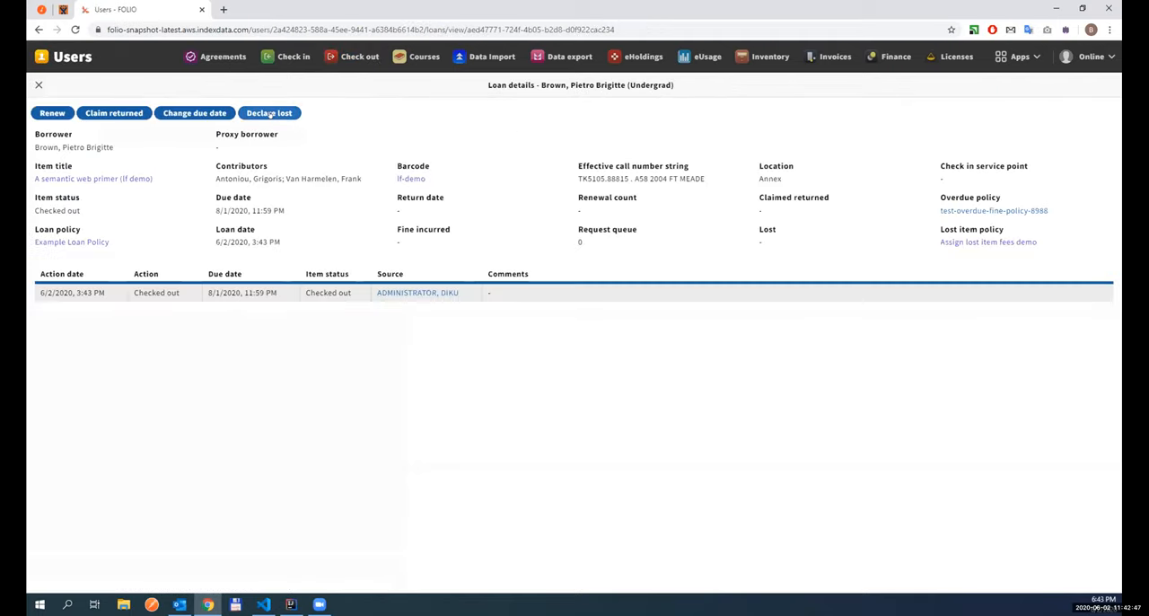
left_click(269, 111)
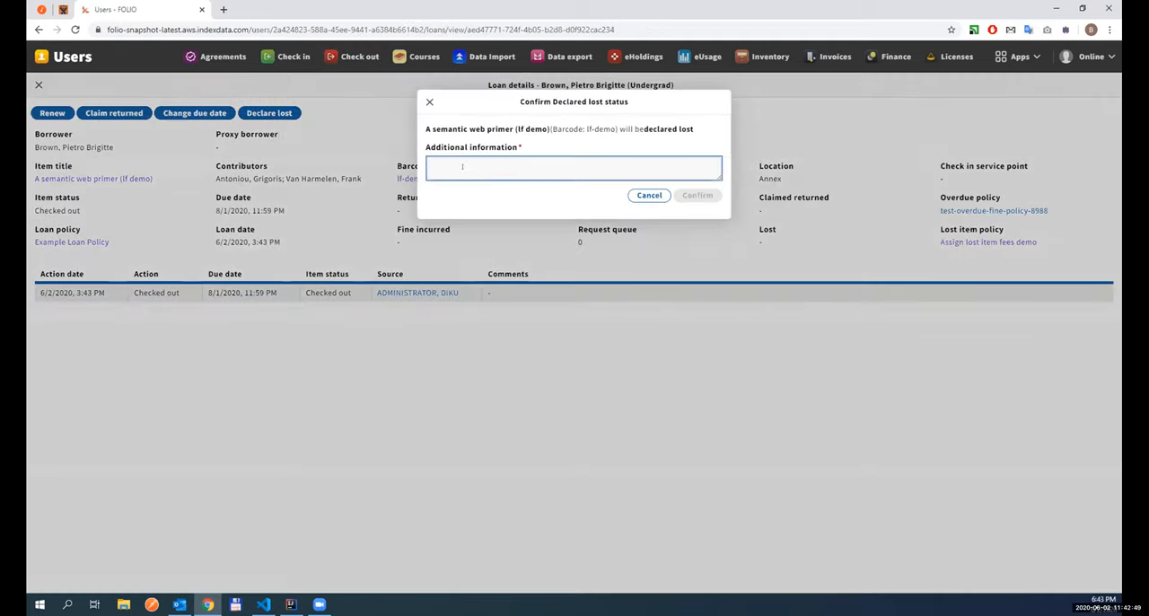
type("lost")
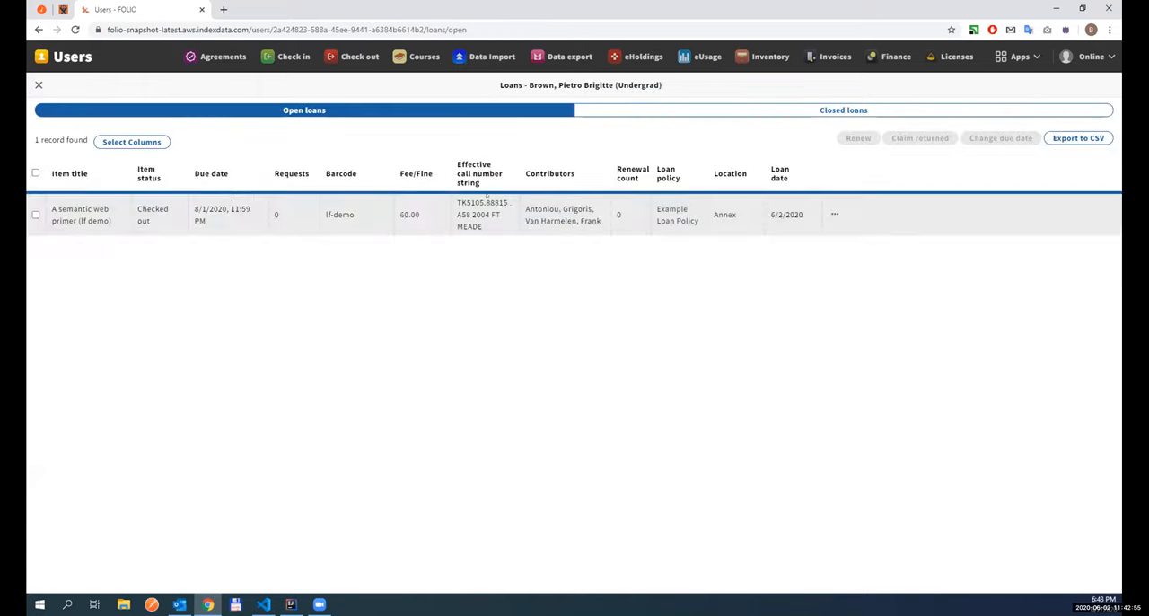
View the patron's fees/fines showing the $10.00 processing fee and $50.00 lost item fee
left_click(81, 213)
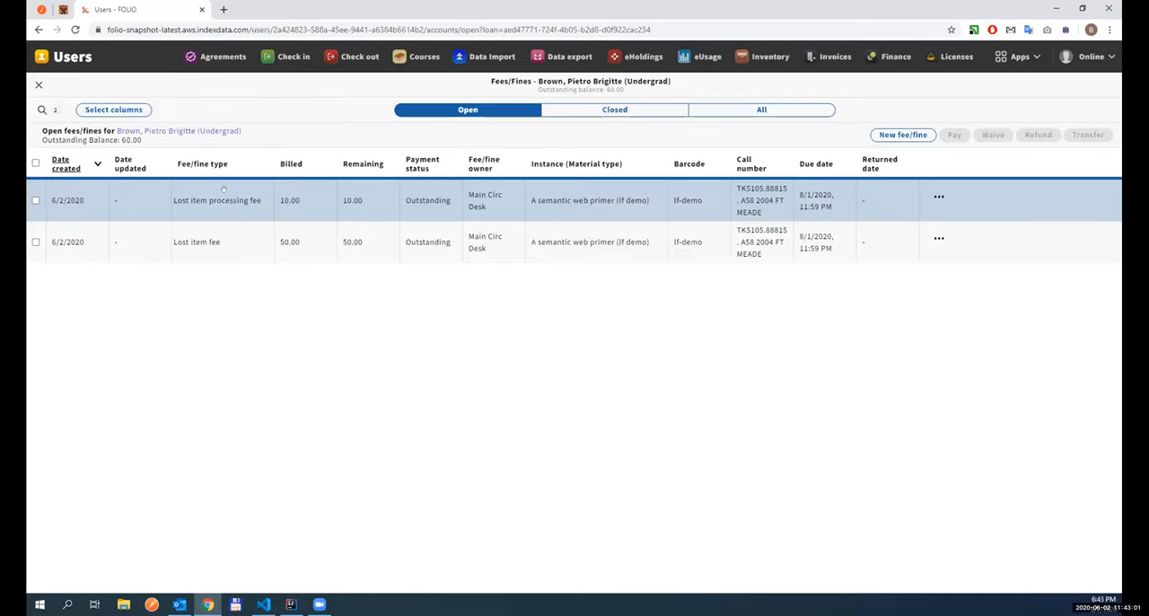
mouse_move(178, 212)
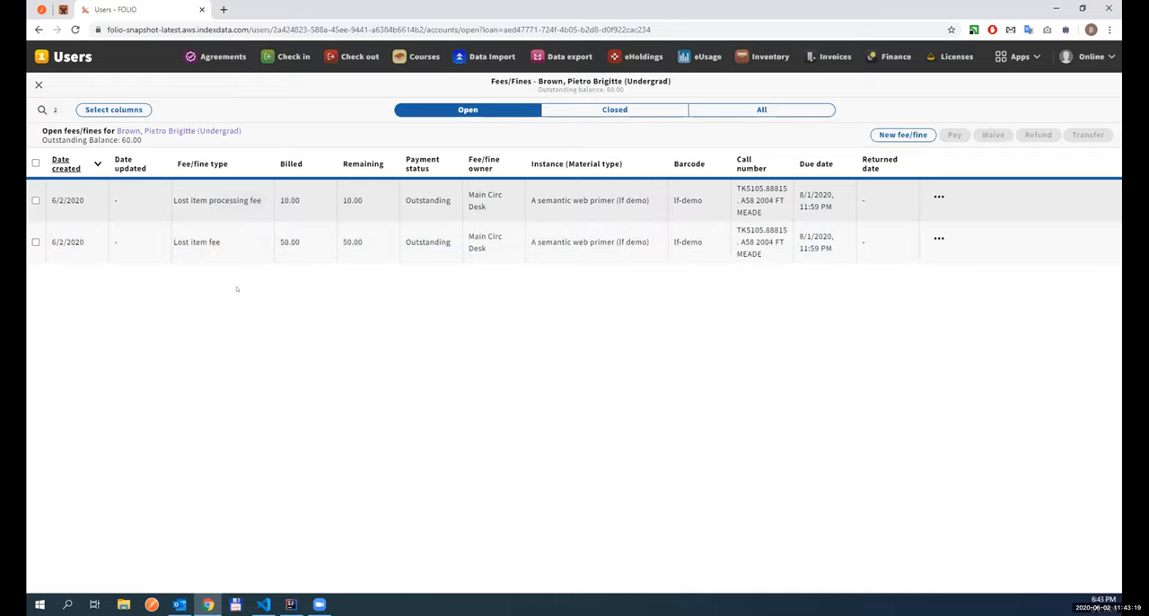
mouse_move(239, 266)
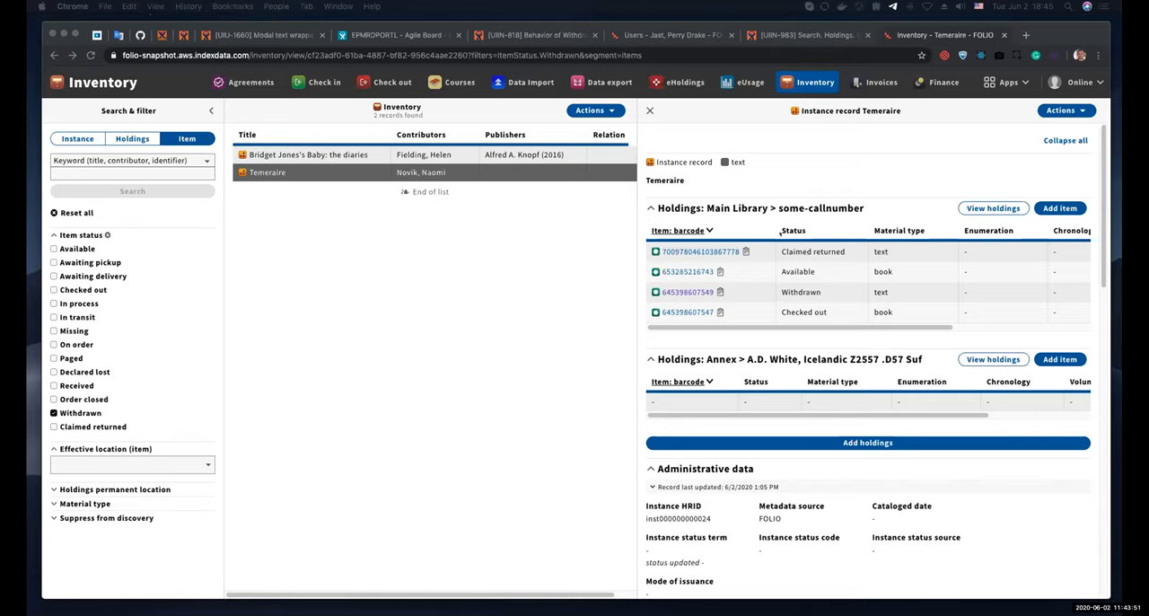
mouse_move(988, 260)
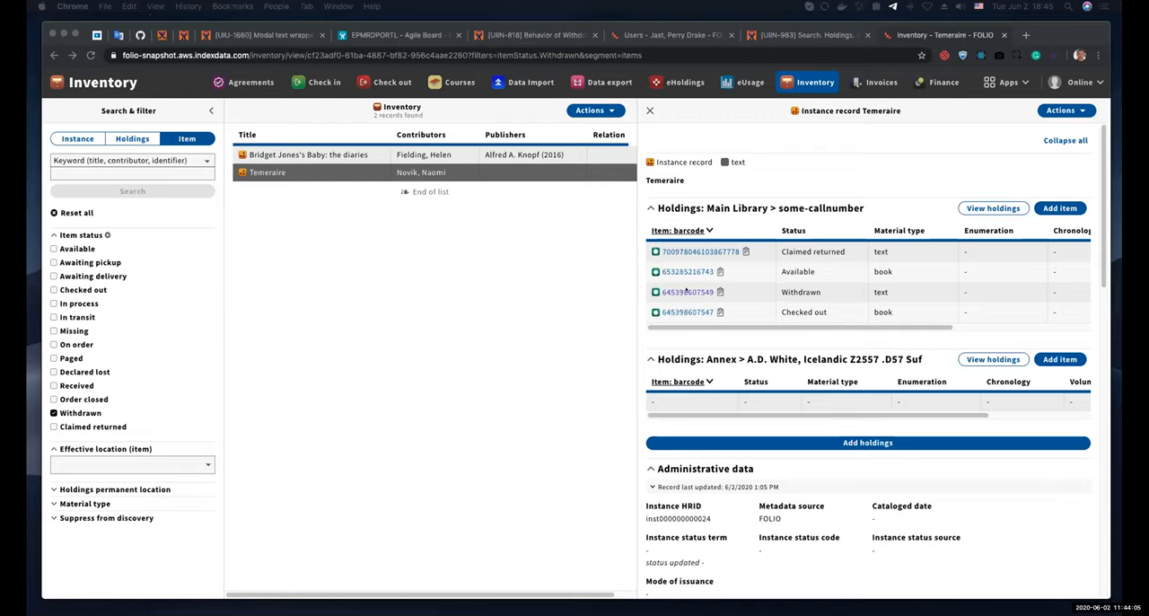
left_click(686, 291)
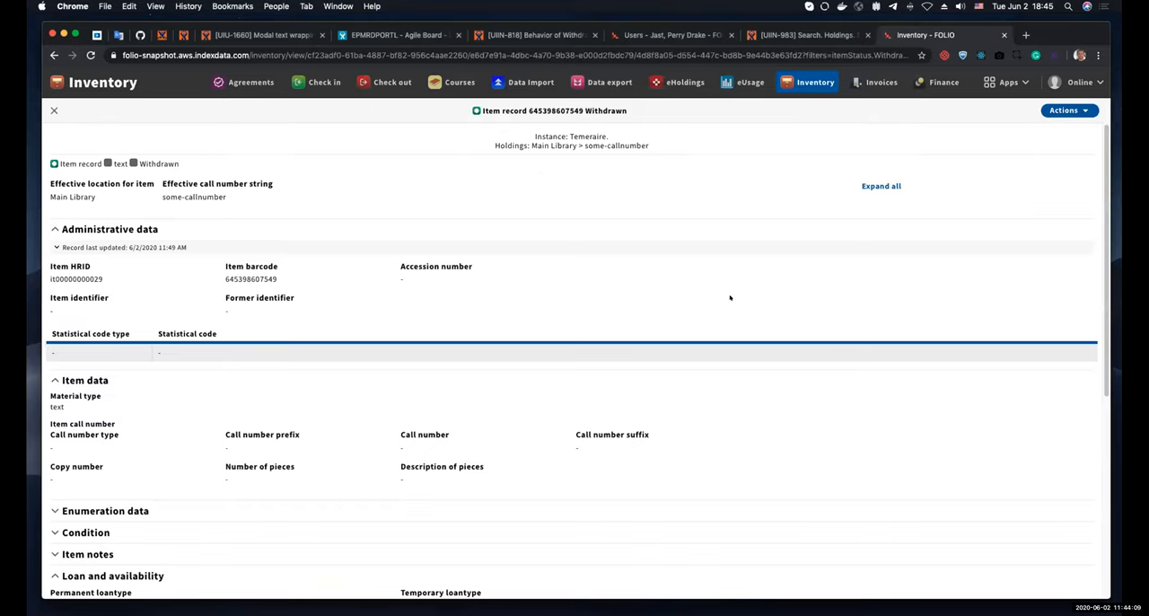
mouse_move(804, 280)
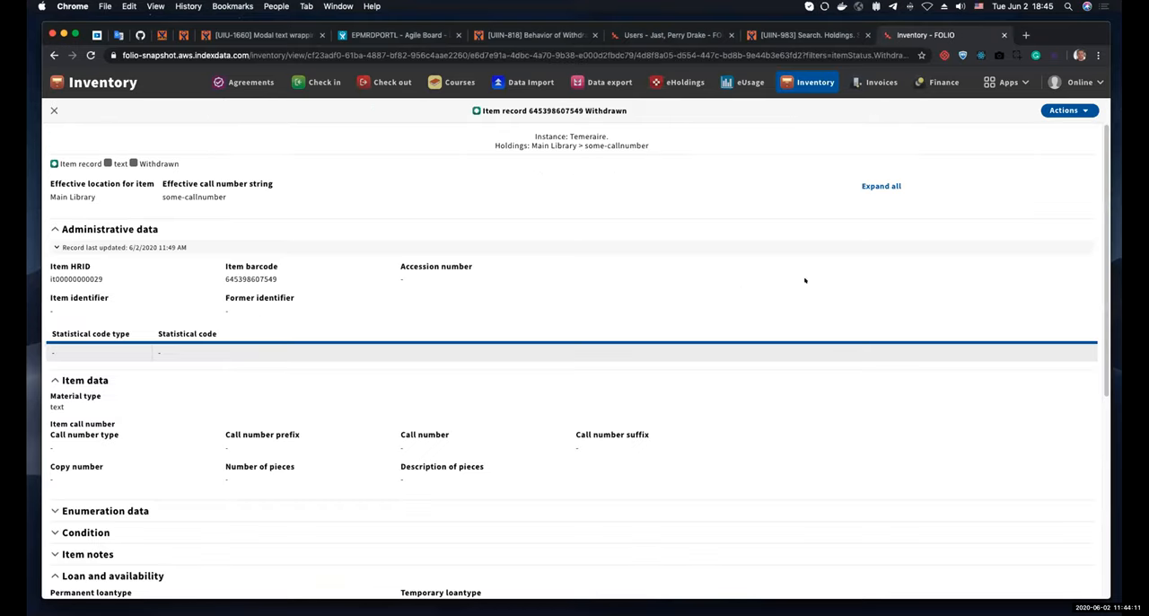
mouse_move(823, 272)
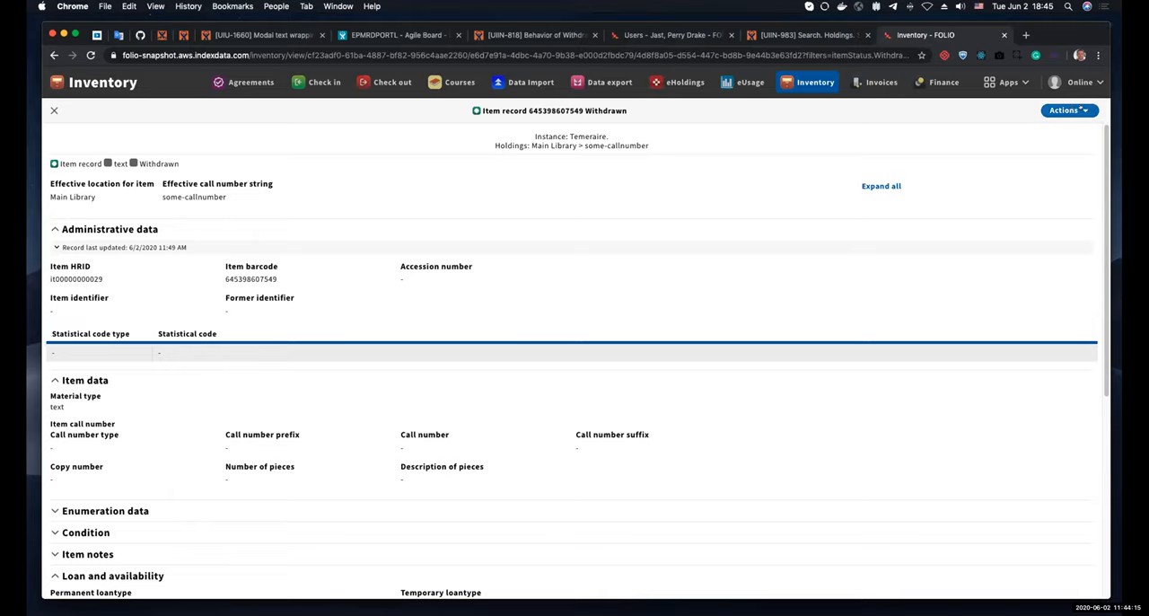
Show the item's Actions menu with Edit, Duplicate, Delete and Mark as missing
left_click(1066, 109)
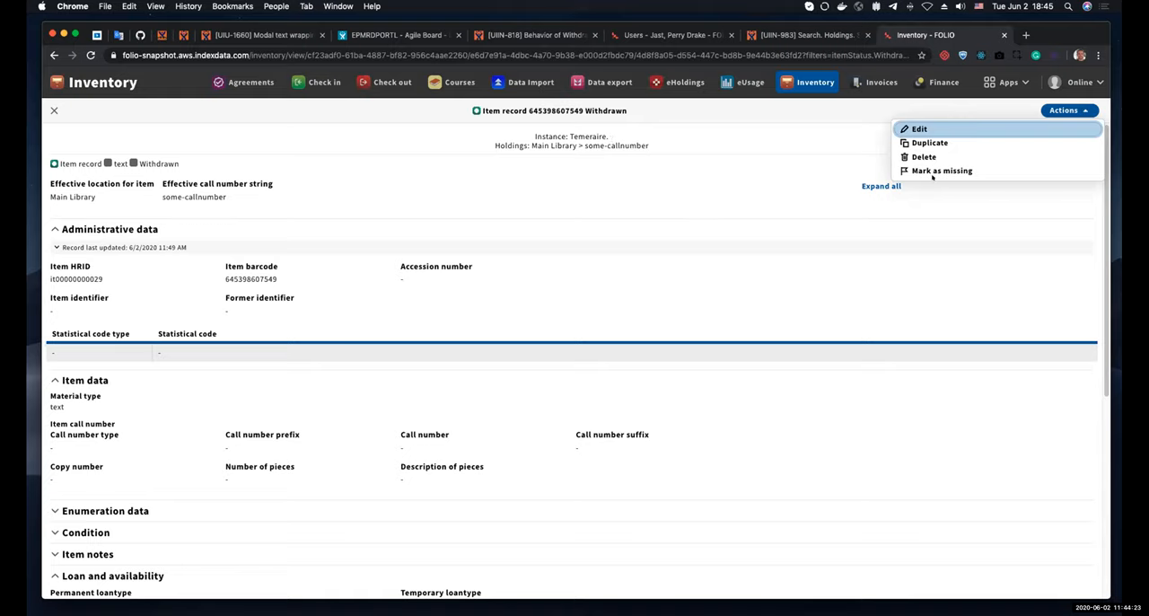
mouse_move(941, 171)
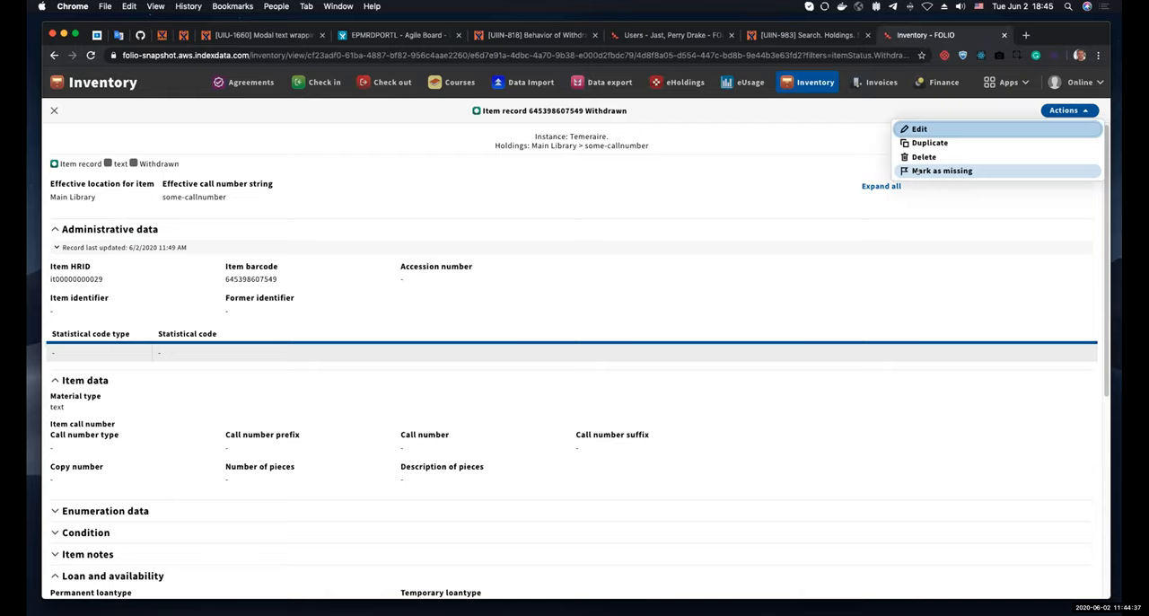
mouse_move(751, 194)
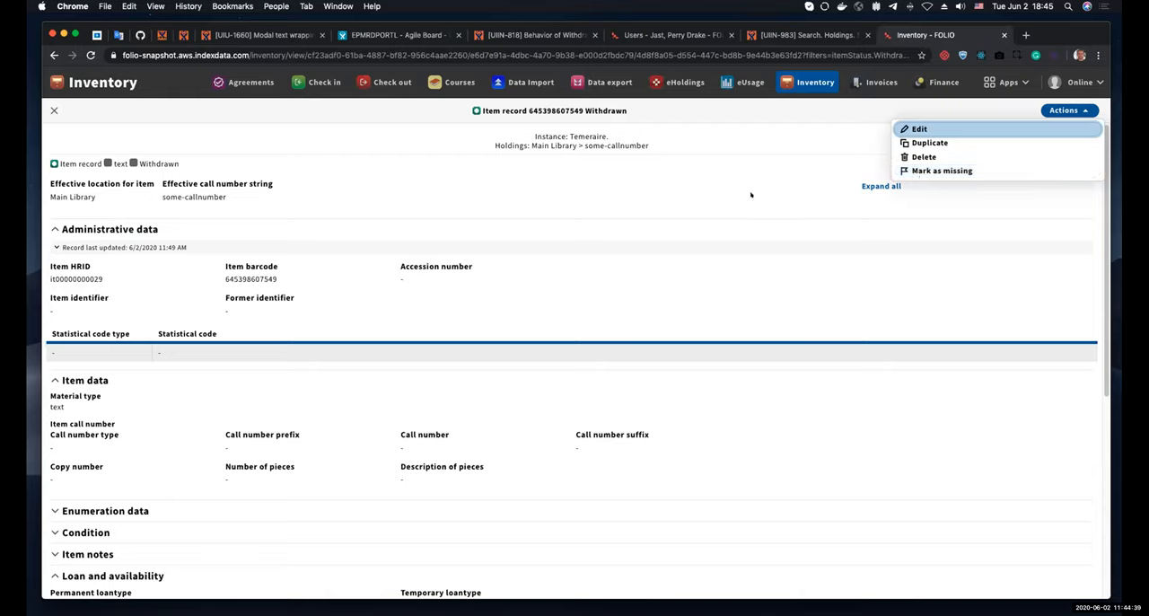
mouse_move(729, 179)
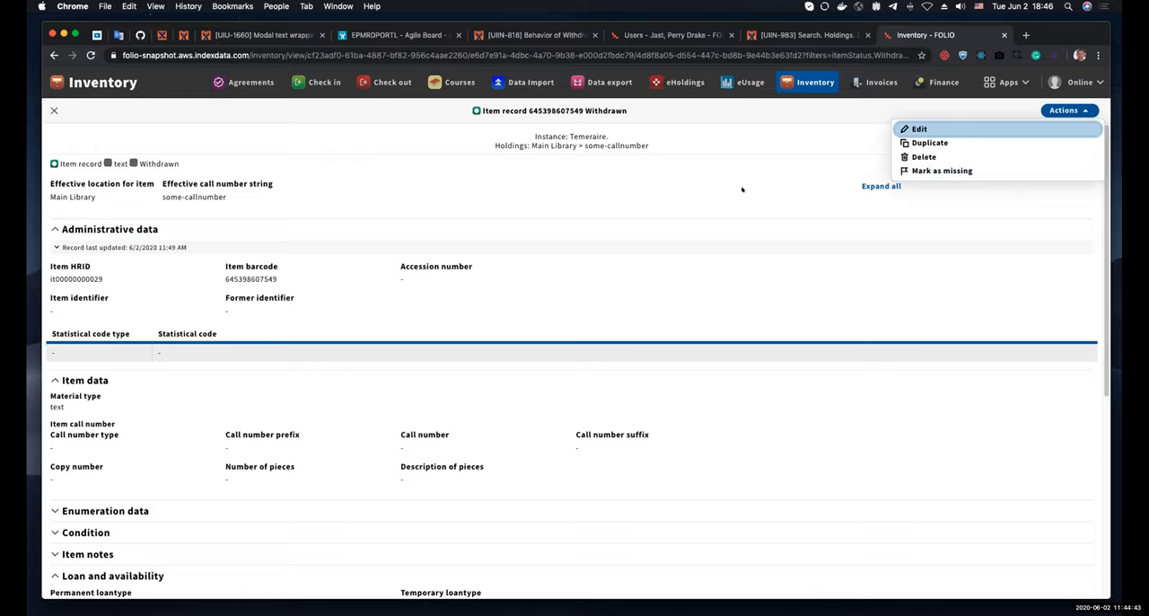
Copy the withdrawn item's barcode from its record and switch to the Requests app
left_click(1005, 83)
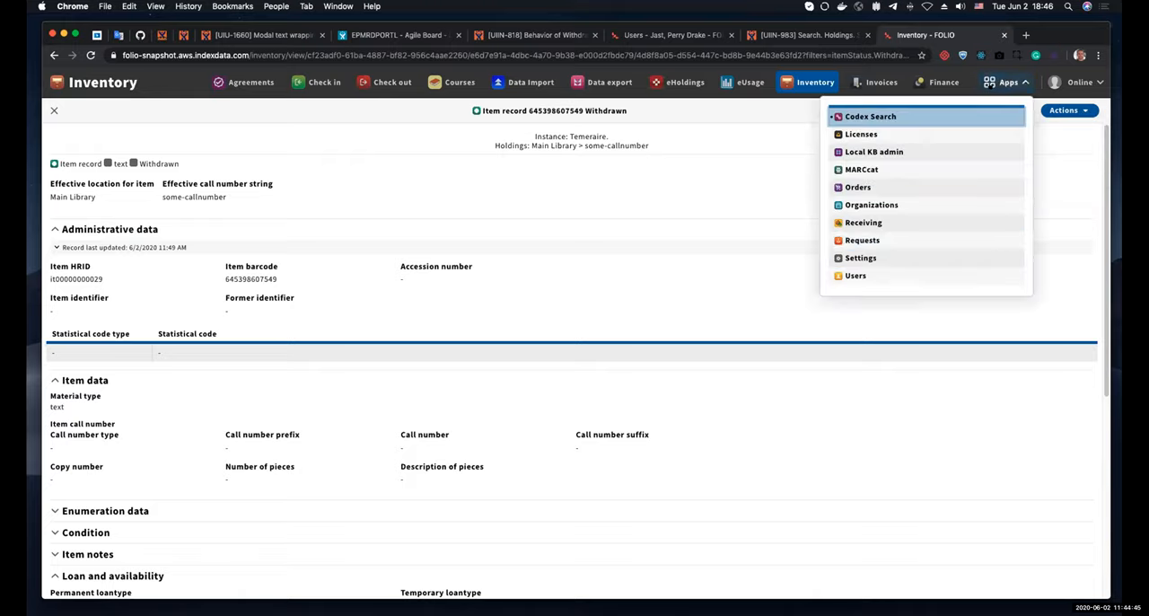
left_click(862, 240)
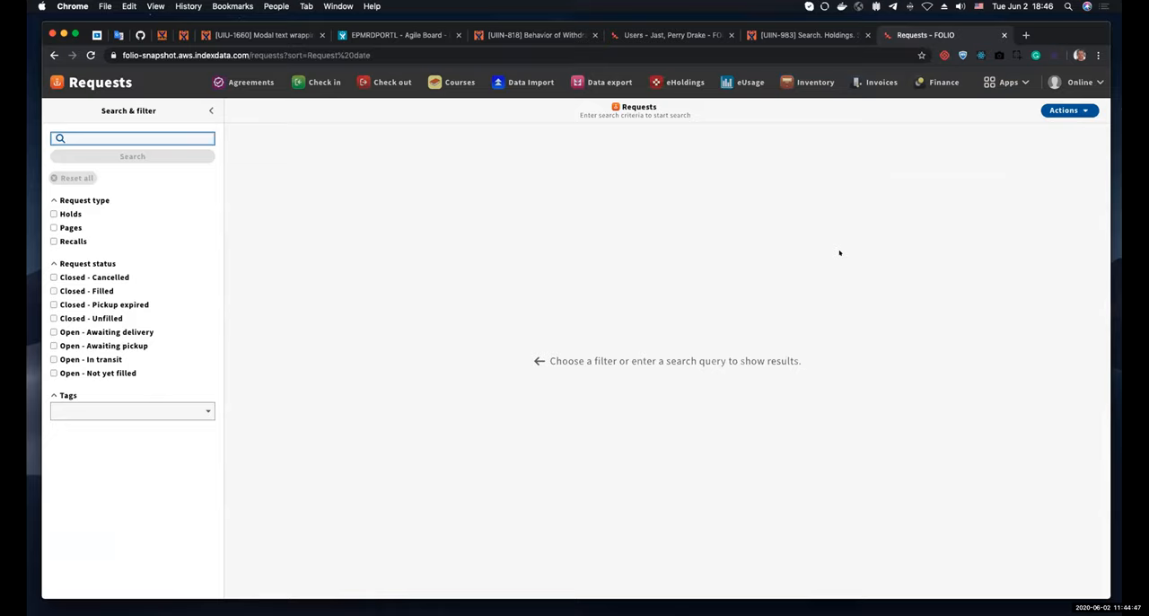
mouse_move(797, 93)
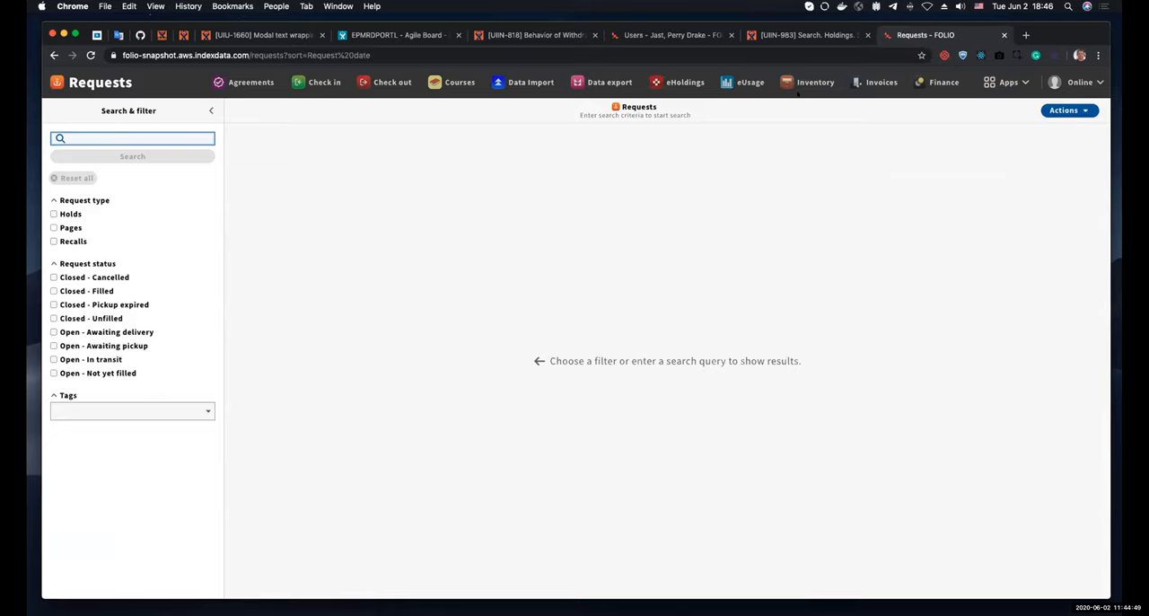
left_click(808, 83)
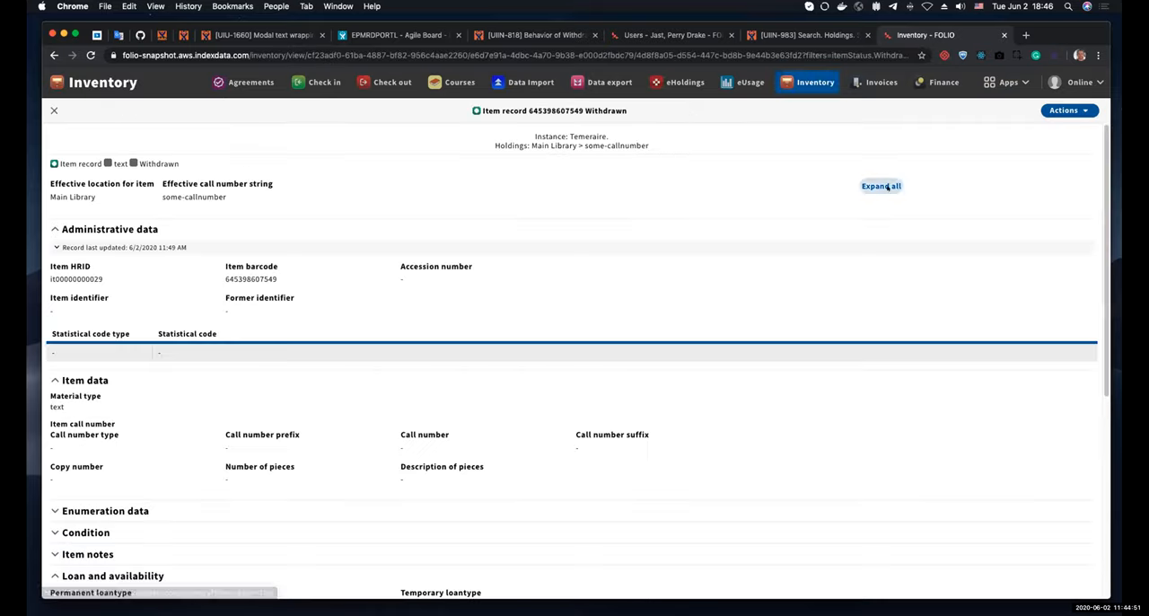
double_click(252, 278)
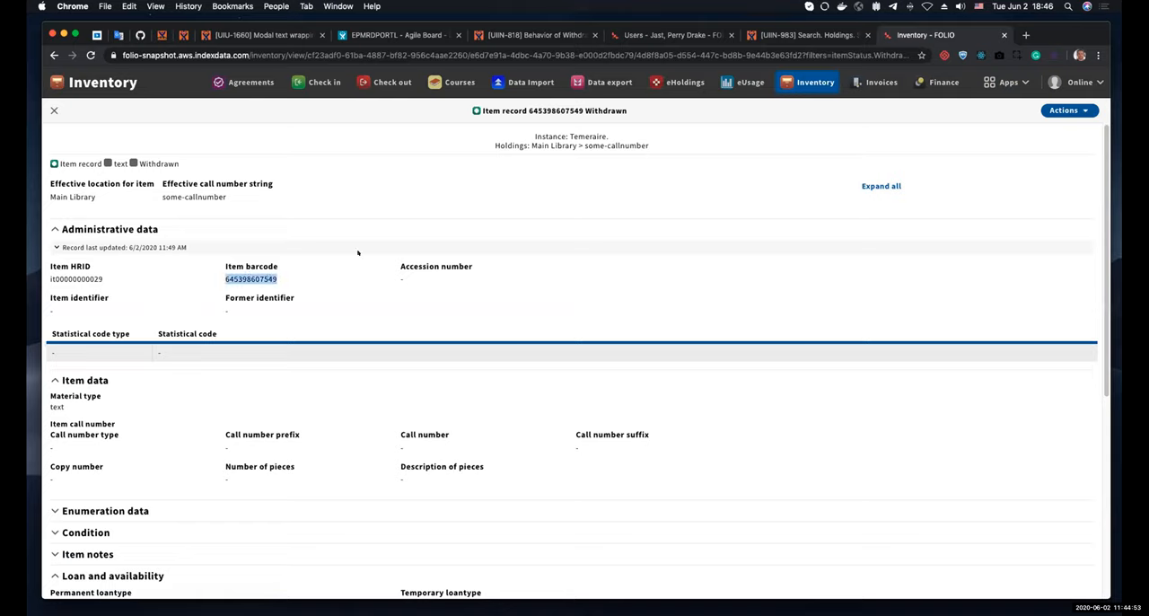
mouse_move(693, 185)
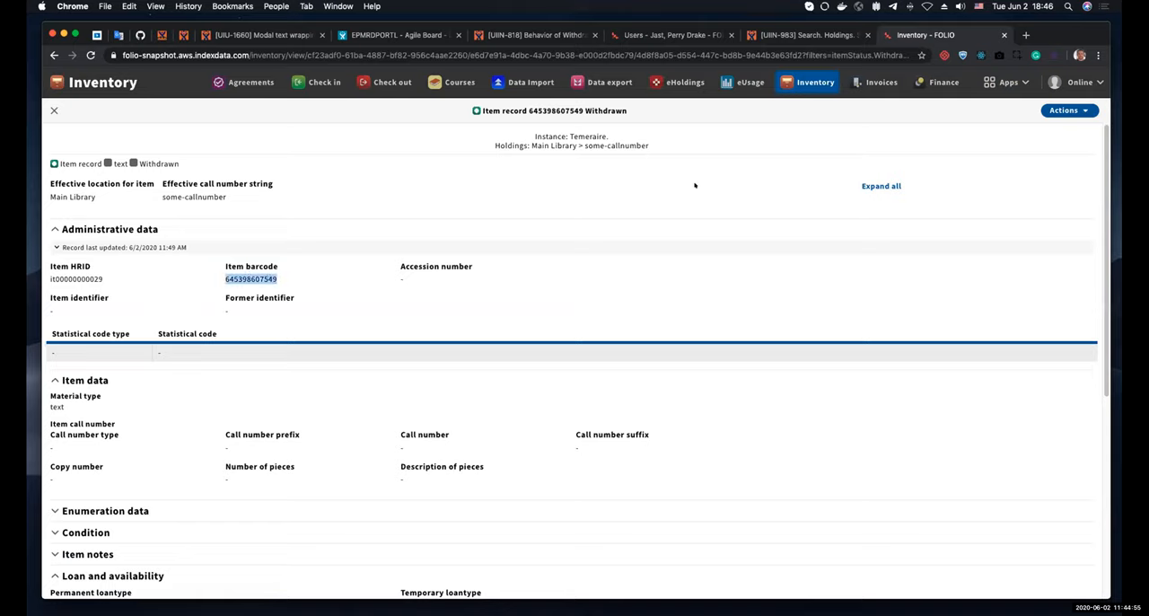
left_click(1007, 83)
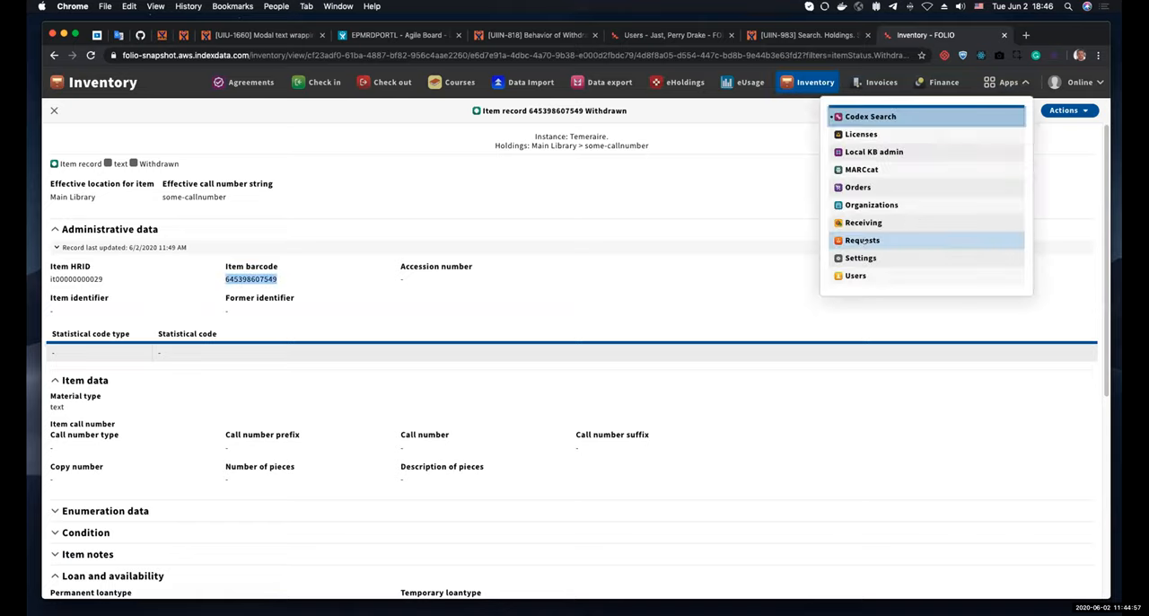
left_click(862, 241)
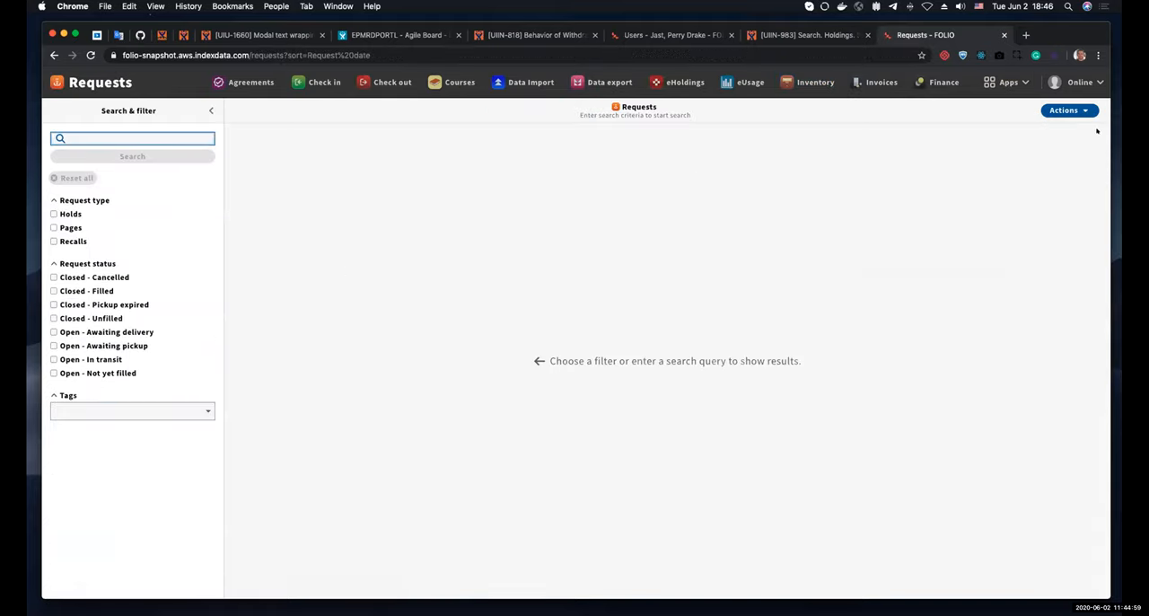
left_click(1064, 110)
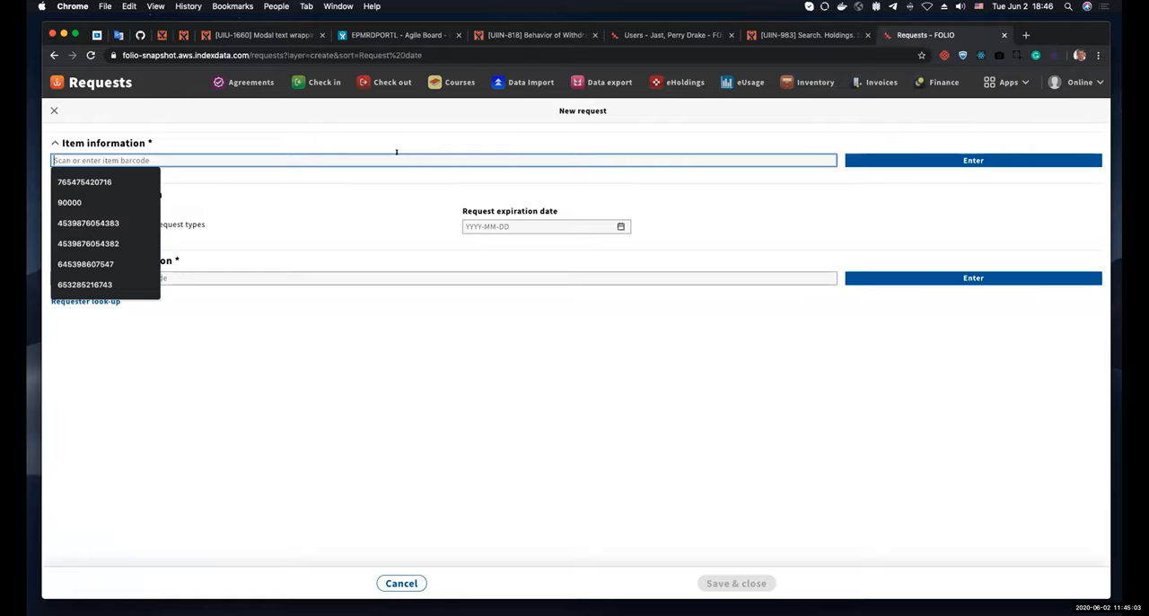
left_click(86, 264)
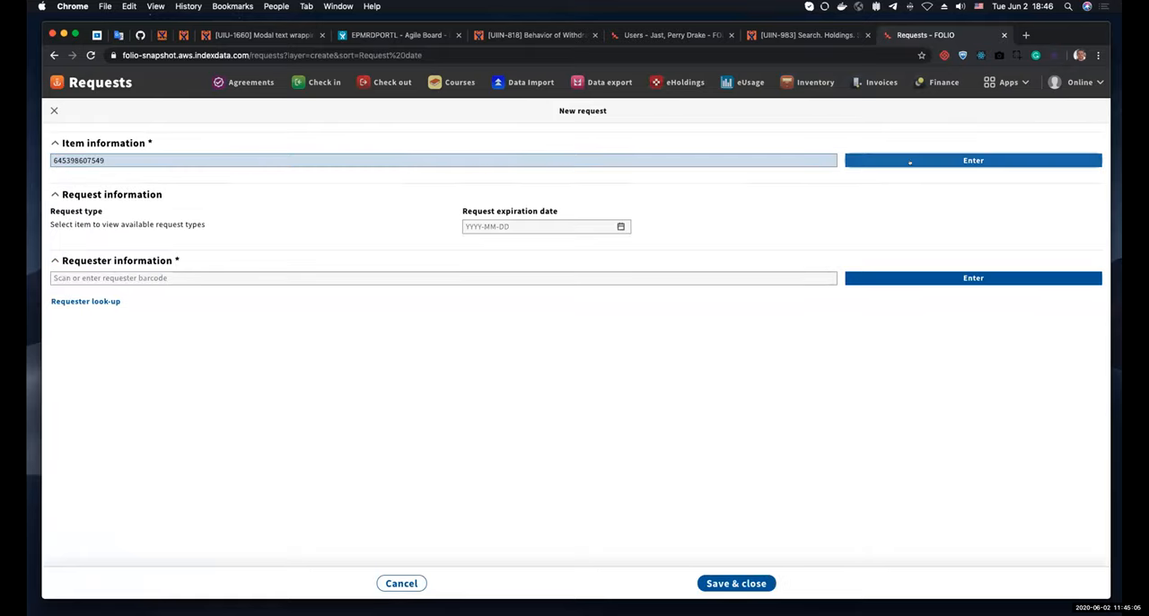
left_click(973, 160)
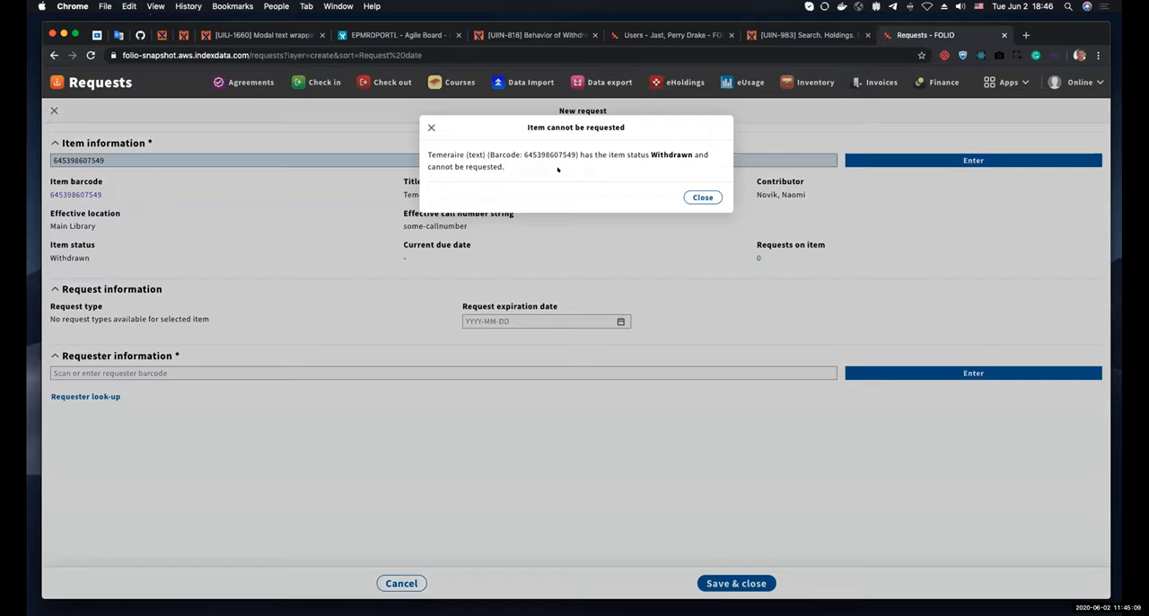
mouse_move(596, 169)
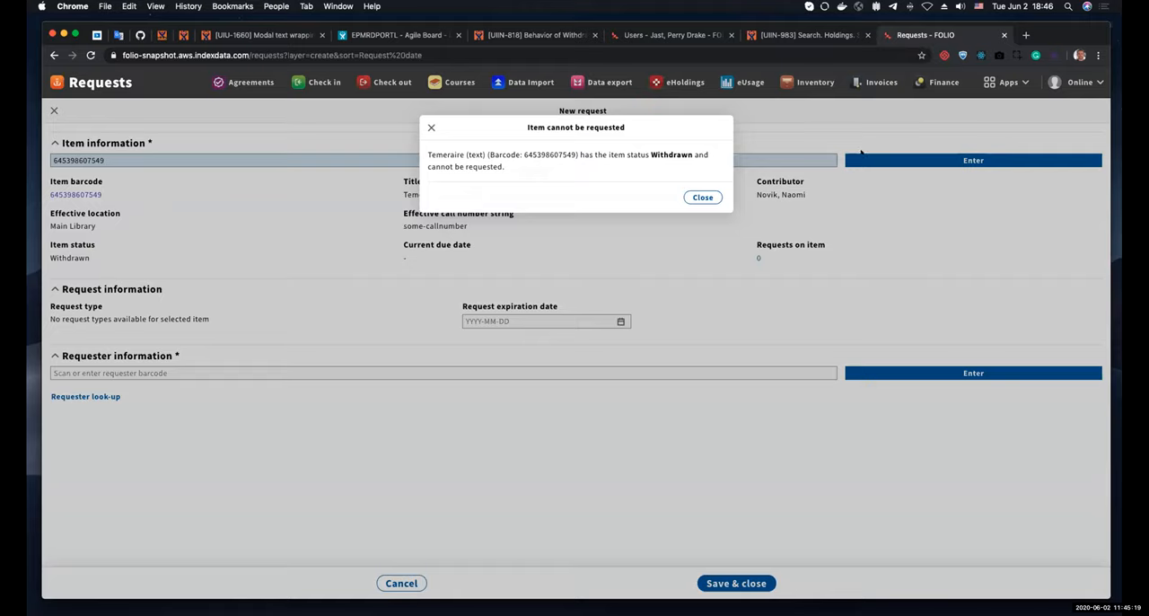
left_click(704, 197)
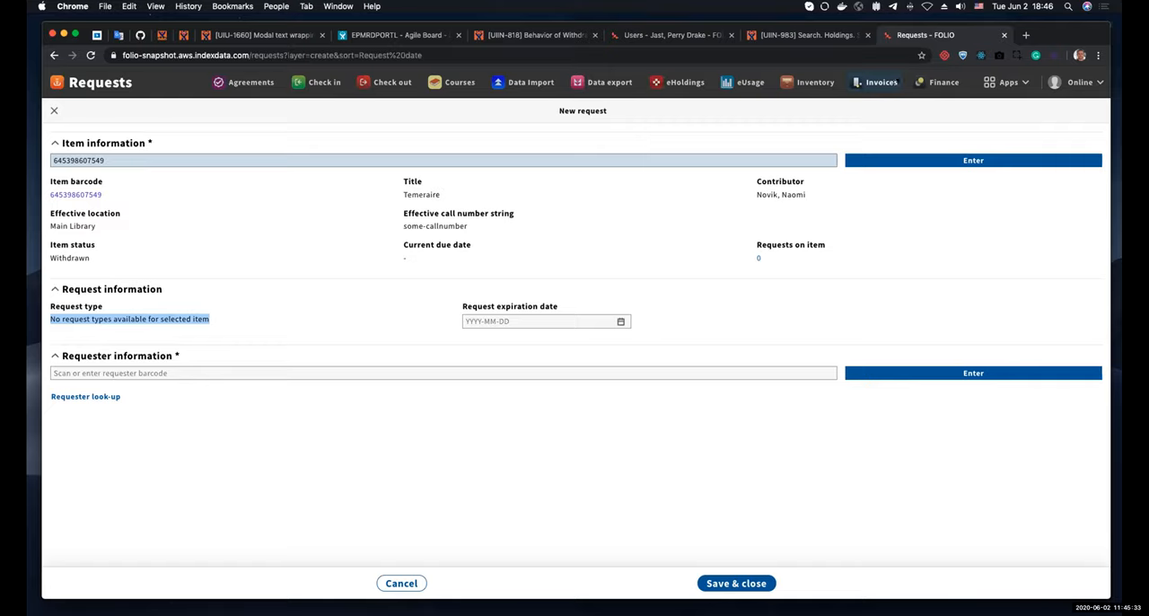
mouse_move(816, 83)
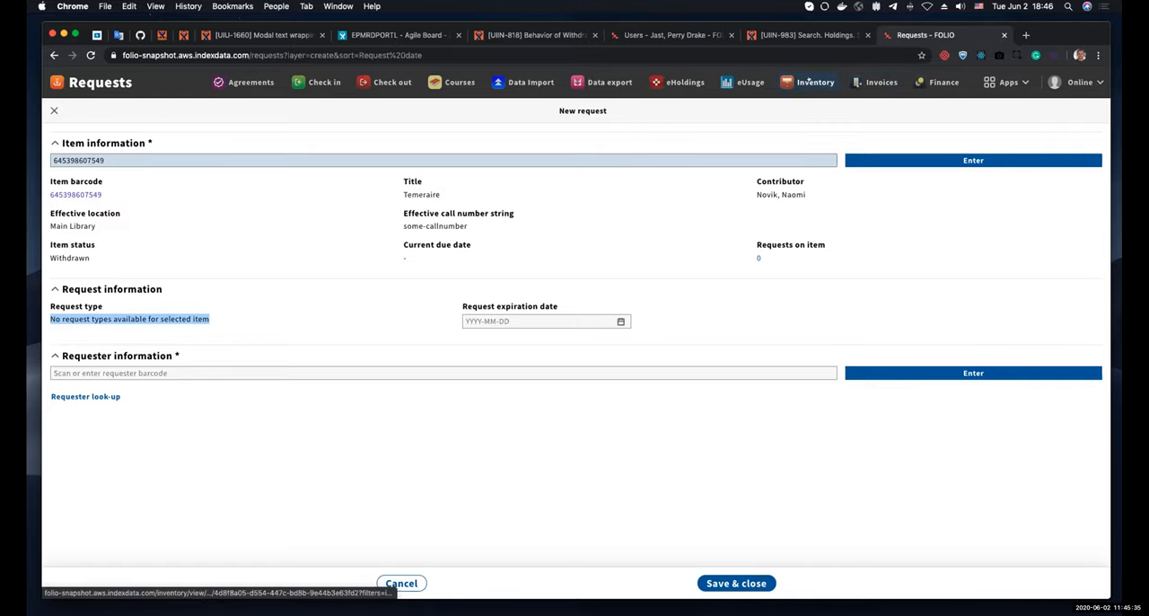
Discard the unsaved request and mark the Temeraire item as missing from its record
left_click(402, 582)
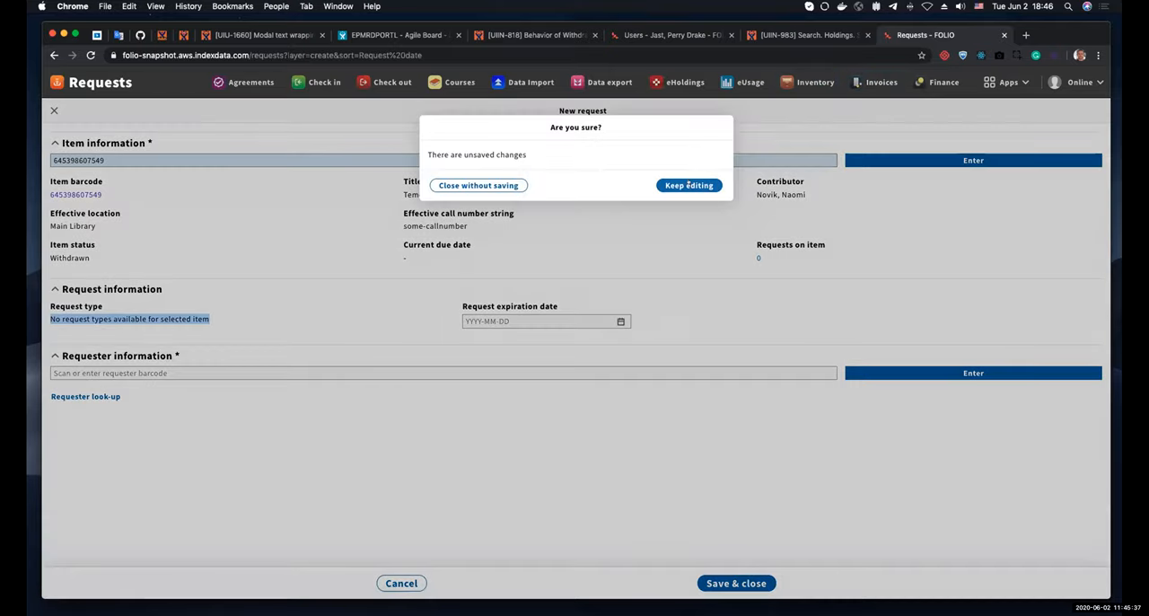
left_click(477, 185)
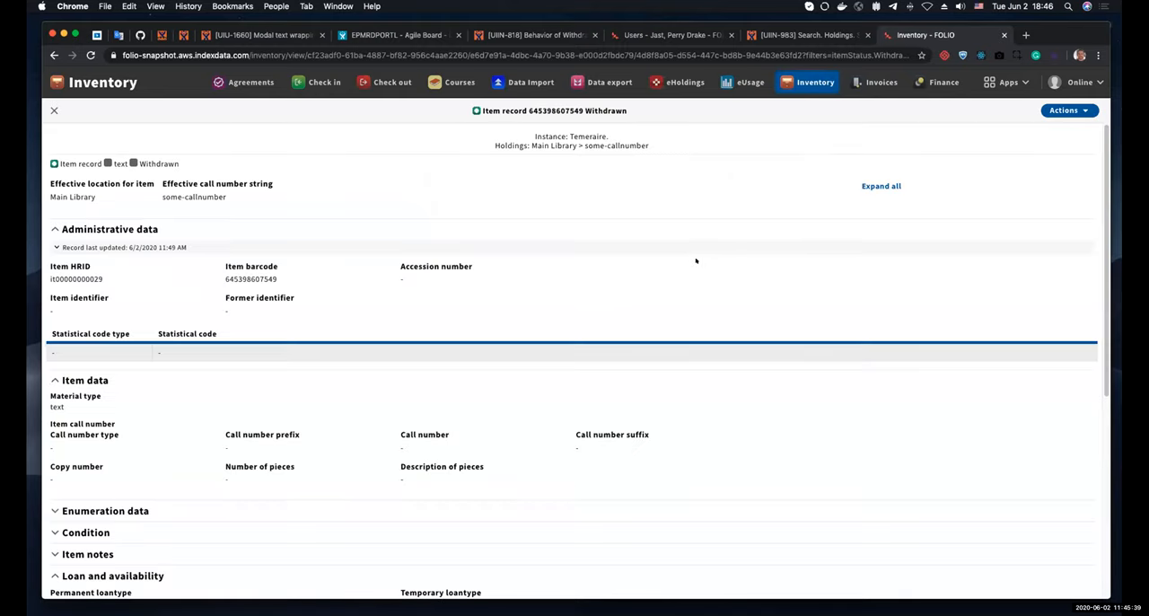
left_click(1063, 110)
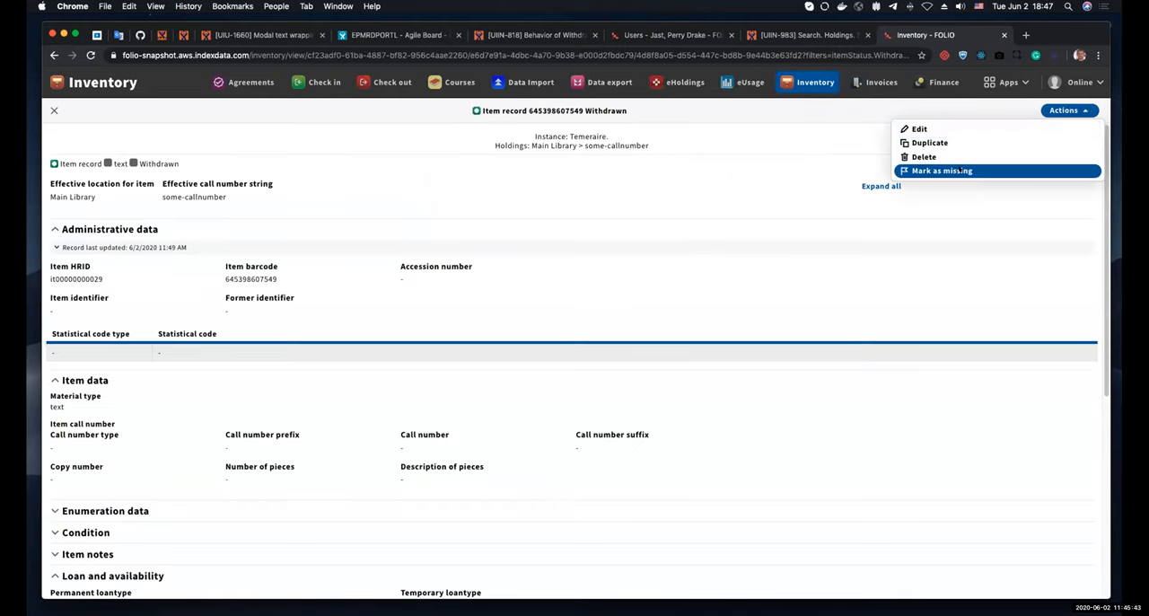
left_click(941, 170)
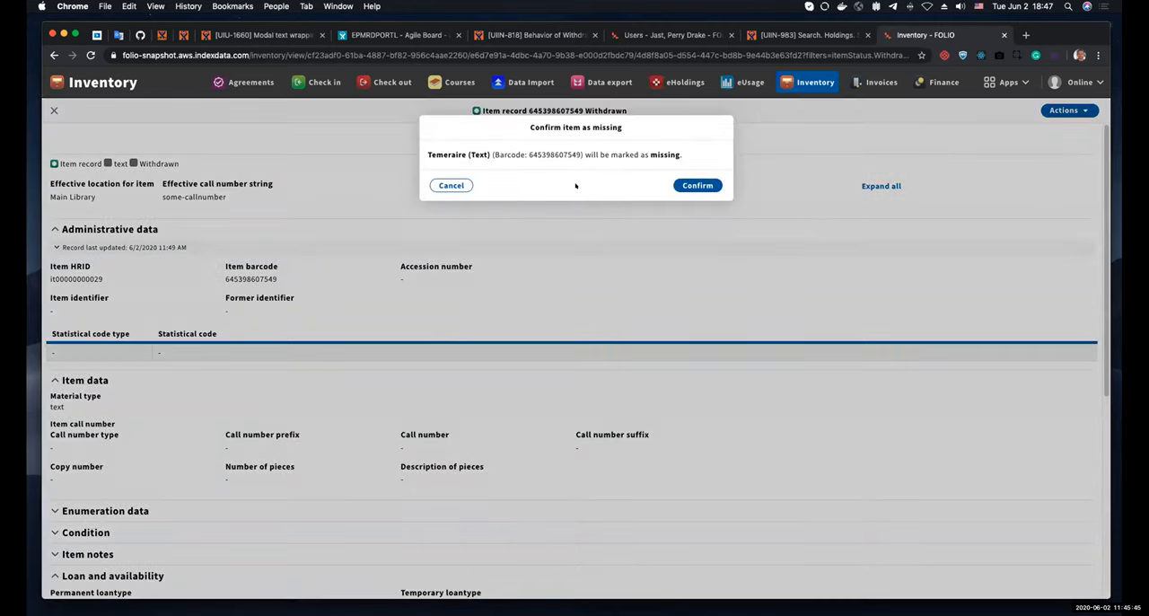
mouse_move(662, 180)
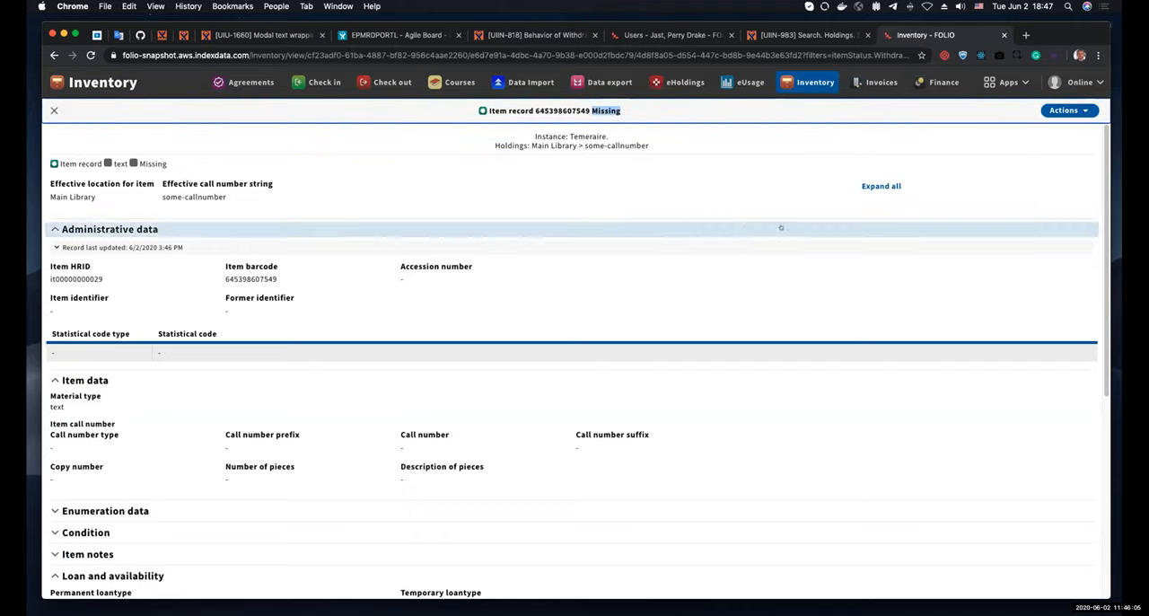
mouse_move(740, 212)
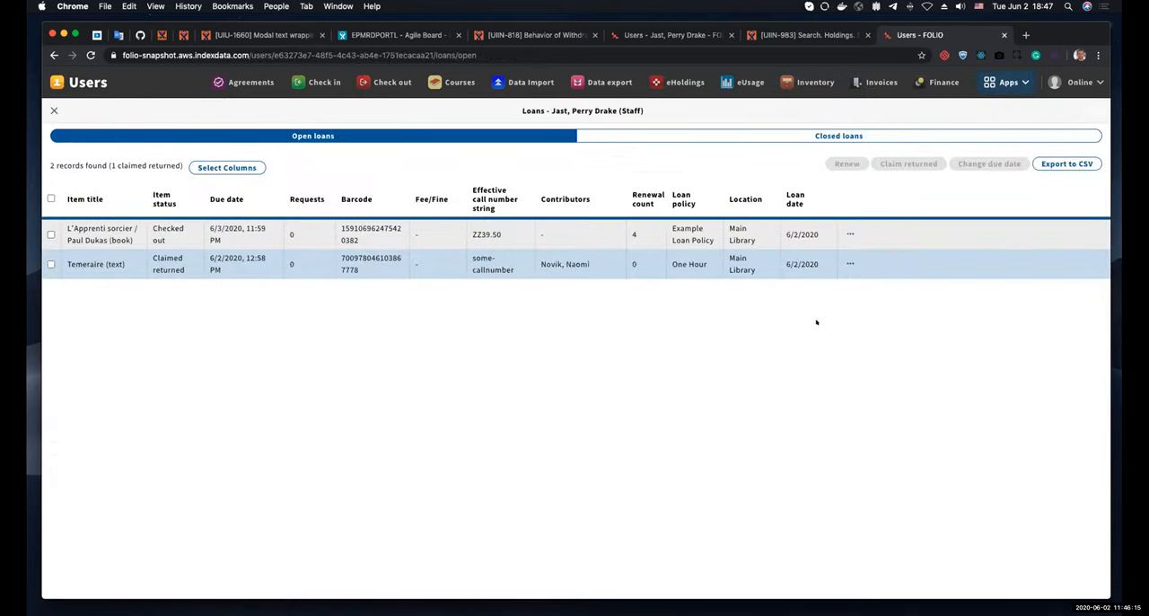
mouse_move(758, 345)
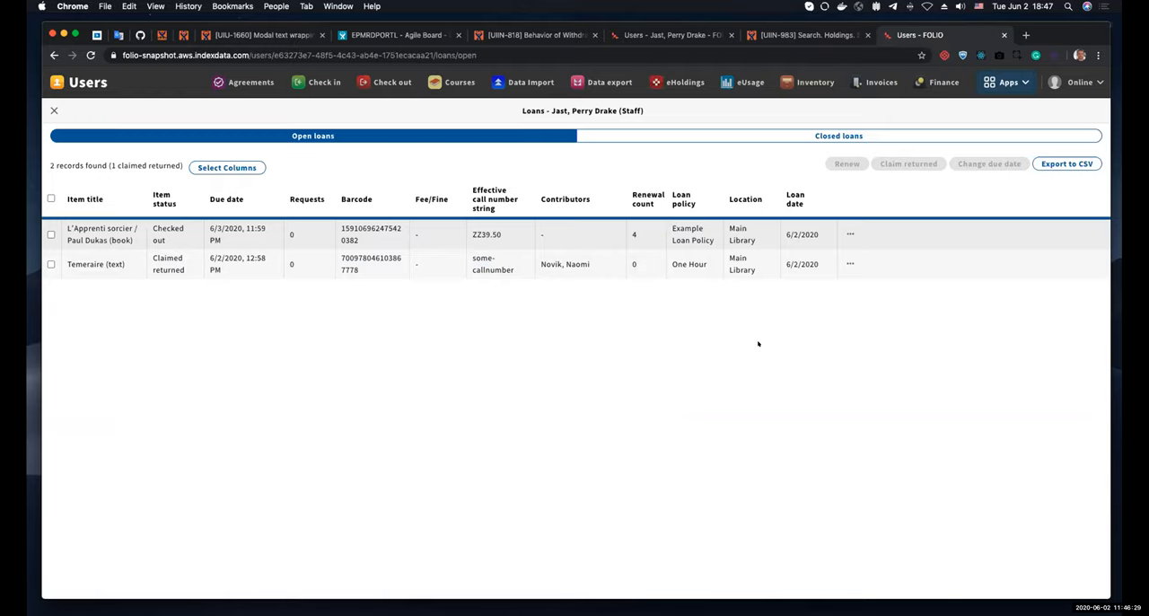
mouse_move(169, 278)
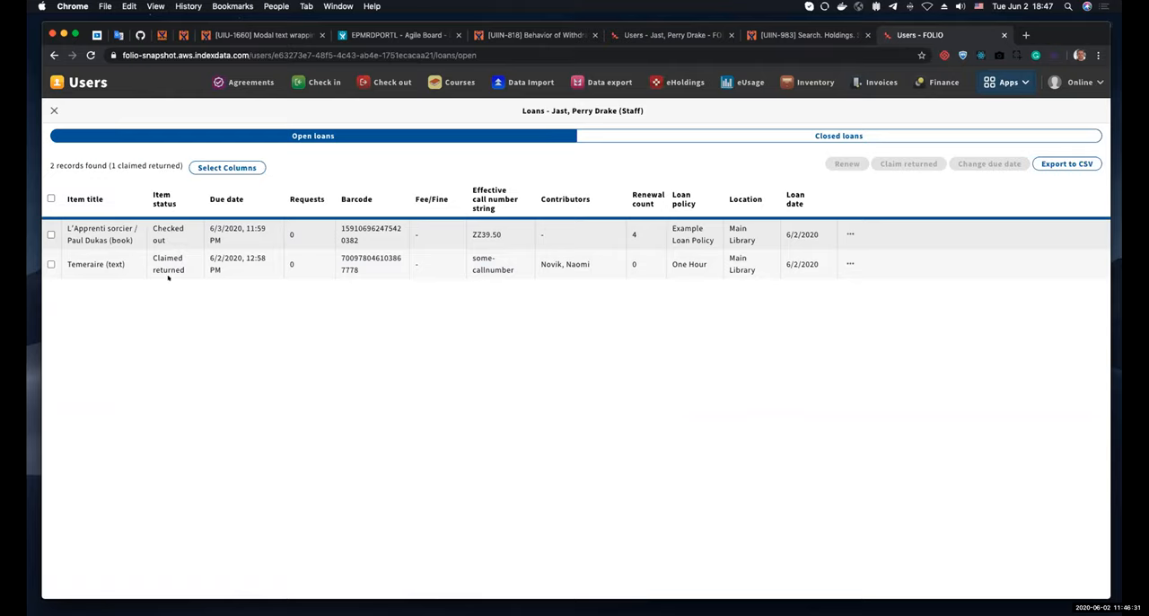
mouse_move(190, 287)
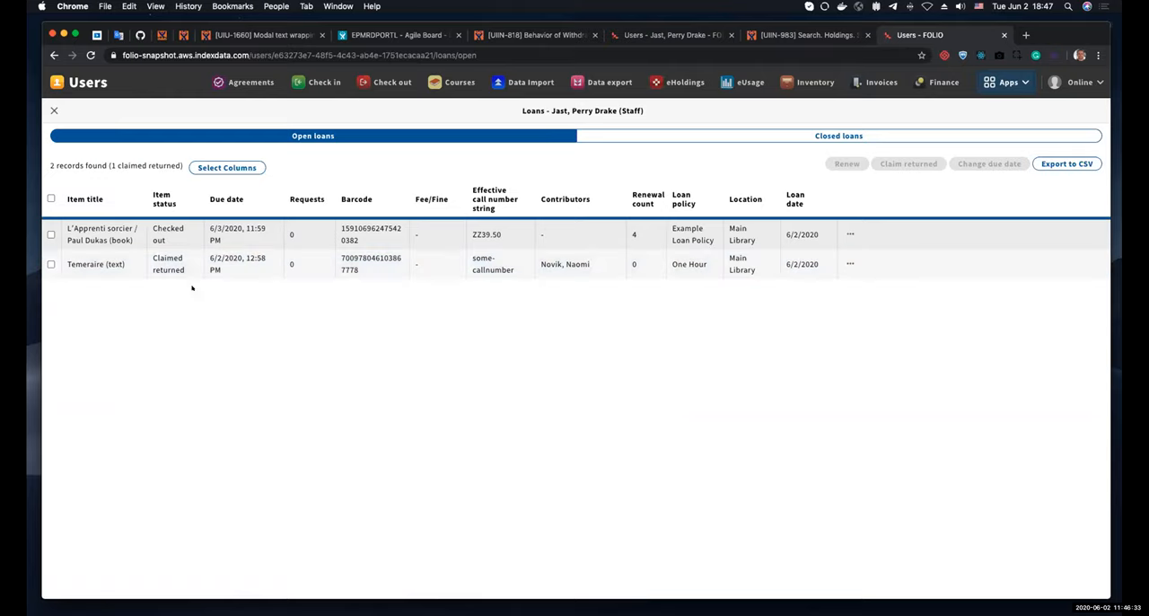
Select the Temeraire and L'Apprenti sorcier open loans and view Temeraire's row actions
left_click(97, 262)
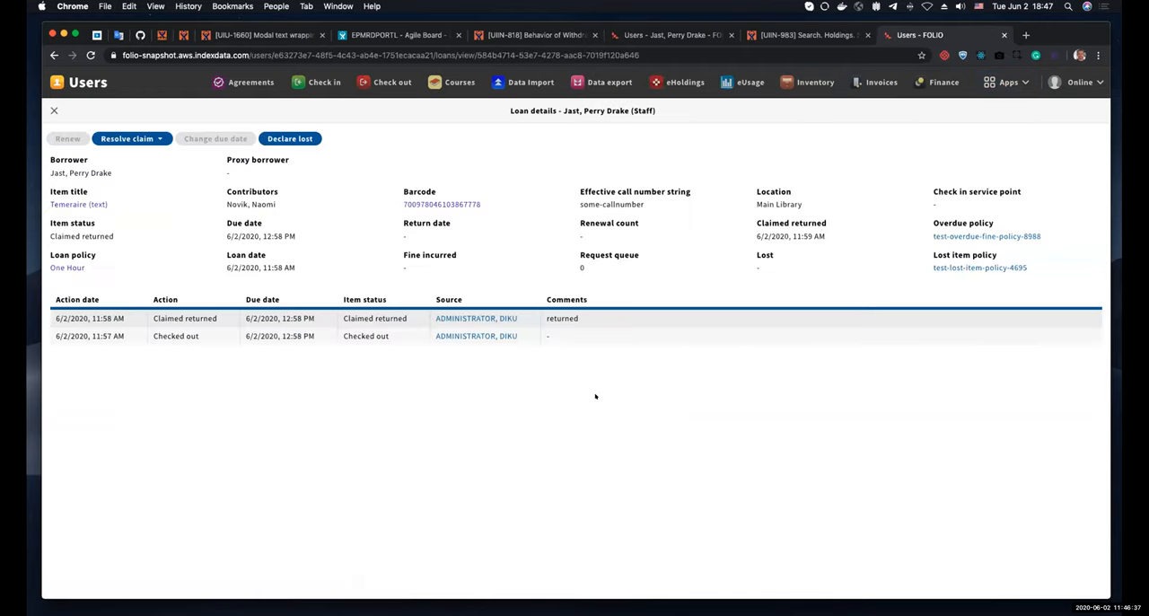
mouse_move(571, 280)
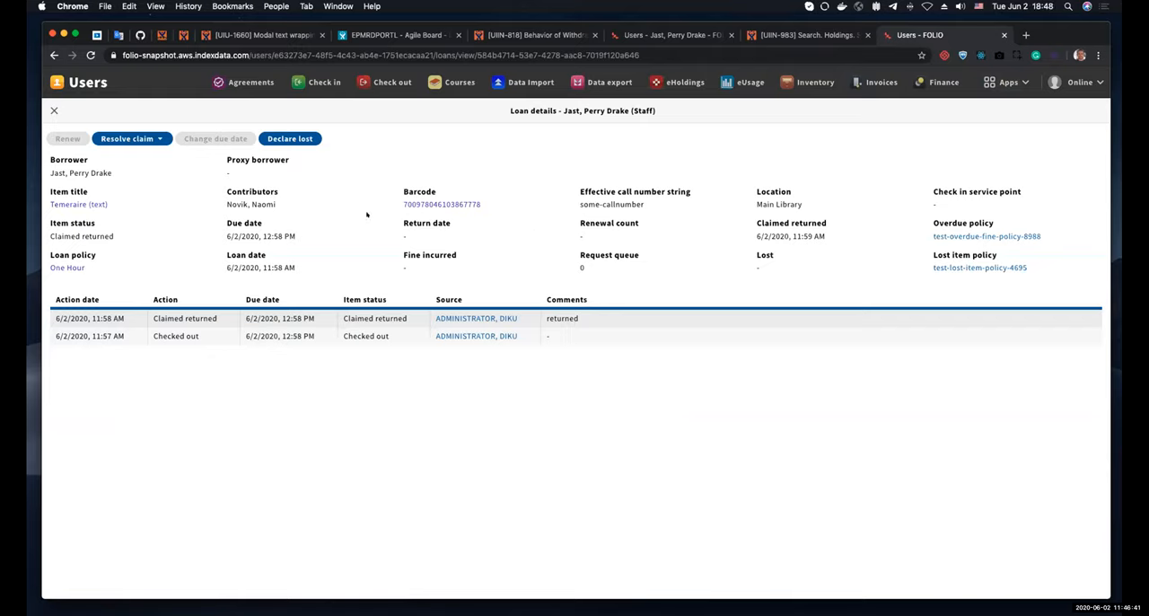
mouse_move(57, 140)
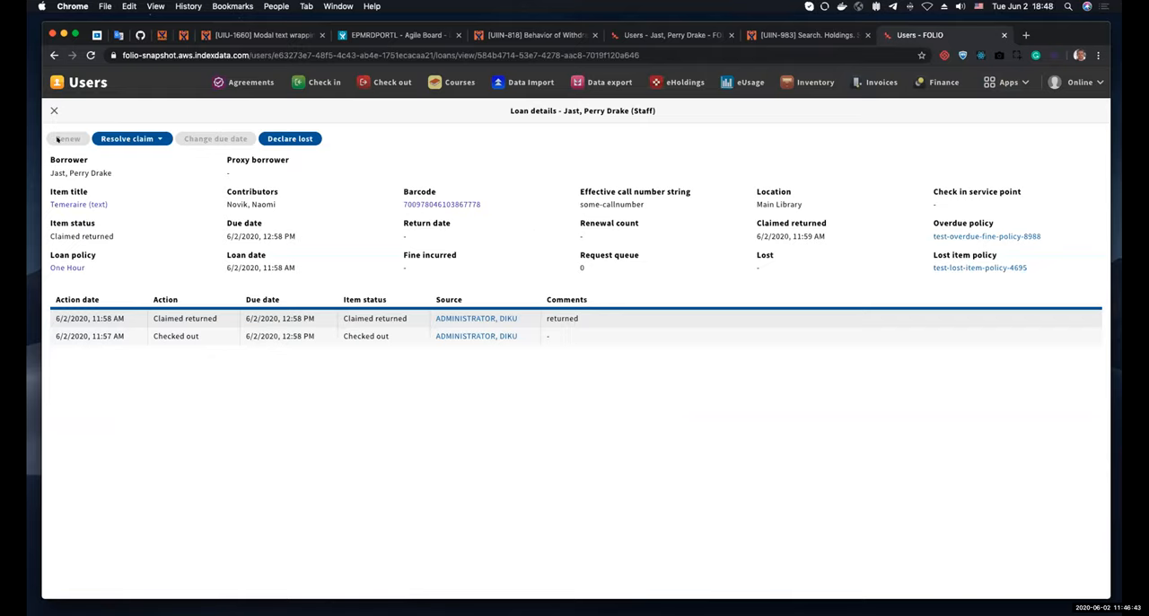
mouse_move(219, 151)
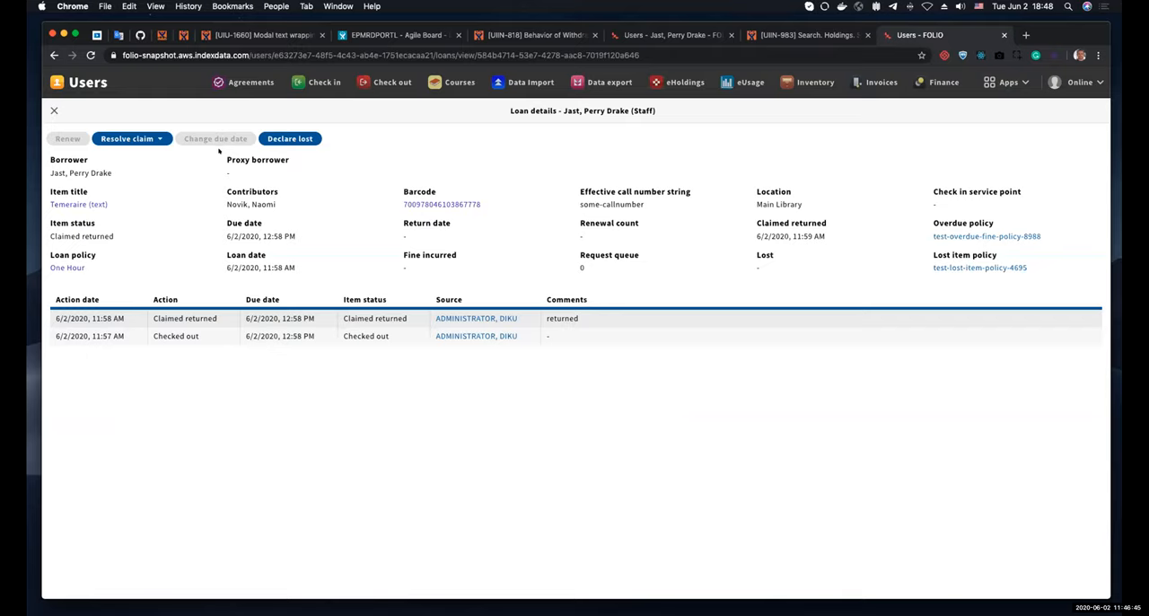
mouse_move(54, 112)
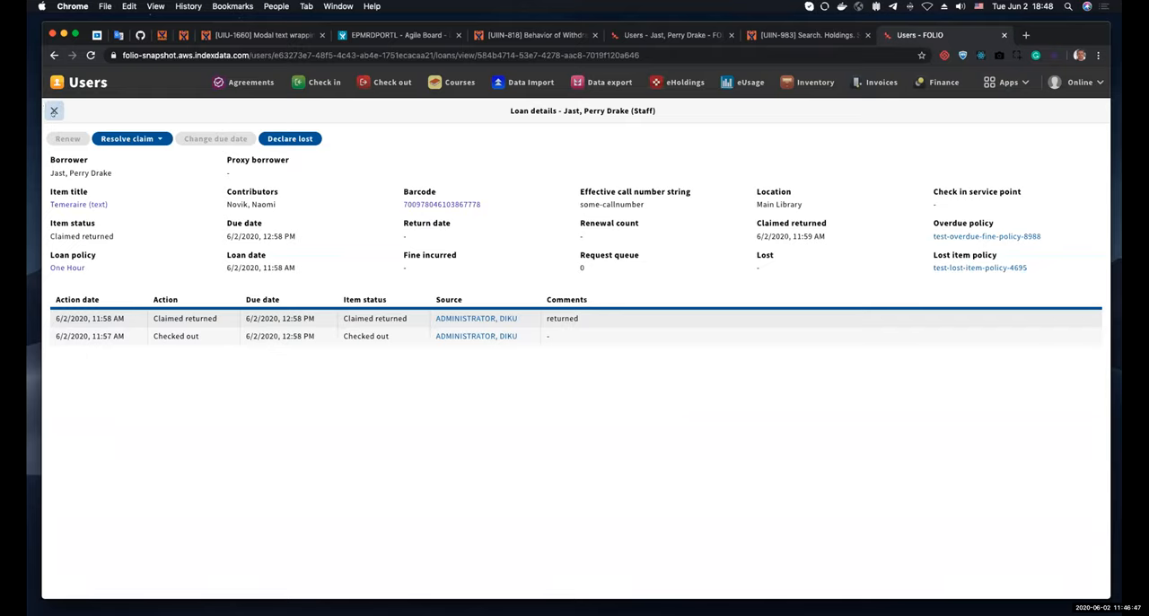
left_click(54, 111)
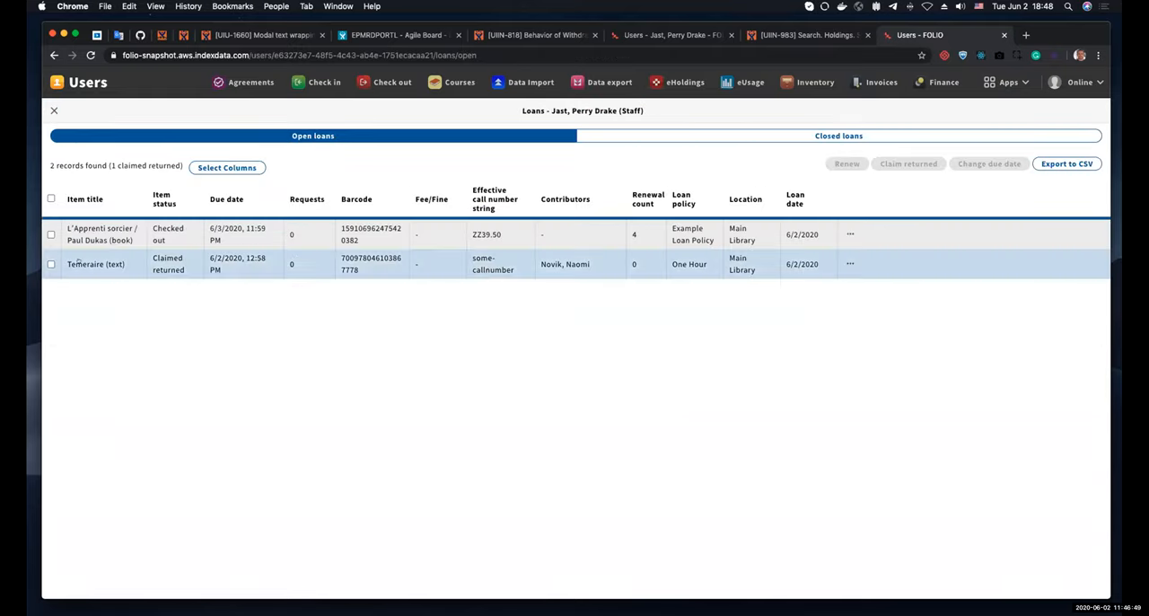
left_click(50, 262)
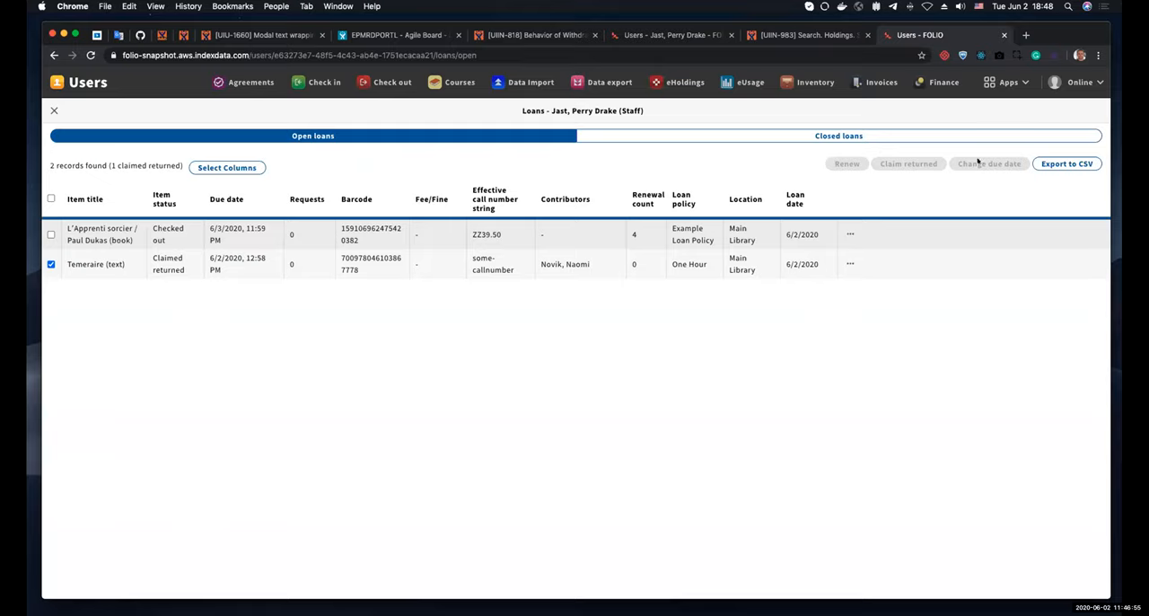
mouse_move(961, 178)
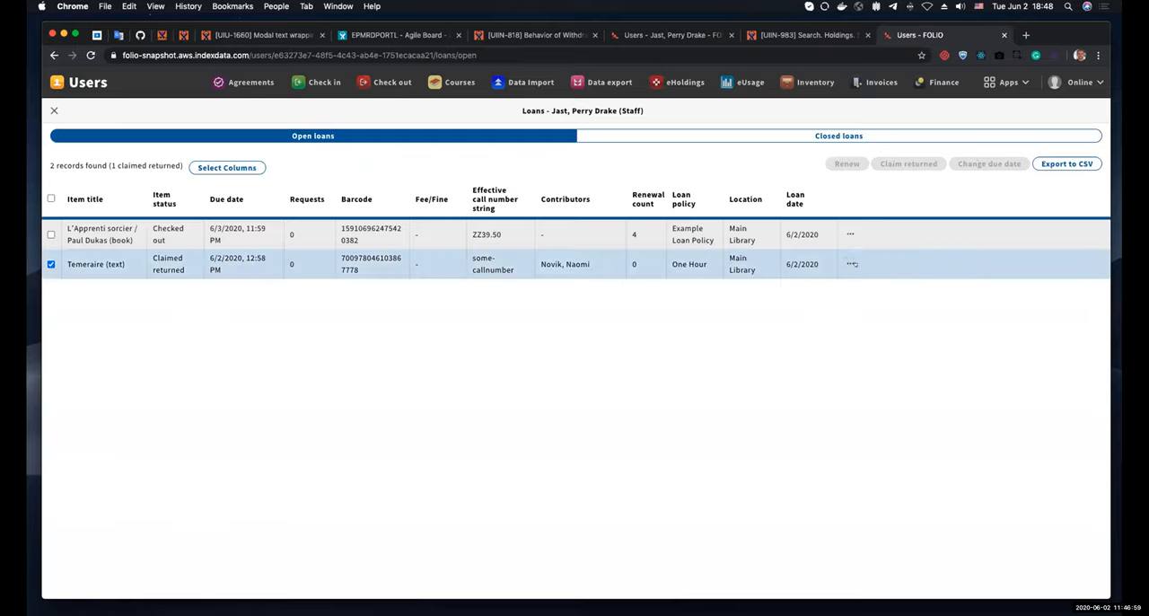
left_click(851, 264)
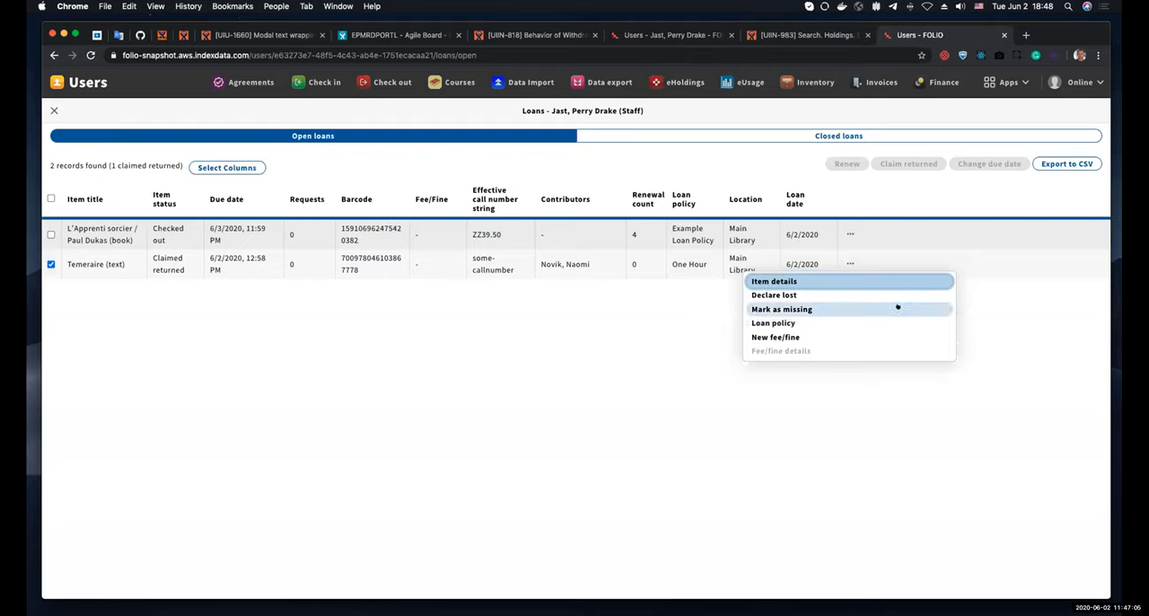
mouse_move(427, 352)
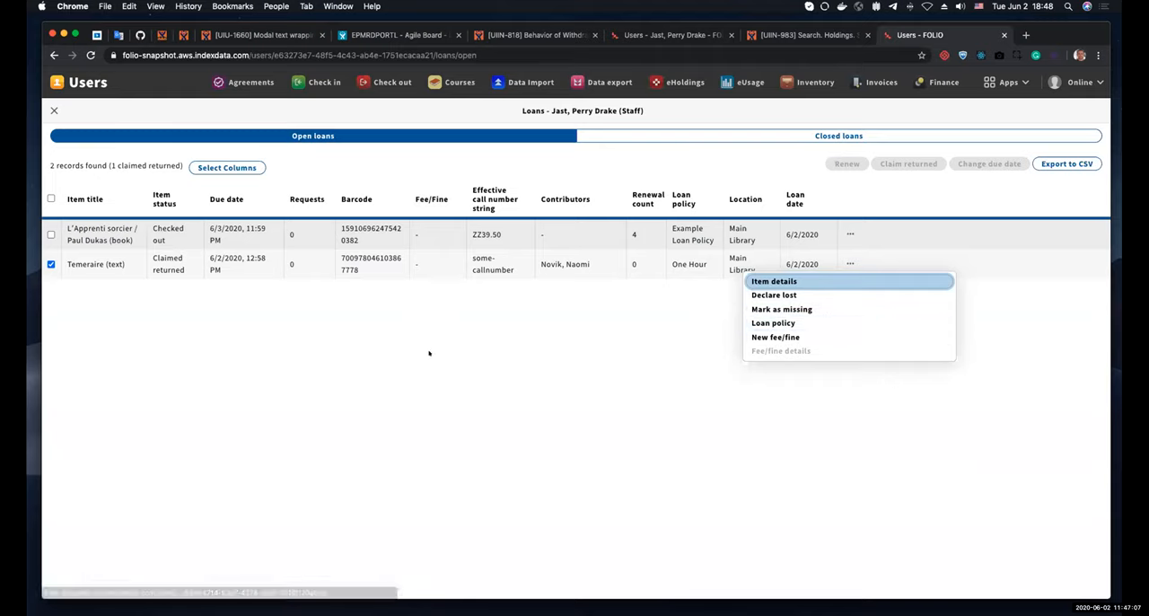
mouse_move(467, 360)
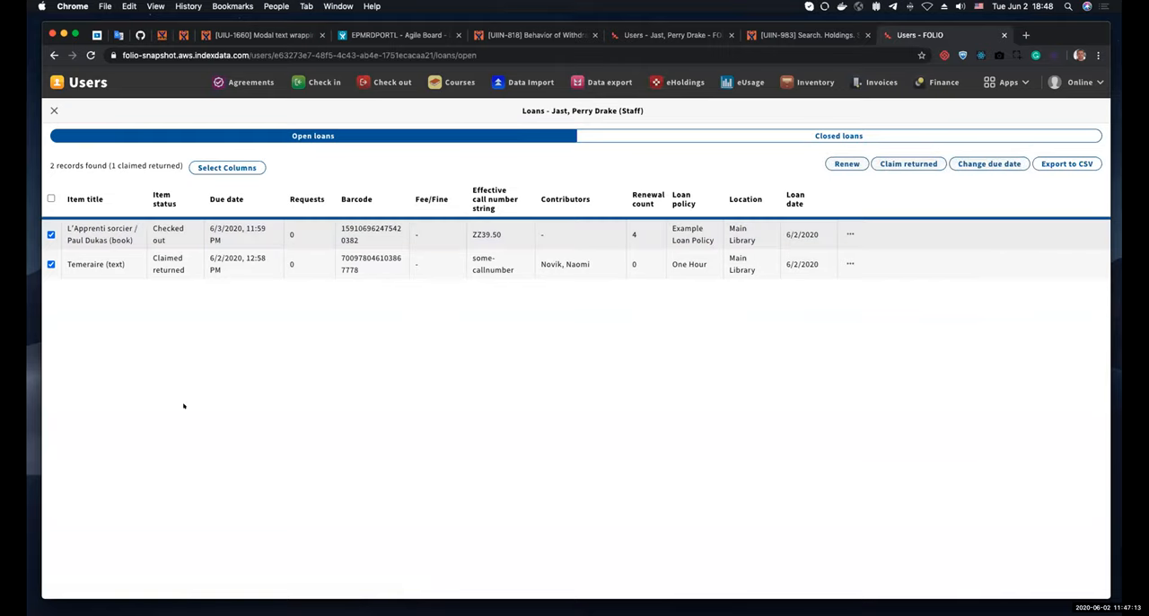
mouse_move(266, 359)
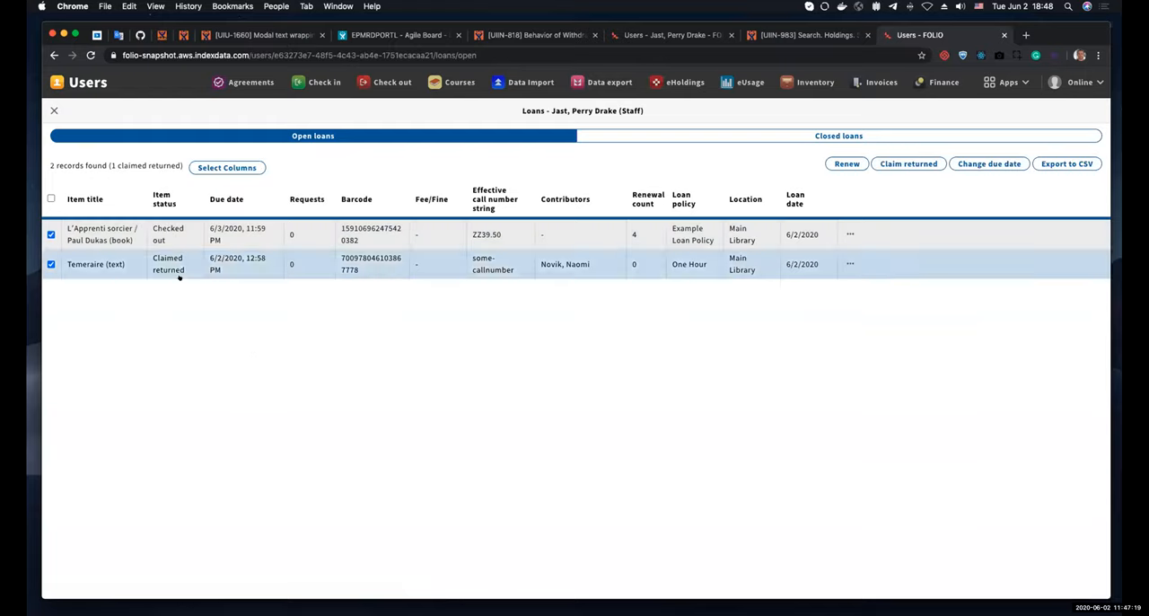
mouse_move(212, 359)
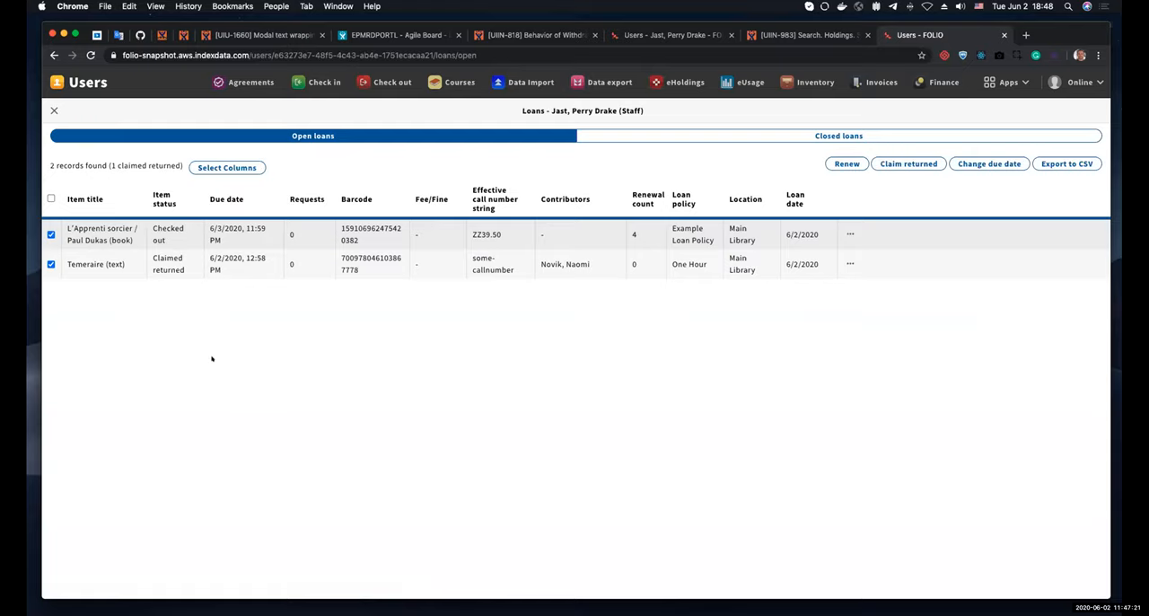
mouse_move(844, 179)
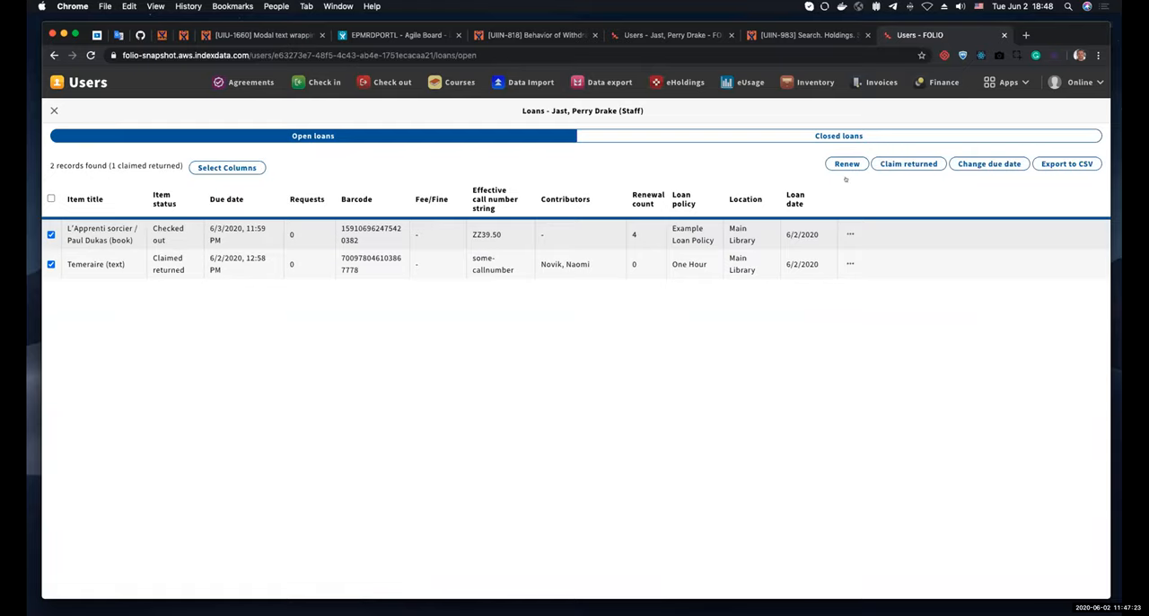
mouse_move(988, 176)
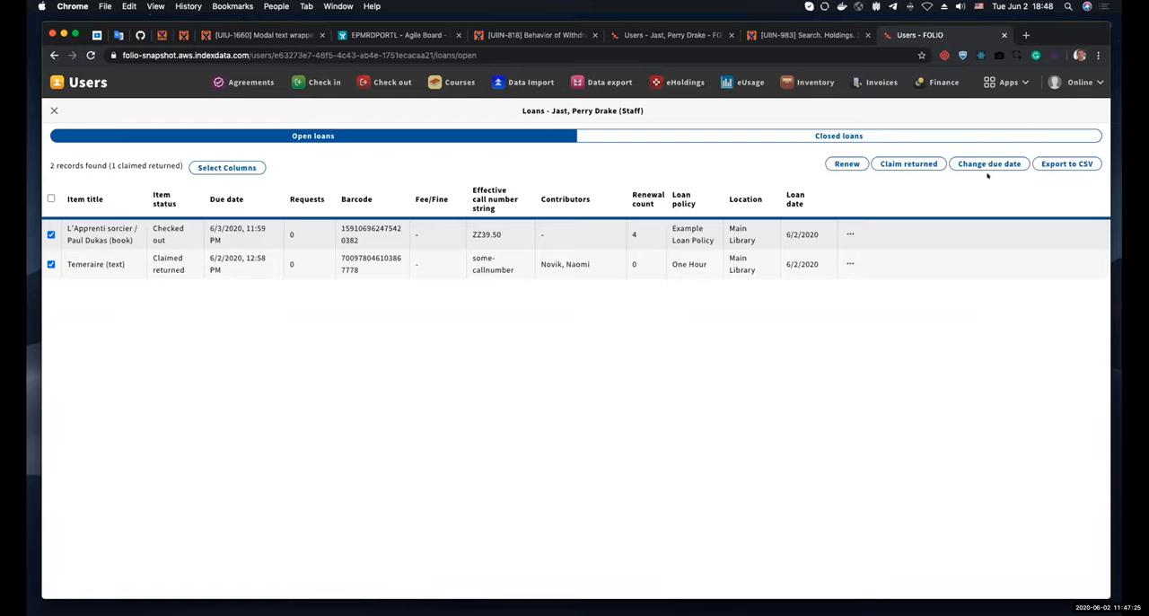
mouse_move(960, 187)
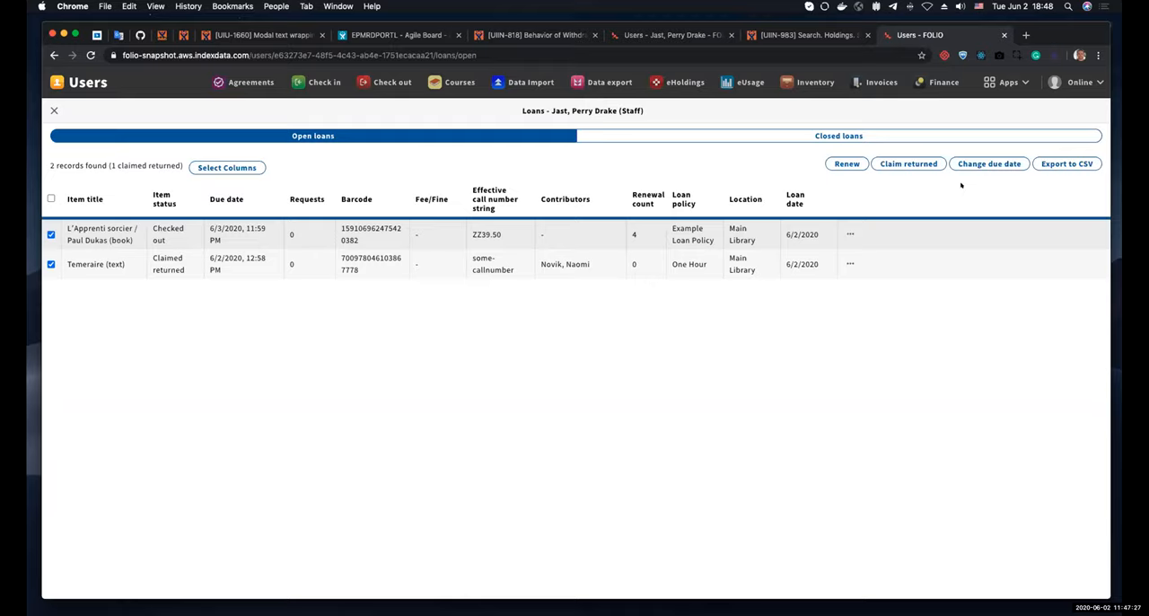
Renew both loans: L'Apprenti sorcier due 7/3/2020, Temeraire refused as claimed returned
left_click(846, 163)
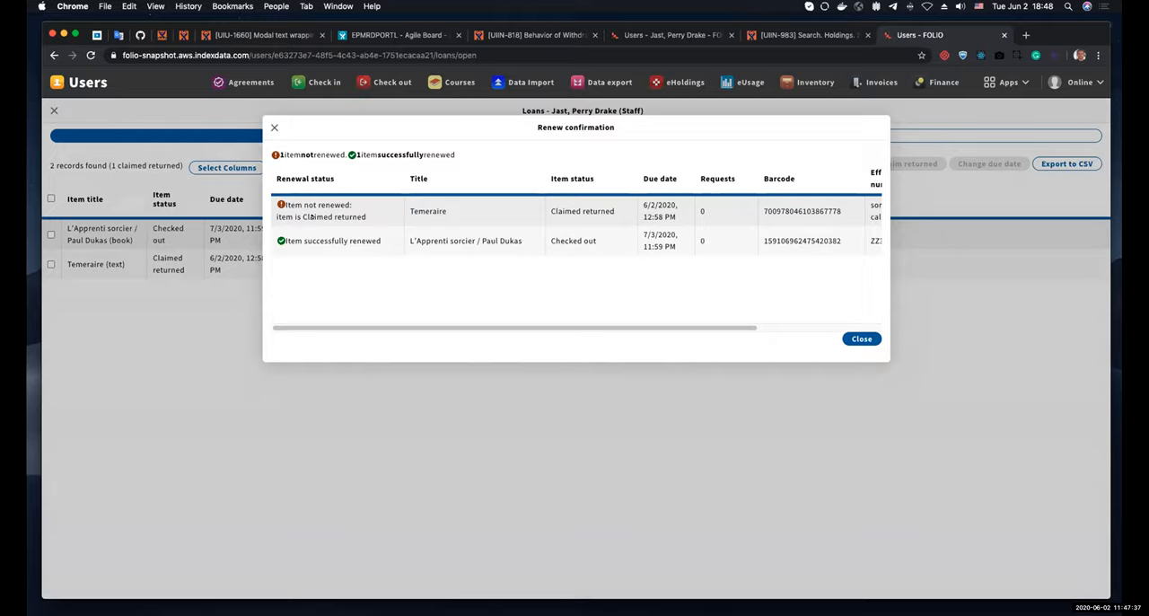
mouse_move(841, 315)
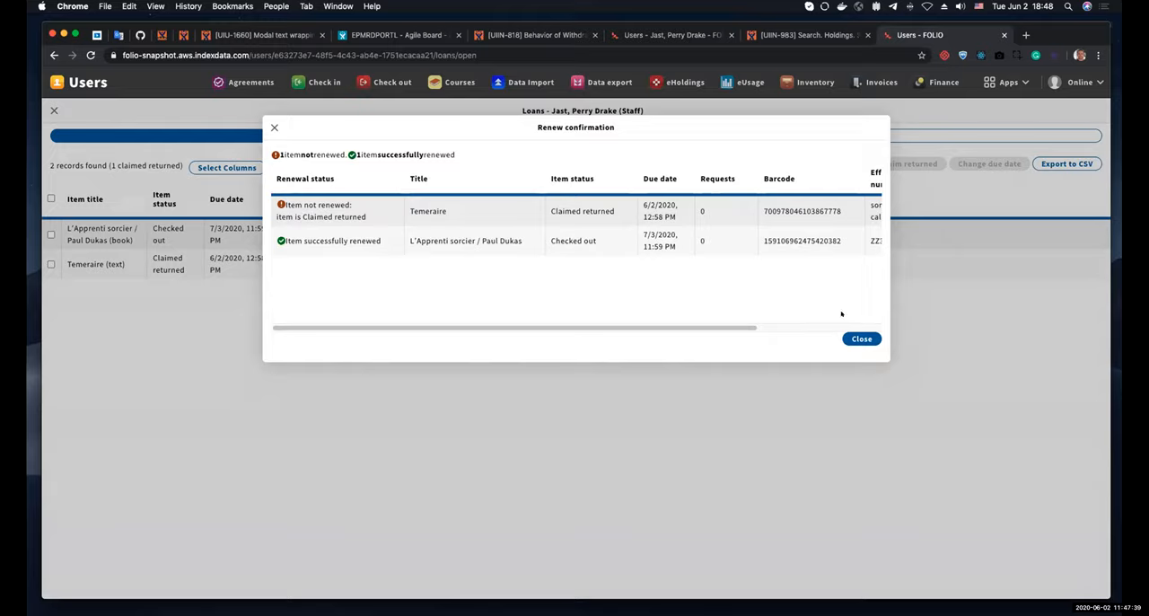
left_click(862, 337)
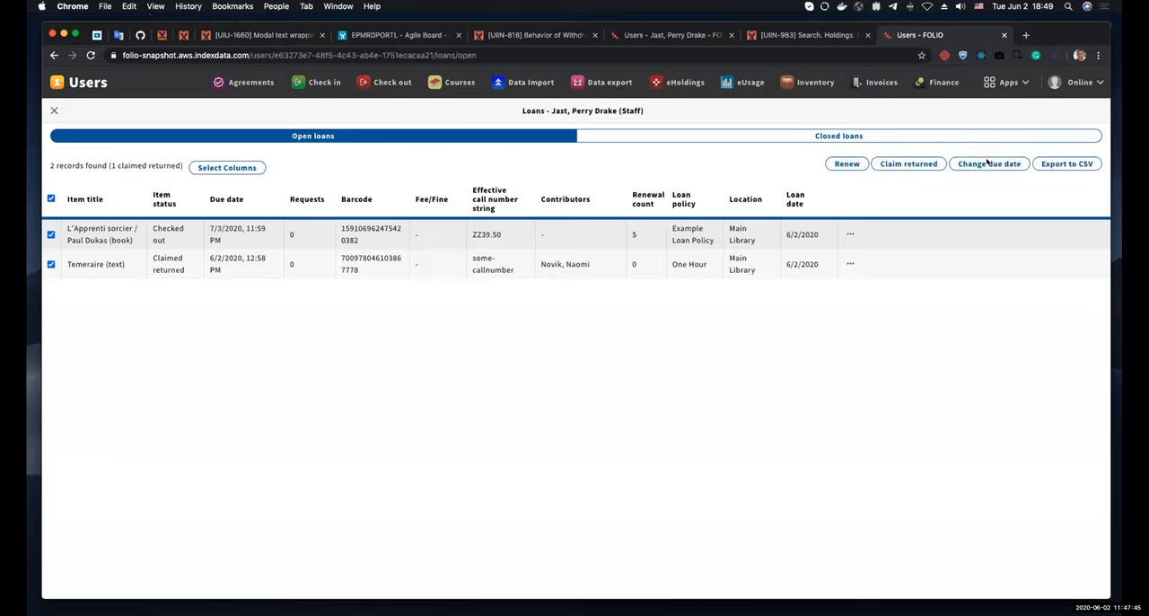
Change the chosen loans' due date to 06/03/2020; Temeraire fails as claimed returned
left_click(988, 163)
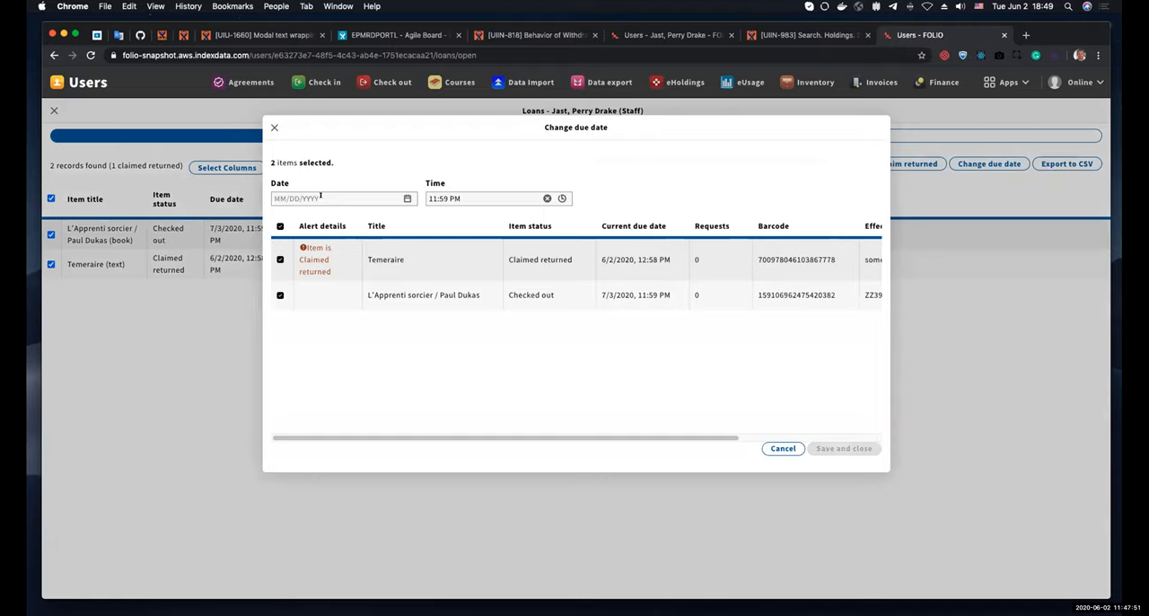
type("06/03/2020")
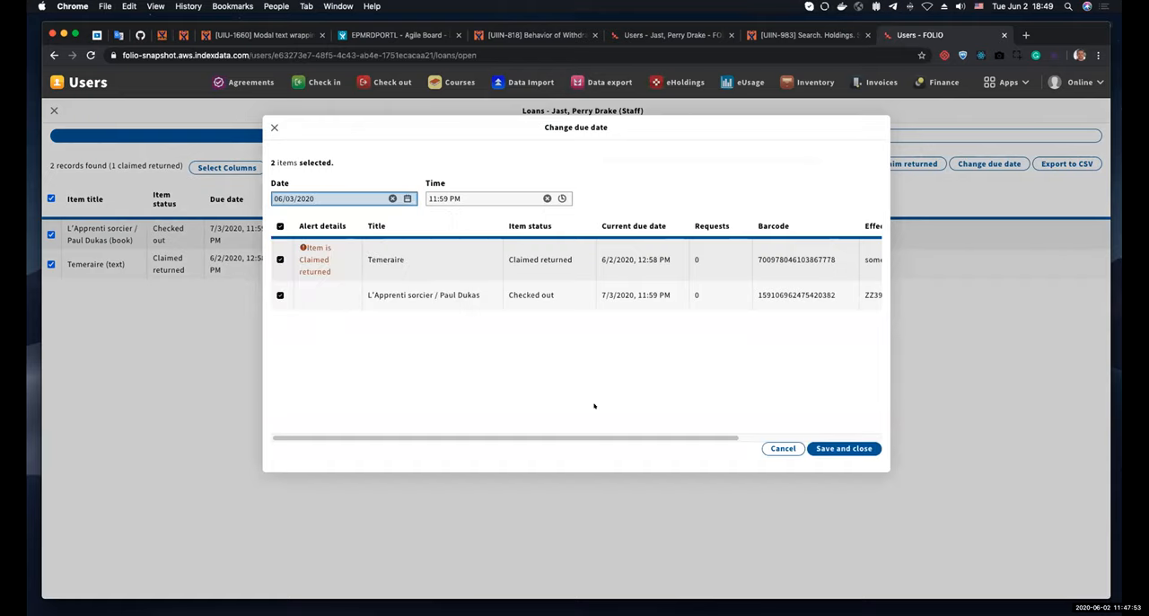
mouse_move(797, 426)
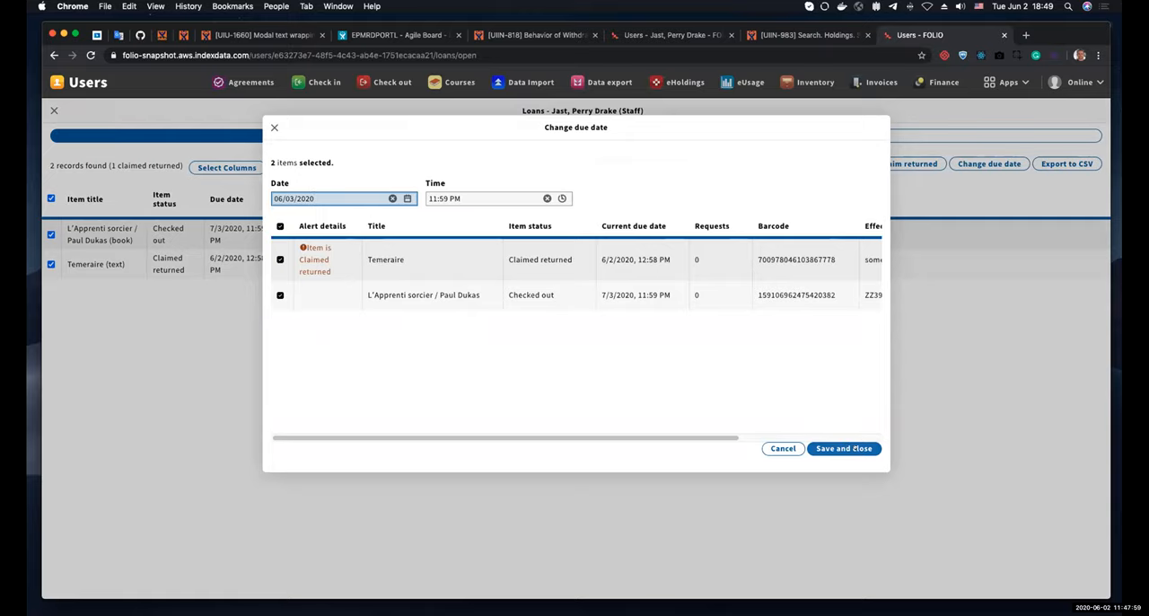
mouse_move(844, 449)
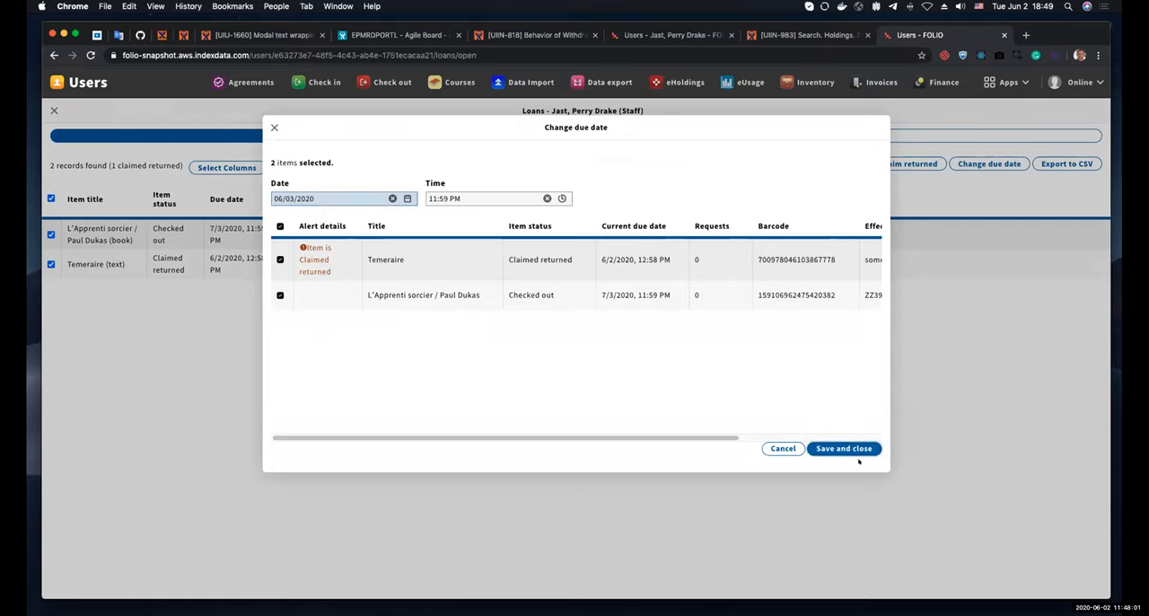
left_click(843, 449)
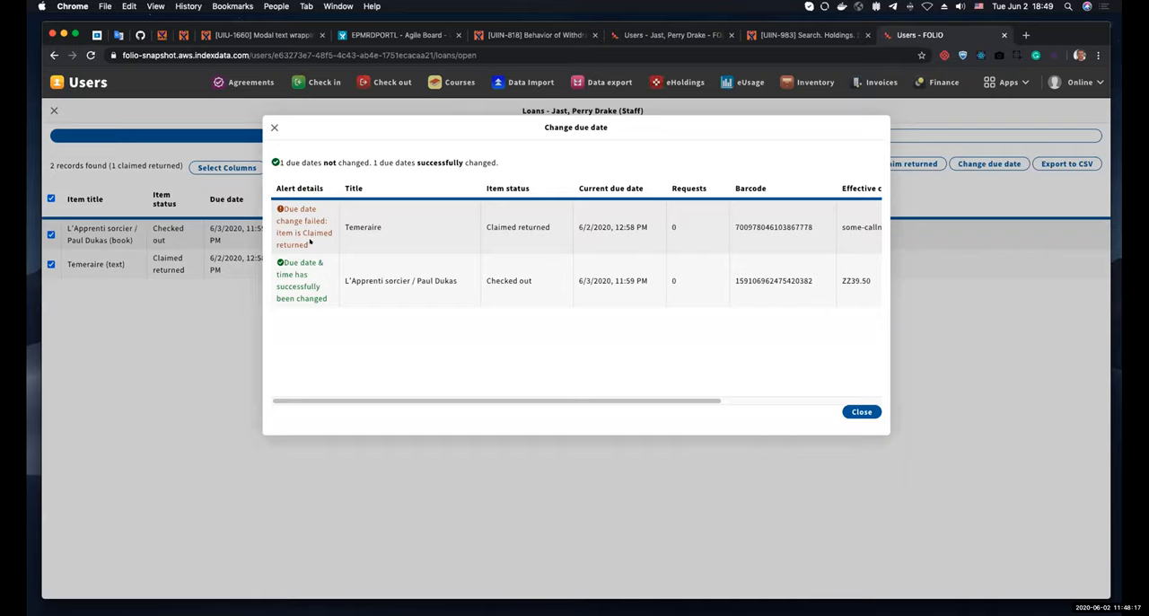
left_click(860, 411)
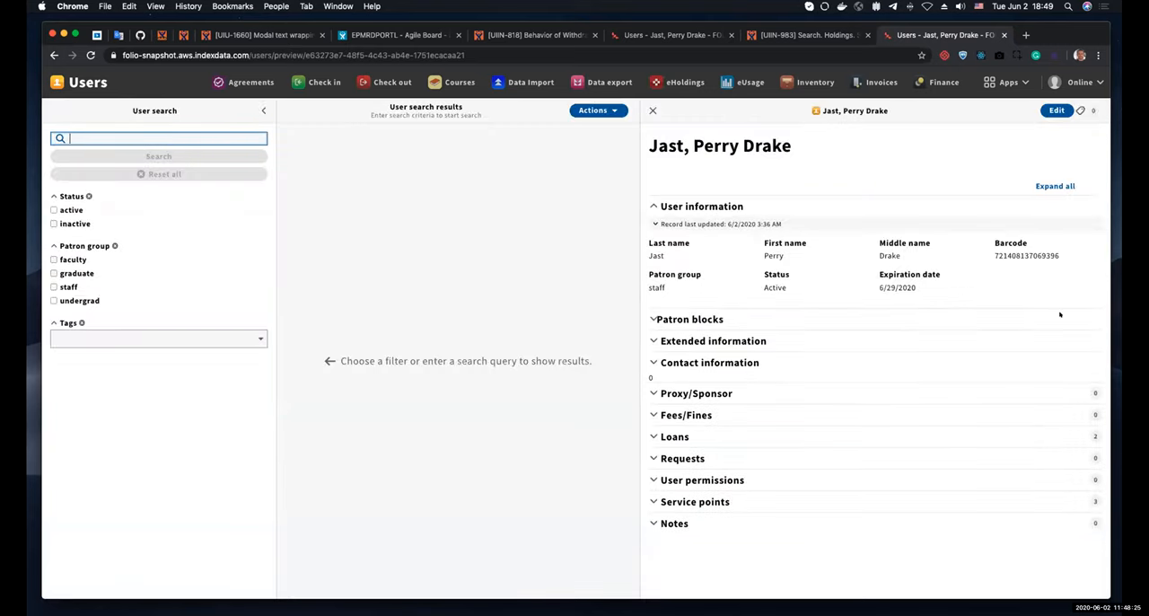
mouse_move(882, 83)
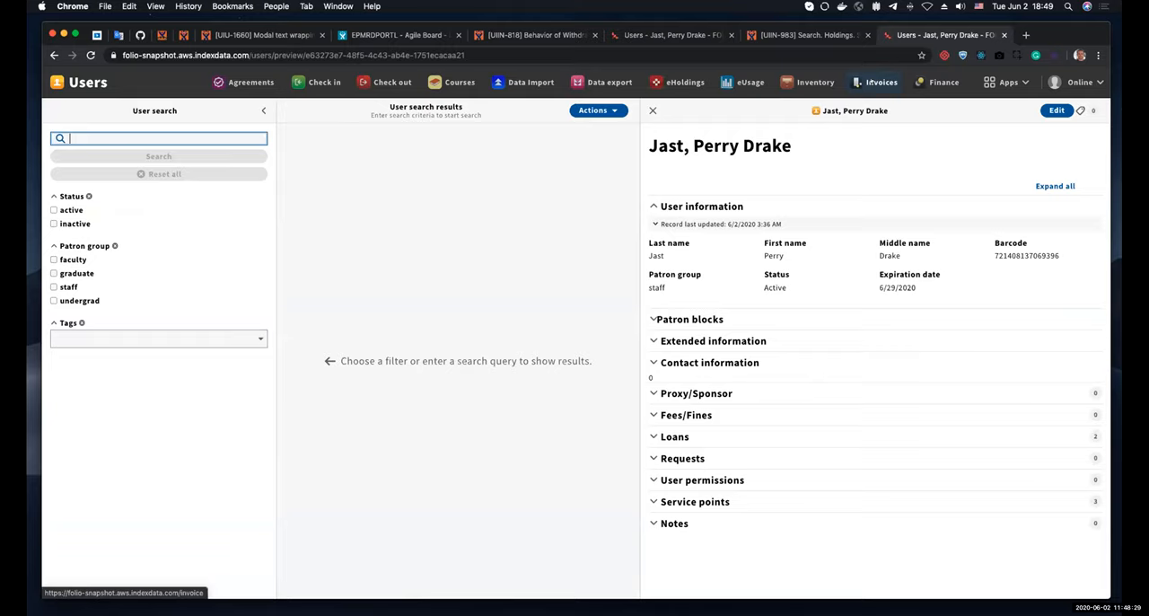
Reset the Inventory search and compare the Holdings and Item search segments
left_click(815, 82)
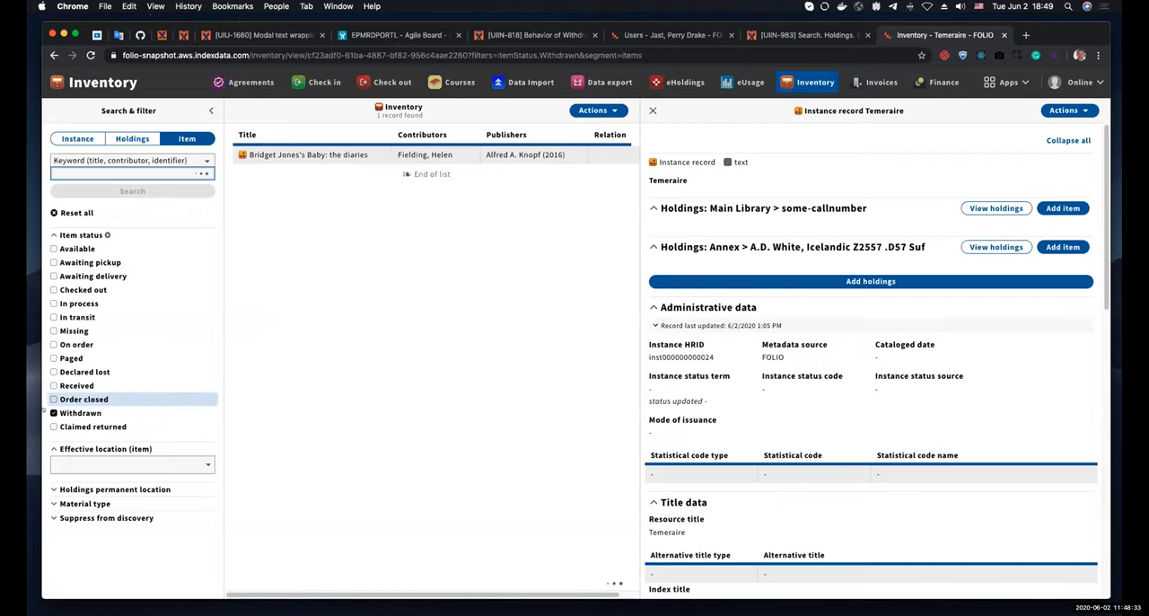
left_click(653, 112)
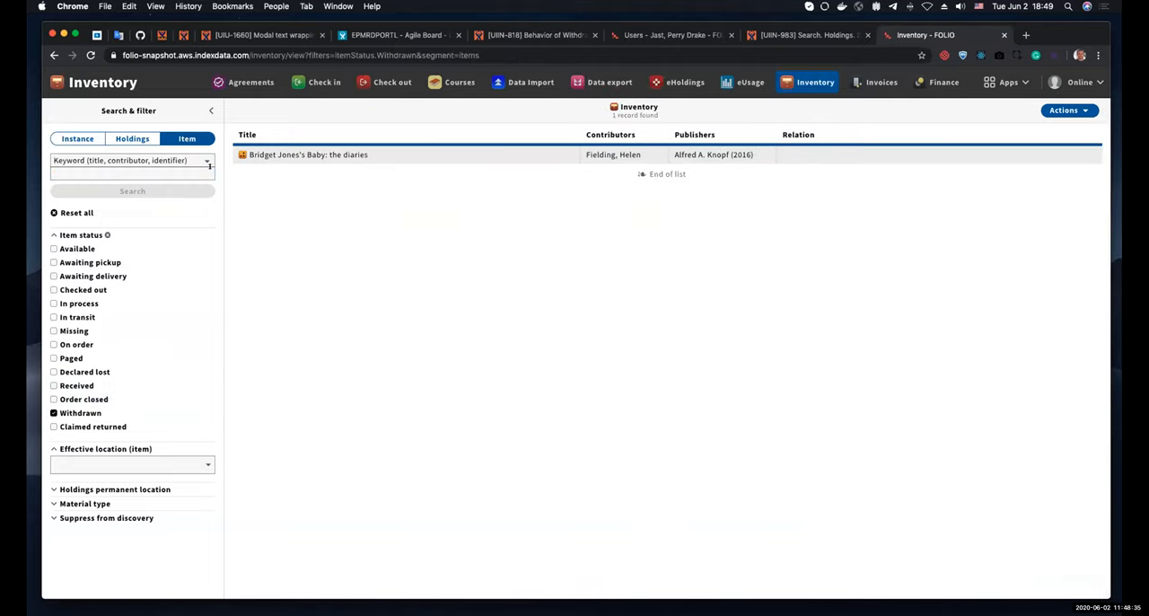
left_click(54, 413)
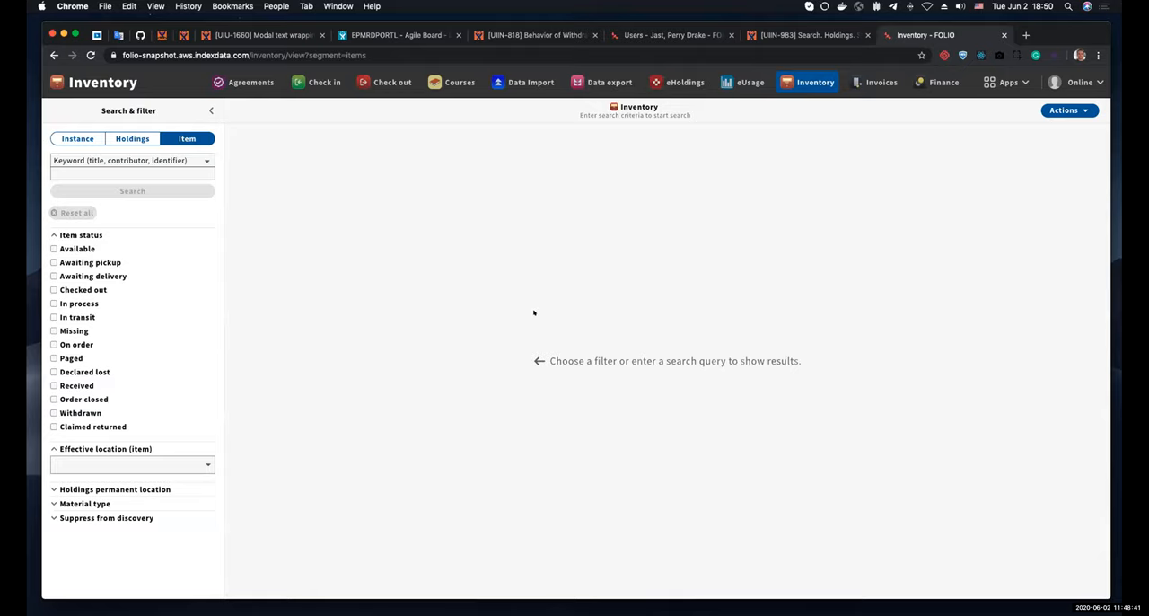
left_click(133, 139)
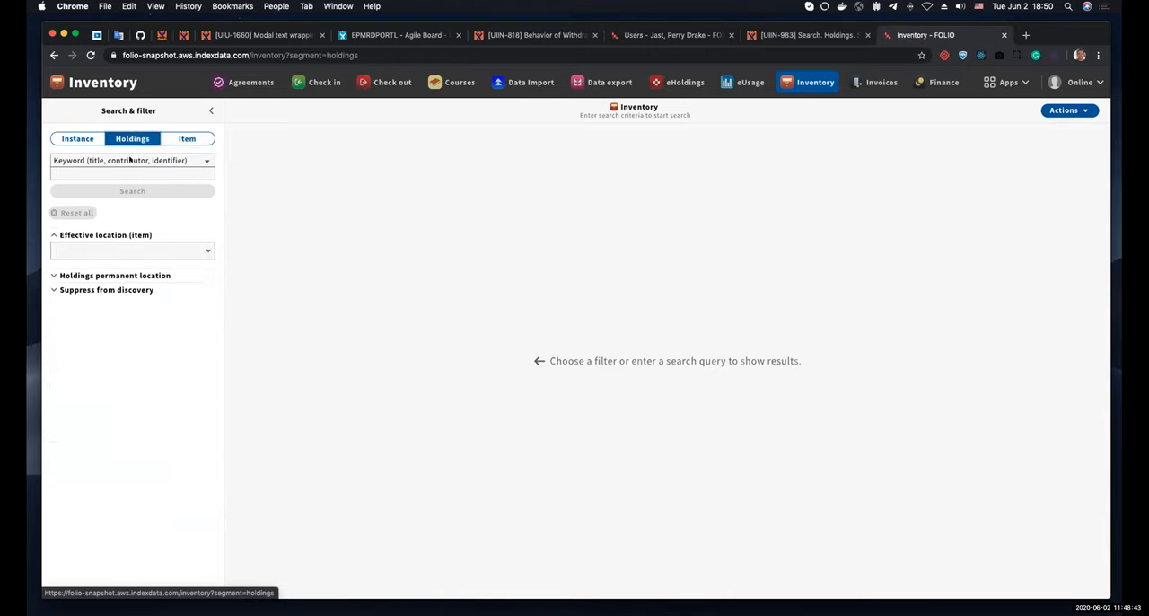
left_click(133, 160)
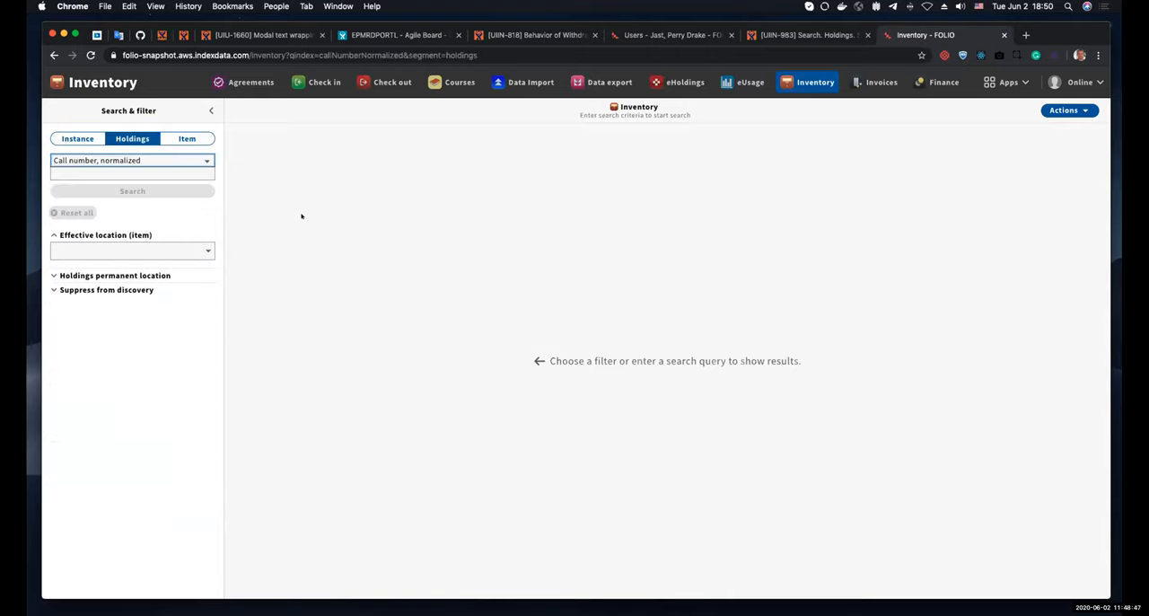
left_click(187, 138)
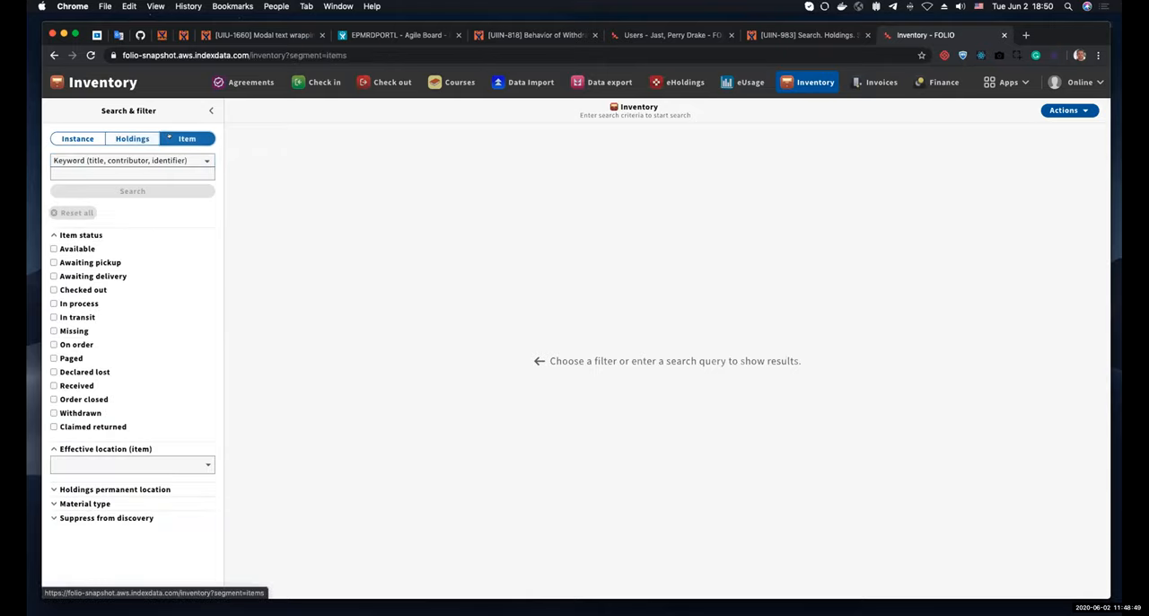
Set the Holdings search to 'Call number, normalized' and view the UIIN-983 test scenarios
left_click(133, 160)
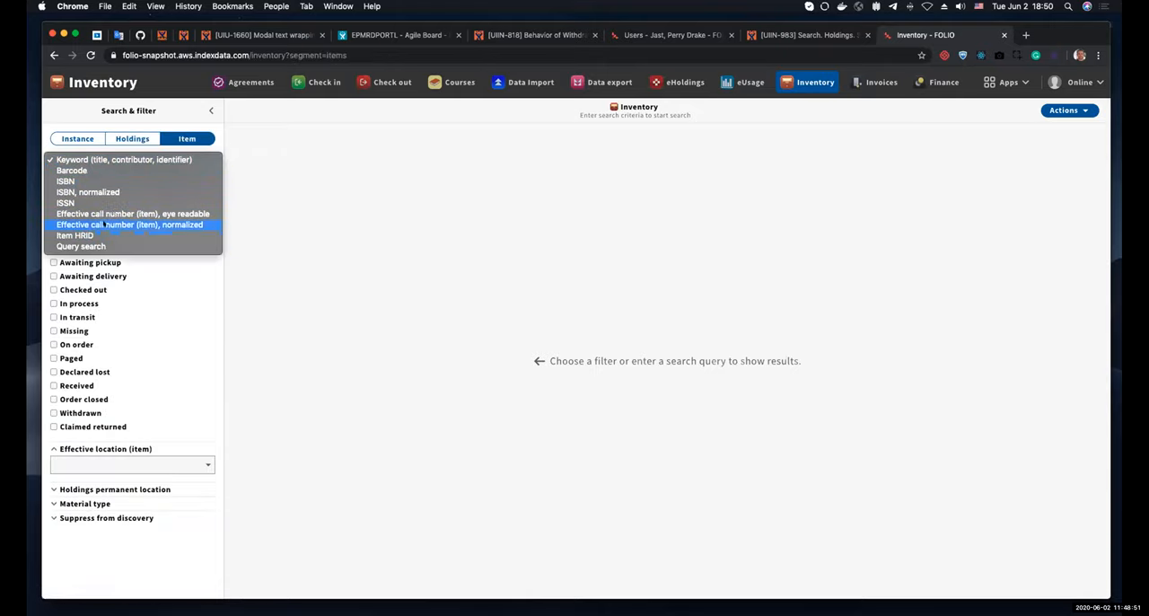
left_click(133, 139)
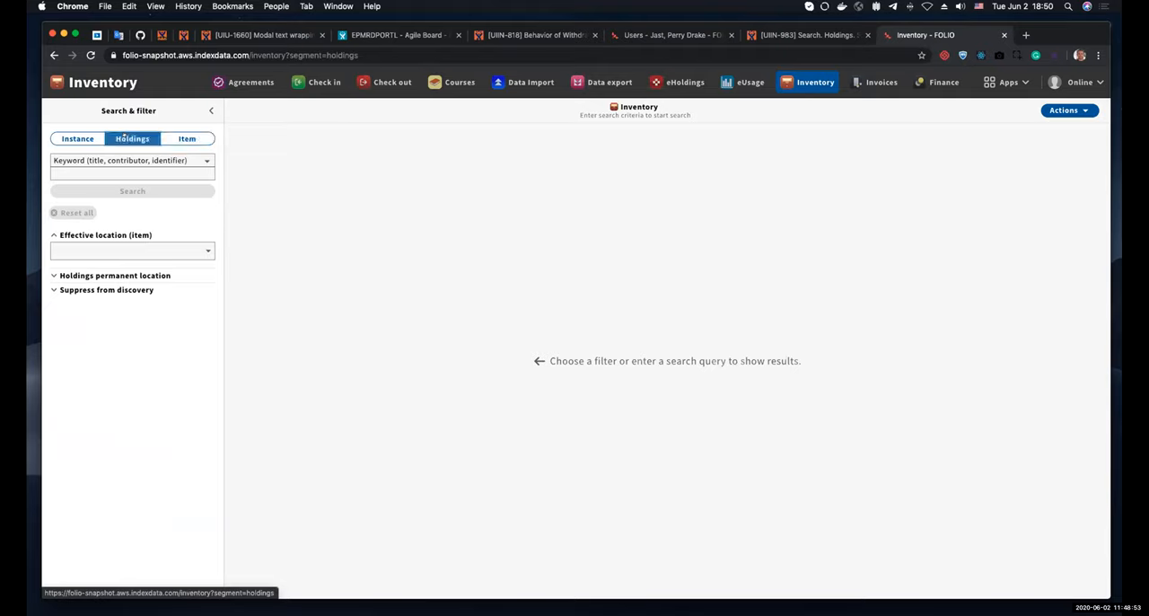
left_click(129, 159)
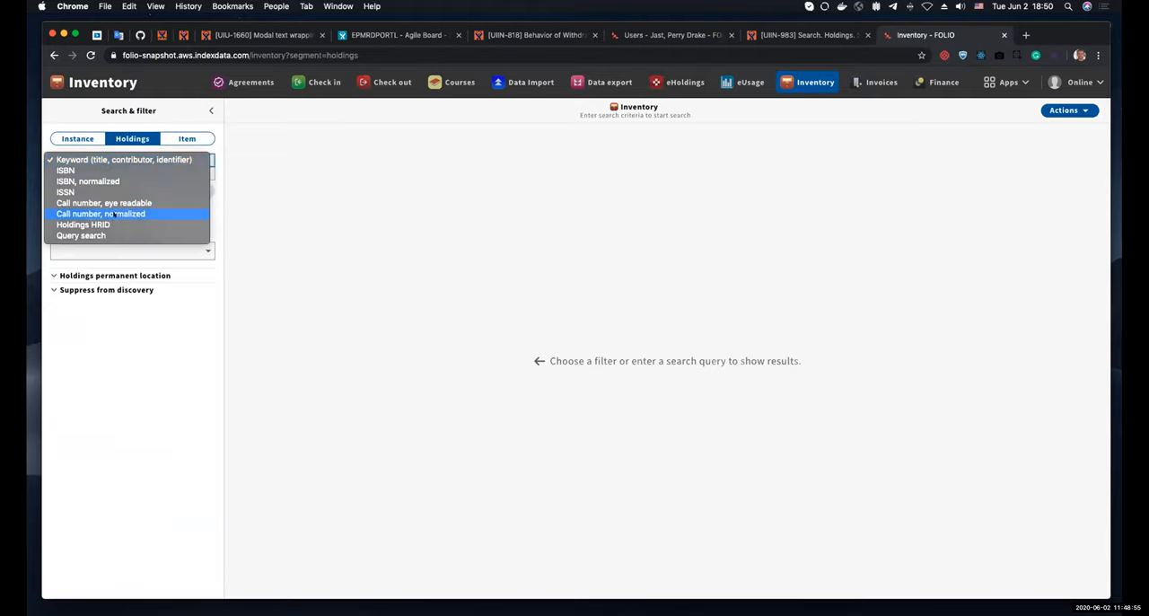
left_click(100, 214)
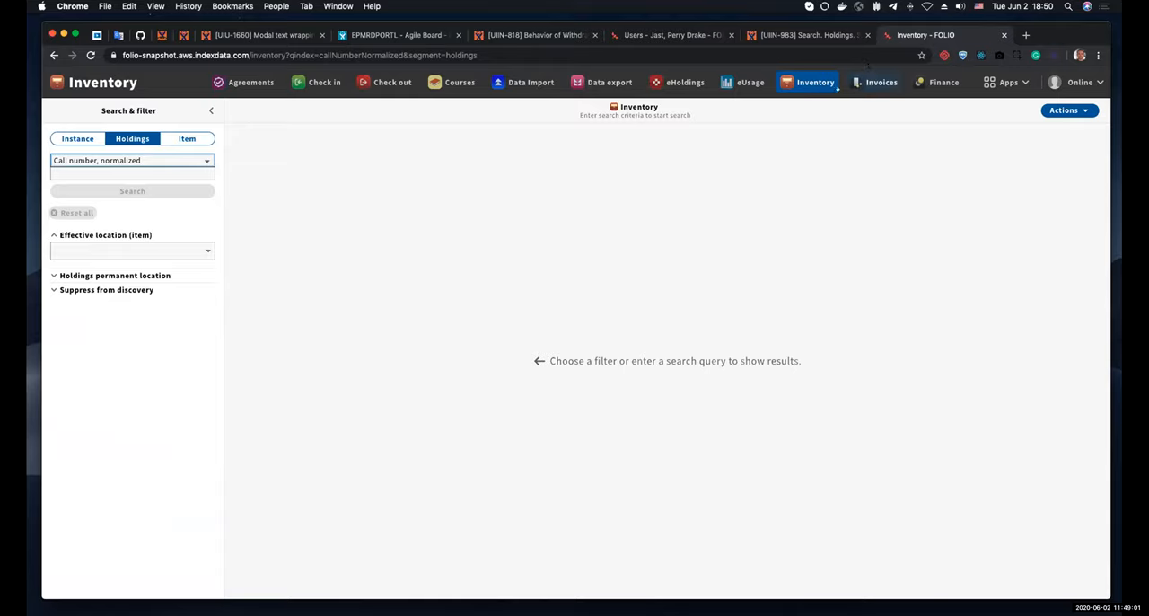
left_click(807, 36)
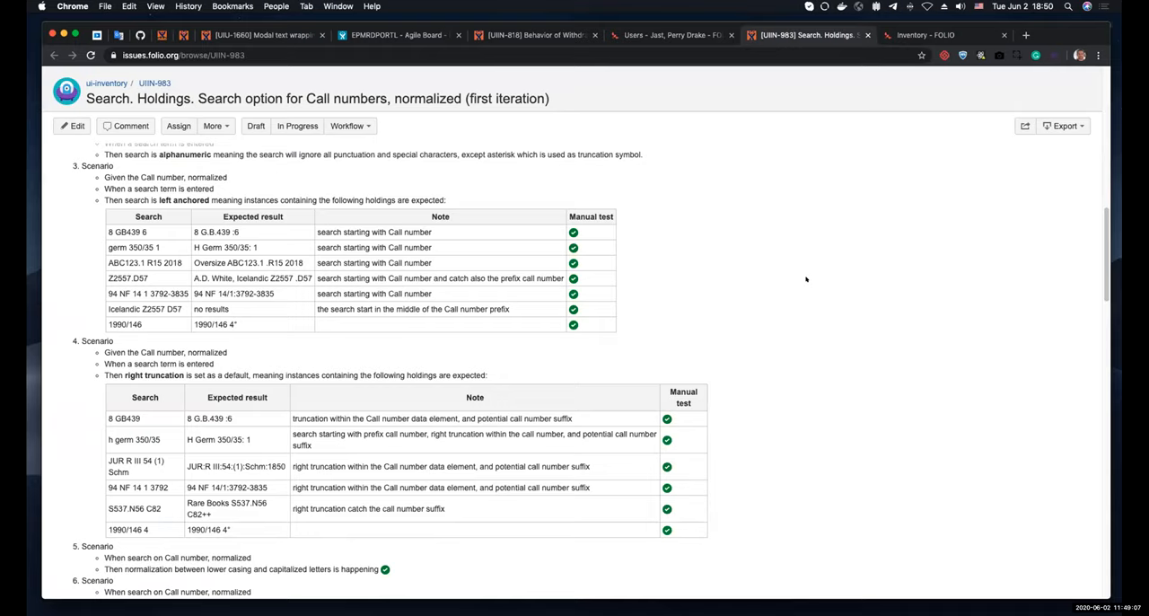
mouse_move(806, 280)
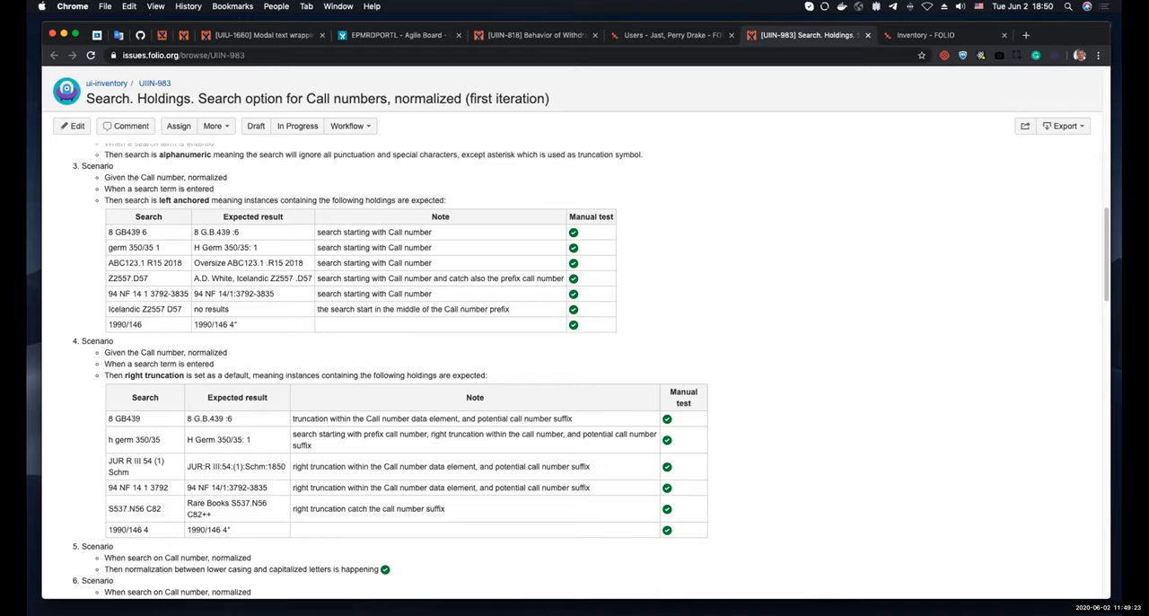
mouse_move(786, 306)
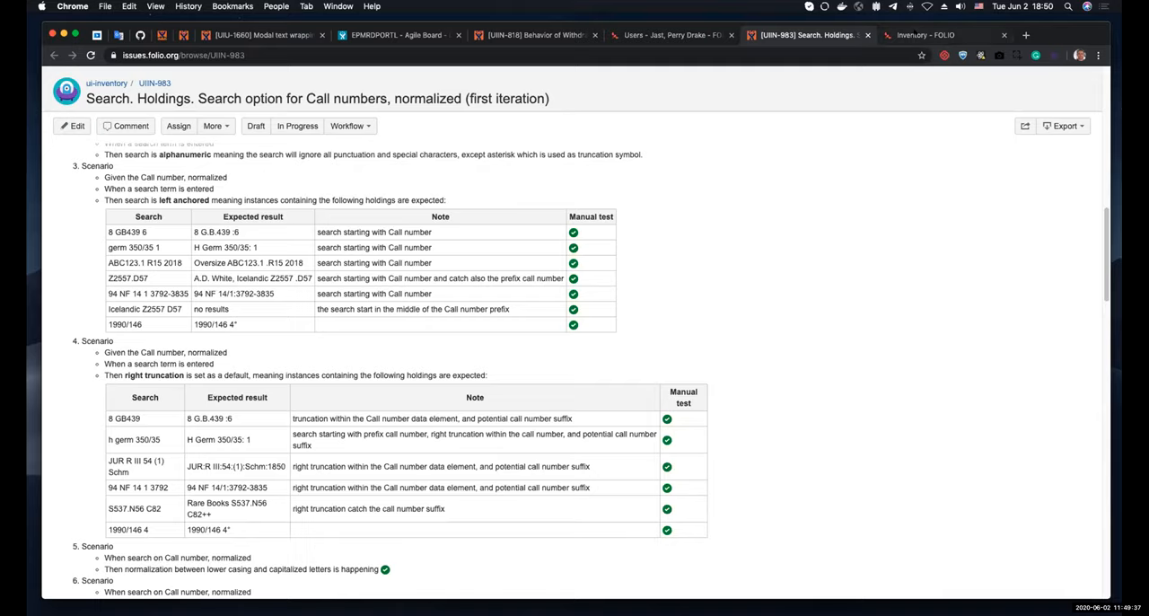
Search holdings for call number 'A.D. White, Icelandic Z2557 .D57', finding the Temeraire instance
left_click(924, 36)
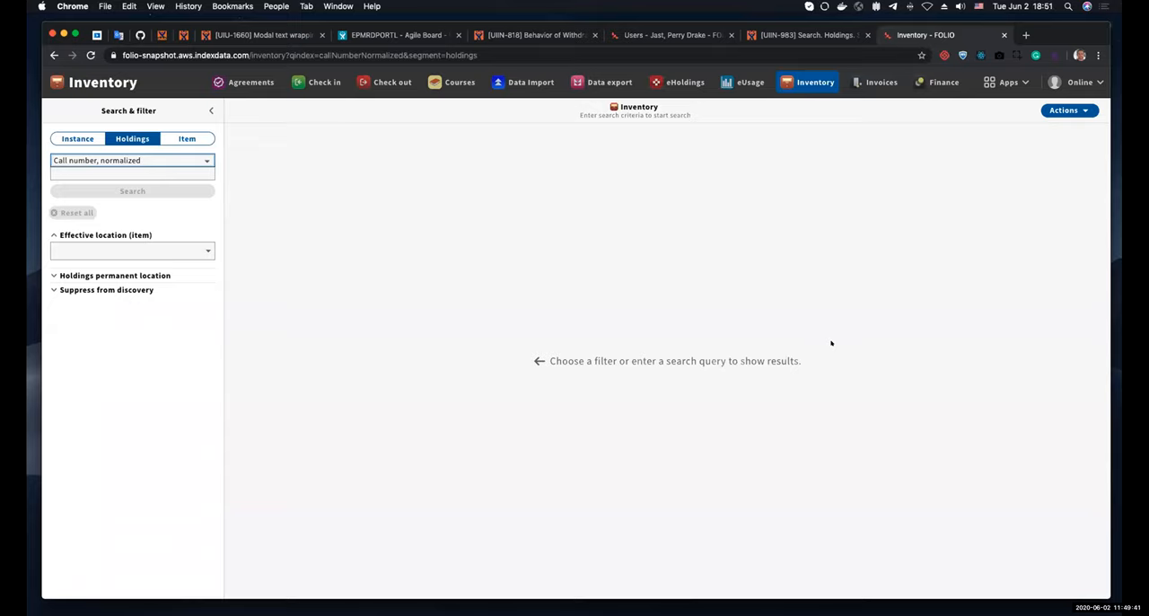
mouse_move(496, 286)
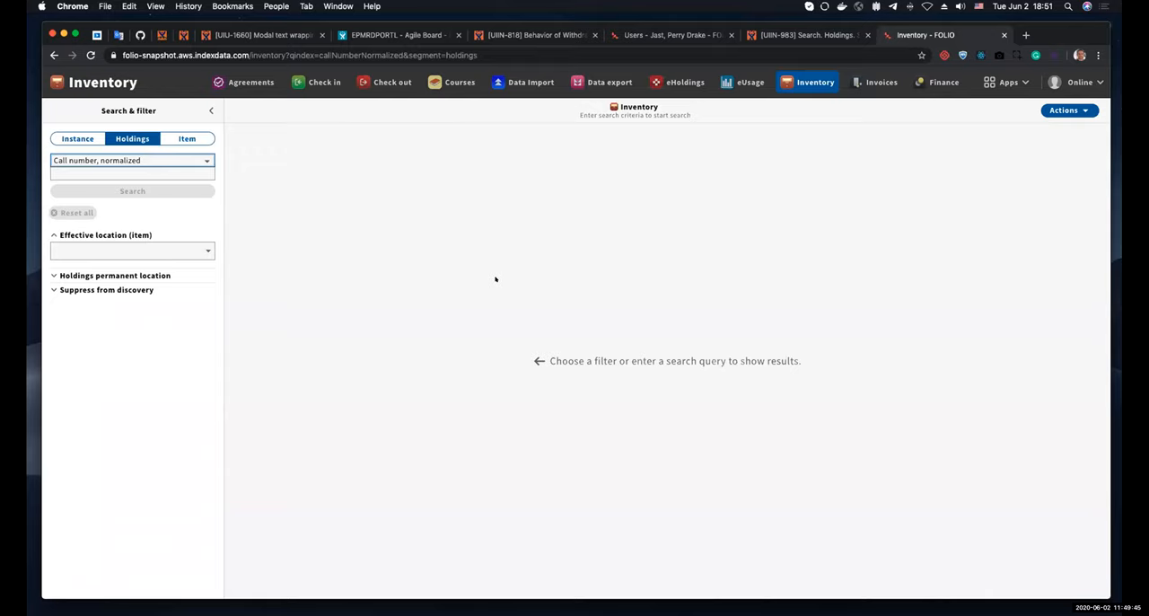
mouse_move(507, 280)
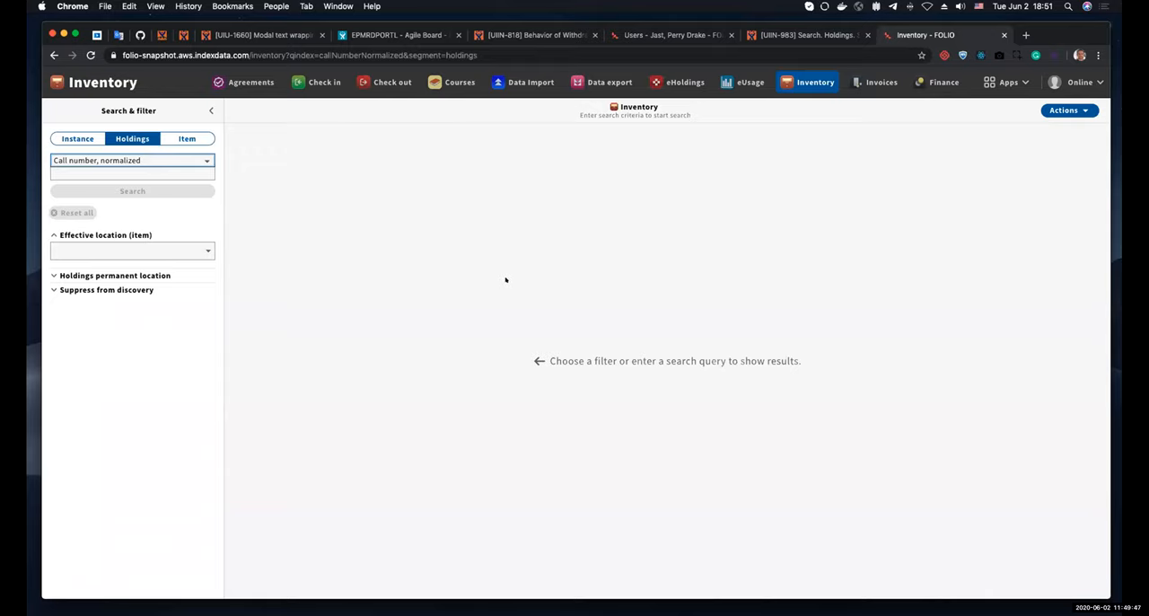
mouse_move(284, 215)
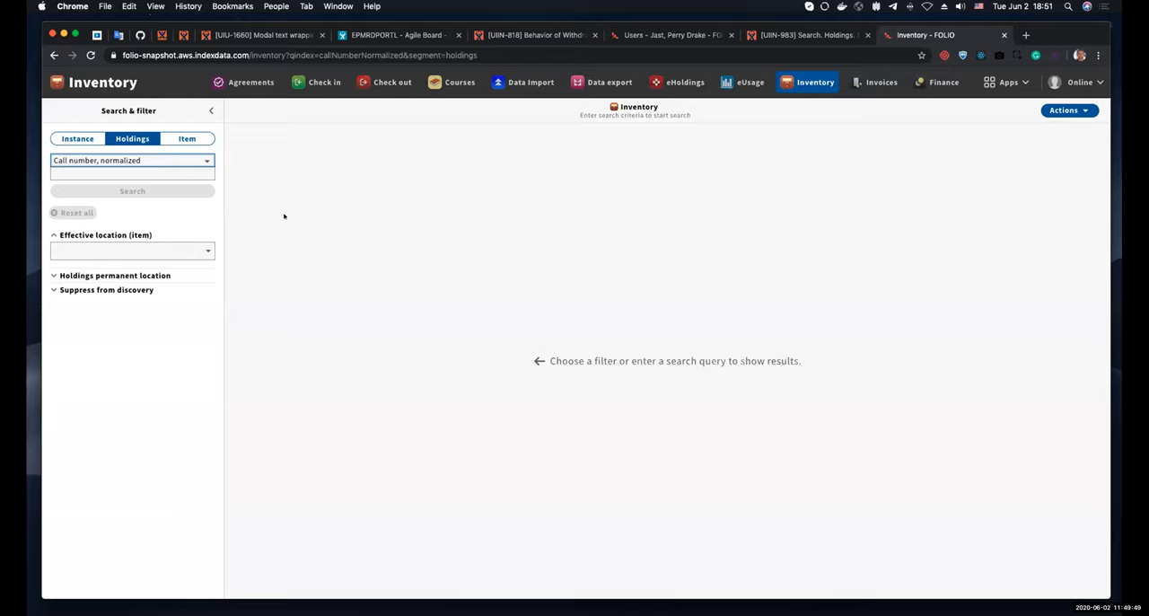
mouse_move(323, 224)
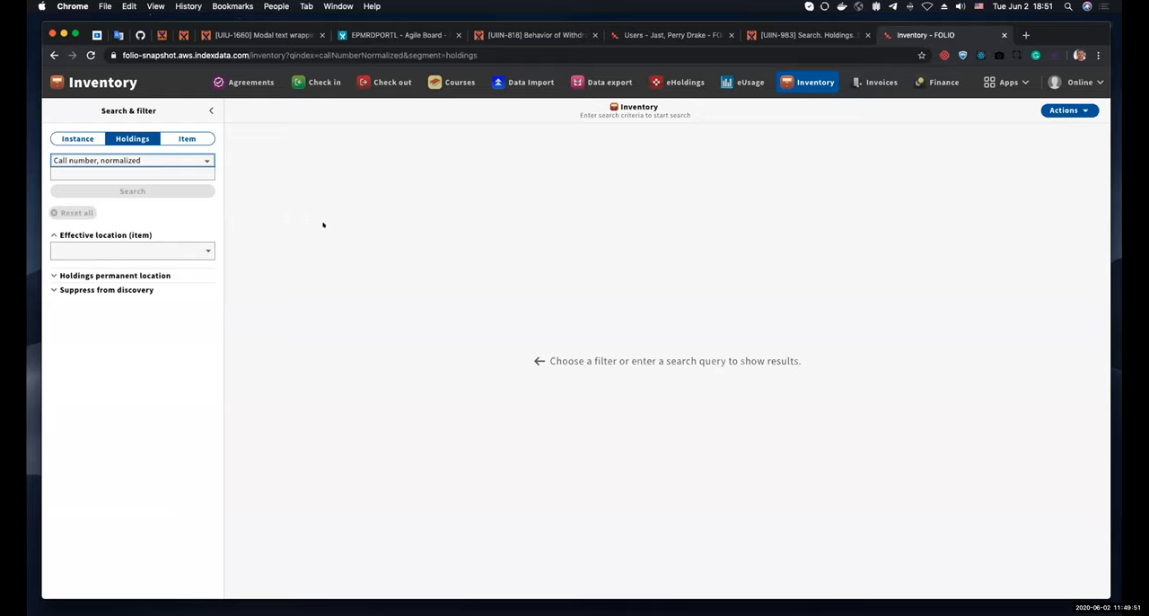
mouse_move(330, 224)
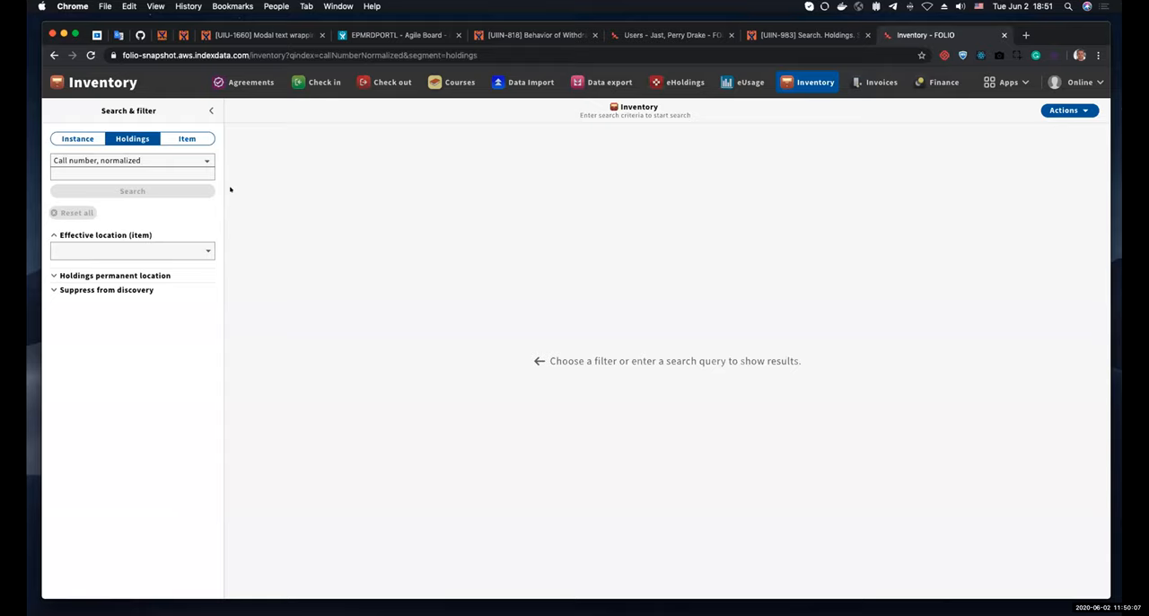
mouse_move(303, 224)
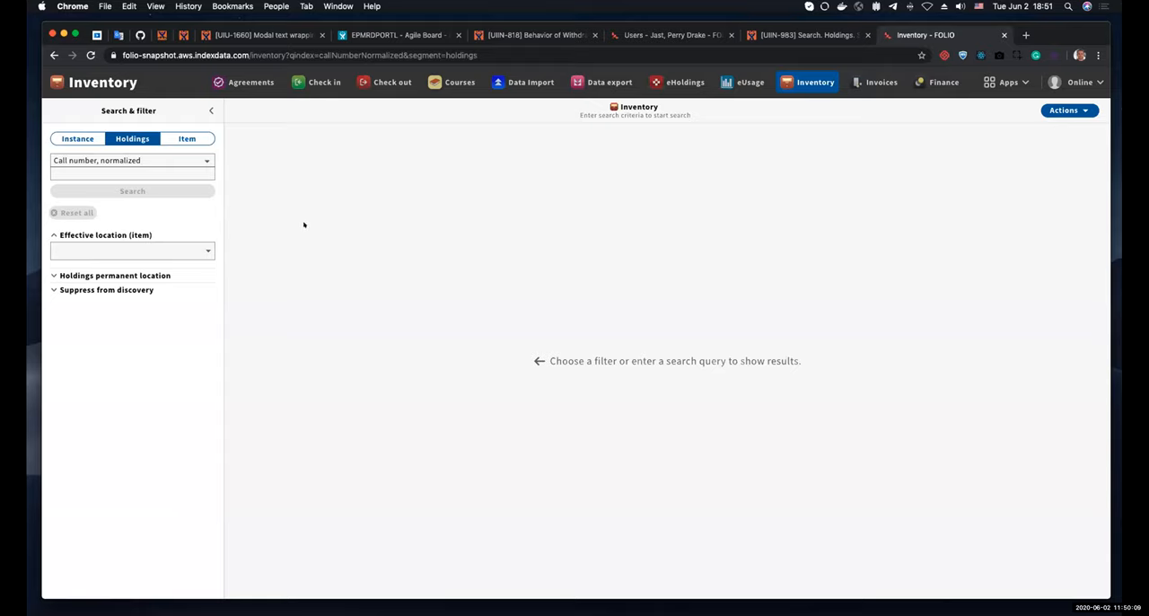
left_click(129, 168)
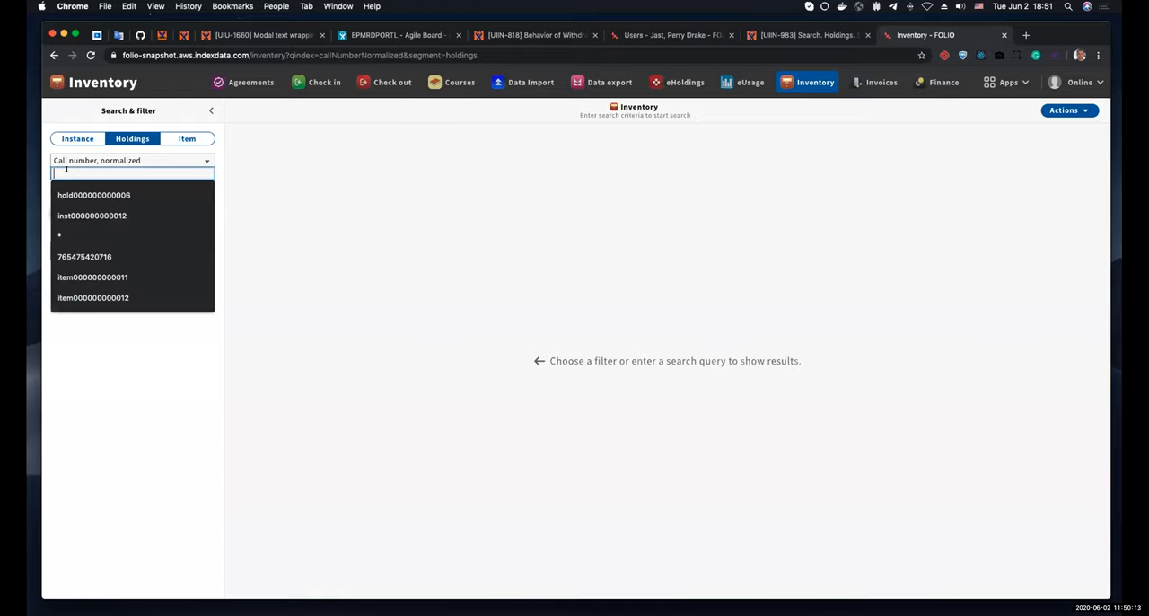
type("A.D. White, Icelandic Z2557 .D57")
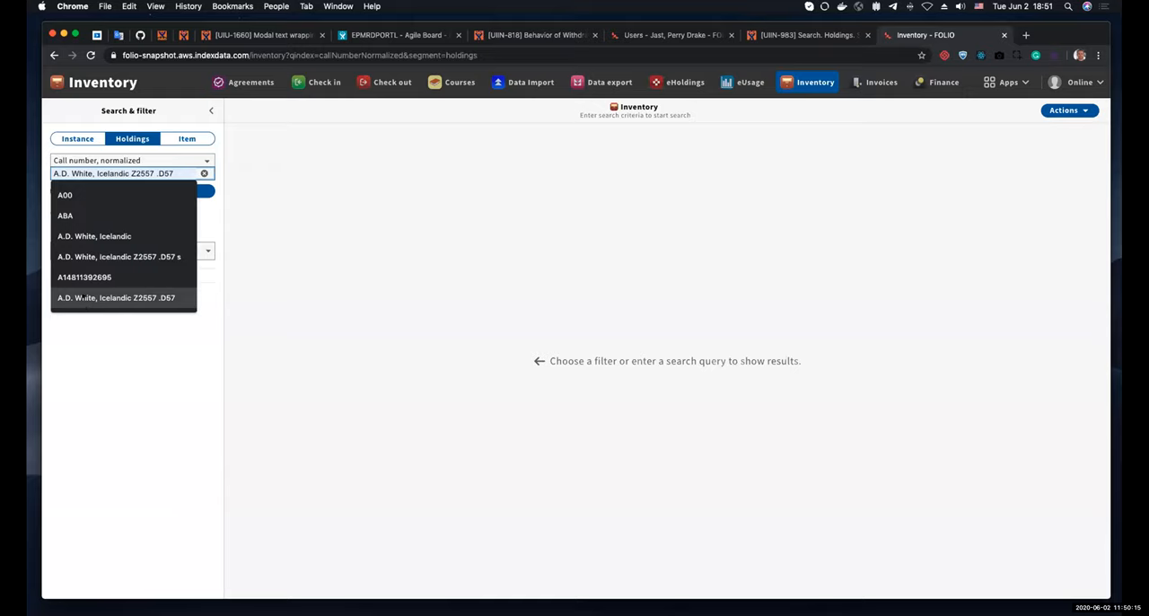
left_click(115, 298)
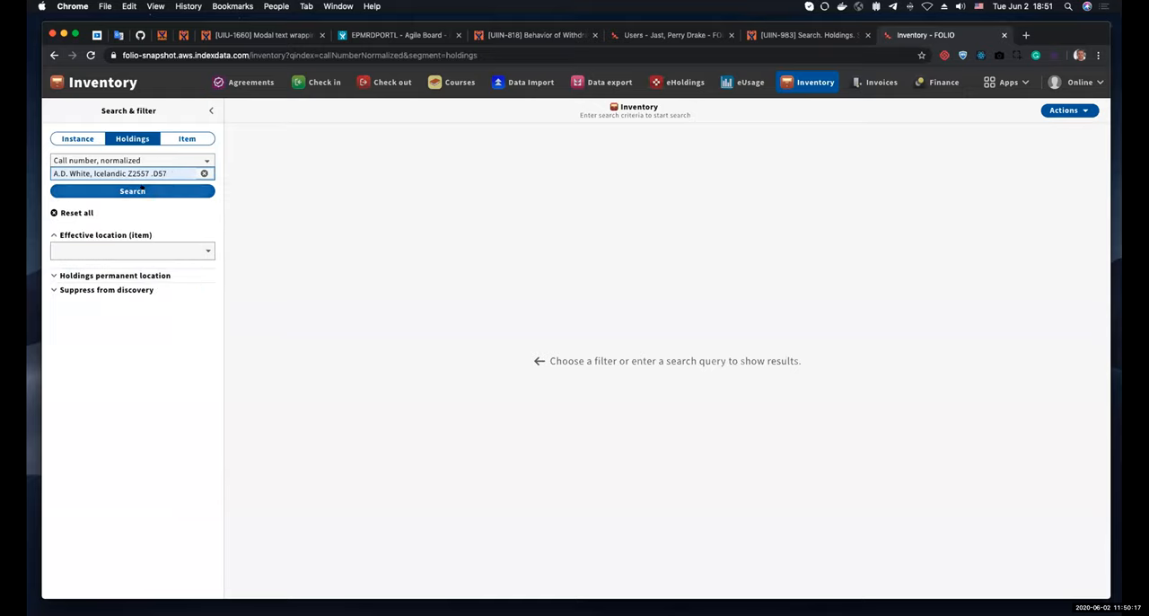
left_click(133, 190)
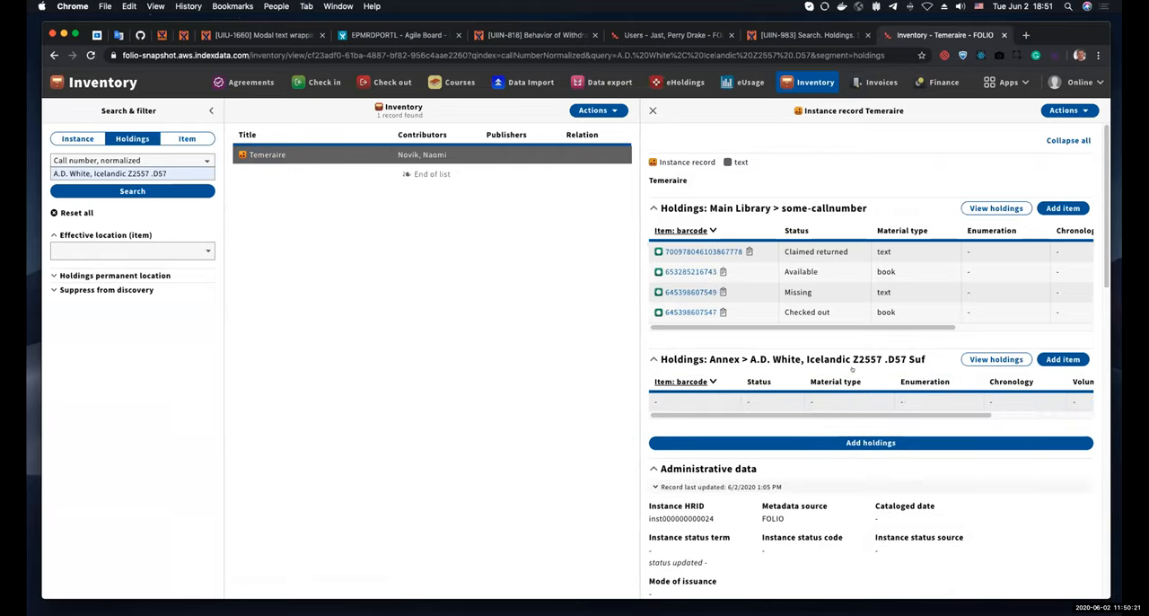
left_click(995, 359)
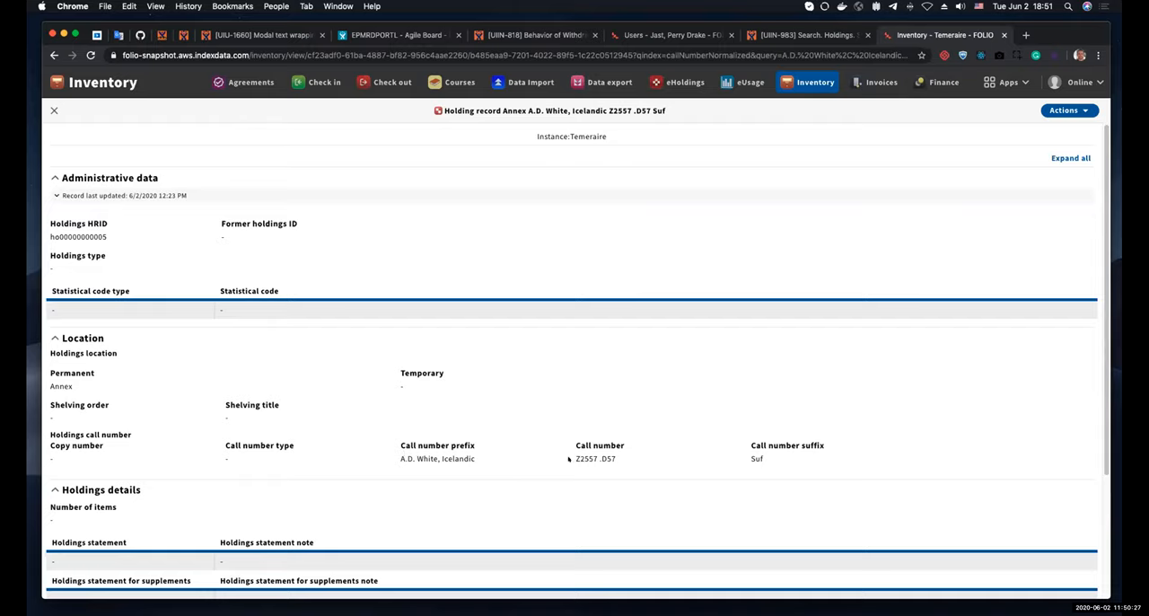
mouse_move(582, 449)
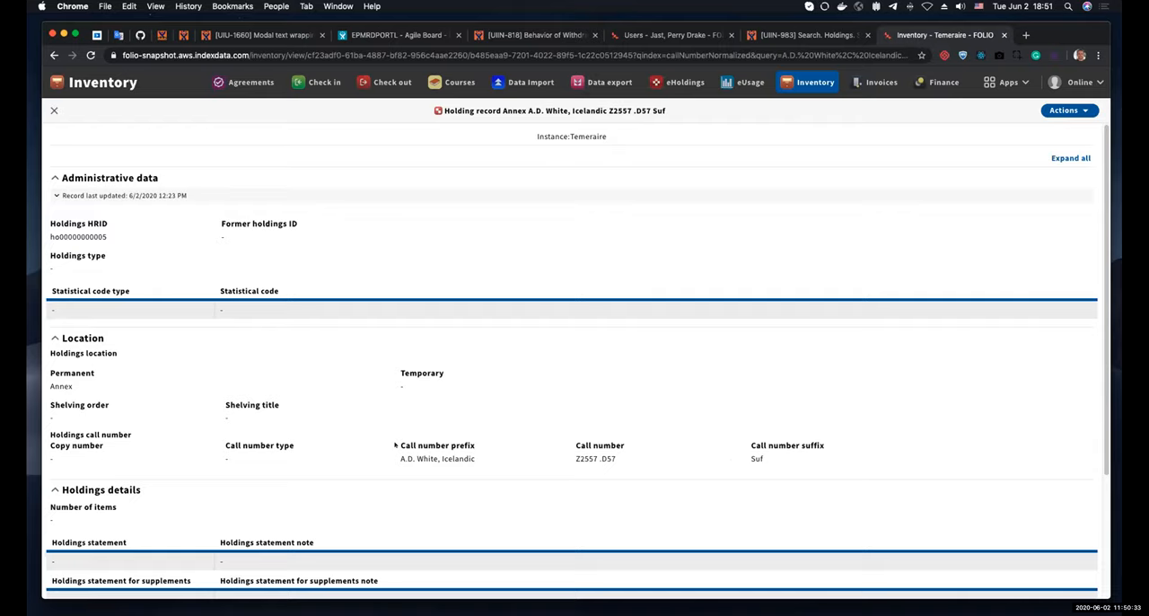
double_click(438, 458)
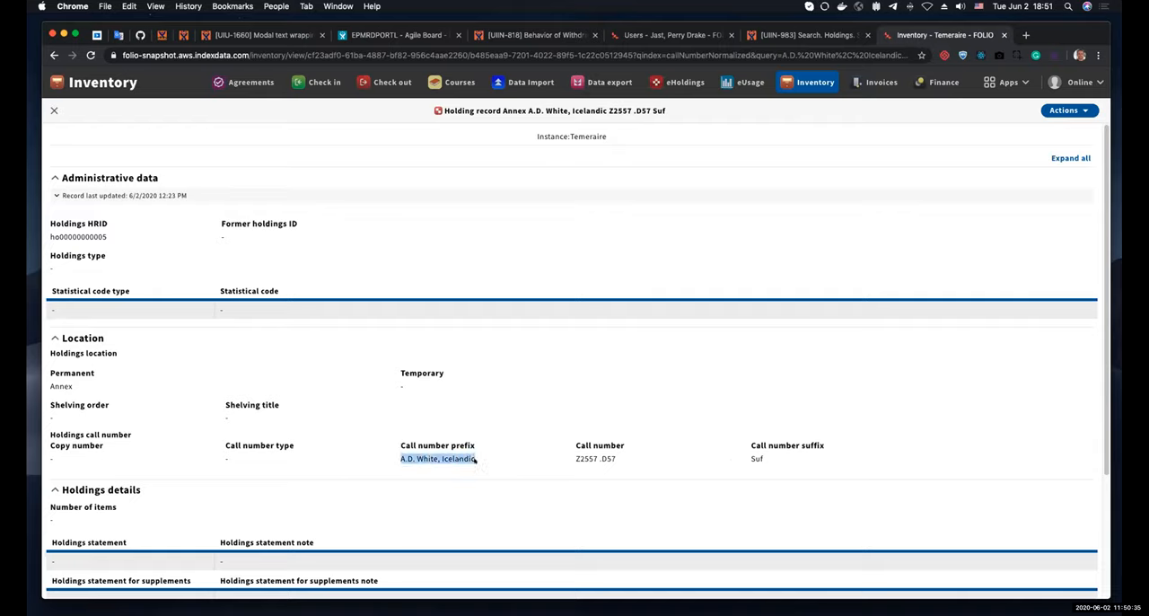
mouse_move(494, 416)
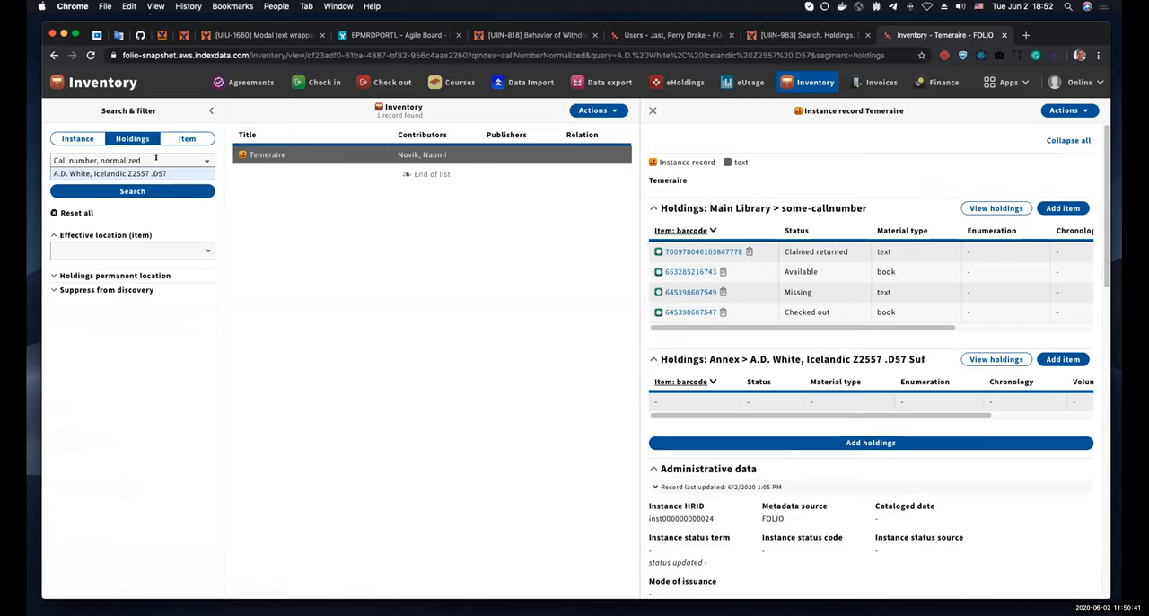
Search holdings by the prefix 'A.D. White, Icelandic' alone, still returning Temeraire
left_click(75, 212)
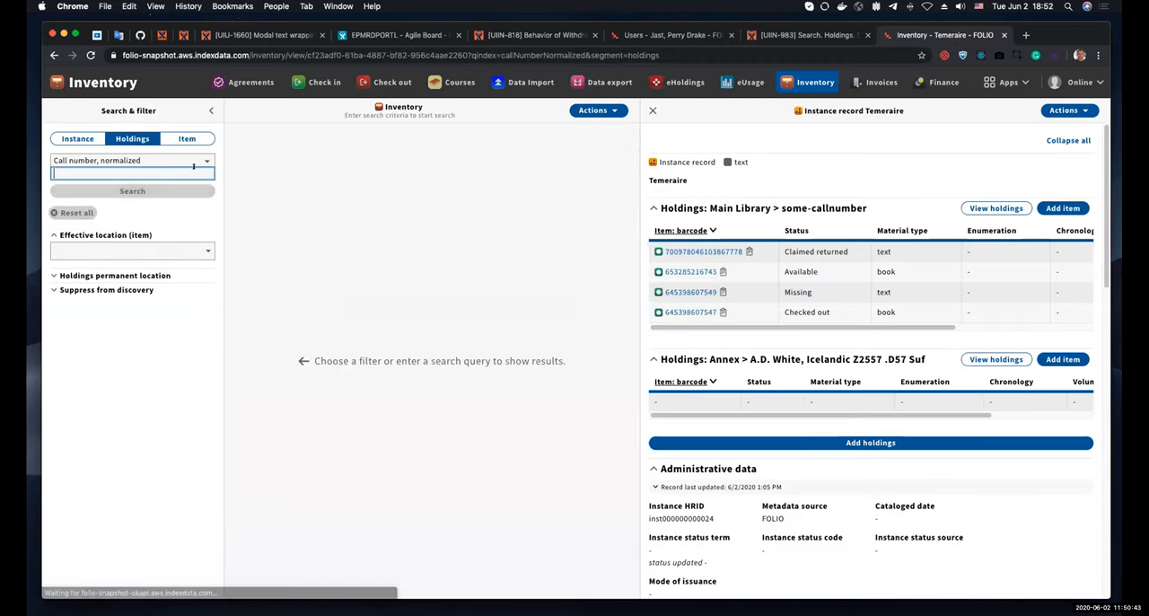
type("A.D. White, Icelandic")
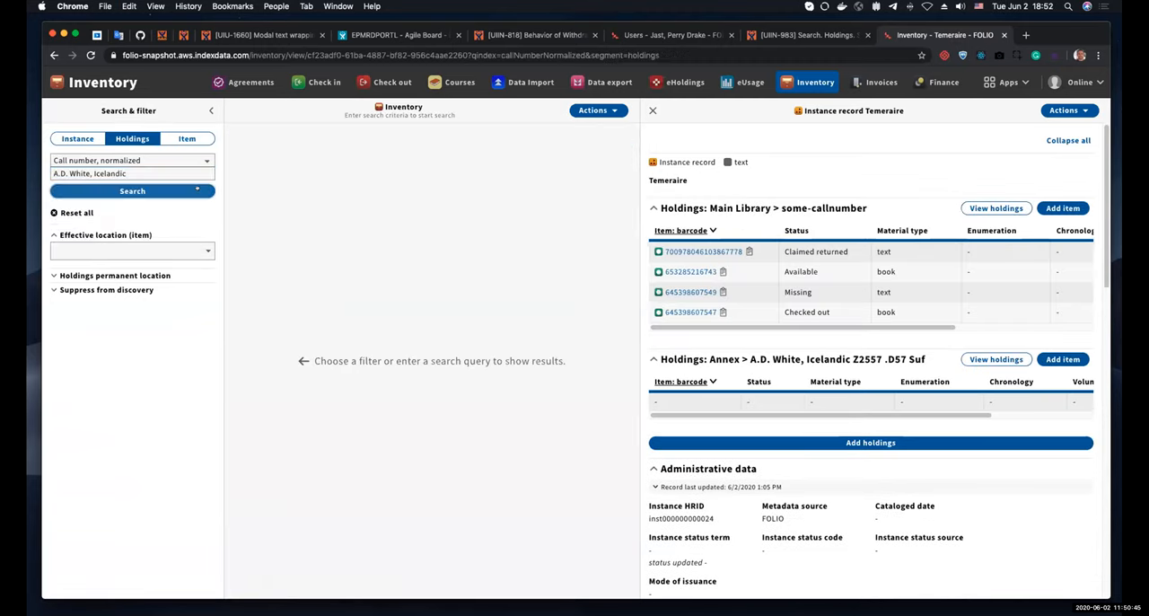
left_click(133, 191)
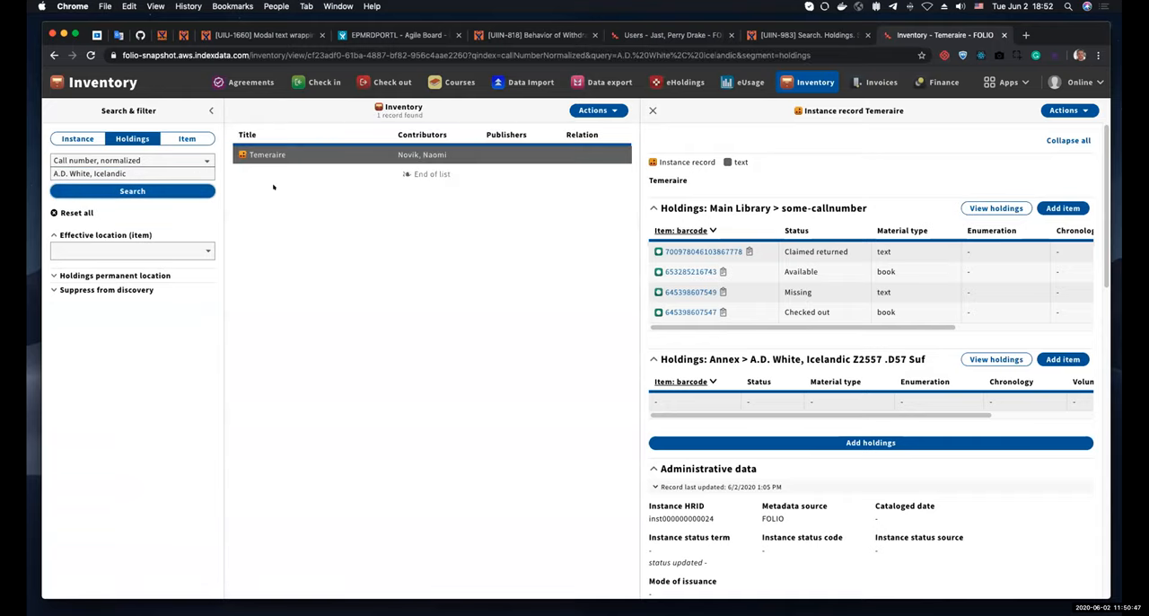
mouse_move(430, 240)
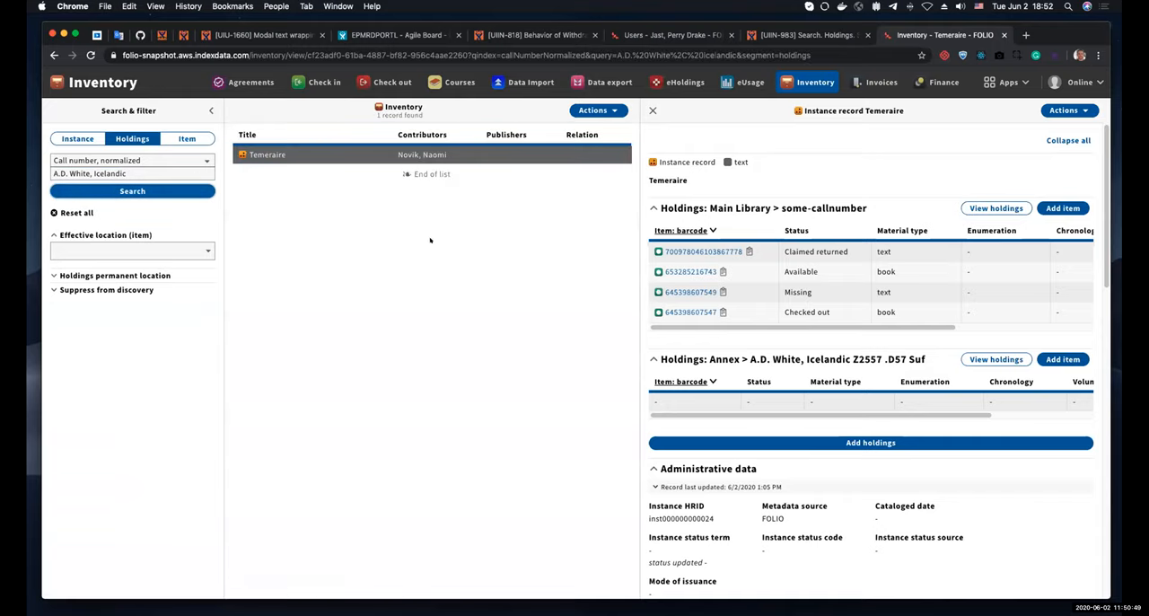
mouse_move(478, 232)
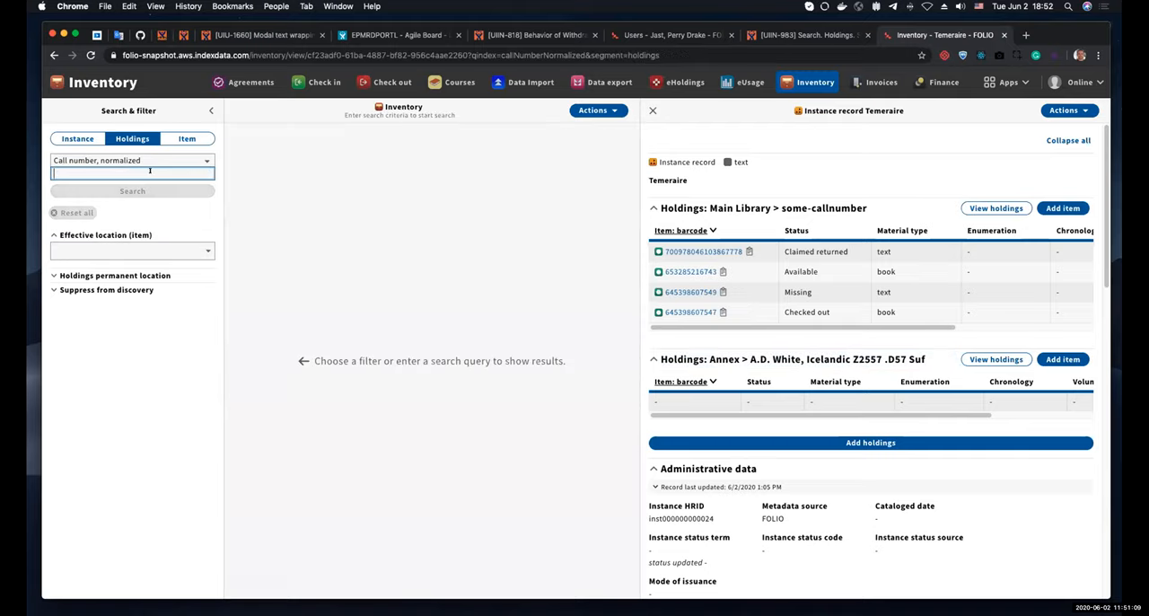
Search by a partial call number ('z-21'), again returning Temeraire, then clear the term
type("z")
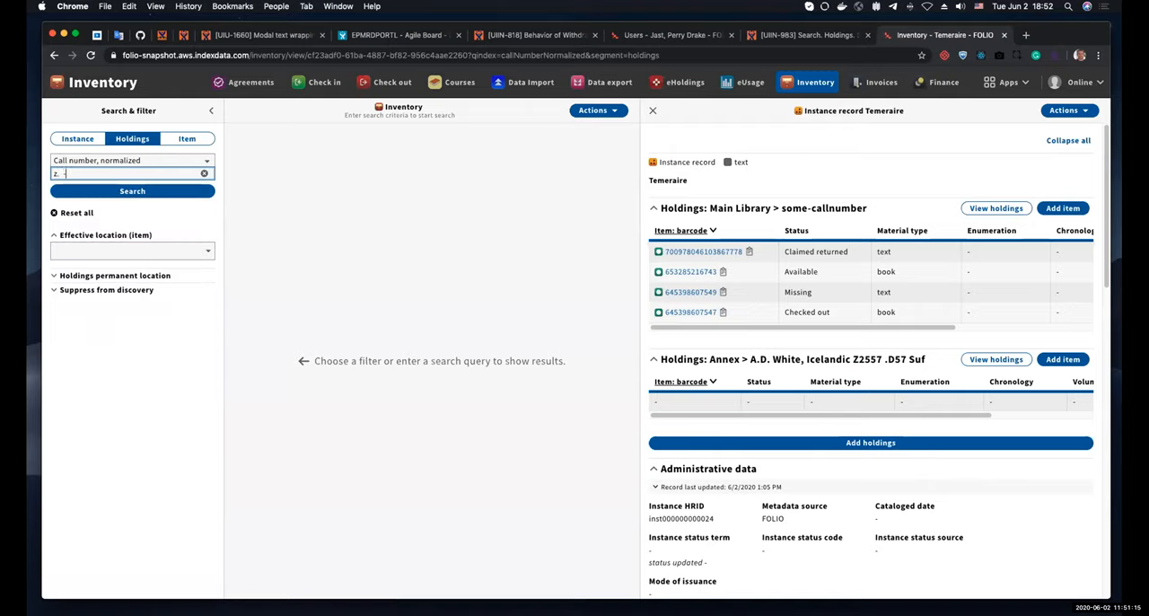
type("-2(")
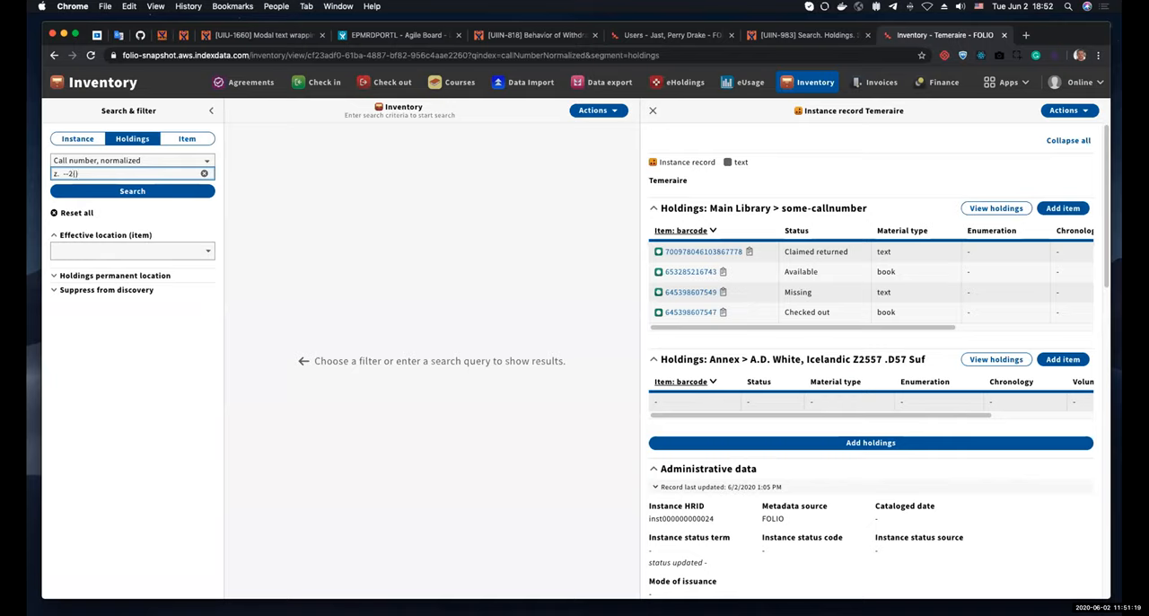
type("1")
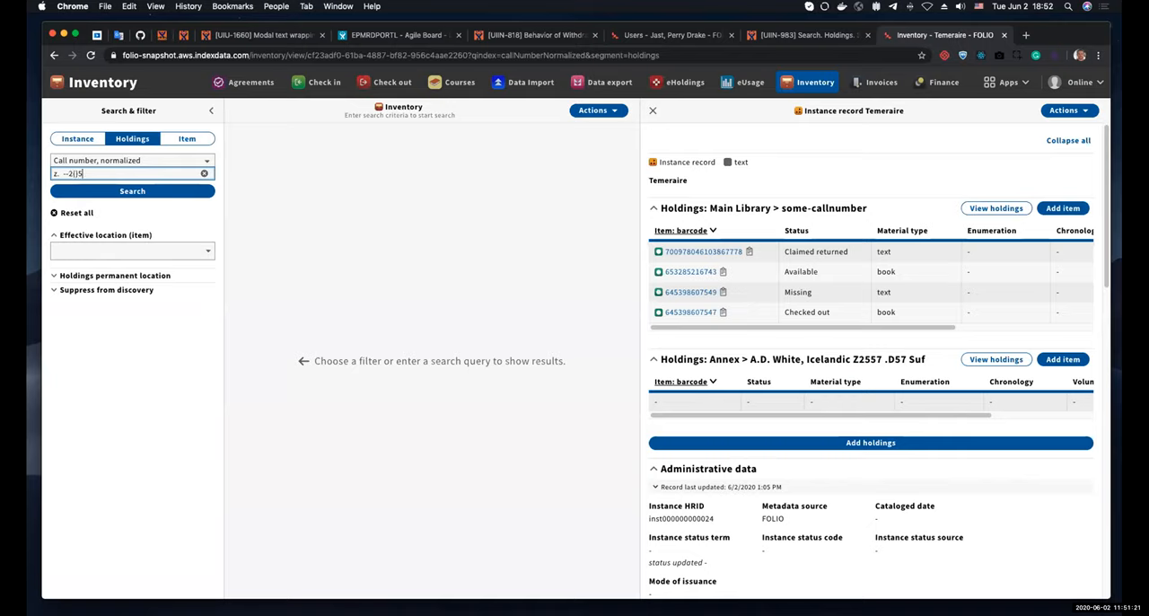
left_click(133, 191)
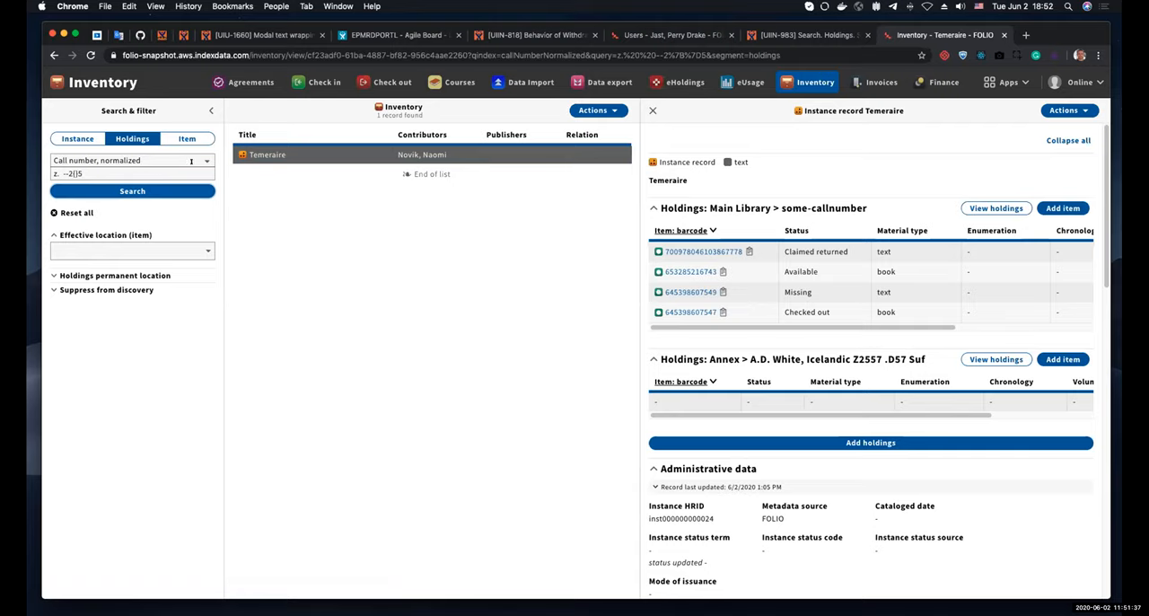
left_click(75, 212)
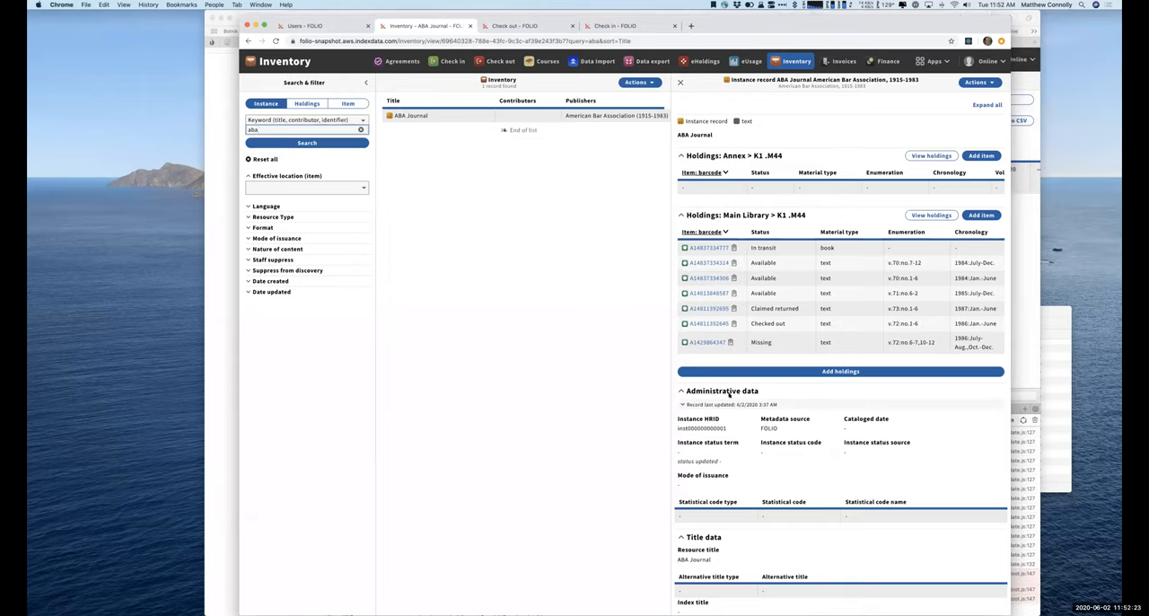
mouse_move(691, 334)
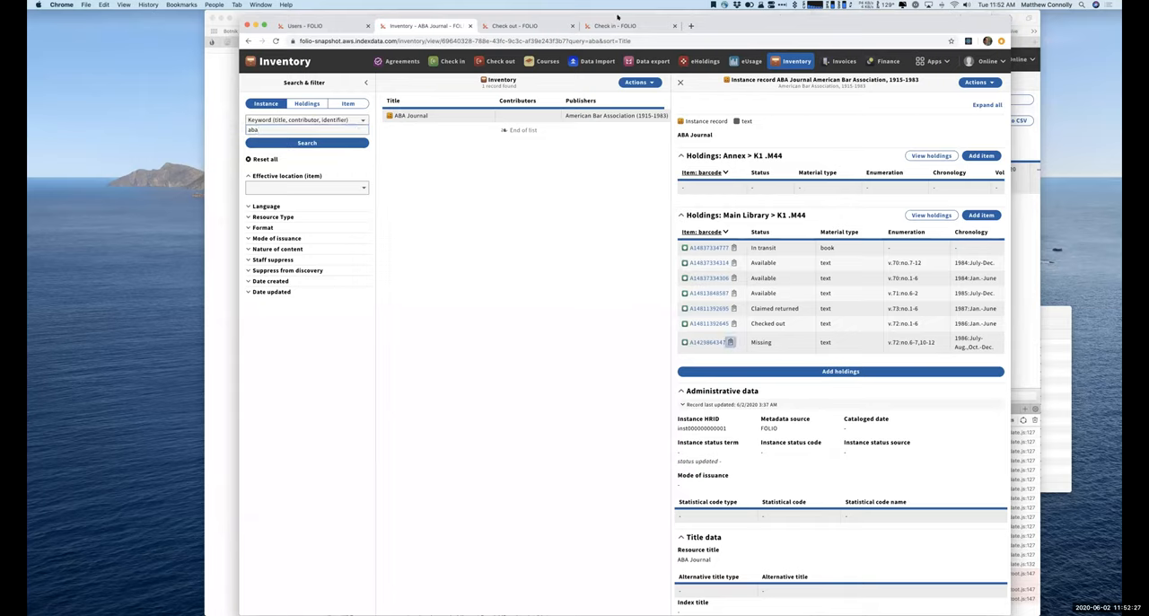
Check out the scanned ABA Journal (Test) item, confirming despite its Missing status
left_click(731, 342)
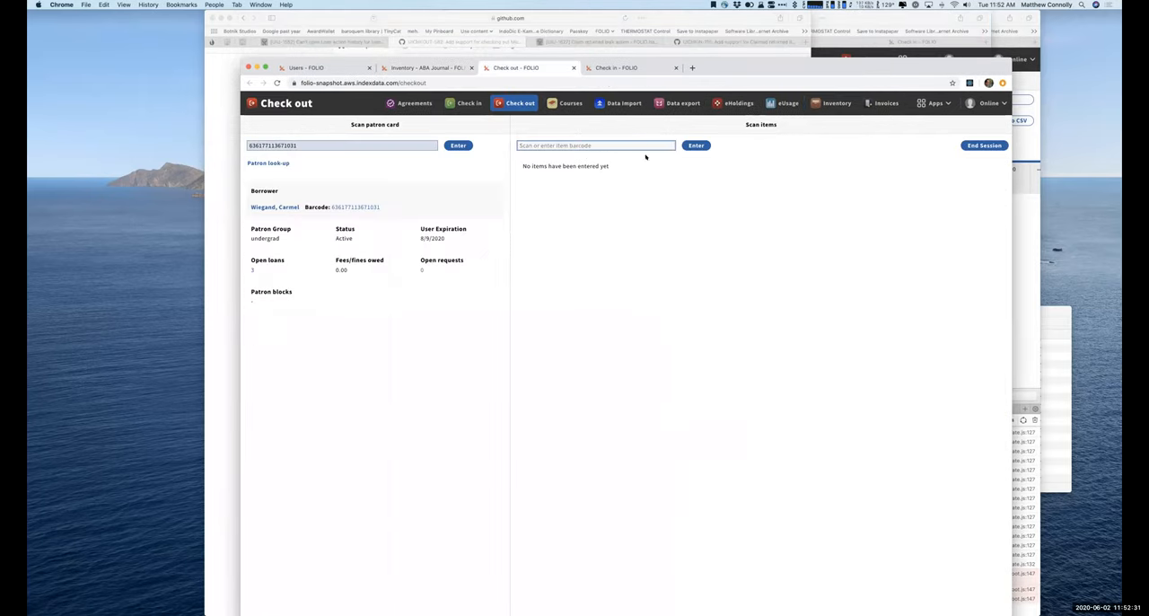
left_click(697, 146)
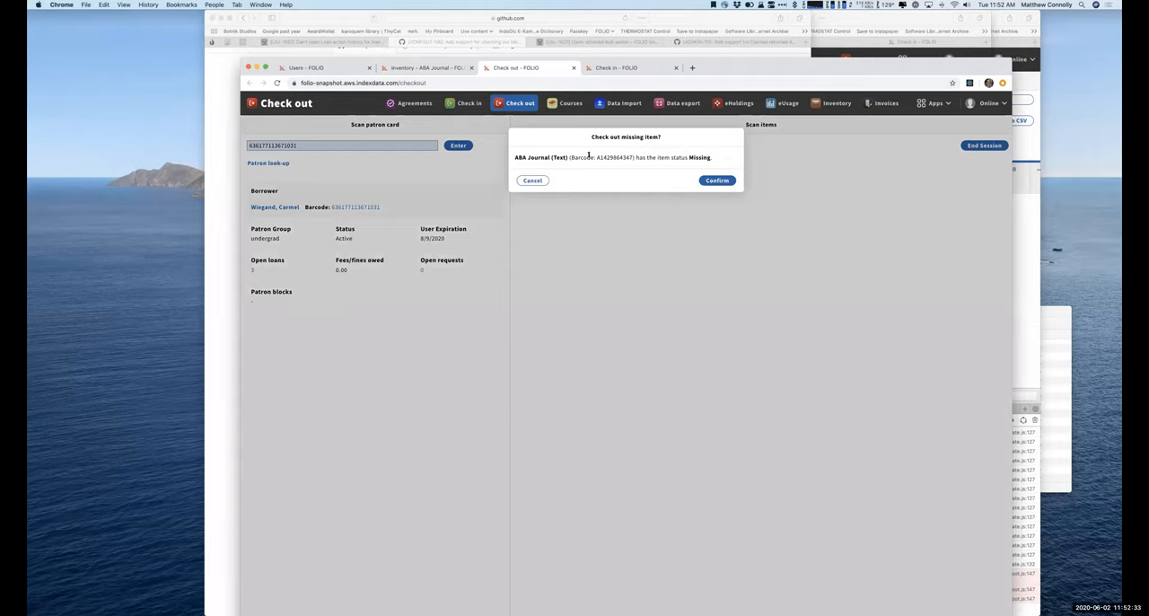
mouse_move(585, 169)
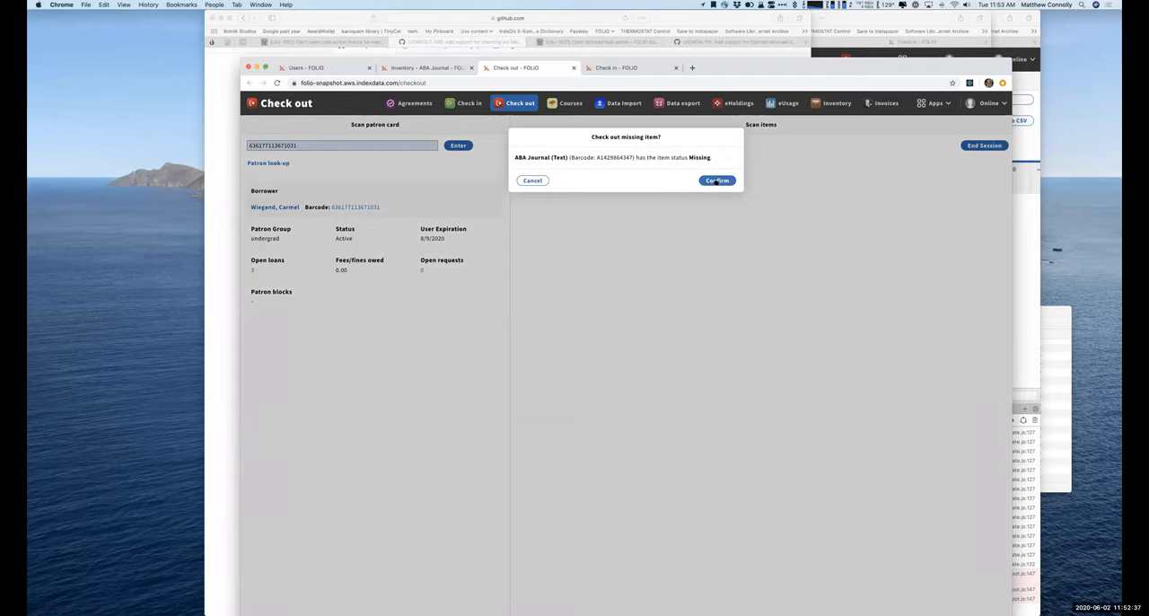
left_click(717, 180)
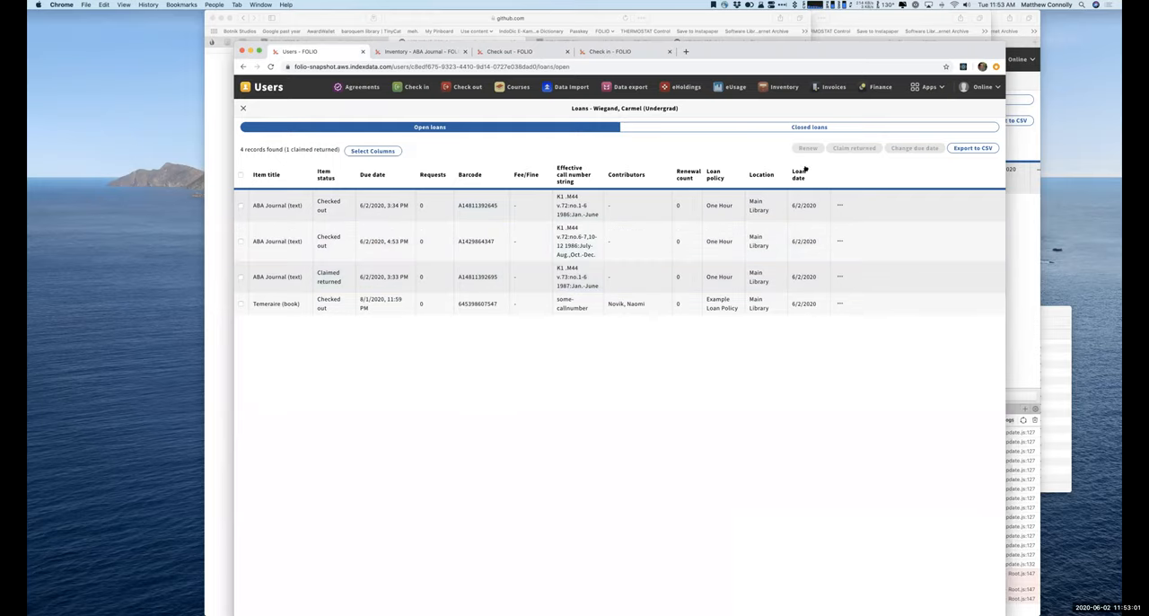
mouse_move(853, 154)
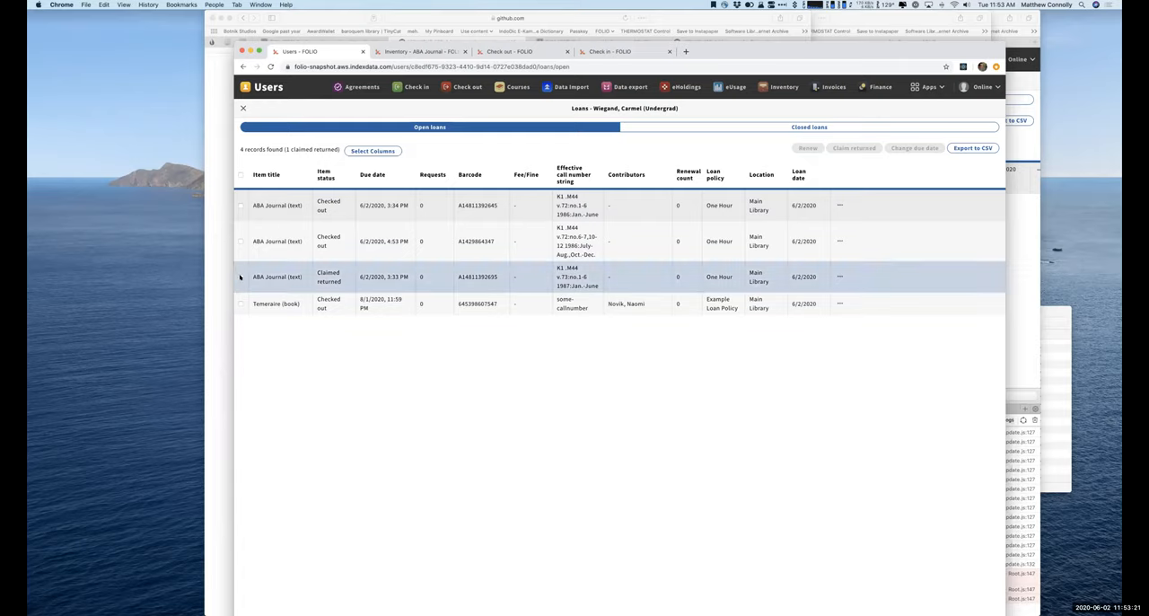
Select the claimed-returned ABA Journal loan, then all four of the patron's open loans
left_click(241, 277)
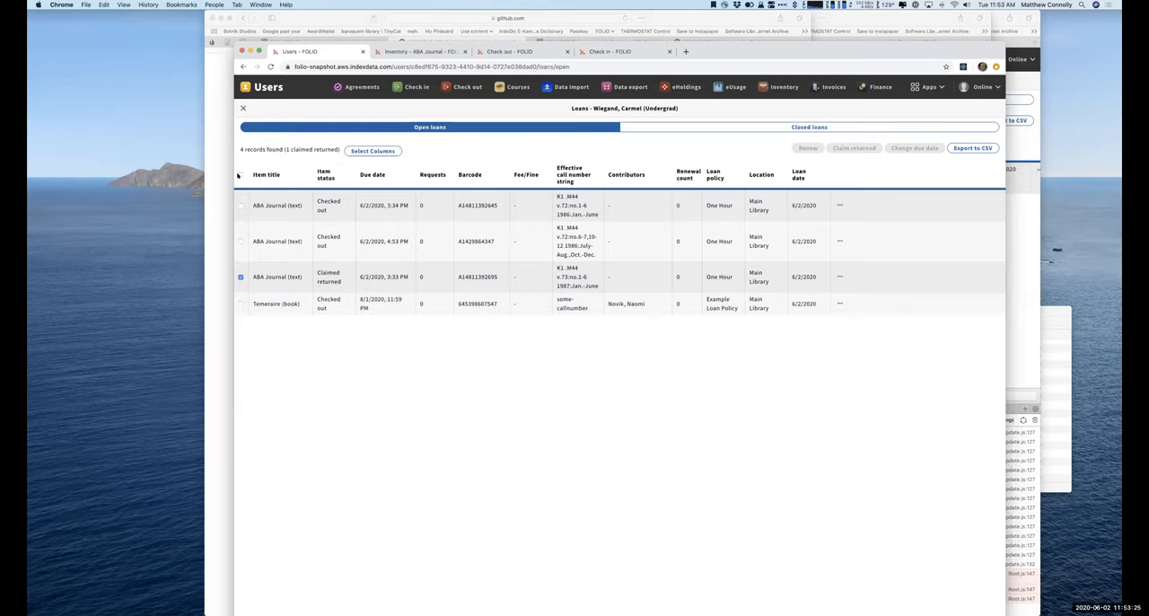
left_click(241, 174)
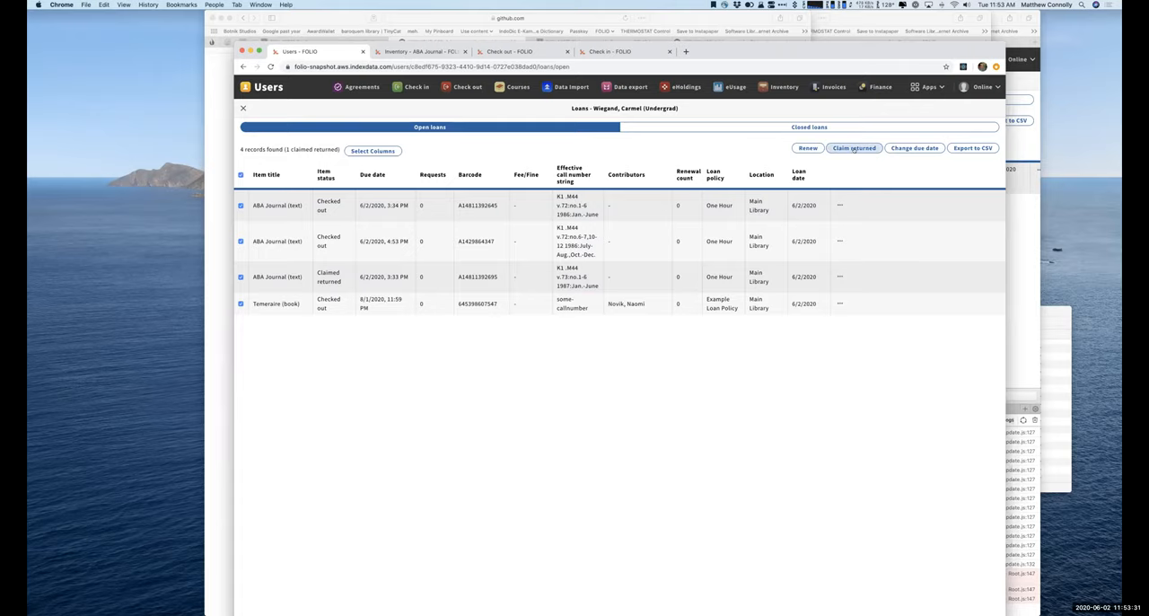
Claim all four loans as returned with the note 'asdf'
left_click(853, 148)
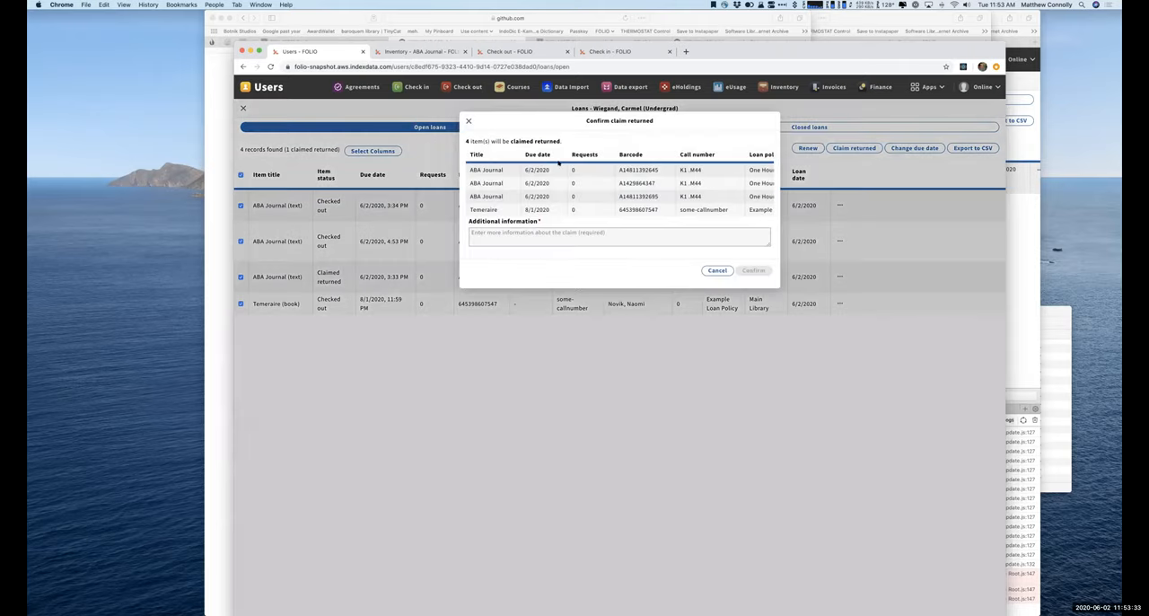
mouse_move(518, 154)
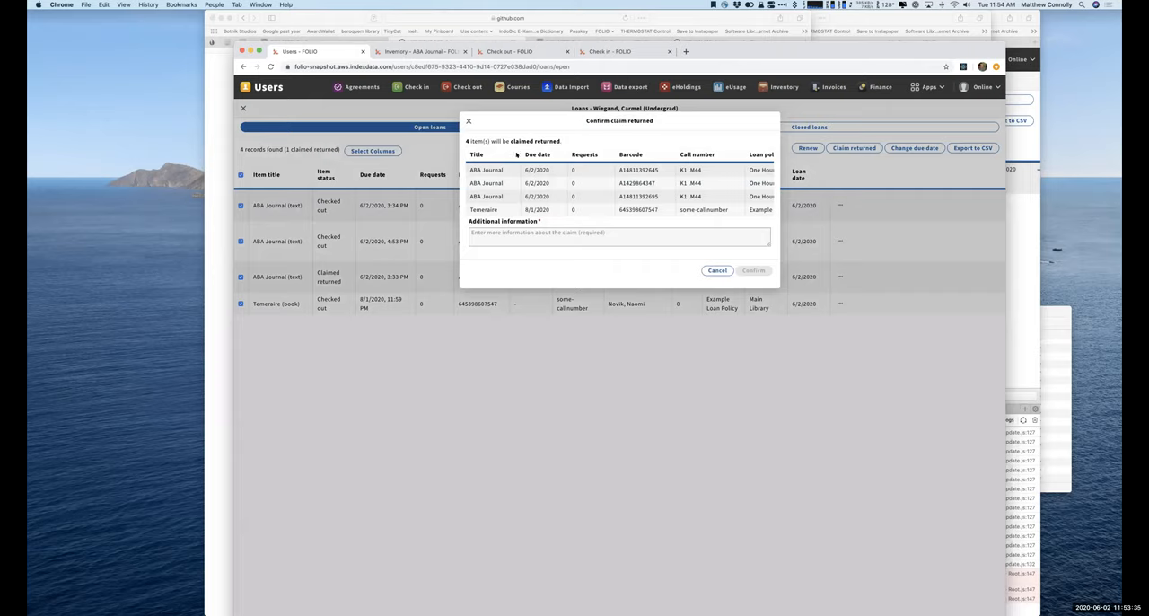
mouse_move(636, 223)
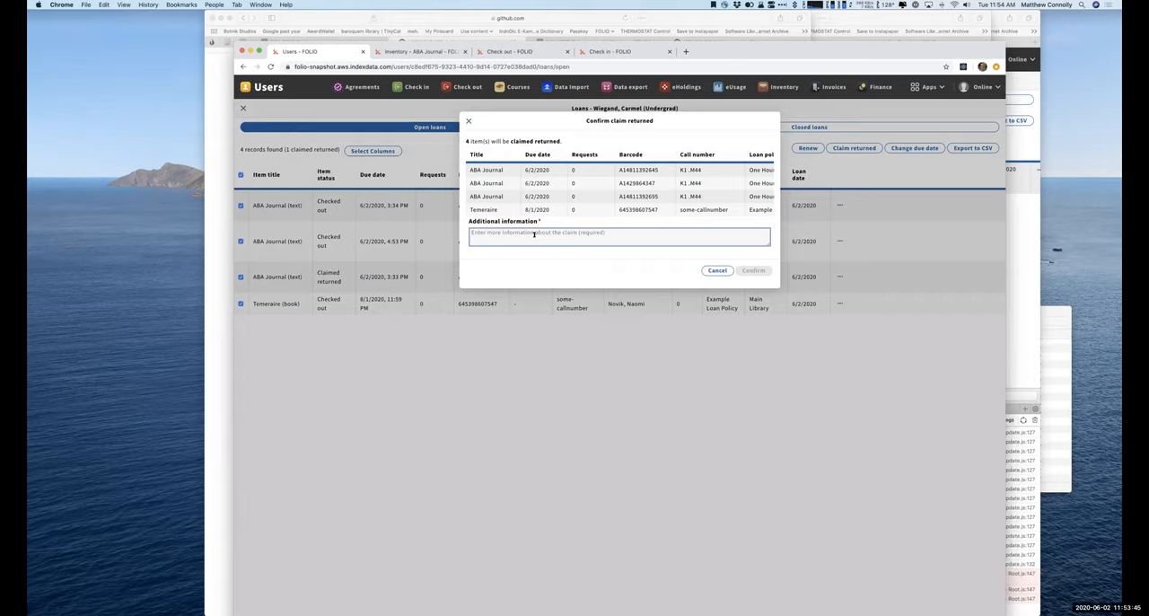
type("asdf")
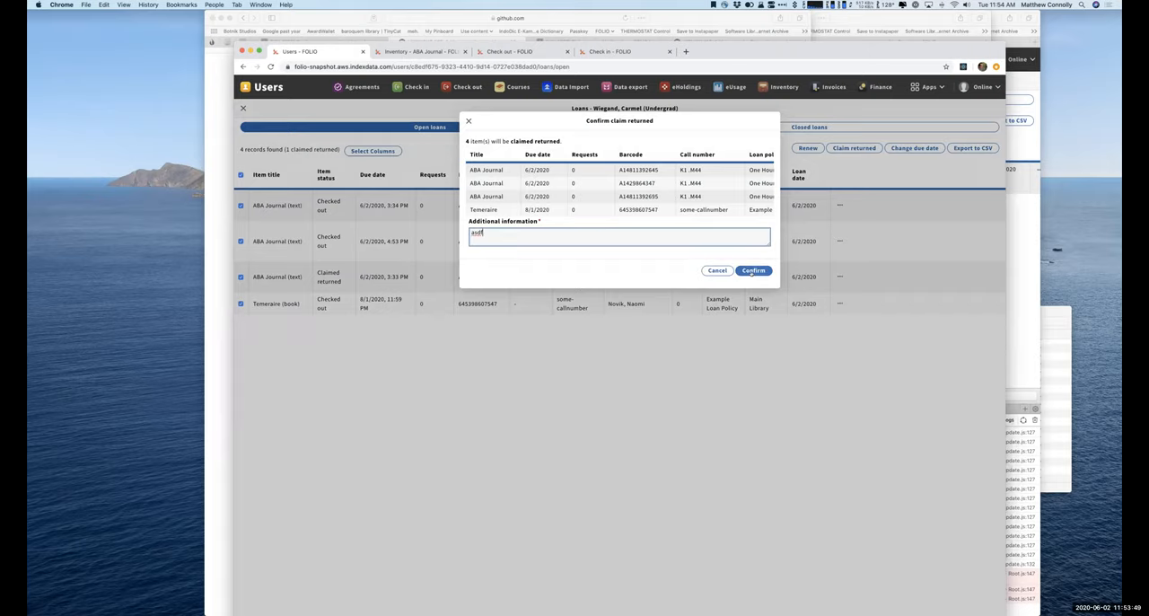
left_click(754, 269)
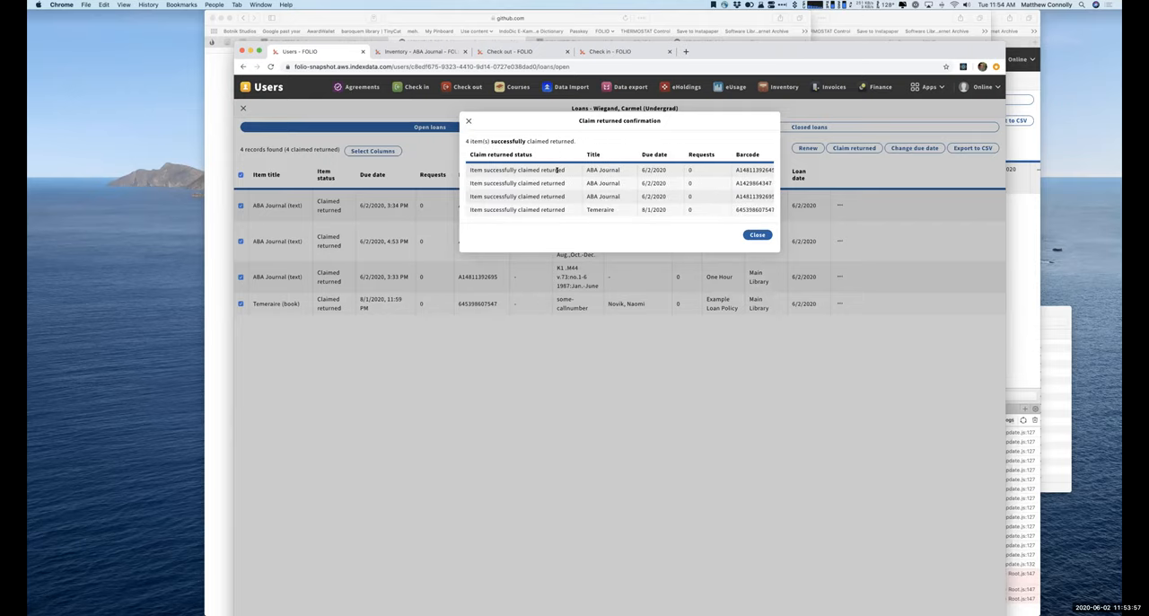
Close the claim-returned results, view the first ABA Journal loan's history, and go to Check in
scroll("right", 3)
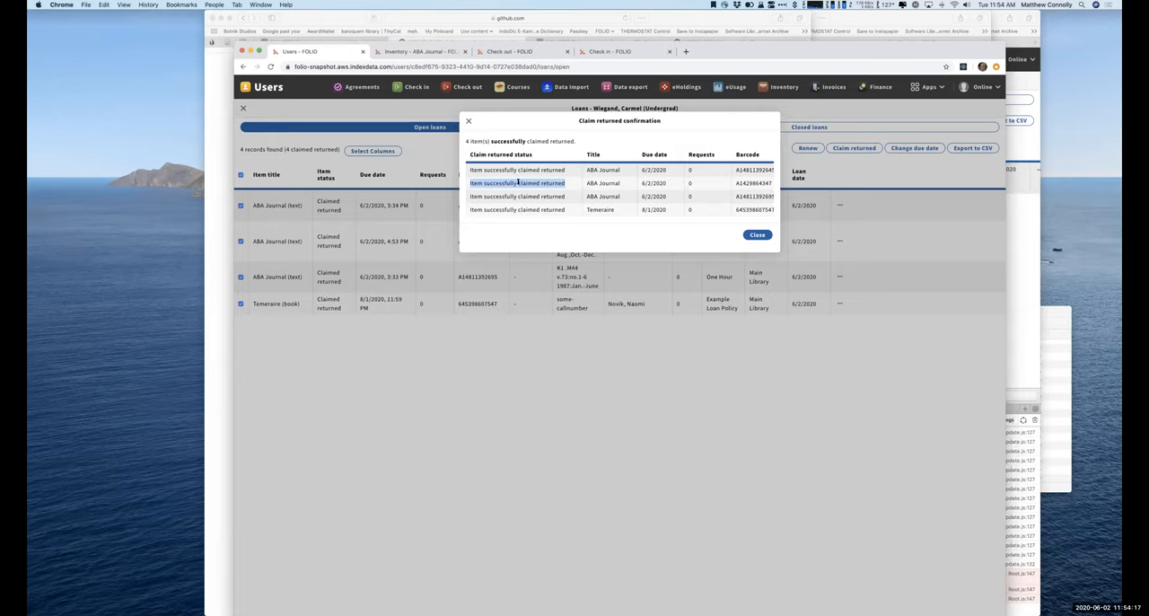
mouse_move(722, 244)
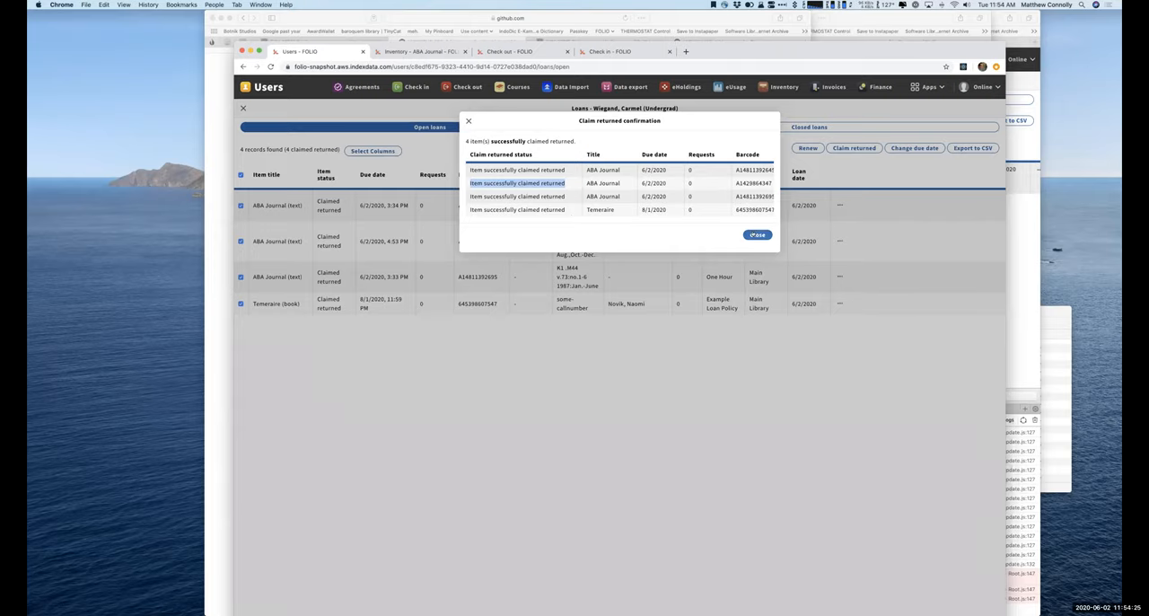
left_click(757, 234)
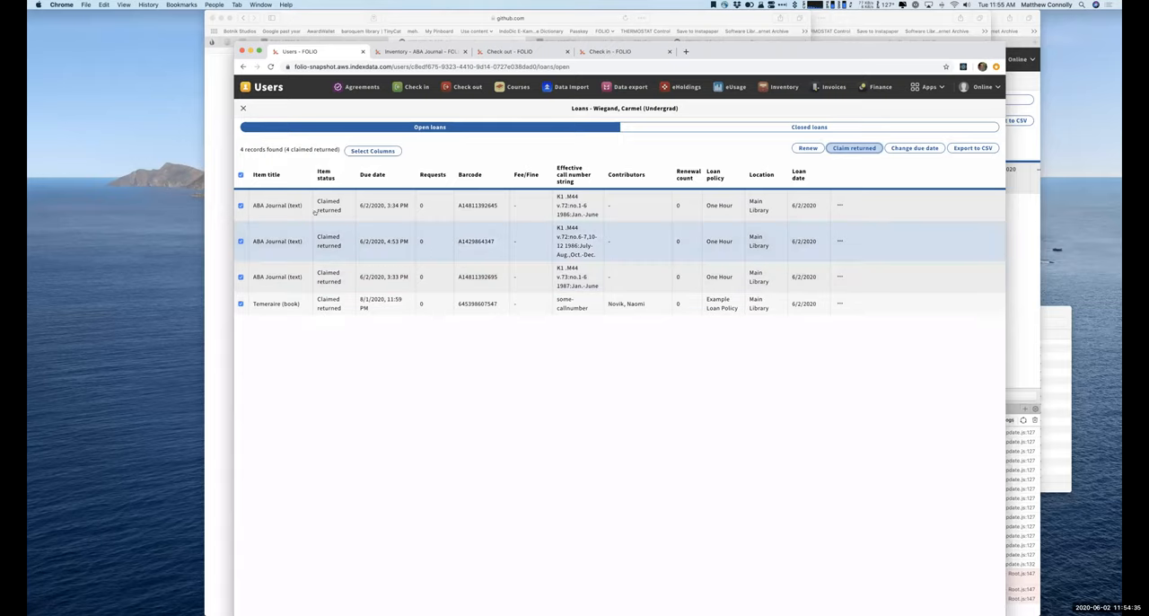
left_click(277, 205)
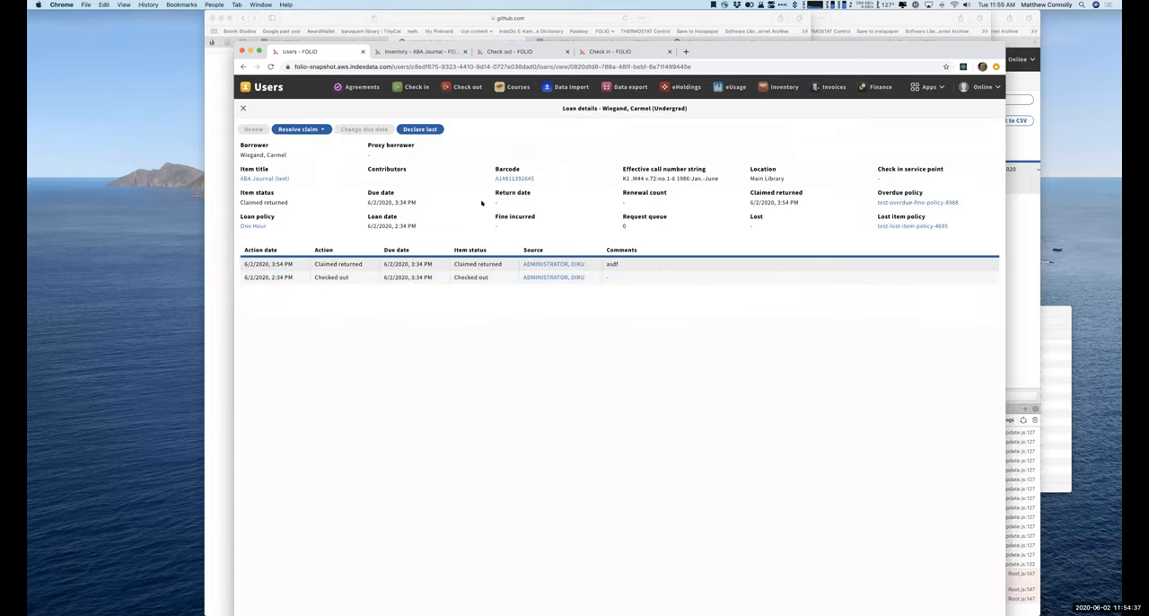
double_click(514, 178)
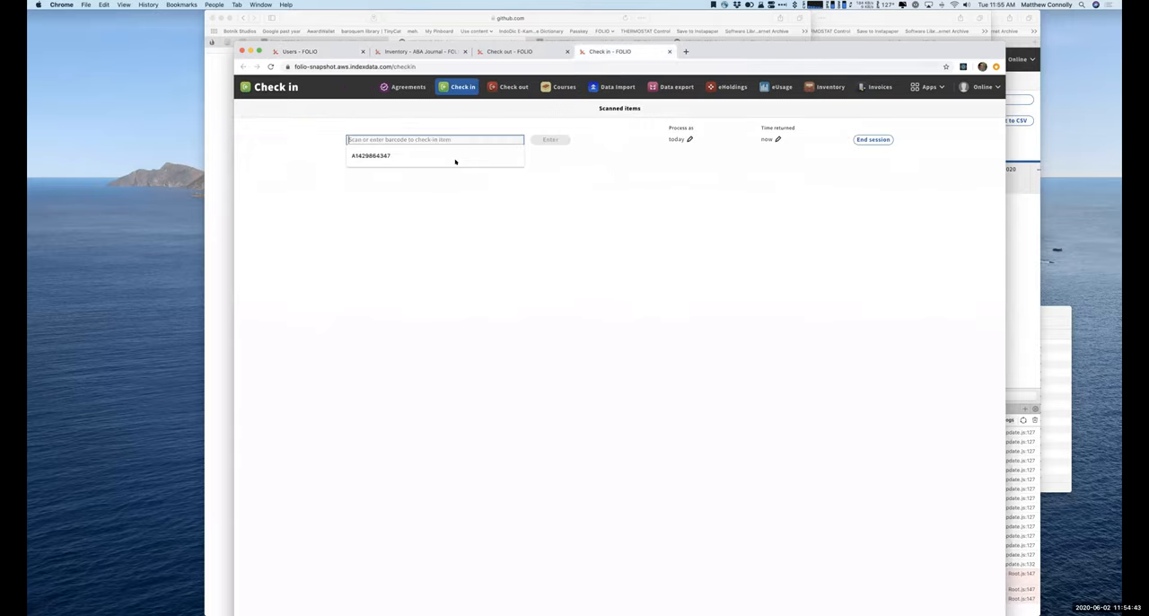
type("A14811392645")
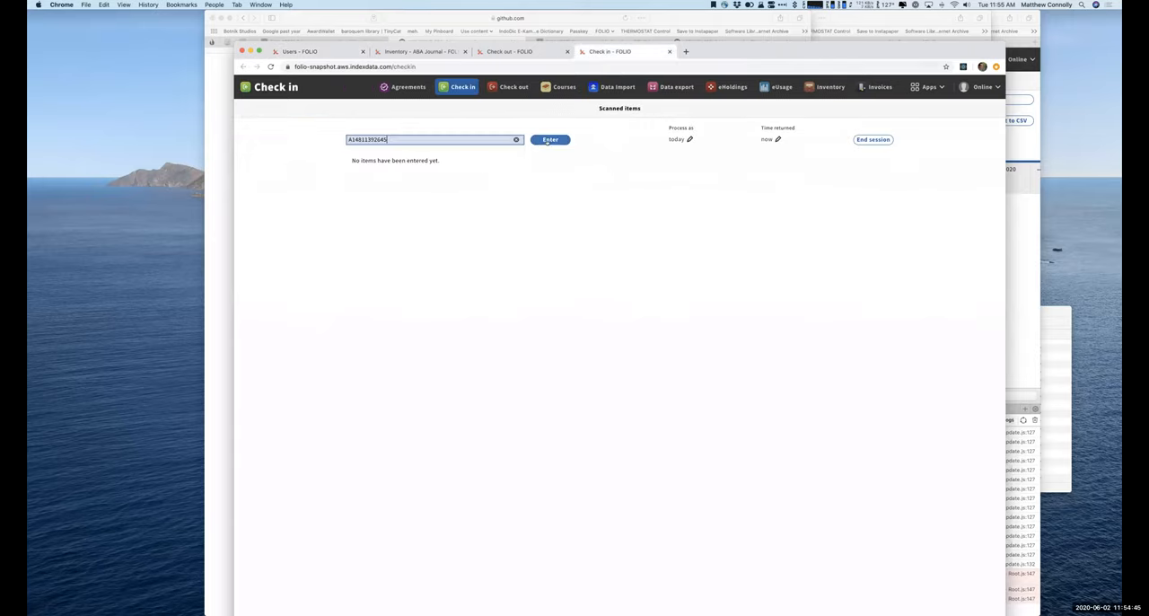
left_click(550, 140)
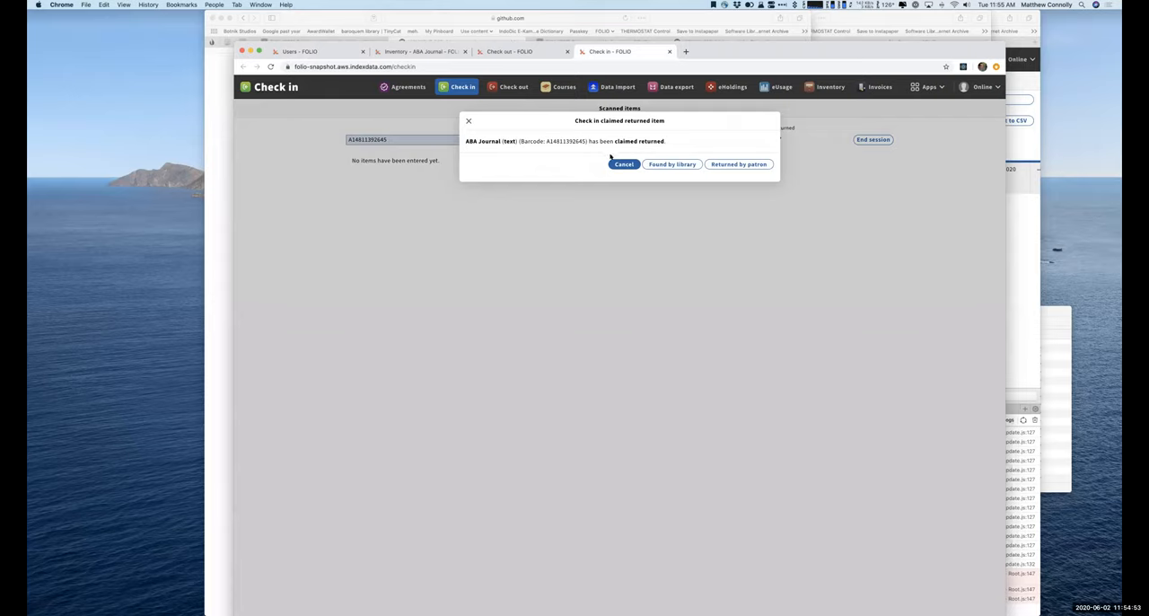
mouse_move(661, 174)
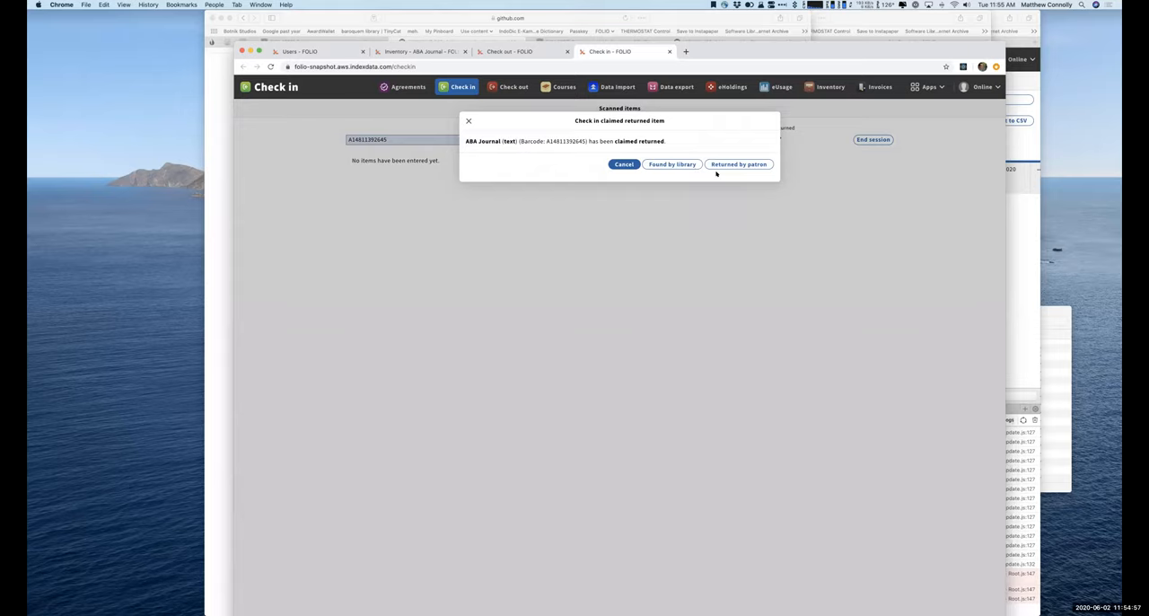
mouse_move(690, 168)
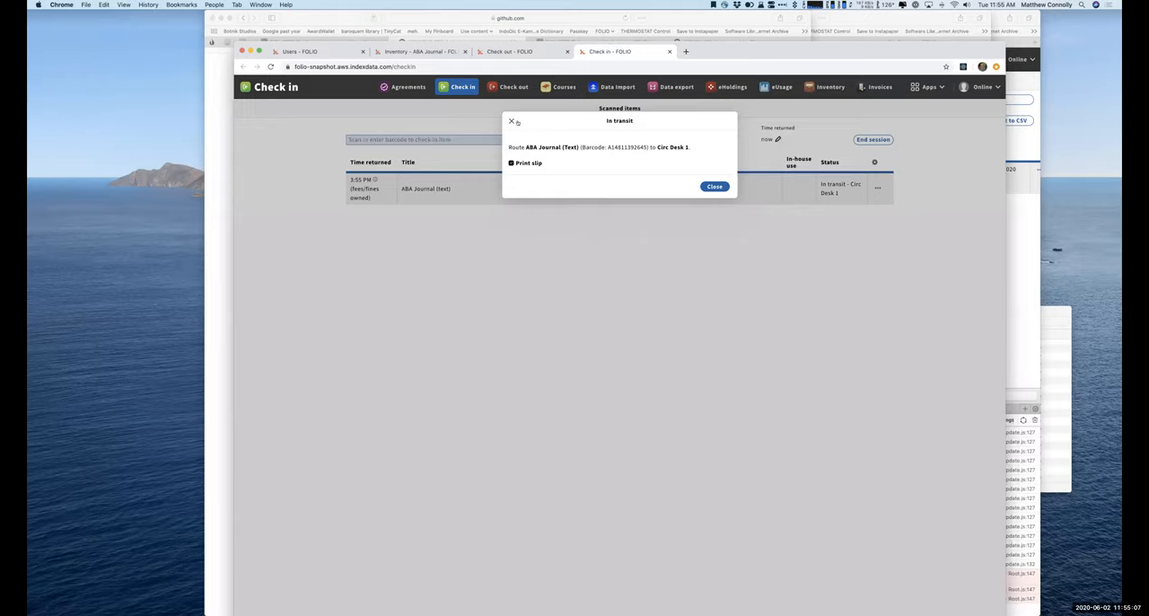
left_click(715, 187)
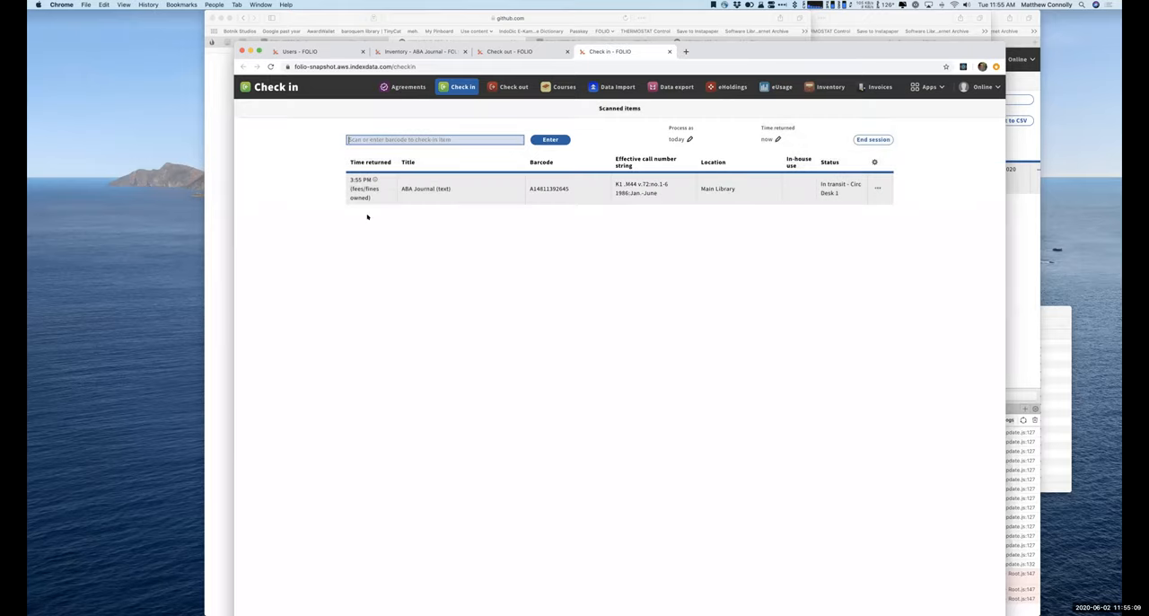
mouse_move(619, 195)
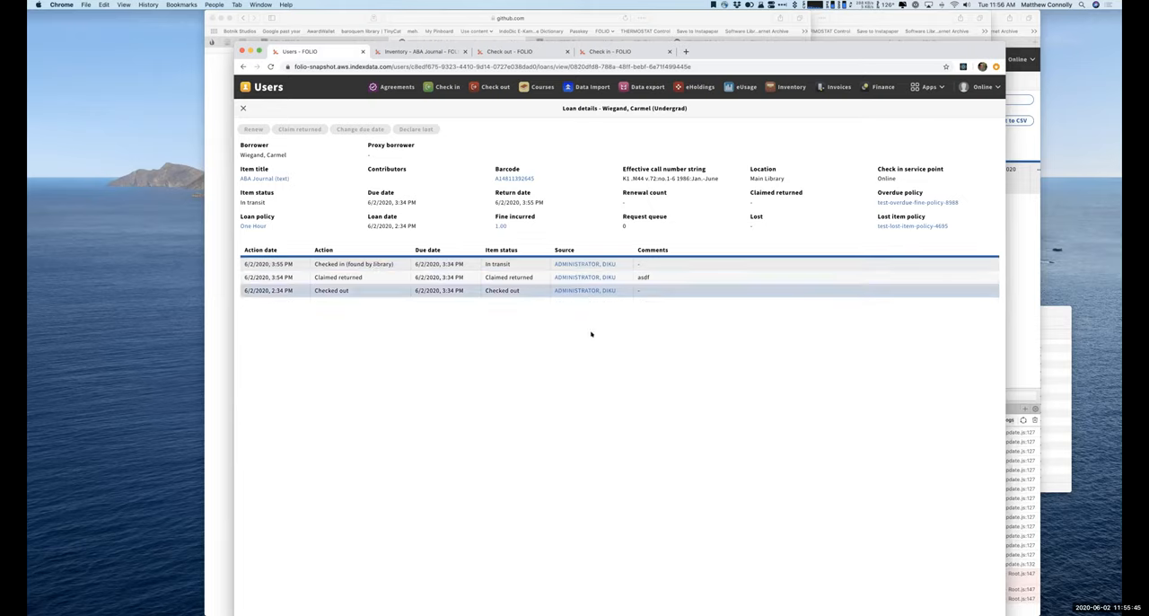
mouse_move(625, 344)
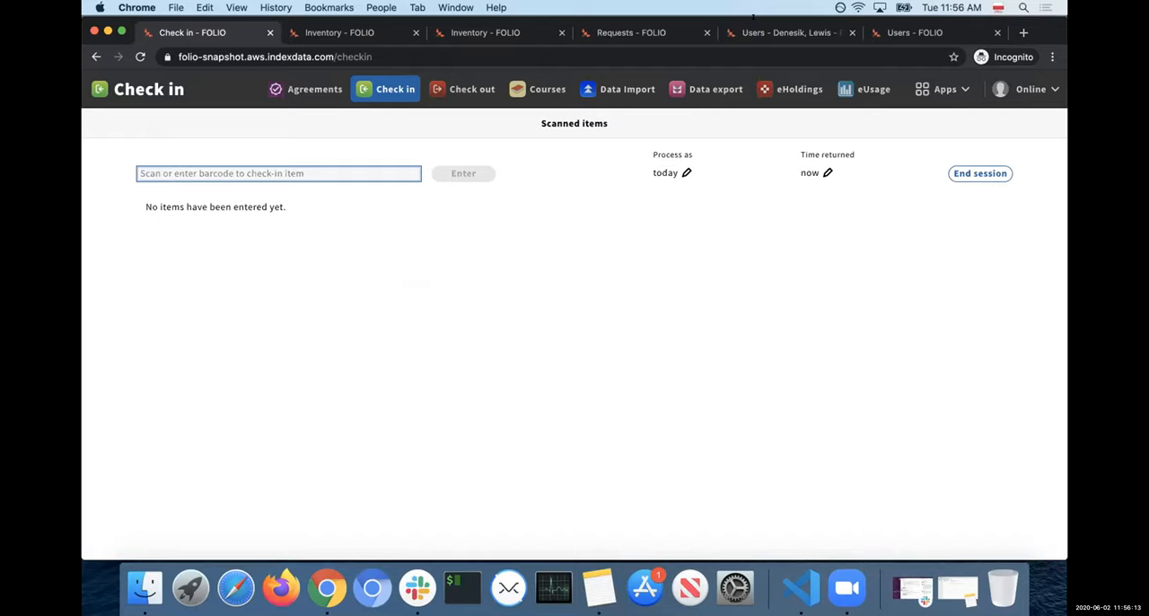
mouse_move(368, 266)
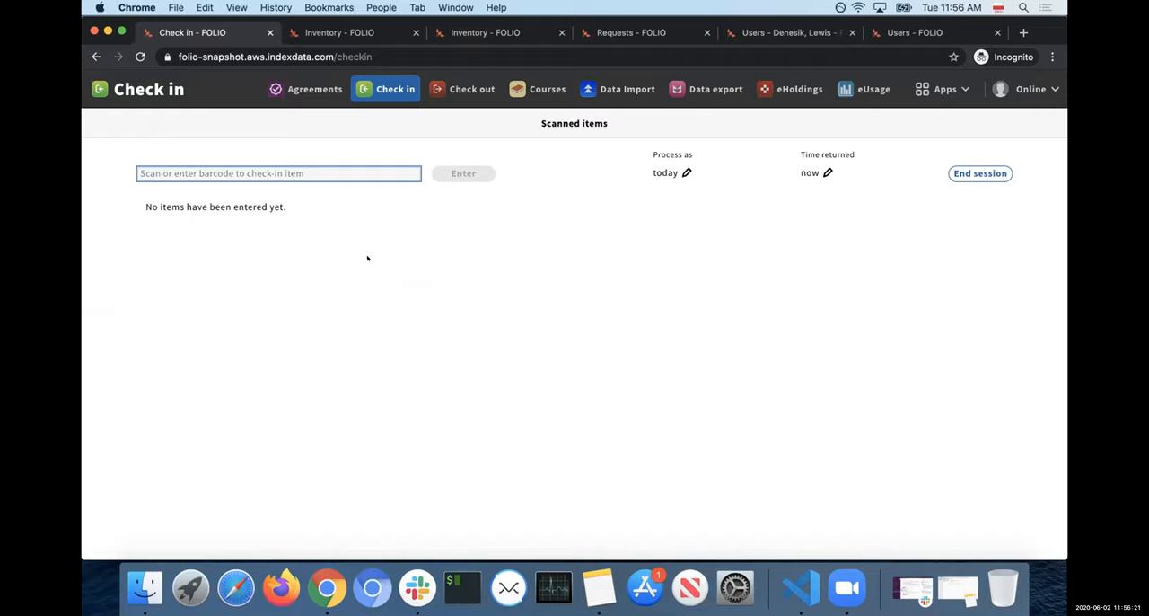
mouse_move(366, 179)
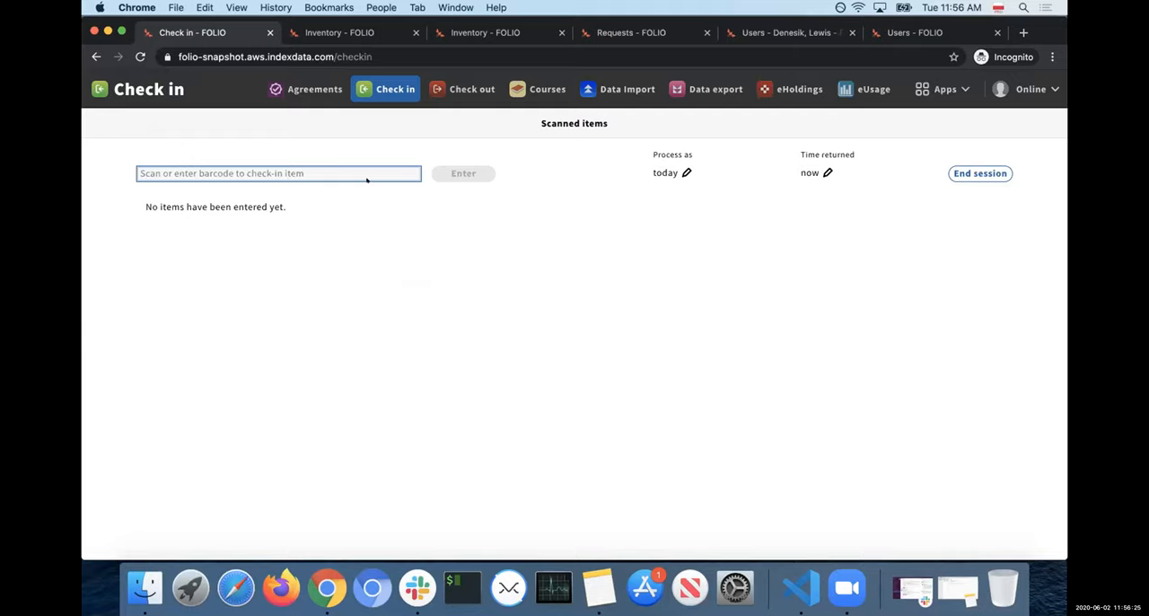
Submit the Bridget Jones's Baby barcode for check-in and respond to the 'Check in Withdrawn item?' warning
left_click(278, 173)
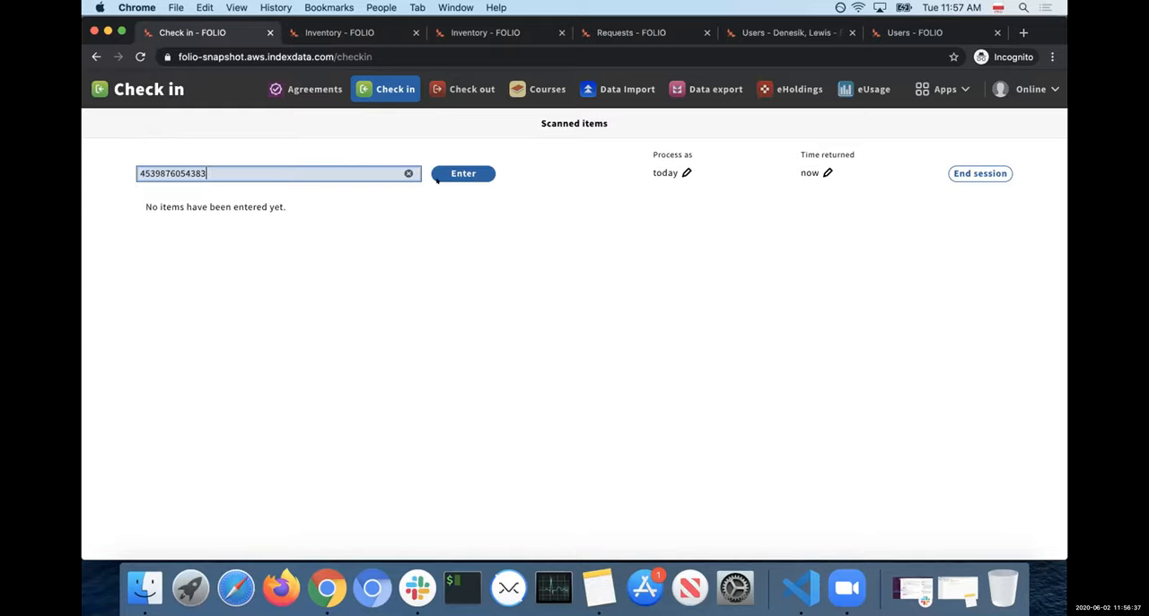
left_click(463, 173)
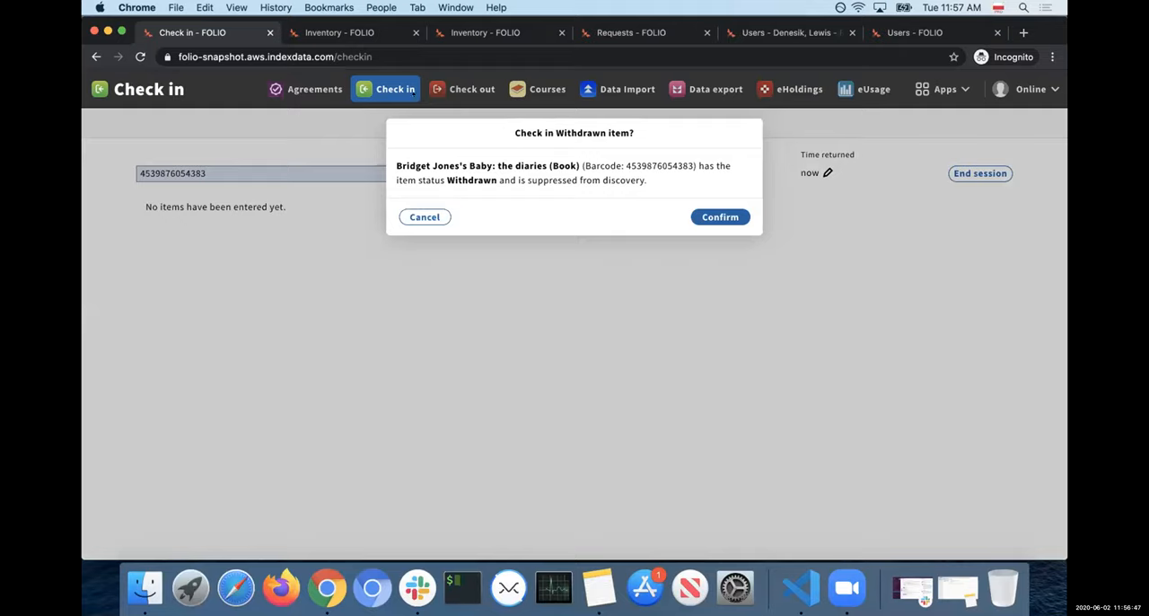
left_click(356, 32)
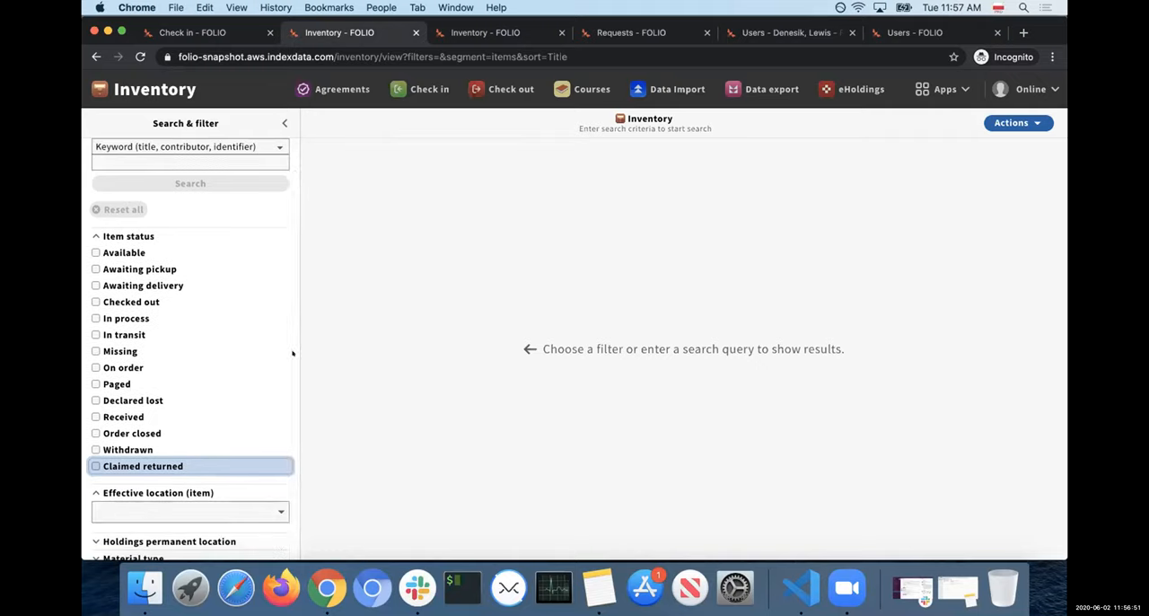
mouse_move(359, 324)
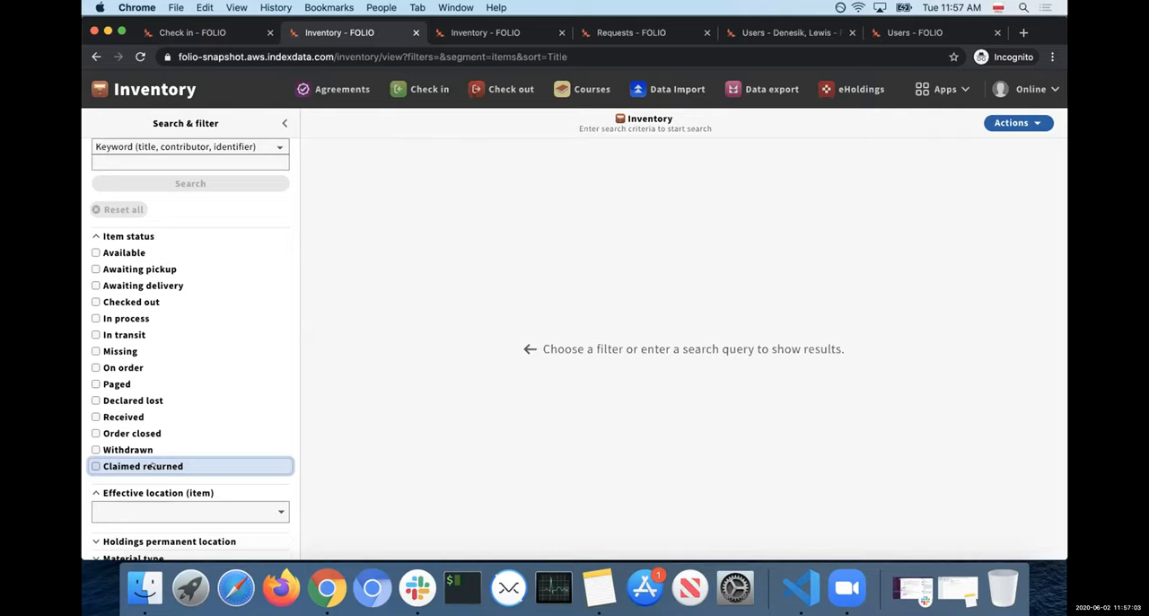
Filter Inventory by Claimed returned status and open the ABA Journal instance to review its holdings
left_click(95, 465)
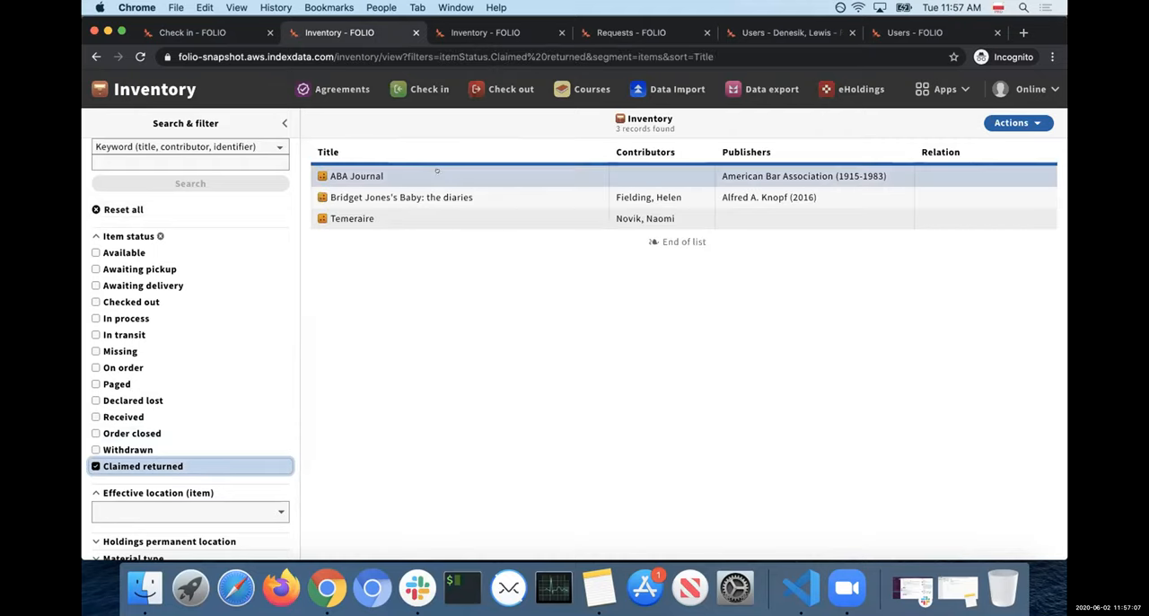
left_click(356, 176)
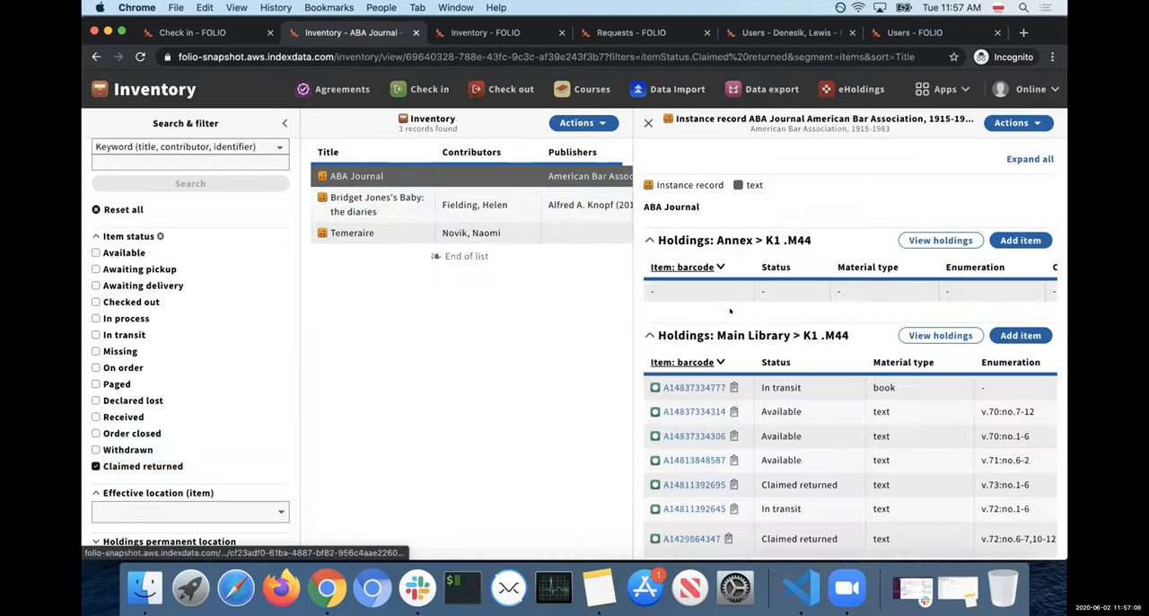
scroll("down", 3)
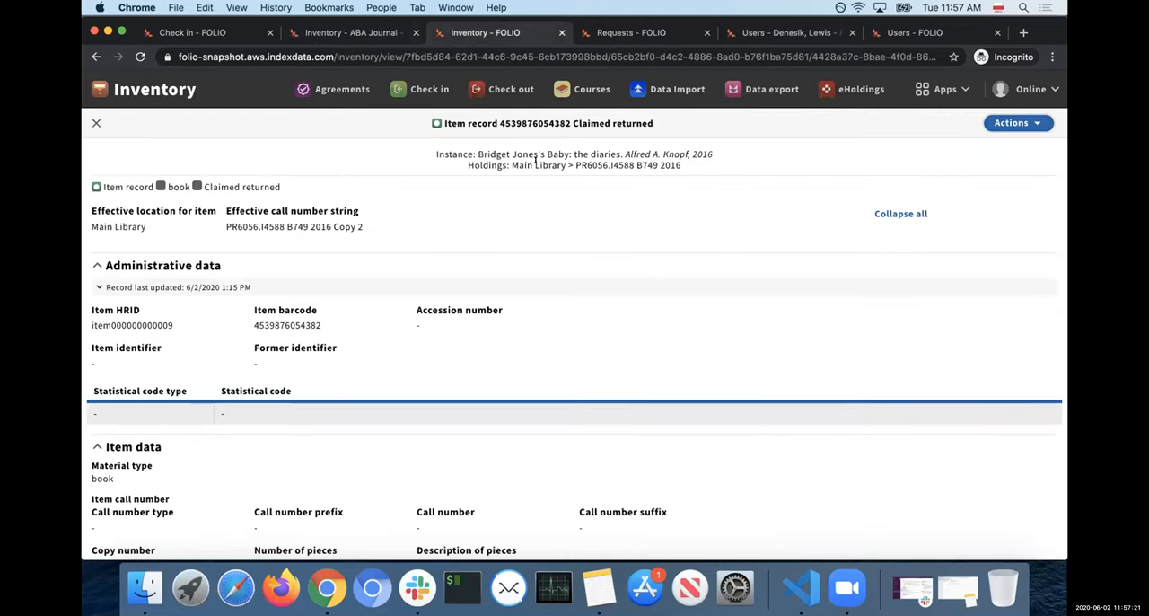
mouse_move(873, 160)
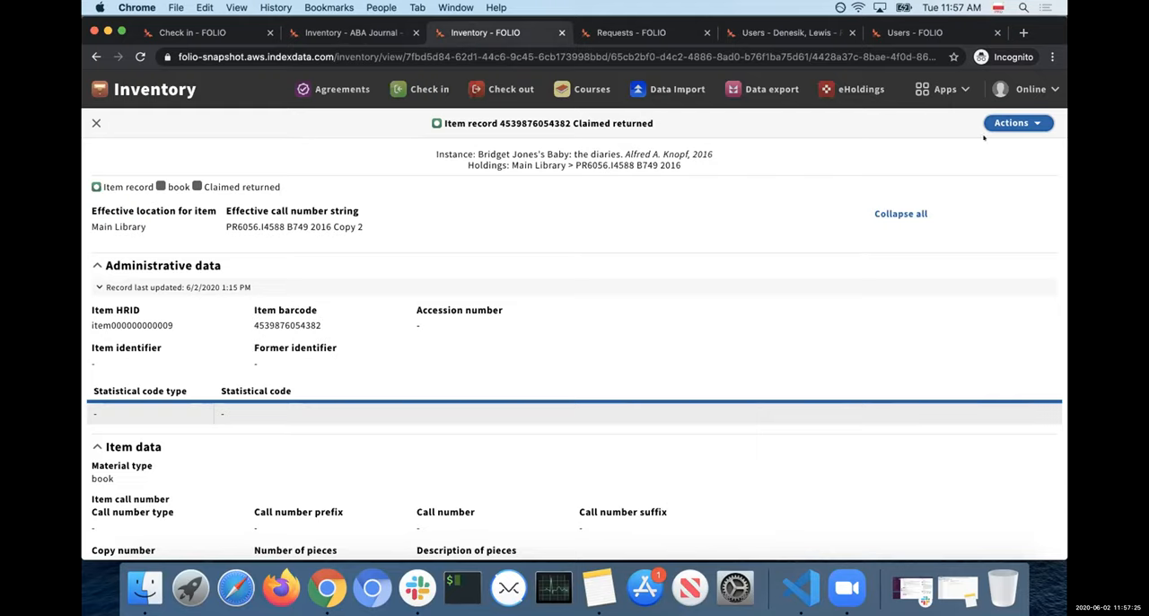
Show the item record's Actions menu (Edit, Duplicate, Delete), then move to Requests
left_click(1014, 122)
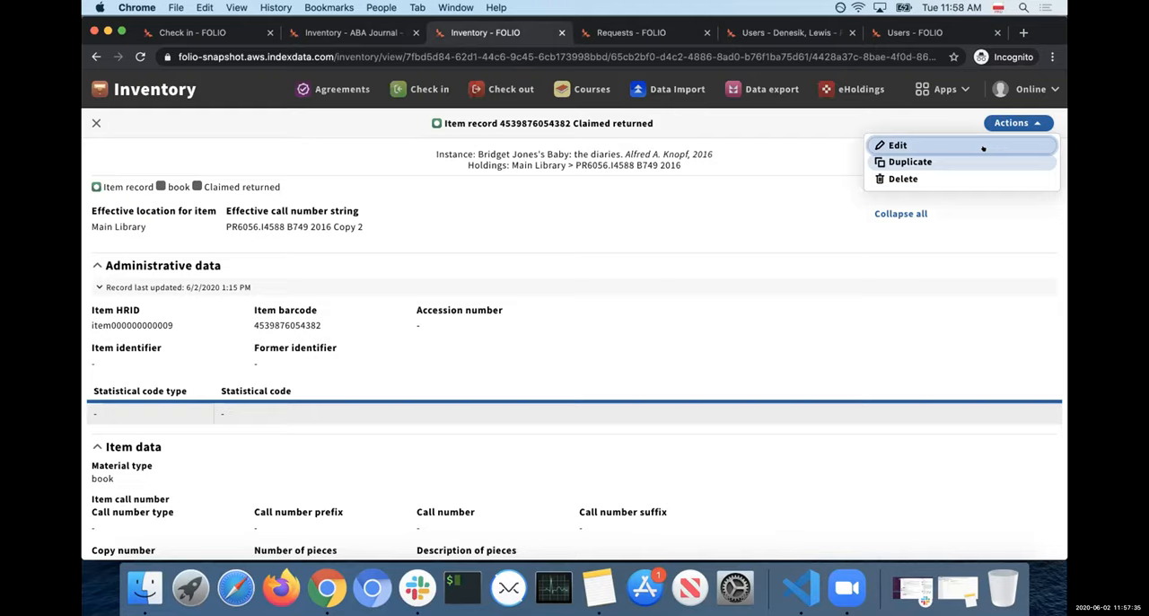
left_click(630, 32)
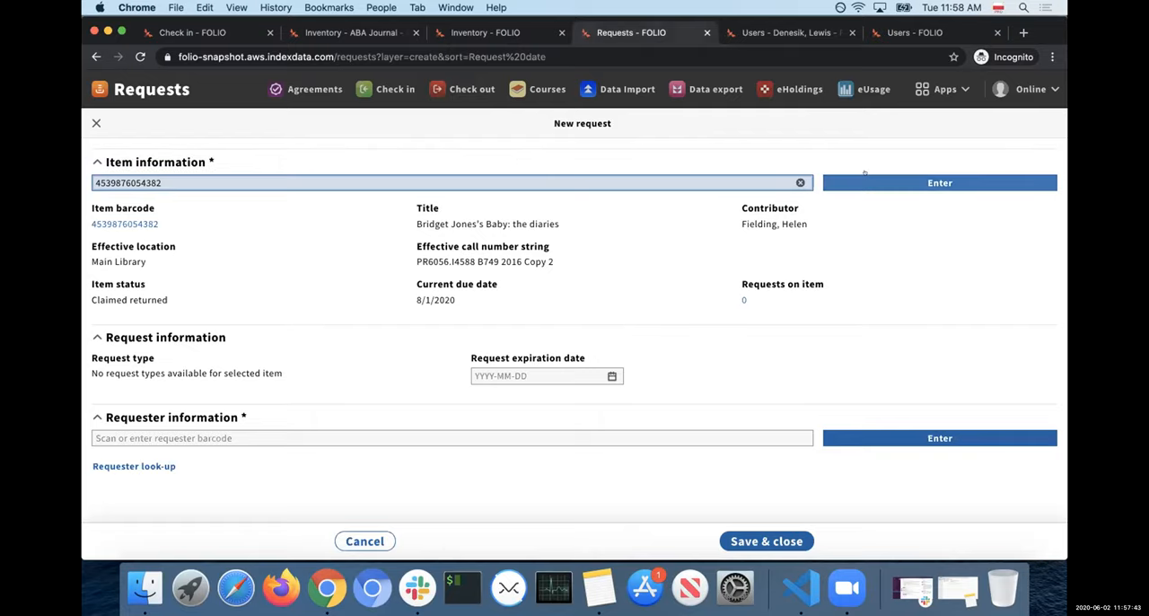
Look up the item in the New request form, dismiss the 'Item cannot be requested' dialog, and go to the borrower's user record
left_click(939, 183)
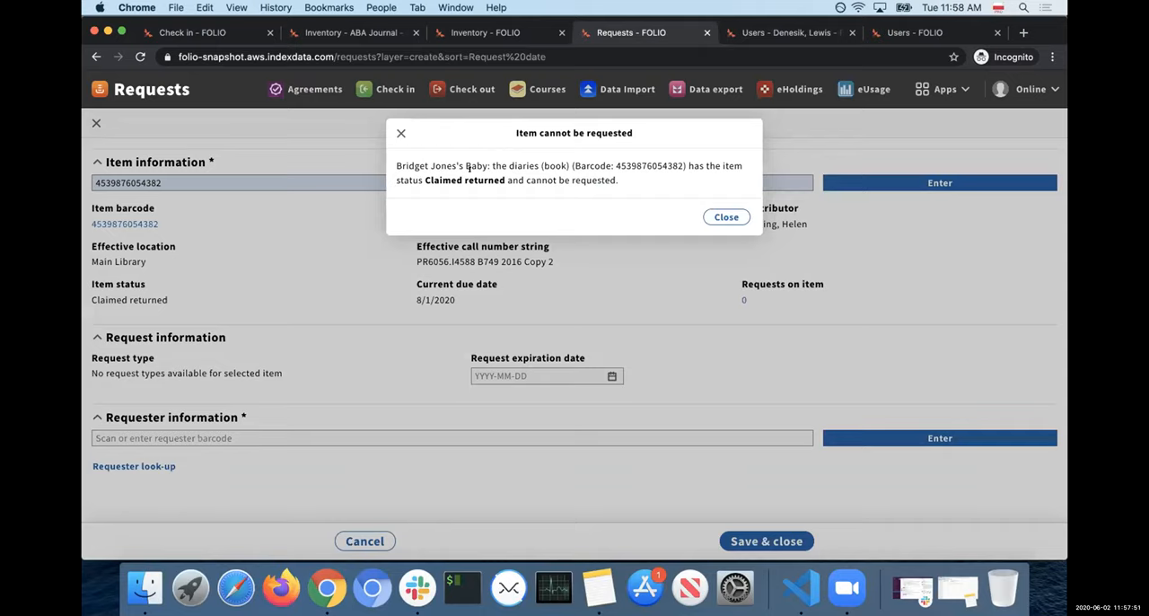
left_click(726, 216)
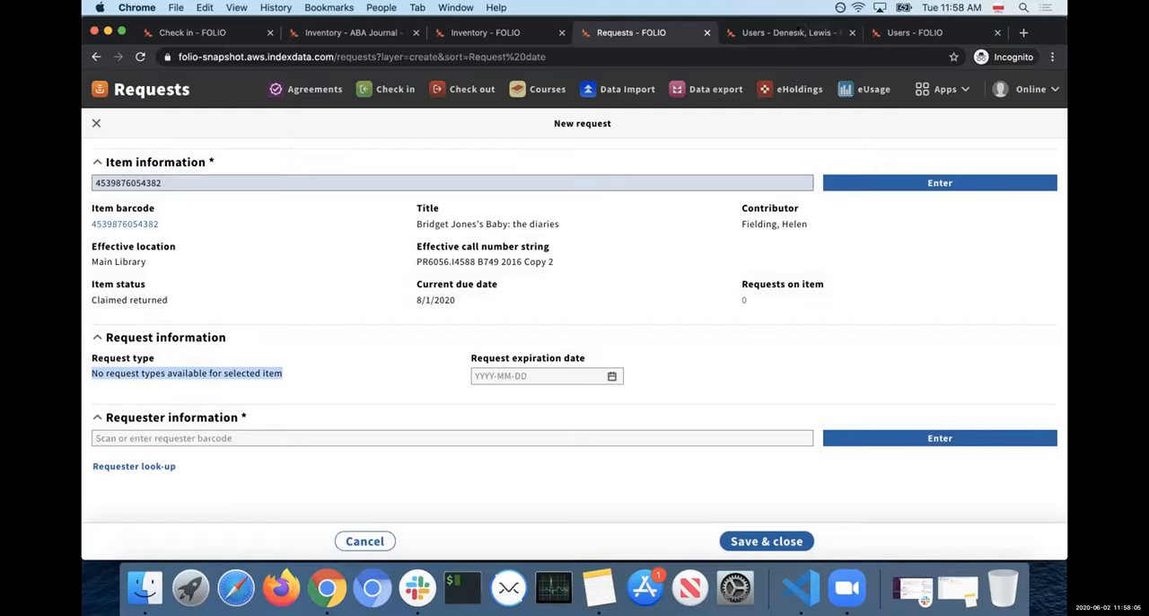
left_click(787, 32)
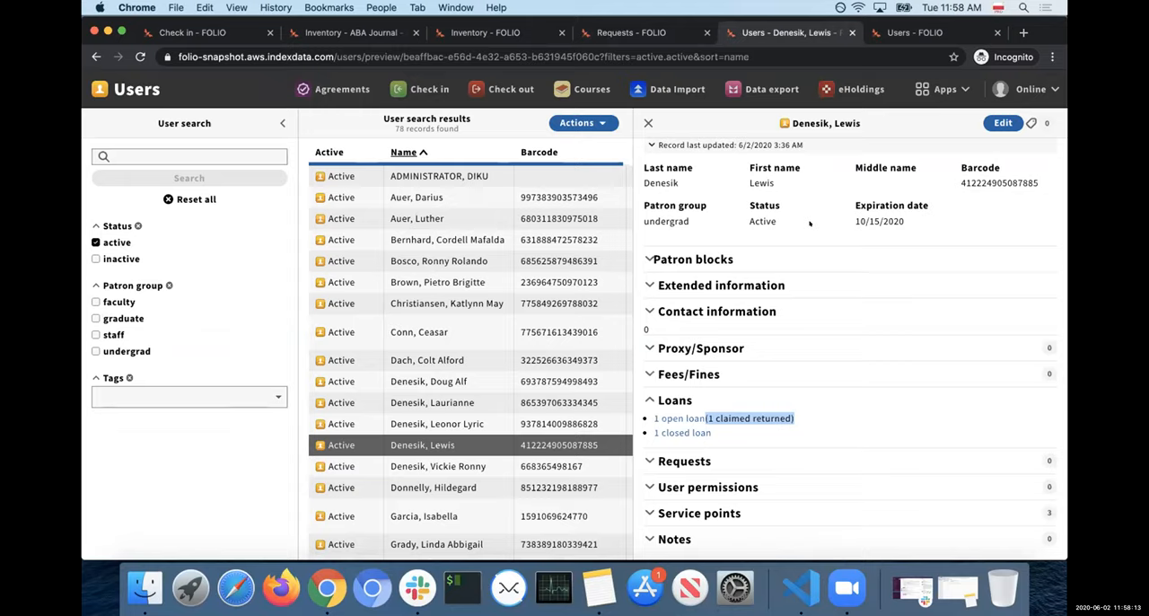
mouse_move(797, 418)
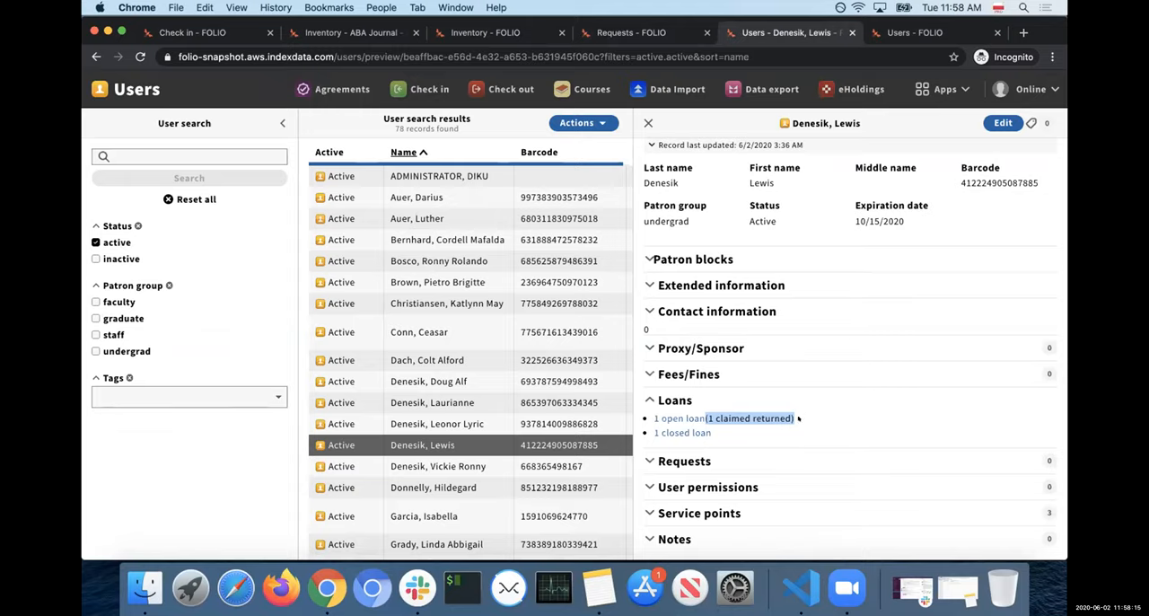
mouse_move(742, 411)
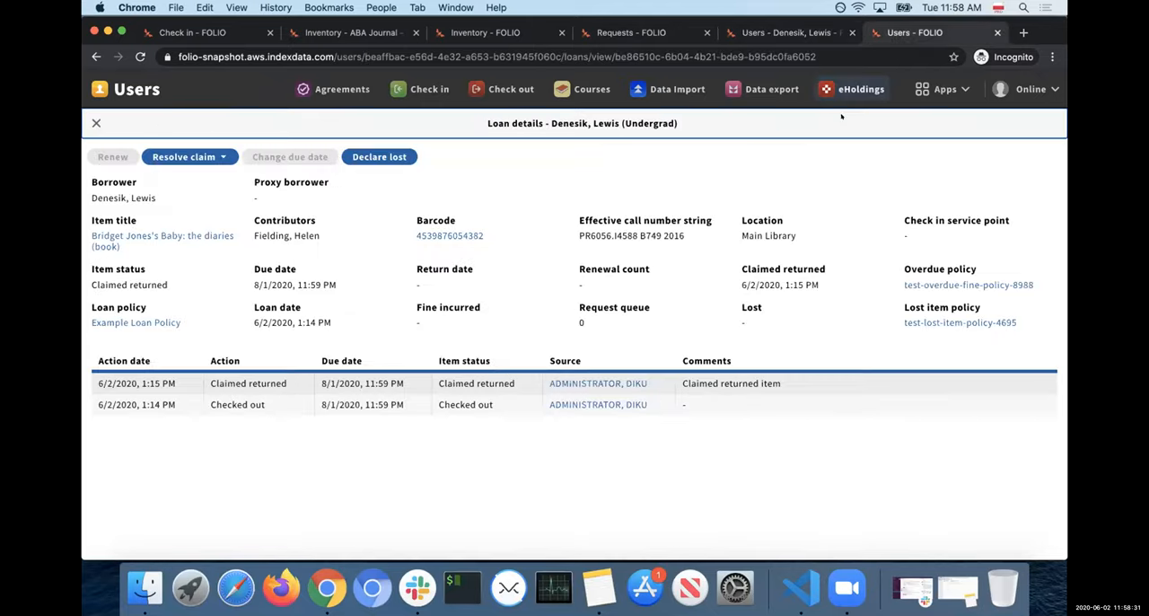
mouse_move(194, 192)
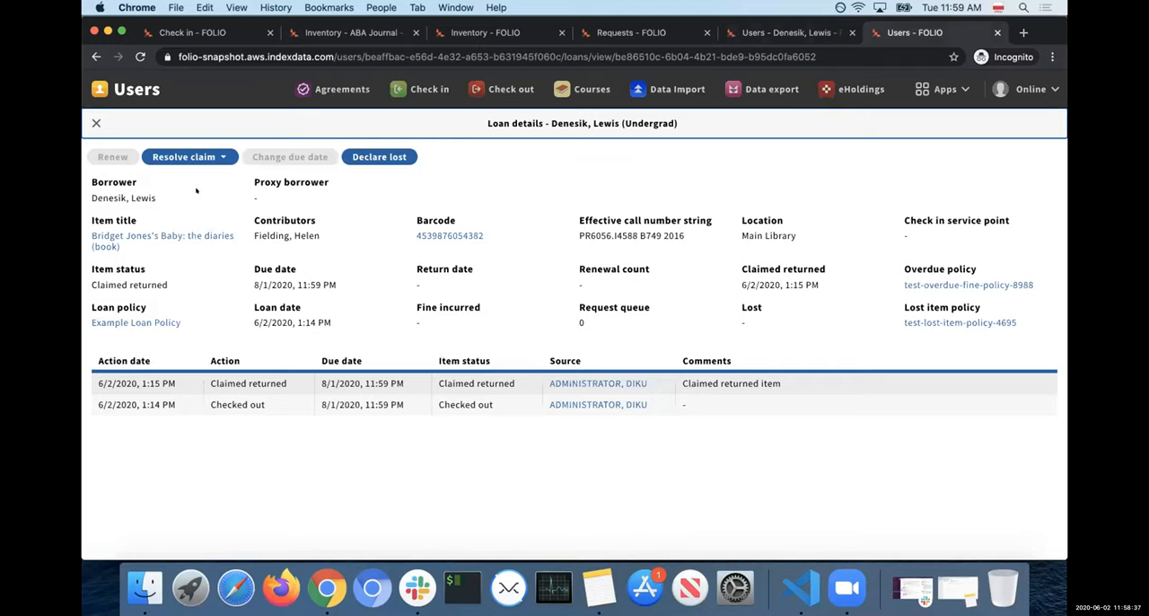
Show the Resolve claim choices: Declare lost and Mark as missing
left_click(183, 156)
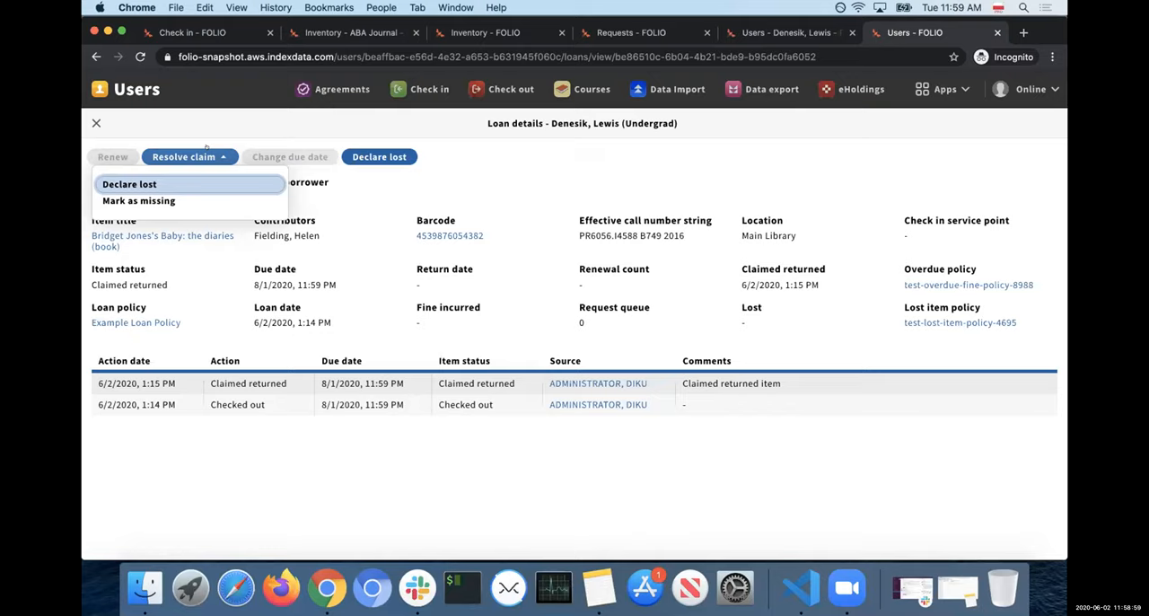
mouse_move(524, 369)
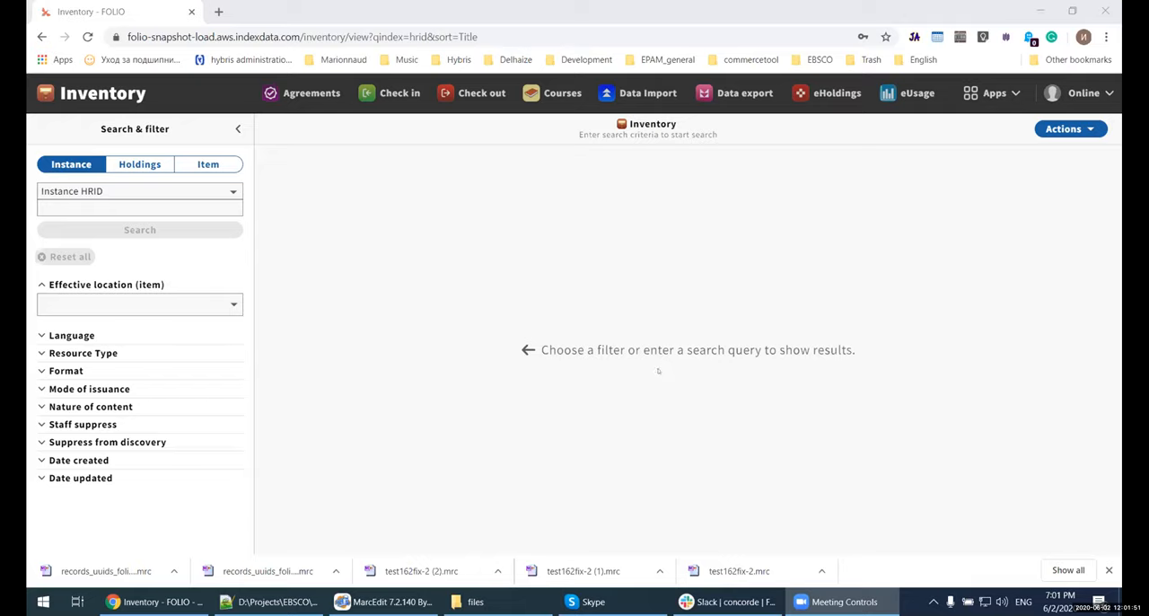
mouse_move(610, 214)
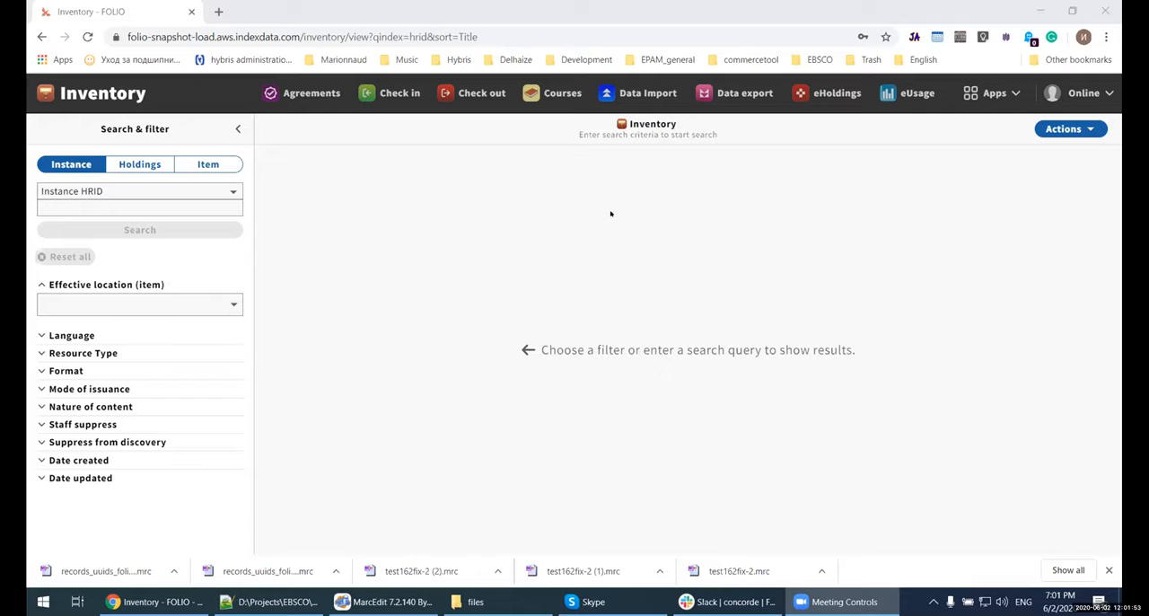
mouse_move(476, 370)
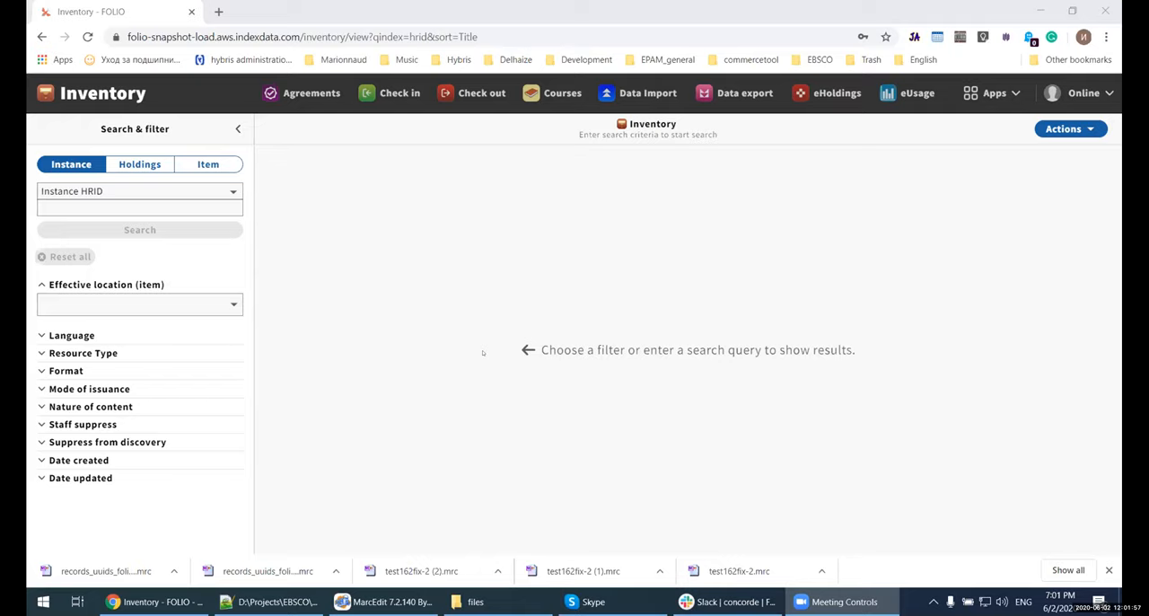
mouse_move(556, 212)
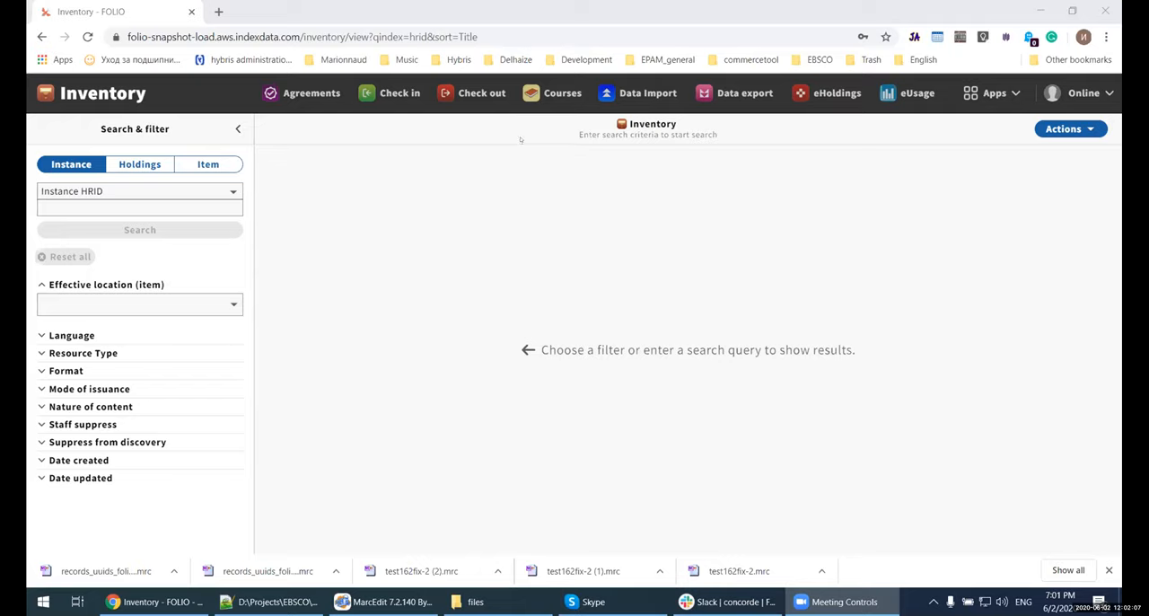
mouse_move(506, 142)
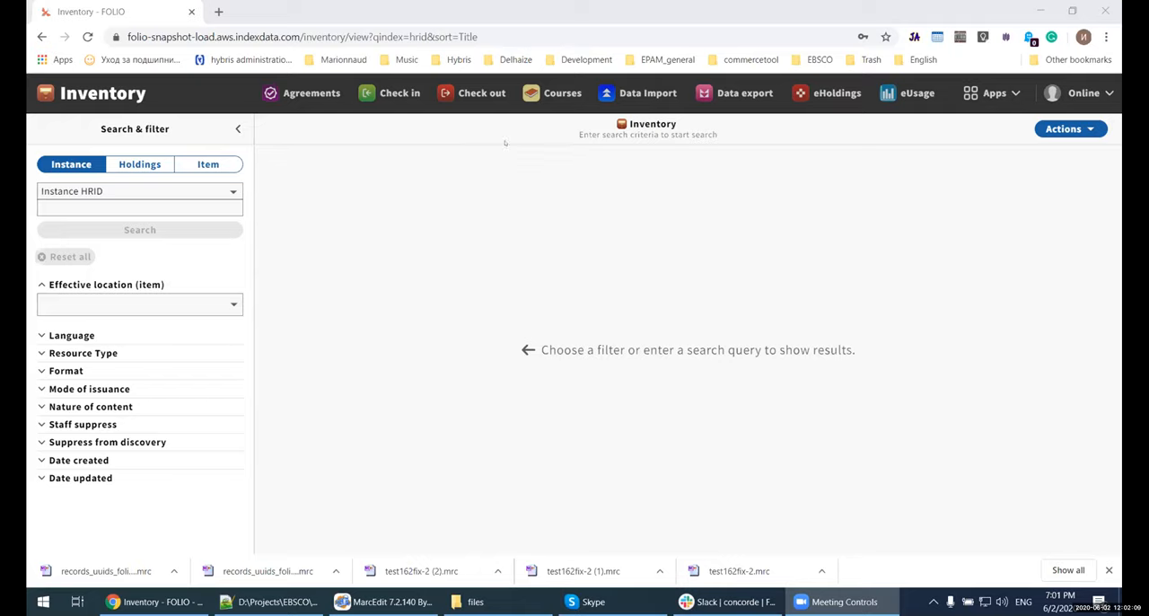
mouse_move(521, 158)
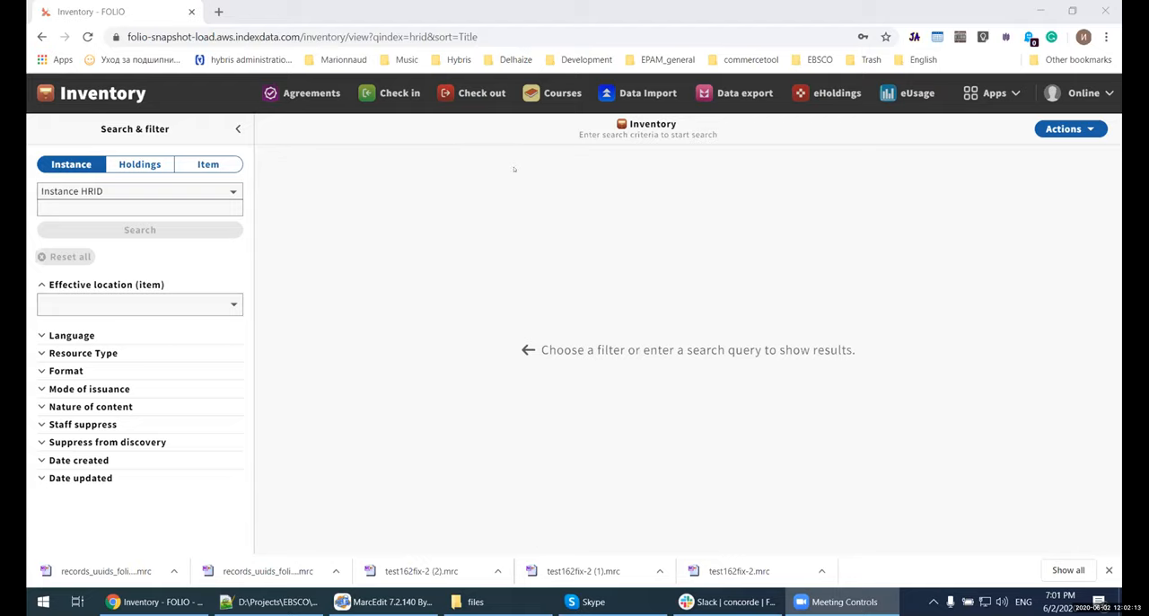
mouse_move(460, 250)
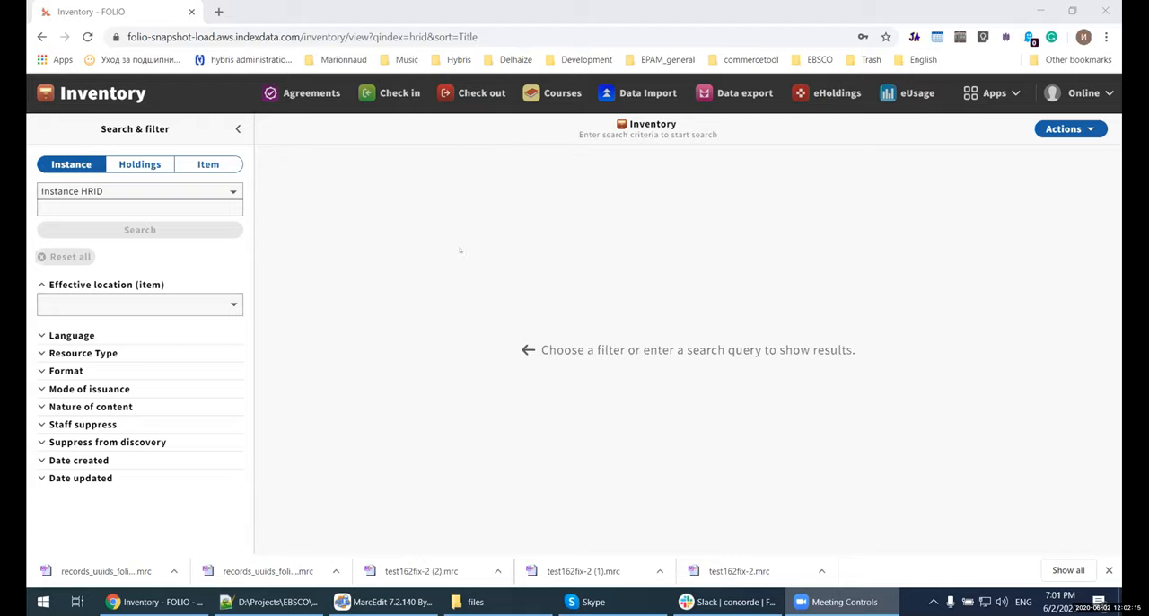
mouse_move(427, 263)
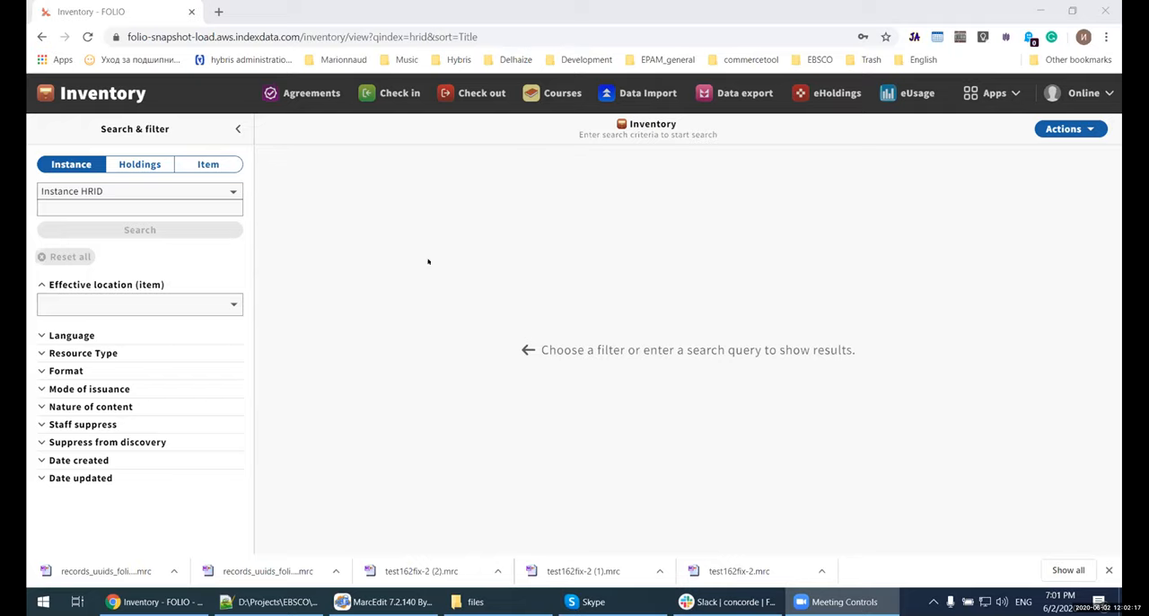
mouse_move(395, 377)
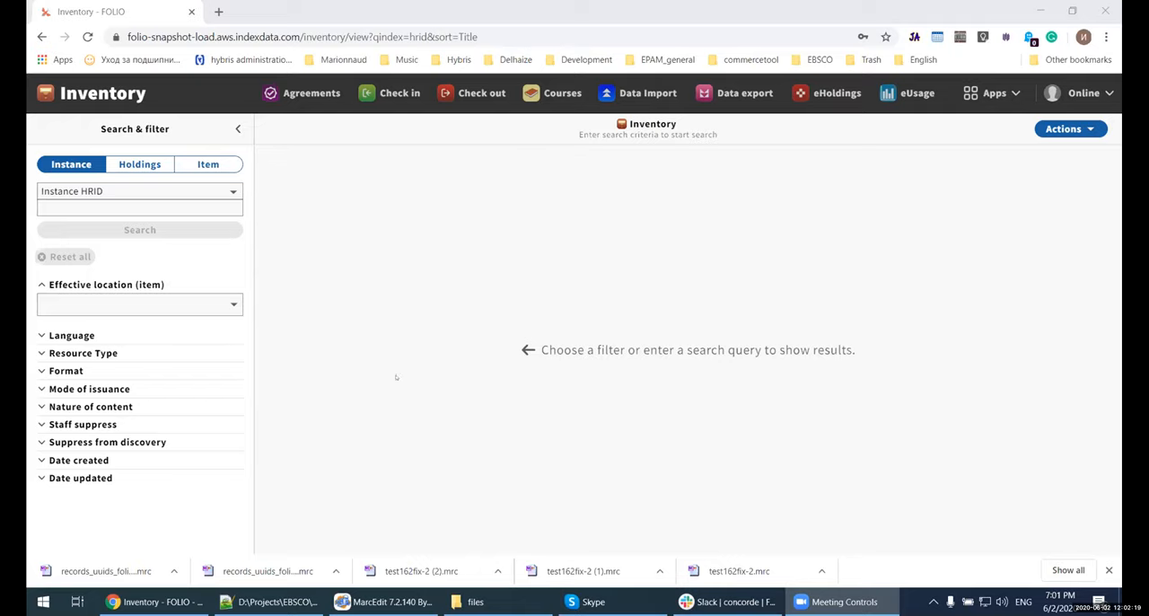
mouse_move(320, 406)
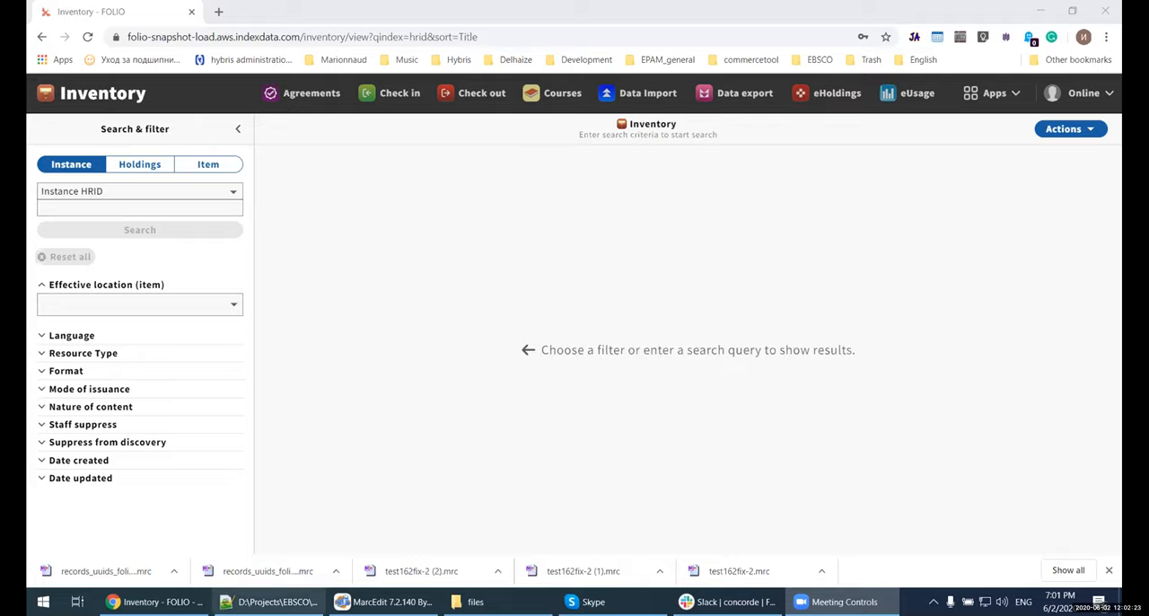
left_click(269, 602)
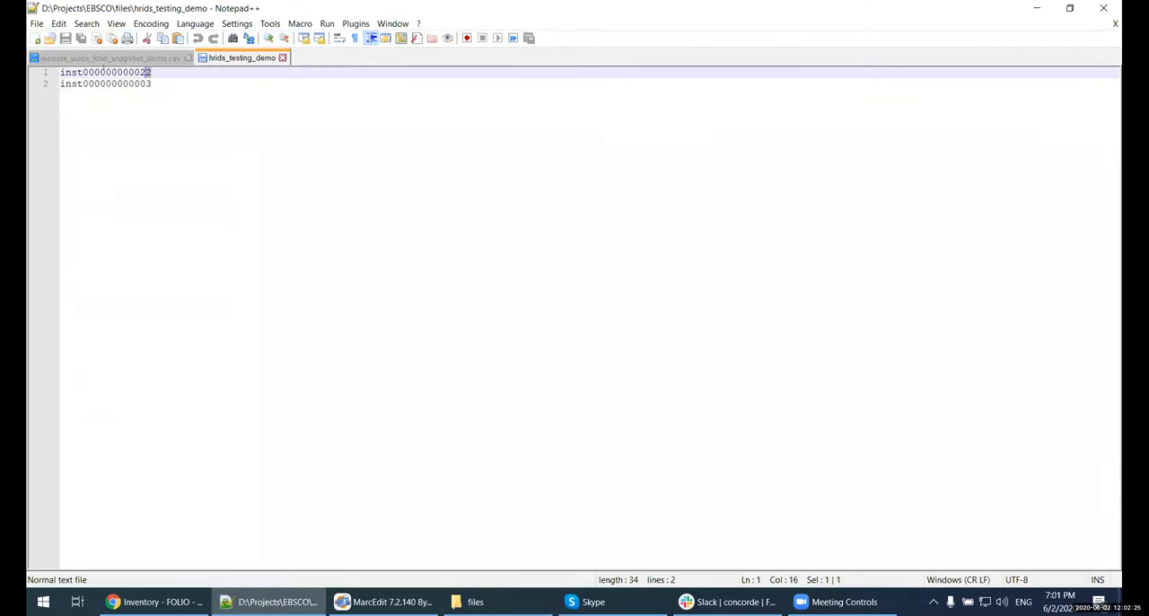
left_click(154, 602)
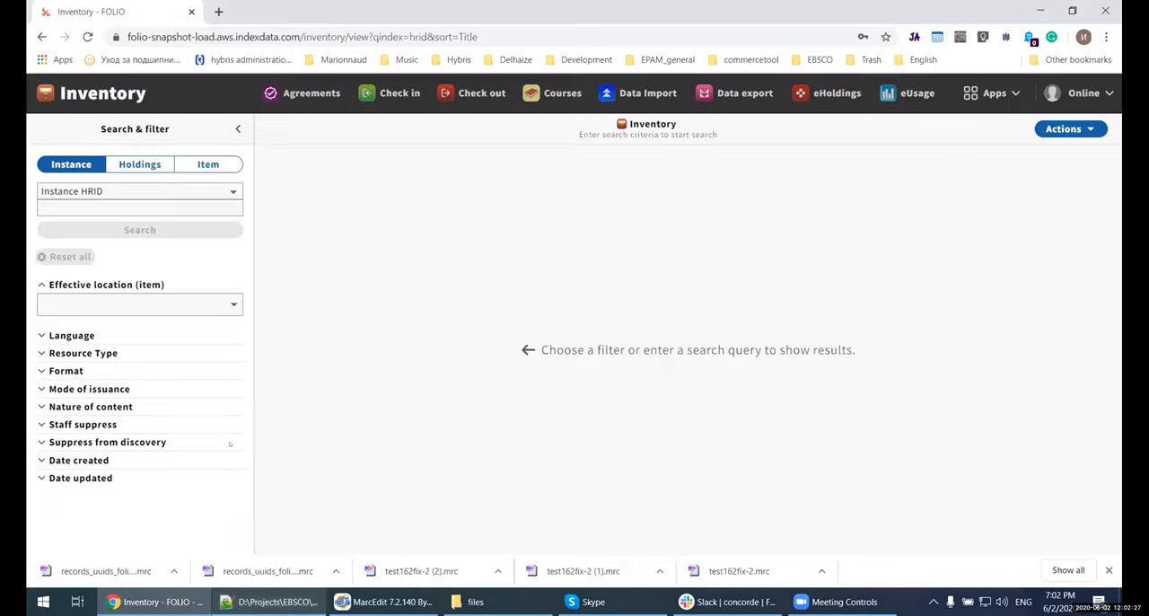
type("inst000000000022")
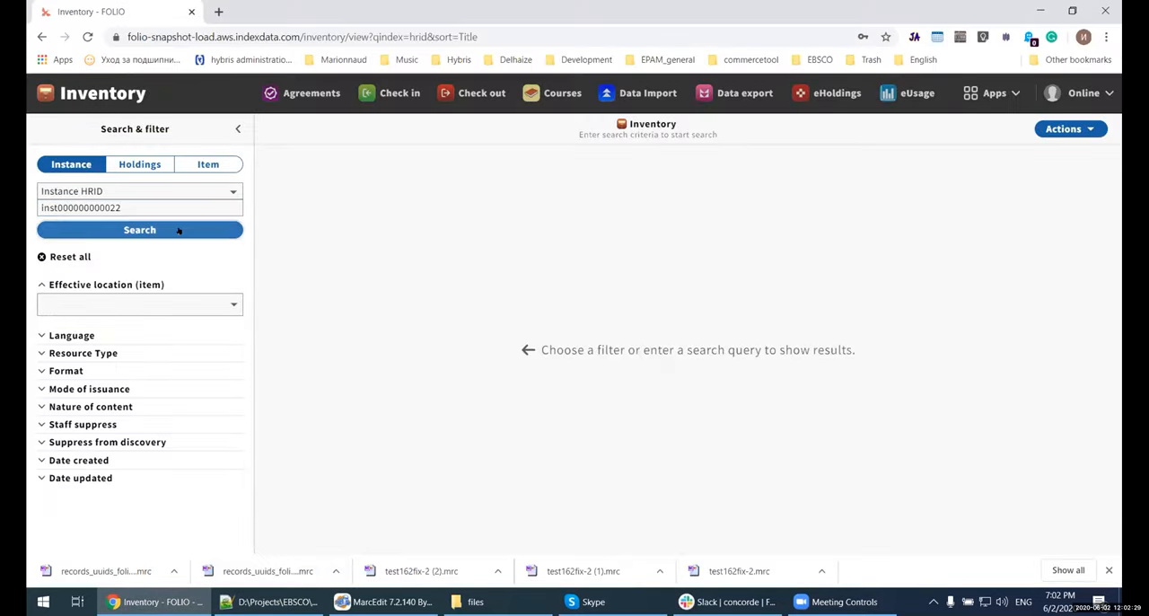
left_click(140, 229)
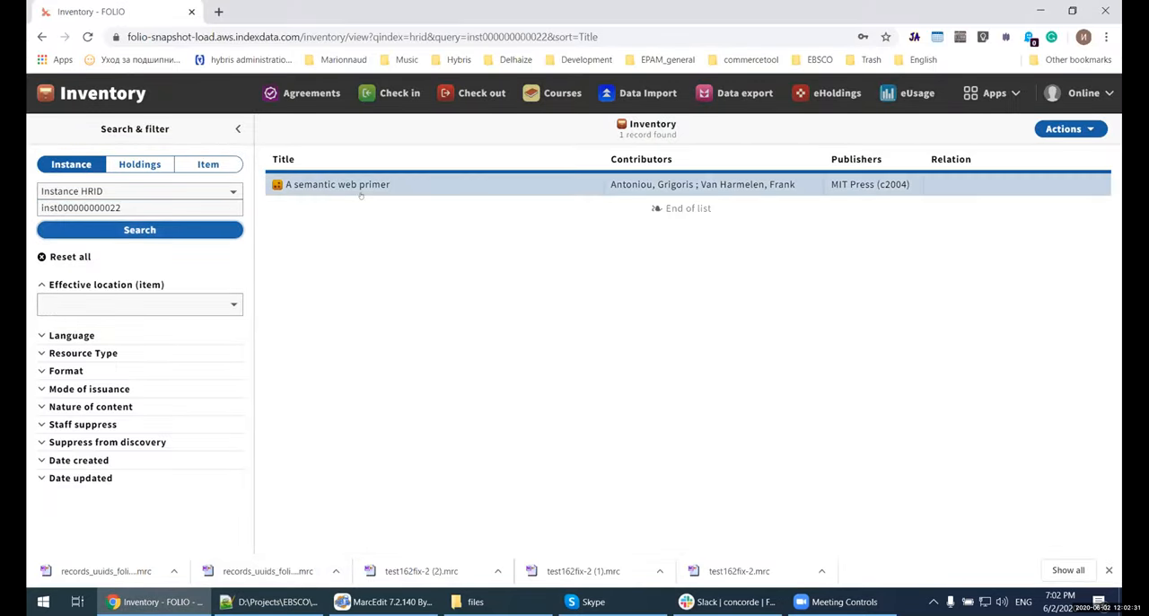
left_click(337, 183)
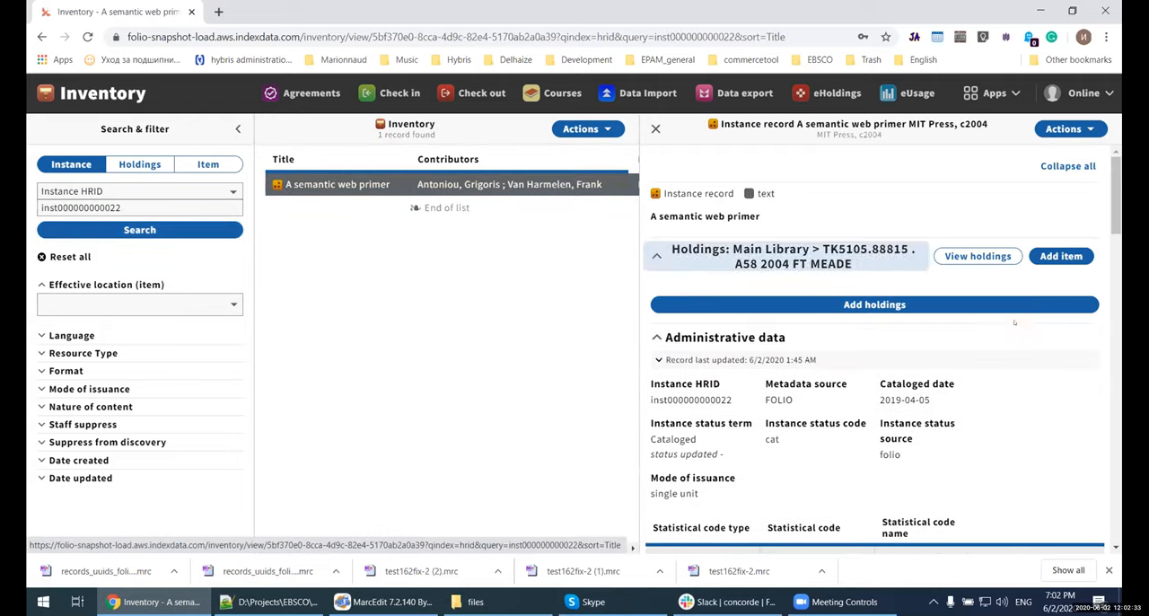
scroll("down", 3)
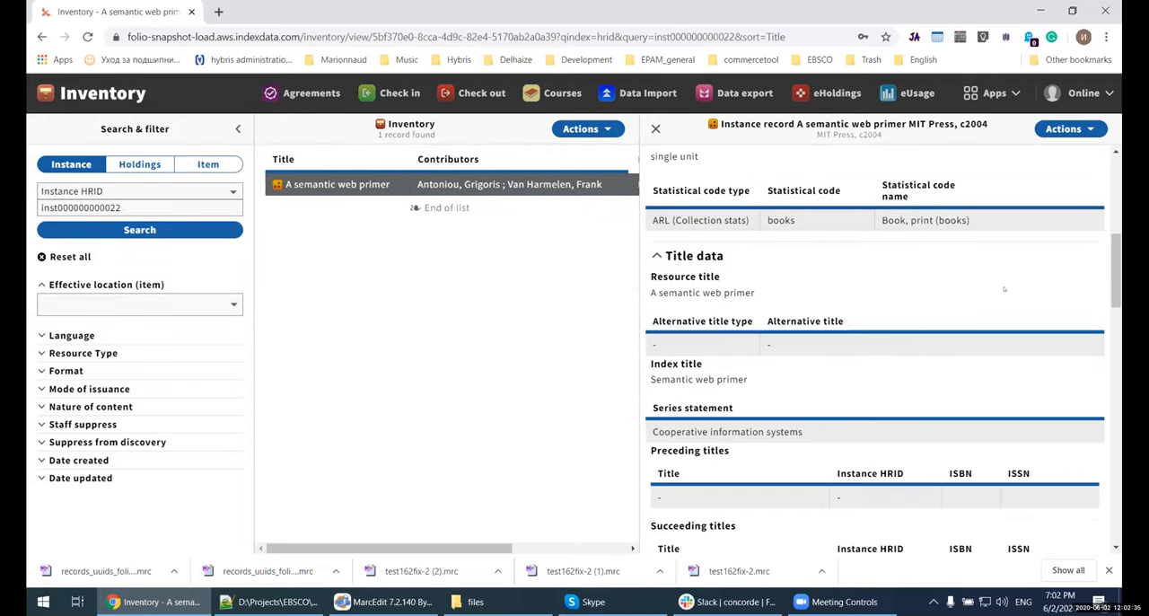
scroll("down", 3)
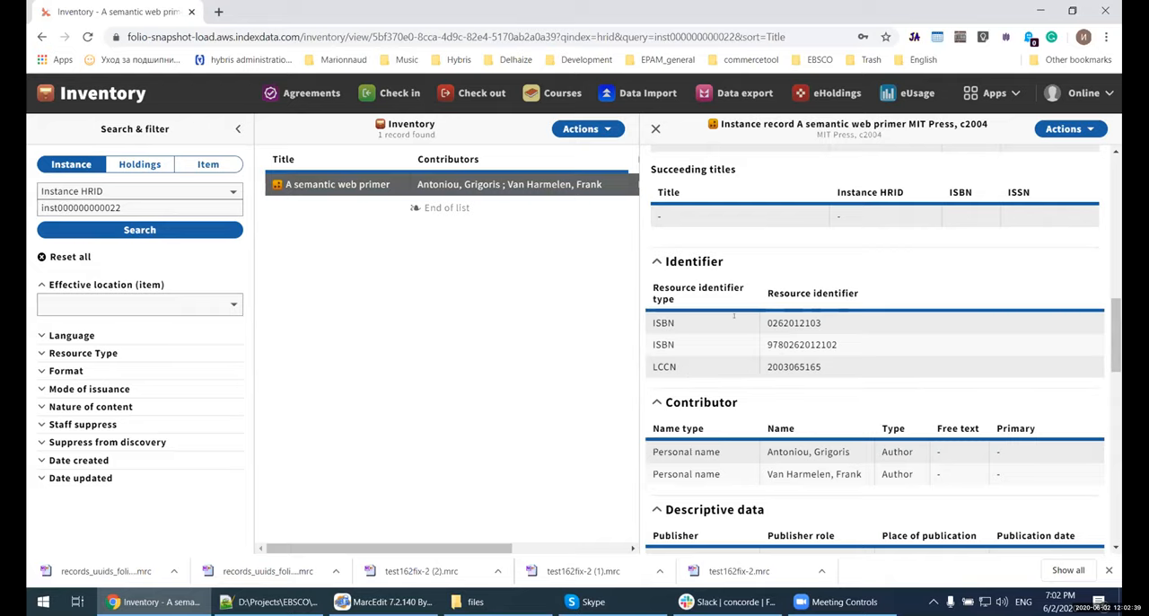
scroll("down", 3)
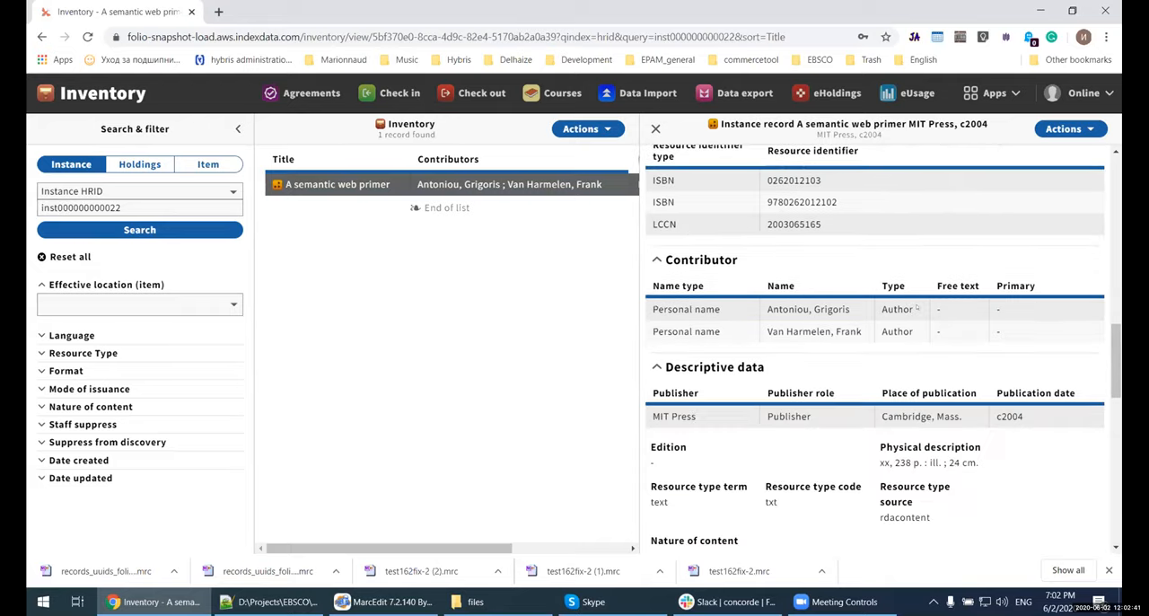
scroll("down", 3)
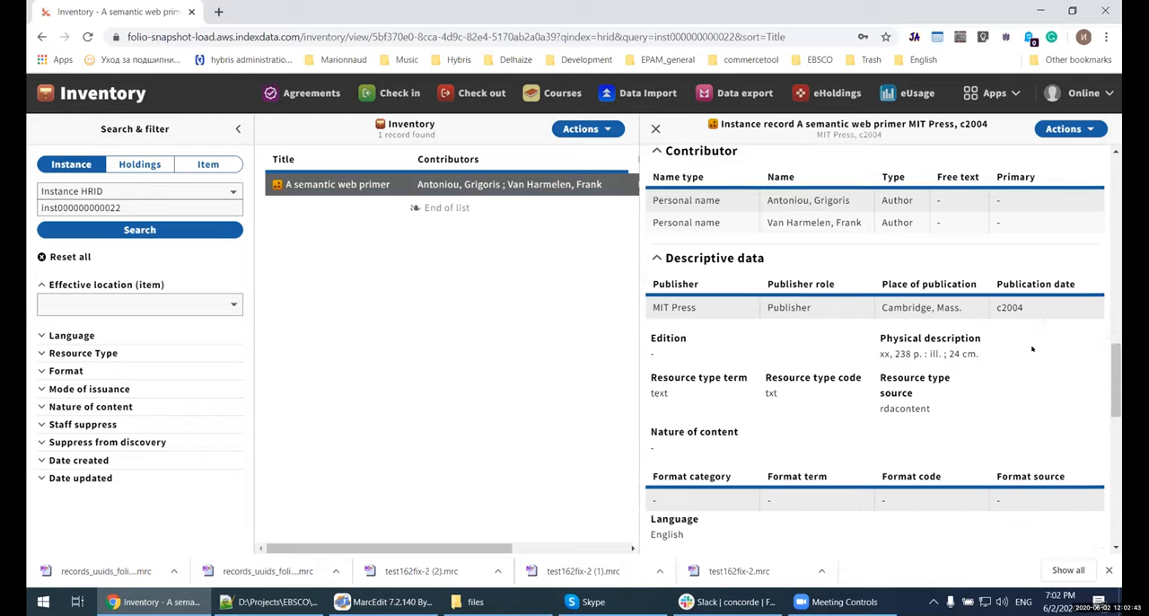
scroll("down", 3)
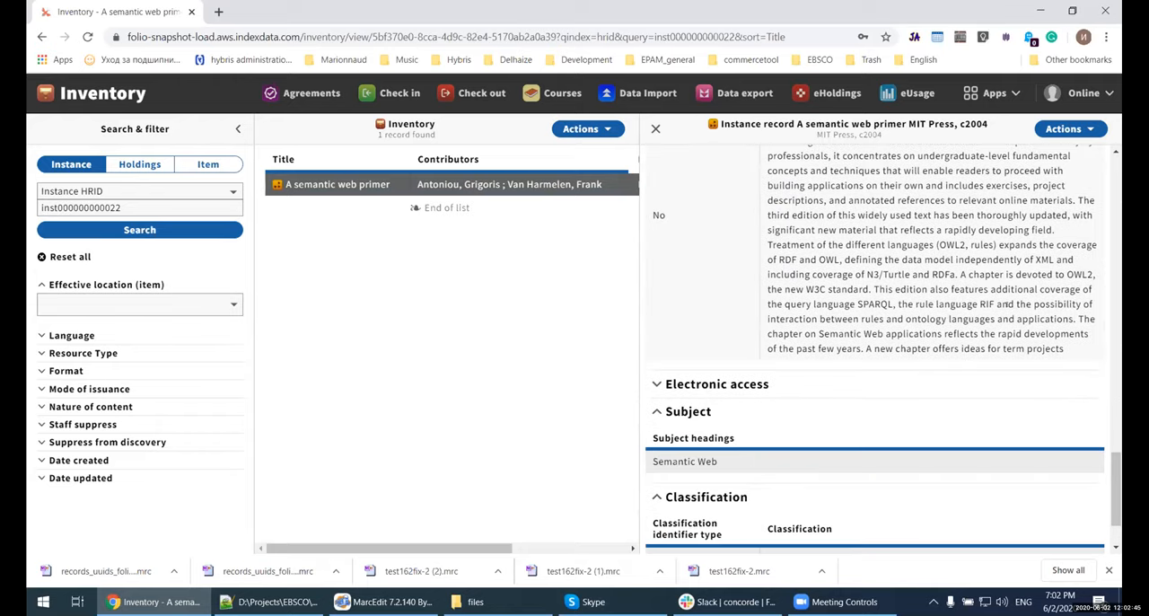
scroll("down", 3)
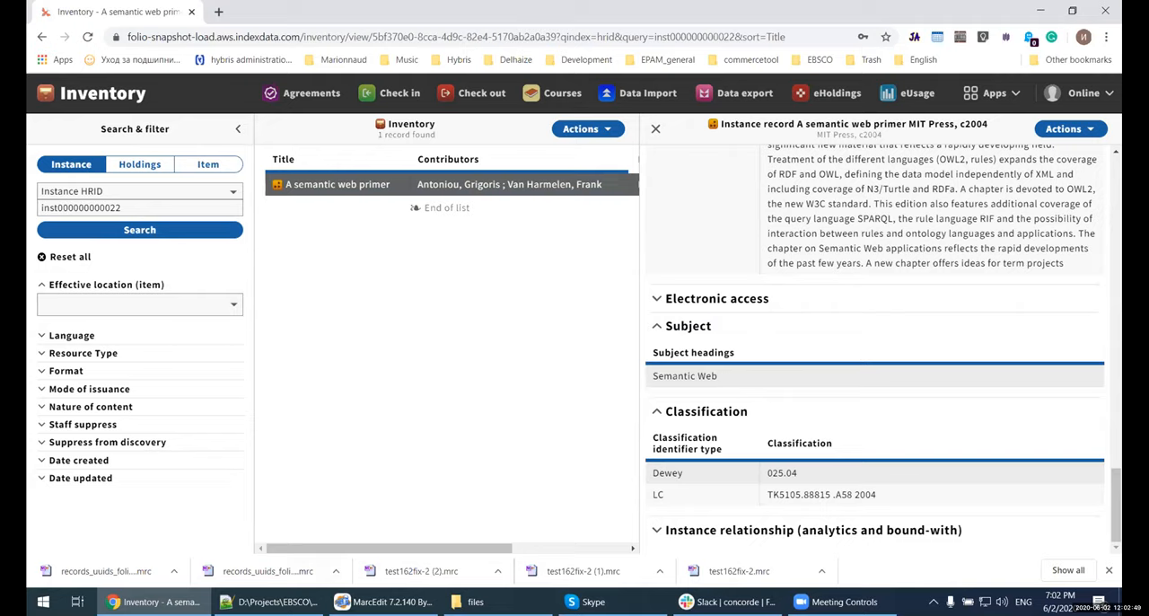
left_click(135, 208)
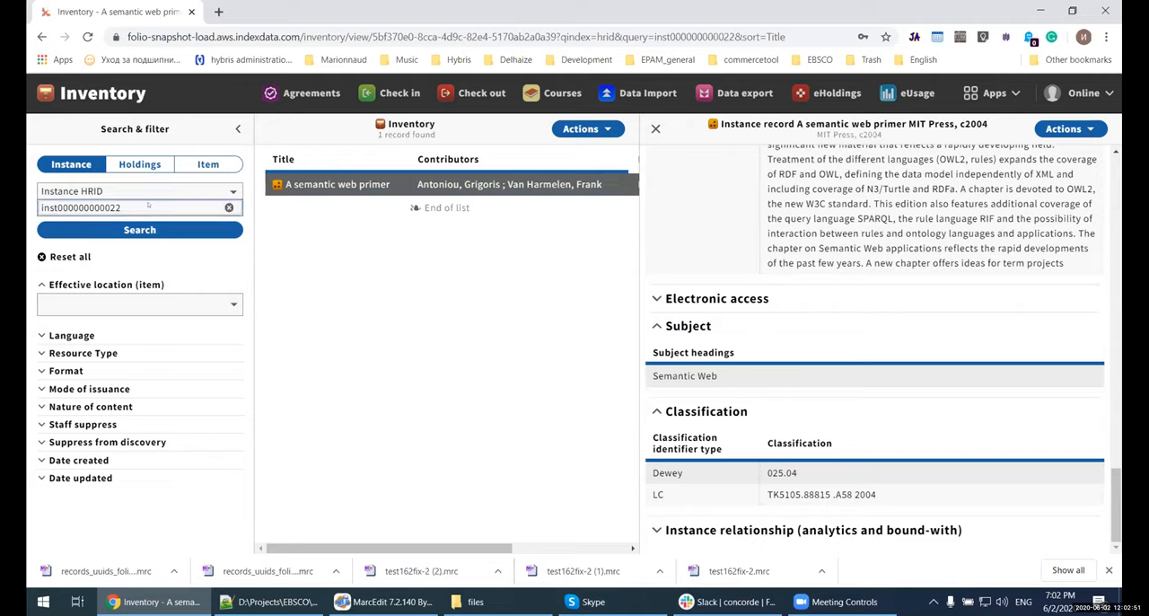
type("3")
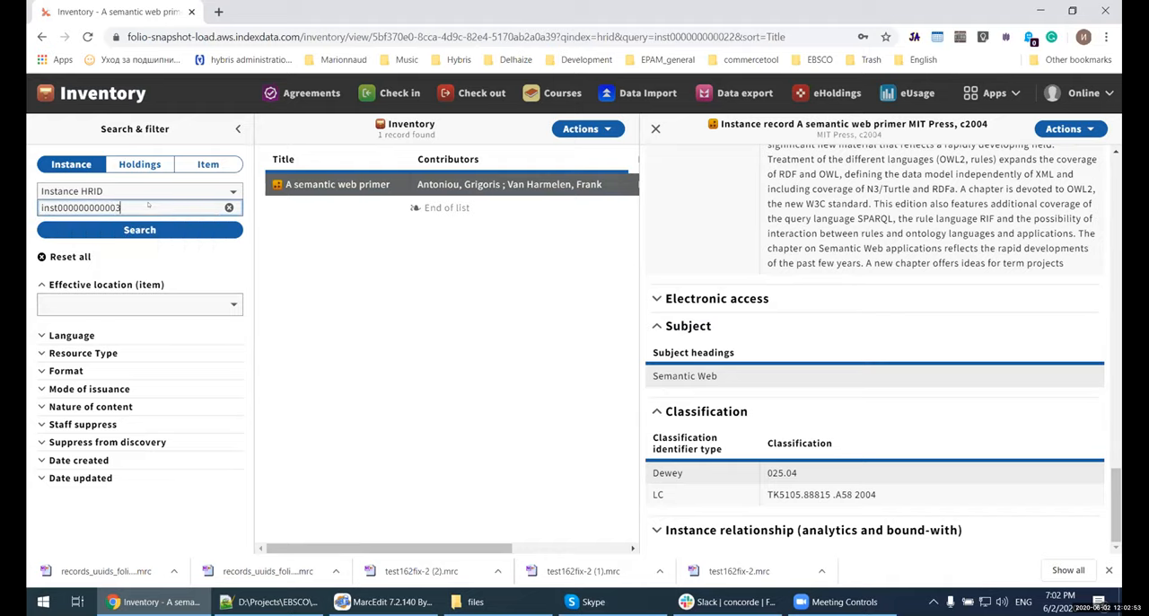
left_click(140, 229)
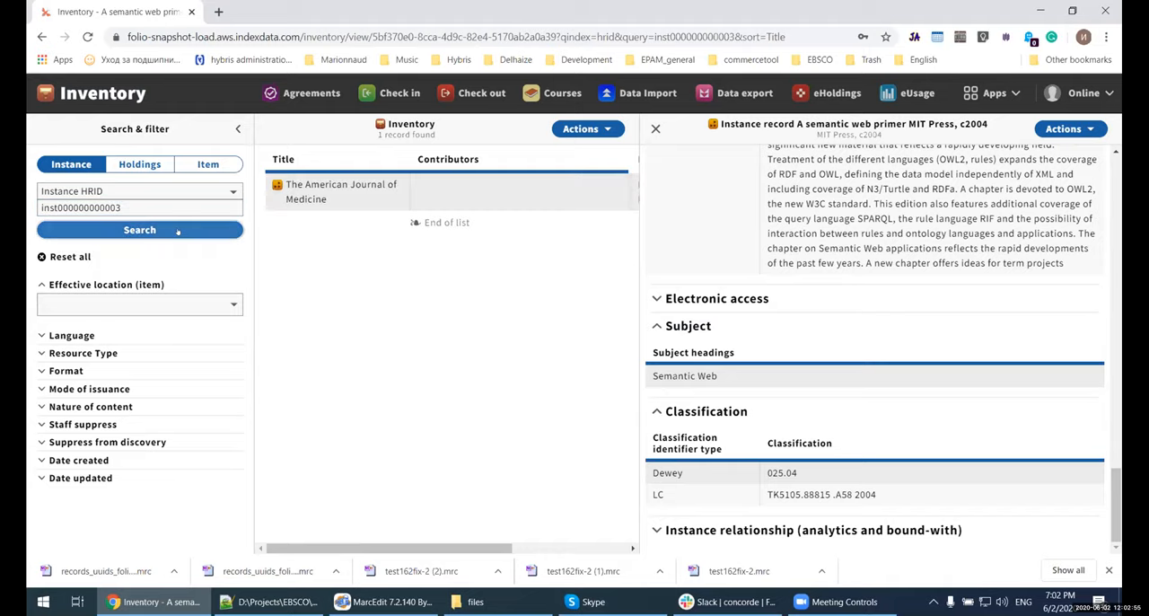
mouse_move(342, 190)
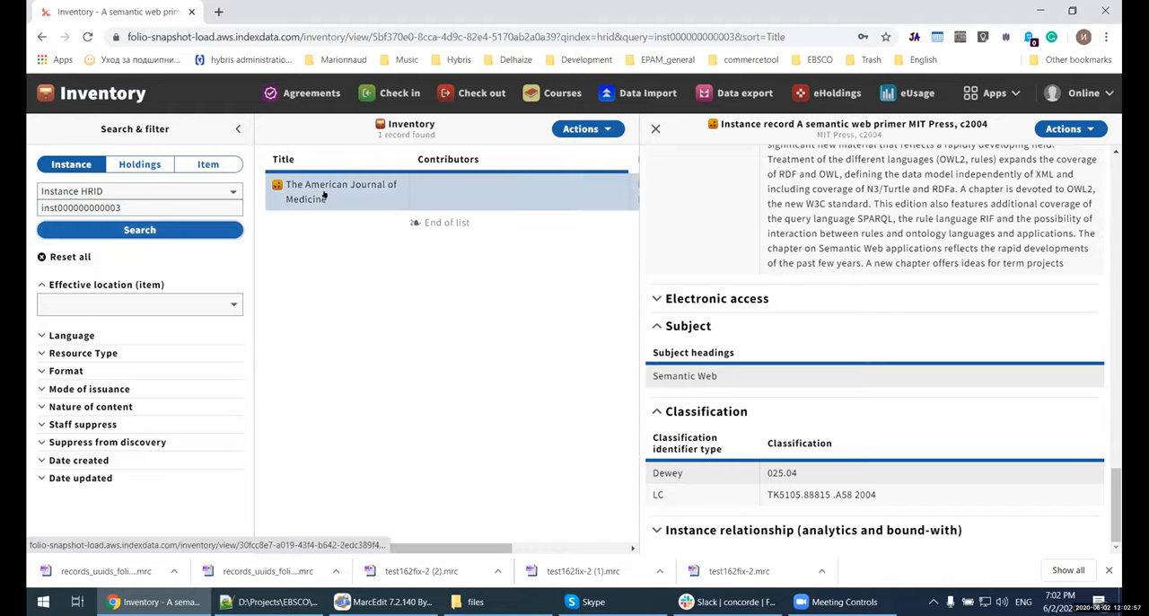
left_click(341, 191)
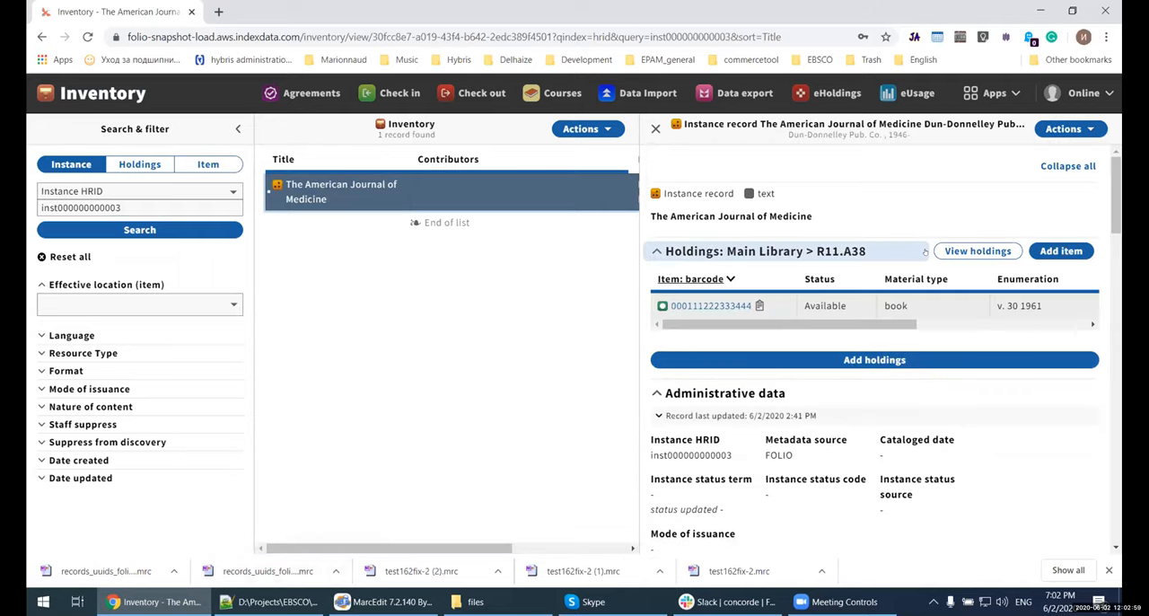
Review the full instance record details, then head to Data Import
scroll("down", 3)
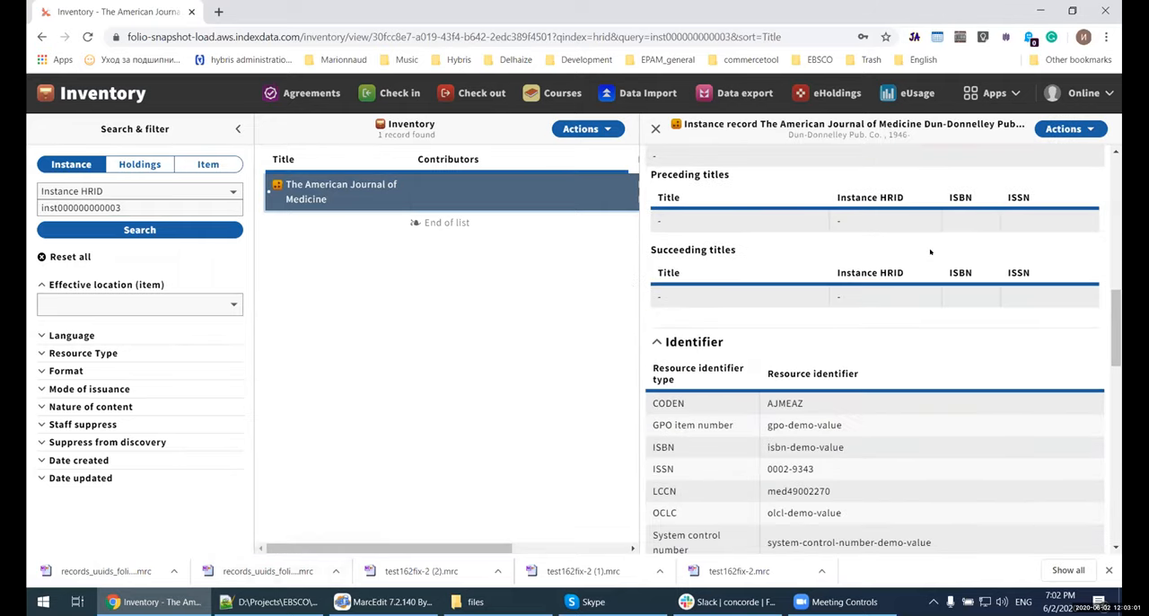
scroll("down", 3)
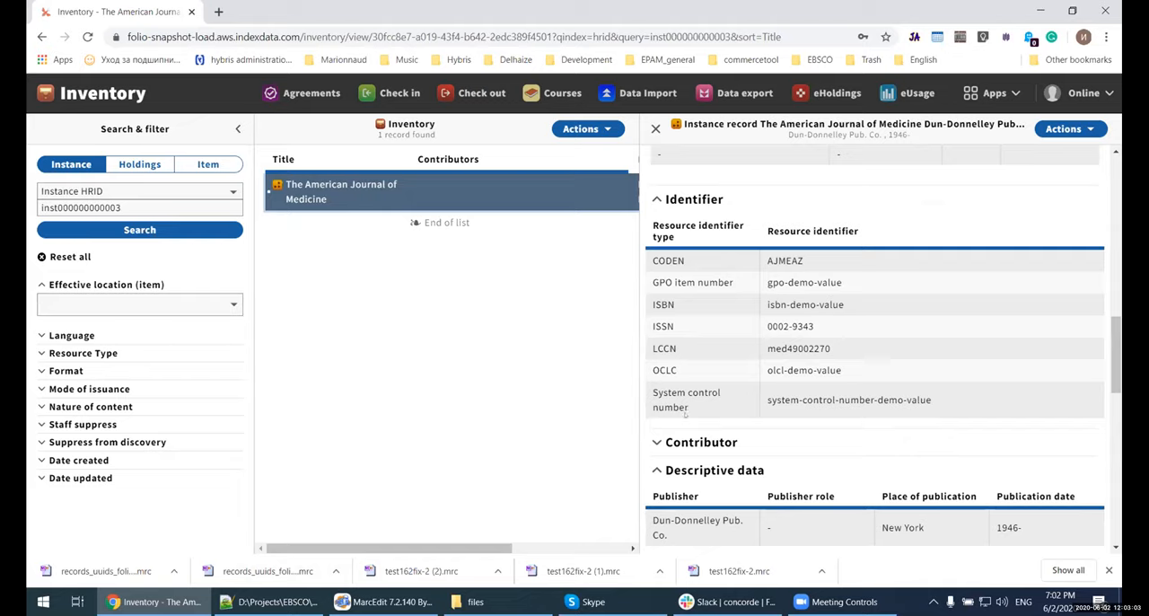
mouse_move(643, 280)
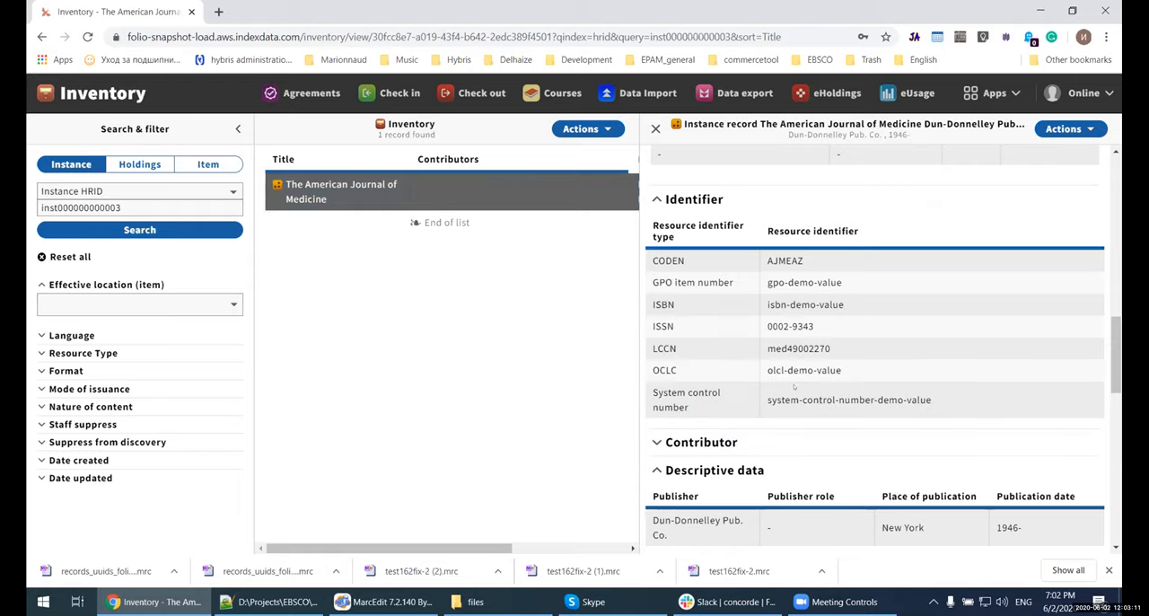
scroll("down", 3)
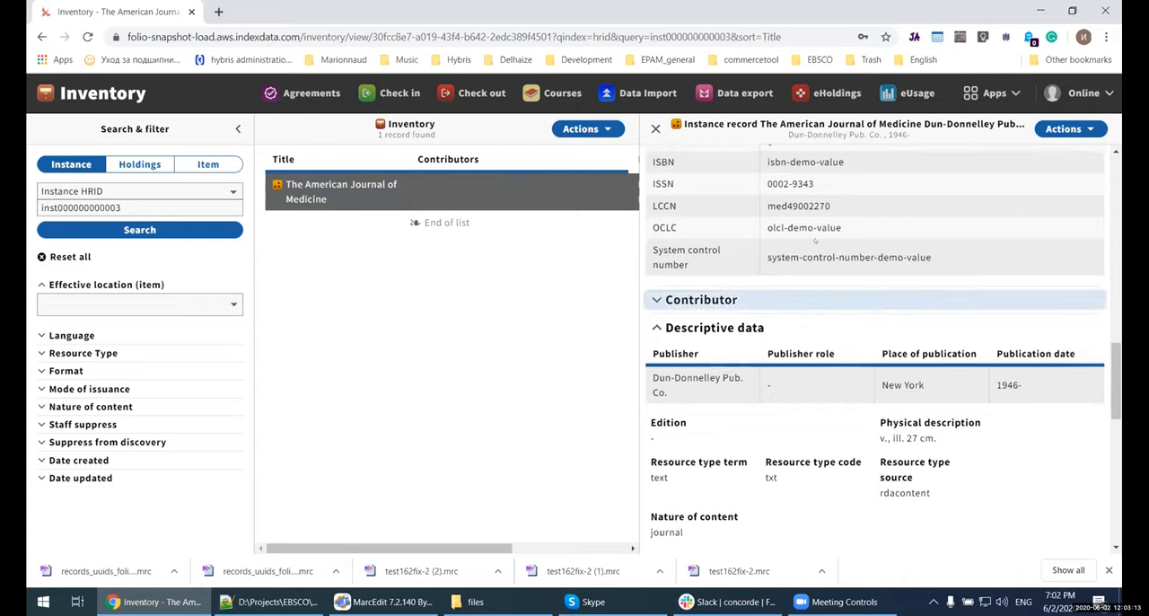
scroll("down", 3)
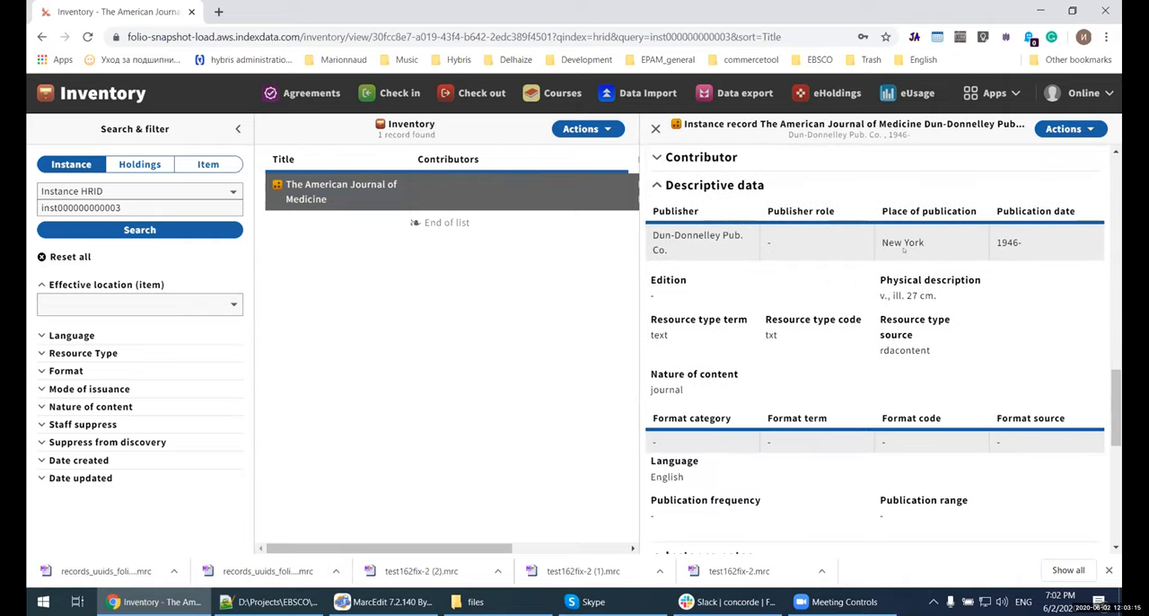
scroll("down", 3)
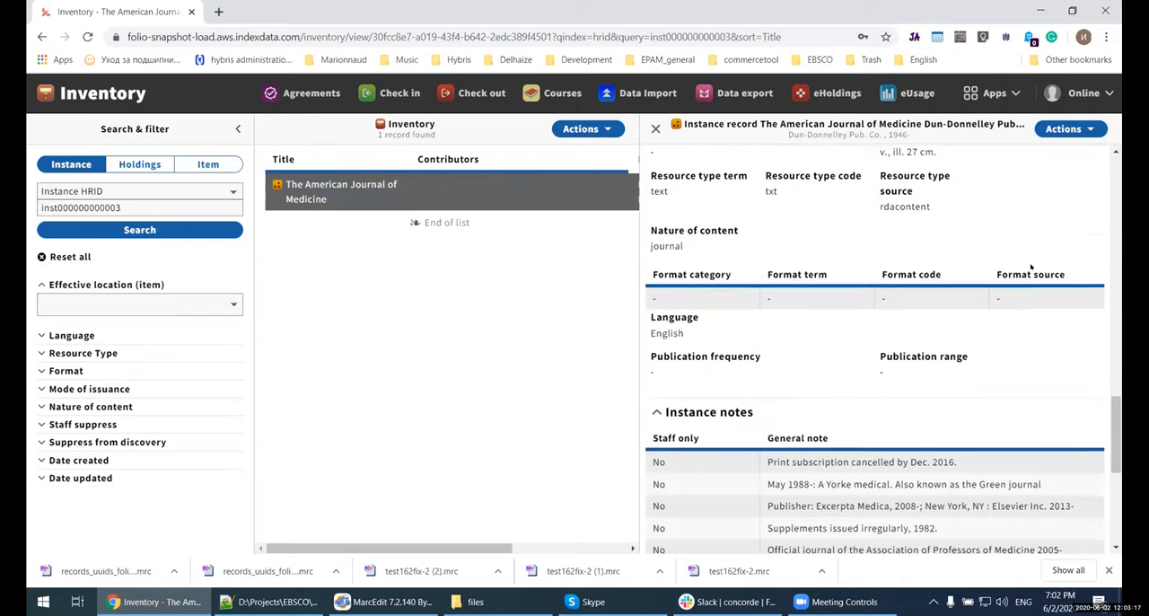
scroll("down", 3)
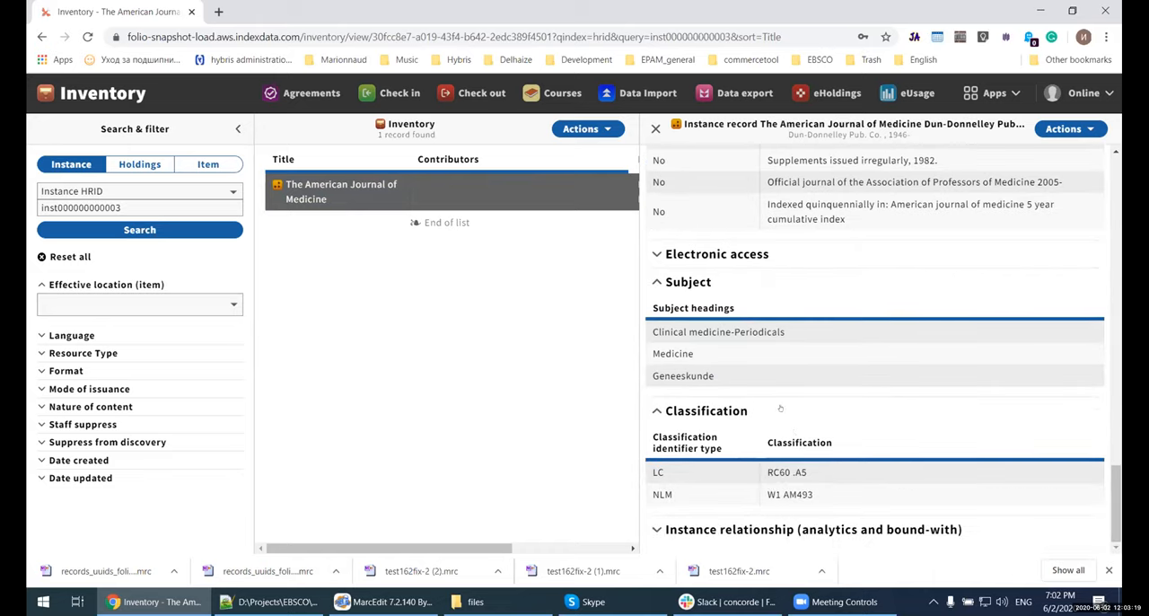
mouse_move(376, 314)
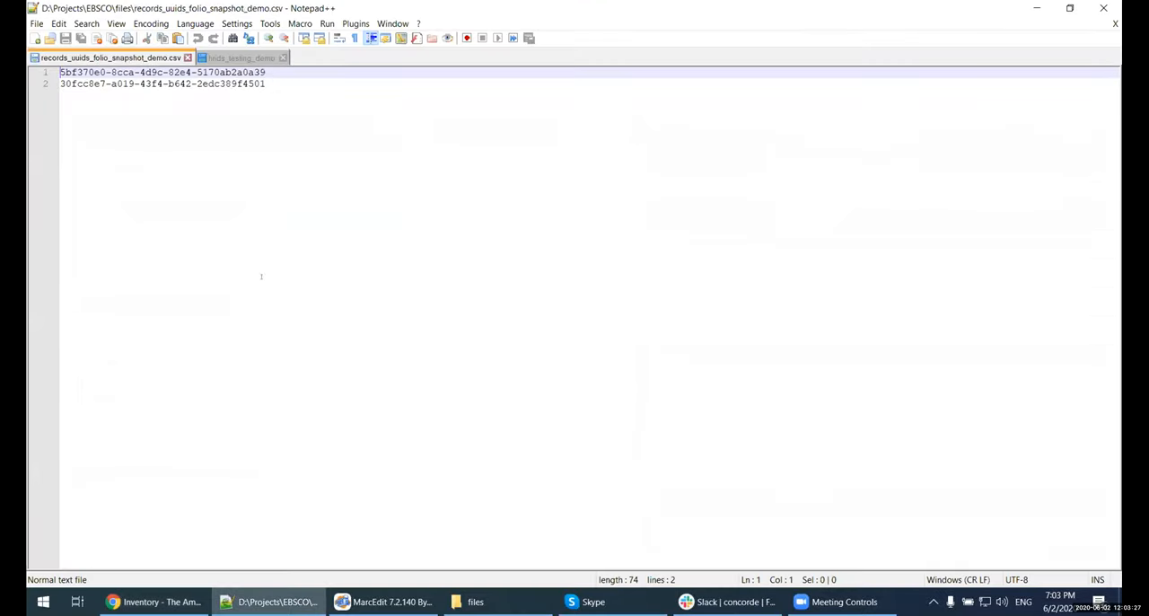
left_click(152, 601)
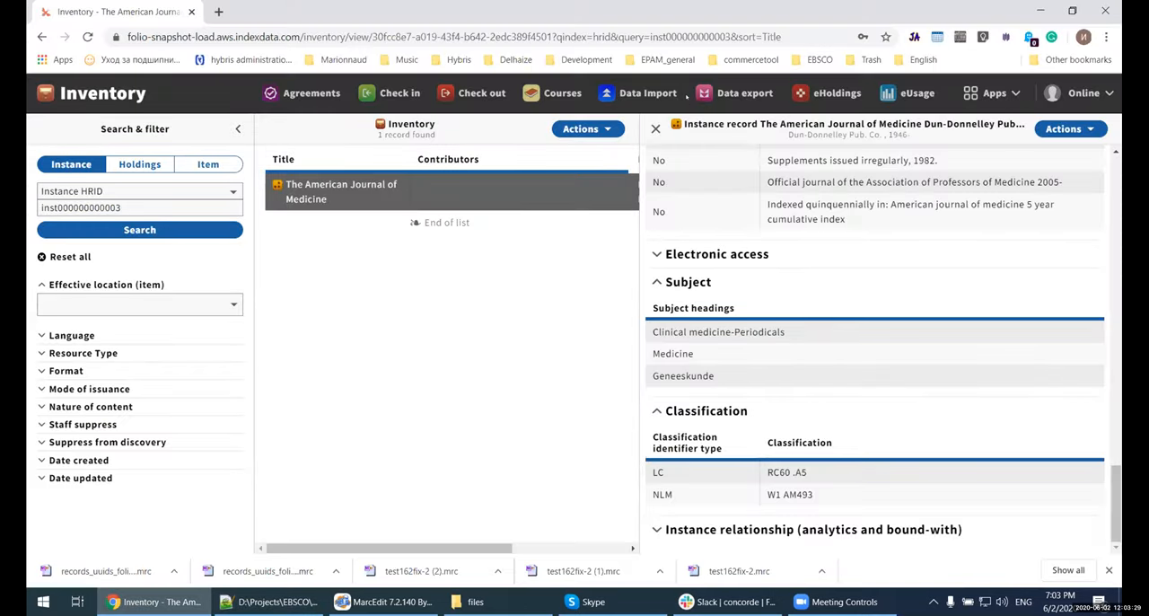
left_click(647, 91)
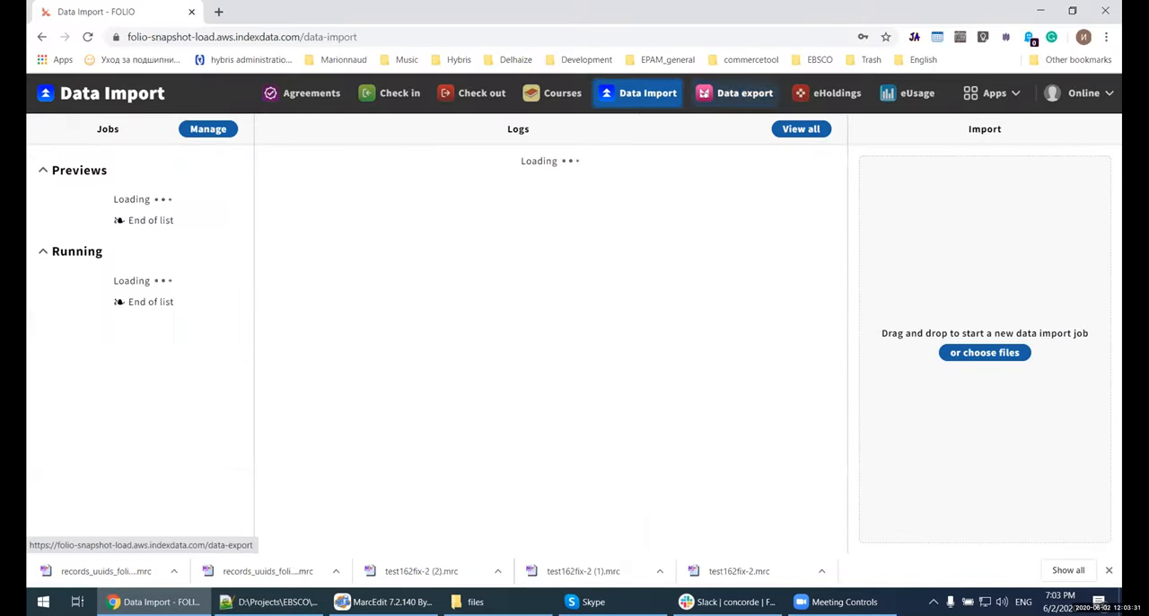
Start a Data export job from records_uuids_folio_snapshot_demo.csv
left_click(744, 91)
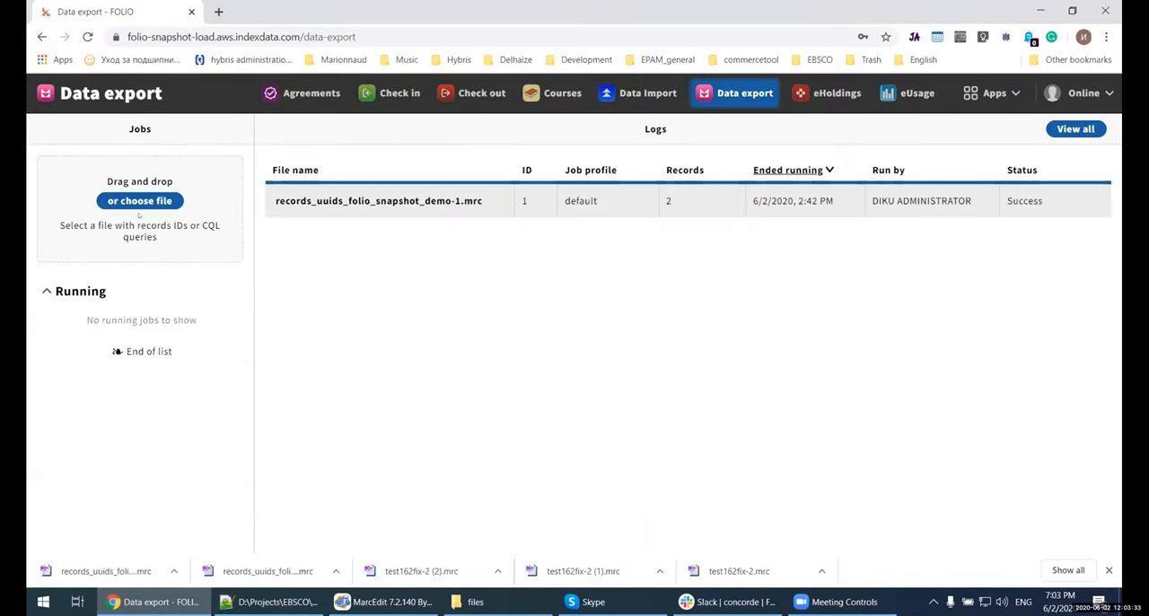
left_click(140, 201)
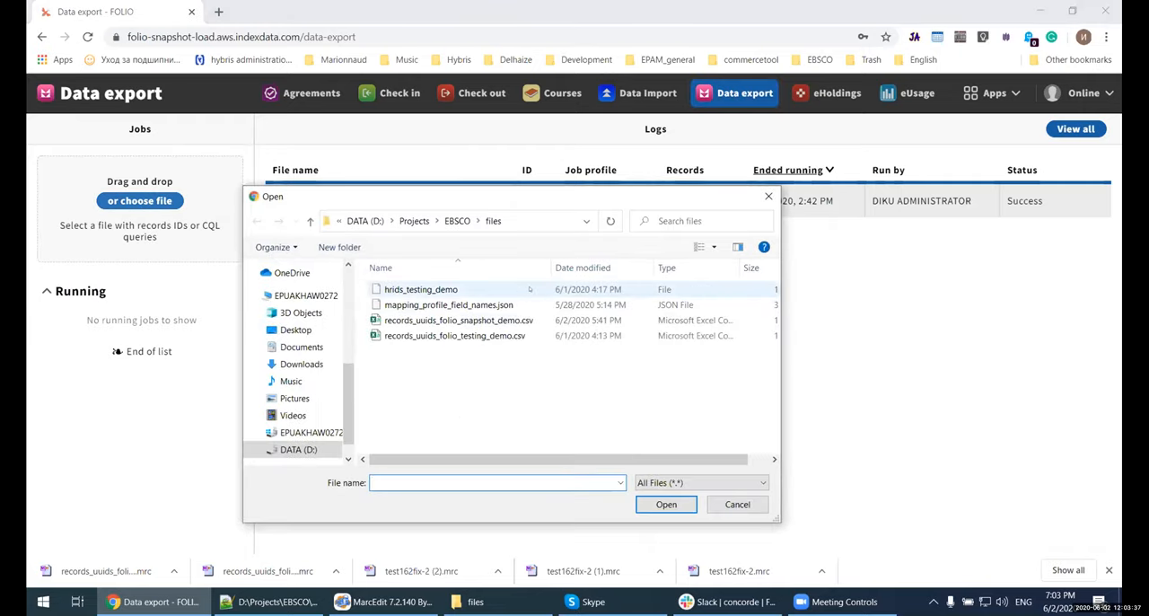
left_click(460, 319)
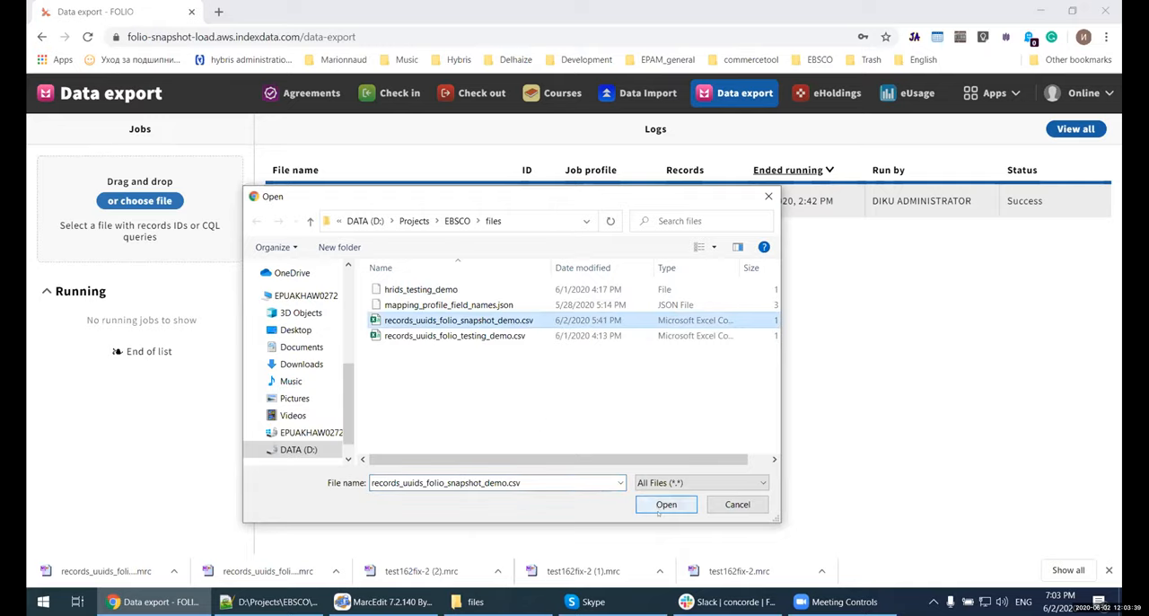
left_click(666, 503)
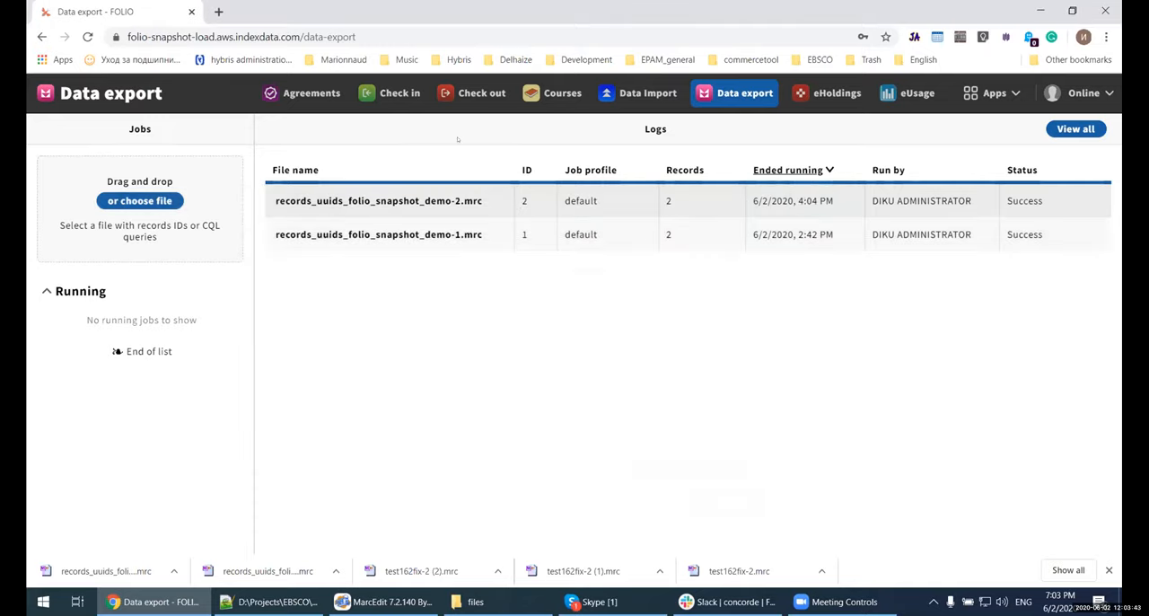
Download records_uuids_folio_snapshot_demo-2.mrc into the files folder and bring up MarcEdit
left_click(377, 201)
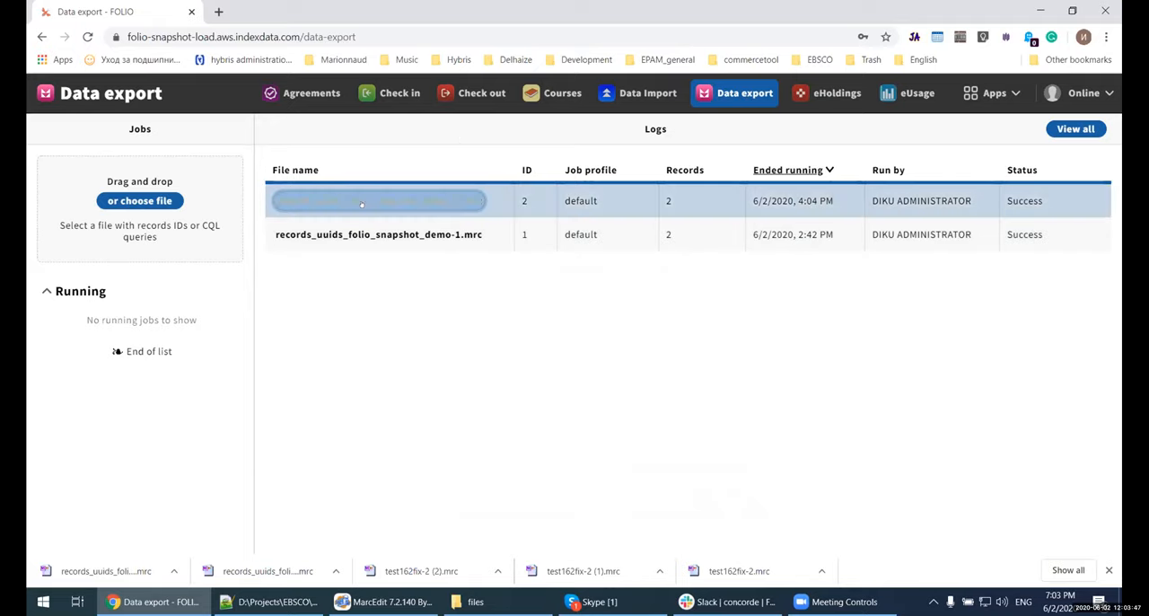
left_click(377, 202)
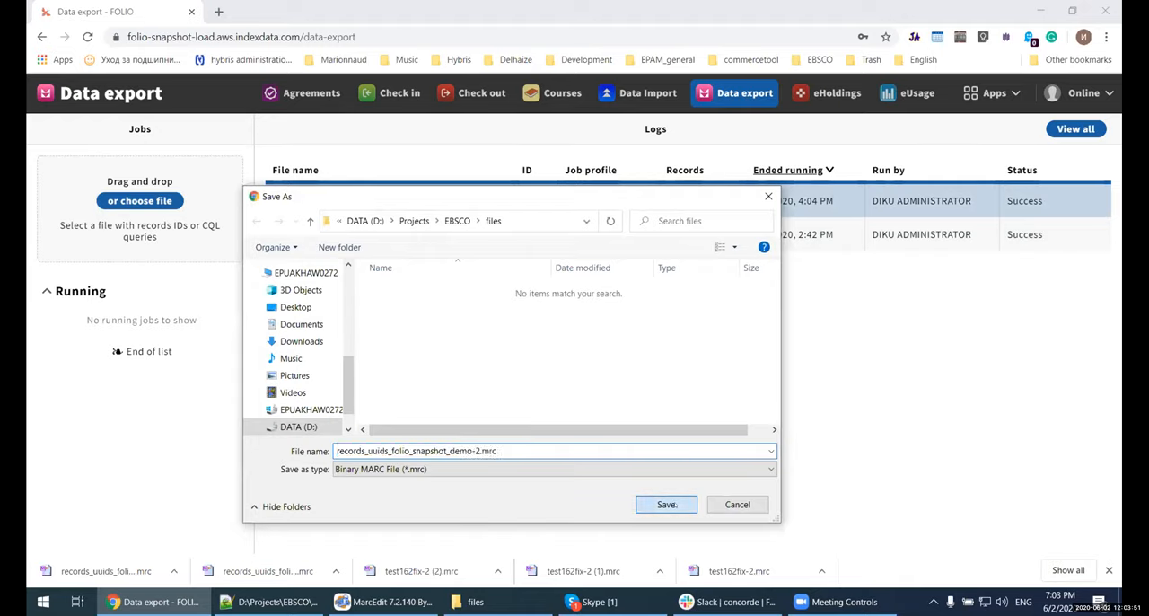
left_click(666, 503)
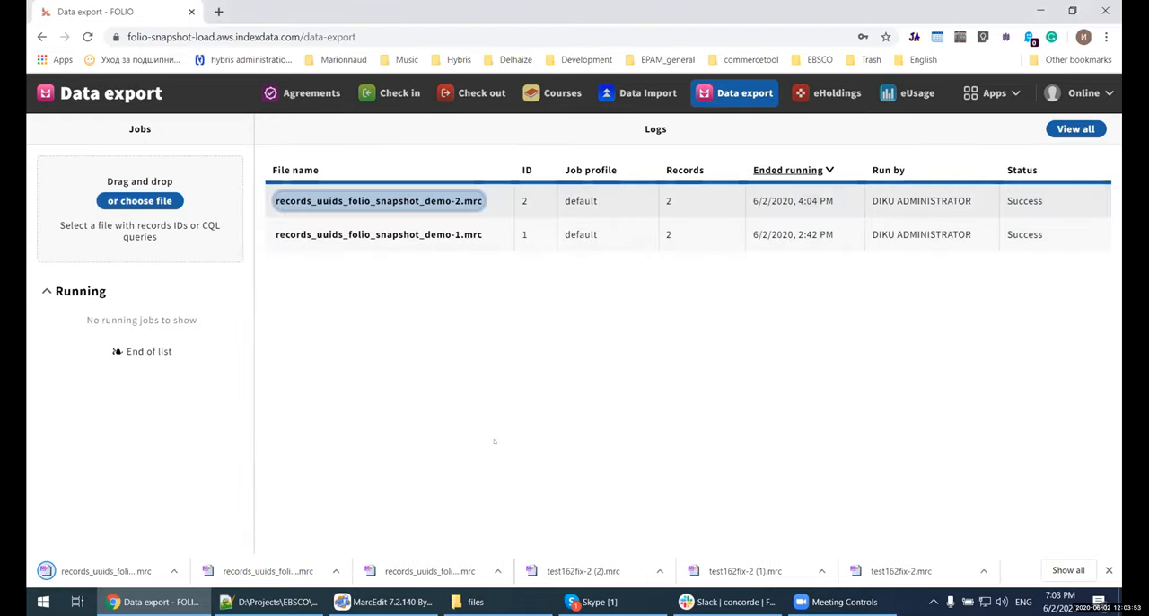
mouse_move(431, 531)
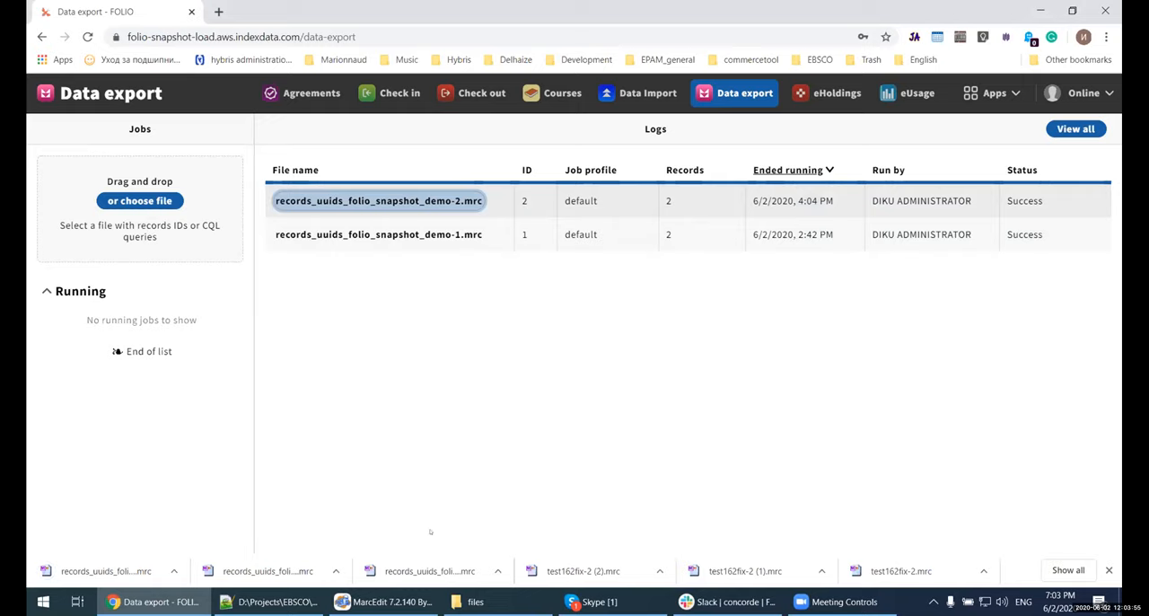
left_click(381, 601)
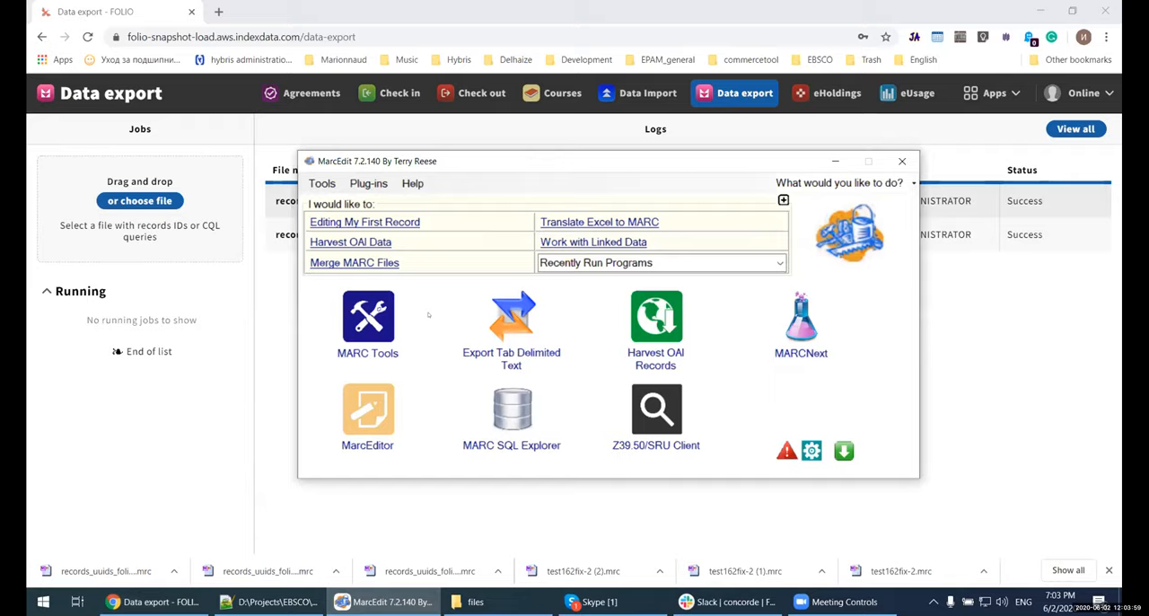
mouse_move(384, 428)
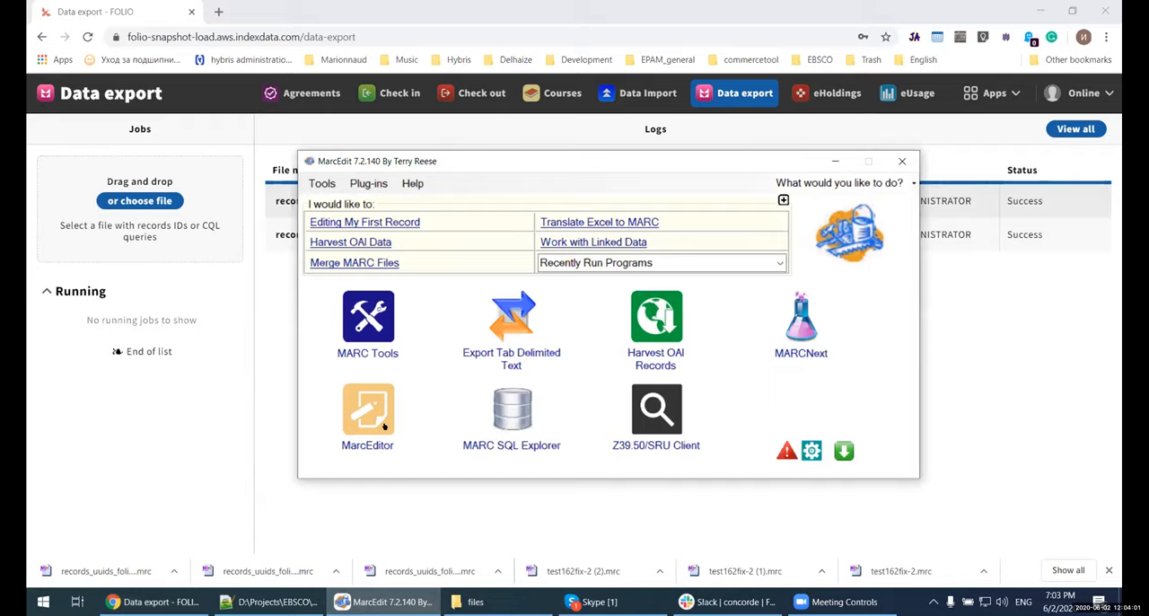
In MarcEditor, open records_uuids_folio_snapshot_demo-2.mrc with the file type set to All Files (*.*)
left_click(367, 413)
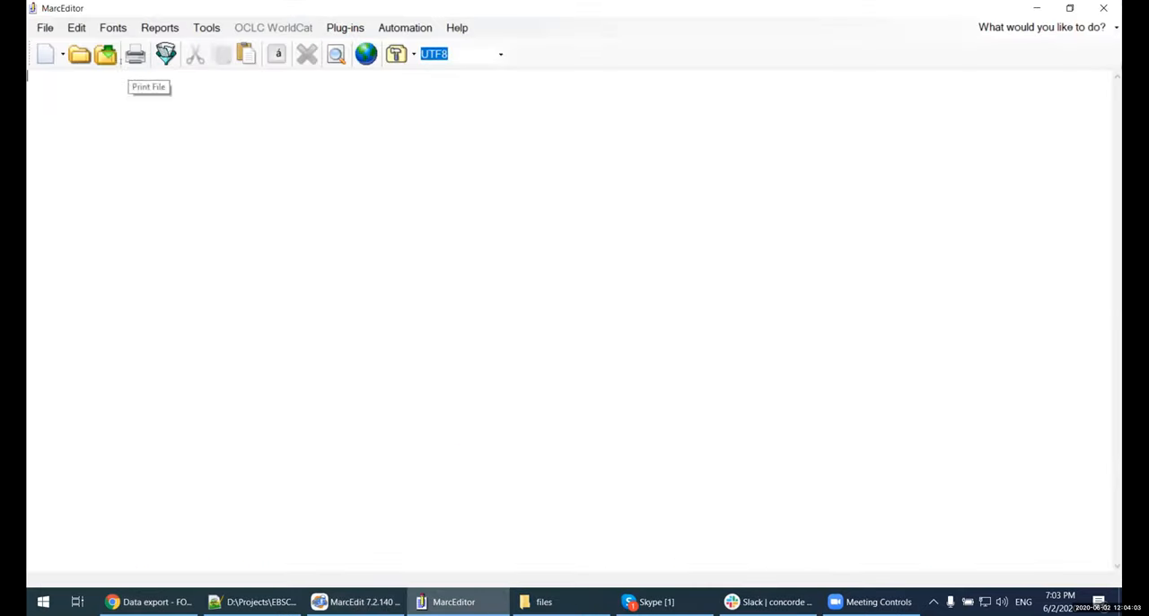
left_click(43, 27)
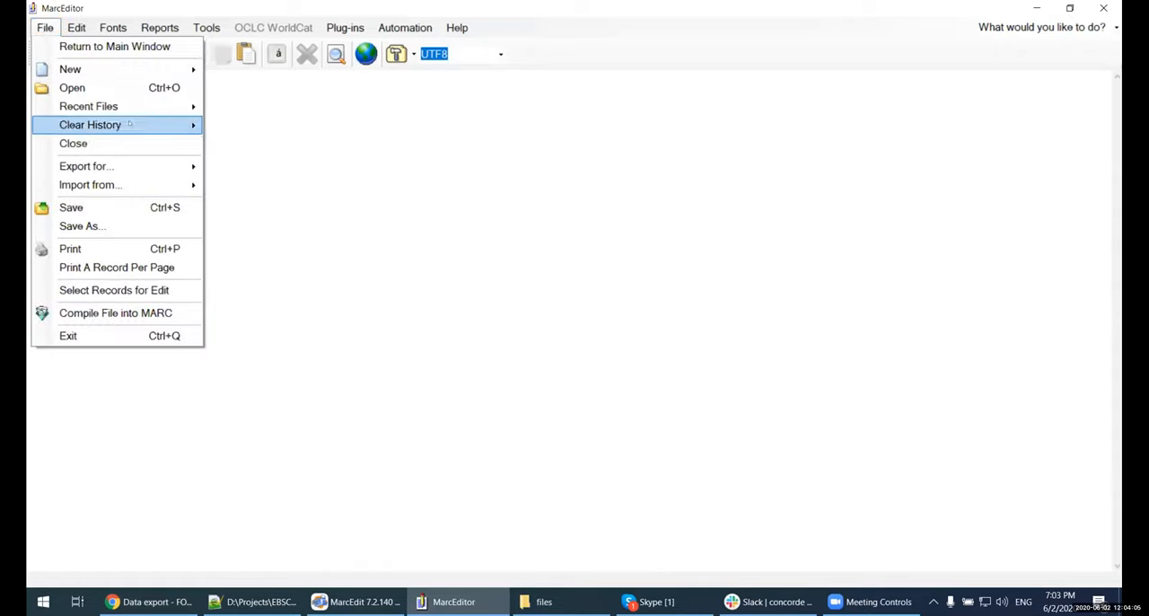
left_click(72, 86)
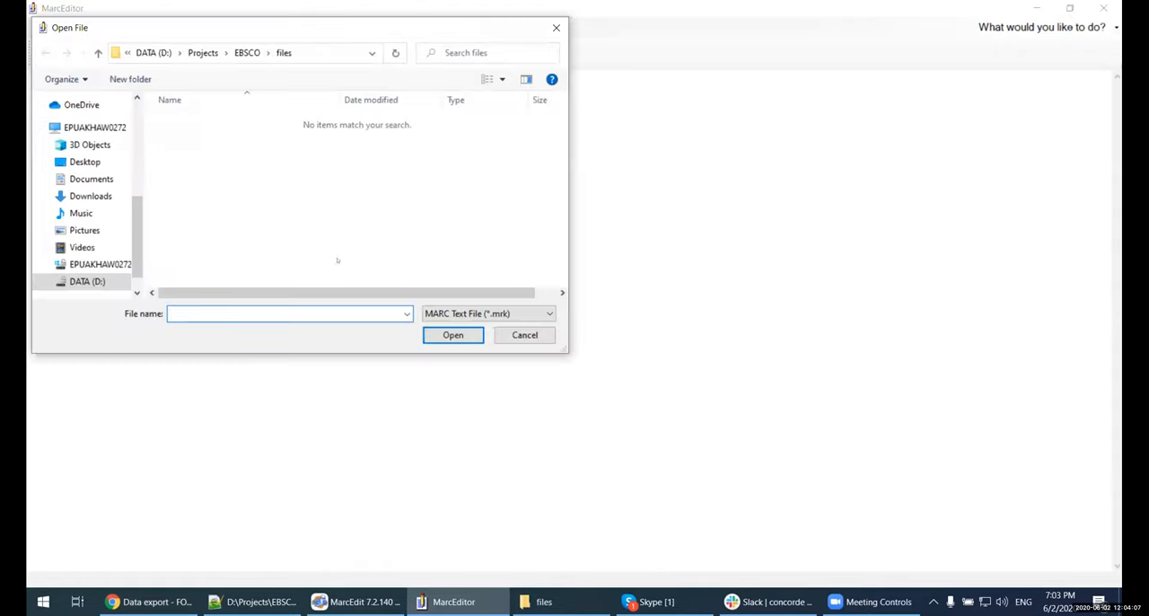
left_click(548, 313)
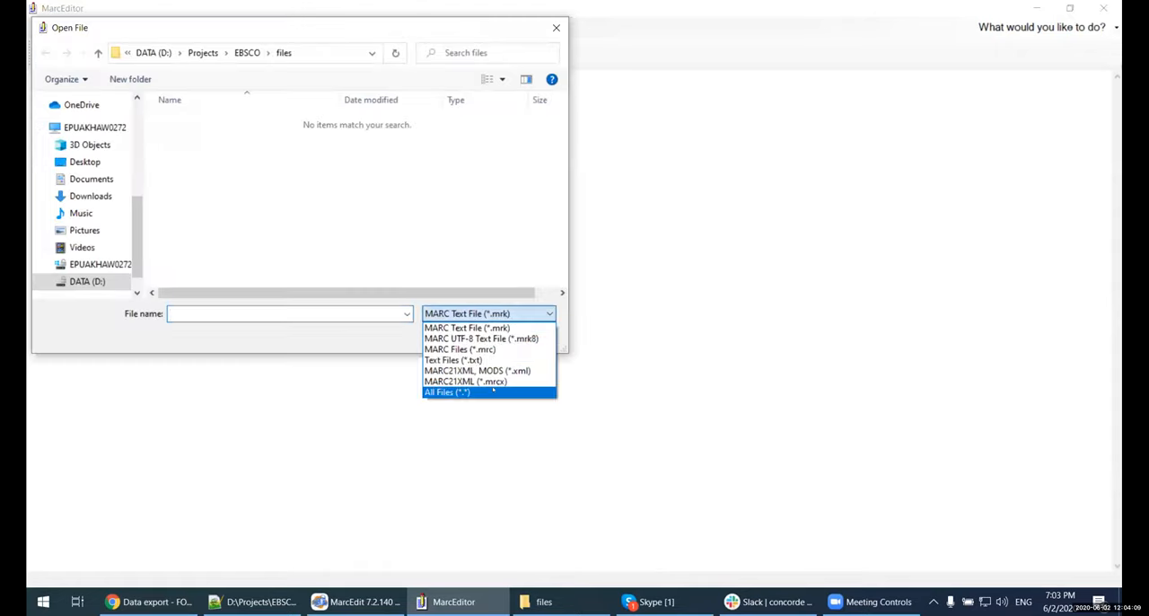
left_click(446, 391)
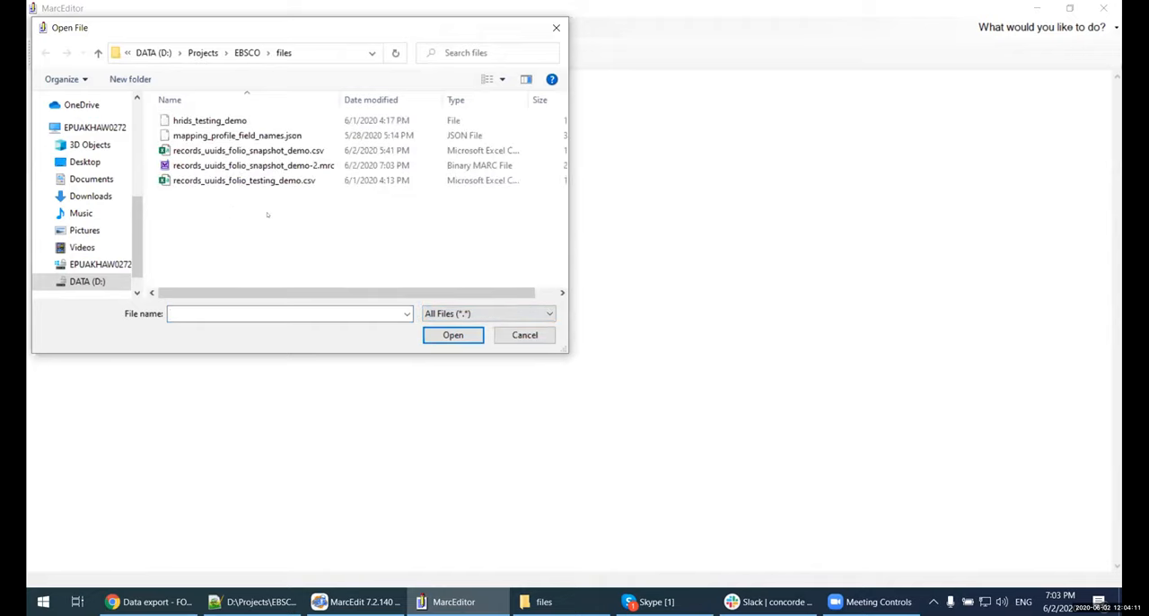
left_click(253, 166)
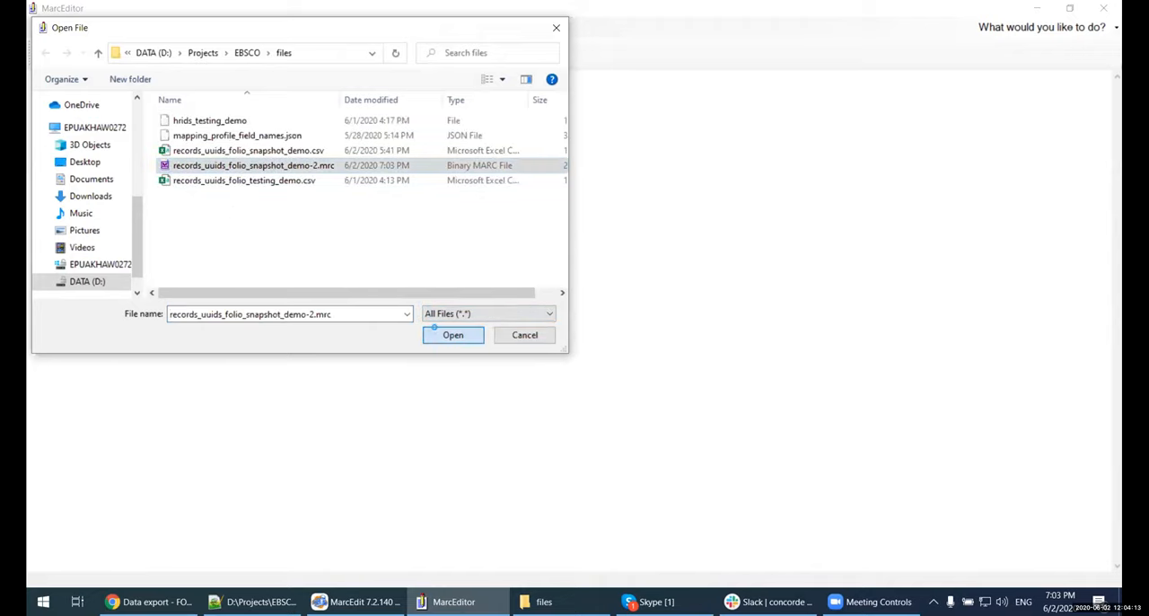
left_click(453, 334)
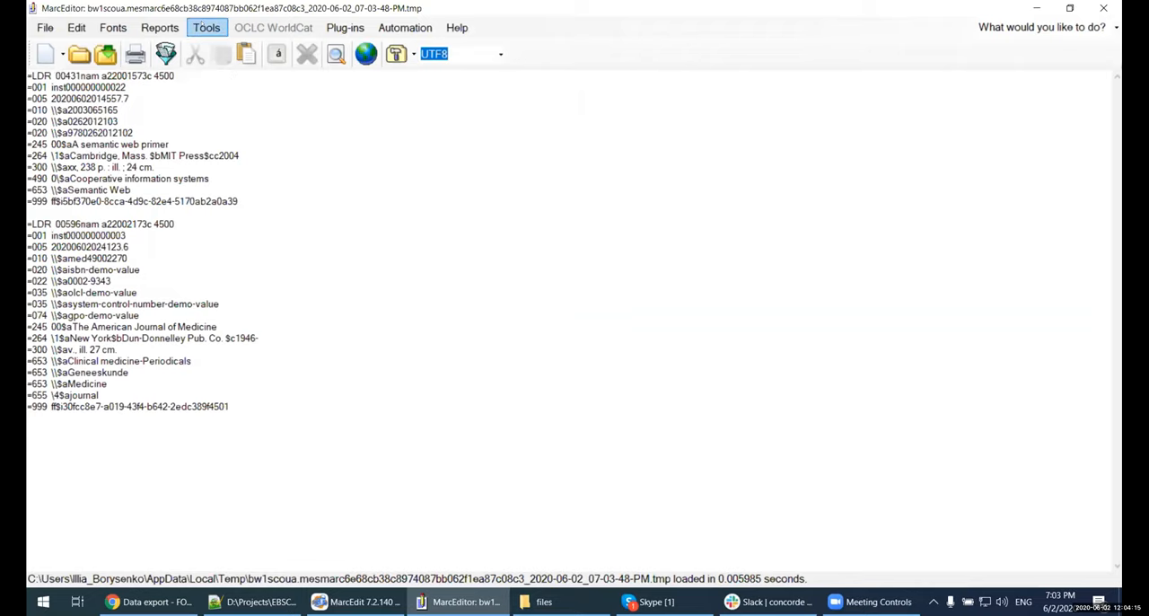
Run MARCValidator on the current file with the rules file and close the error-free results
left_click(205, 27)
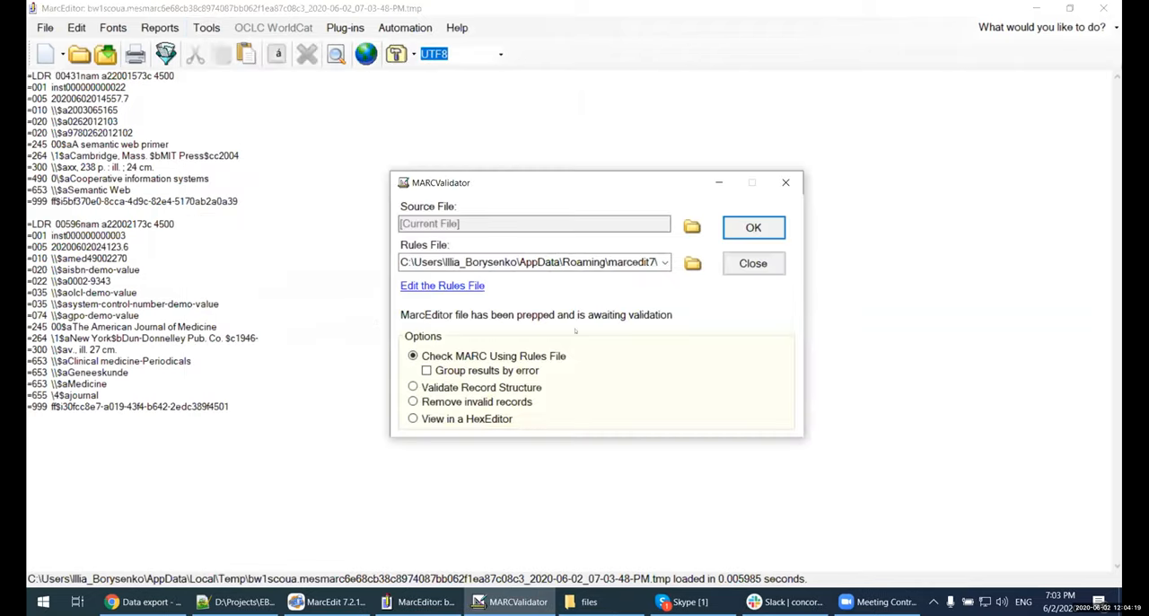
left_click(754, 227)
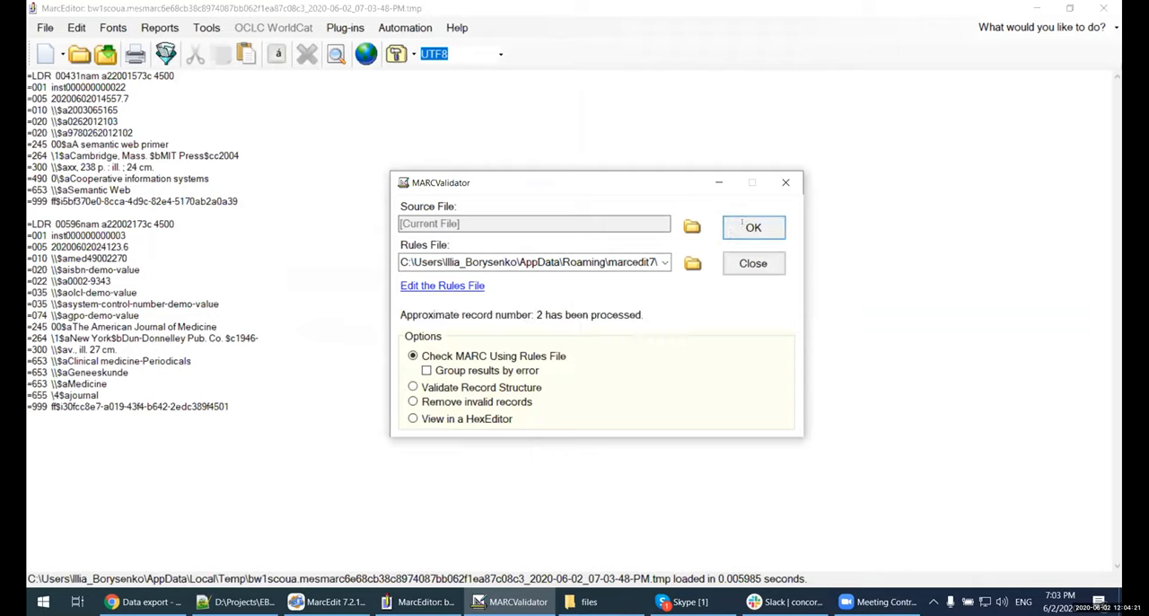
left_click(755, 226)
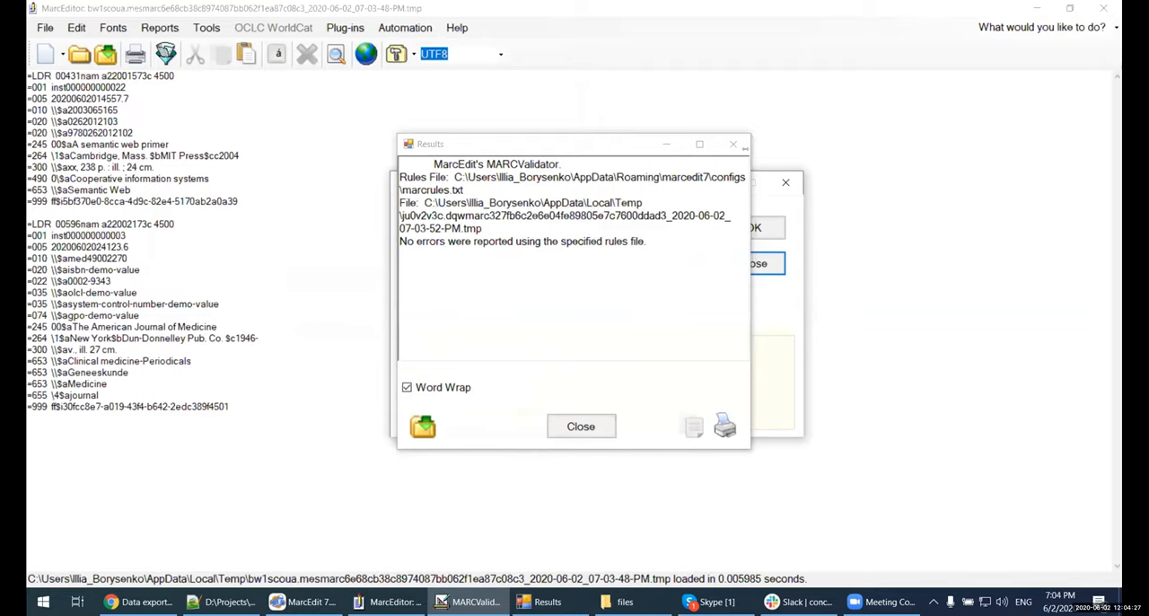
left_click(580, 426)
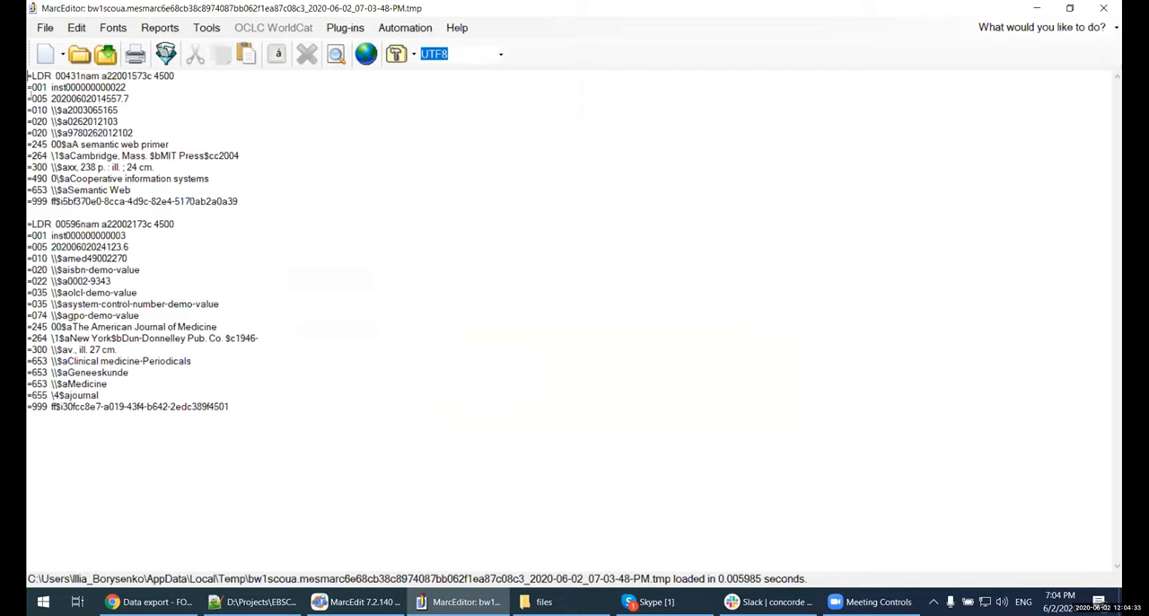
Review the records' 010 and 020 fields and the date in the second record's 005 field
double_click(38, 99)
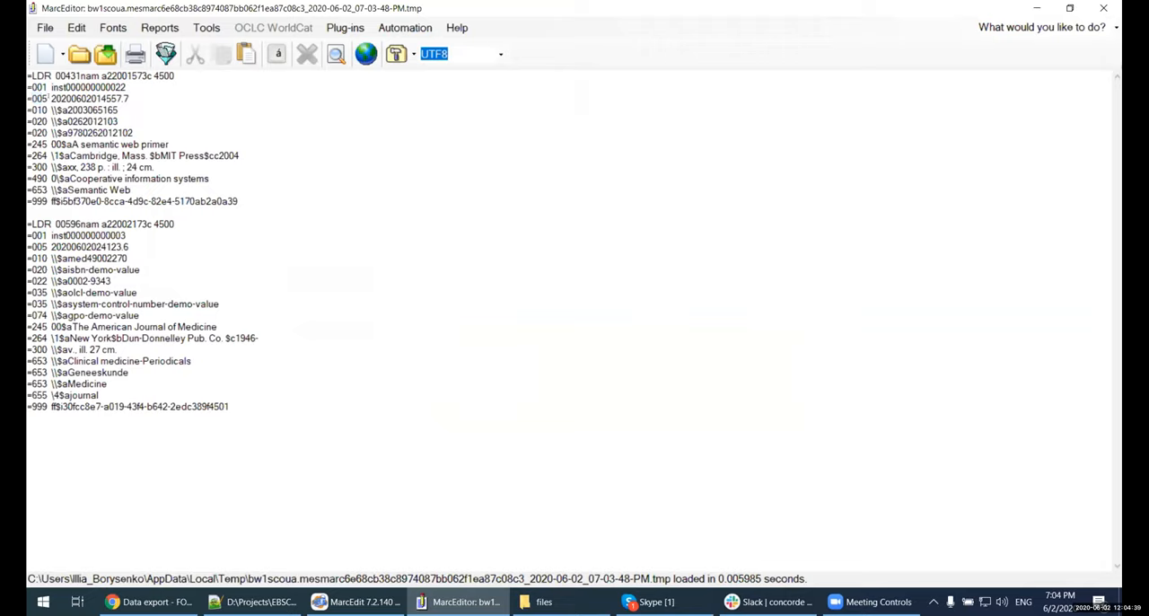
double_click(61, 98)
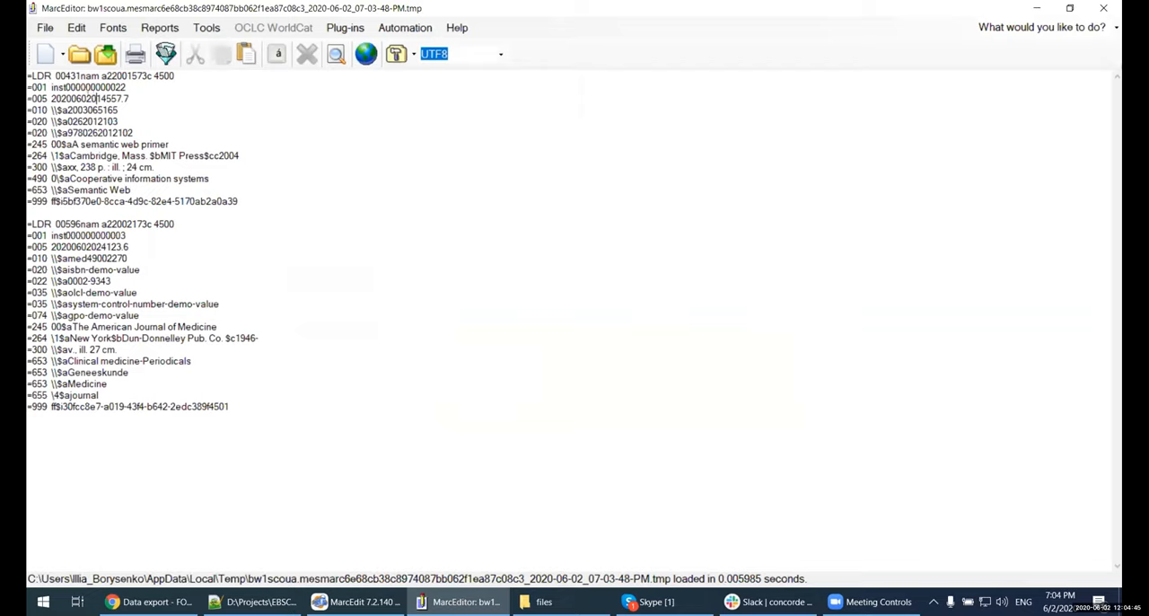
double_click(105, 98)
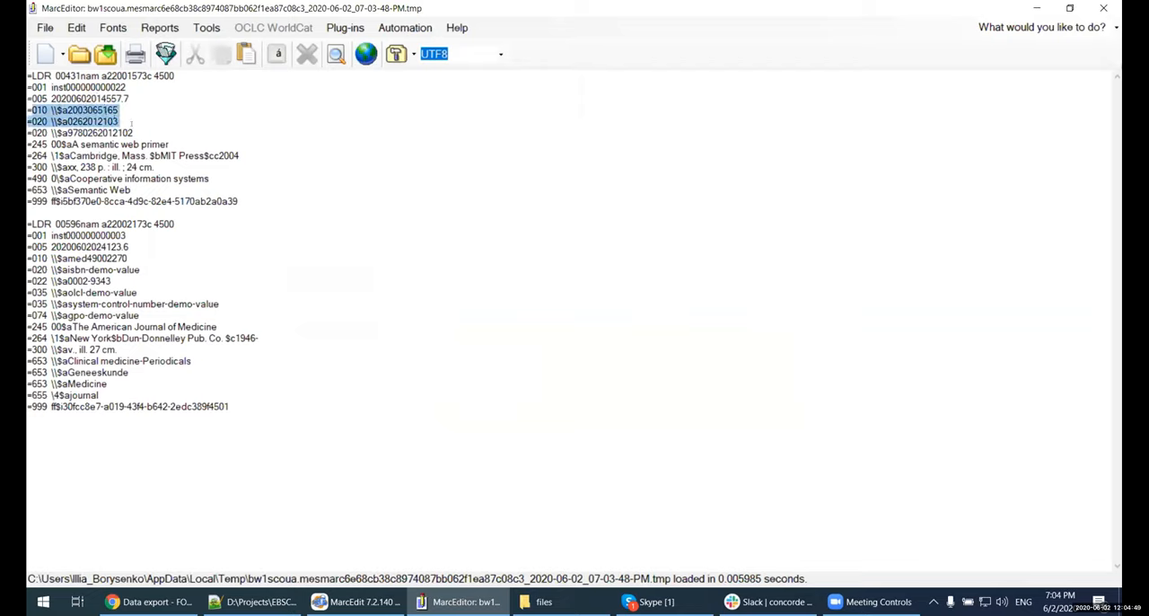
left_click(80, 133)
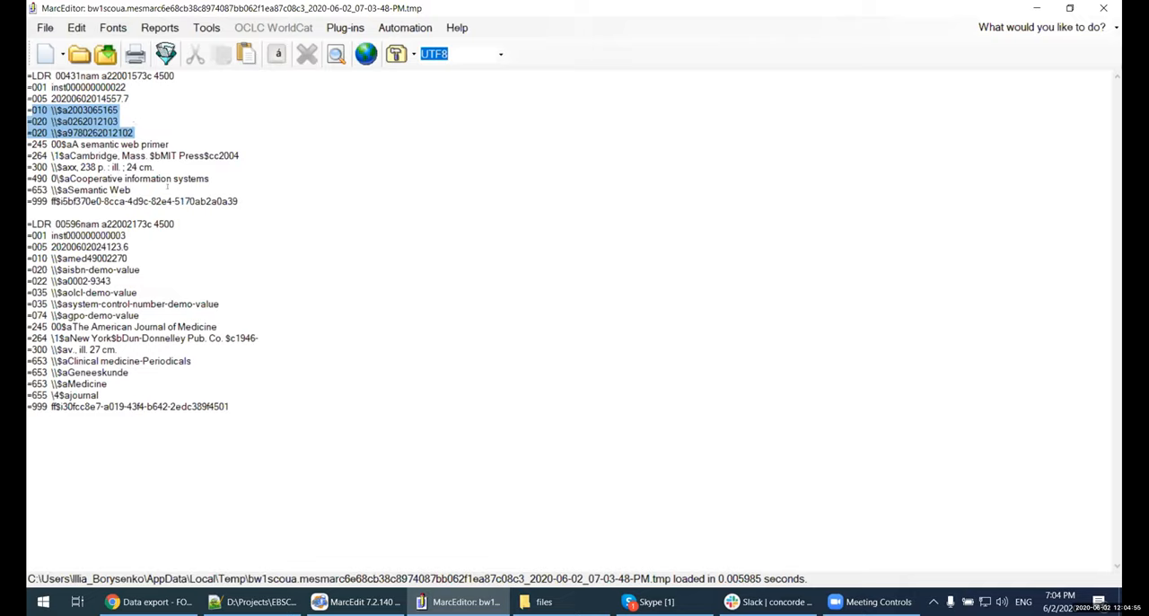
left_click(90, 190)
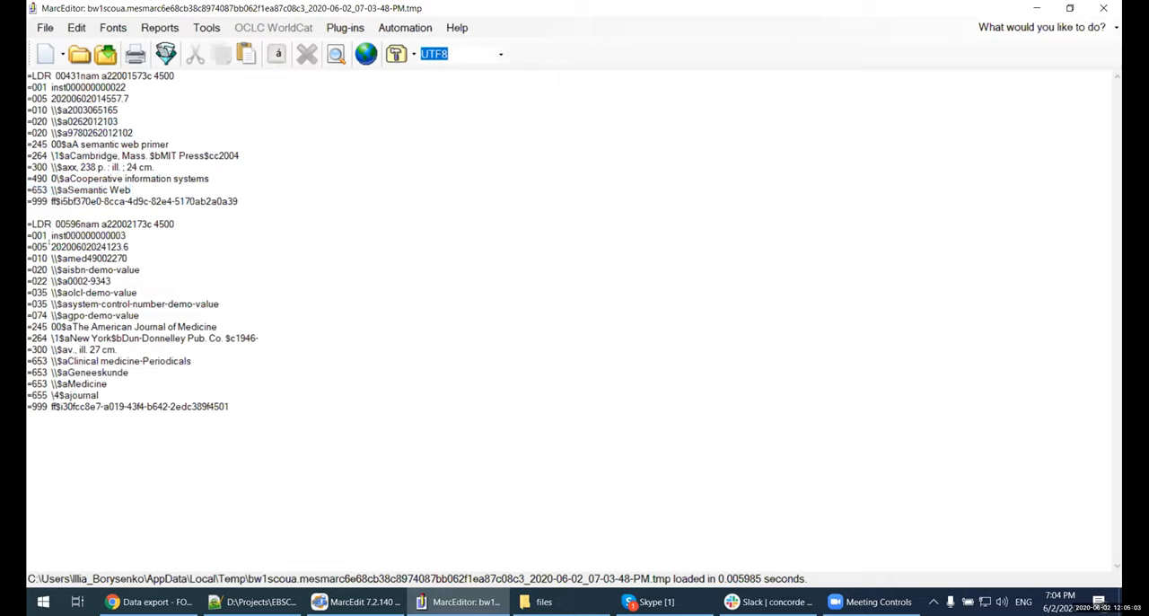
double_click(65, 248)
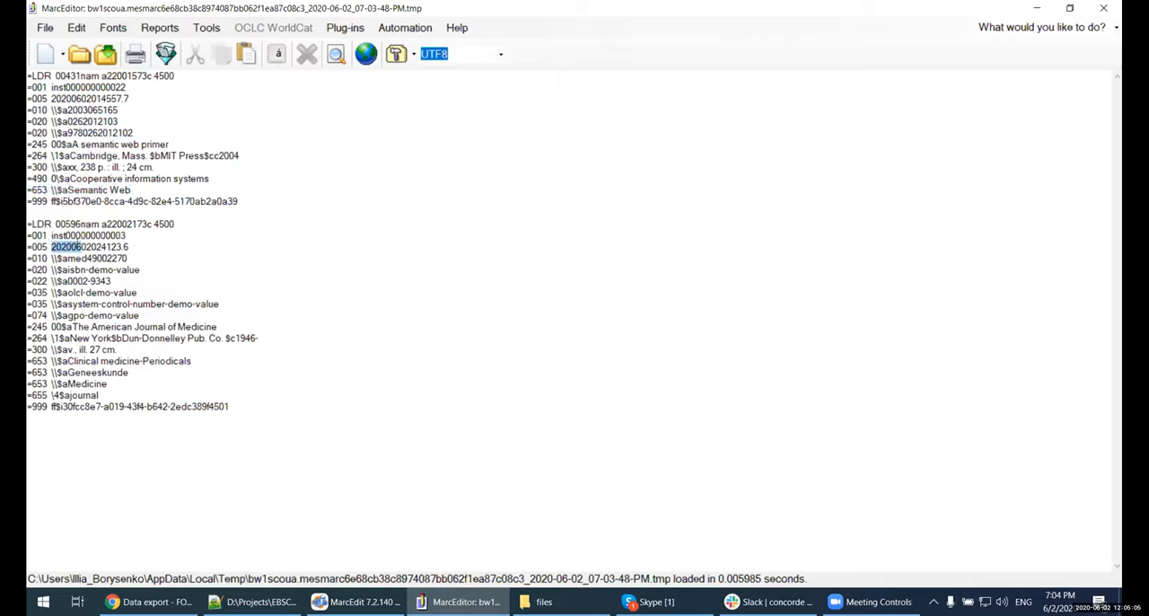
double_click(89, 247)
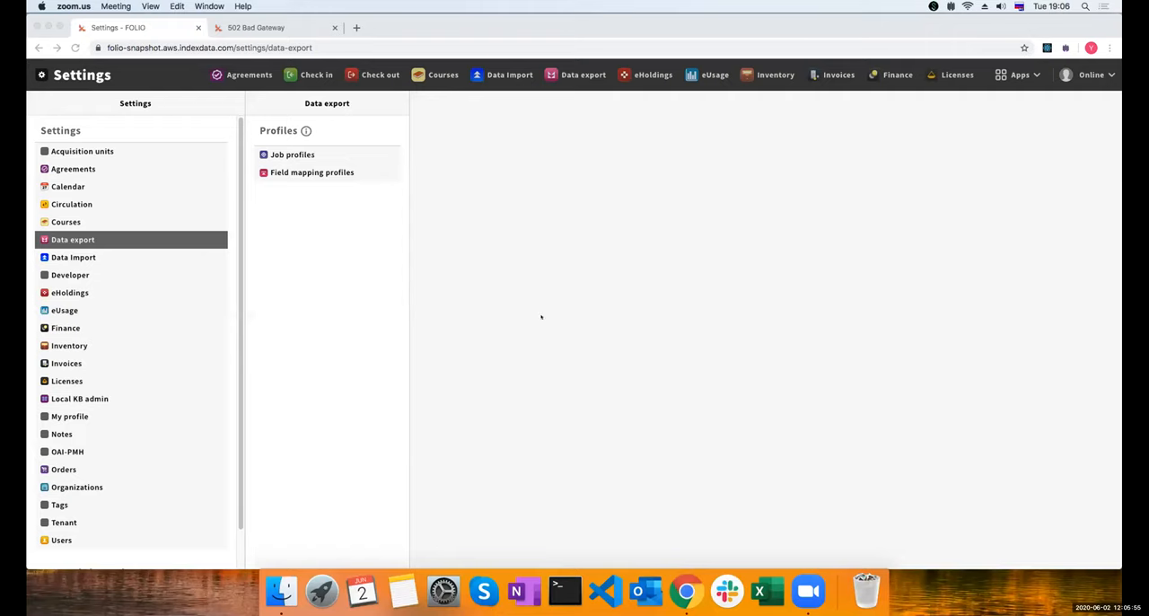
mouse_move(551, 304)
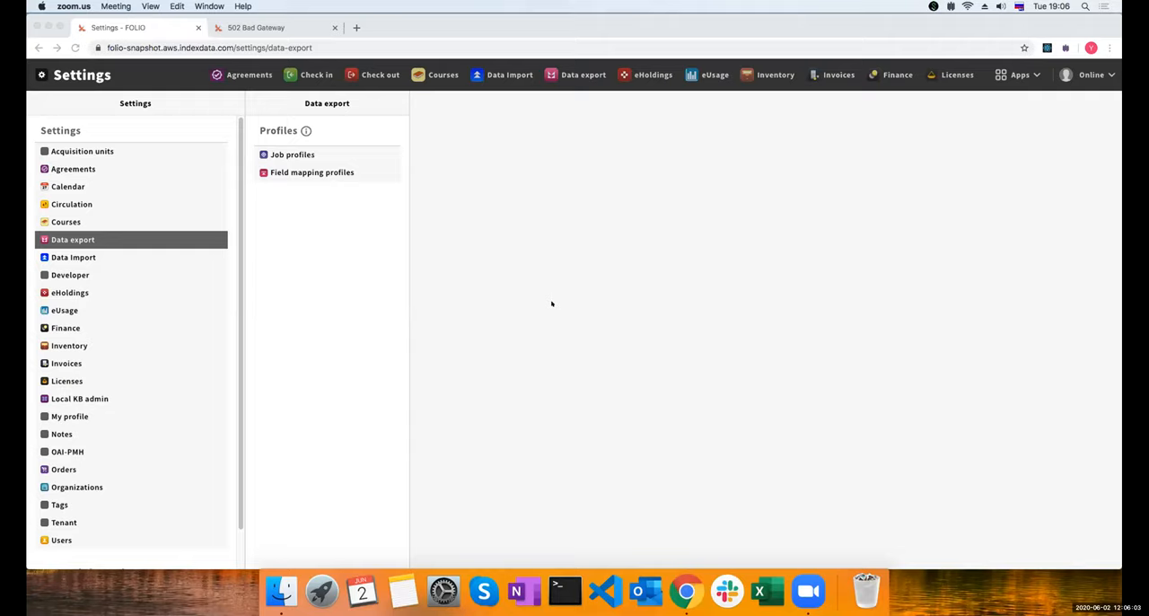
mouse_move(496, 280)
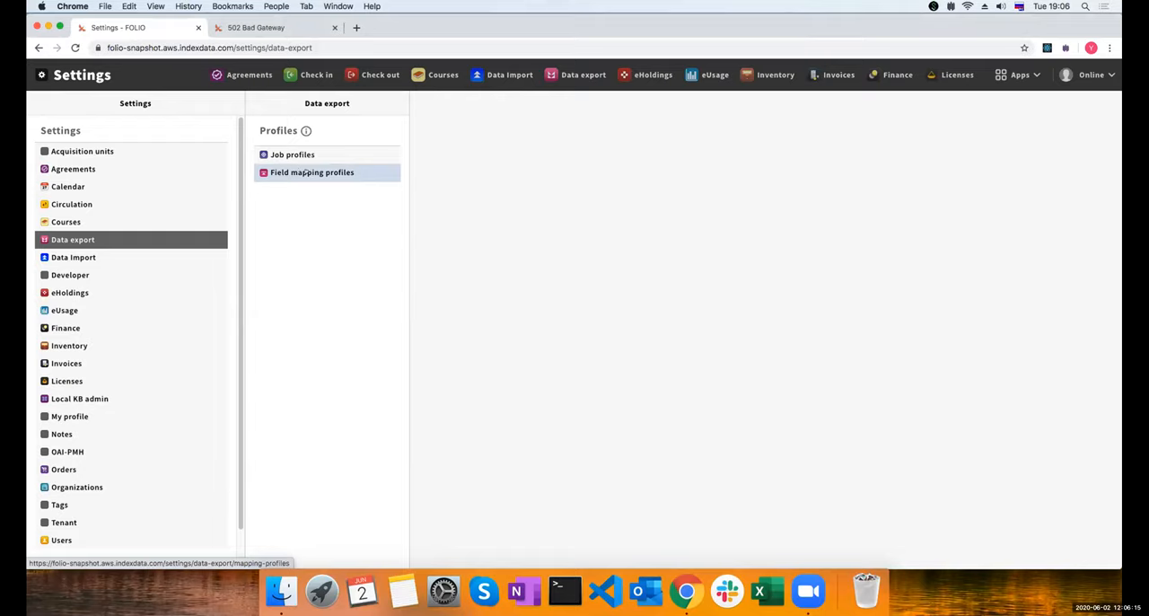
Show the Data export field mapping profiles list with its two default and test profiles
left_click(313, 172)
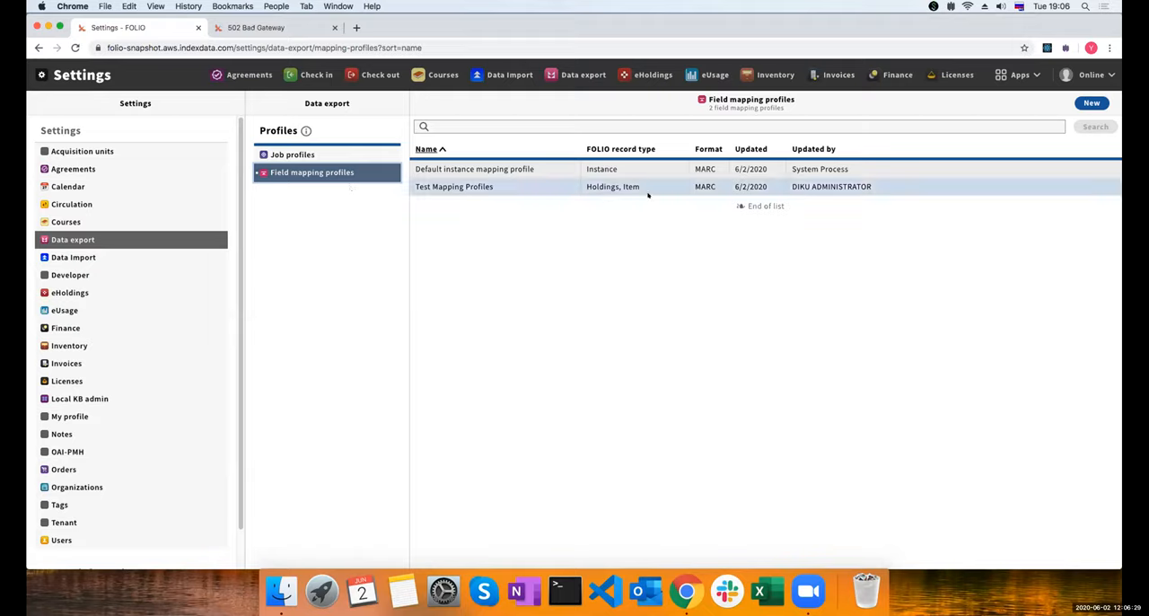
mouse_move(474, 169)
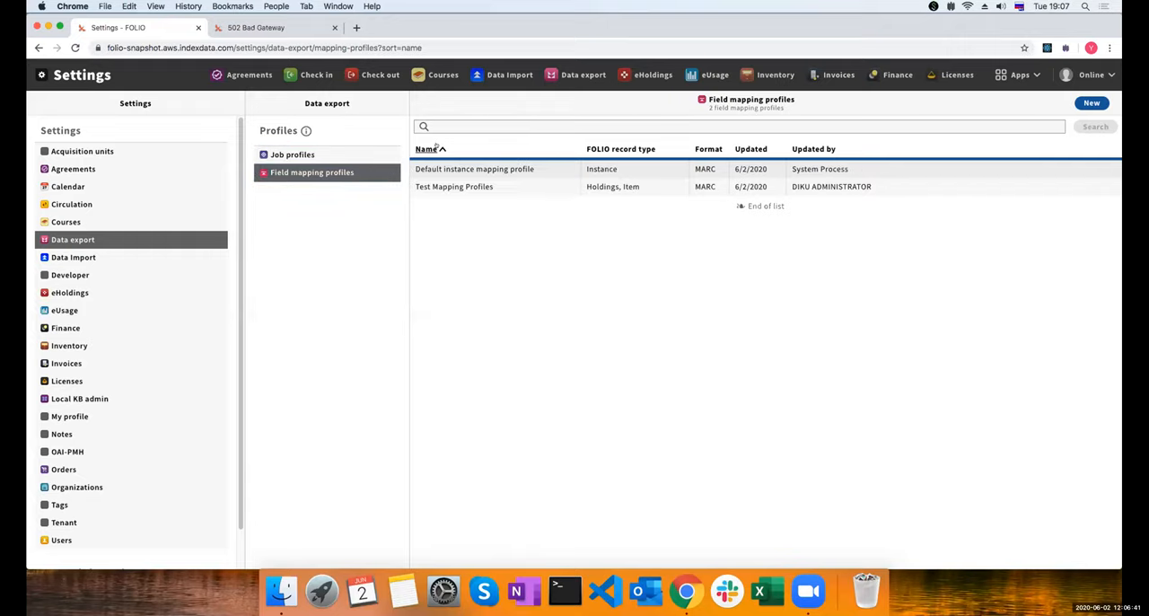
mouse_move(494, 205)
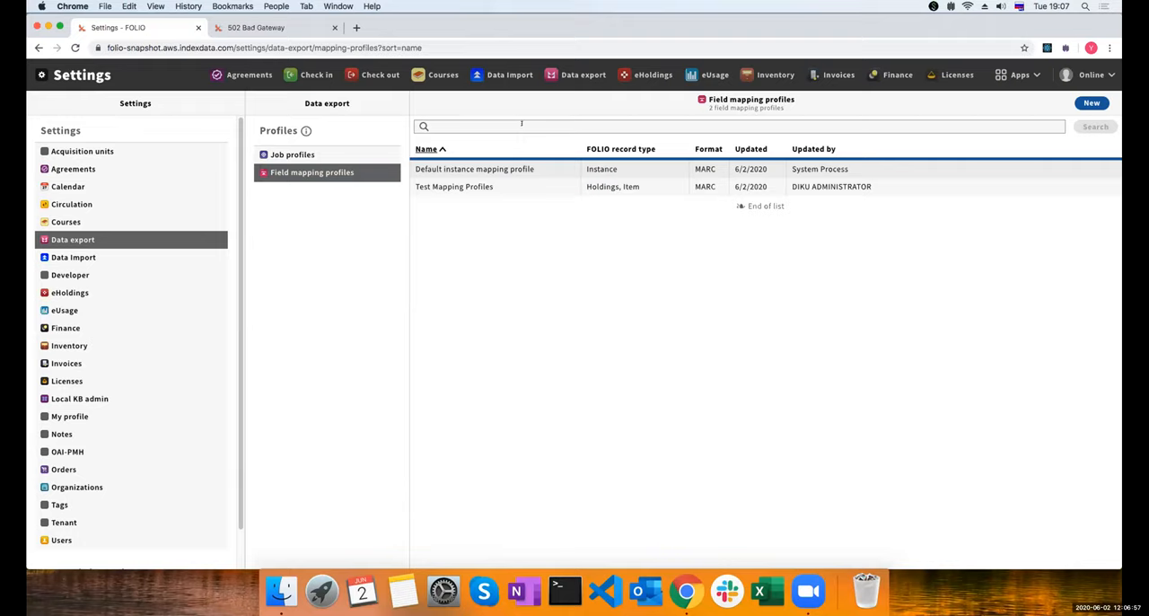
mouse_move(585, 134)
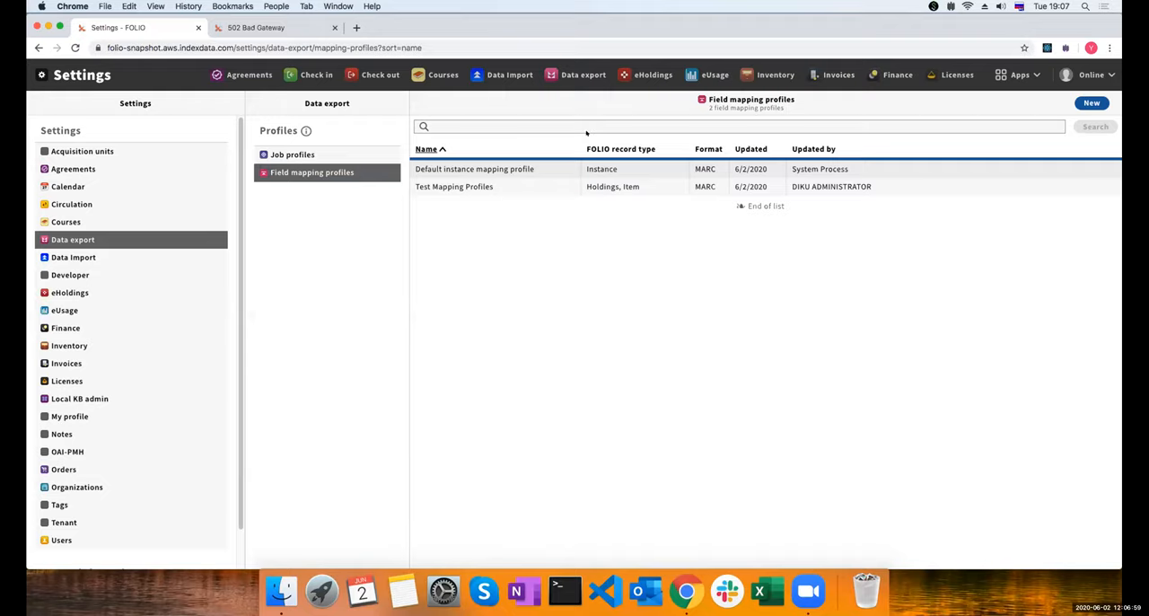
left_click(1092, 102)
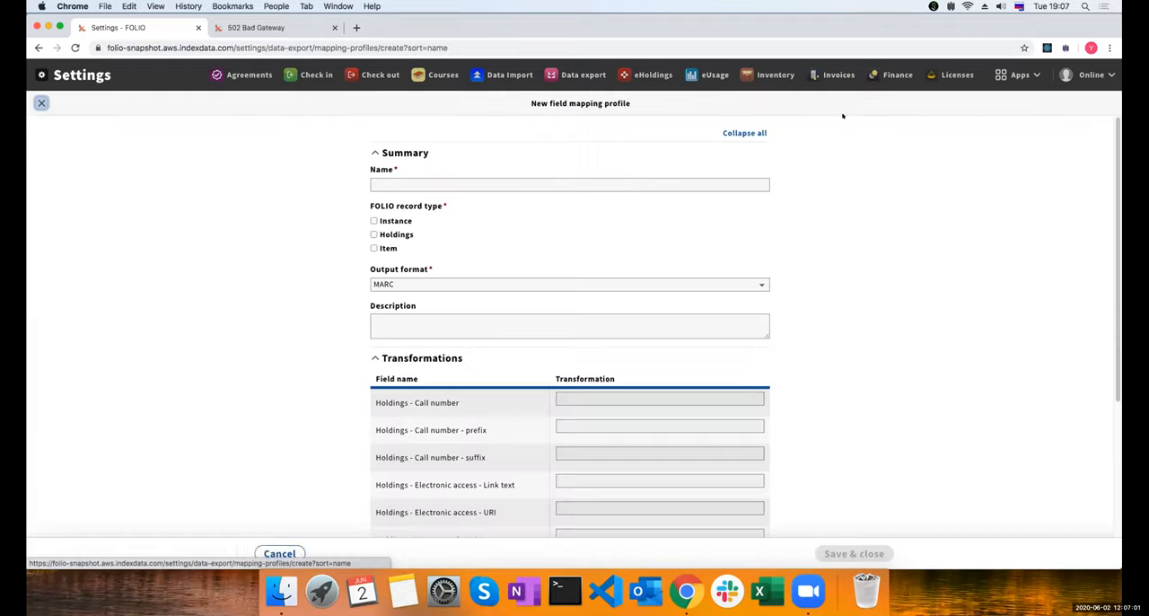
mouse_move(633, 176)
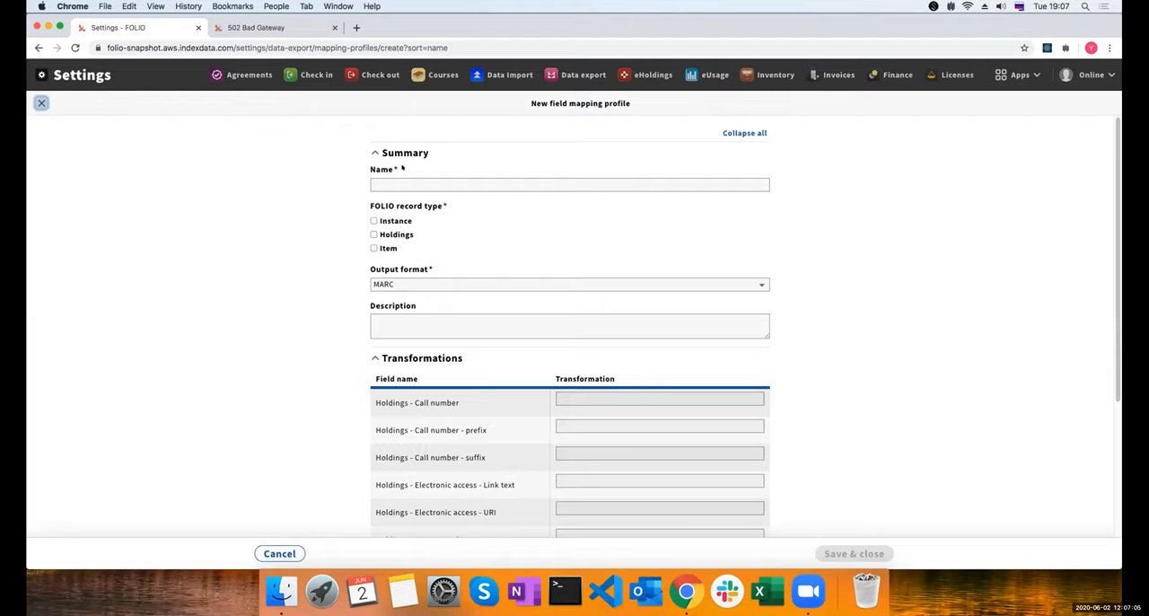
mouse_move(786, 151)
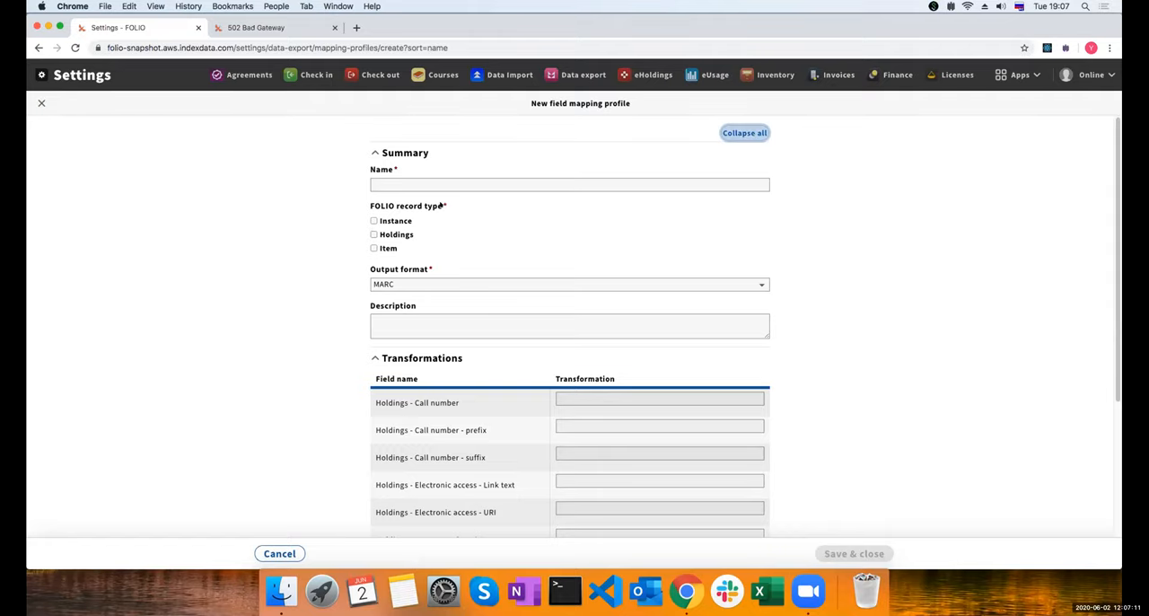
left_click(374, 233)
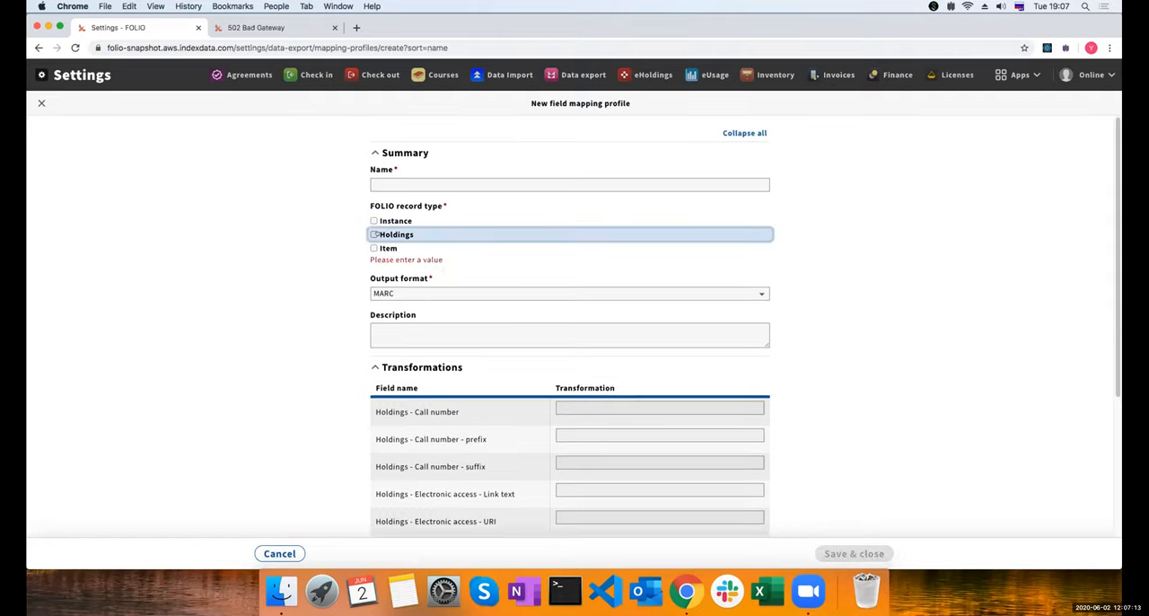
left_click(280, 553)
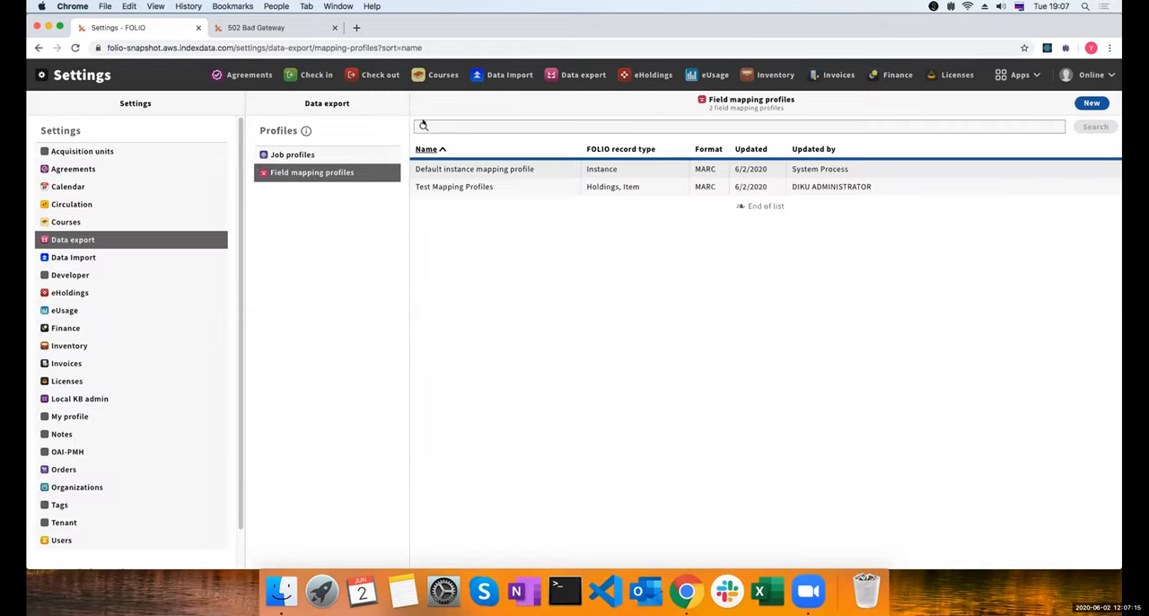
left_click(1092, 102)
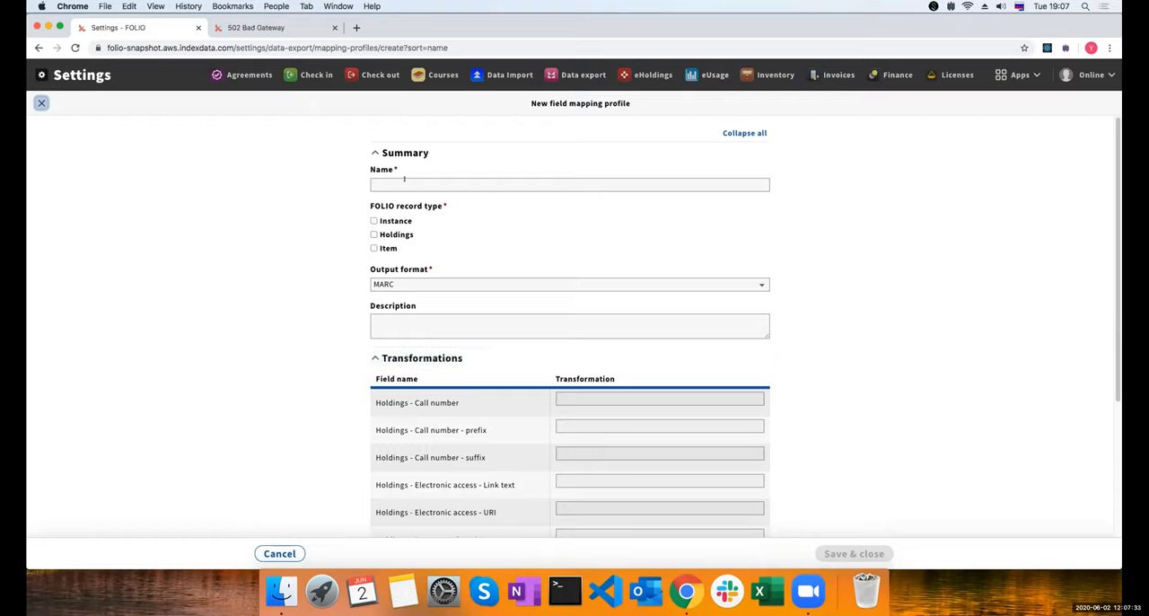
Name the new Holdings mapping profile 'Test profile 2' and save it
left_click(569, 185)
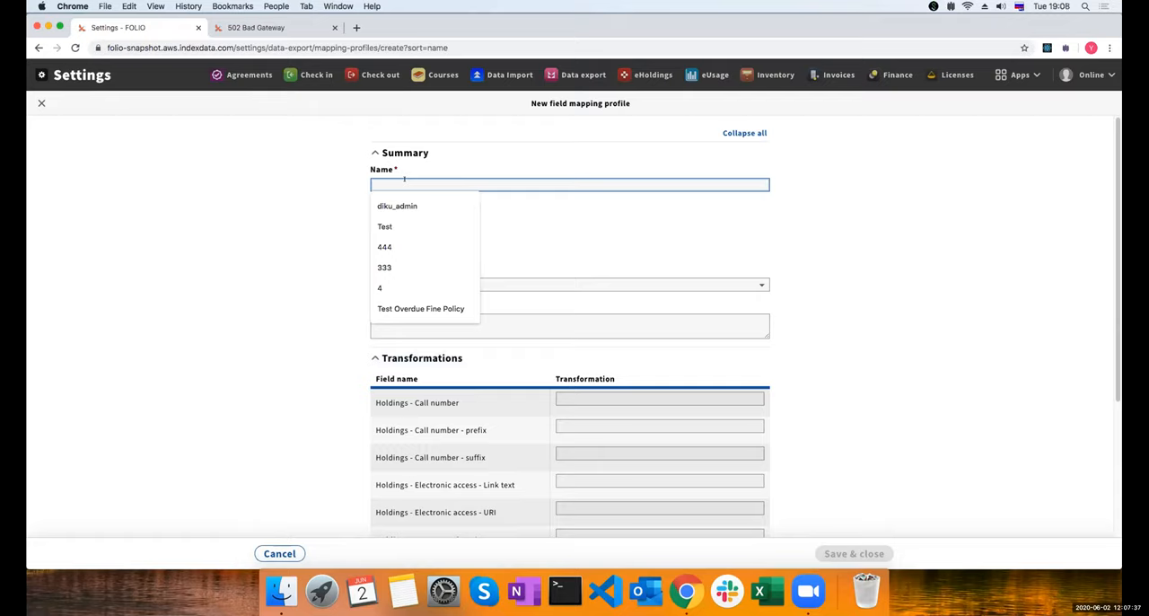
type("E")
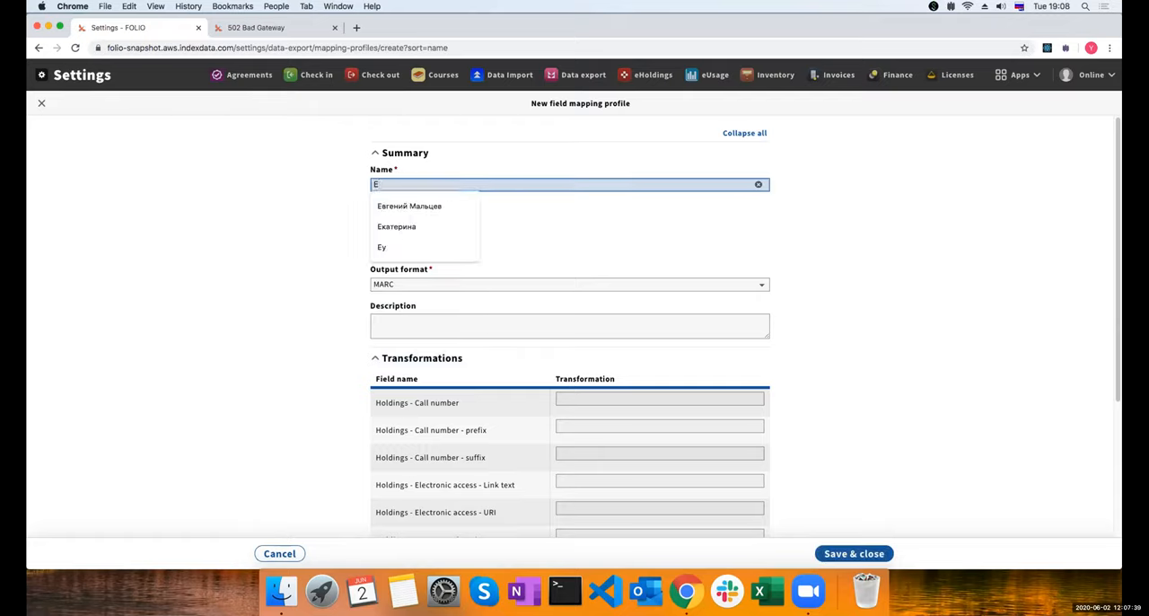
type("Test profile 2")
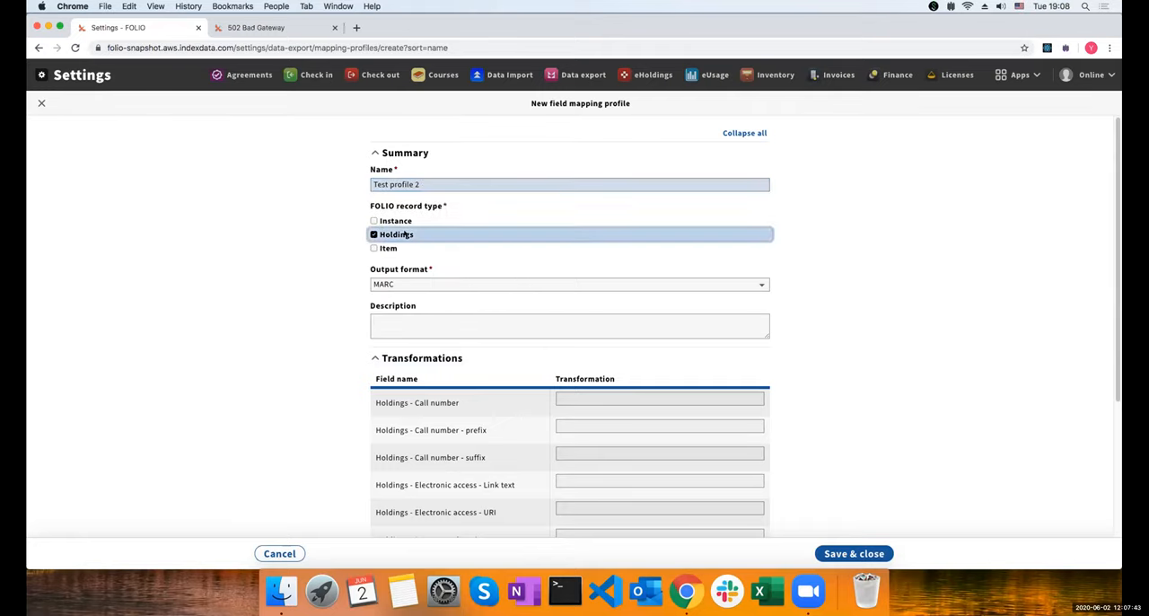
left_click(853, 553)
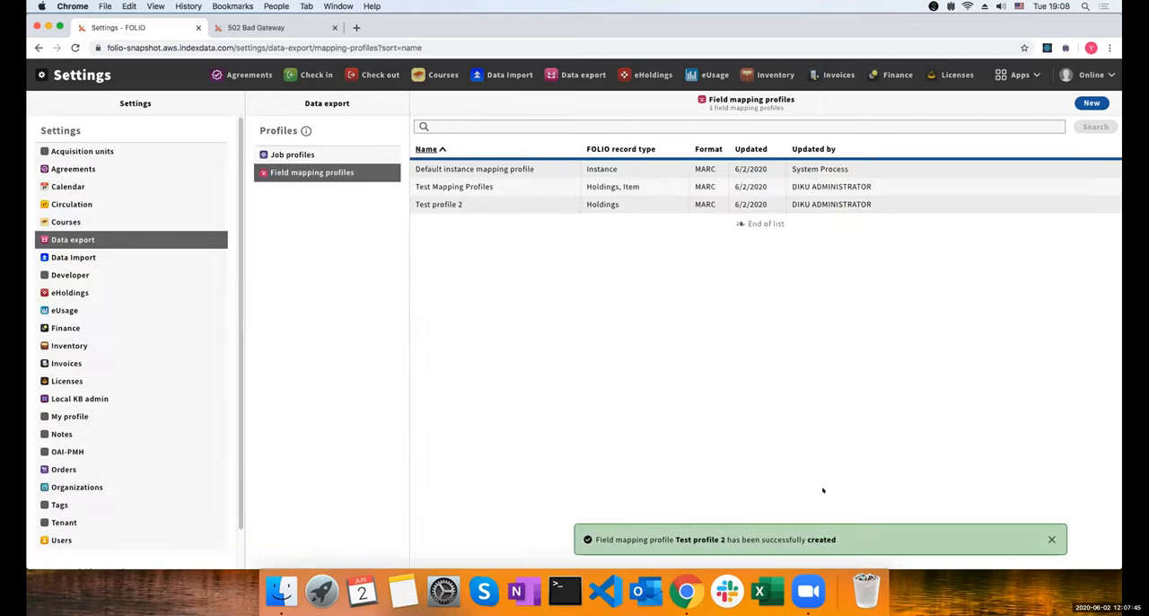
mouse_move(540, 276)
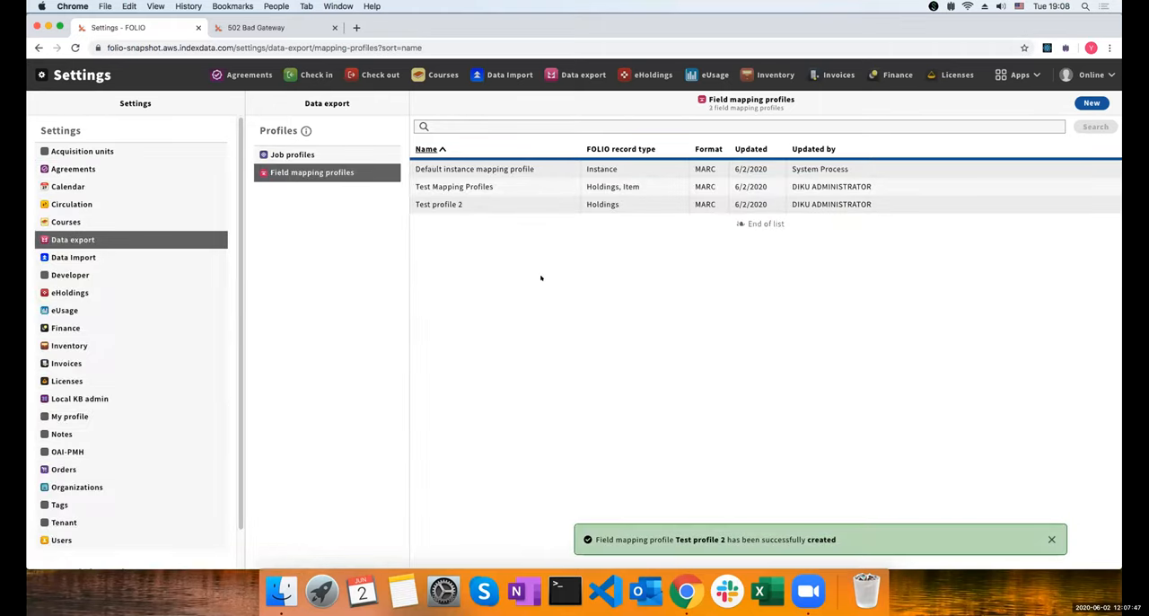
mouse_move(524, 267)
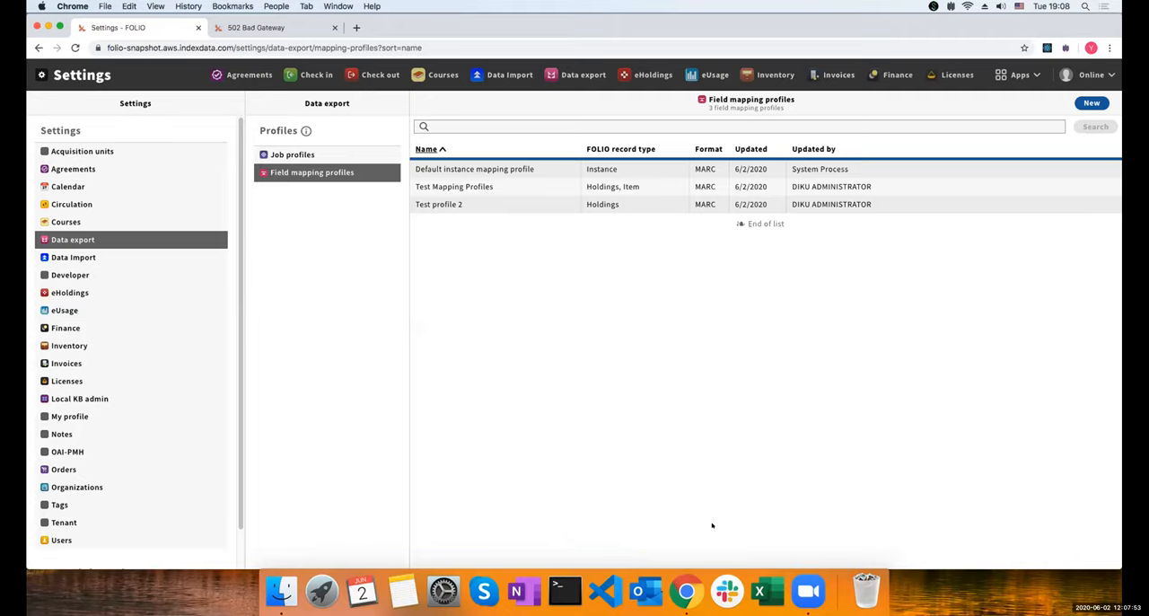
mouse_move(593, 460)
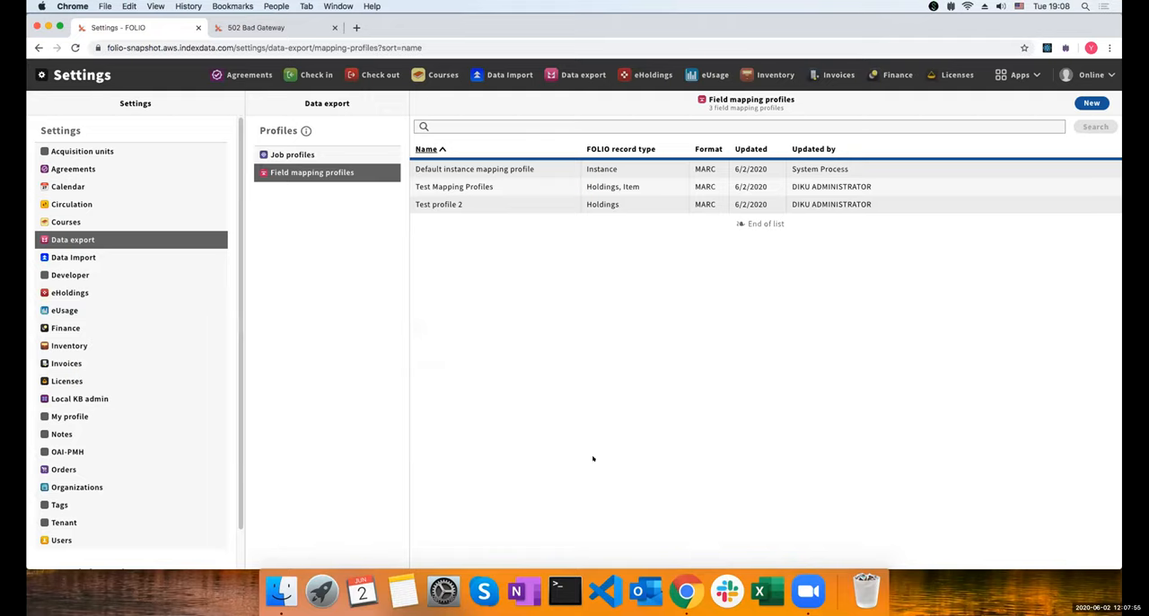
Show the Data export job profiles list with its single Default job profile
left_click(291, 155)
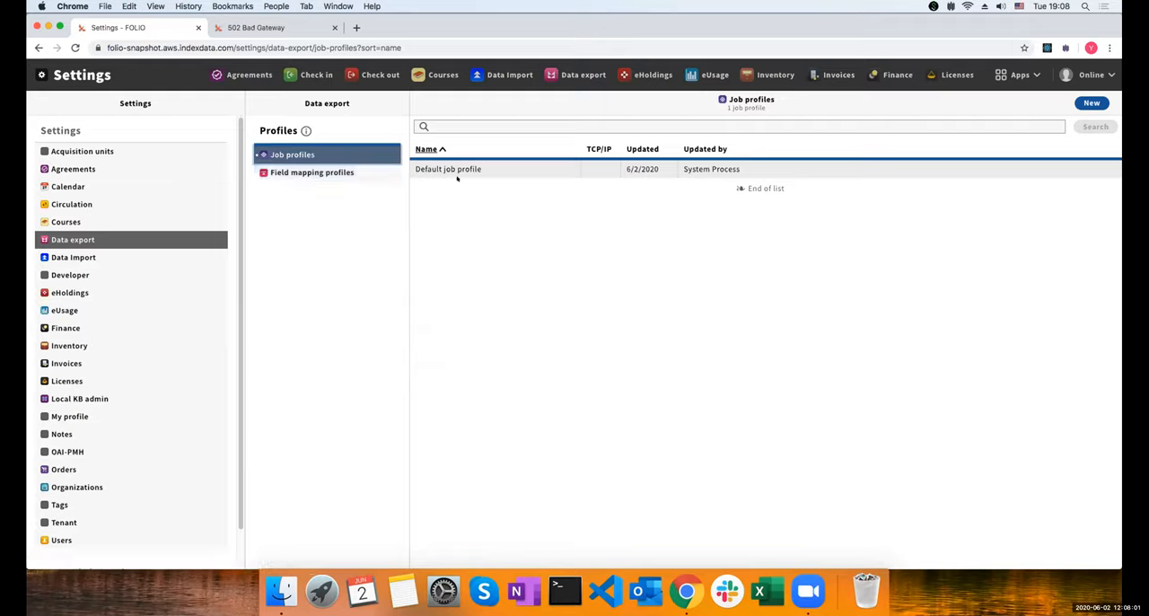
mouse_move(503, 196)
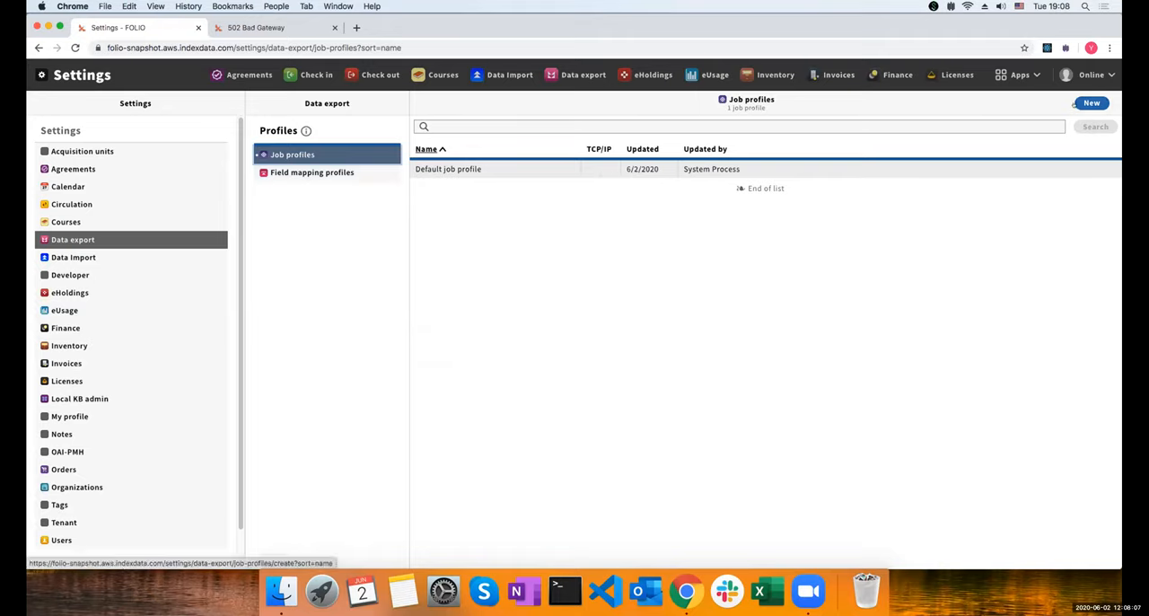
mouse_move(878, 142)
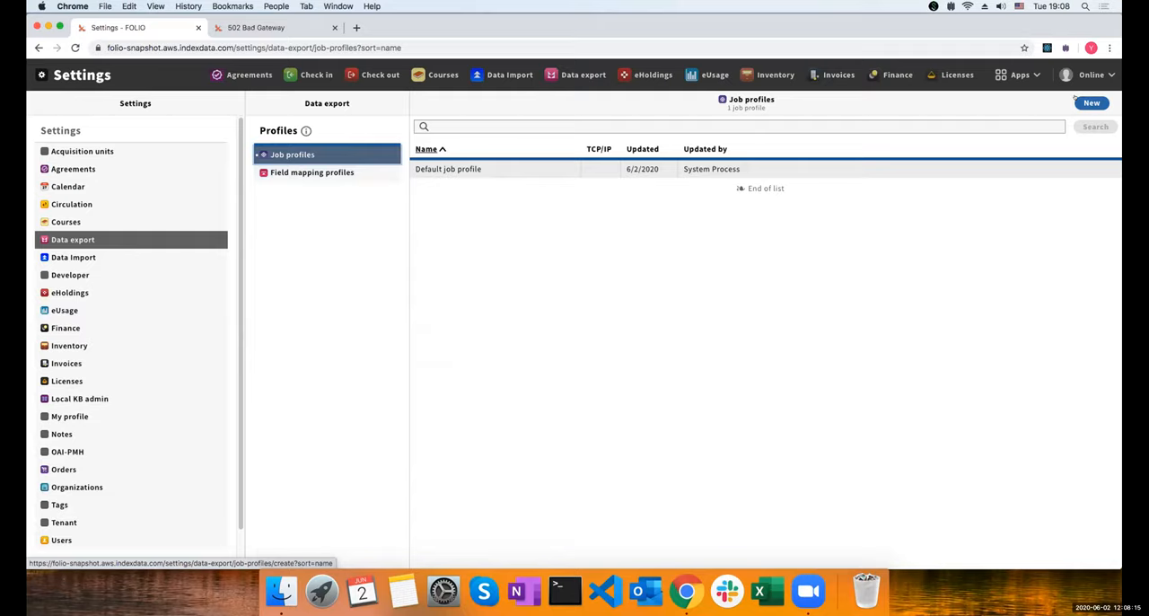
Begin a new job profile and choose Test Mapping Profiles as its mapping profile
left_click(1092, 102)
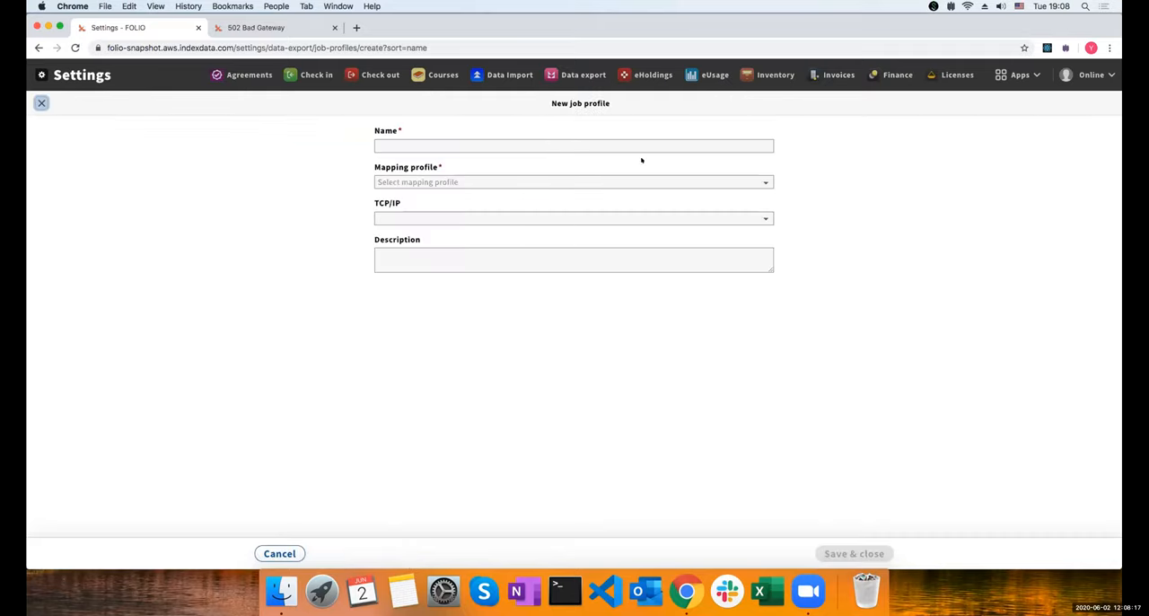
left_click(575, 145)
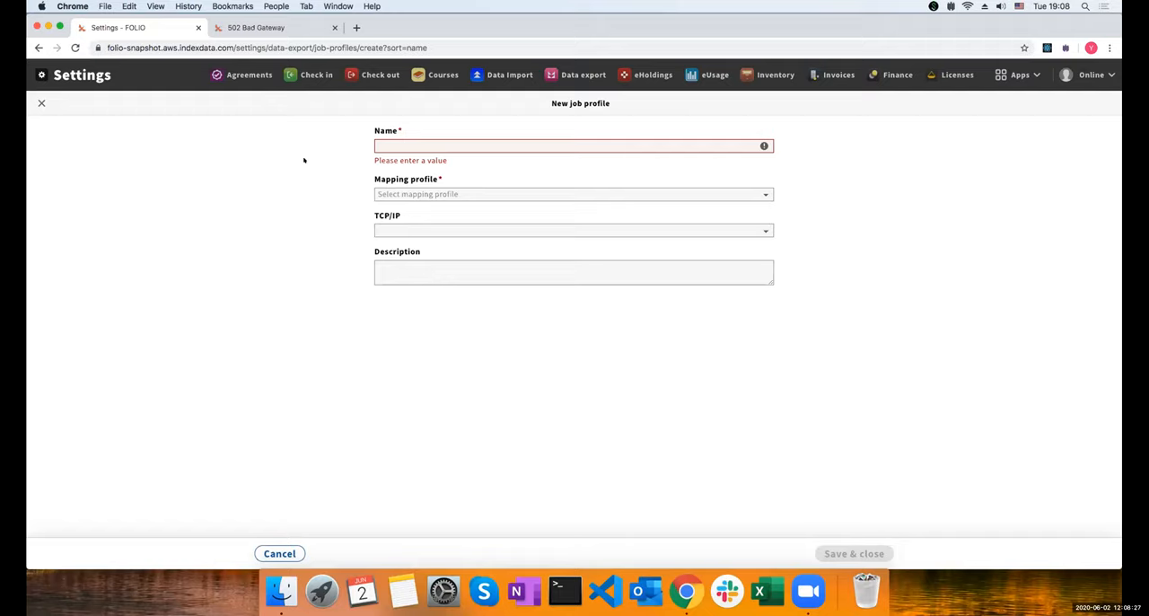
mouse_move(402, 194)
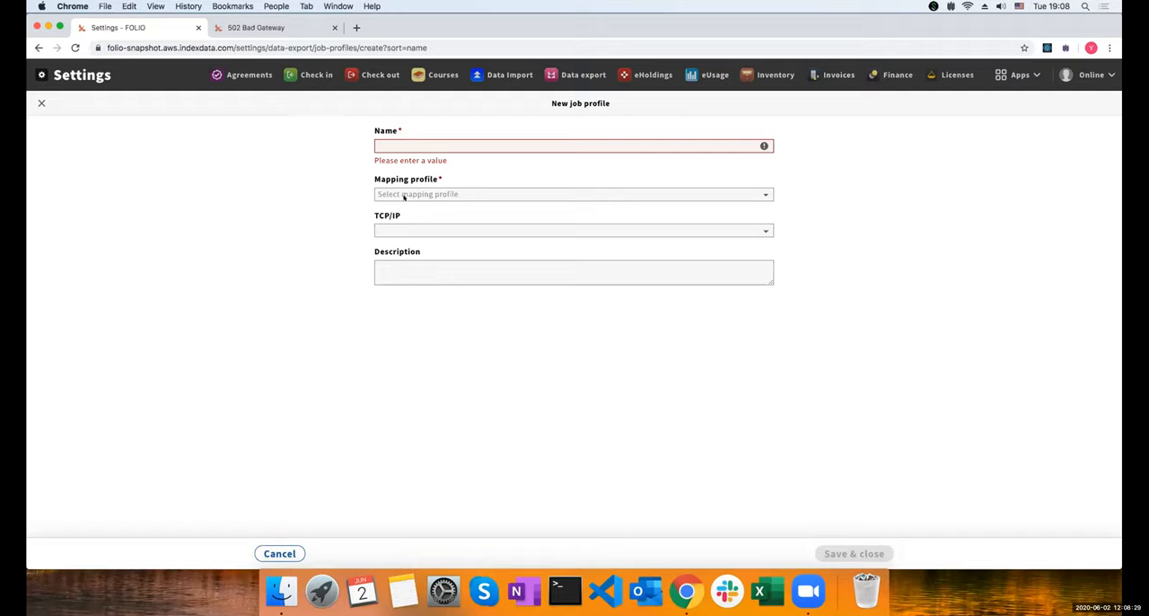
left_click(574, 194)
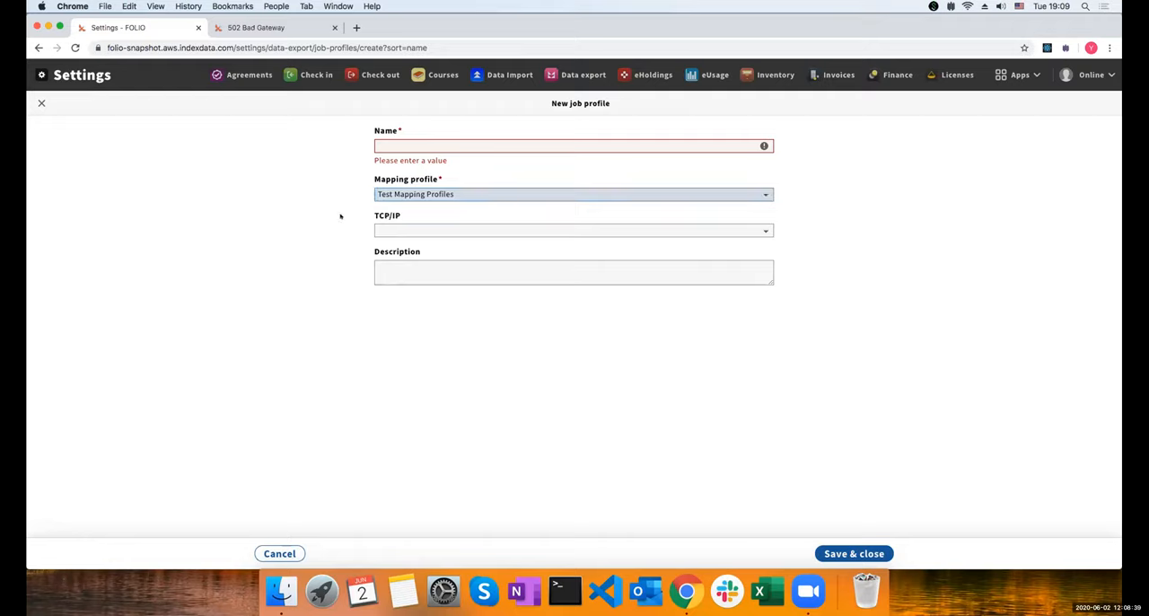
mouse_move(330, 223)
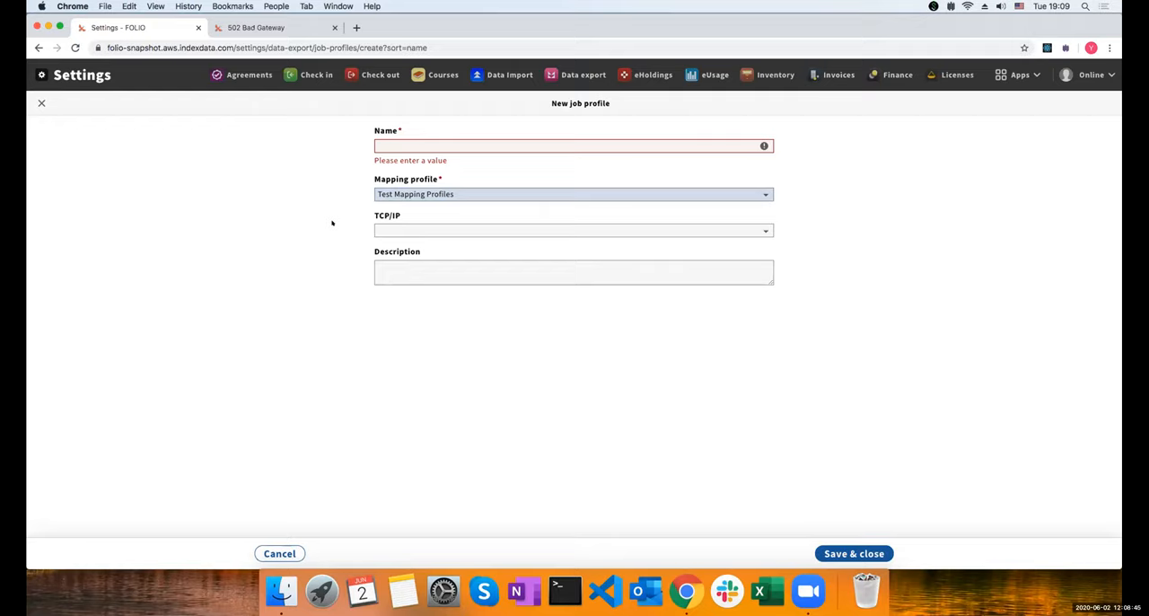
mouse_move(277, 176)
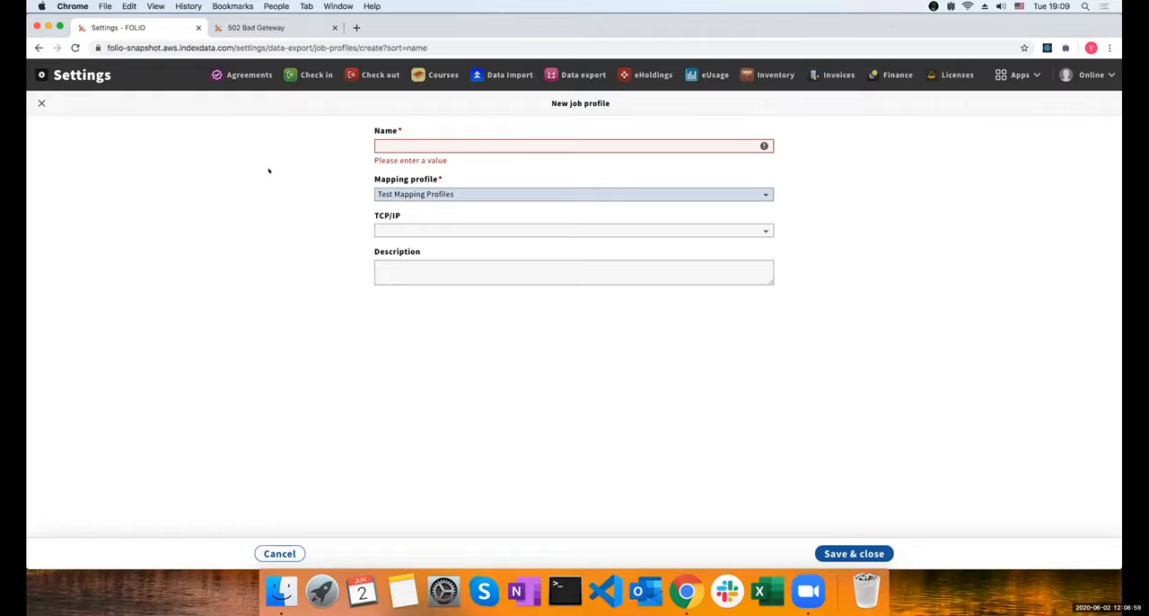
left_click(280, 553)
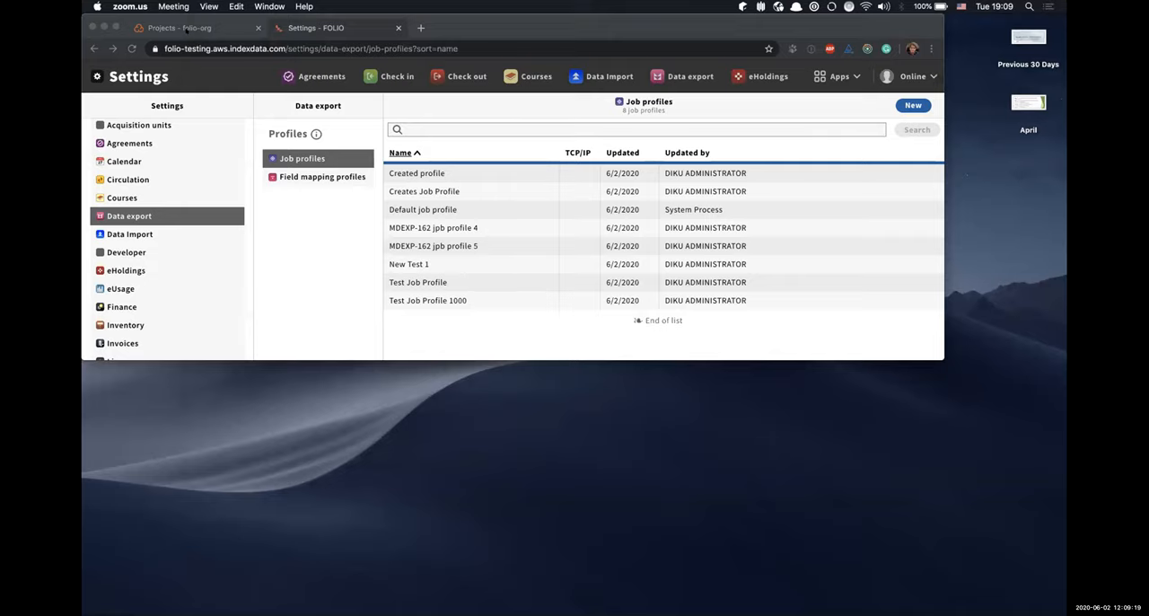
Switch to the folio-testing window listing its eight data export job profiles
left_click(180, 29)
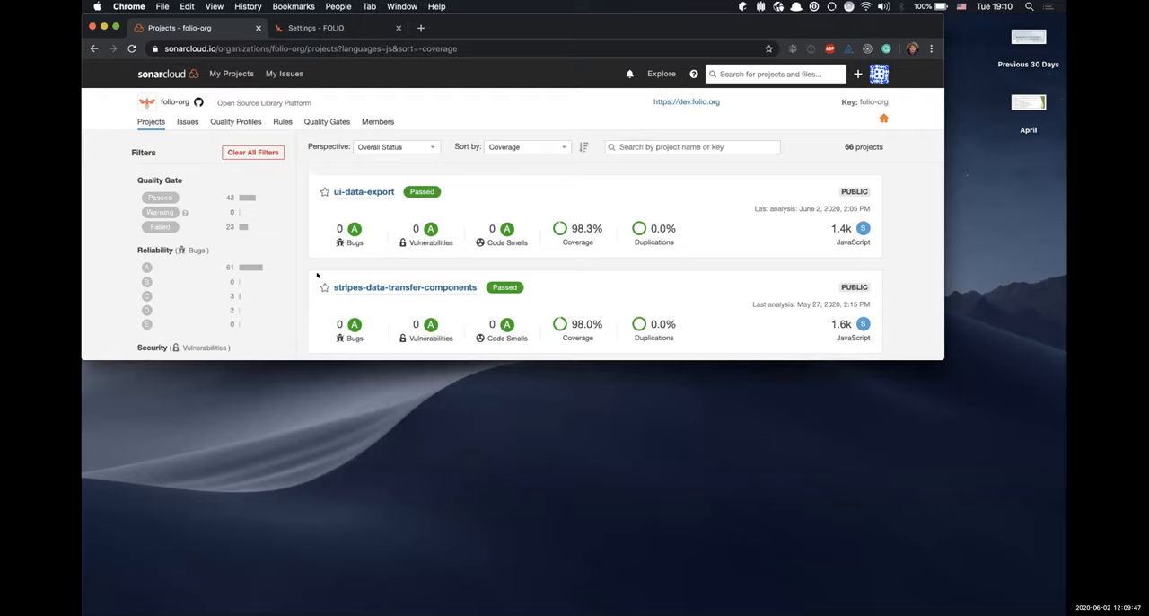
mouse_move(406, 287)
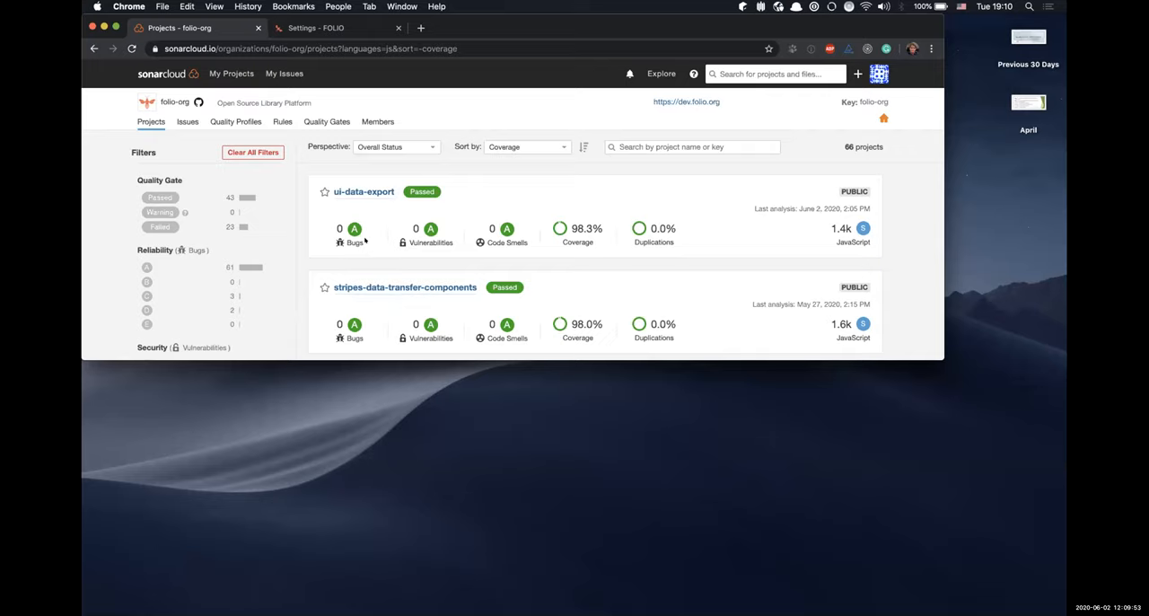
mouse_move(298, 266)
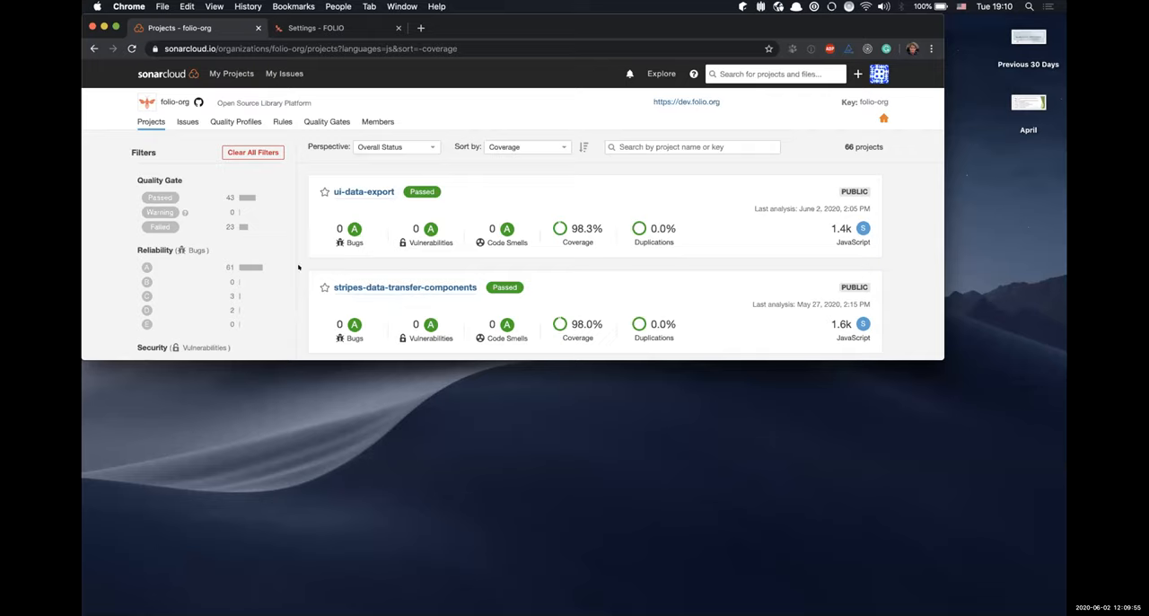
mouse_move(293, 277)
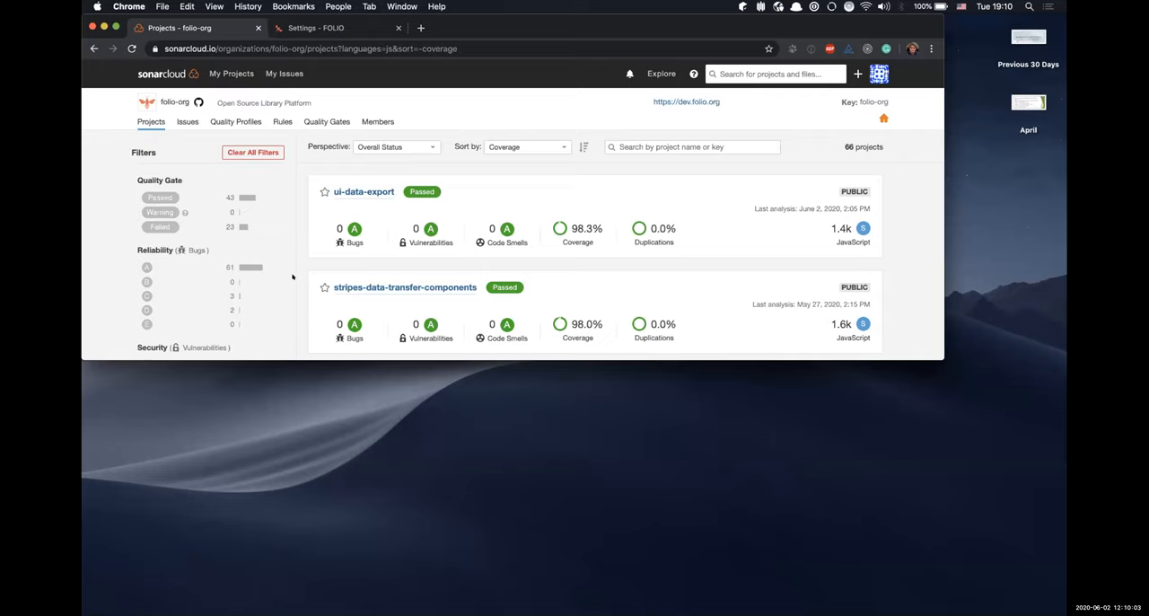
mouse_move(298, 212)
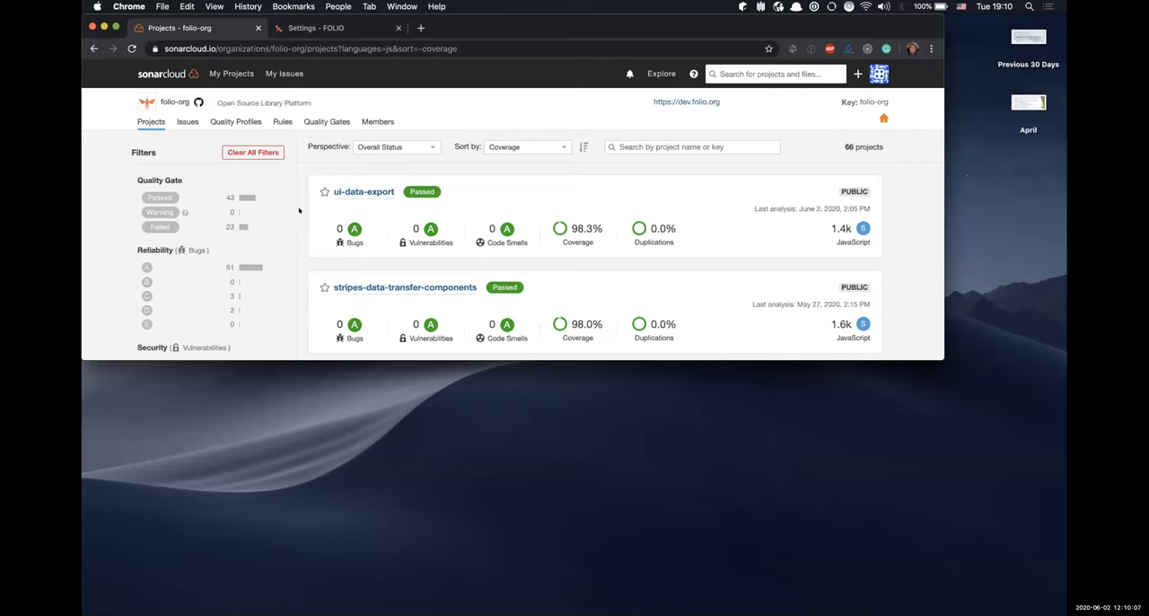
mouse_move(358, 201)
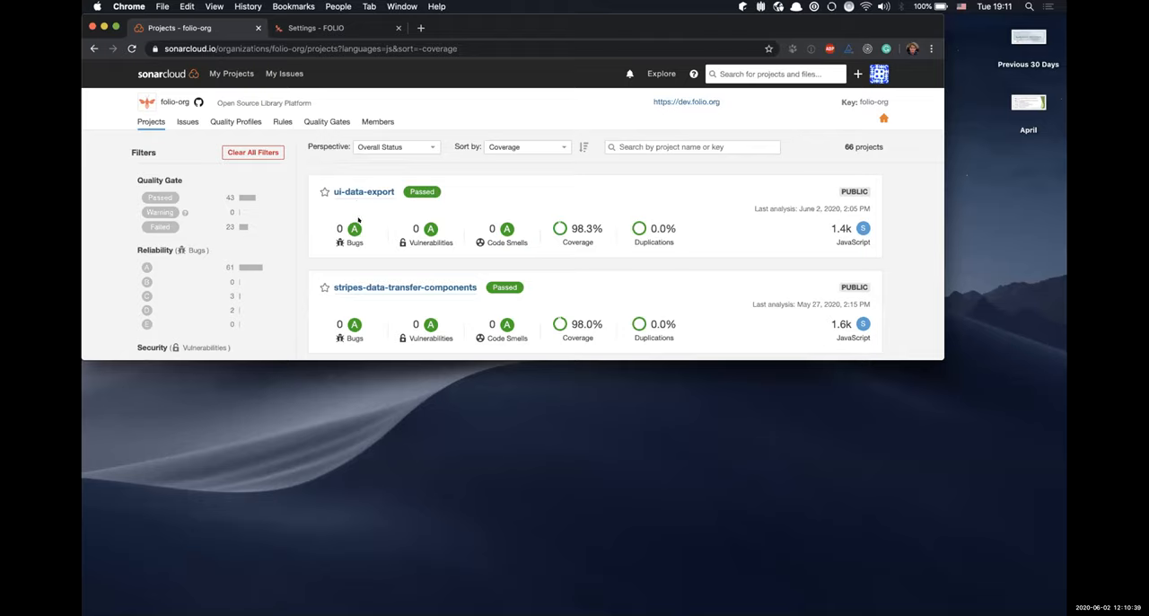
mouse_move(377, 298)
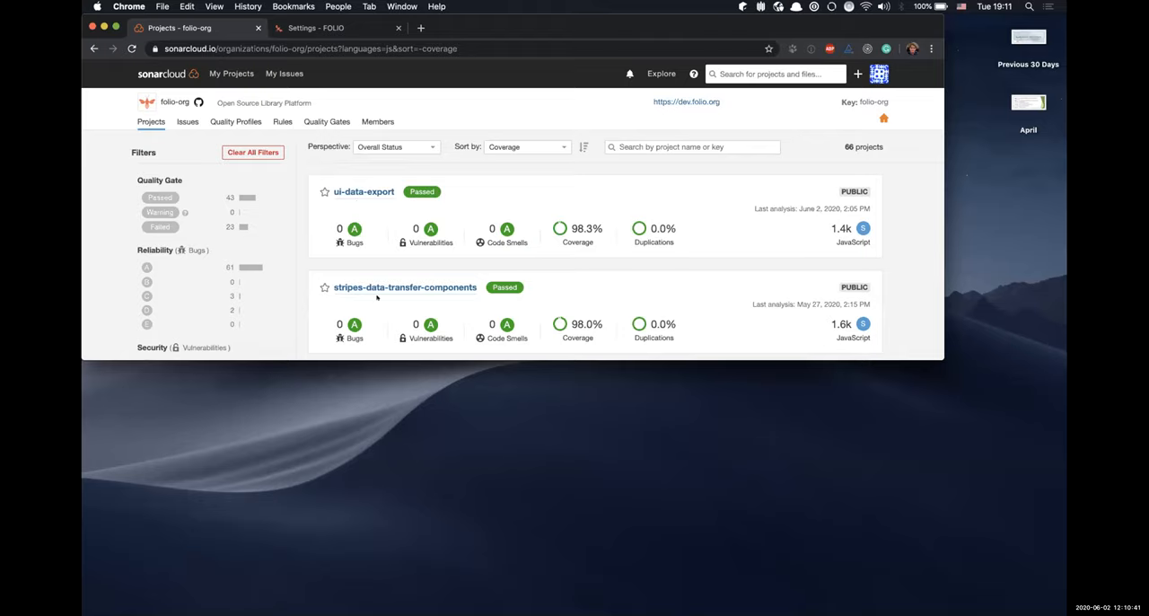
mouse_move(364, 201)
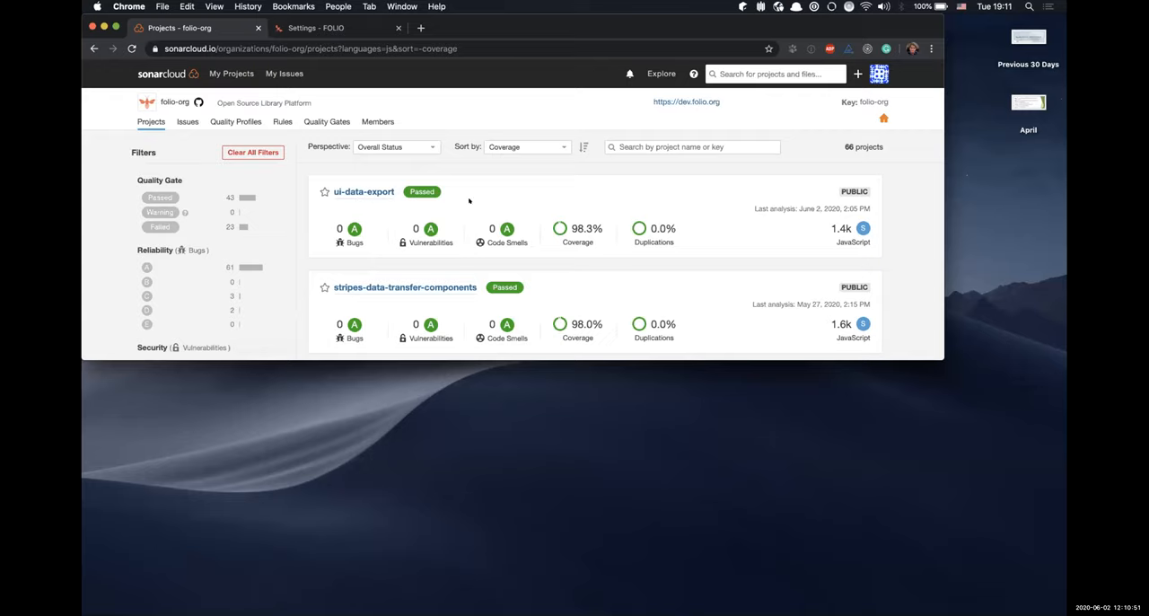
mouse_move(575, 296)
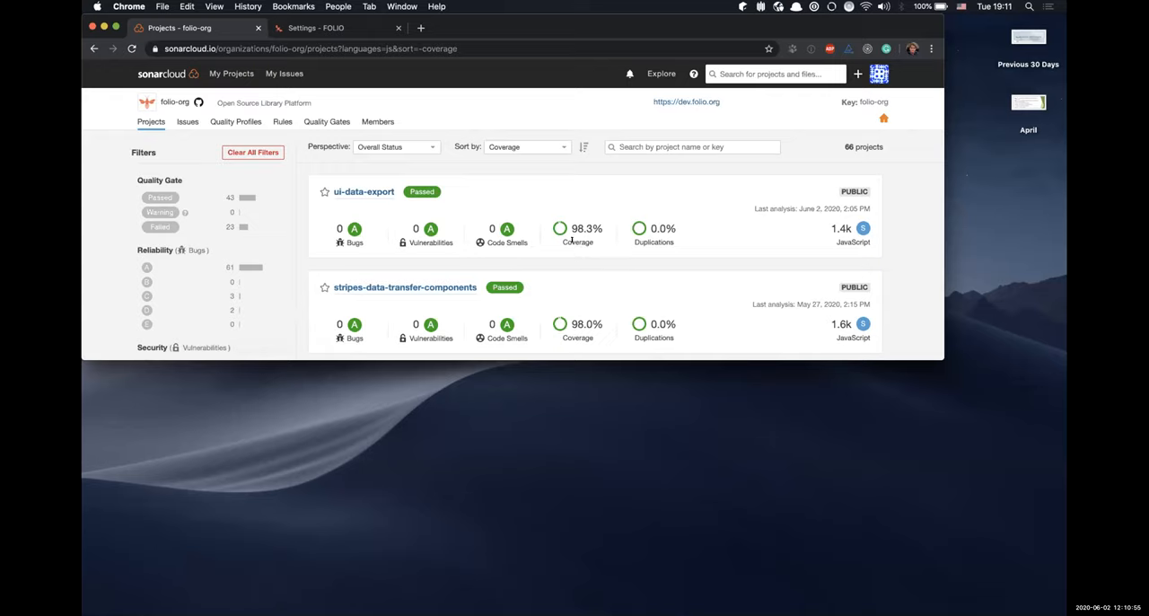
mouse_move(386, 246)
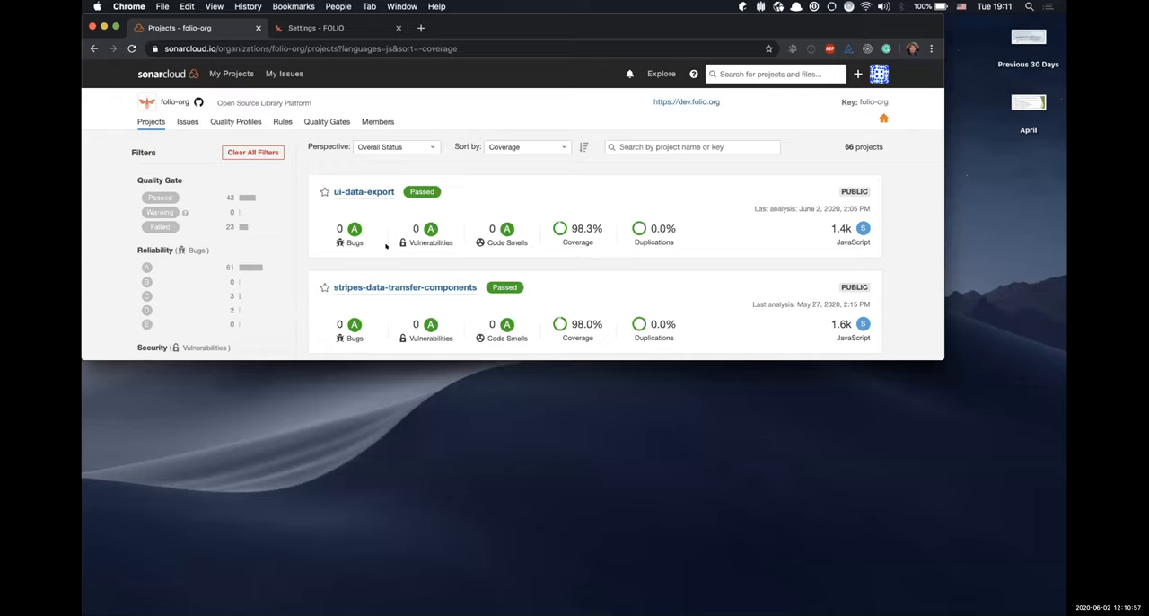
mouse_move(349, 259)
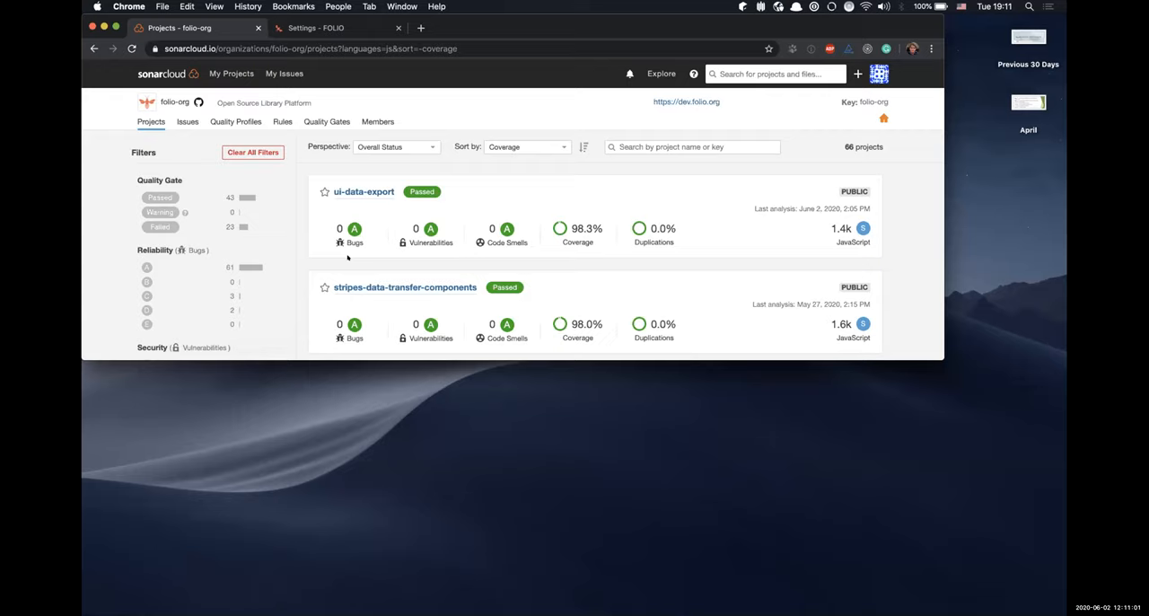
mouse_move(423, 257)
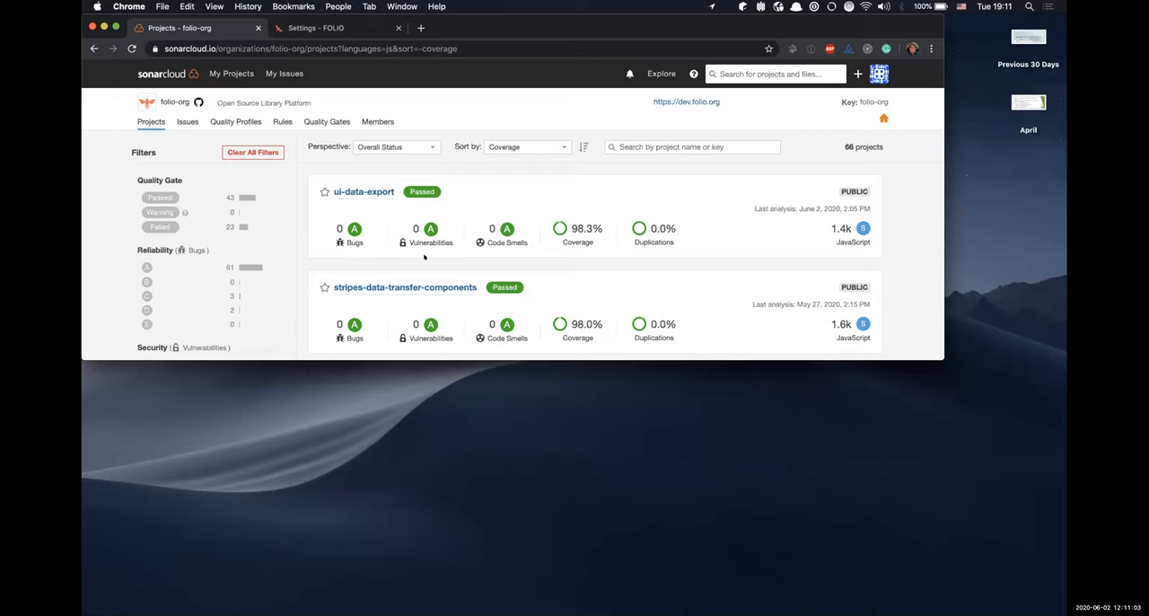
mouse_move(646, 258)
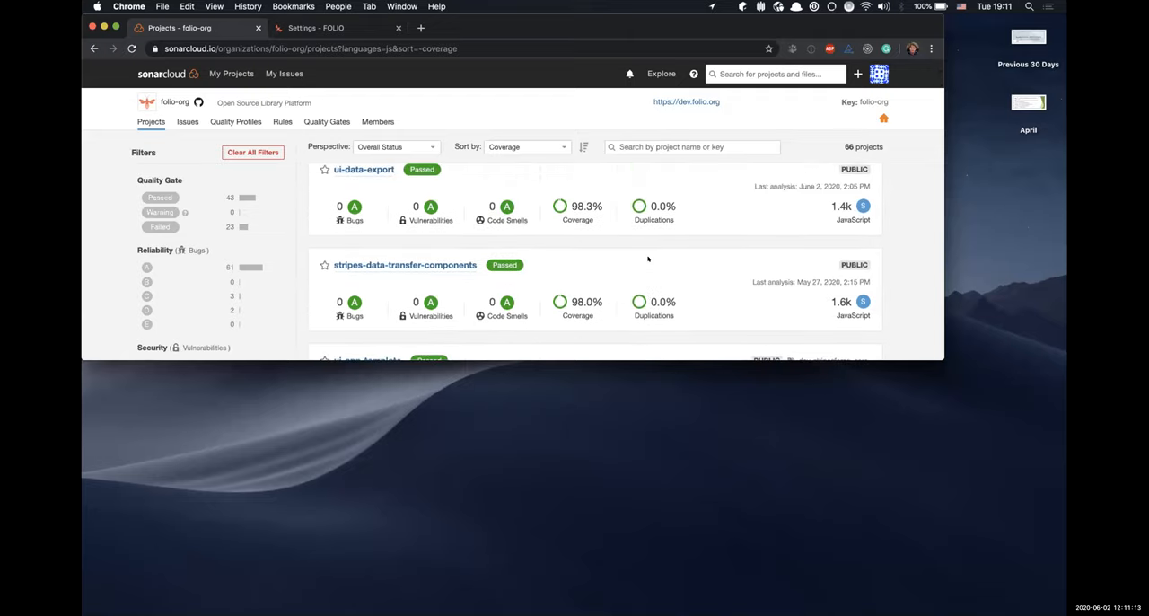
Scroll the SonarCloud folio-org project list sorted by coverage to review ui-data-export at 98.3%
scroll("up", 3)
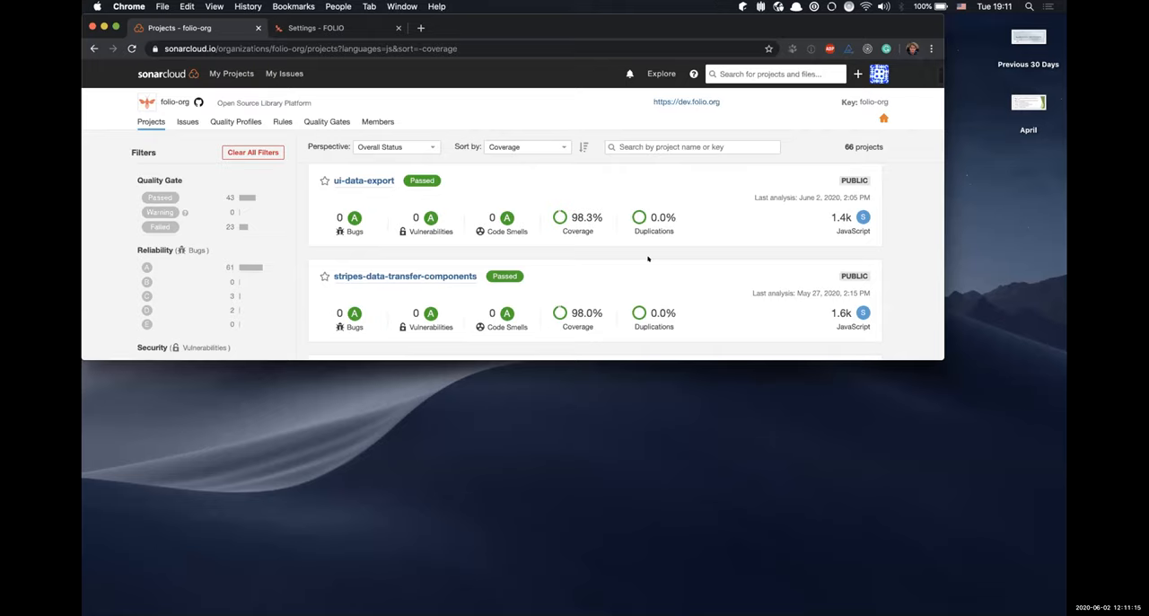
mouse_move(644, 242)
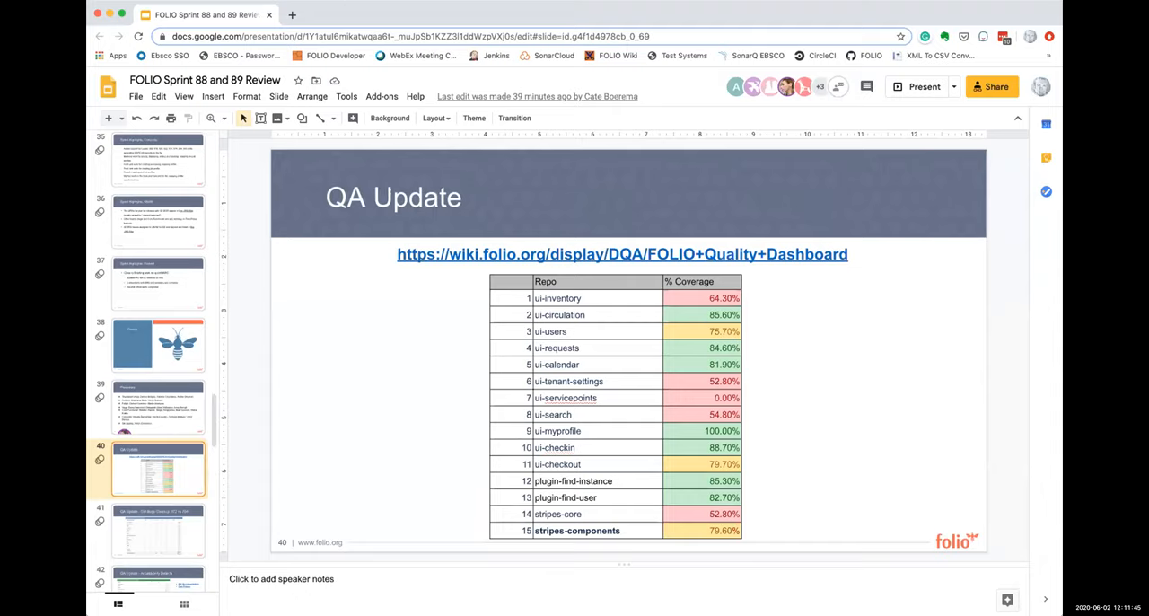
mouse_move(893, 312)
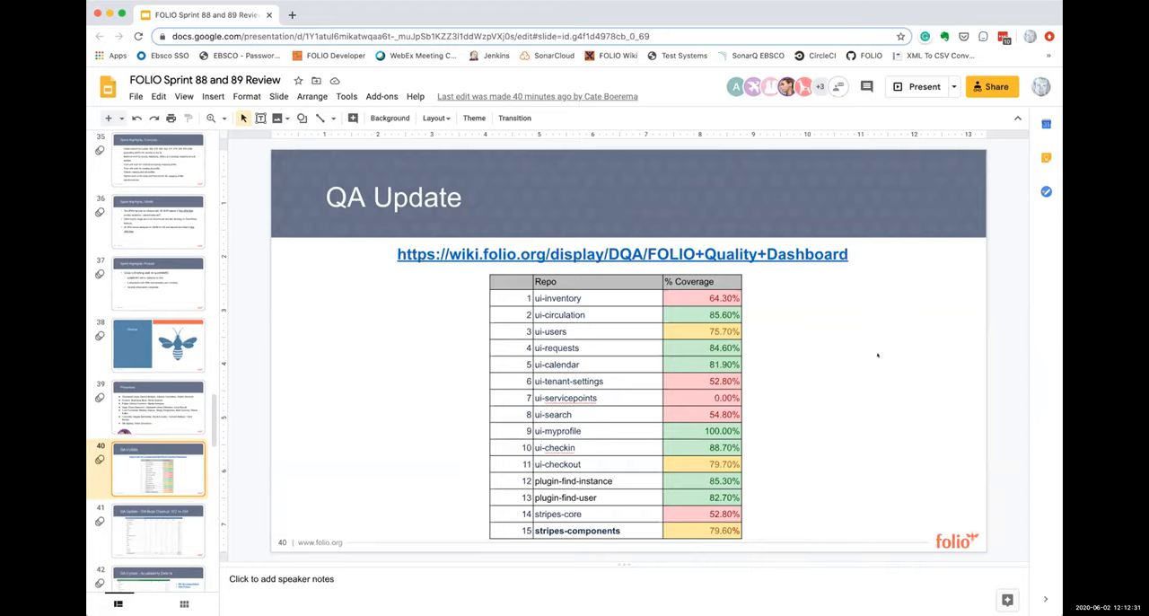
mouse_move(575, 535)
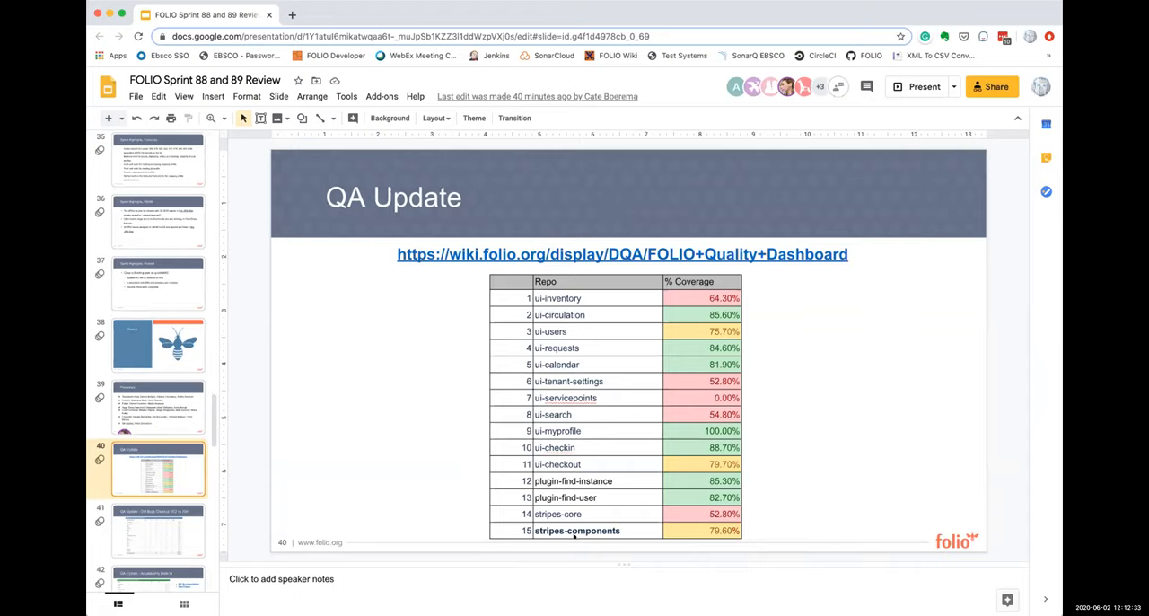
mouse_move(815, 499)
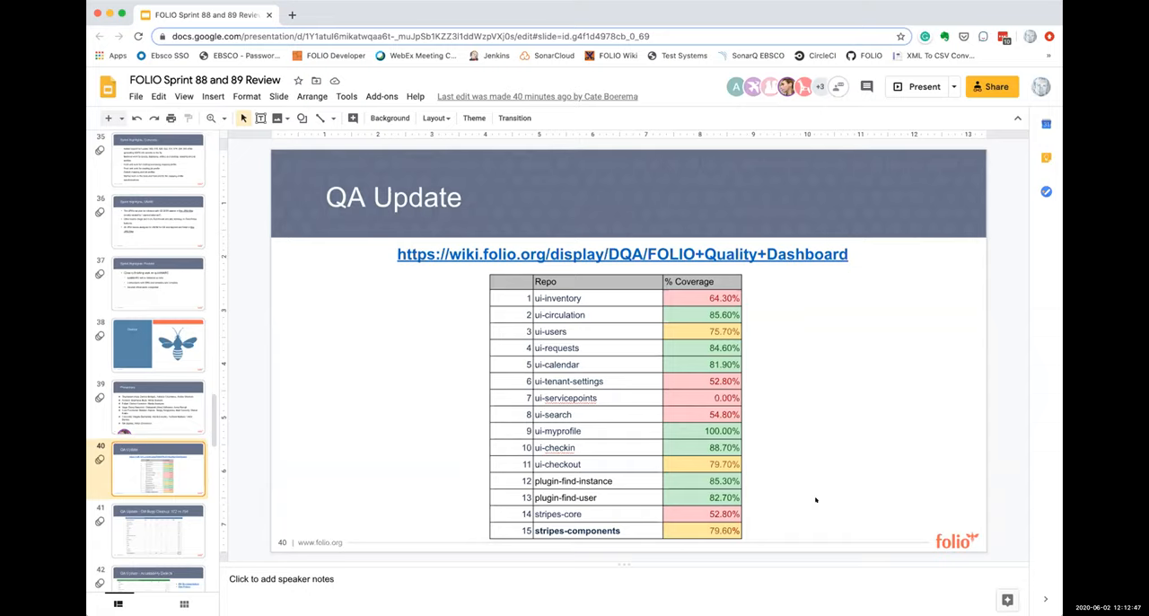
mouse_move(826, 482)
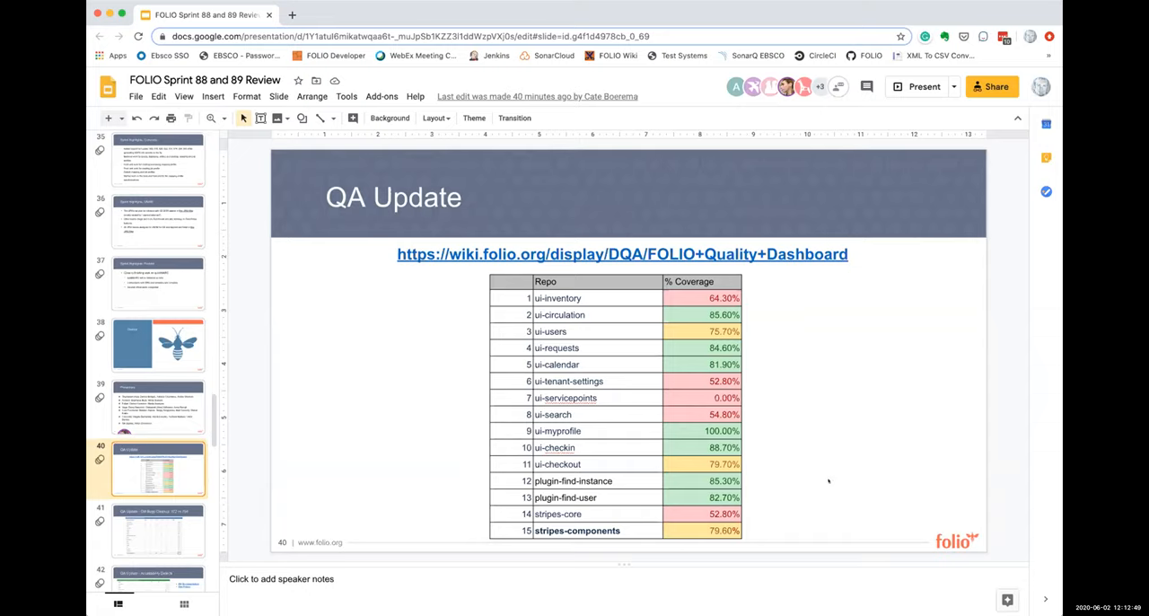
mouse_move(867, 471)
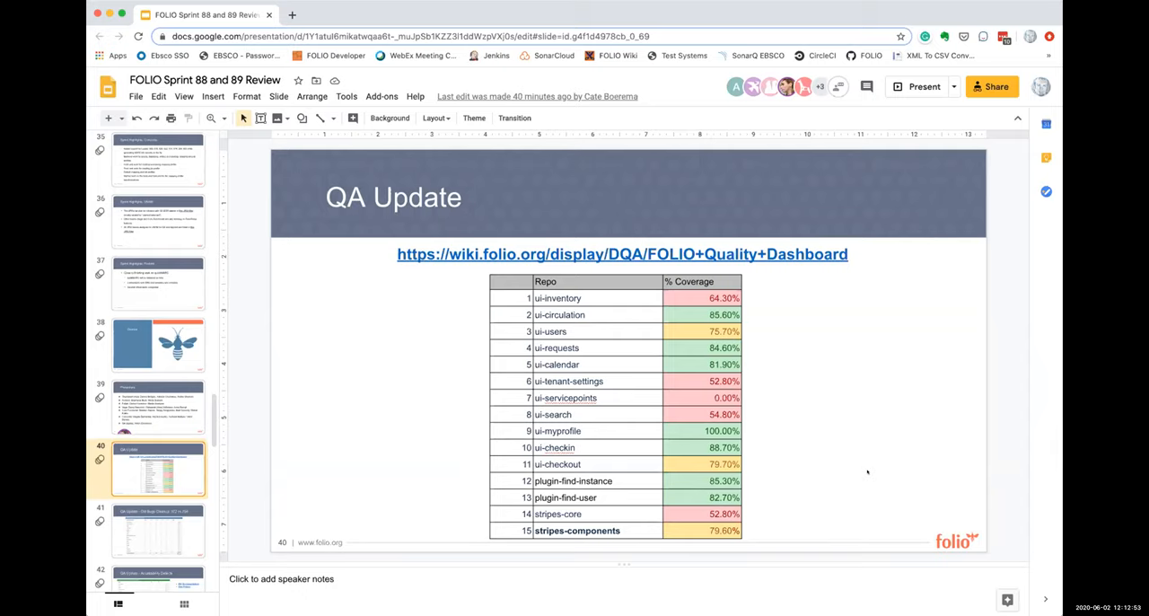
mouse_move(895, 286)
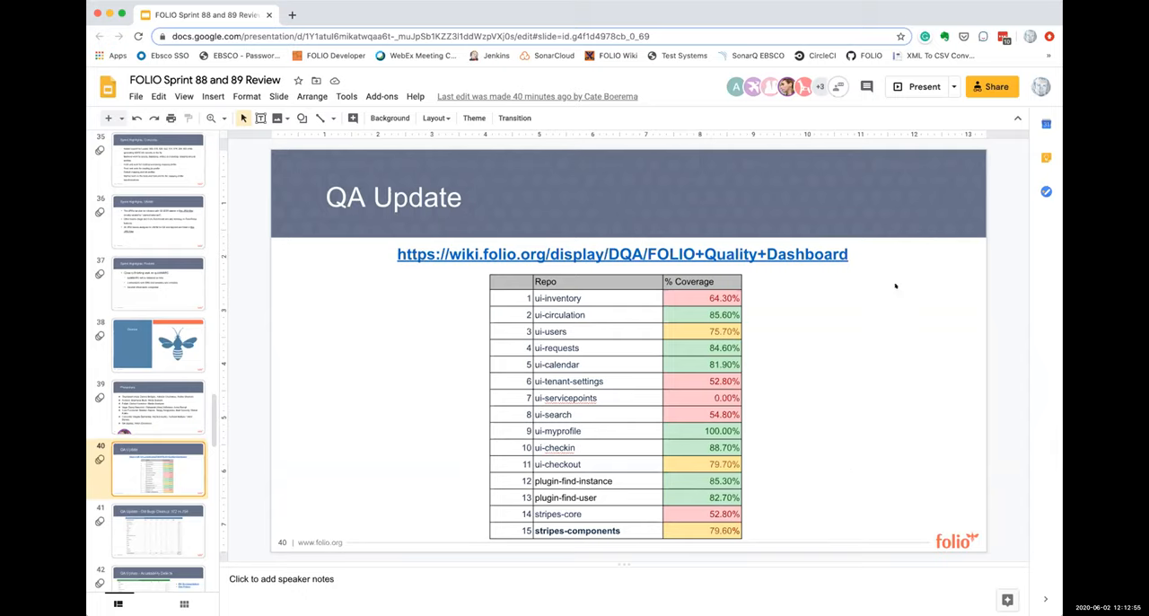
mouse_move(894, 285)
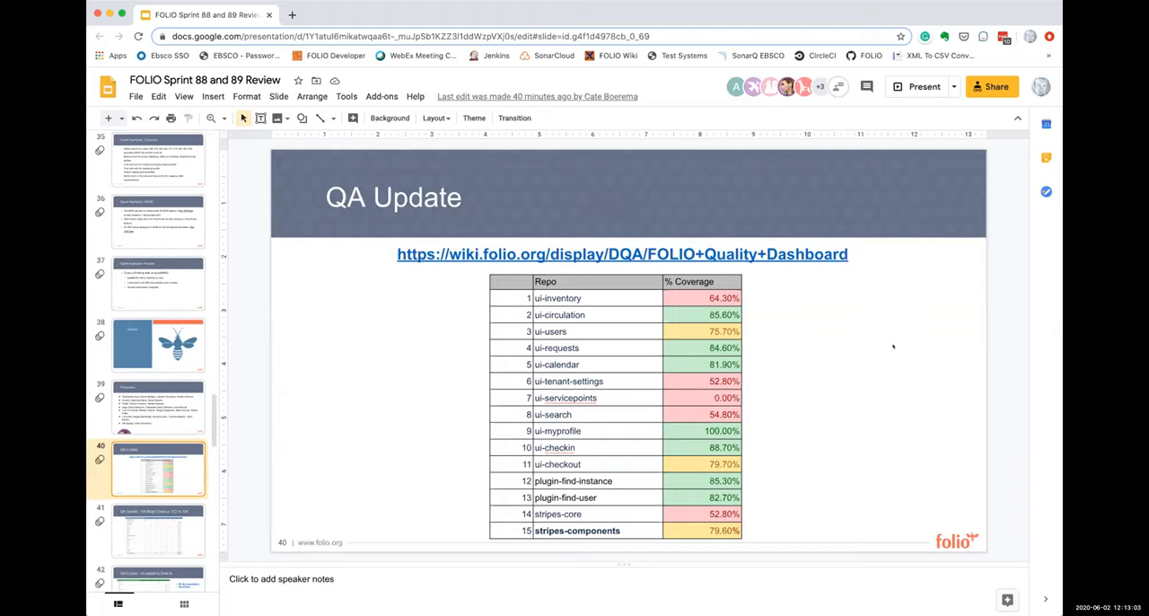
mouse_move(480, 364)
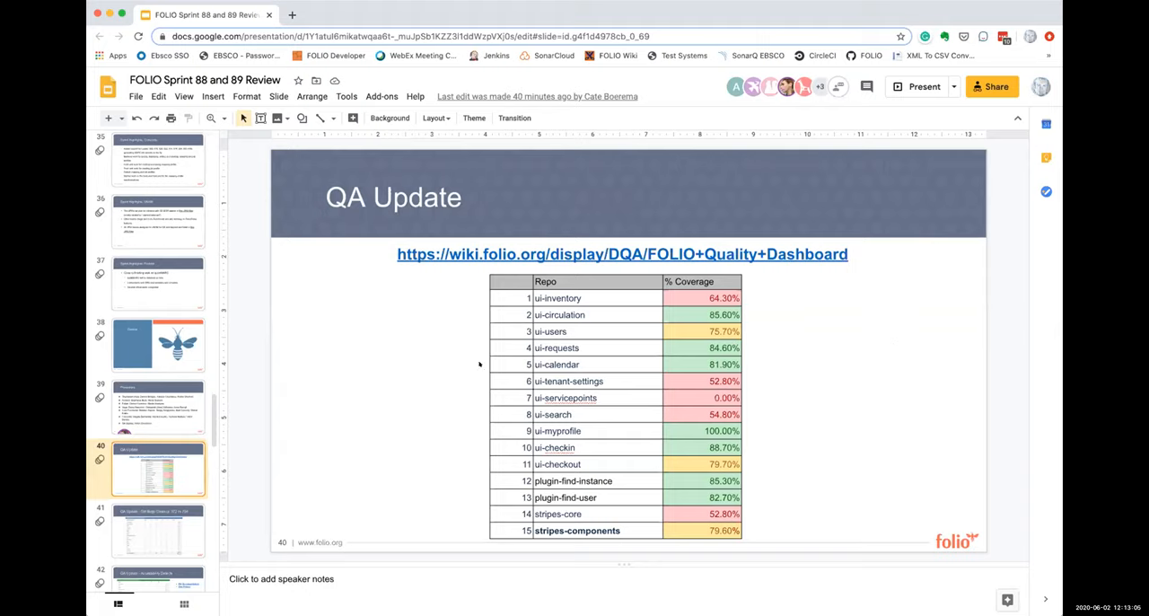
mouse_move(373, 392)
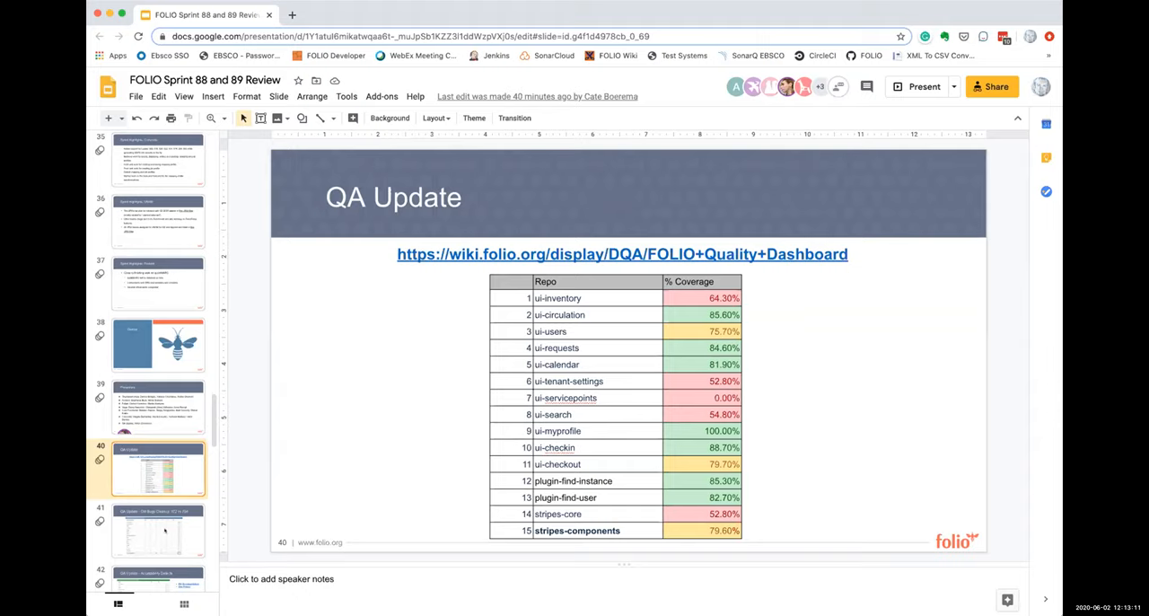
Move from the coverage table slide to the Old Bugs Cleanup 372 vs 758 slide
left_click(158, 530)
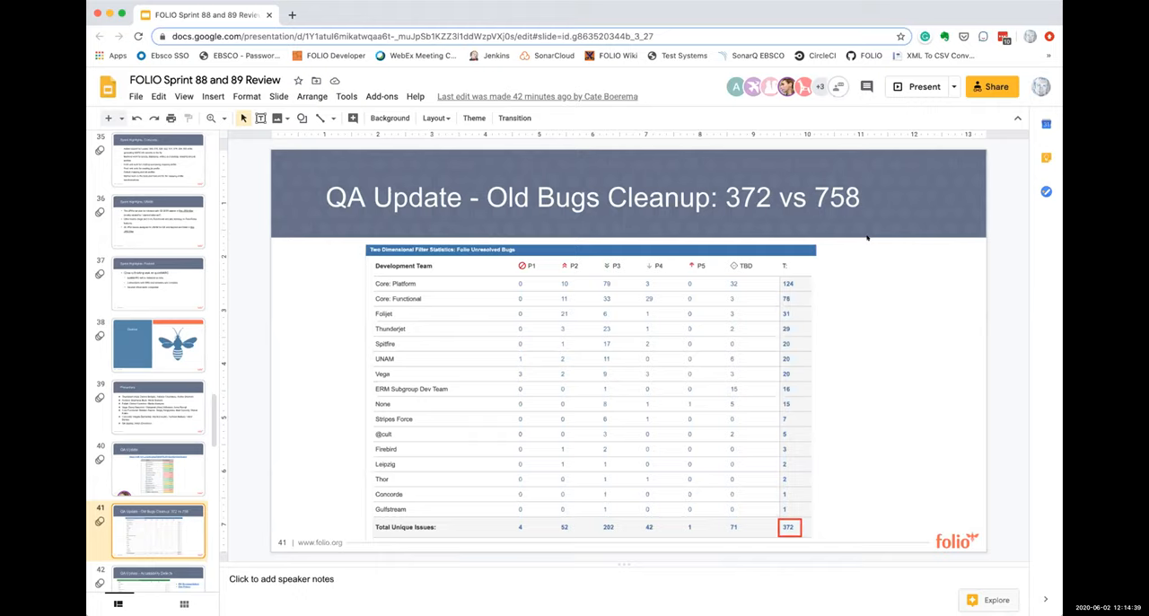
mouse_move(862, 318)
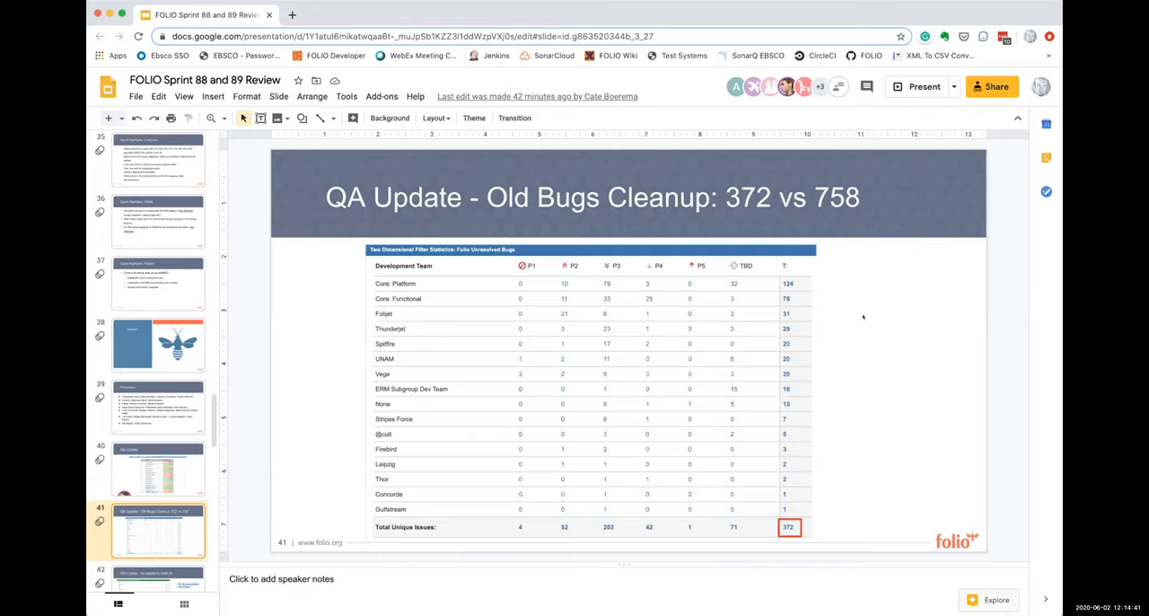
Scroll the filmstrip down past the Old Bugs Cleanup slide
scroll("down", 3)
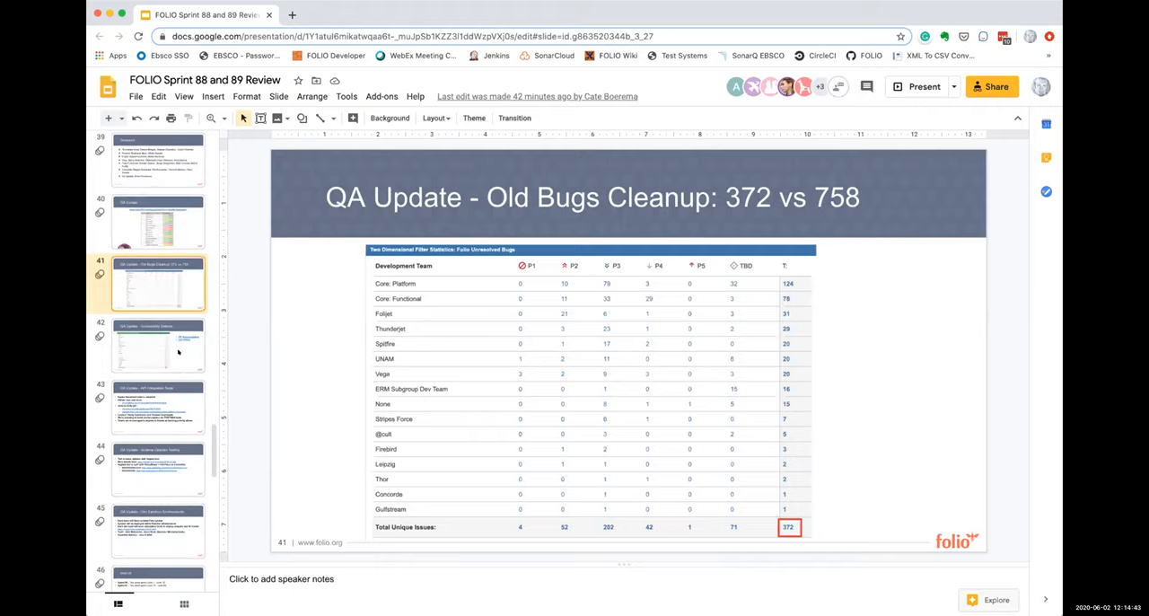
Show the Accessibility Defects slide, then move on to the API Integration Tests slide
left_click(158, 345)
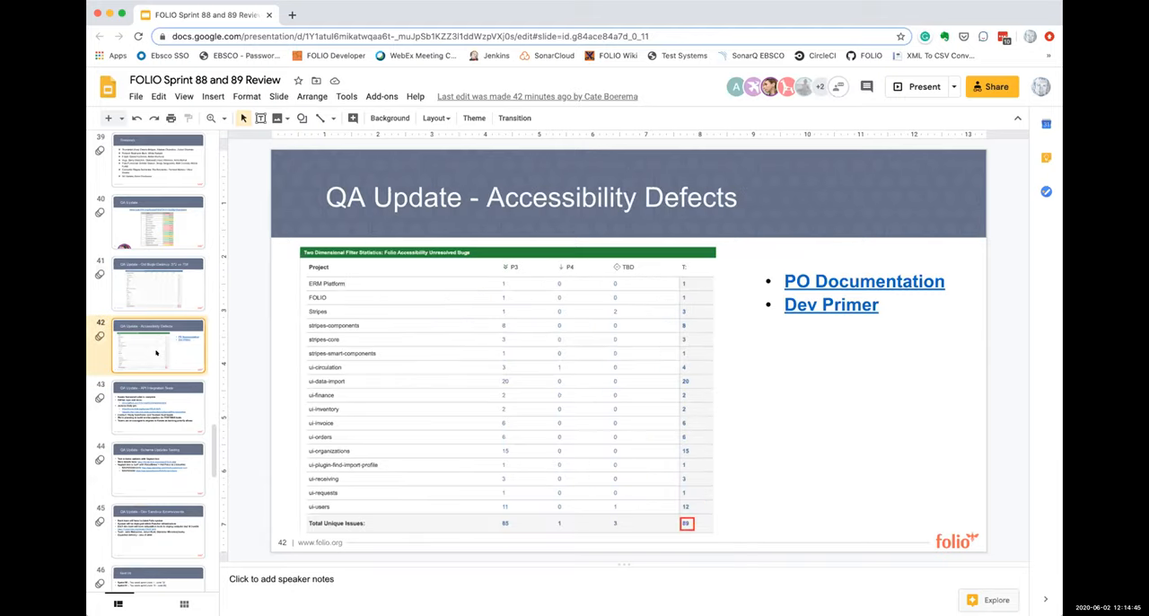
mouse_move(808, 431)
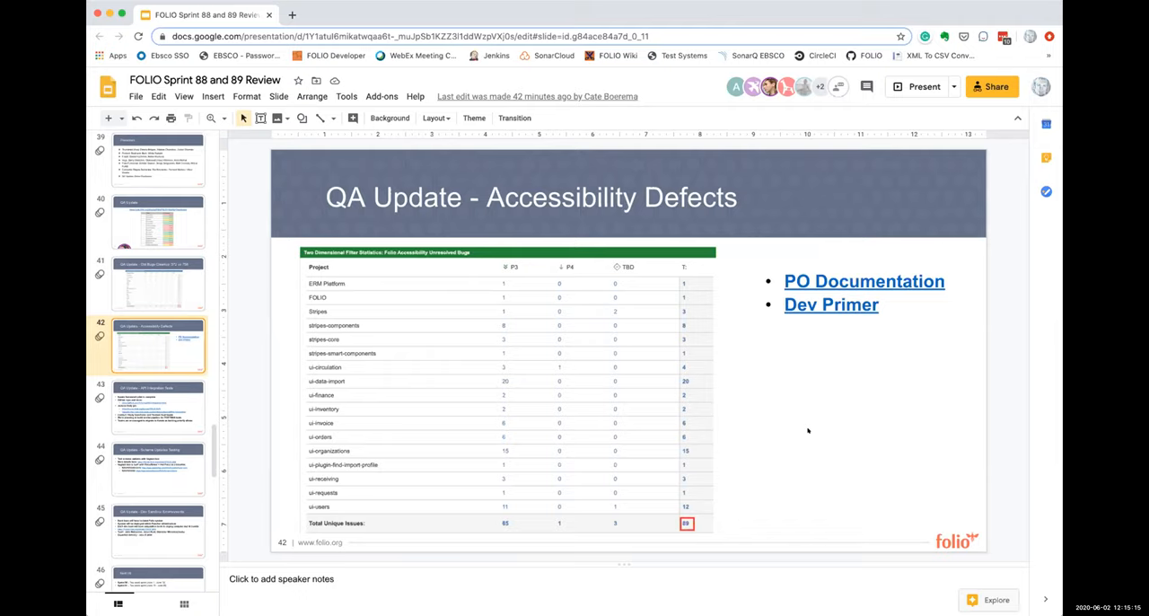
mouse_move(895, 374)
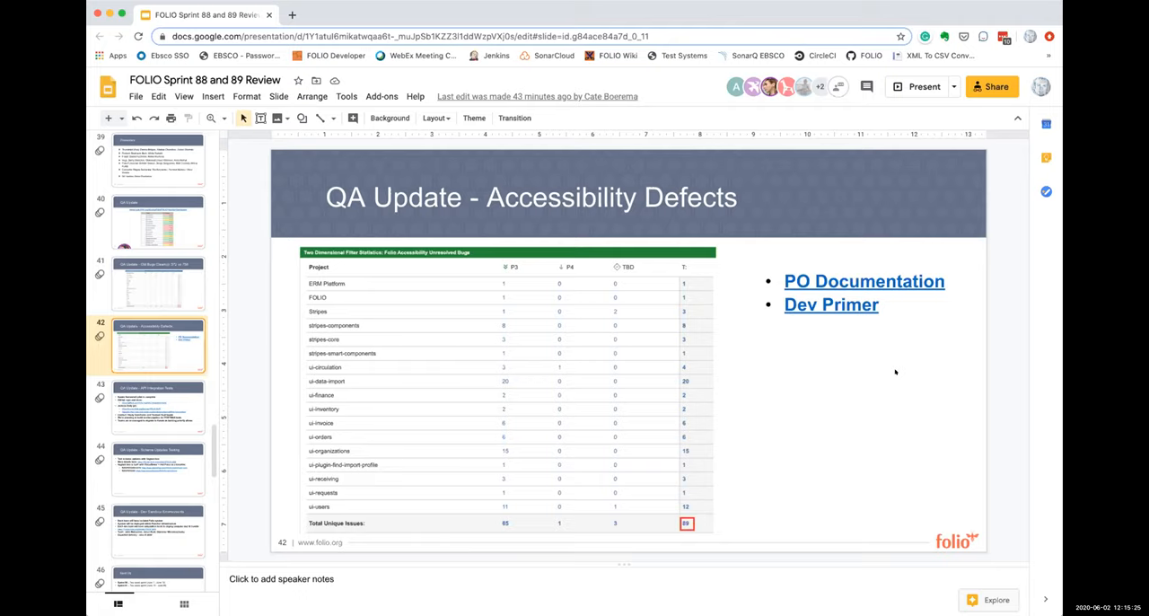
mouse_move(835, 324)
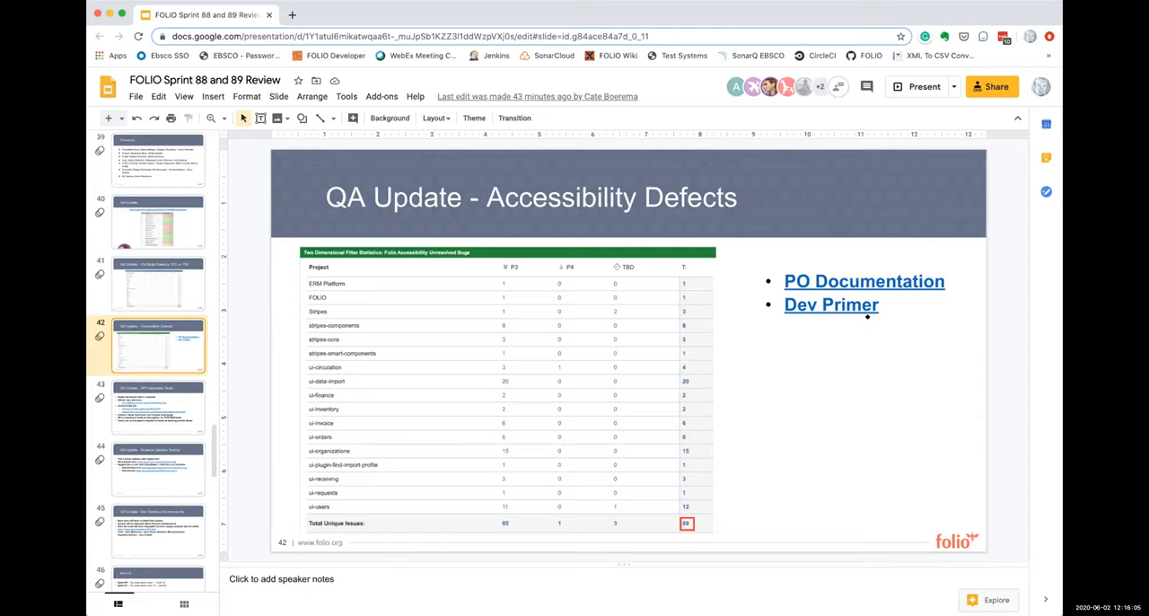
mouse_move(862, 346)
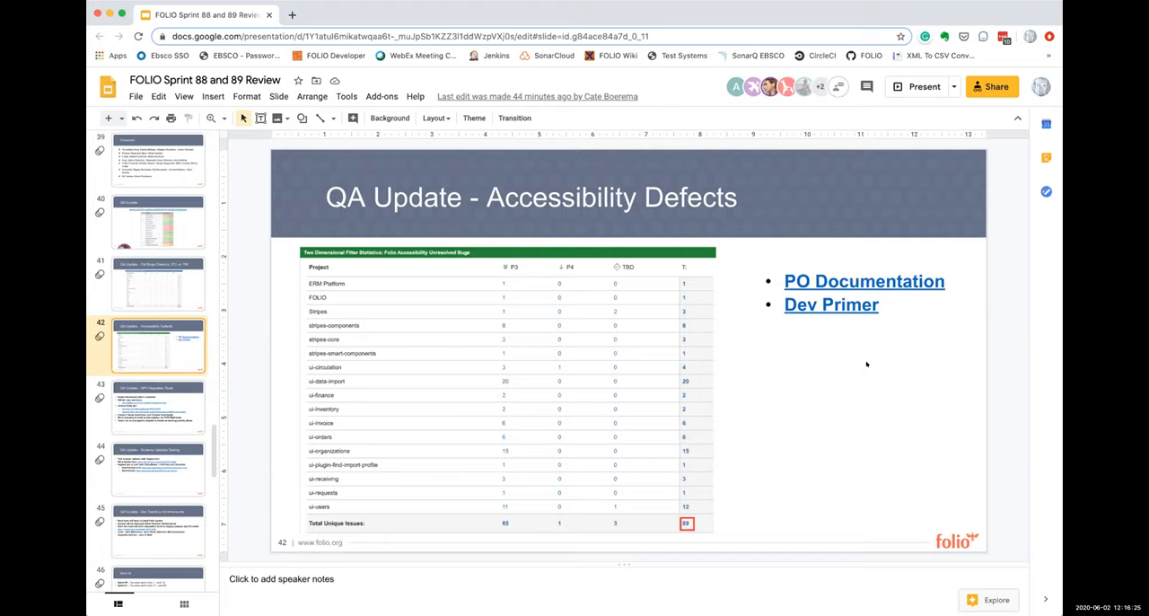
mouse_move(817, 376)
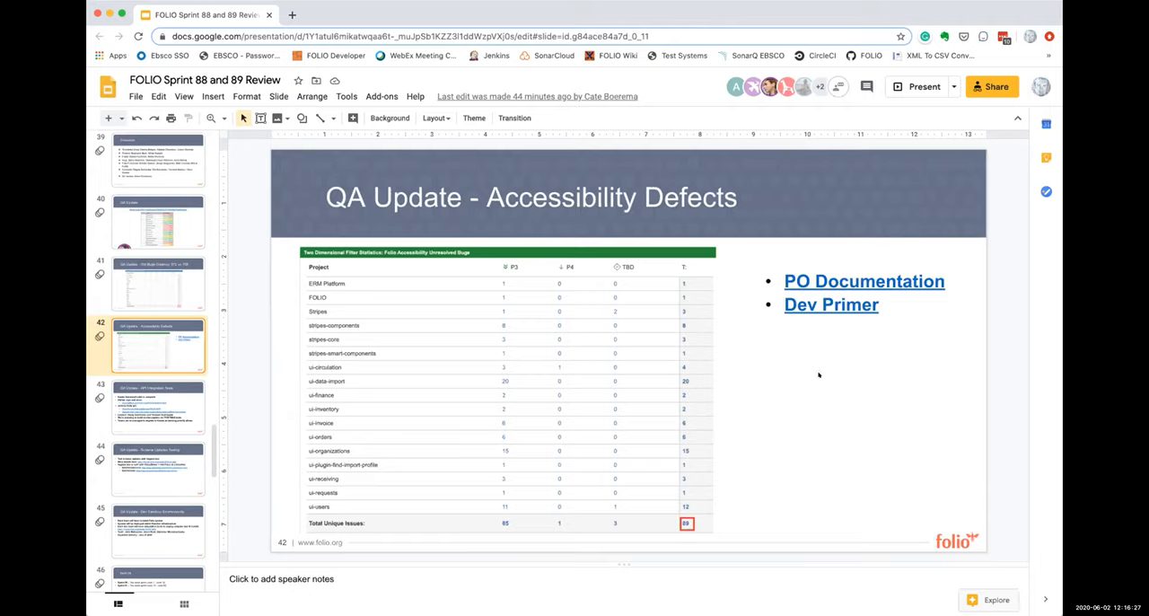
mouse_move(167, 402)
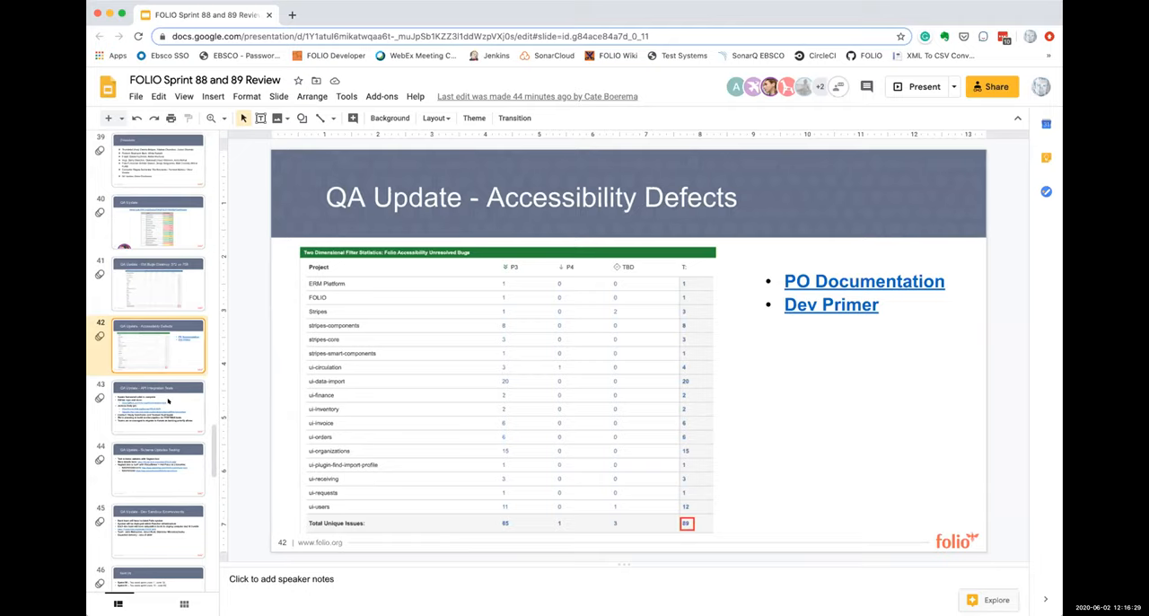
left_click(158, 406)
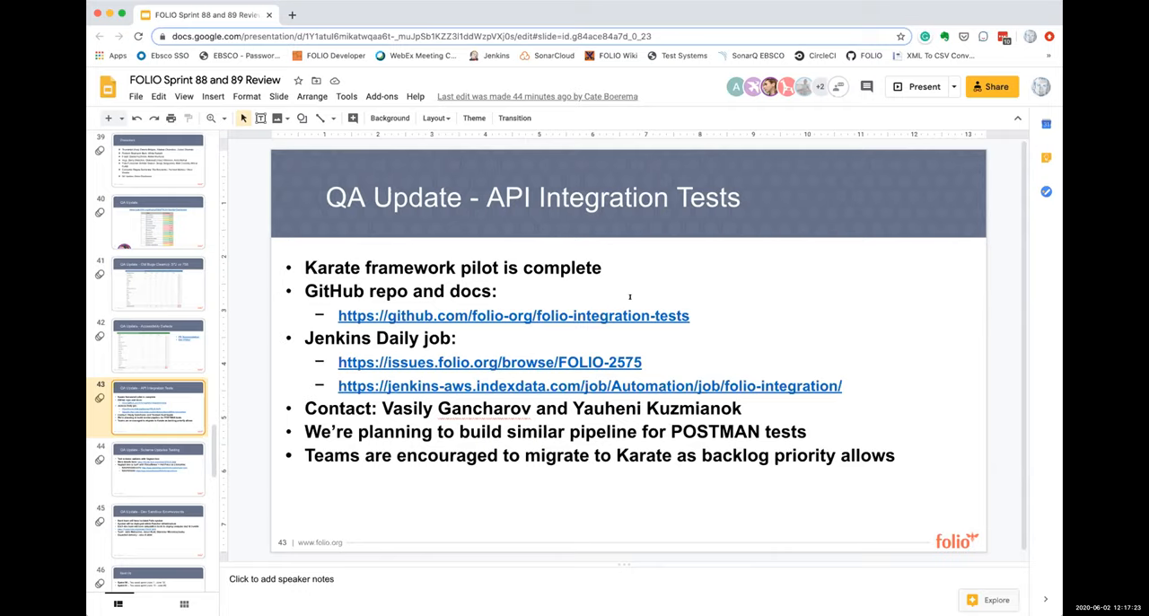
mouse_move(855, 305)
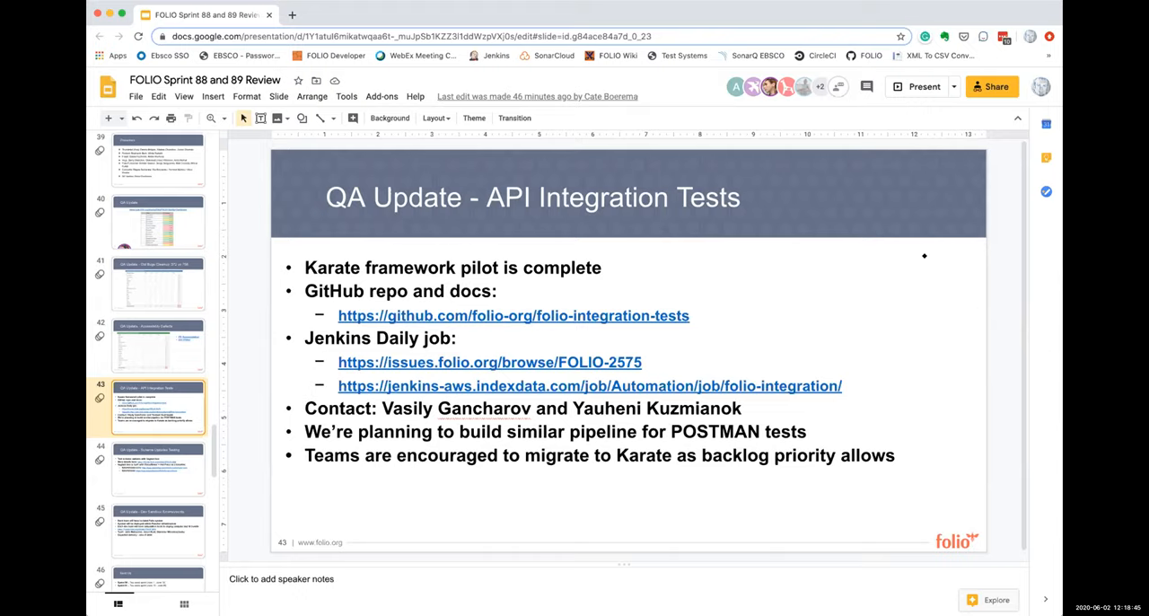
mouse_move(779, 517)
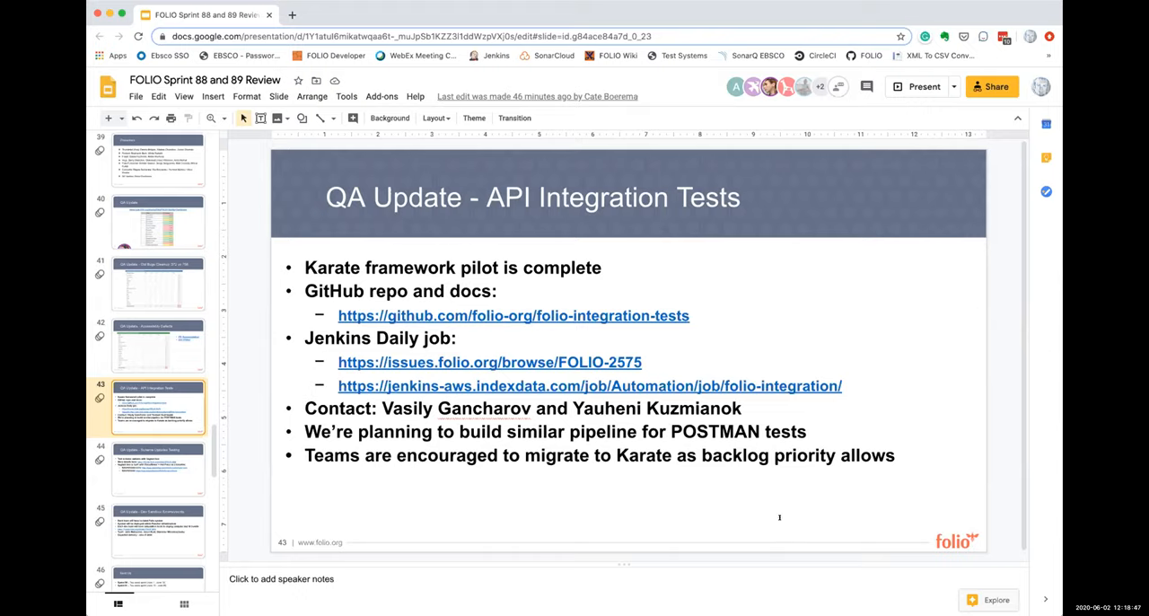
mouse_move(672, 490)
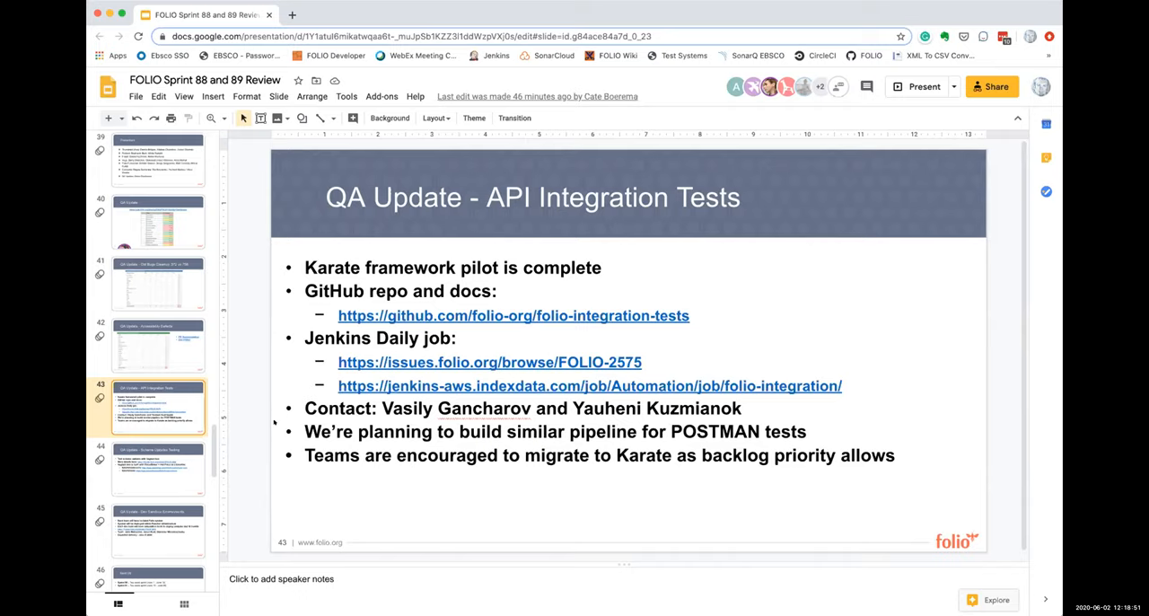
Advance from API Integration Tests to the Schema Updates Testing slide
left_click(158, 467)
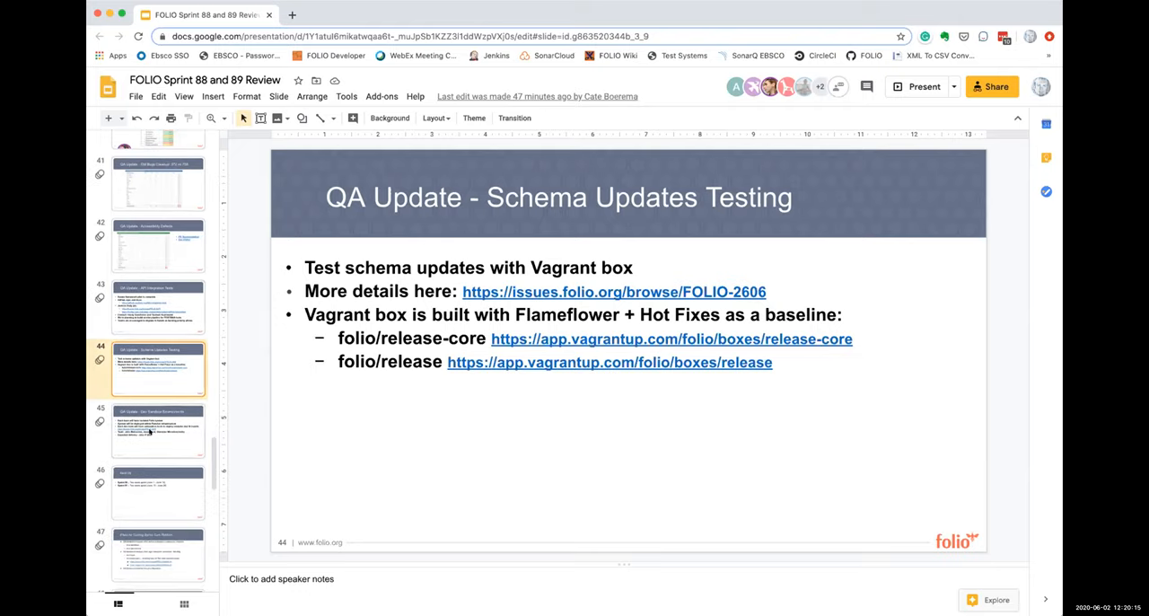
Advance from the Schema Updates Testing slide to the QA Update – Dev Sandbox Environments slide
left_click(158, 430)
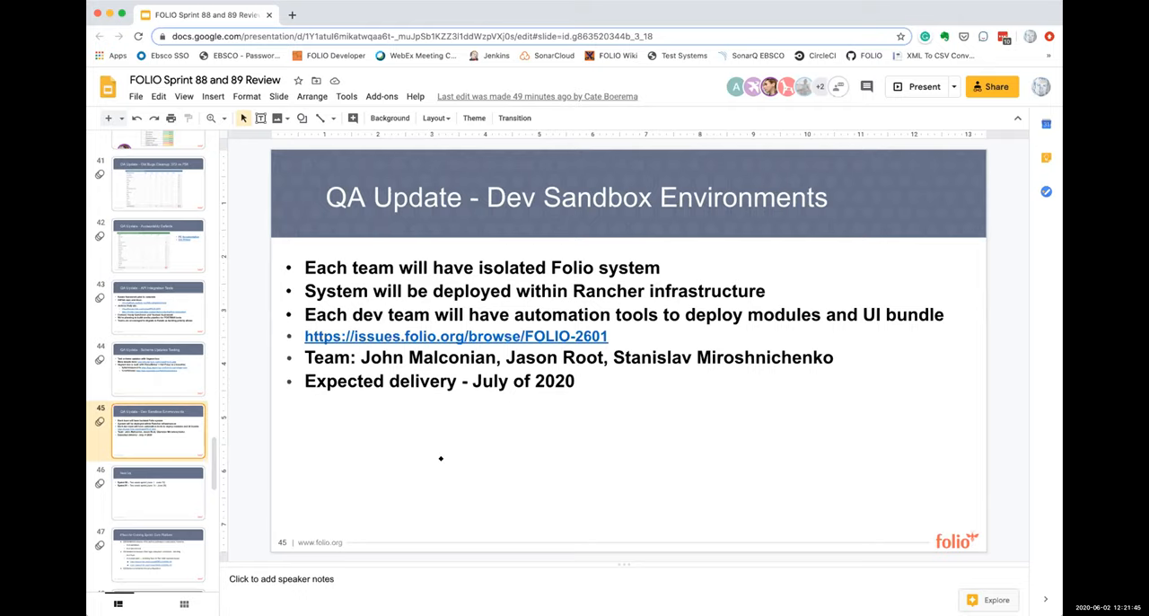
mouse_move(546, 336)
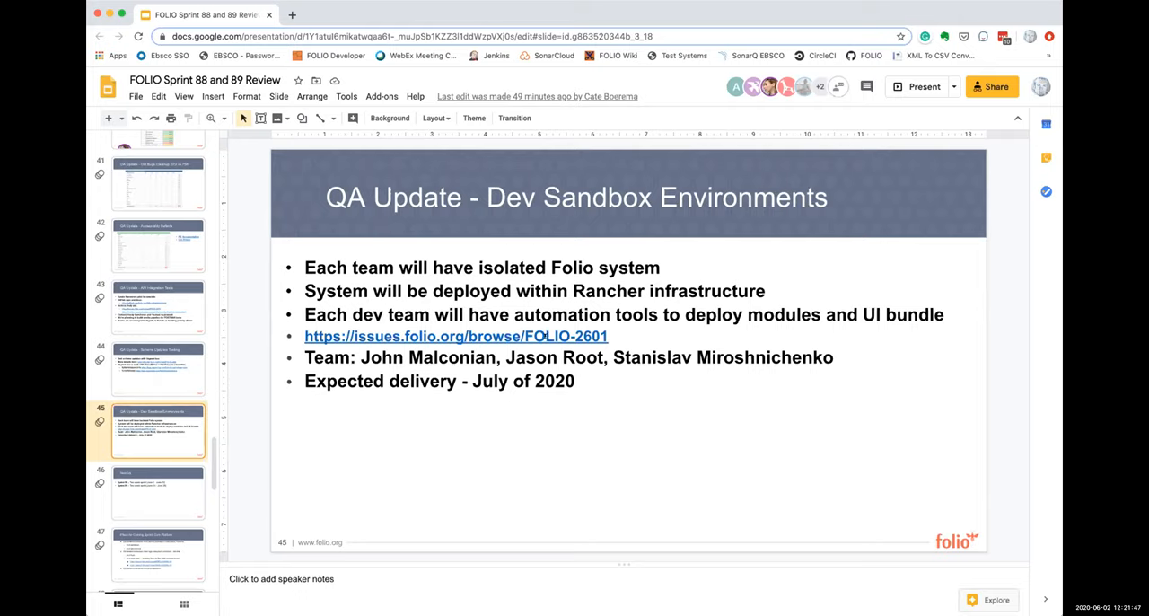